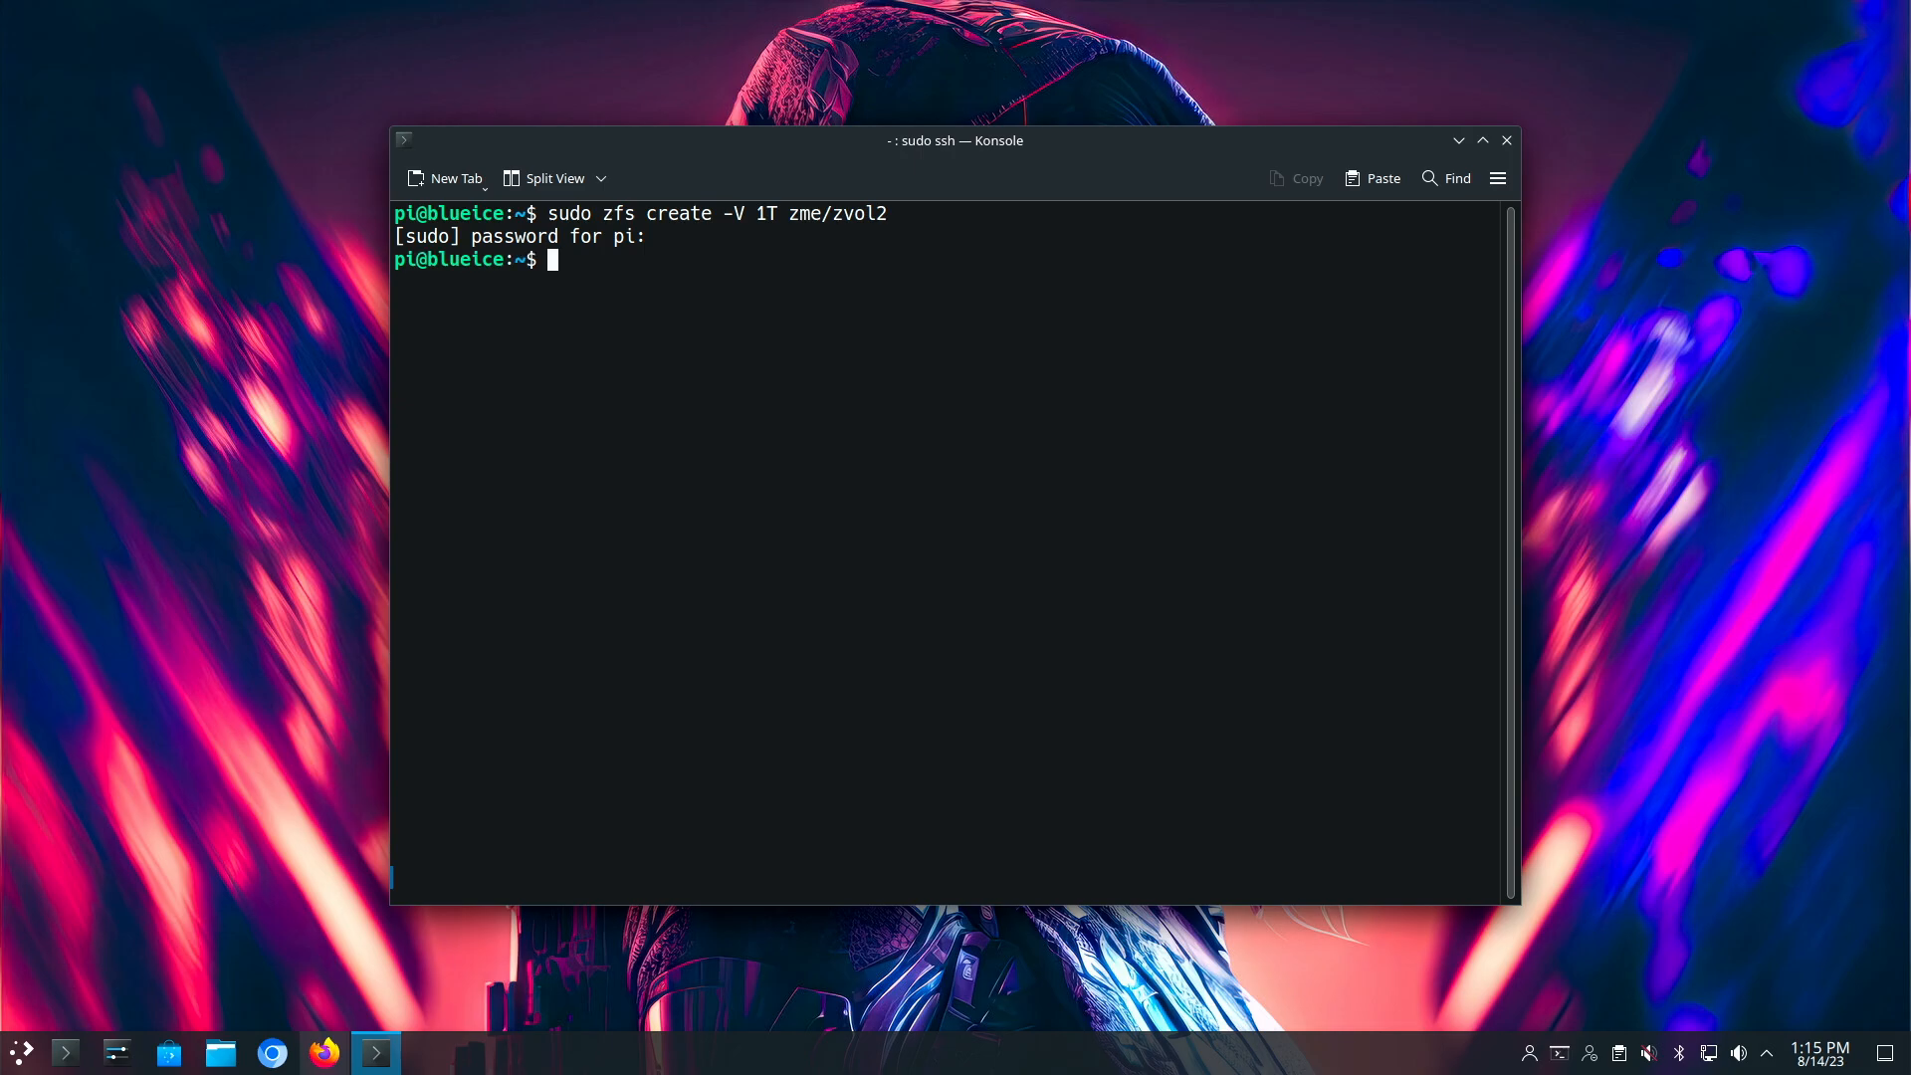
- Run 'zfs list' to confirm the 1T zme/zvol2 volume appears among the datasets
{"action": "type", "text": "z"}
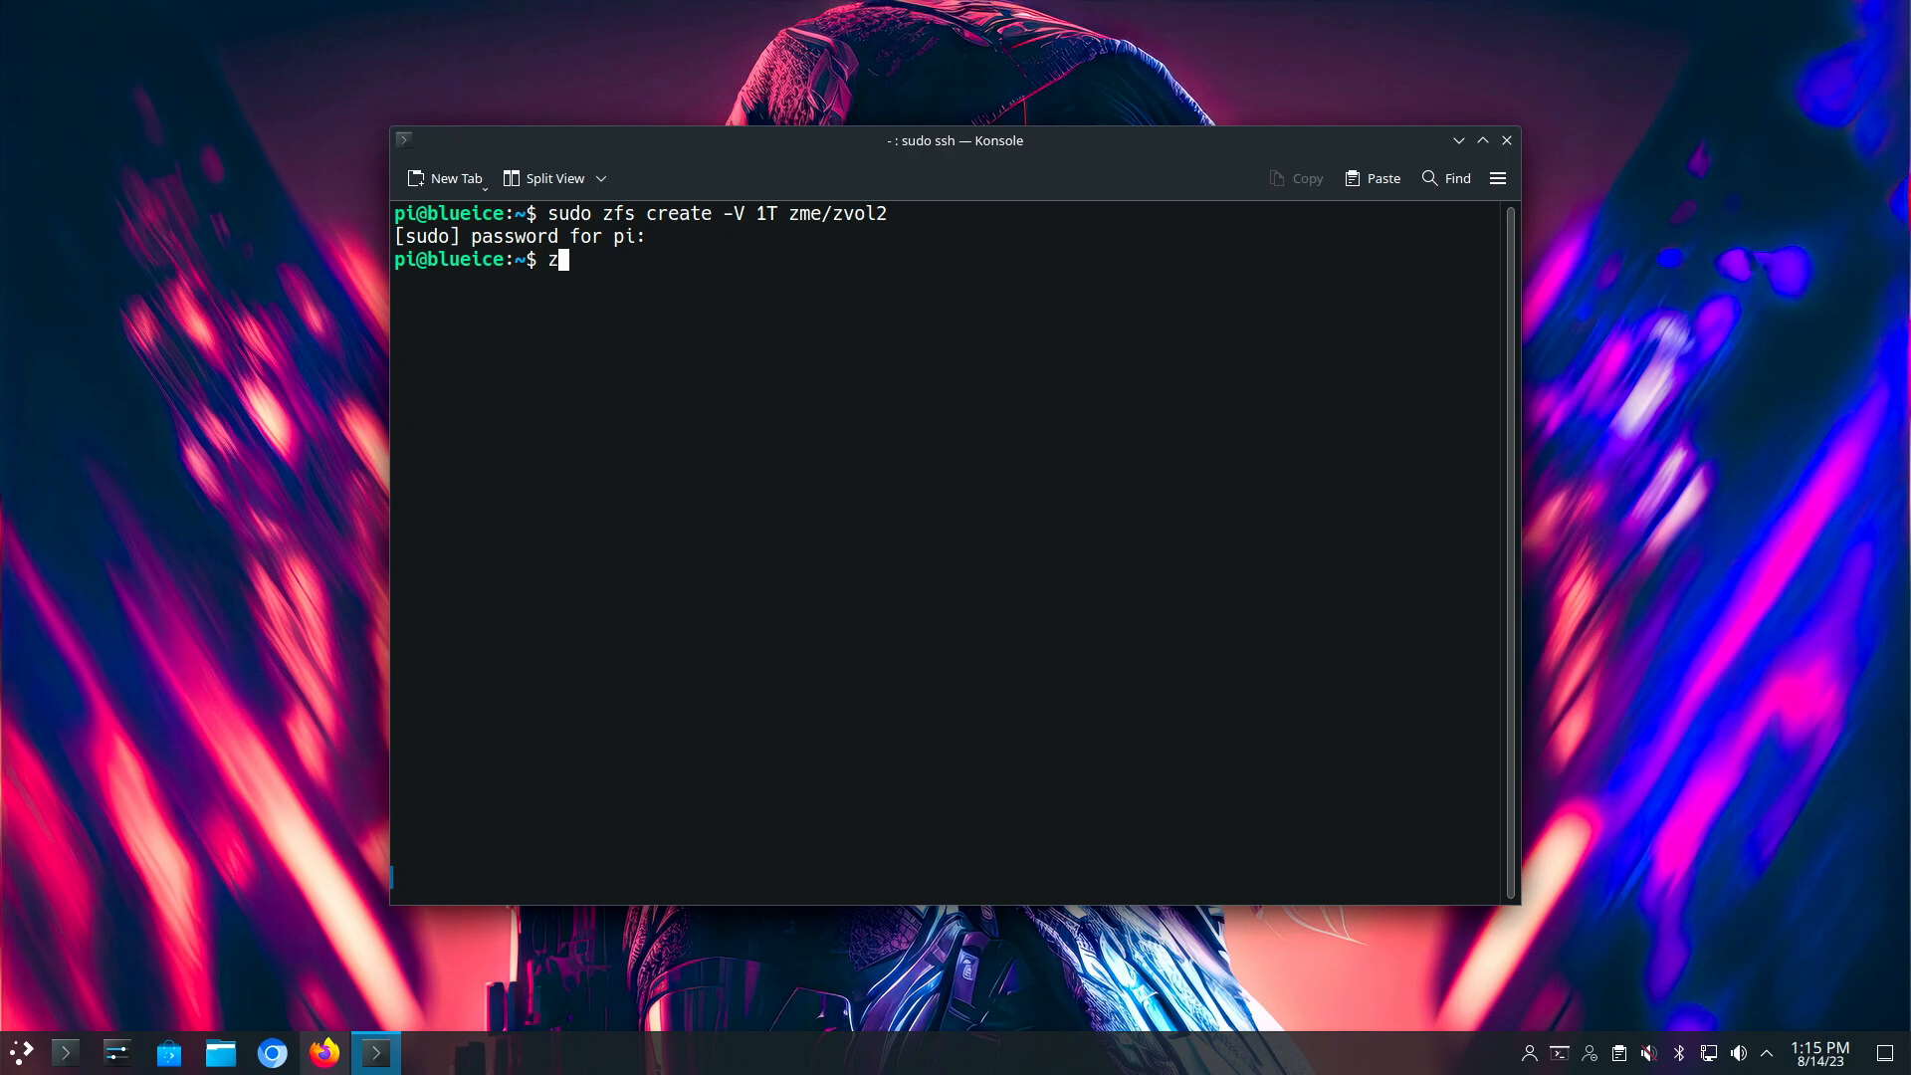
{"action": "type", "text": "fs list"}
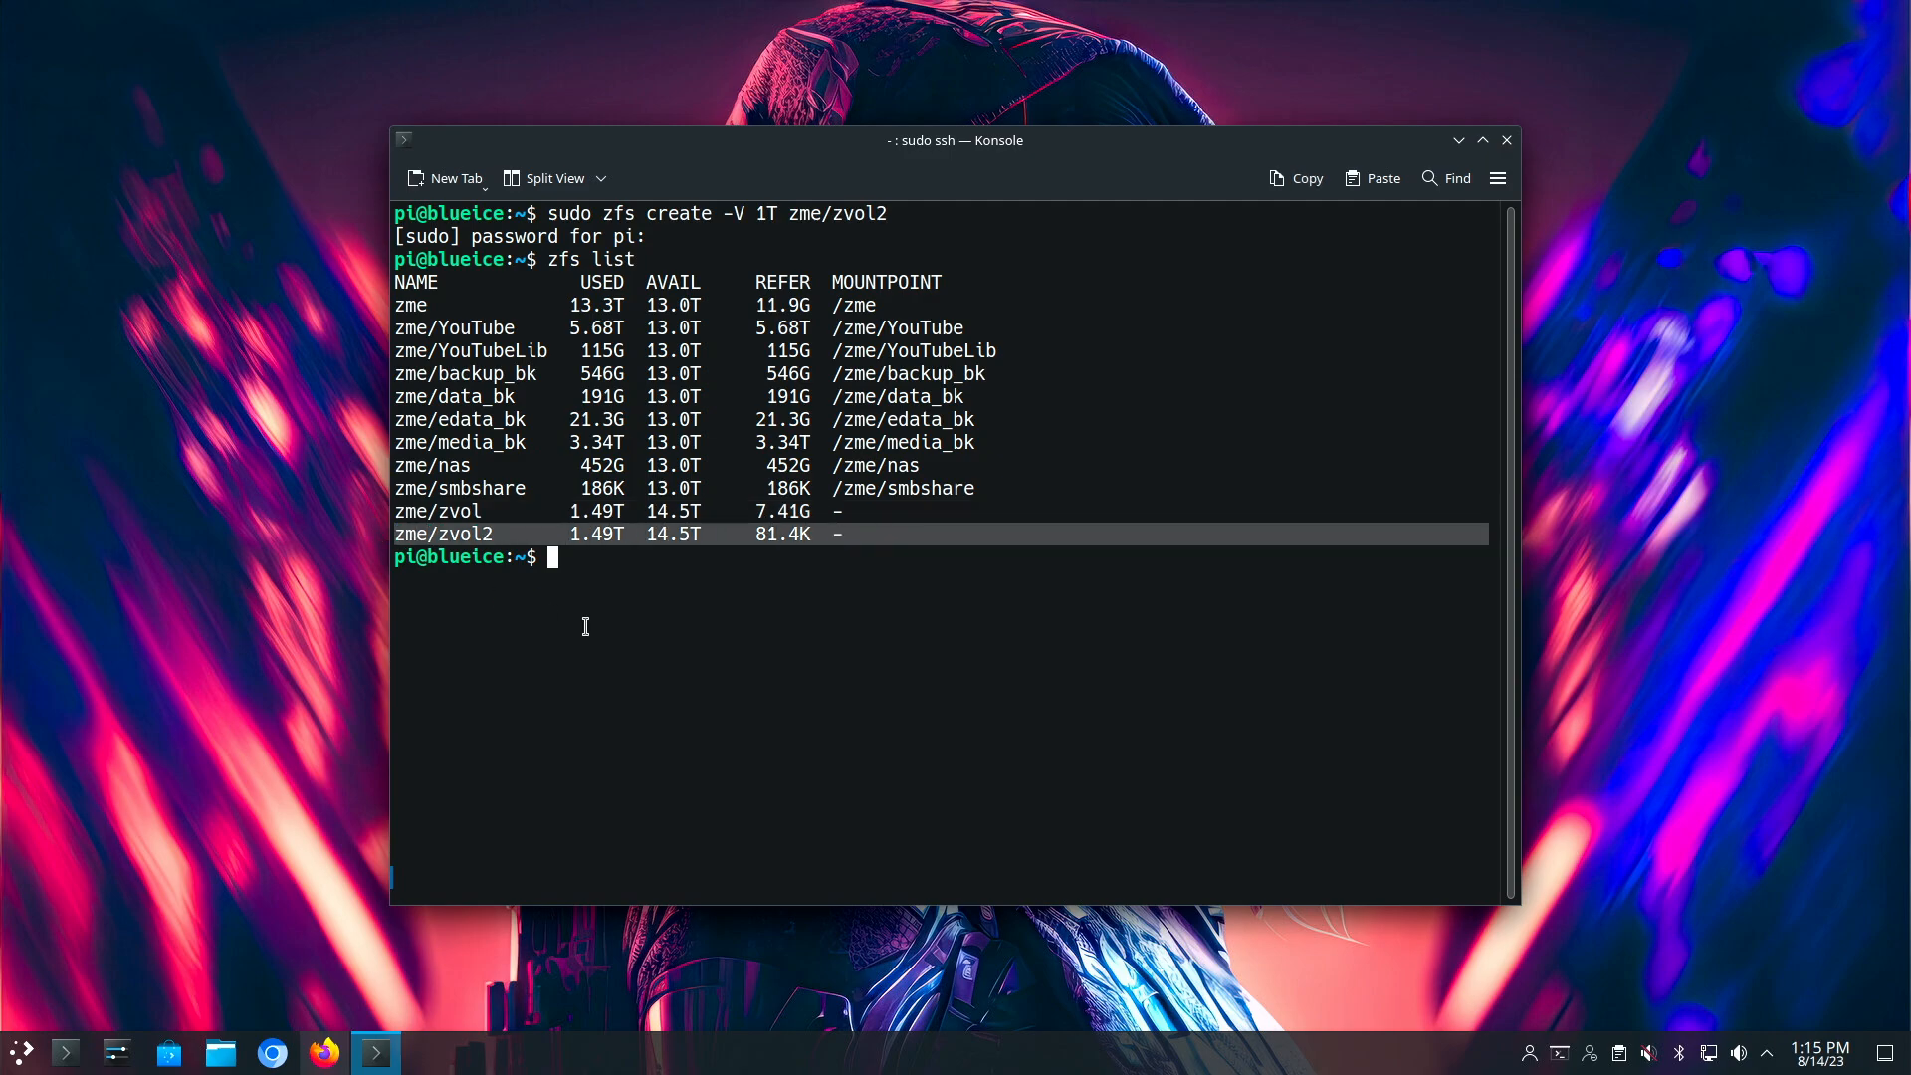
{"action": "type", "text": "zfs"}
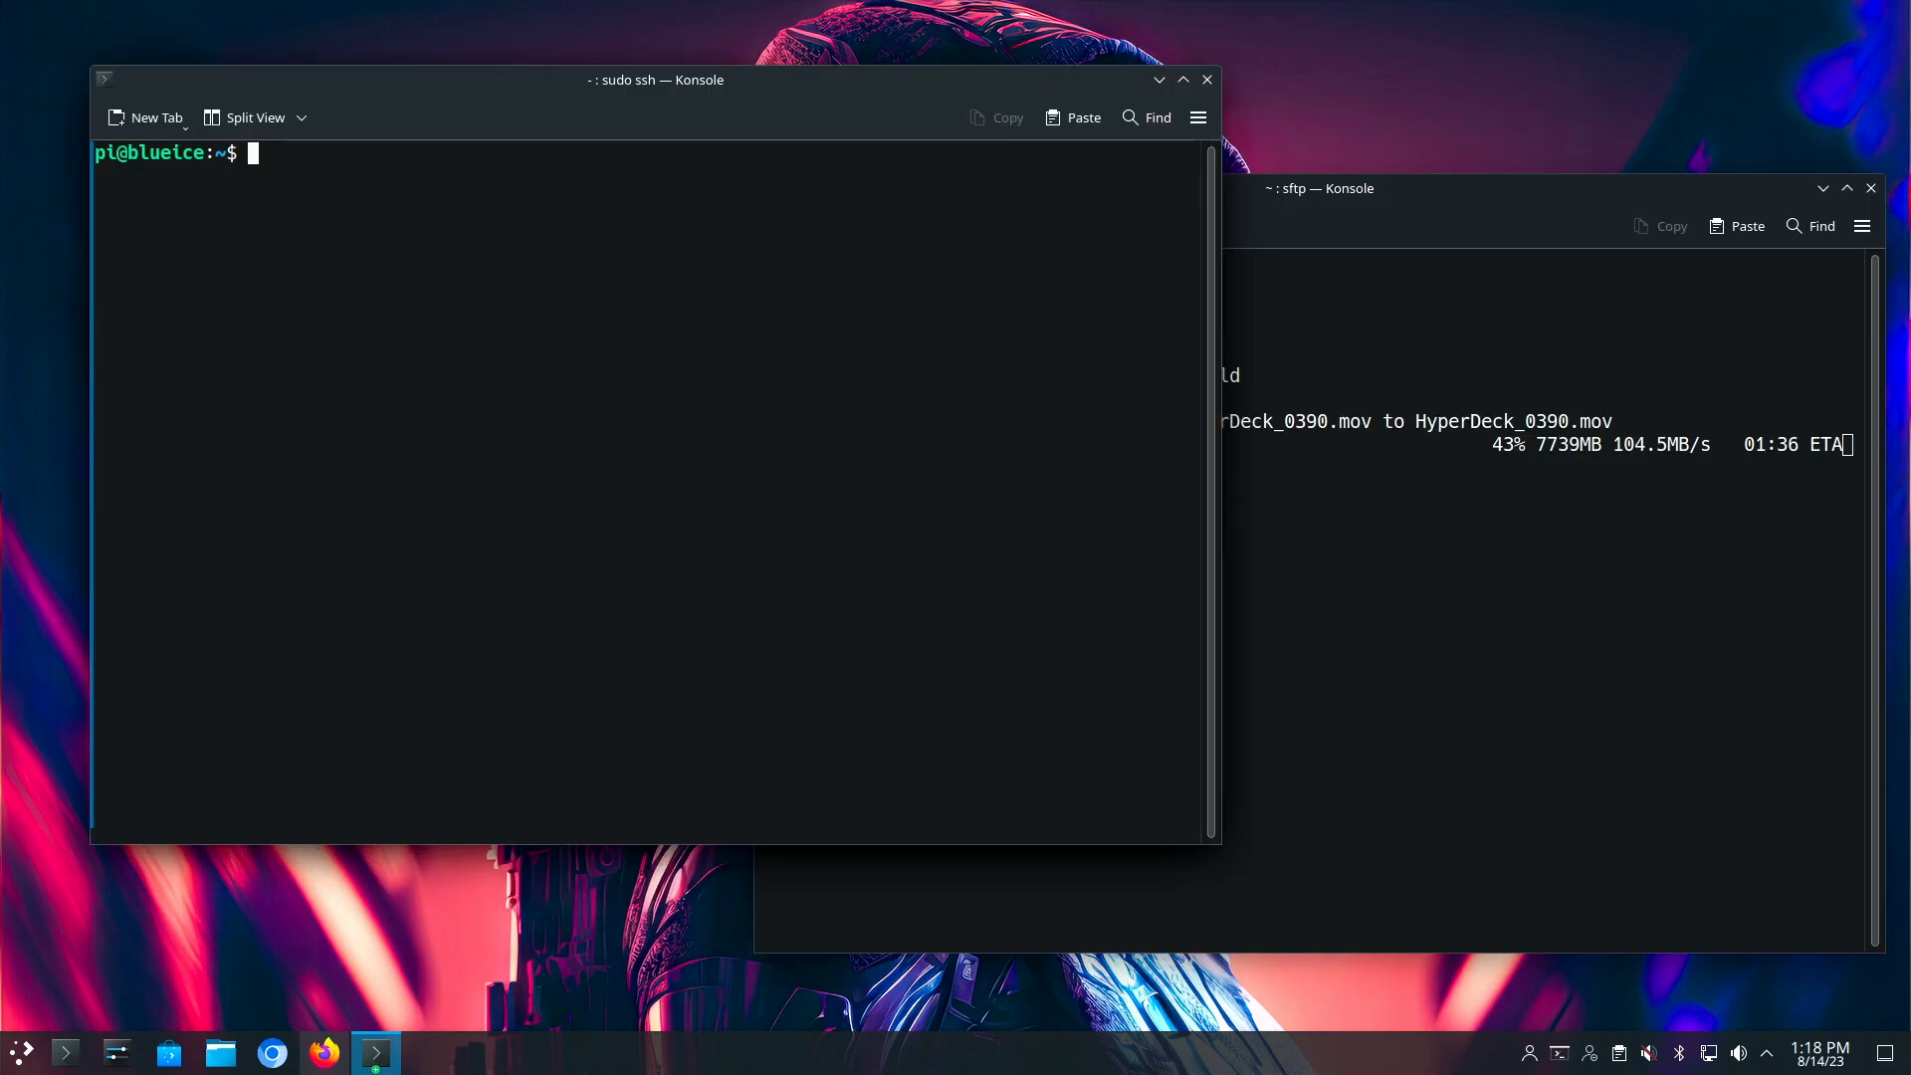
- Refresh package lists with 'sudo apt update' and search apt for tgt packages
{"action": "type", "text": "sudo apt update"}
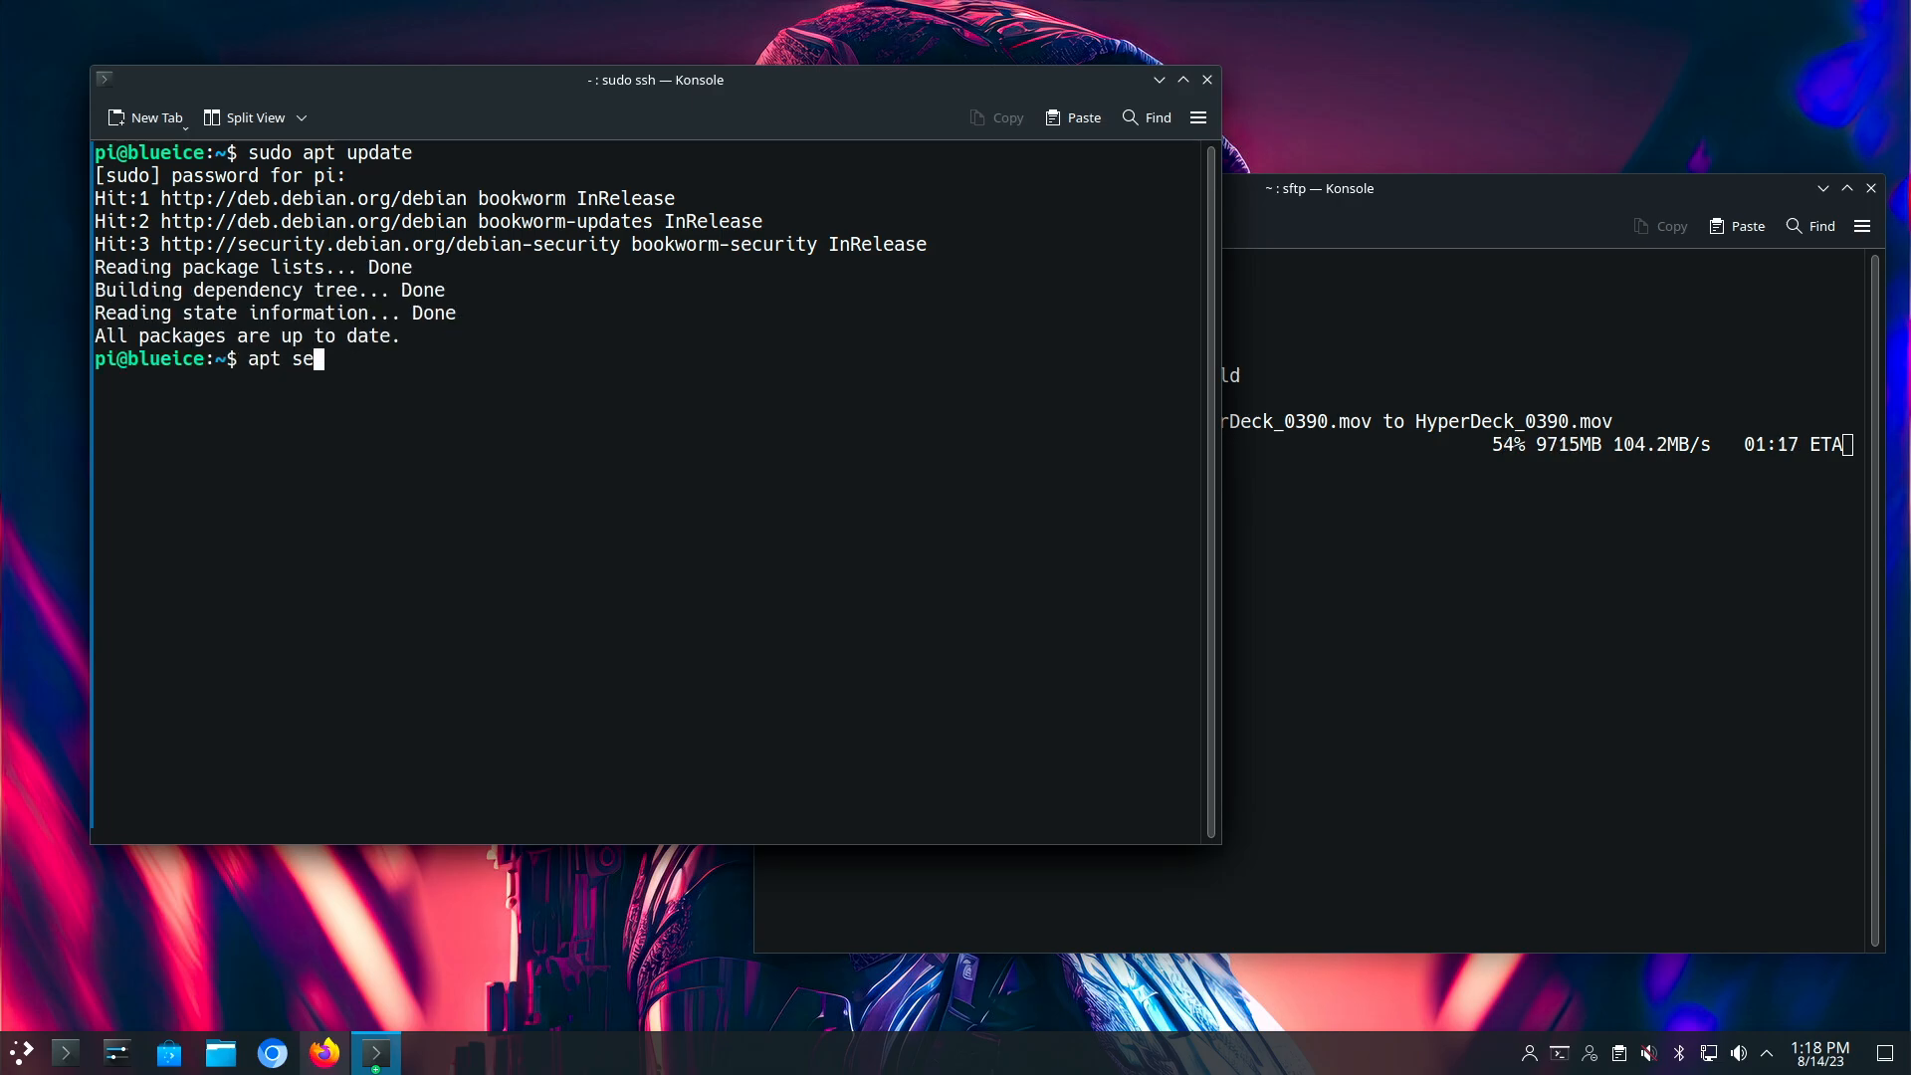
{"action": "type", "text": "arch tgt"}
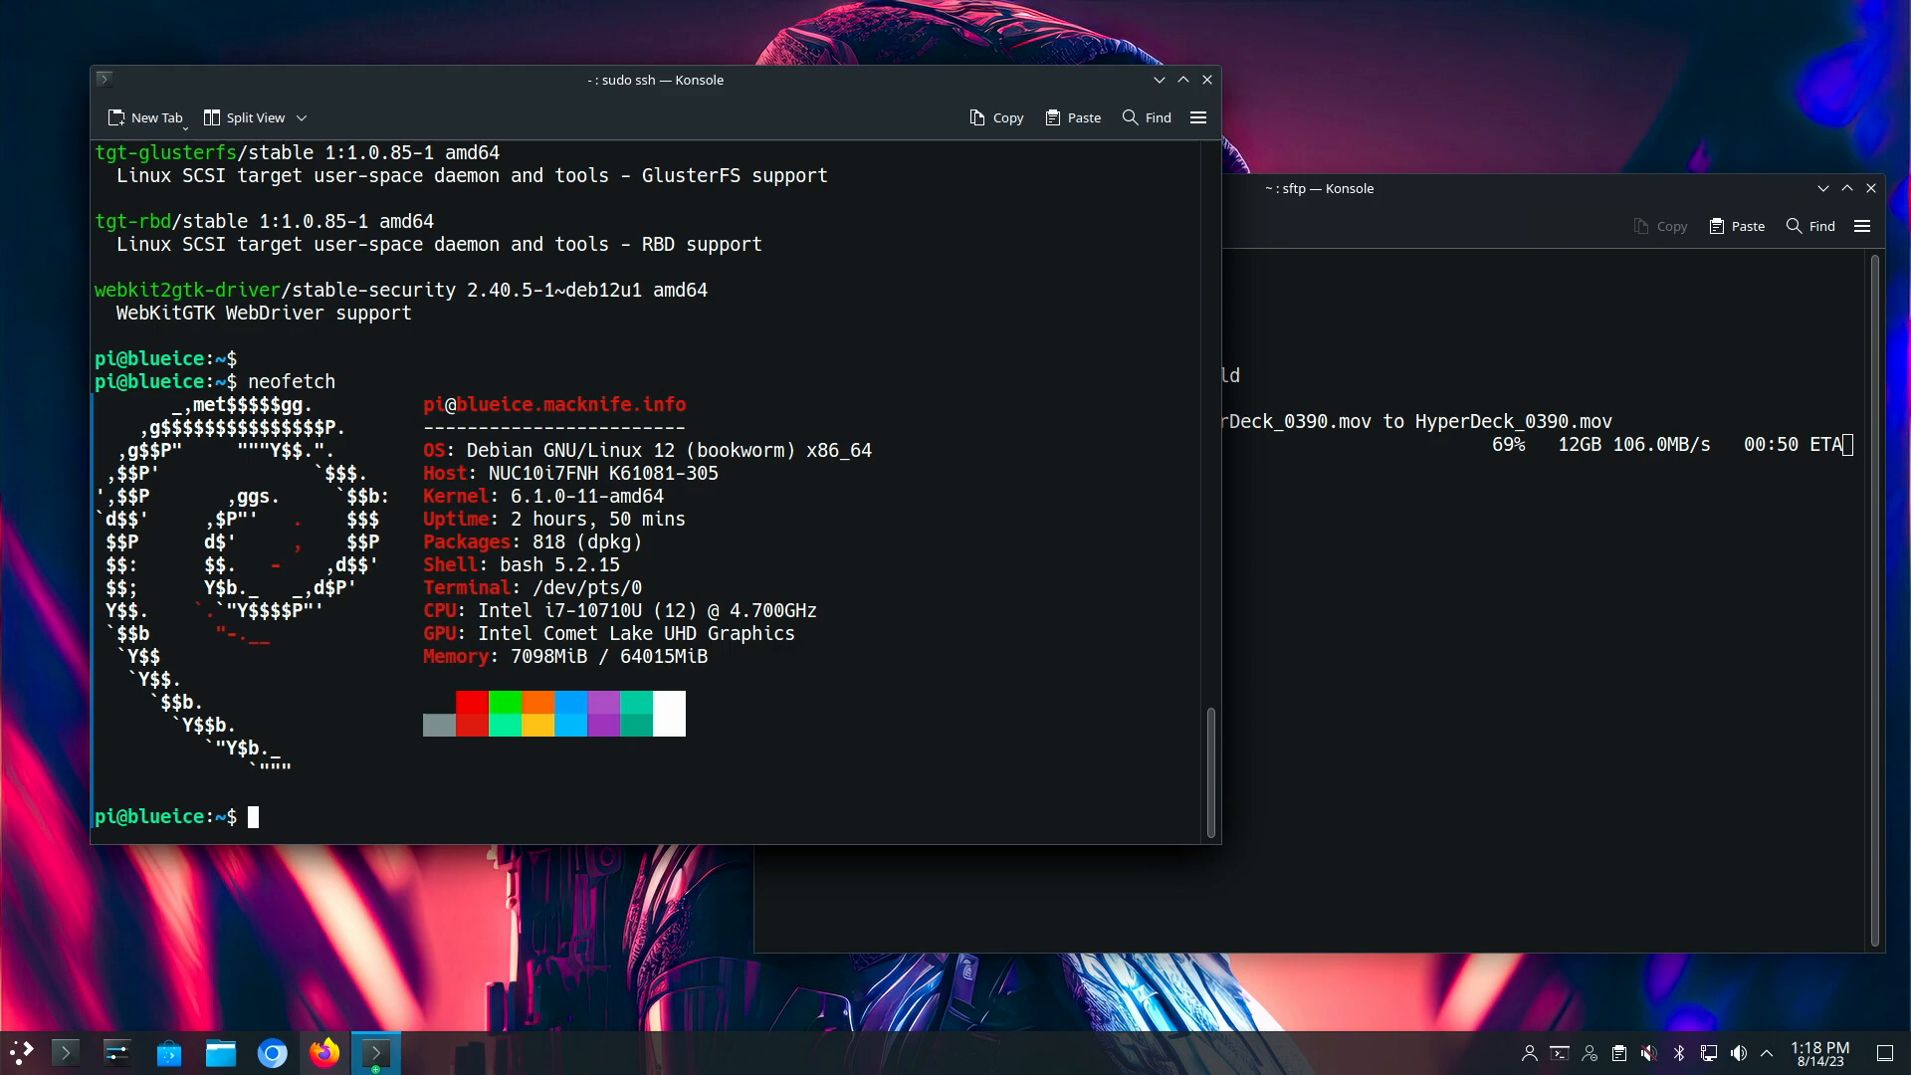
- Check the zme pool with 'zpool status', then install the tgt package with sudo apt
{"action": "type", "text": "zpool status"}
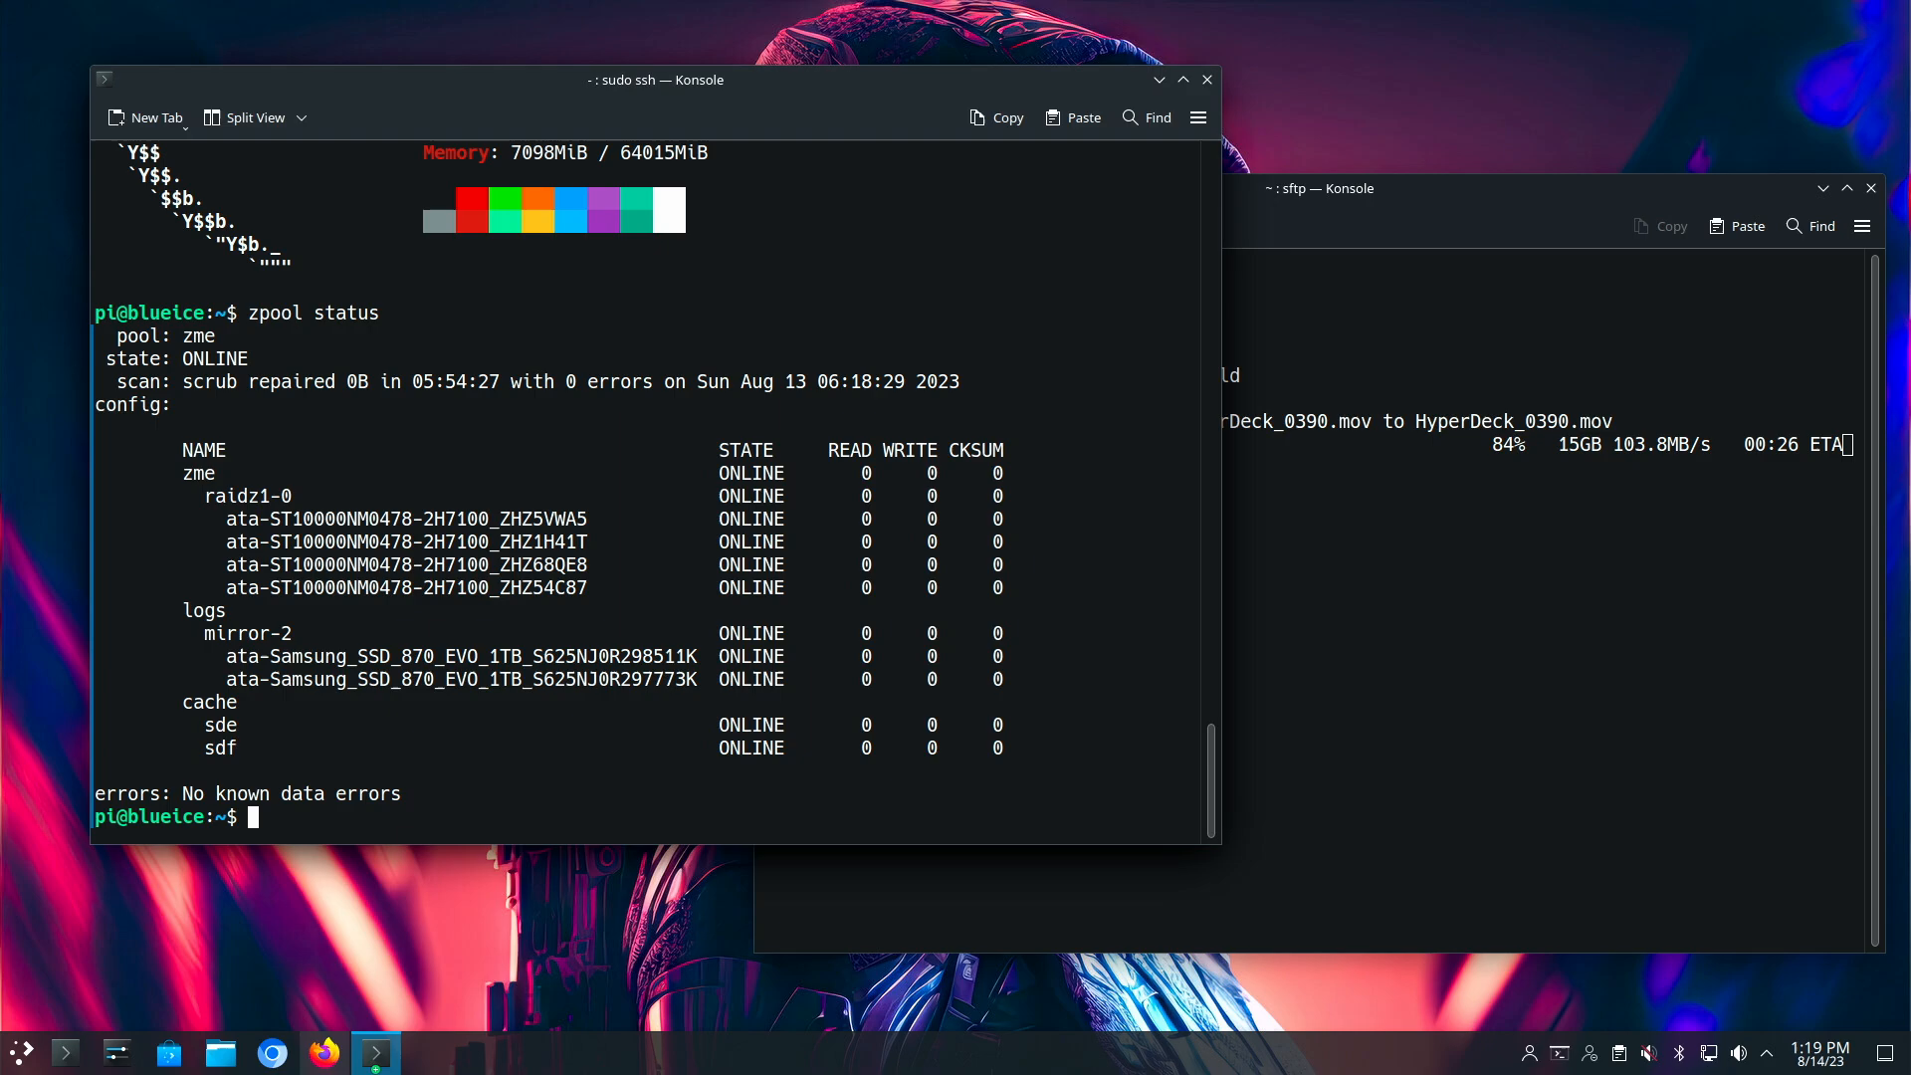
{"action": "type", "text": "sudo apt instal"}
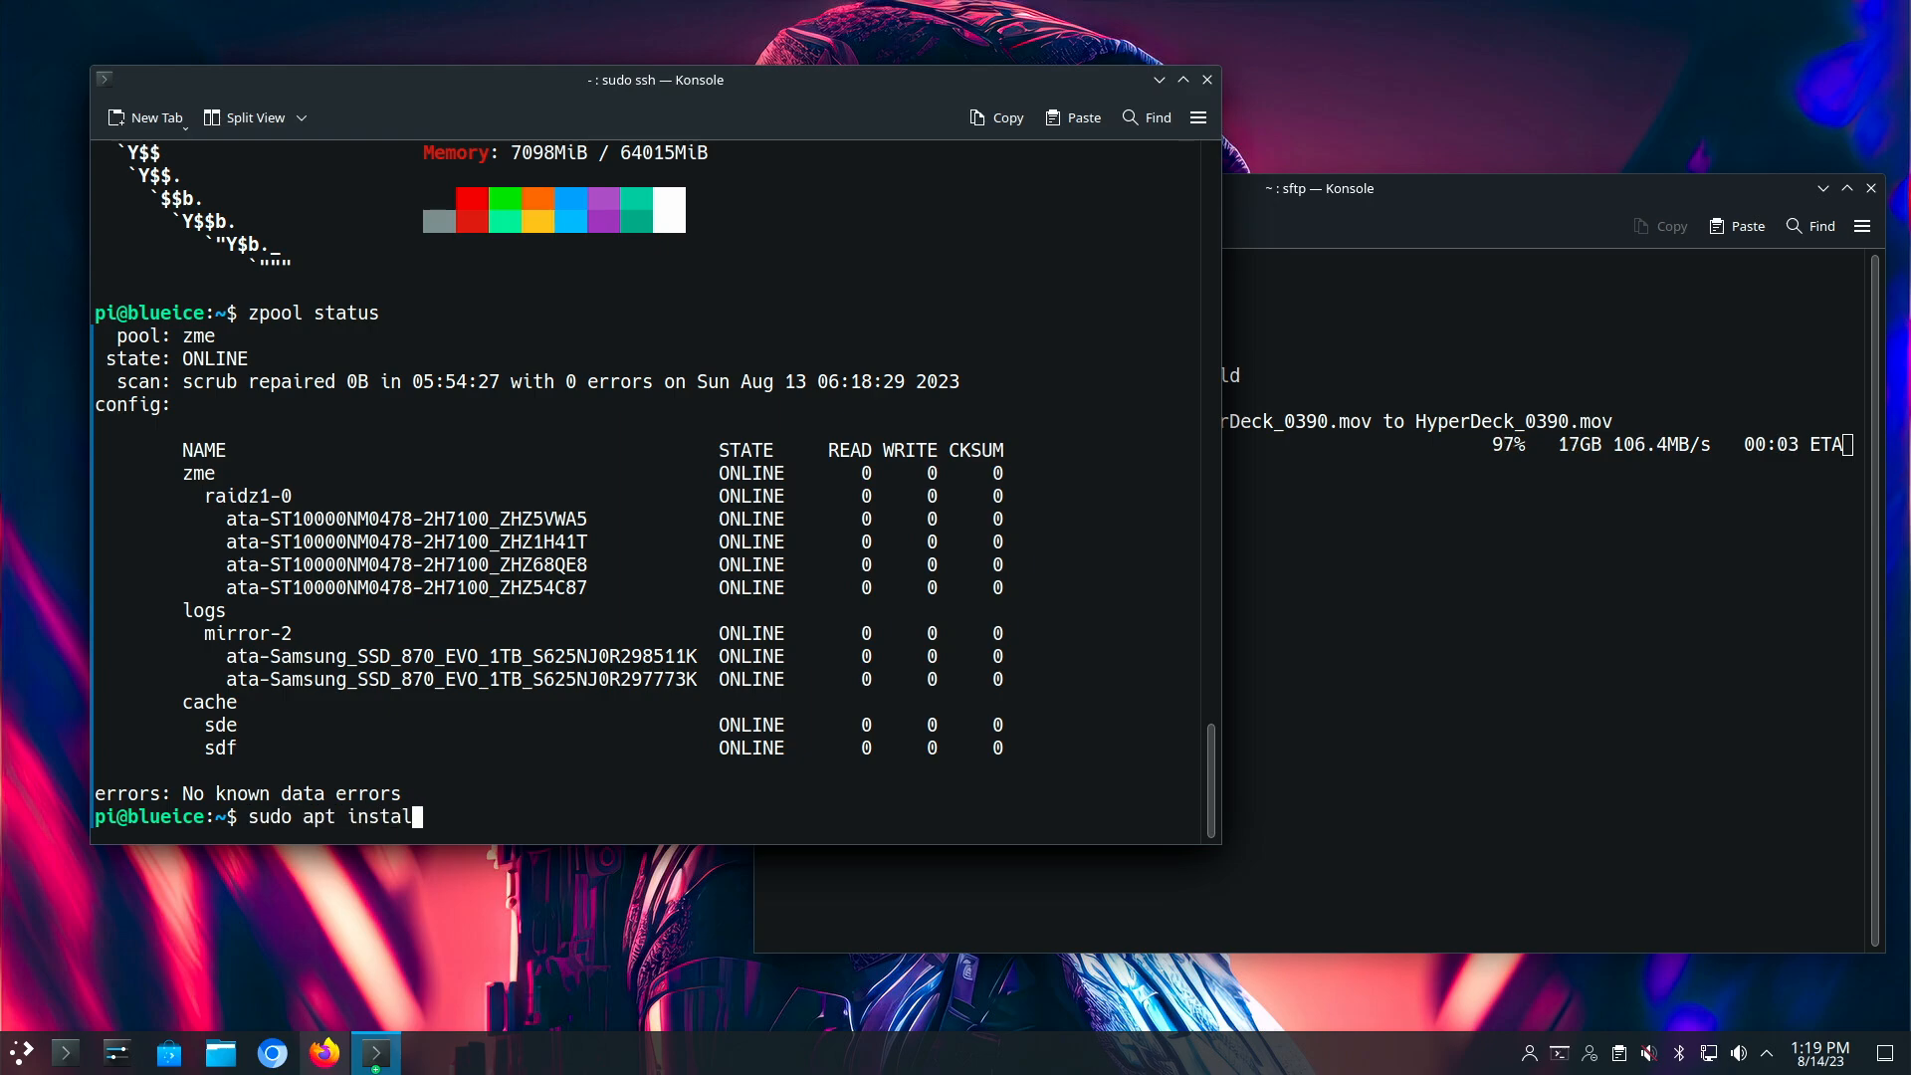
{"action": "type", "text": "tgt"}
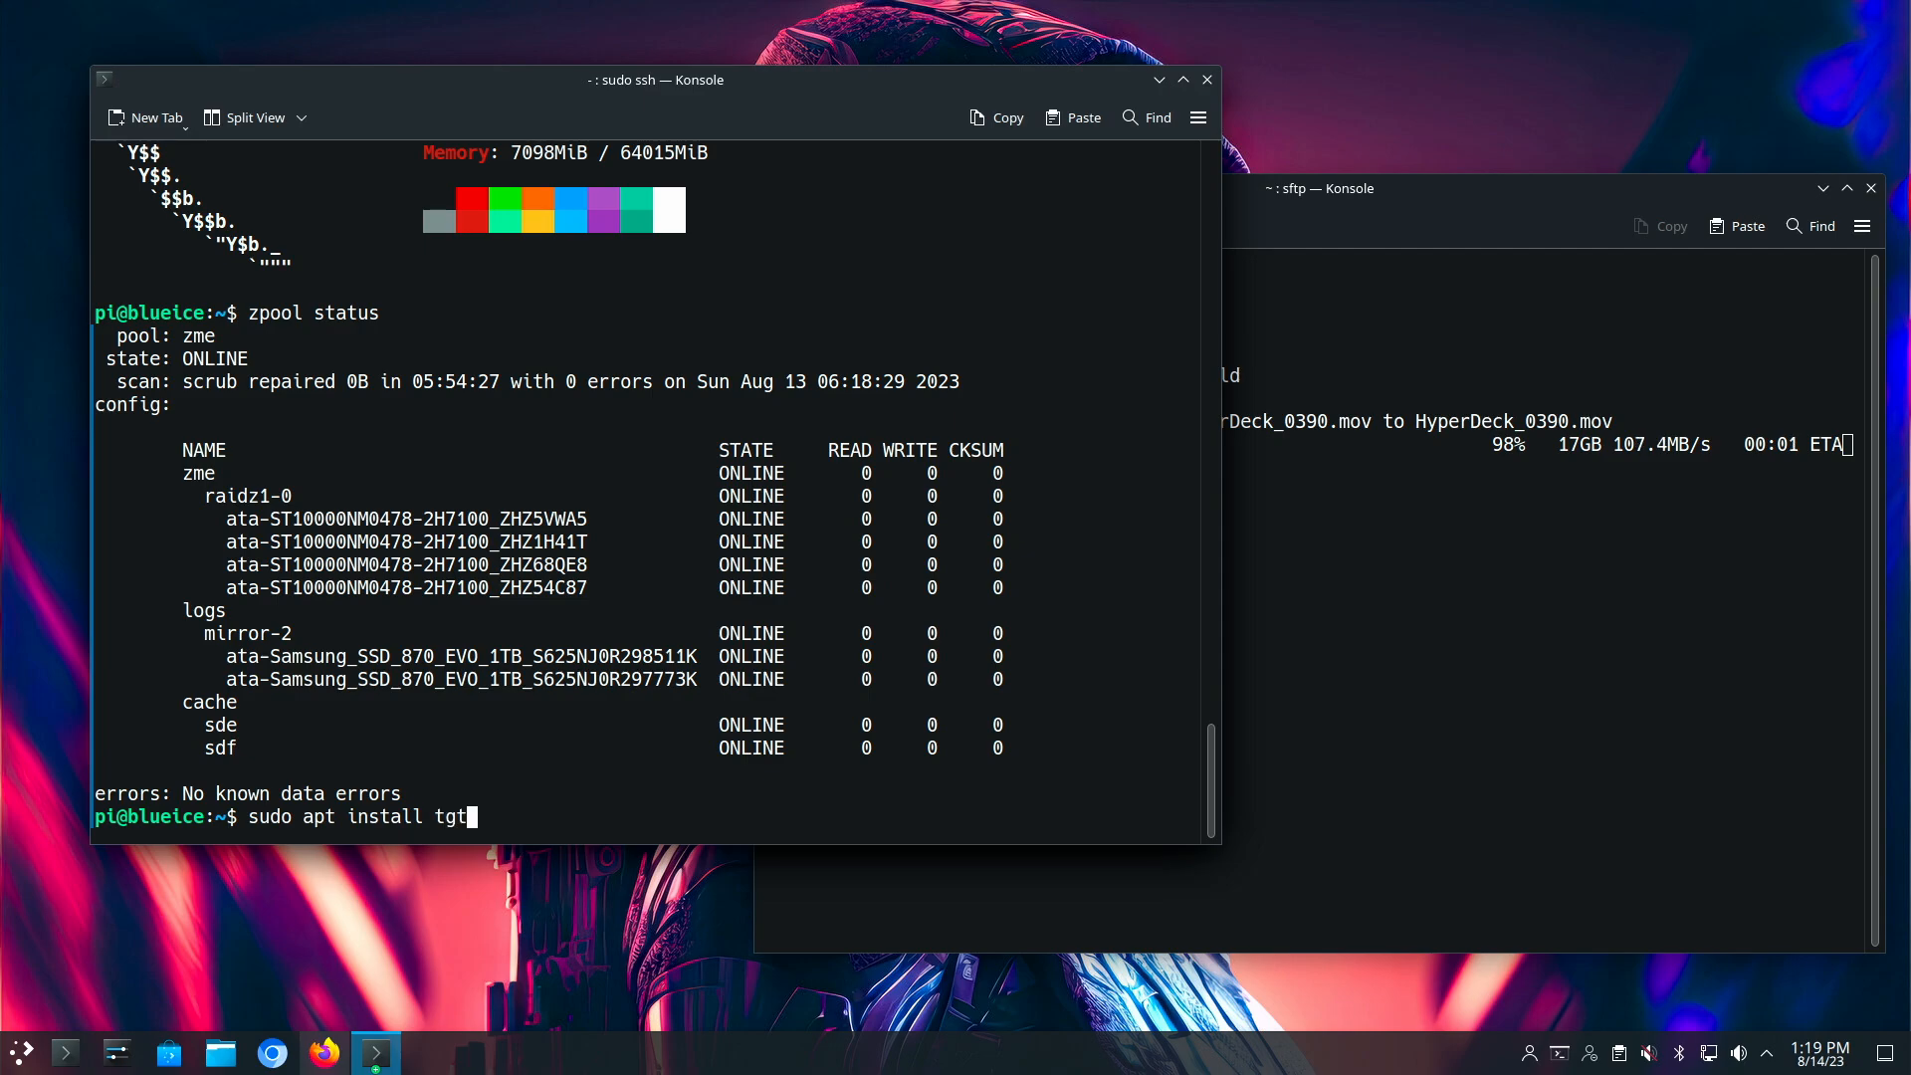
{"action": "key", "text": "Return"}
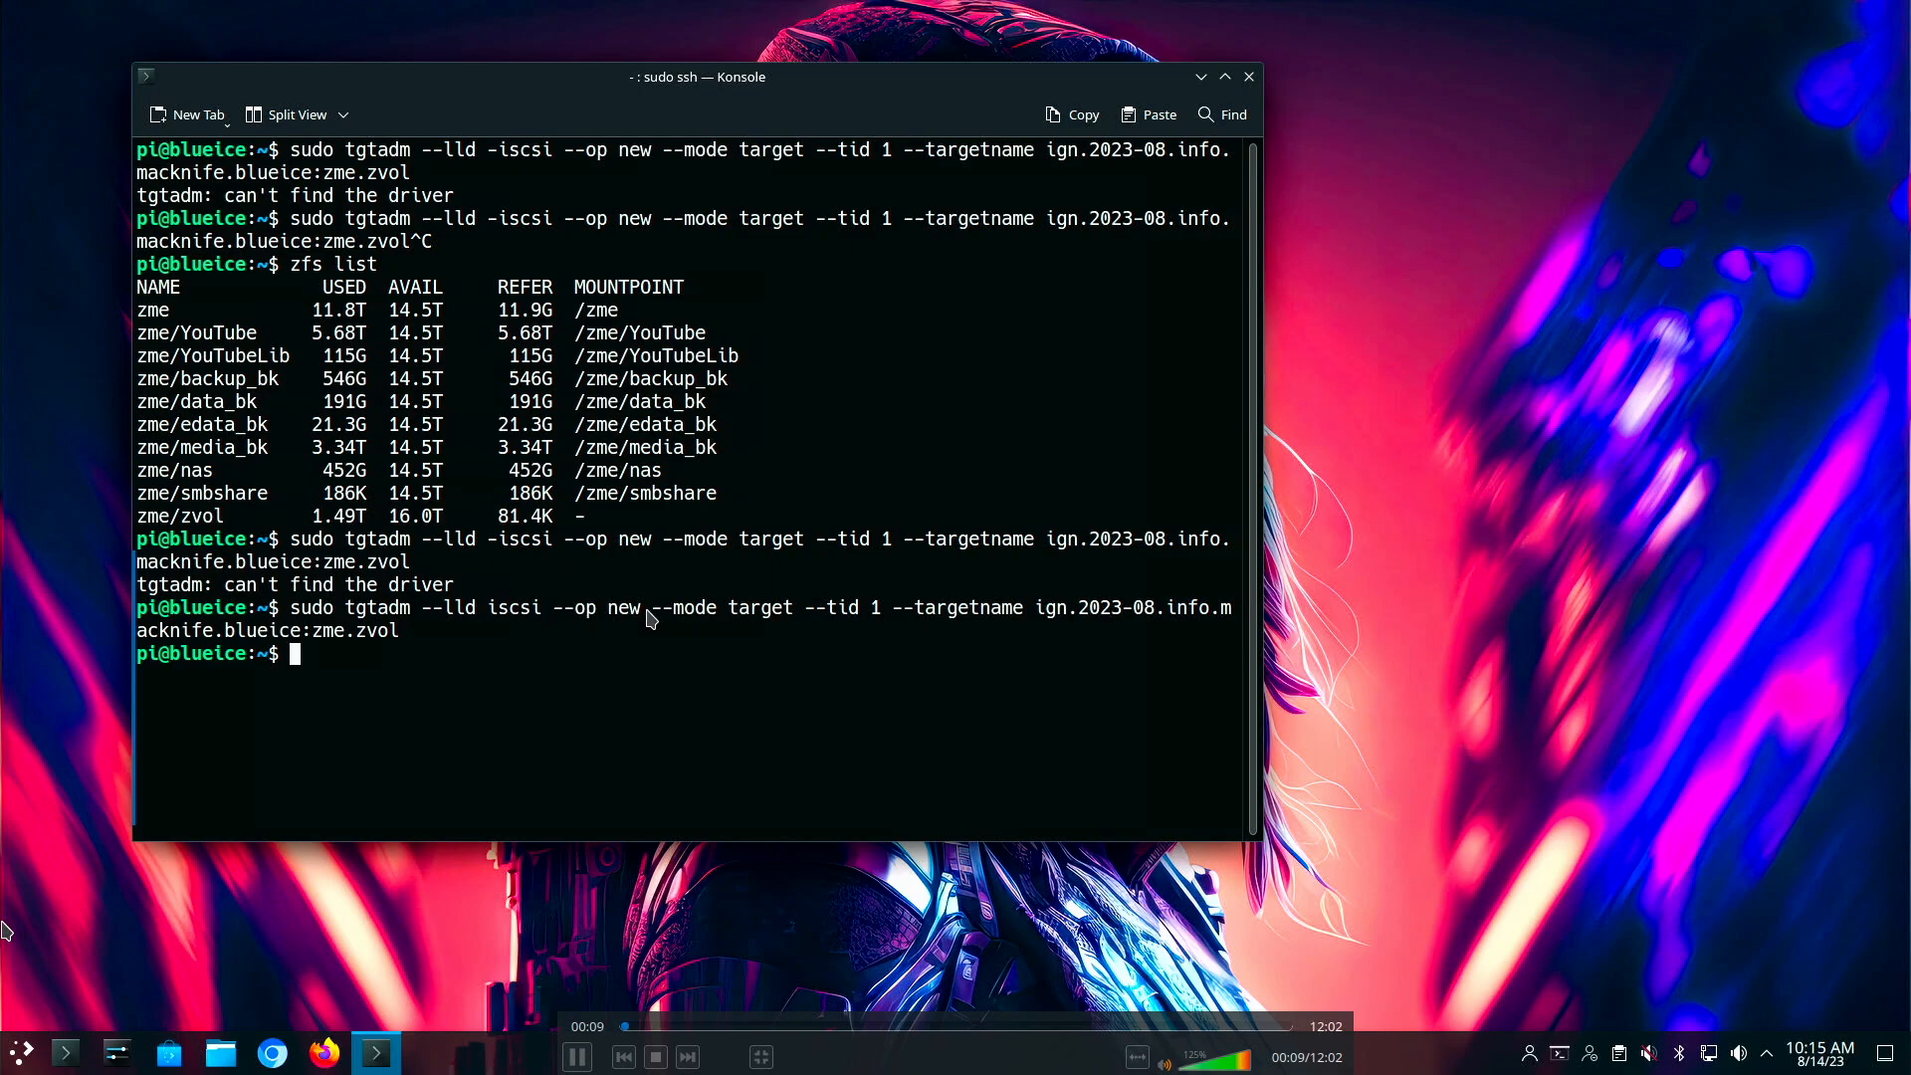
{"action": "mouse_move", "coordinate": [713, 621]}
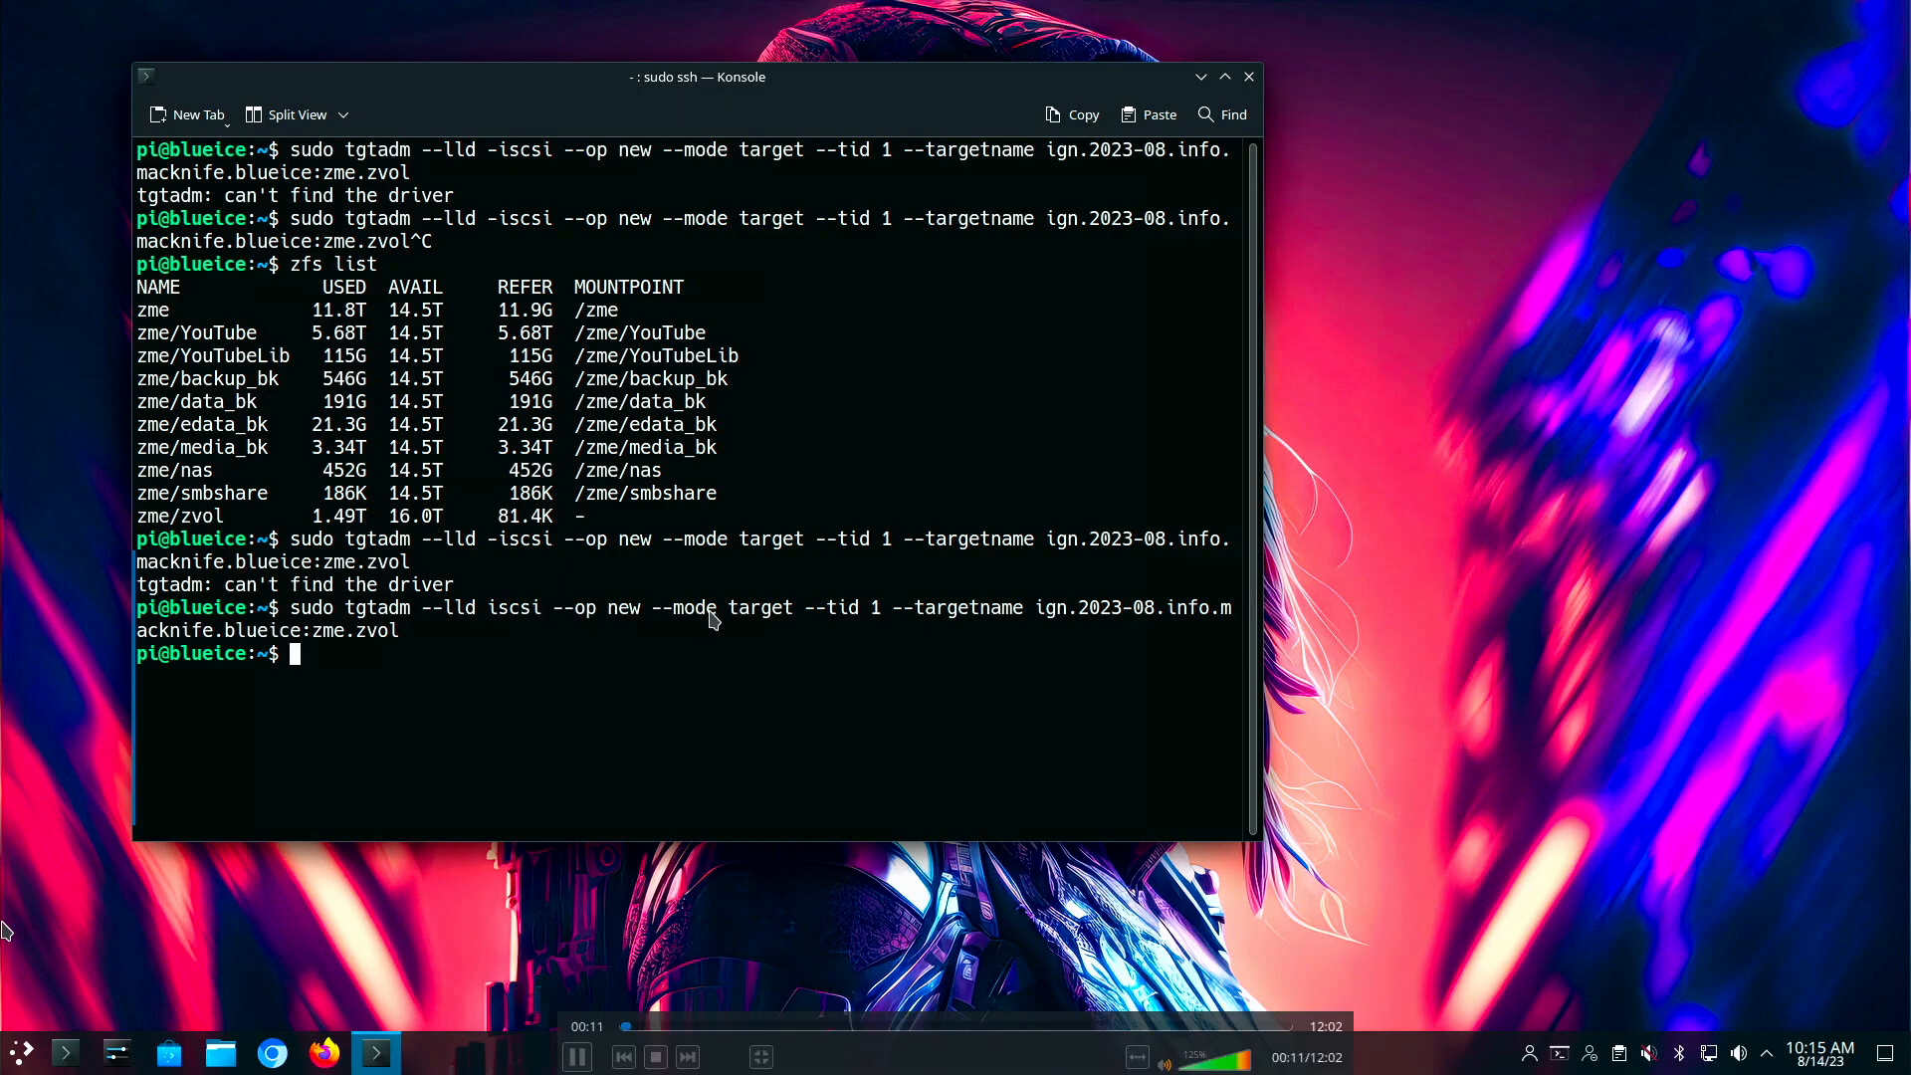
- Create iSCSI target 1 for zme.zvol with tgtadm and show the target details
{"action": "type", "text": "sudo t"}
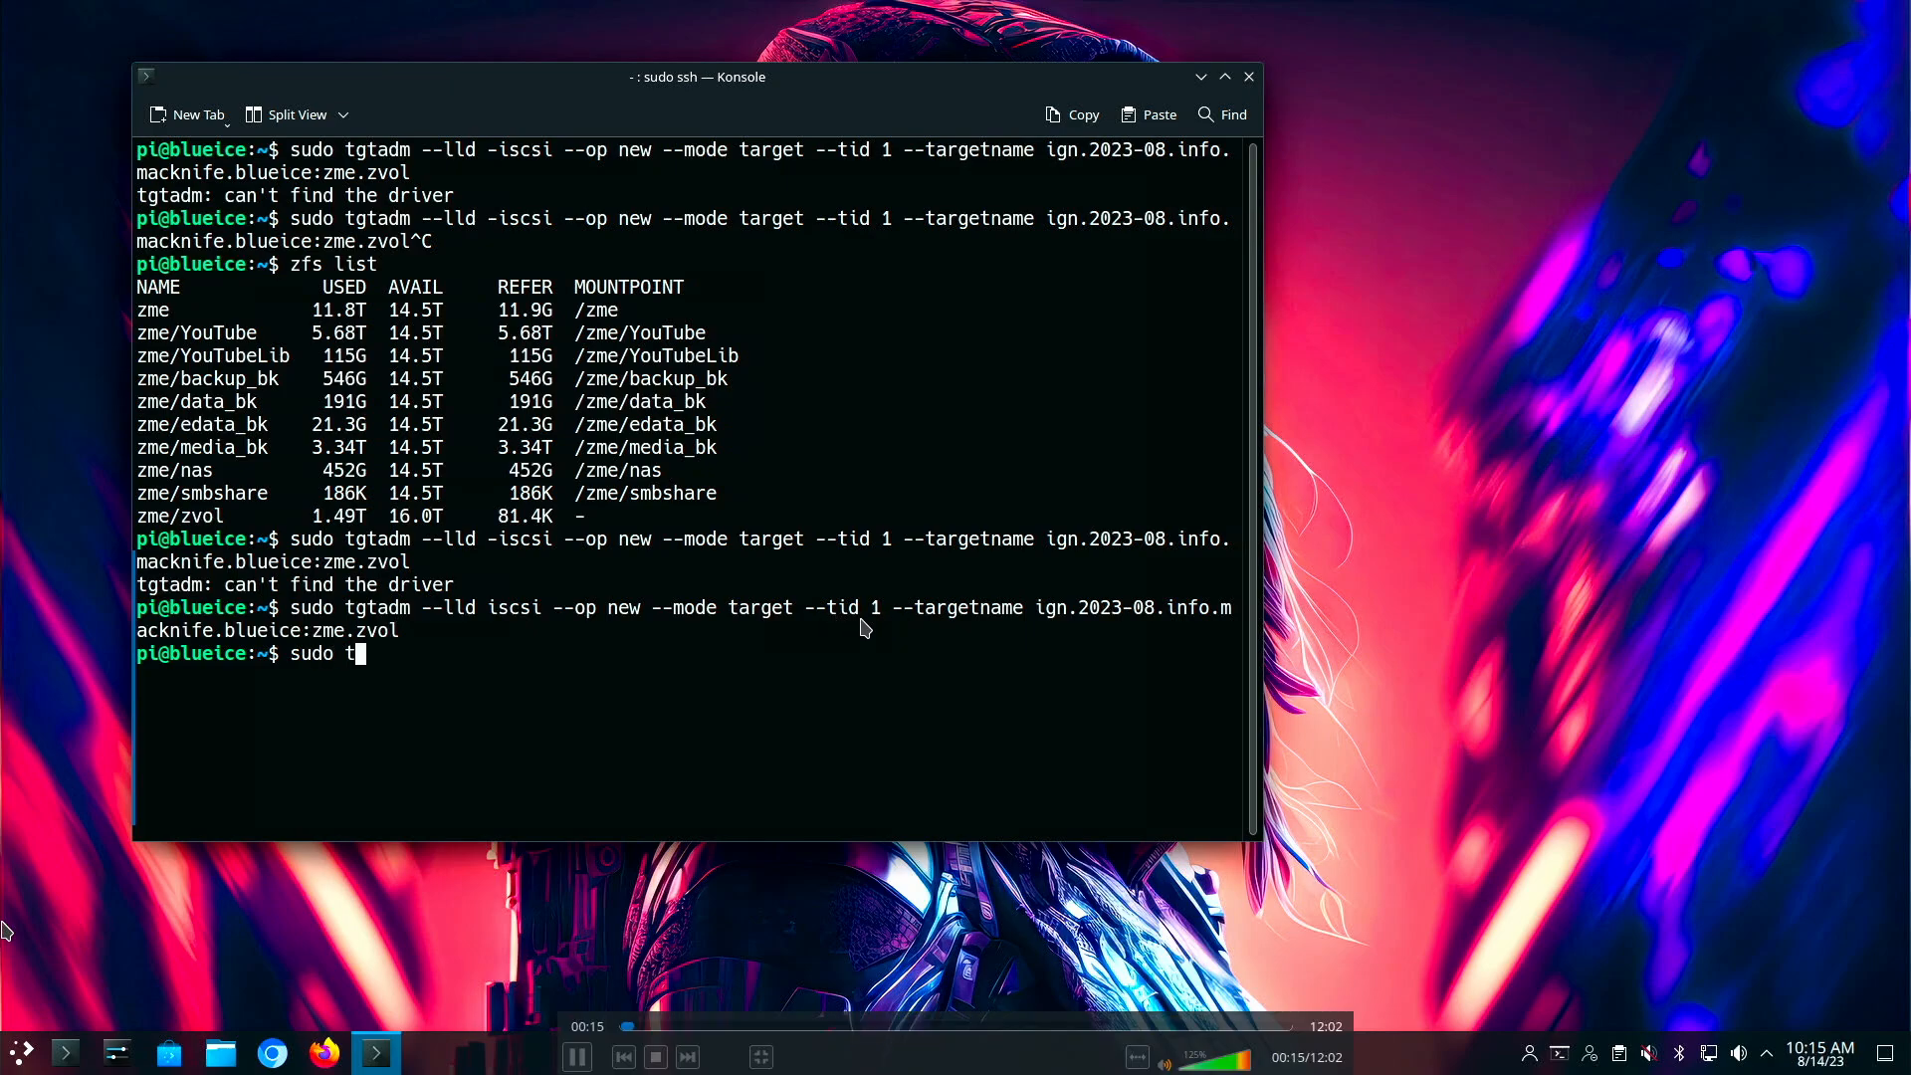
{"action": "type", "text": "gtadm --lld iscsi"}
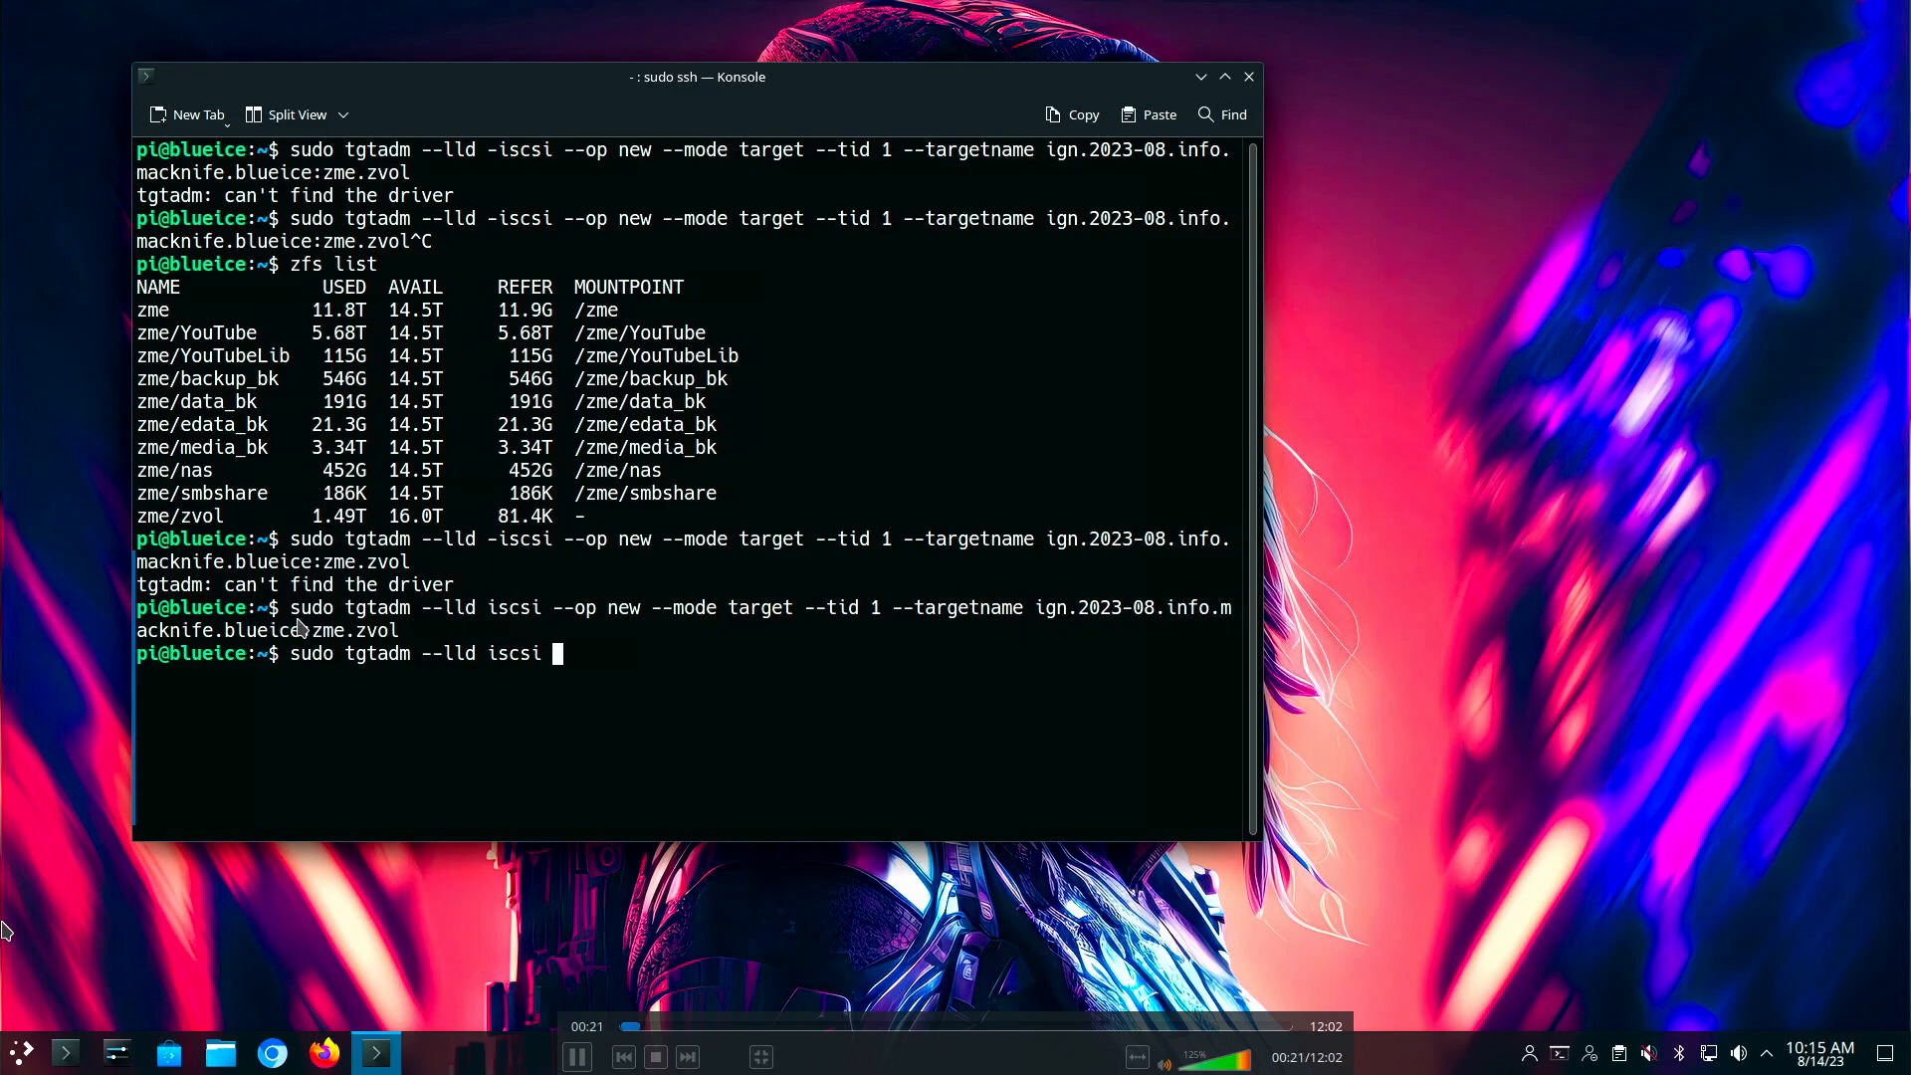
{"action": "type", "text": "--op show --mode target"}
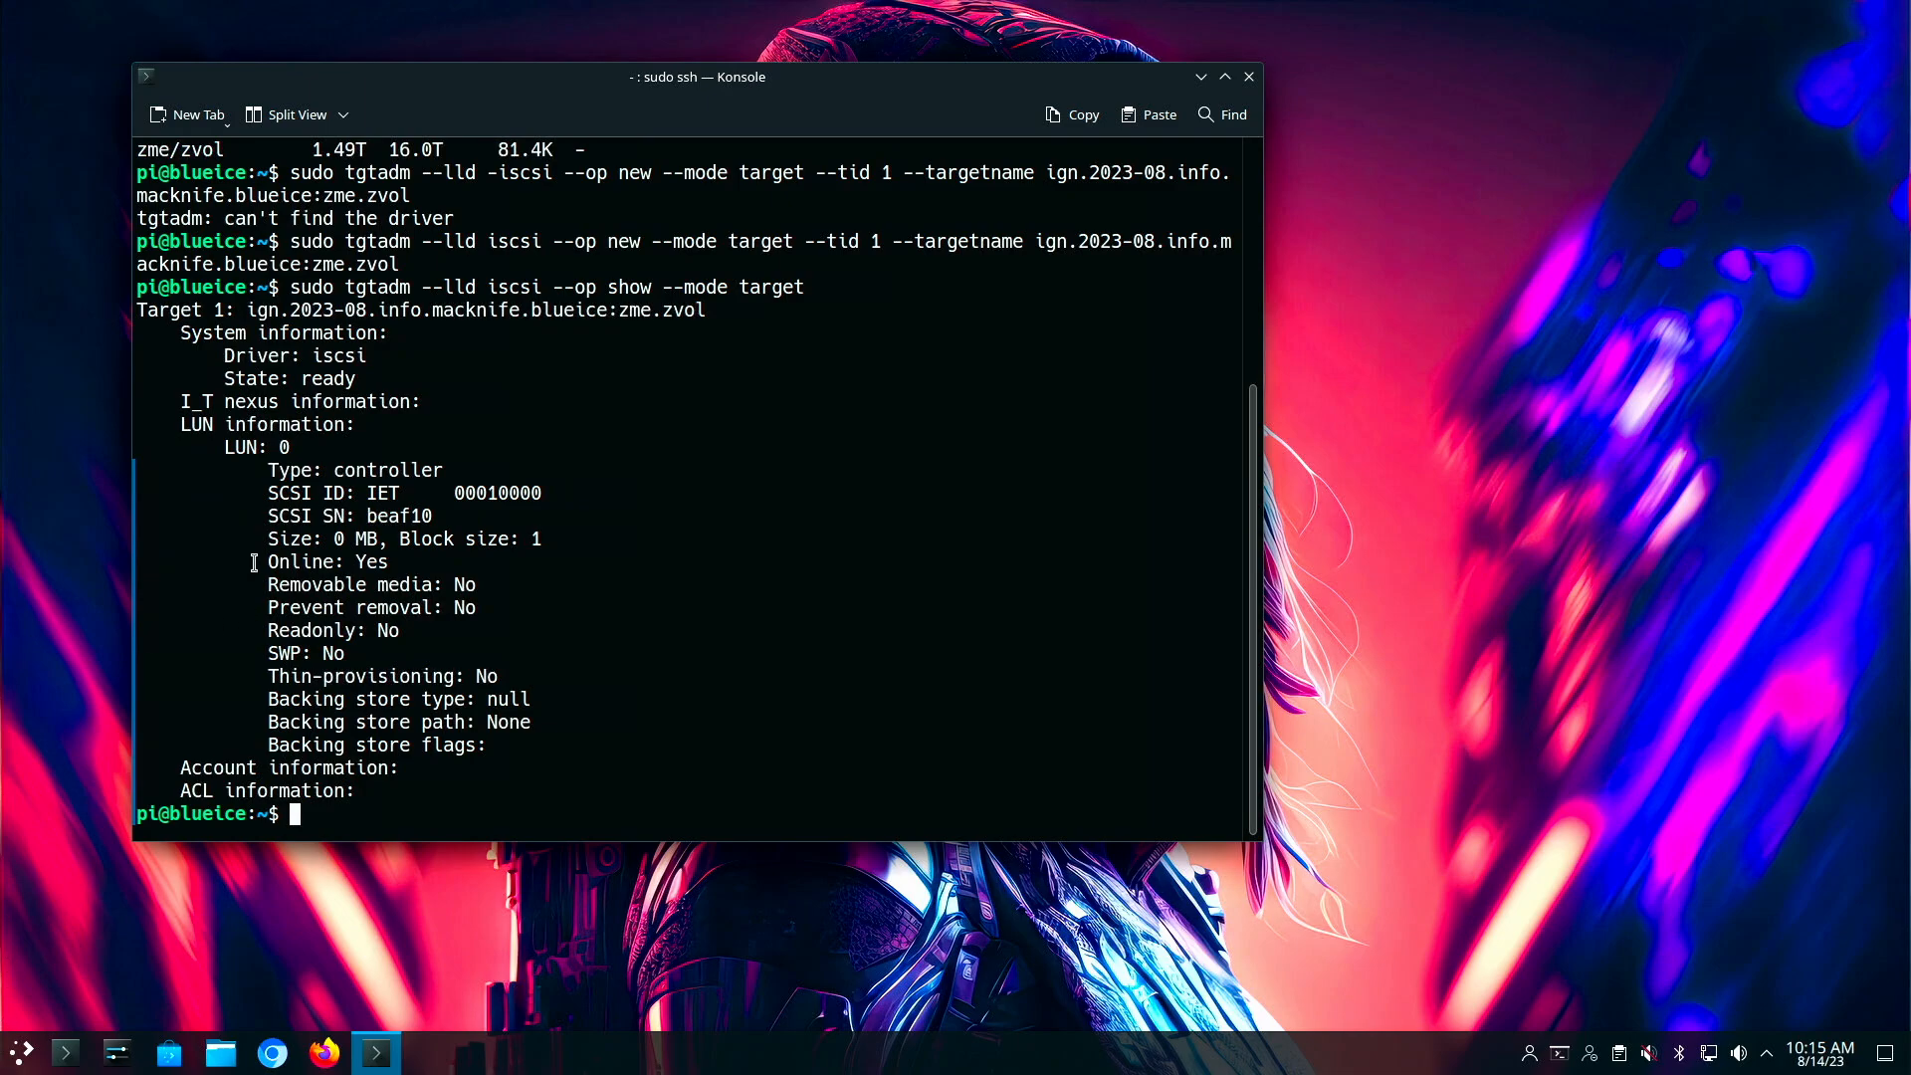
{"action": "mouse_move", "coordinate": [287, 570]}
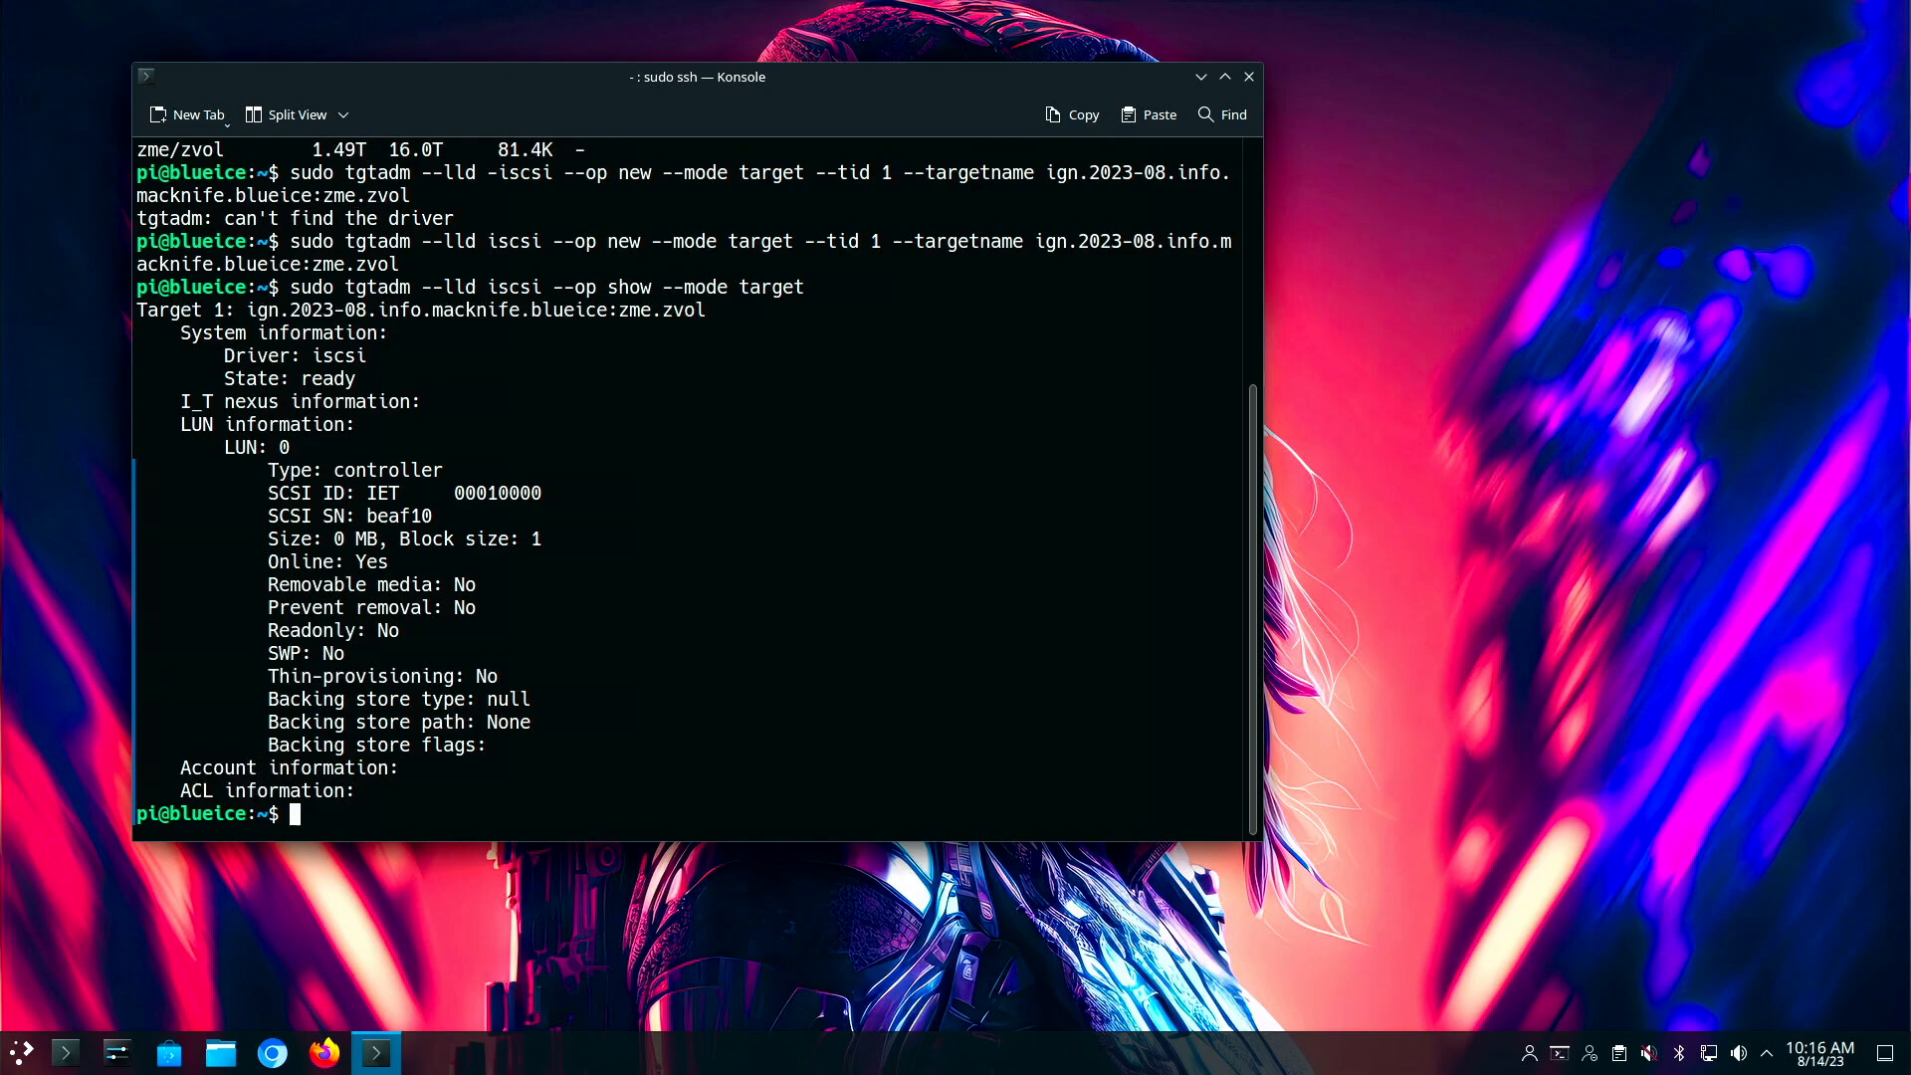
- Add /dev/zme/zvol as LUN 1 of target 1 via tgtadm, correcting the tgfadm typo
{"action": "type", "text": "sudo tgfadm -"}
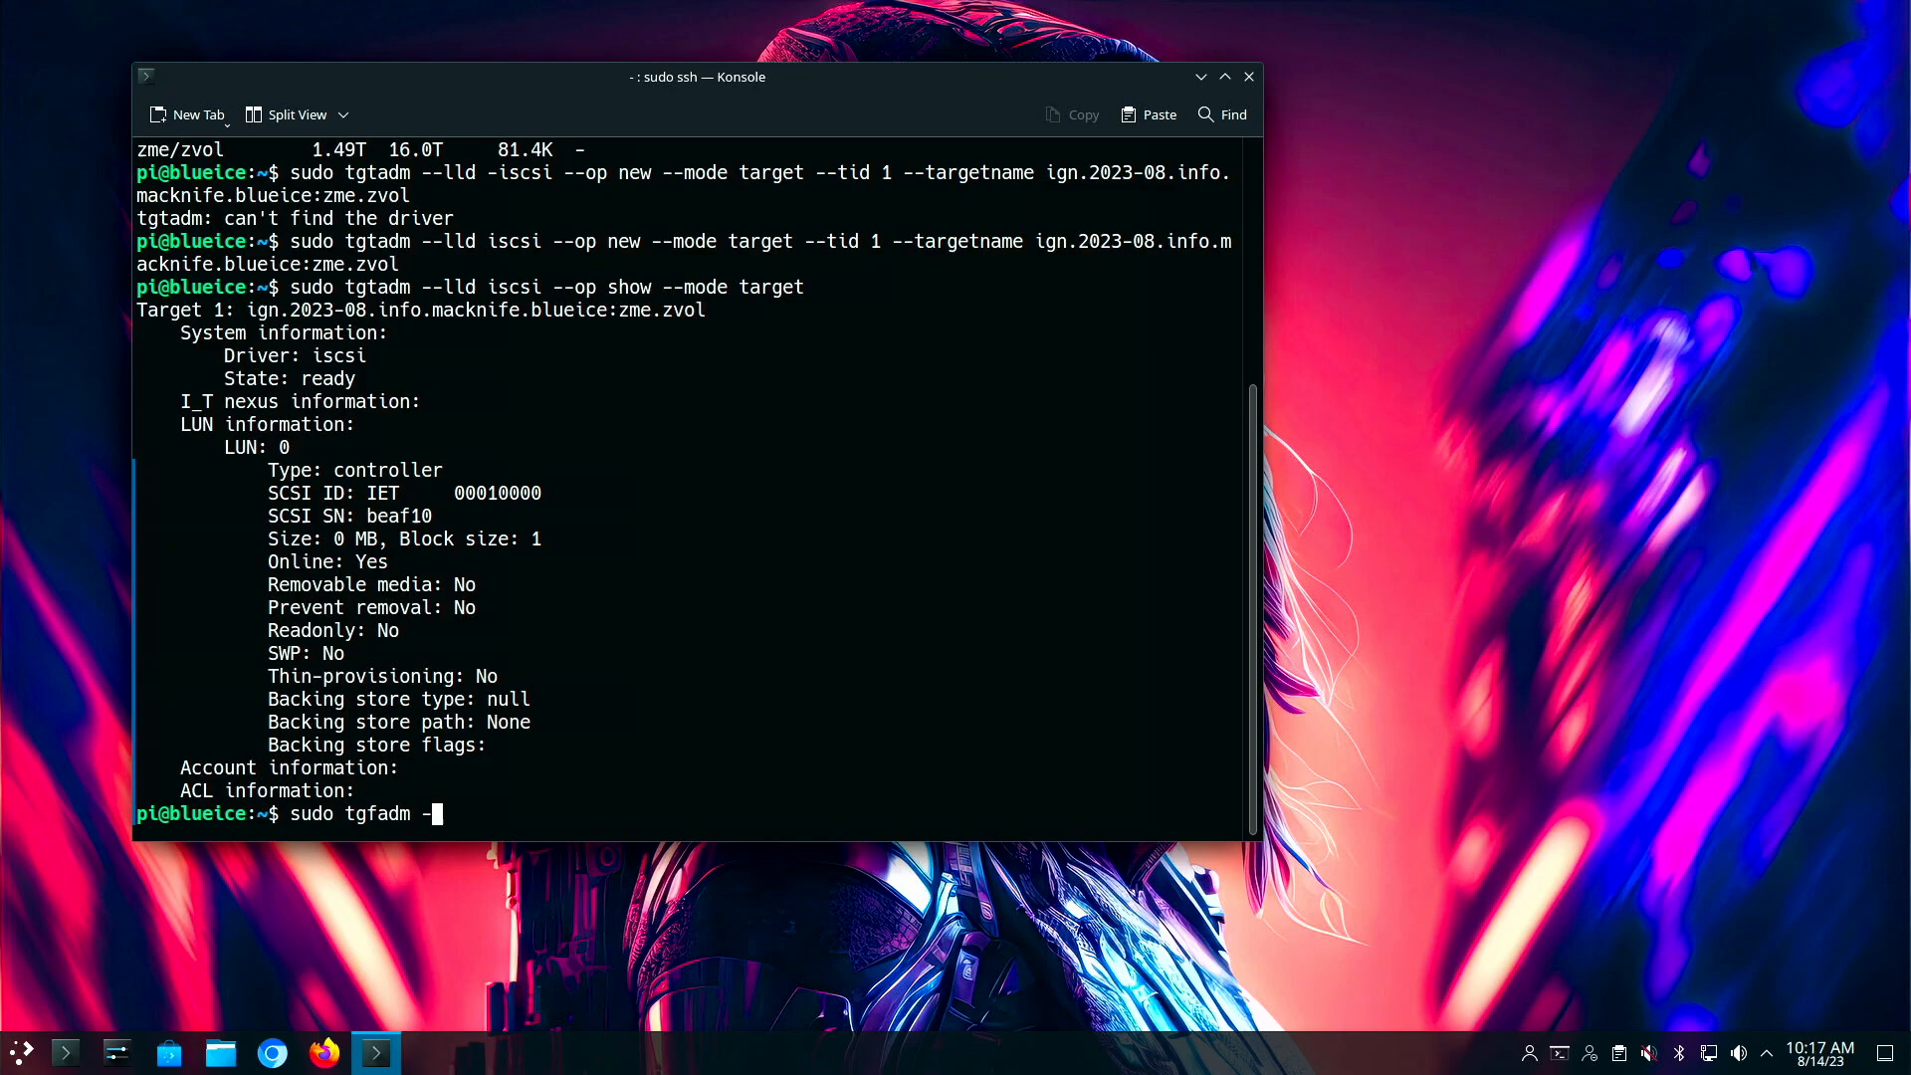
{"action": "type", "text": "-lld"}
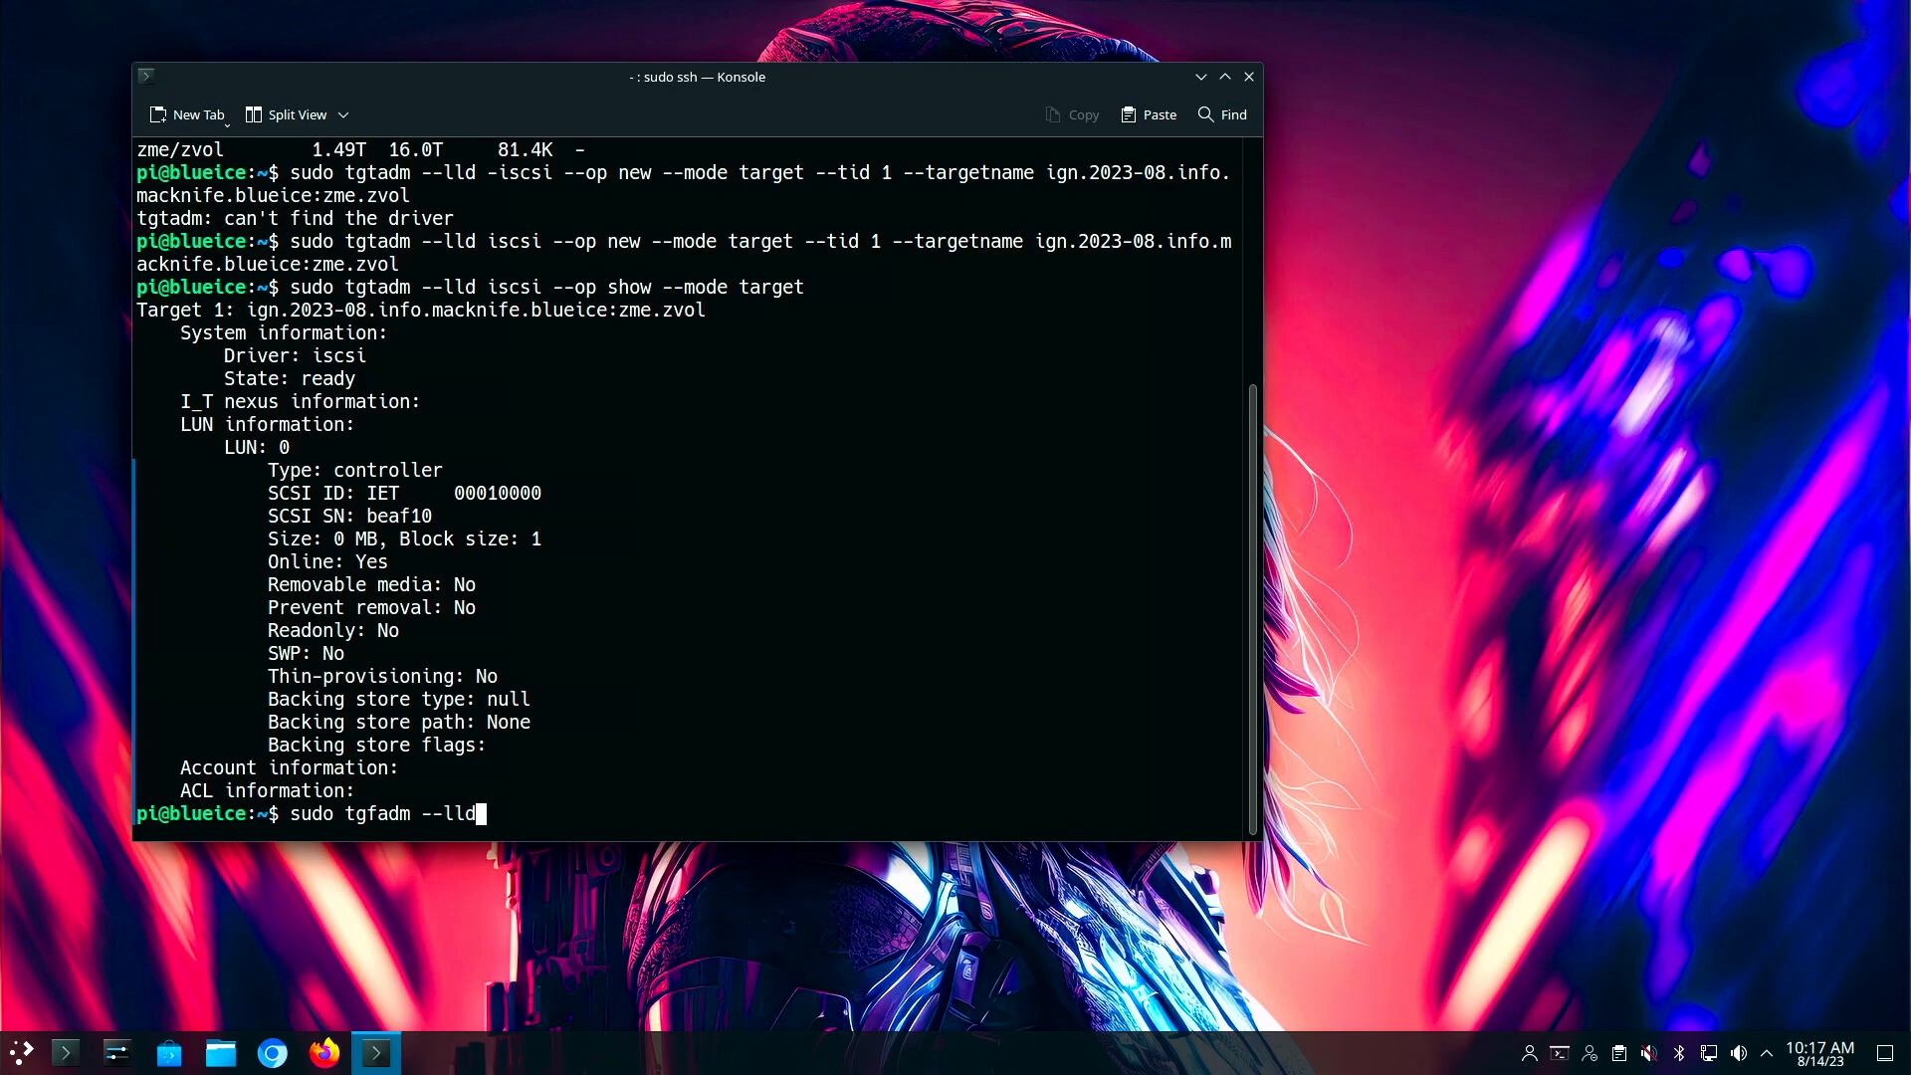
{"action": "type", "text": "iscsi --"}
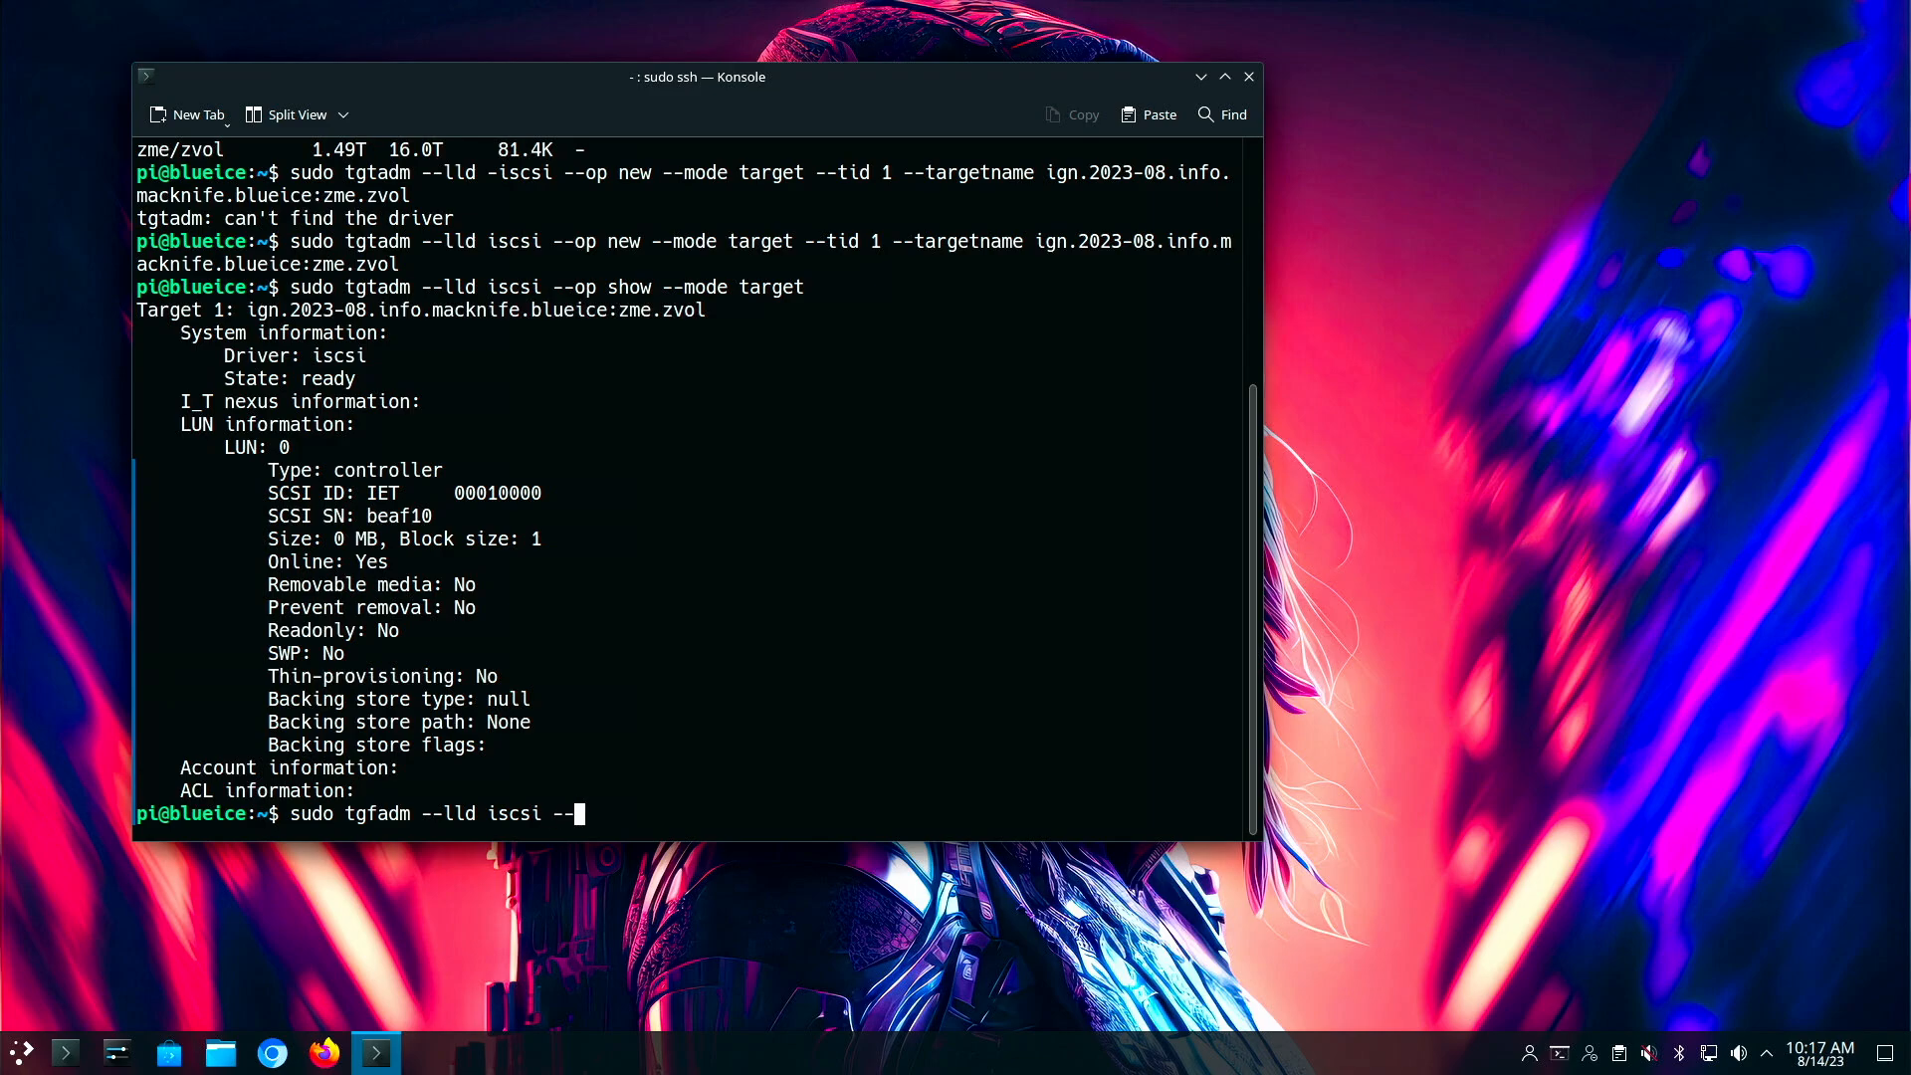
{"action": "type", "text": "op new --mode"}
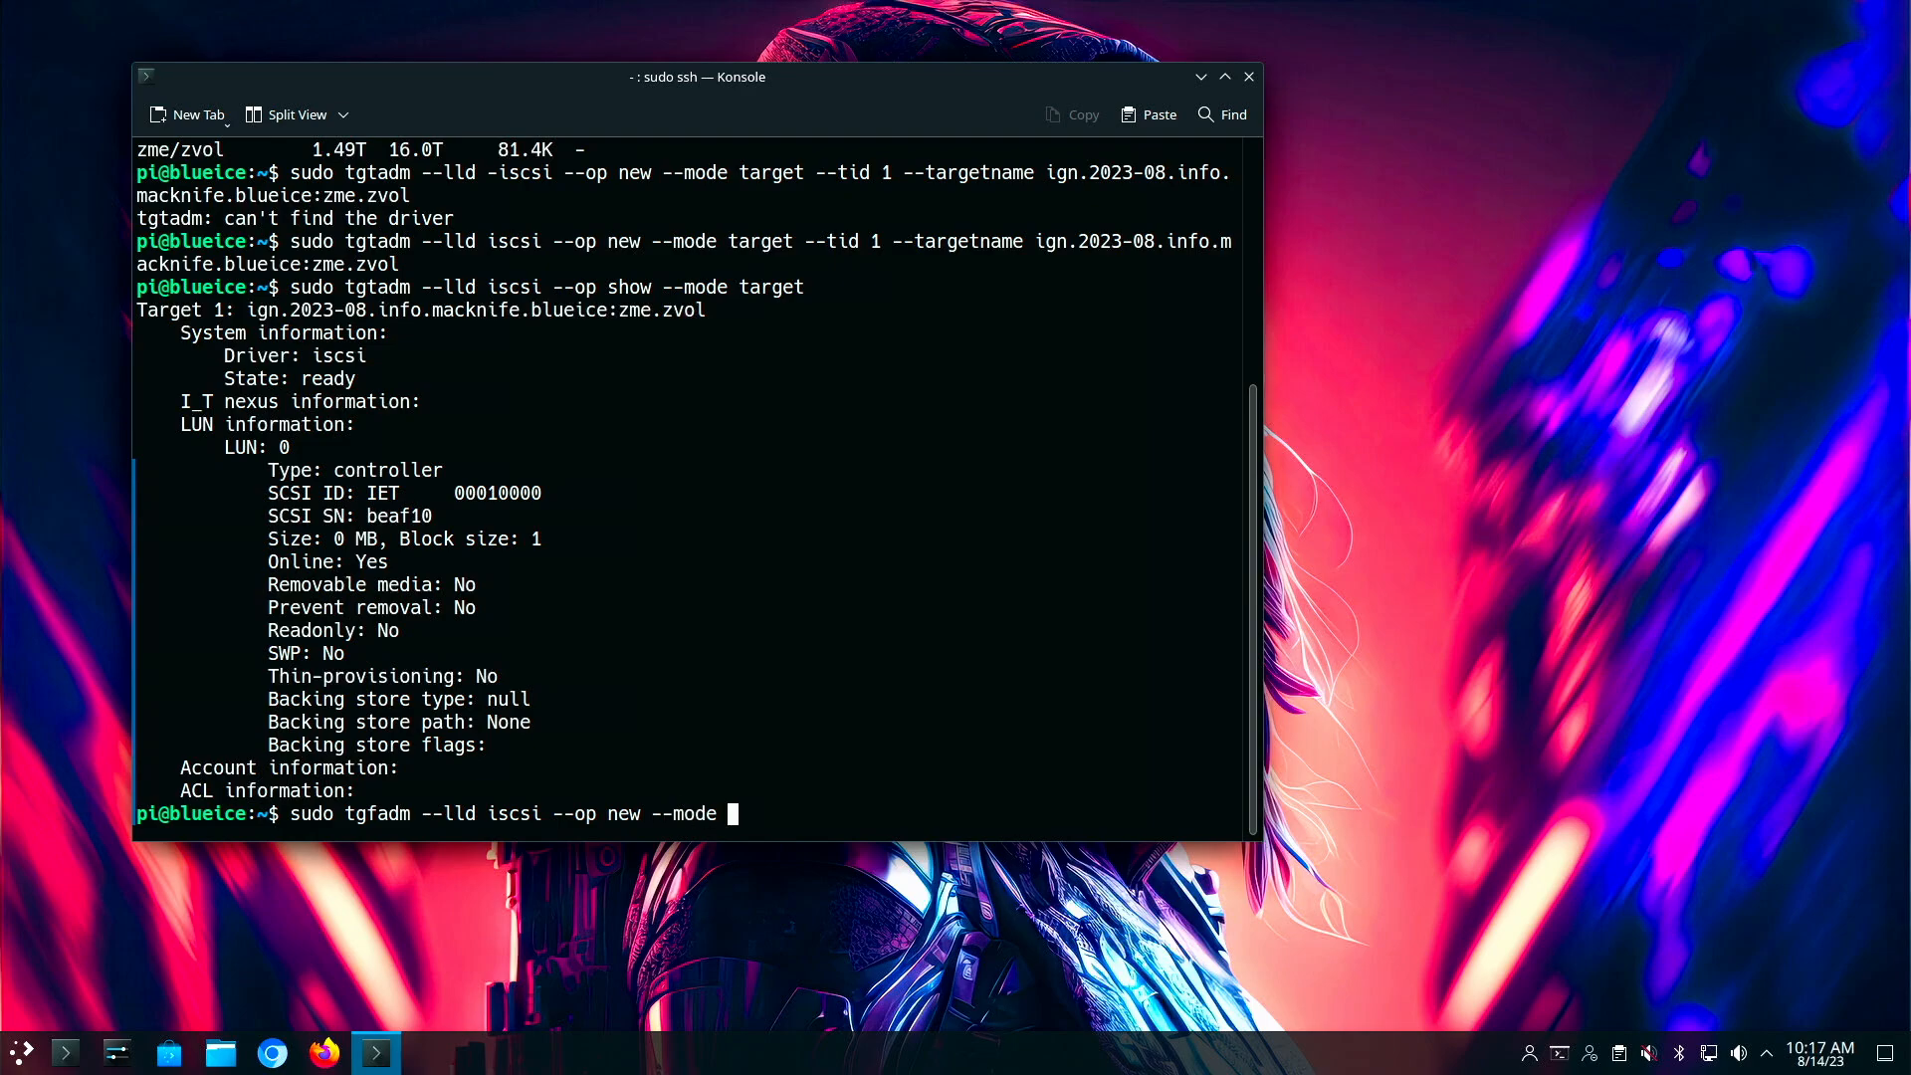
{"action": "type", "text": "logic"}
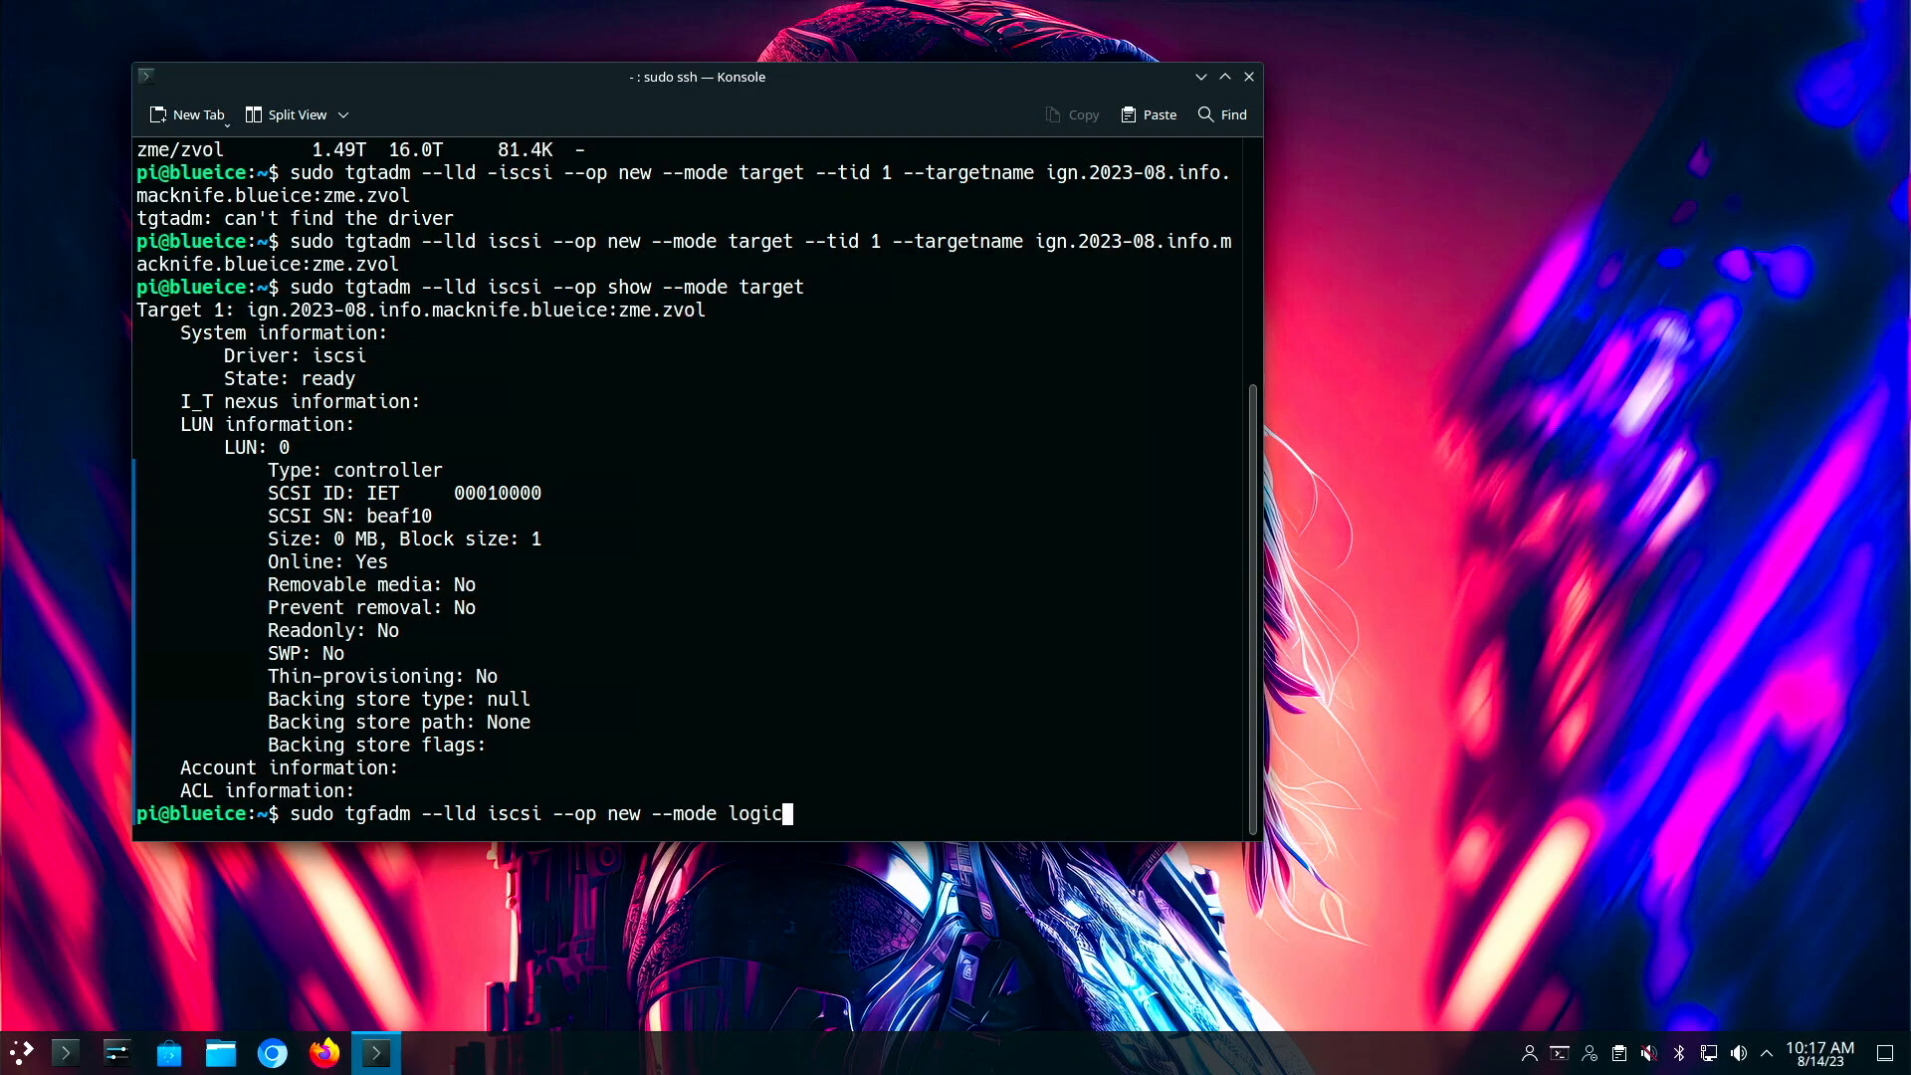
{"action": "type", "text": "alunit"}
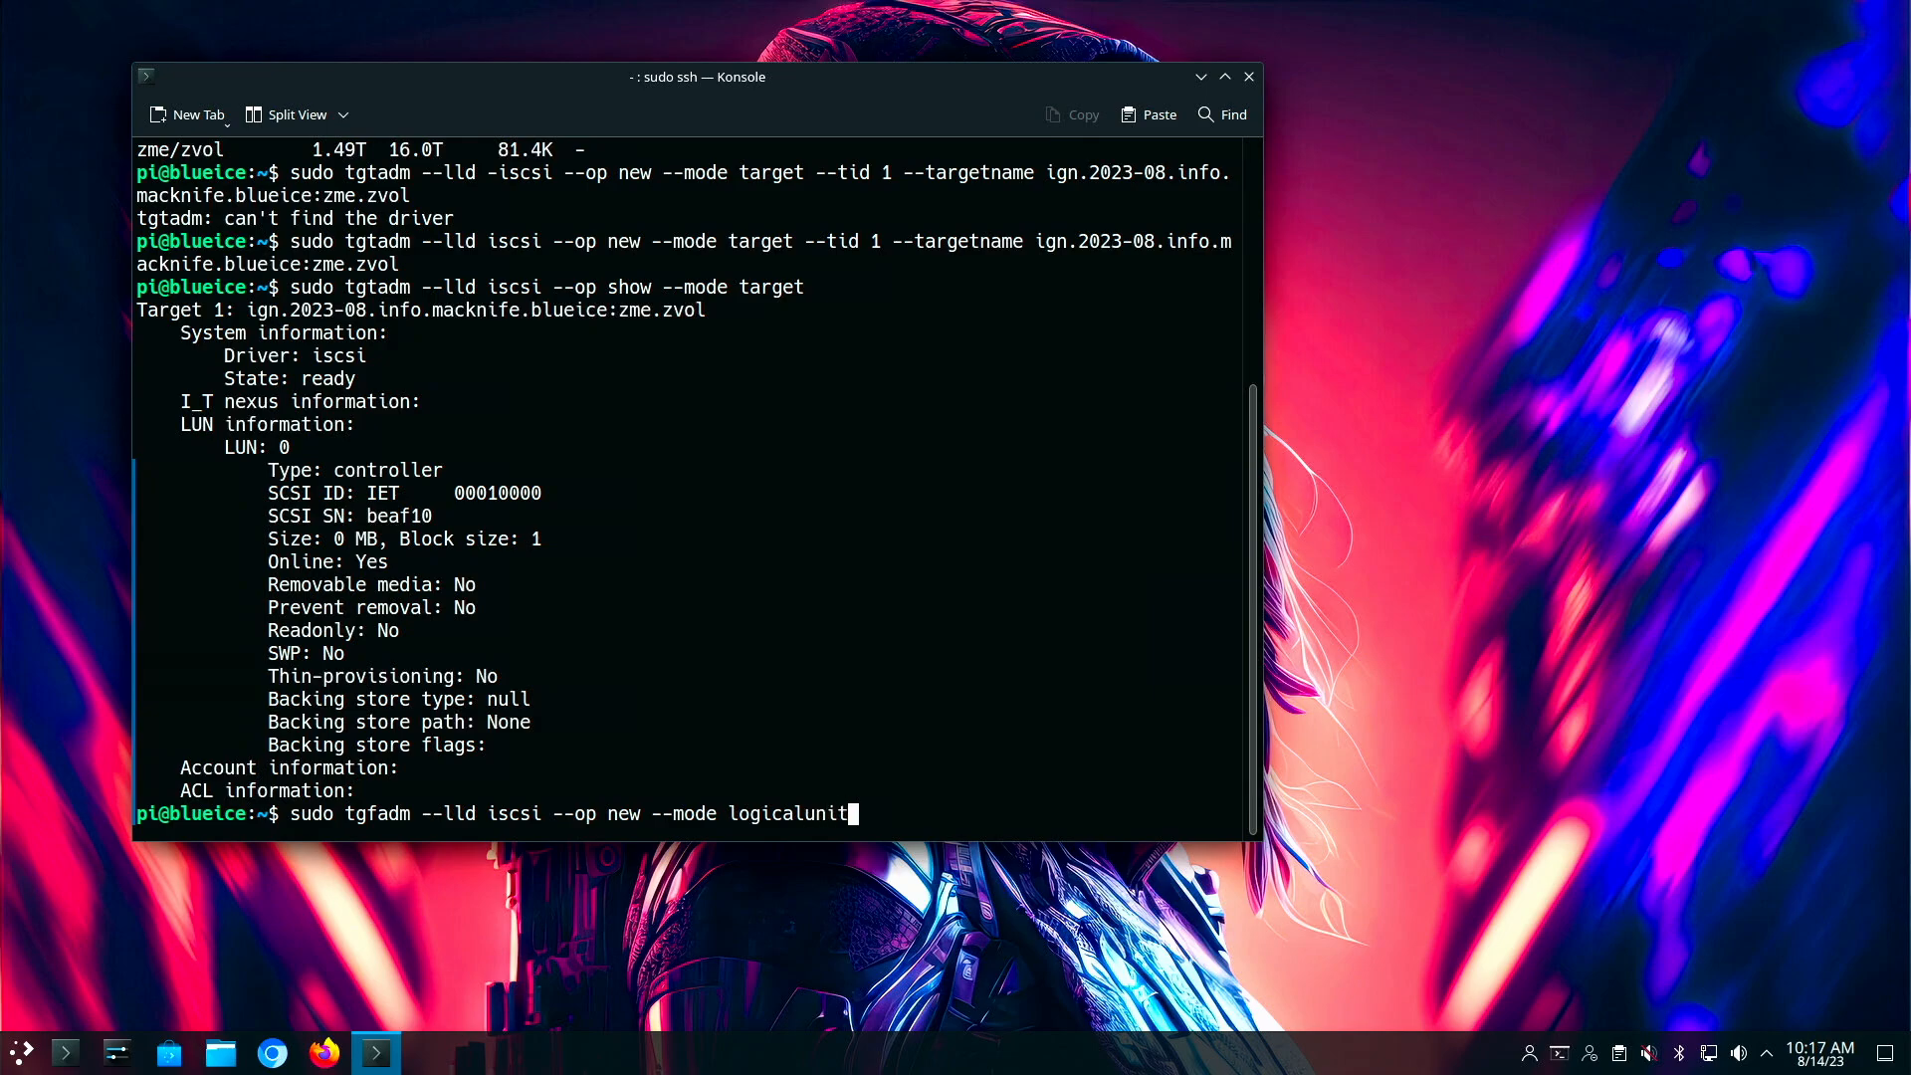
{"action": "type", "text": "--ti"}
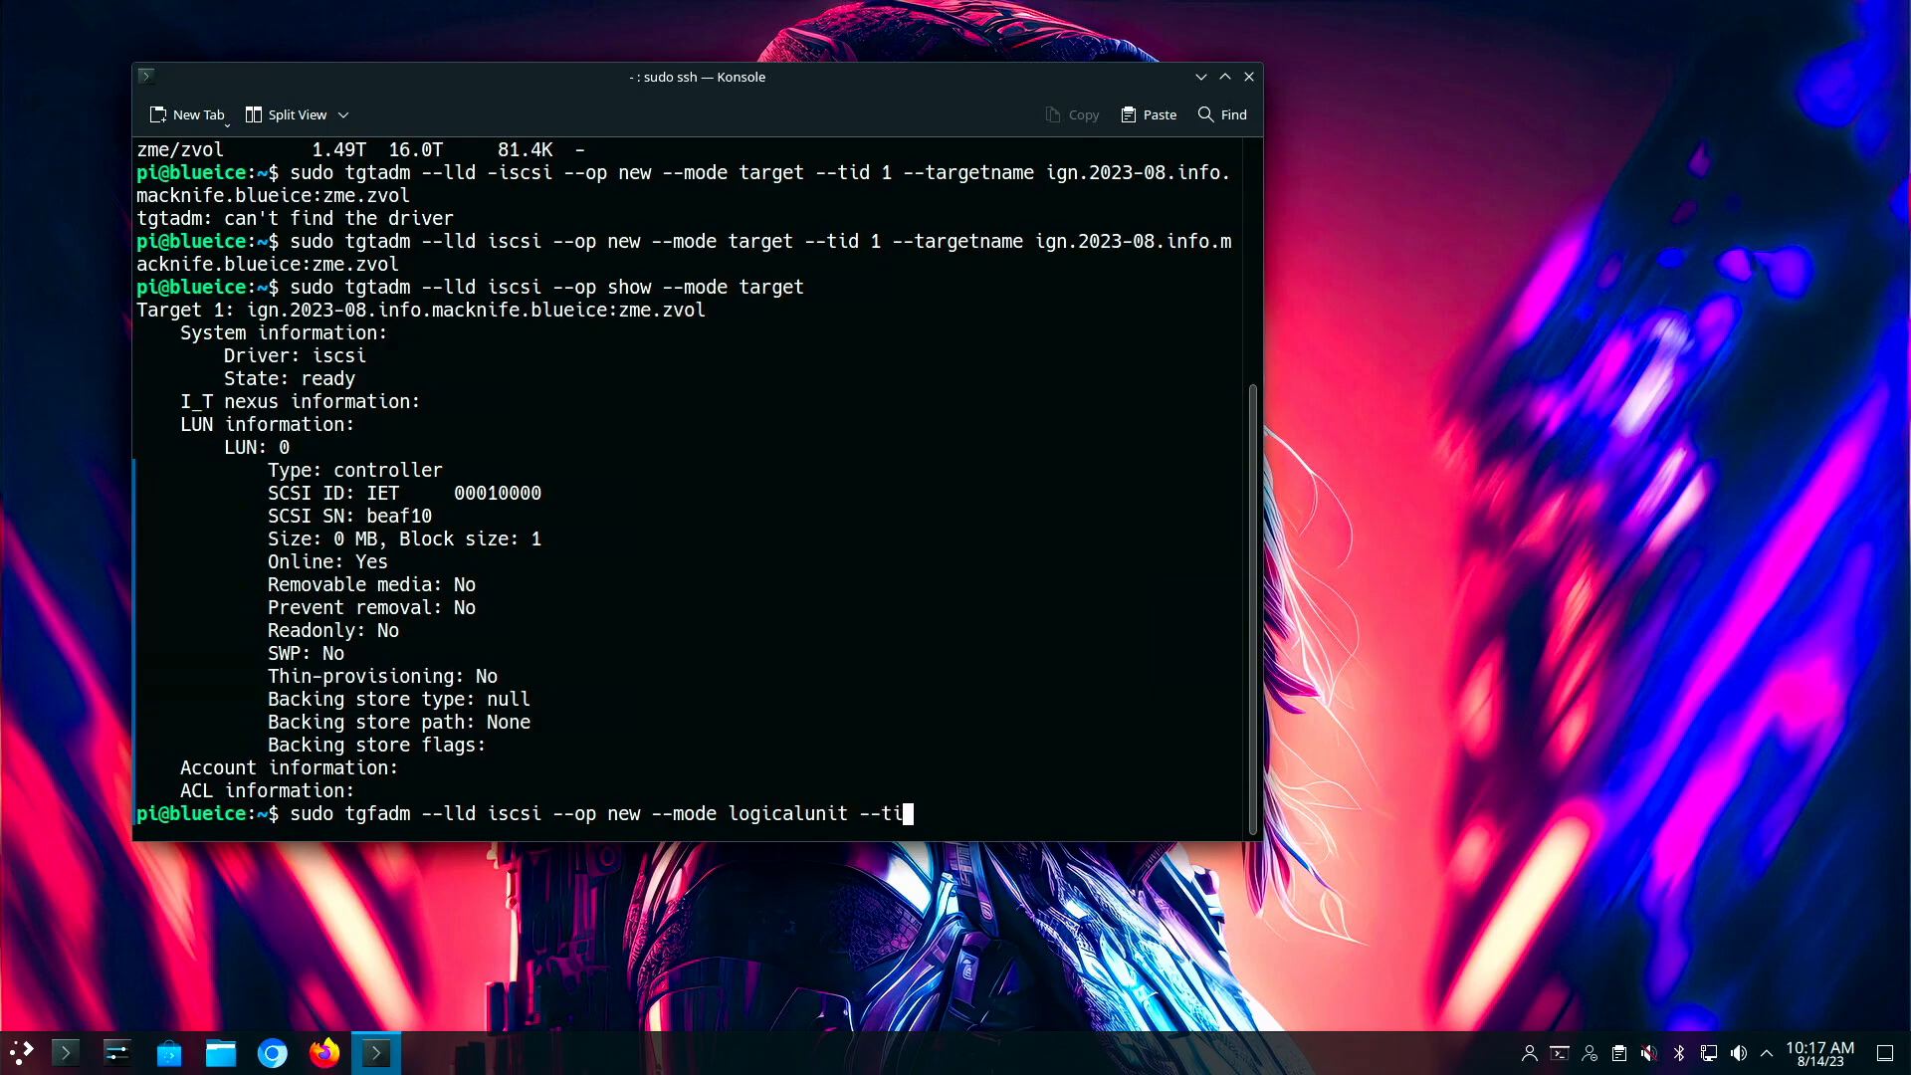
{"action": "type", "text": "d 1"}
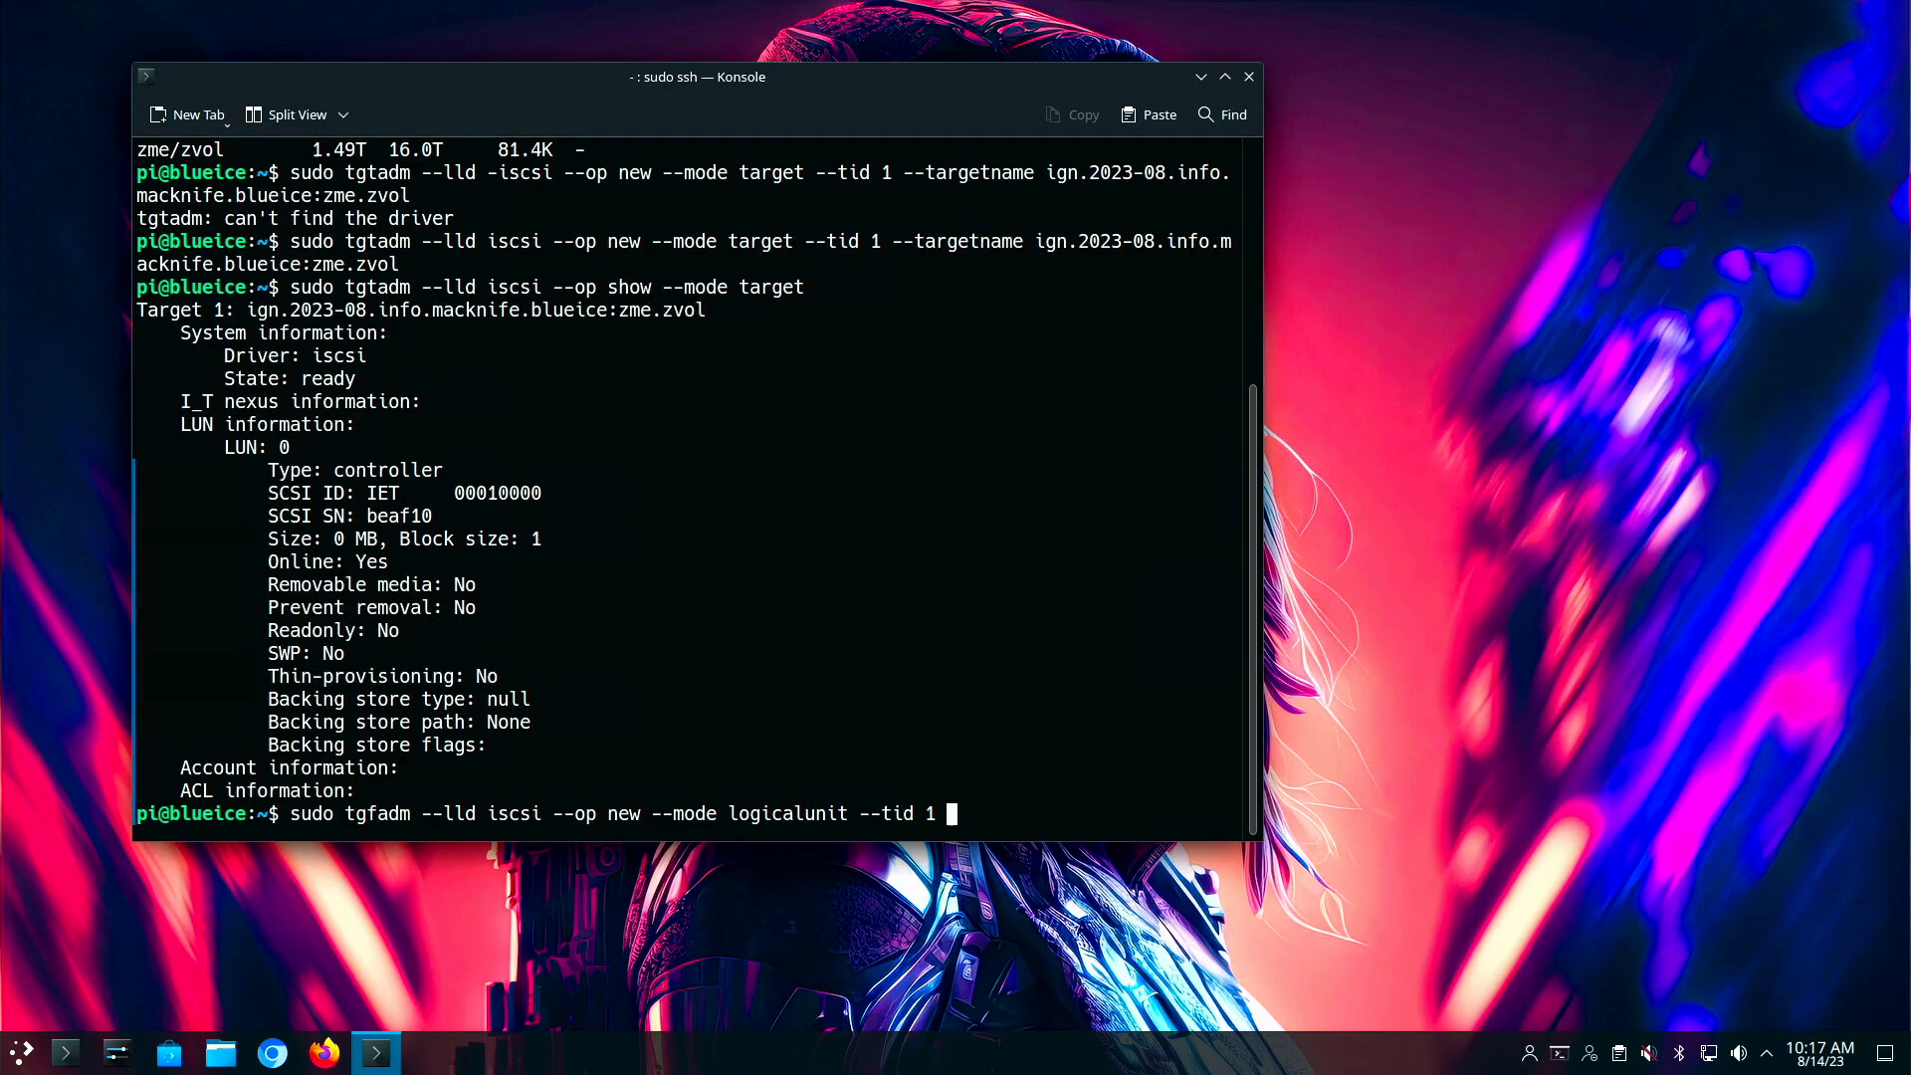
{"action": "type", "text": "--l"}
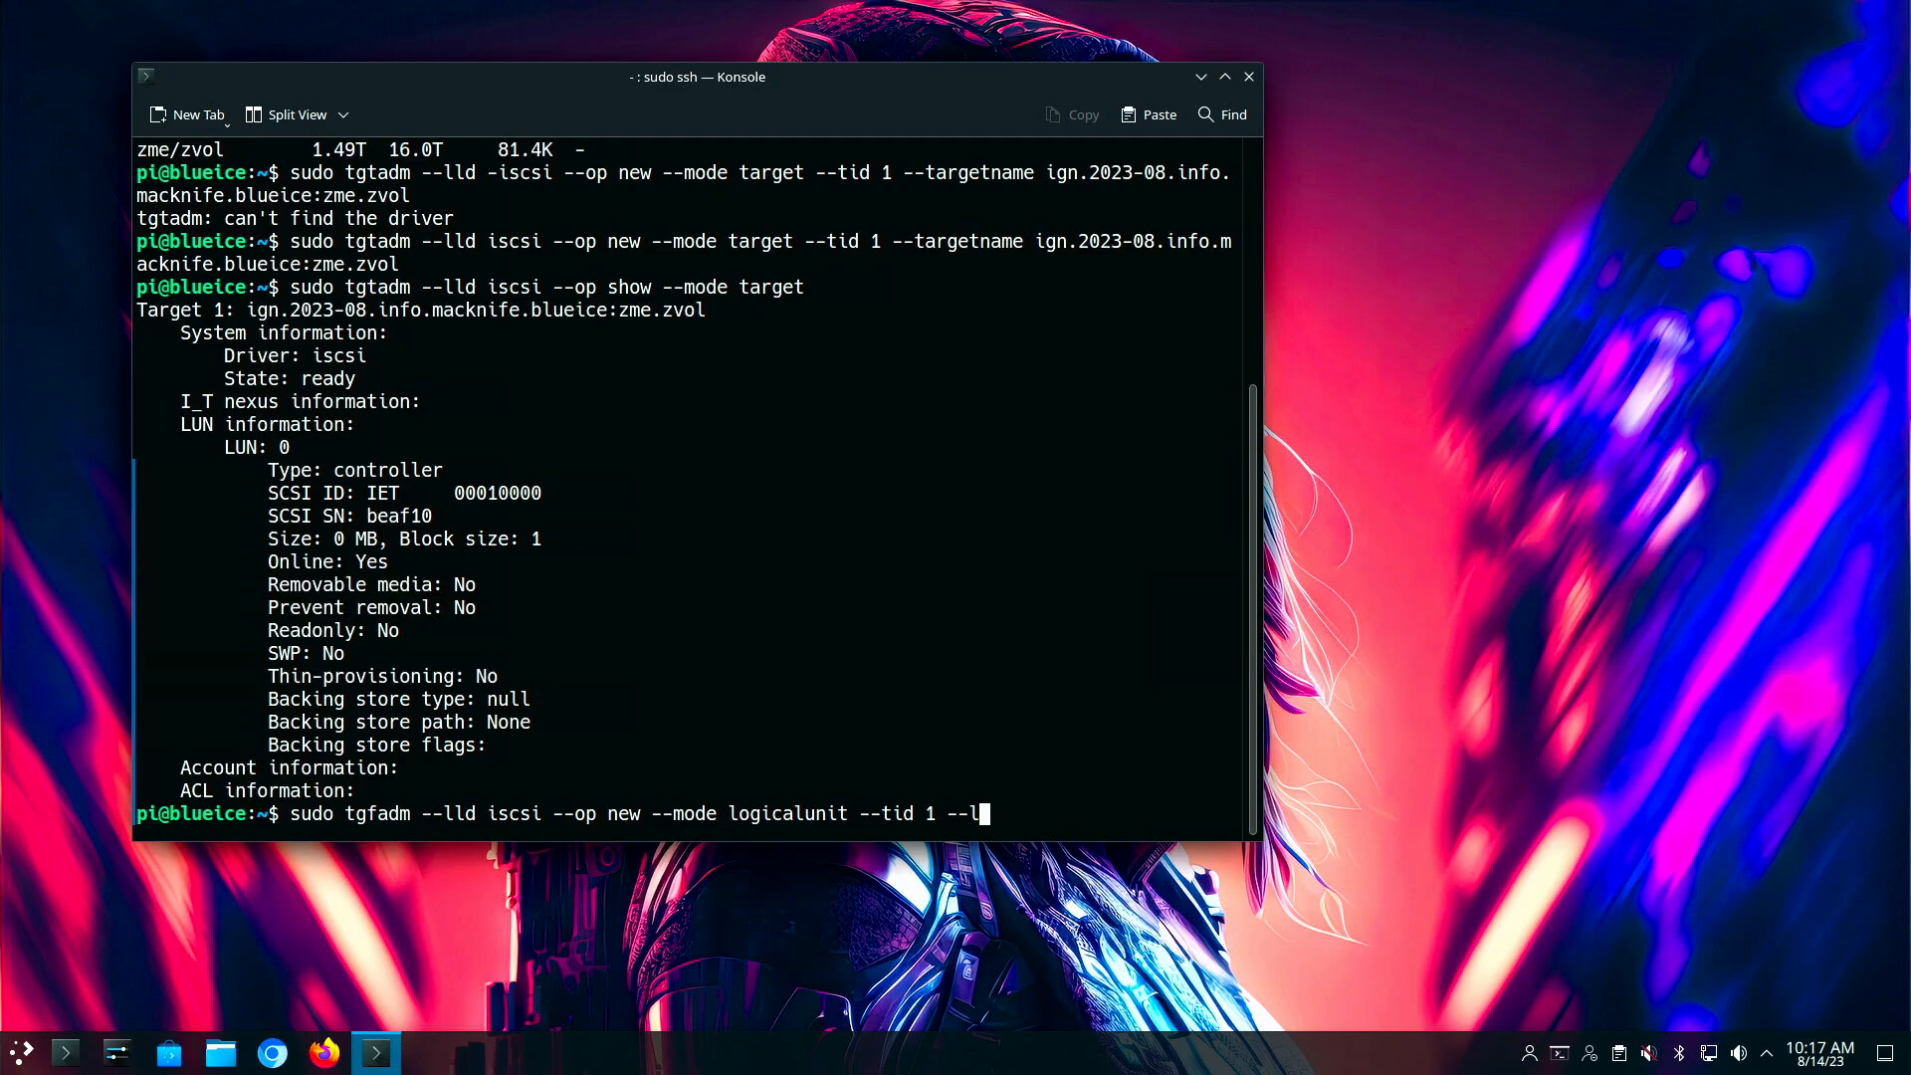
{"action": "type", "text": "un"}
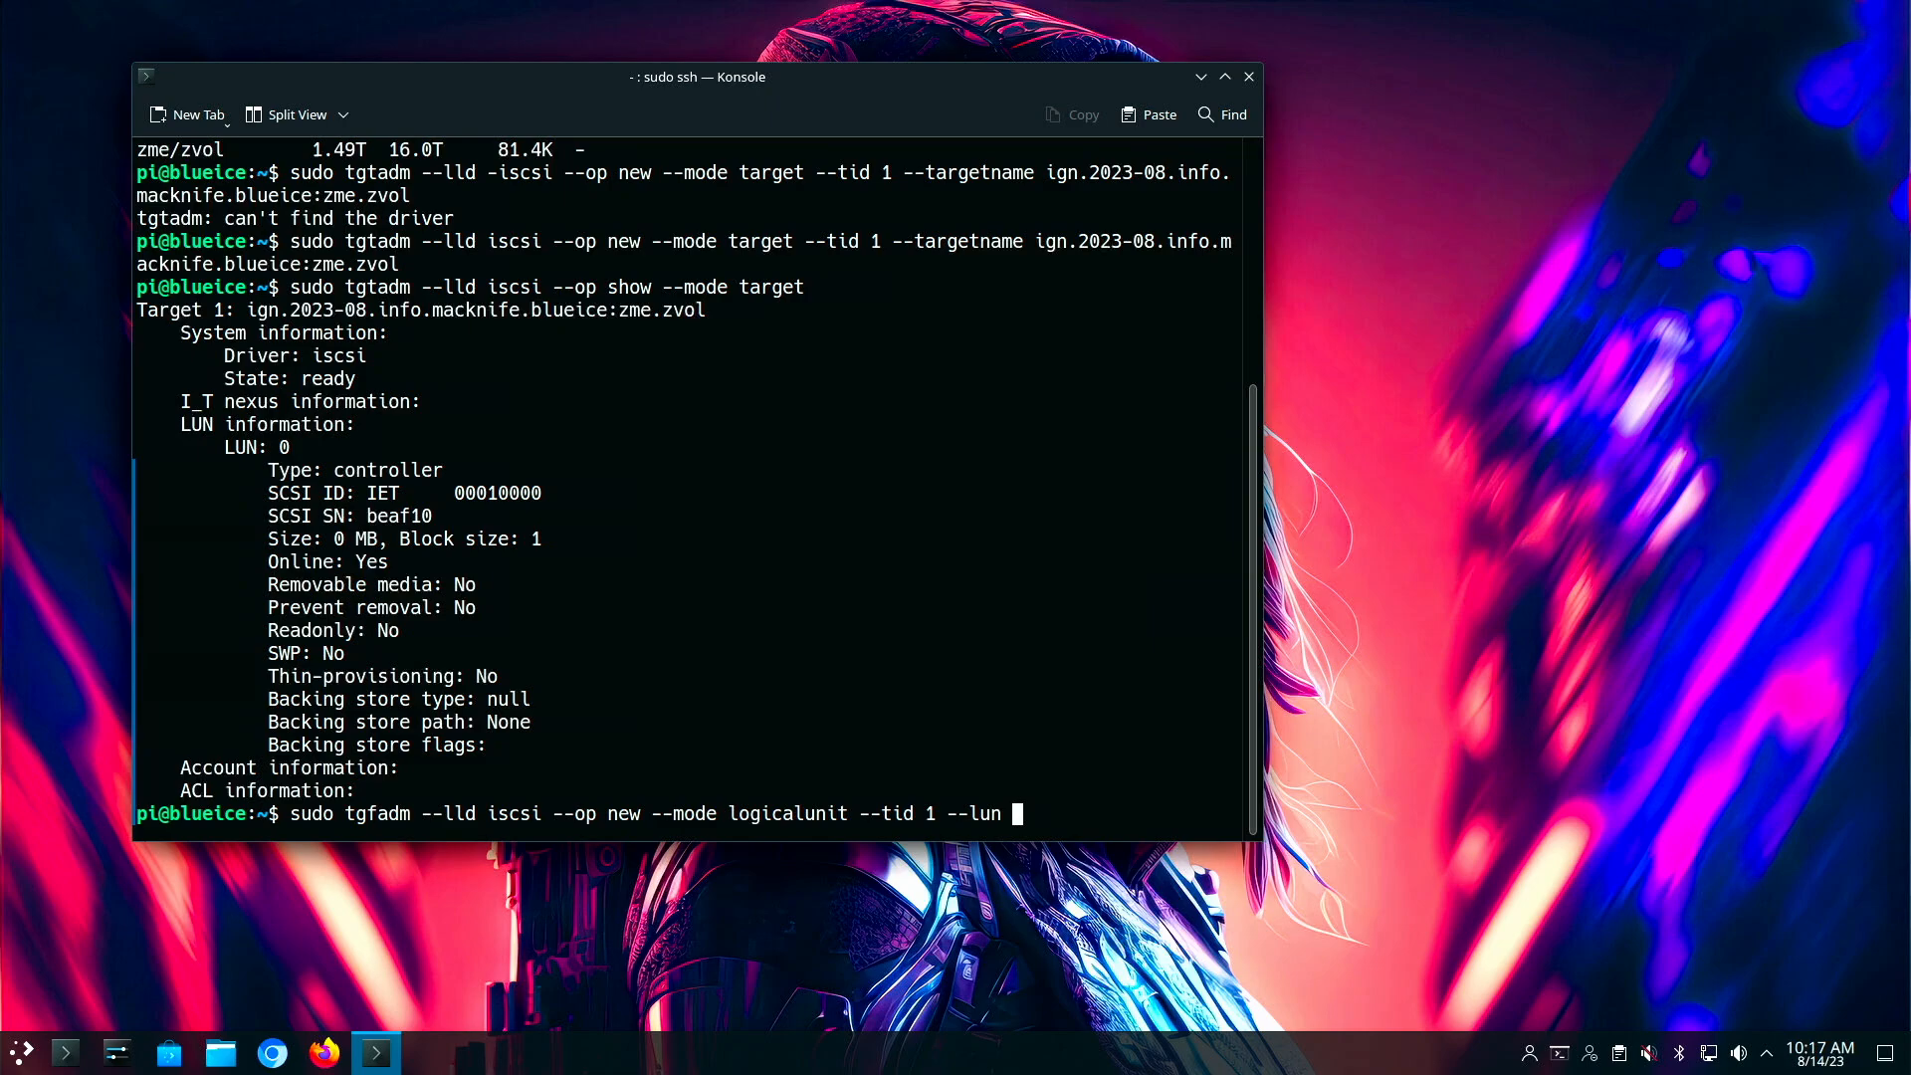
{"action": "type", "text": "1 --"}
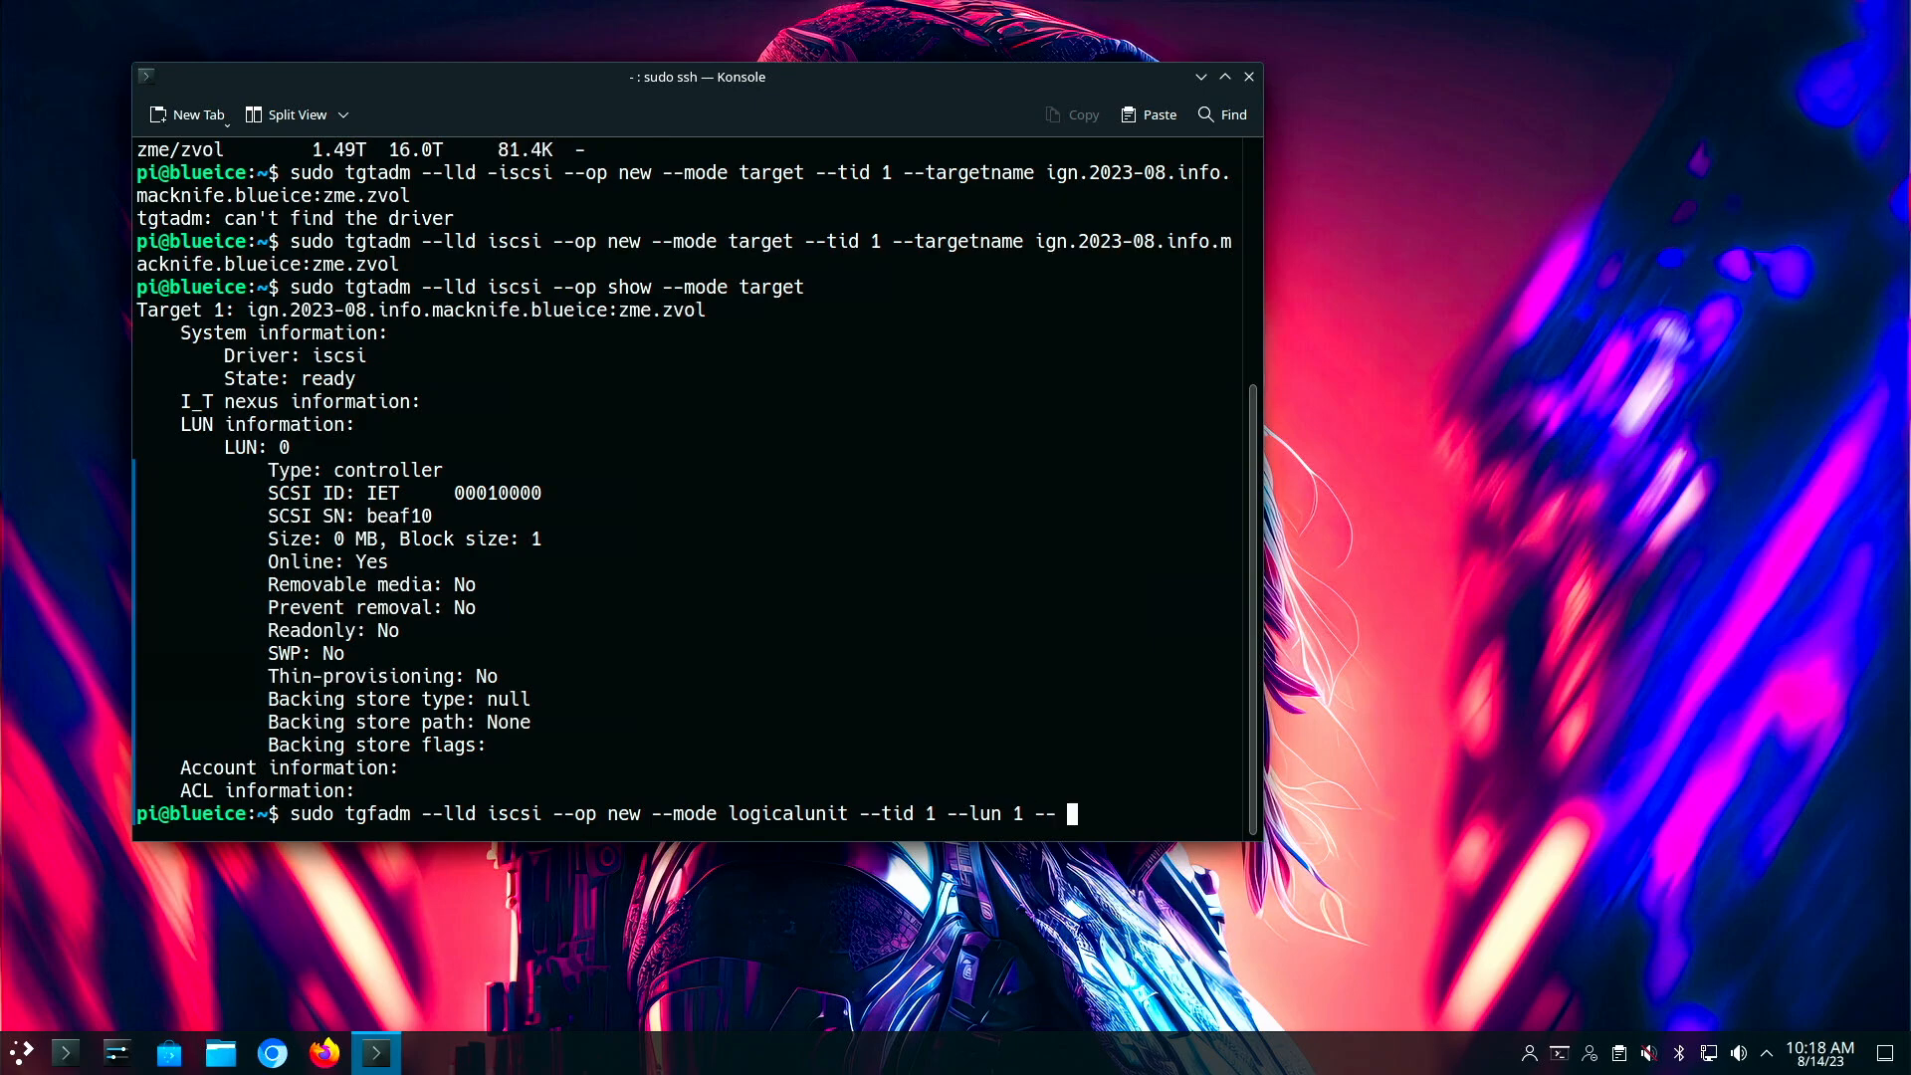
{"action": "type", "text": "ba"}
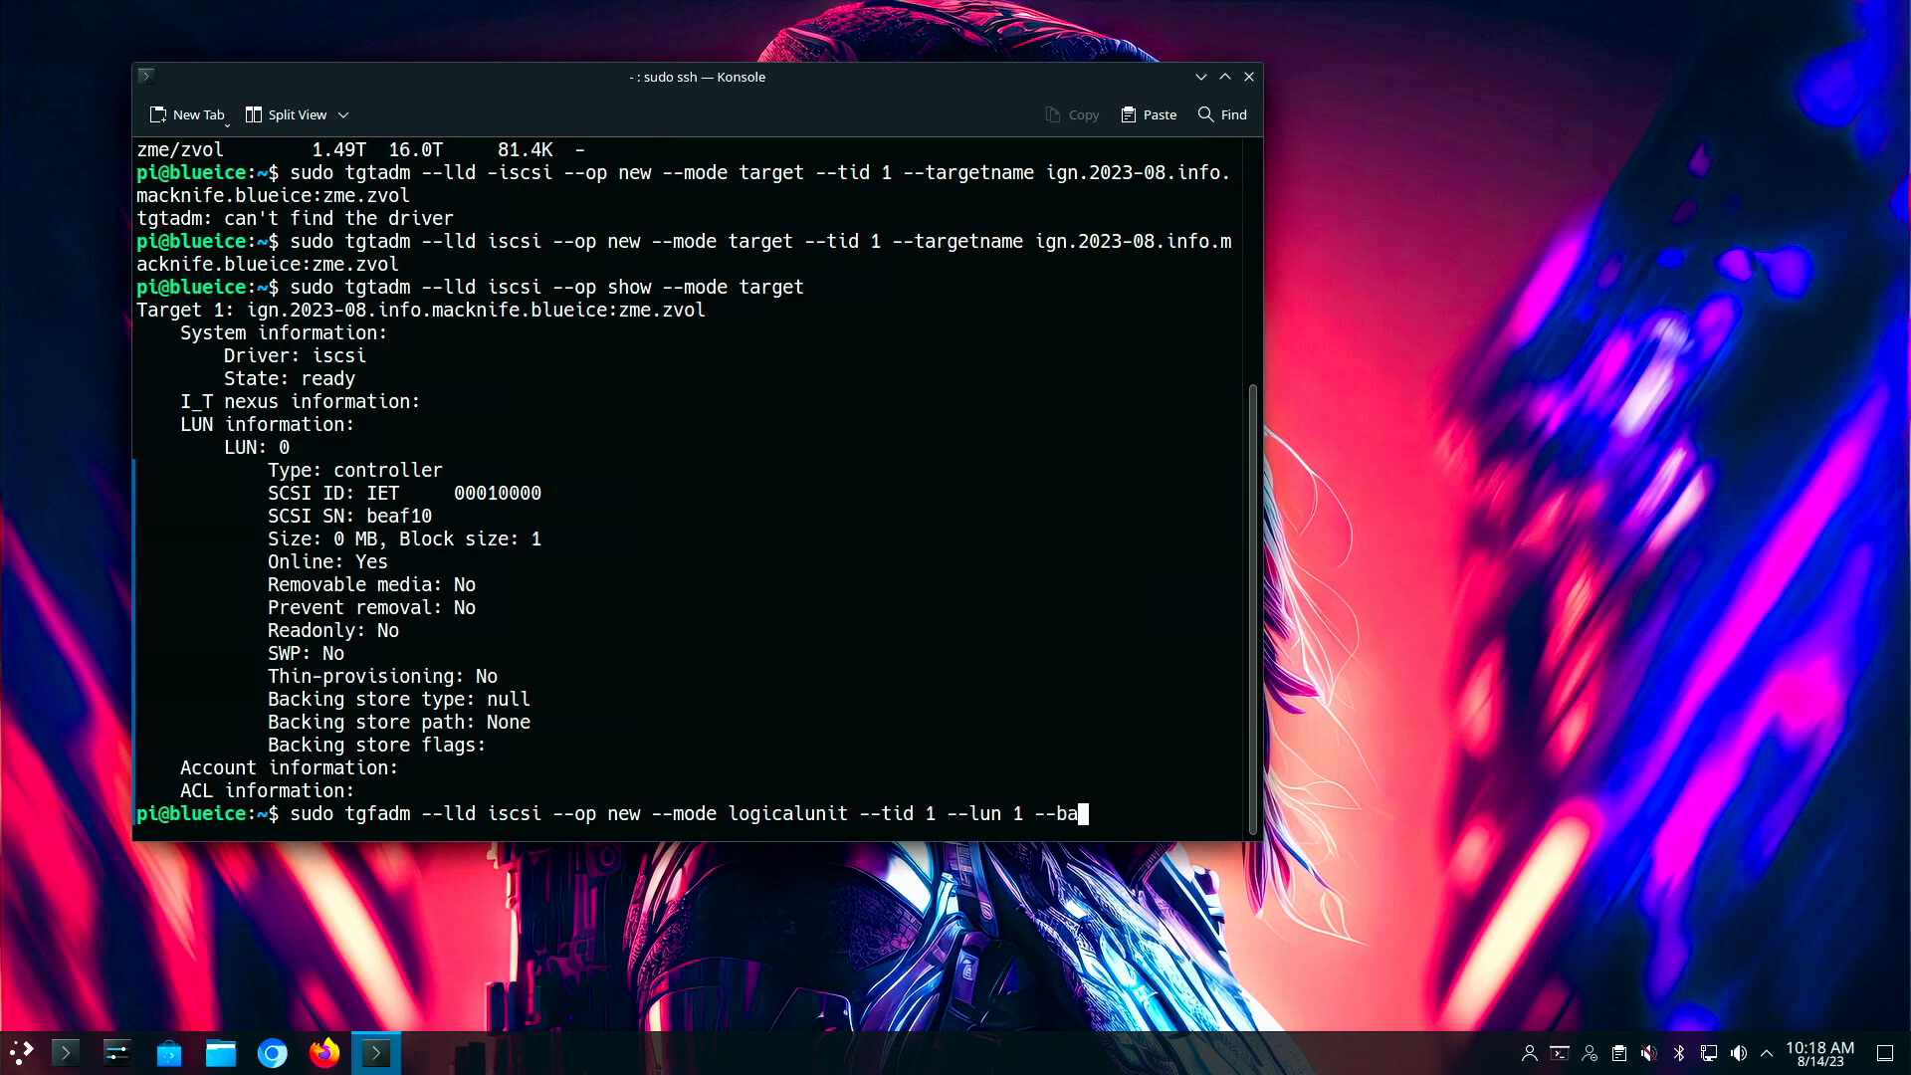
{"action": "type", "text": "cking"}
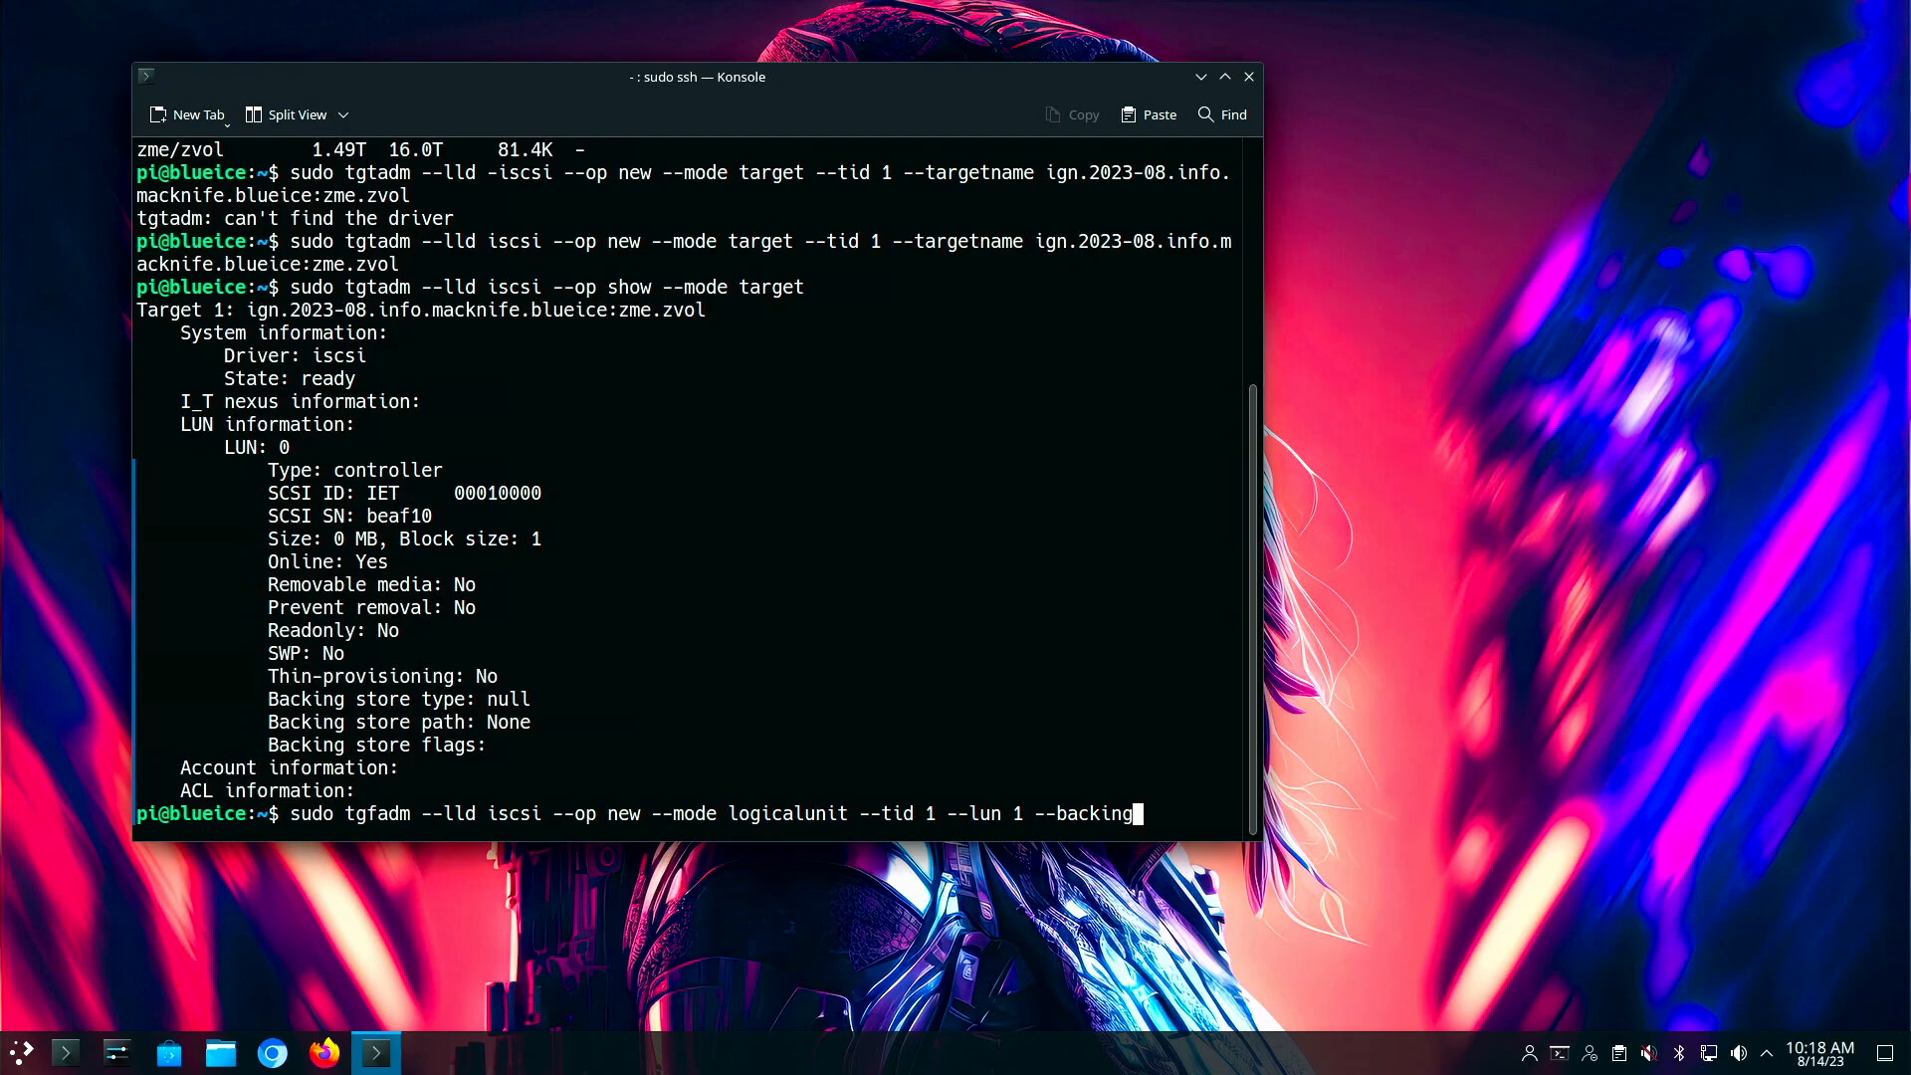
{"action": "type", "text": "-store /dev/"}
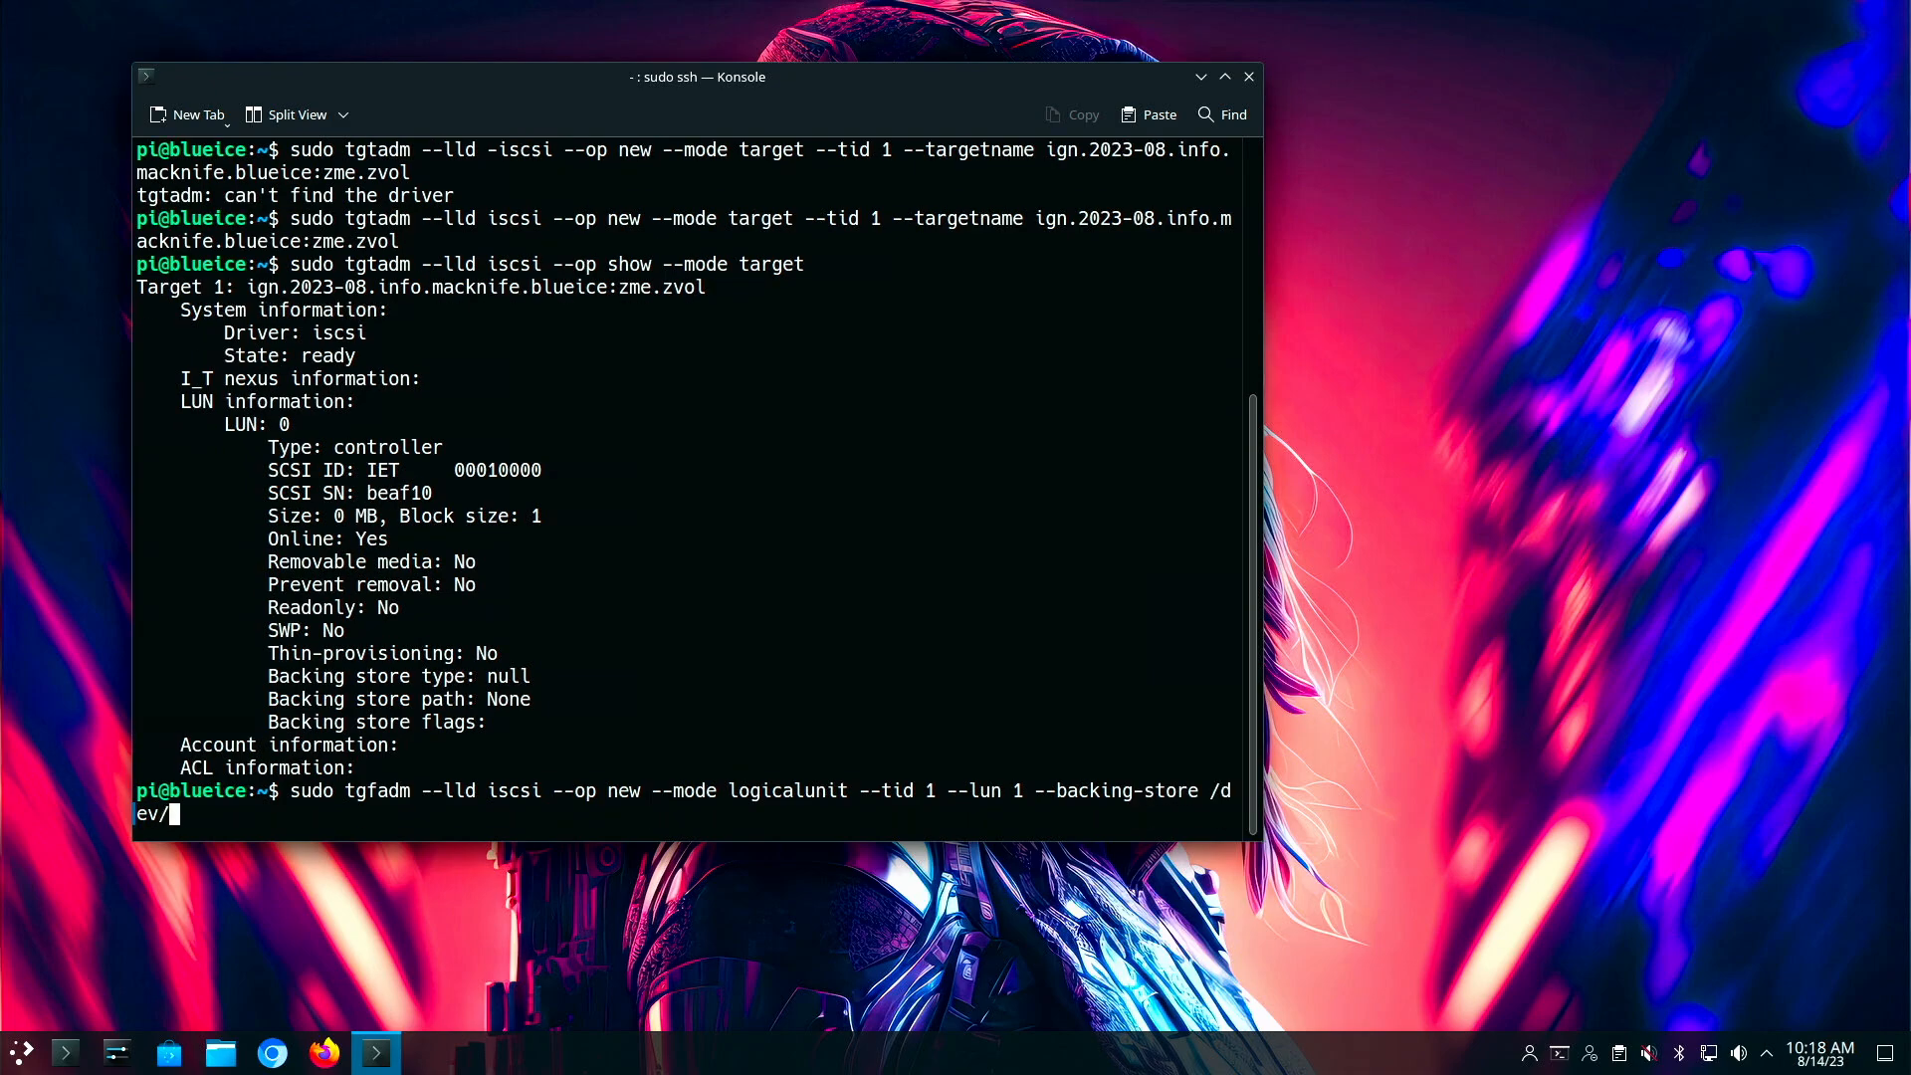
{"action": "type", "text": "z"}
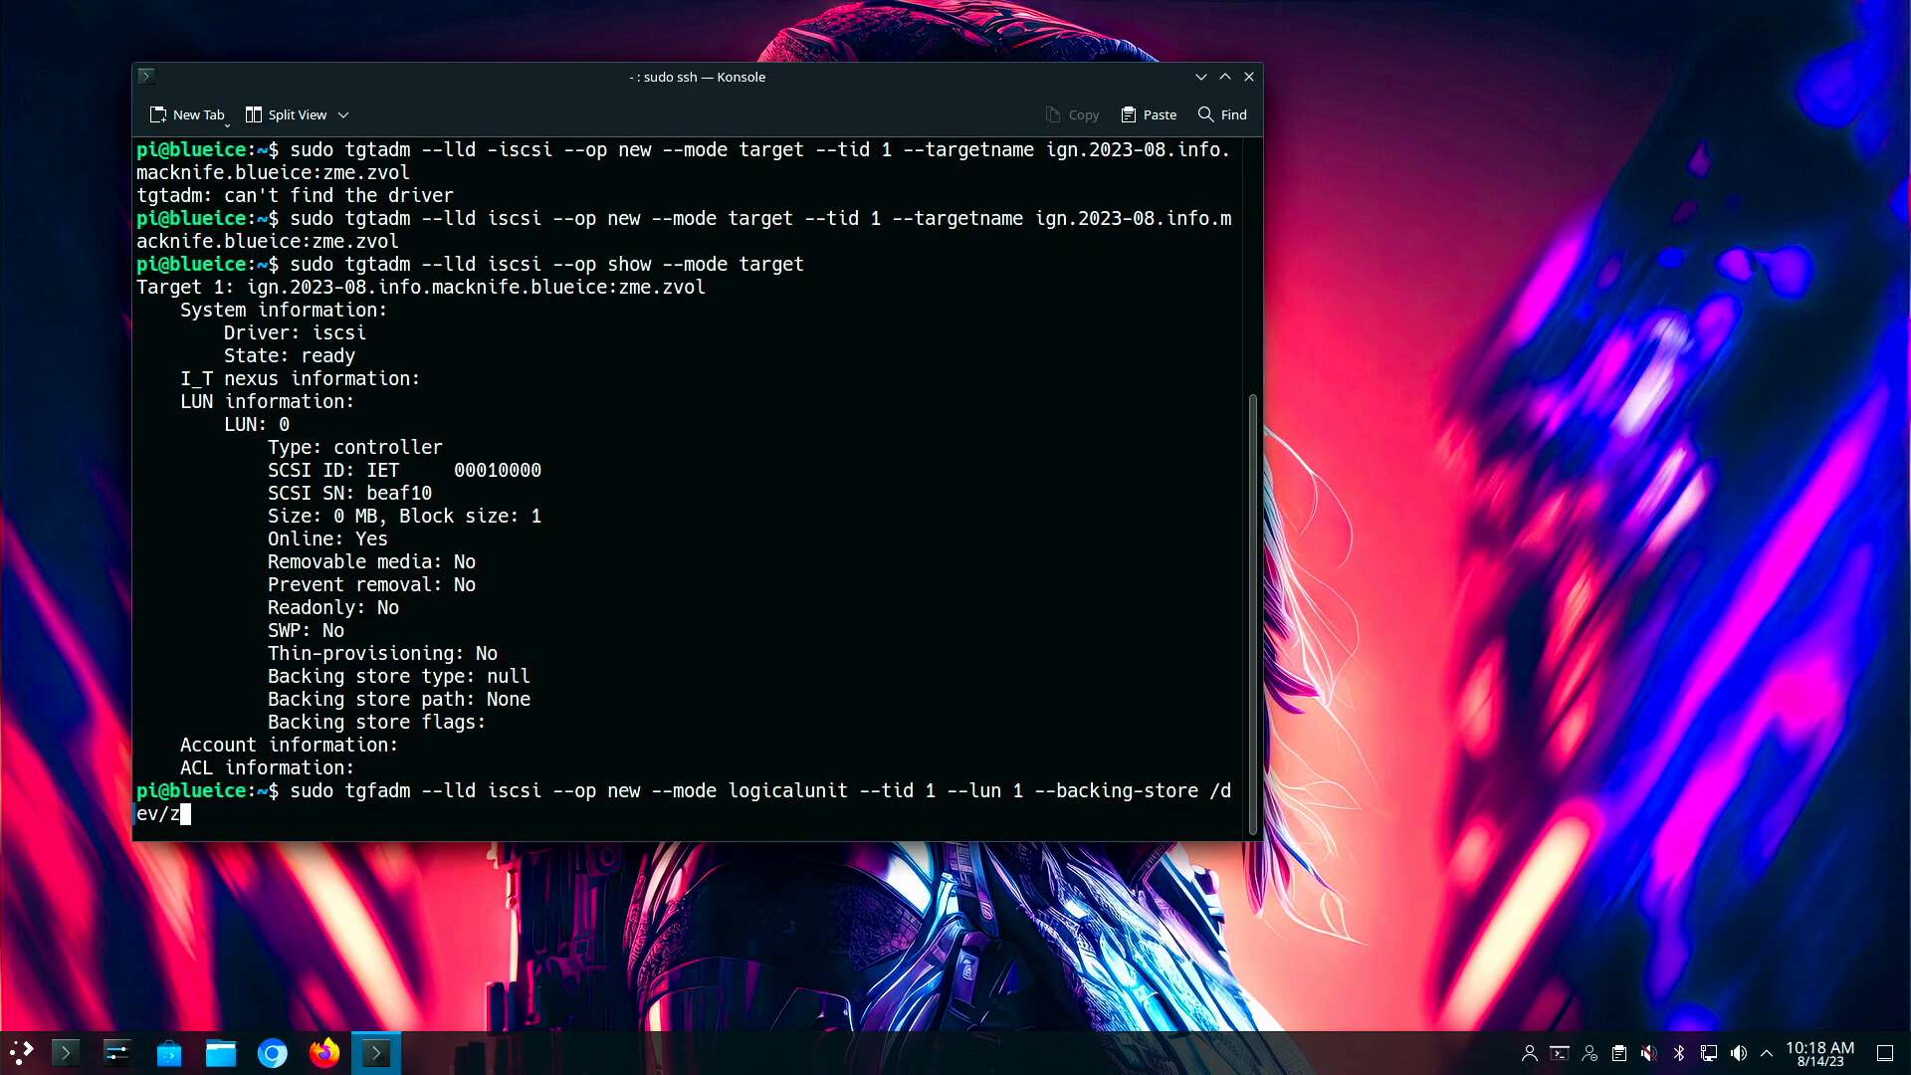
{"action": "type", "text": "me/"}
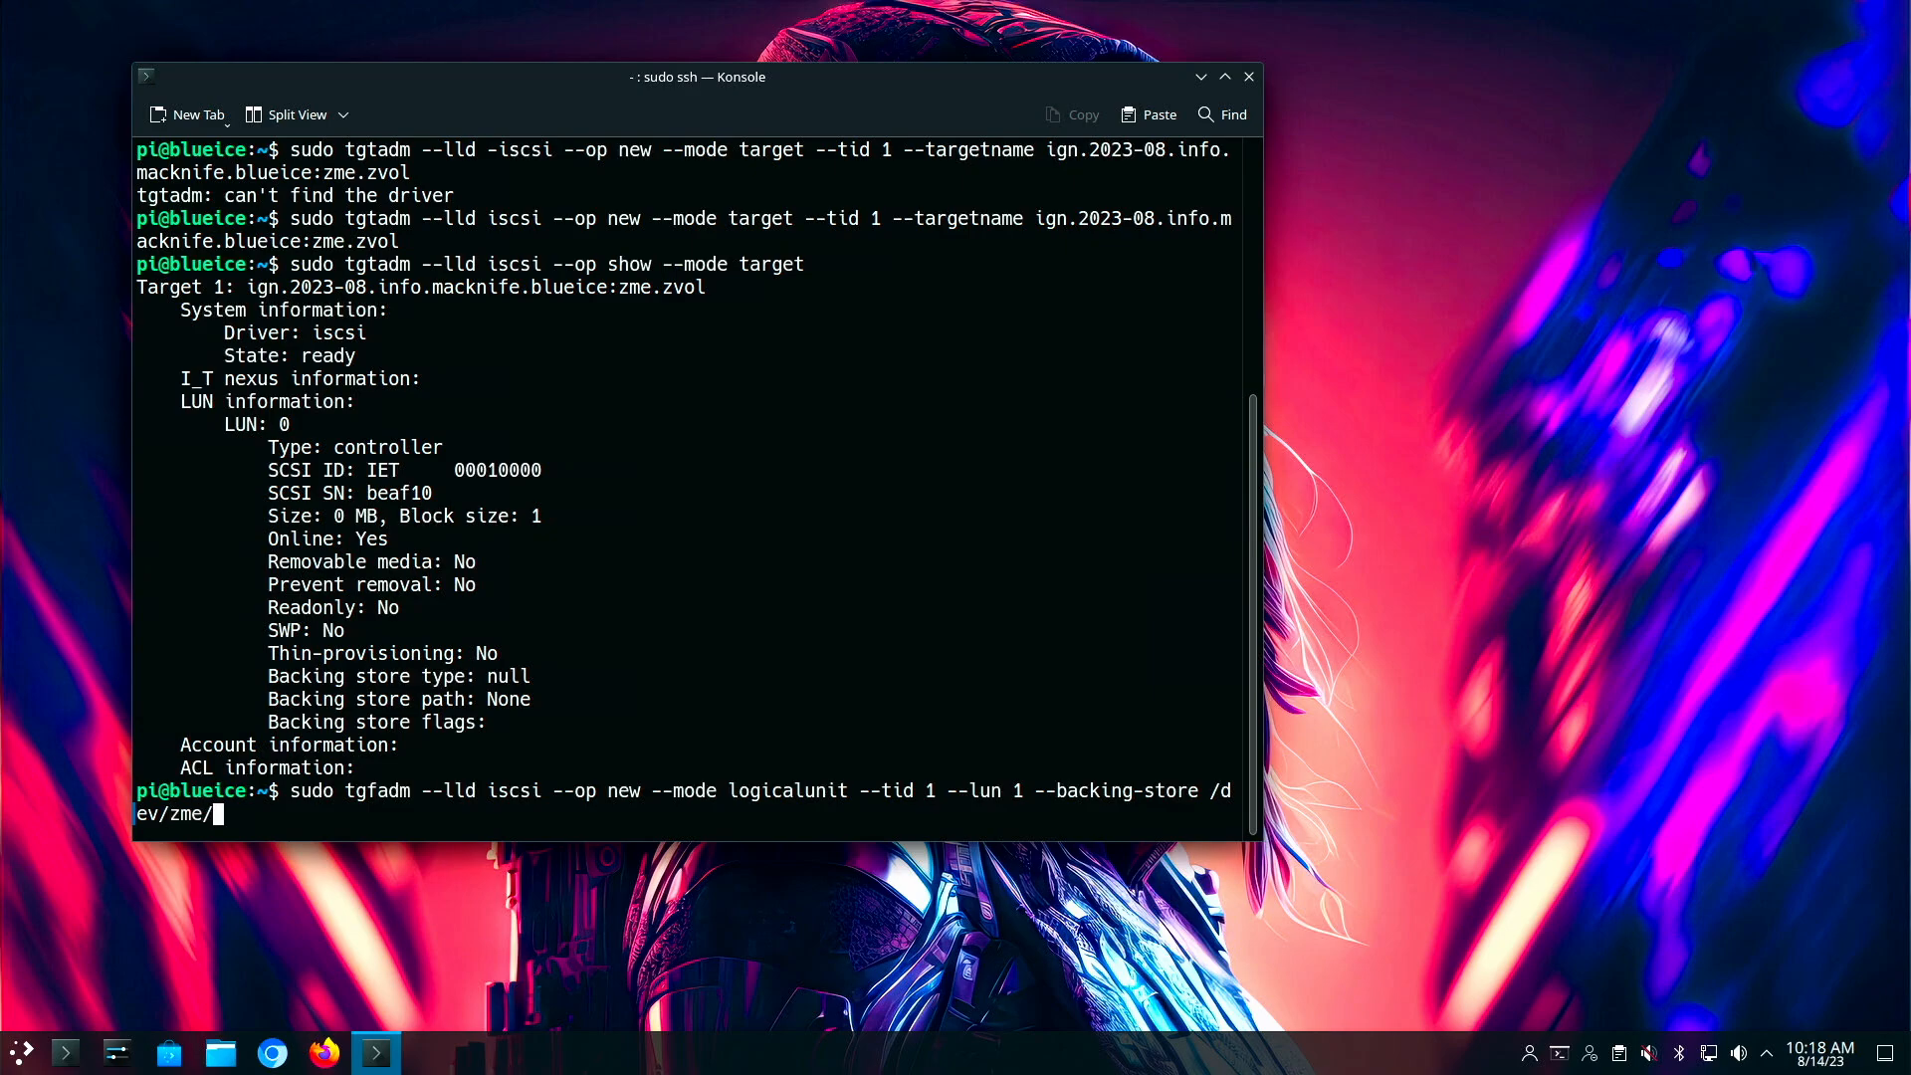
{"action": "type", "text": "zvol"}
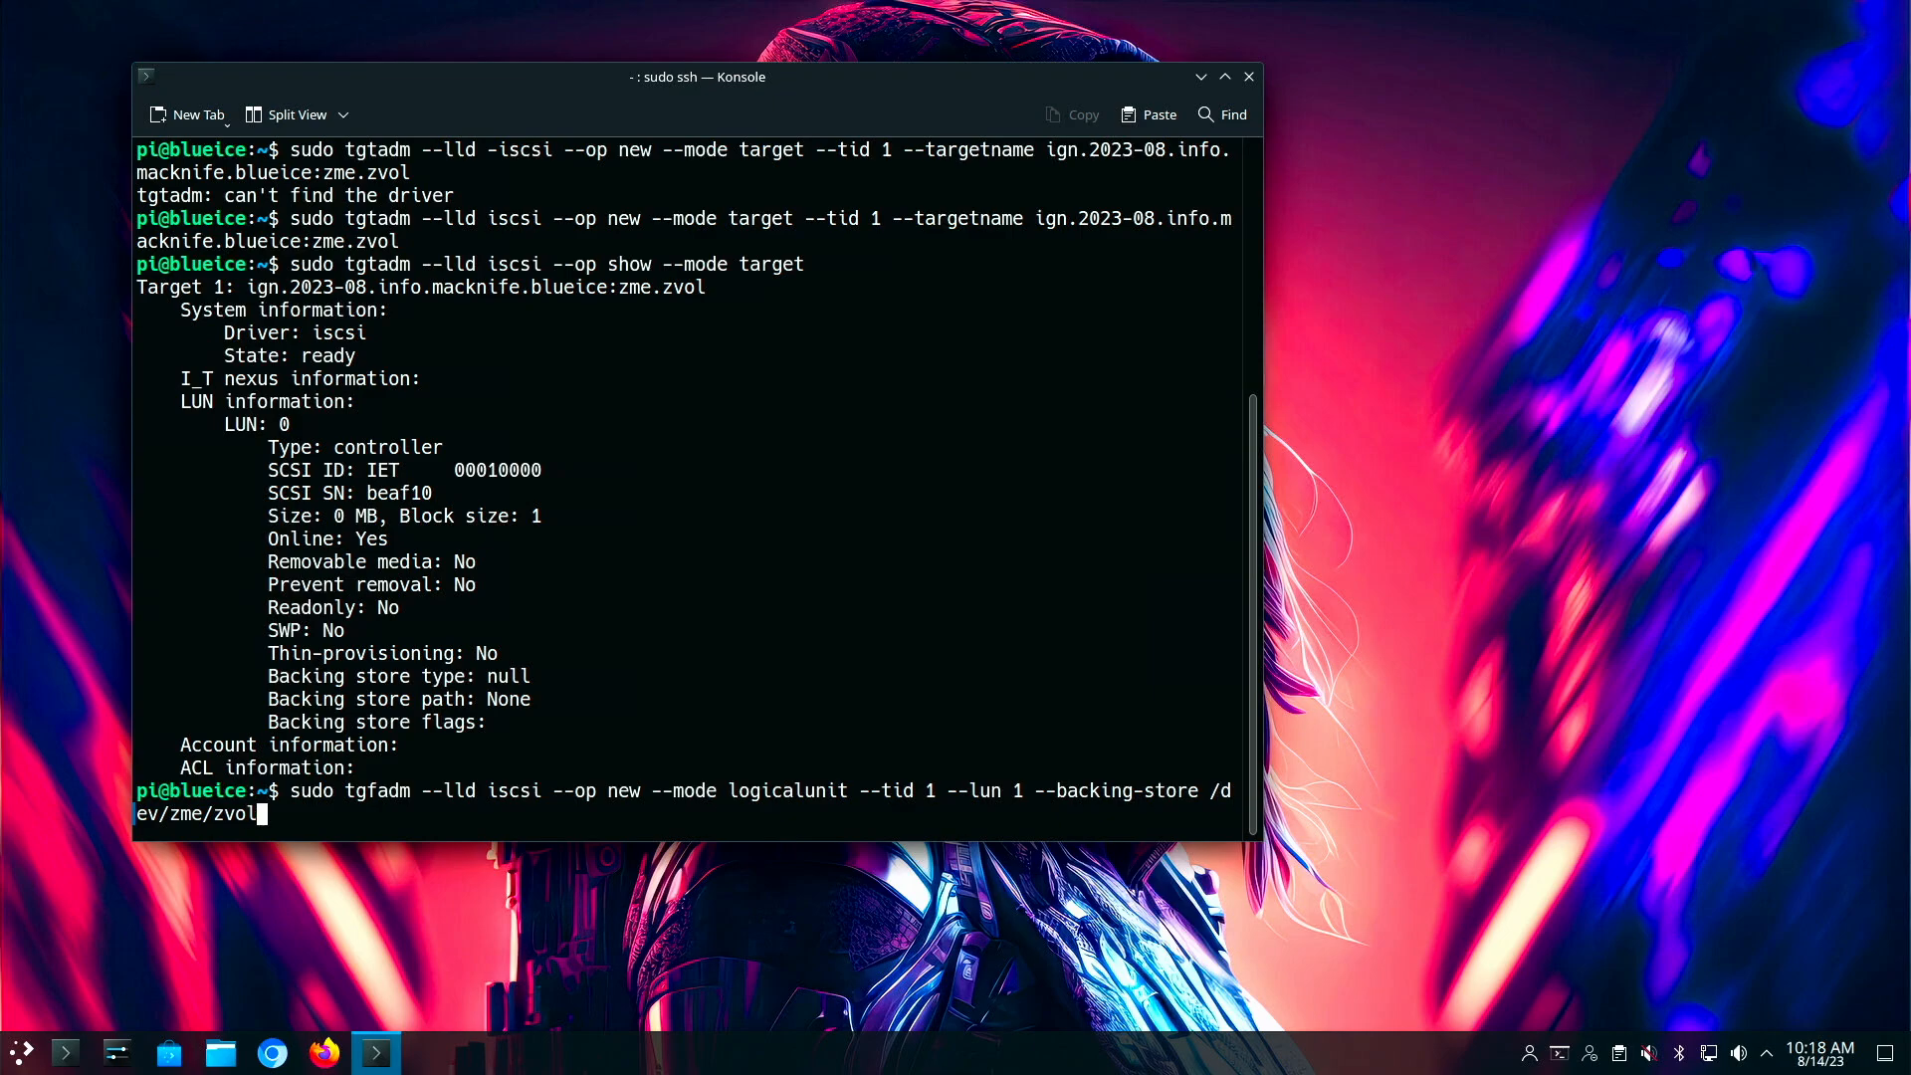
{"action": "key", "text": "Return"}
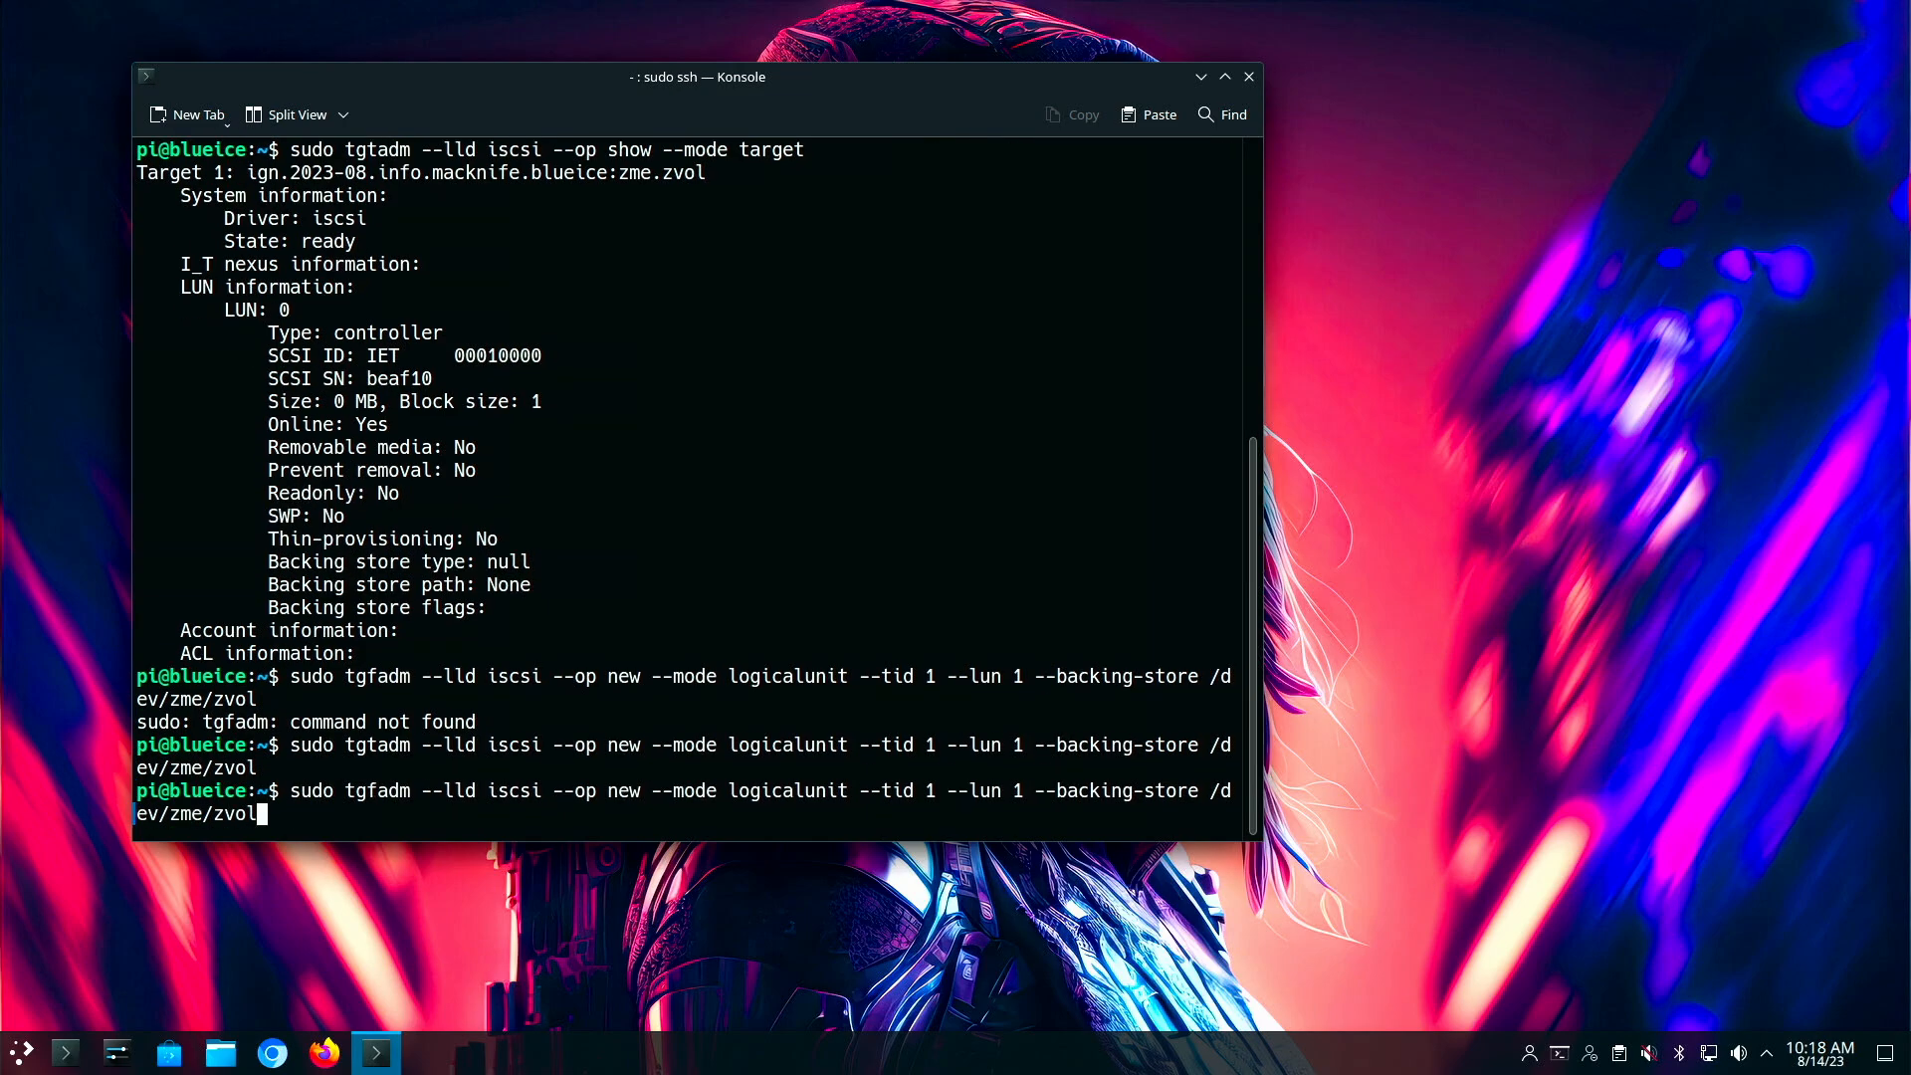
- Show target 1's logical units with tgtadm, then list listening ports with 'ss -tulnp'
{"action": "type", "text": "sudo tgtadm --lld iscsi --op show --mode target"}
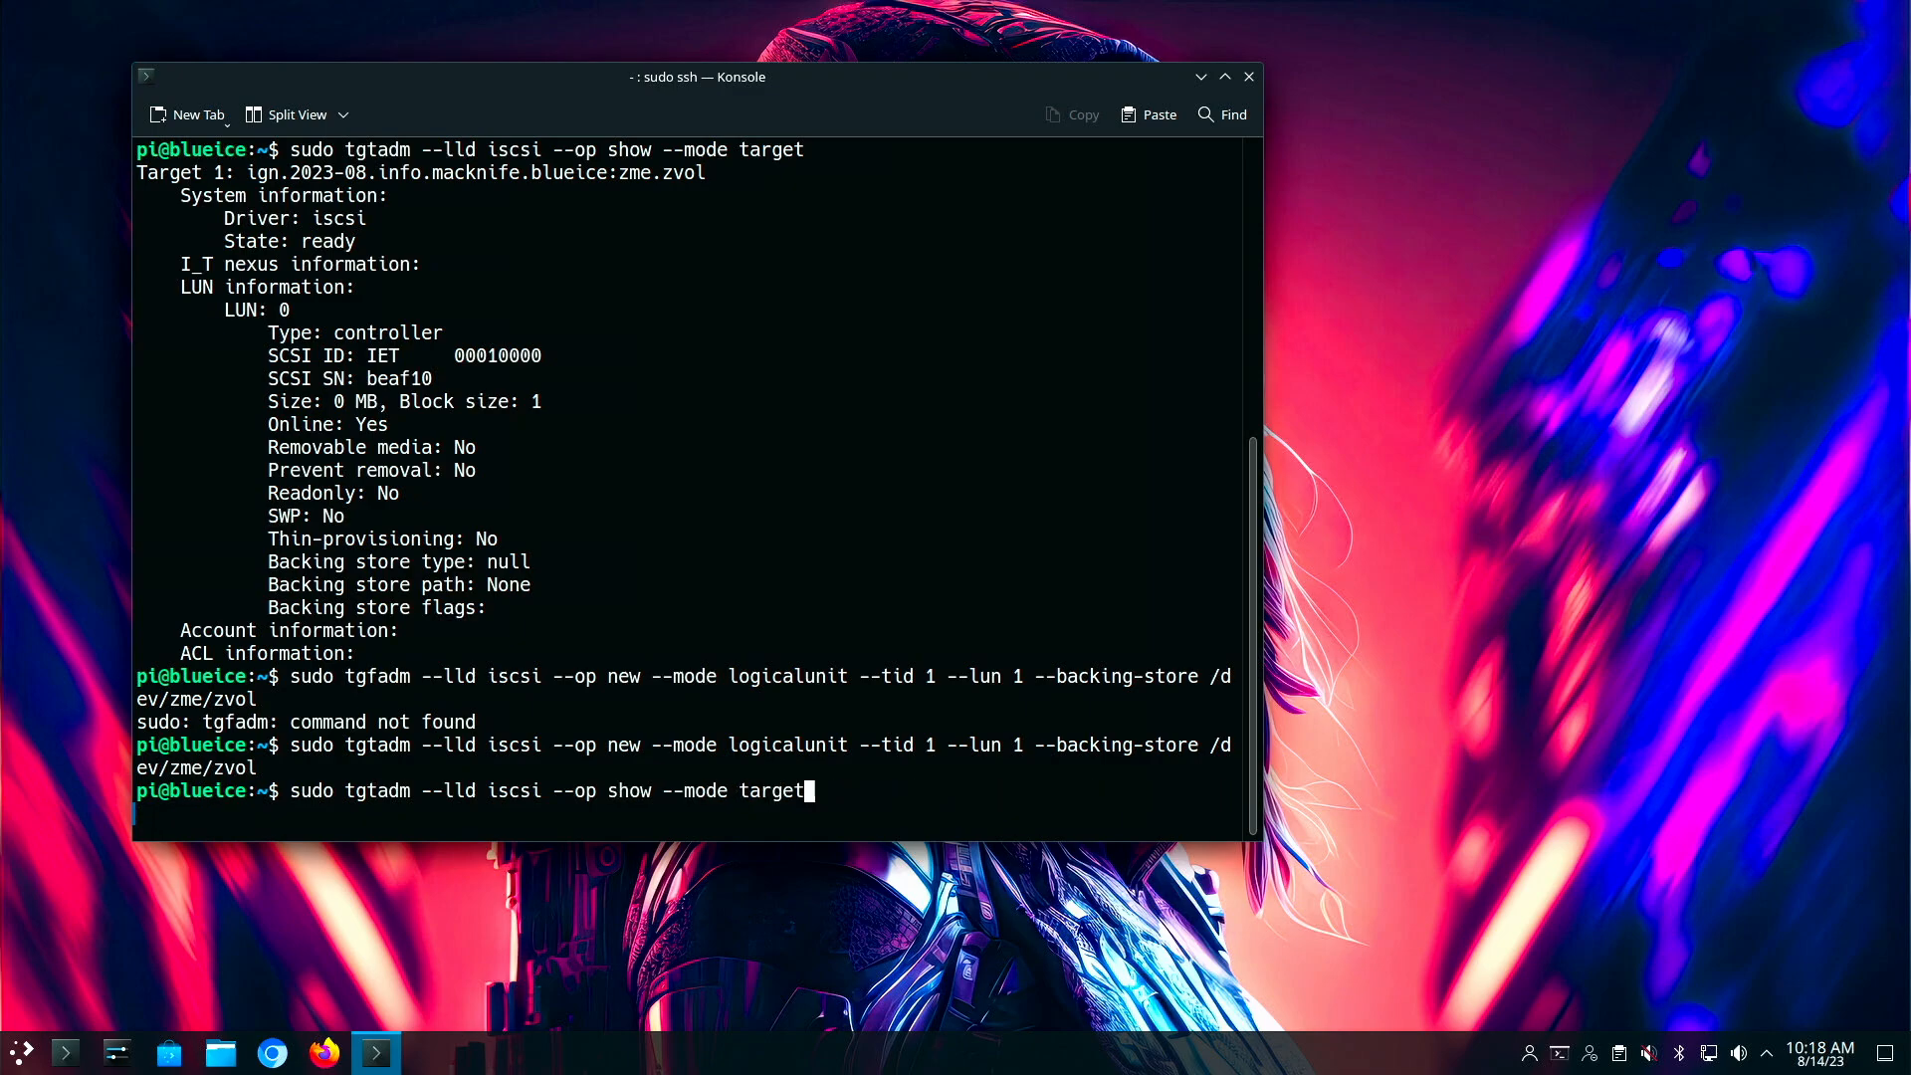
{"action": "key", "text": "Return"}
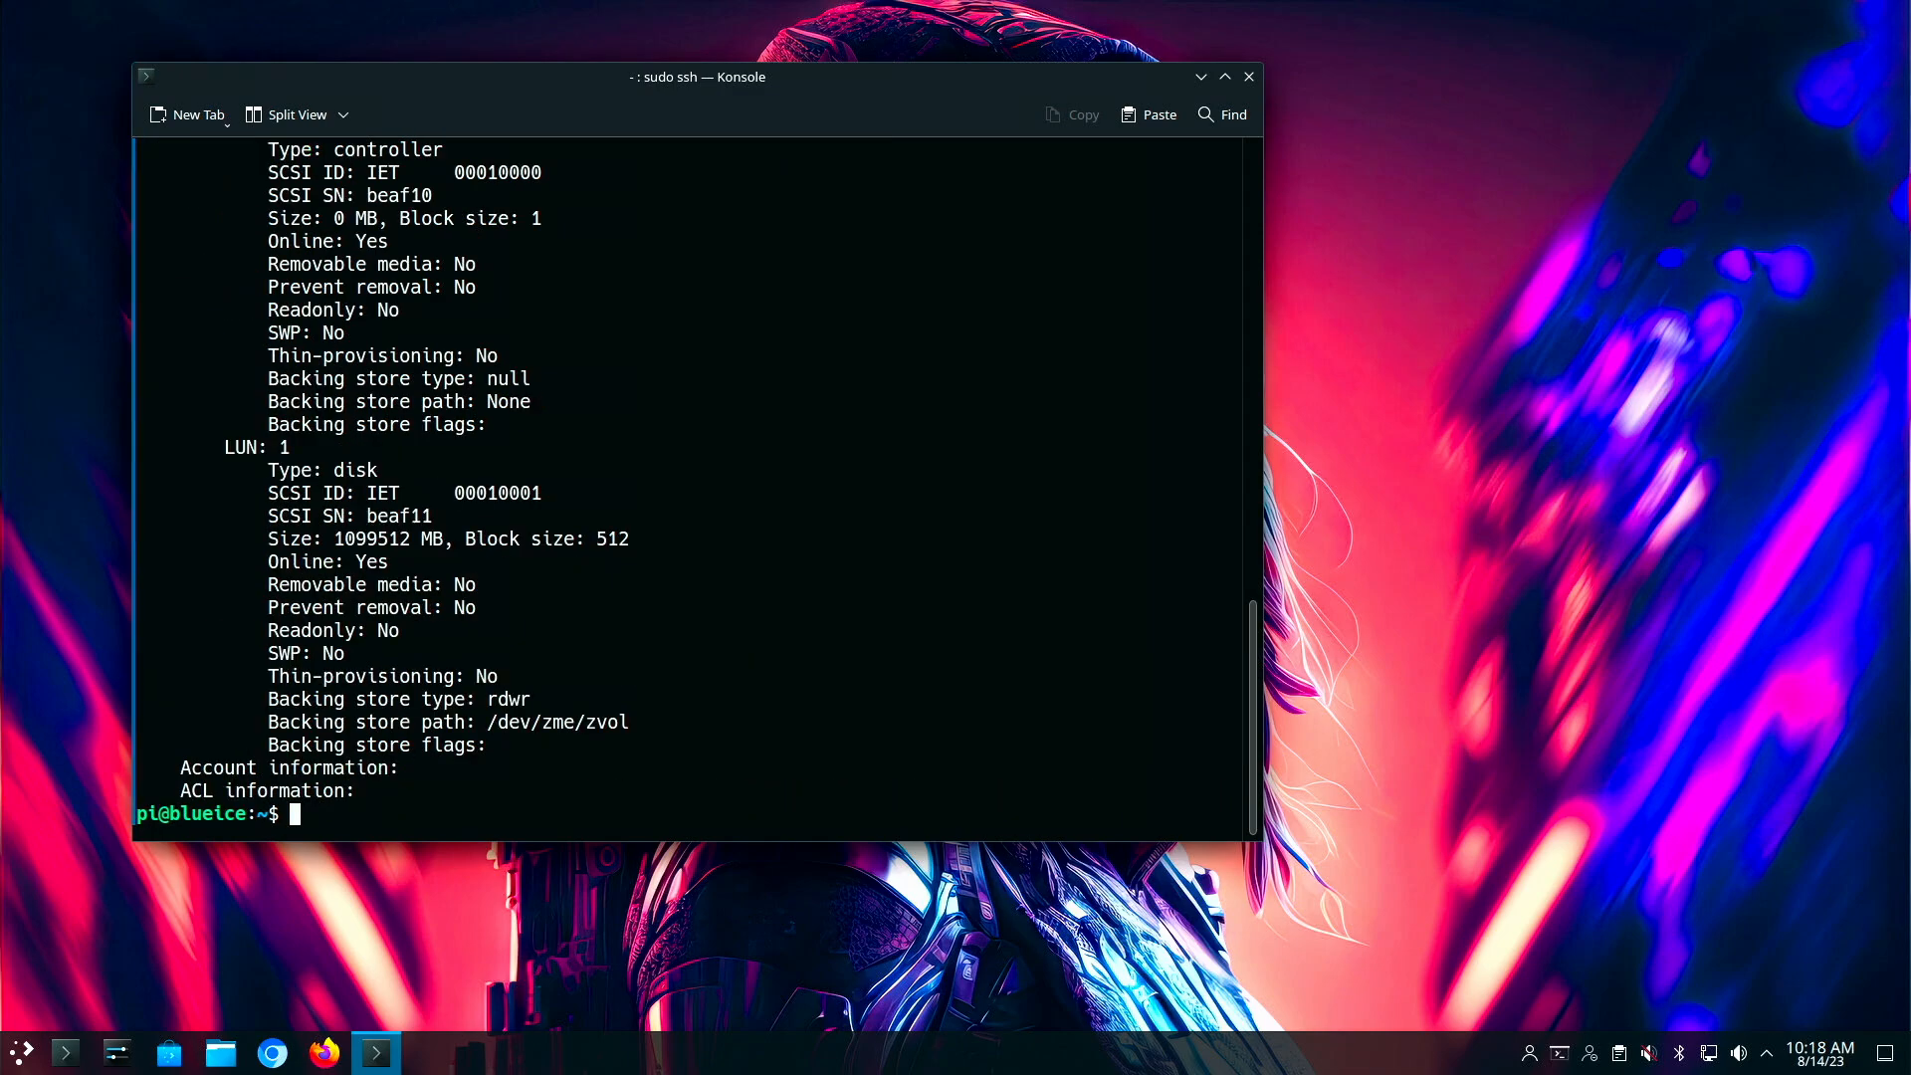
{"action": "mouse_move", "coordinate": [387, 692]}
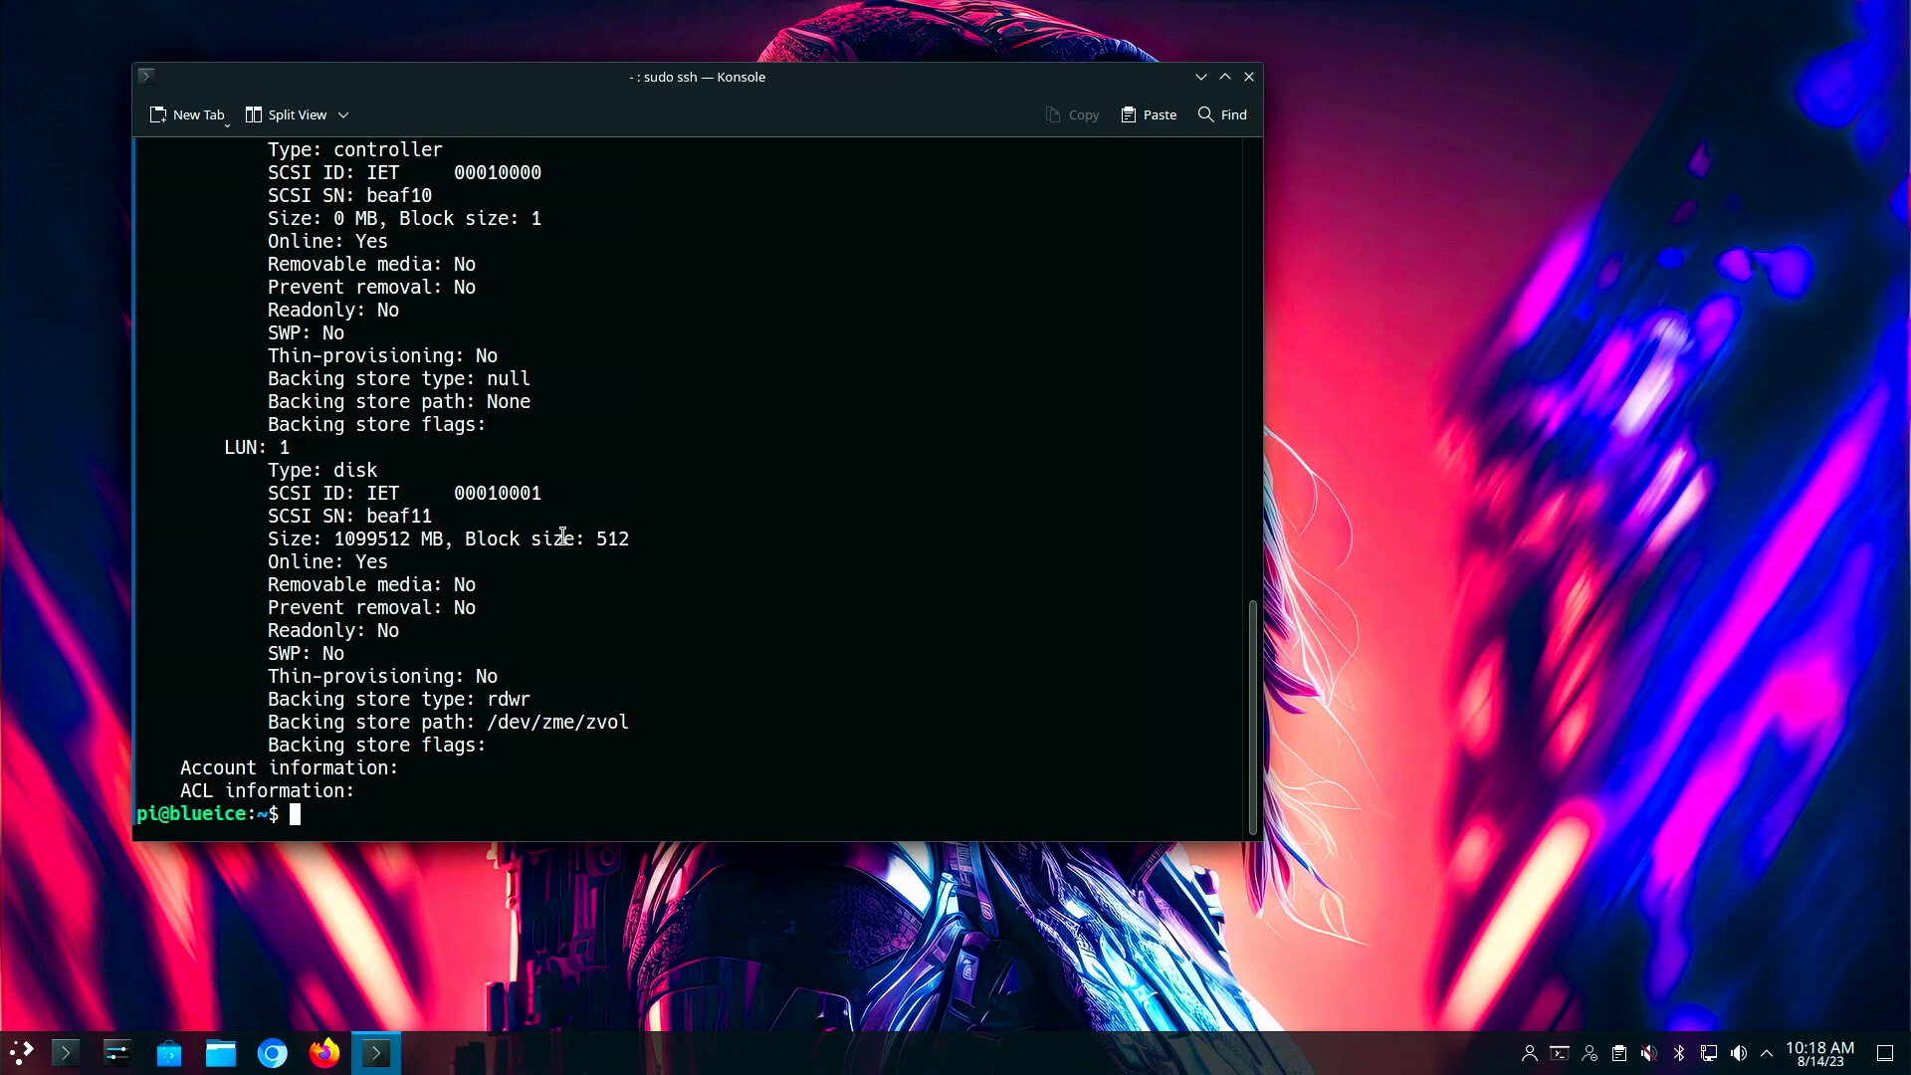
{"action": "mouse_move", "coordinate": [381, 625]}
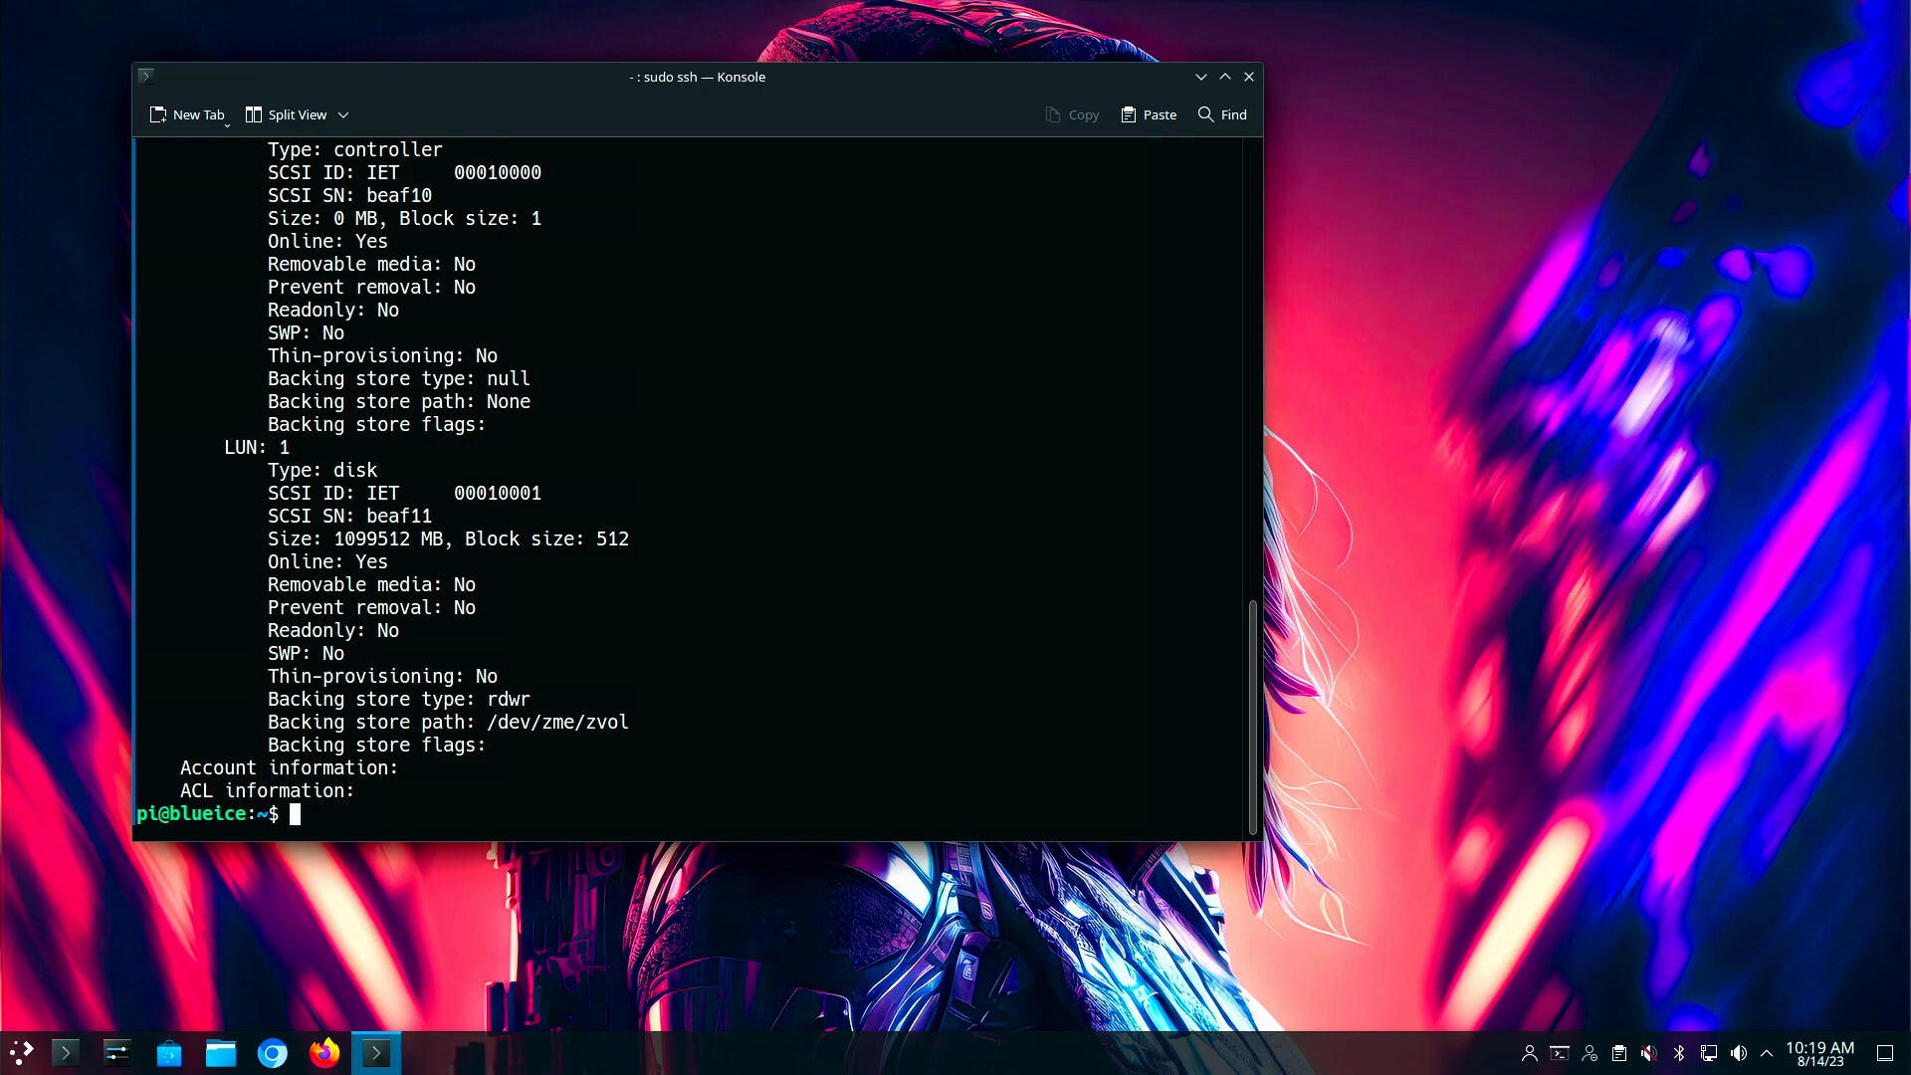
{"action": "mouse_move", "coordinate": [742, 586]}
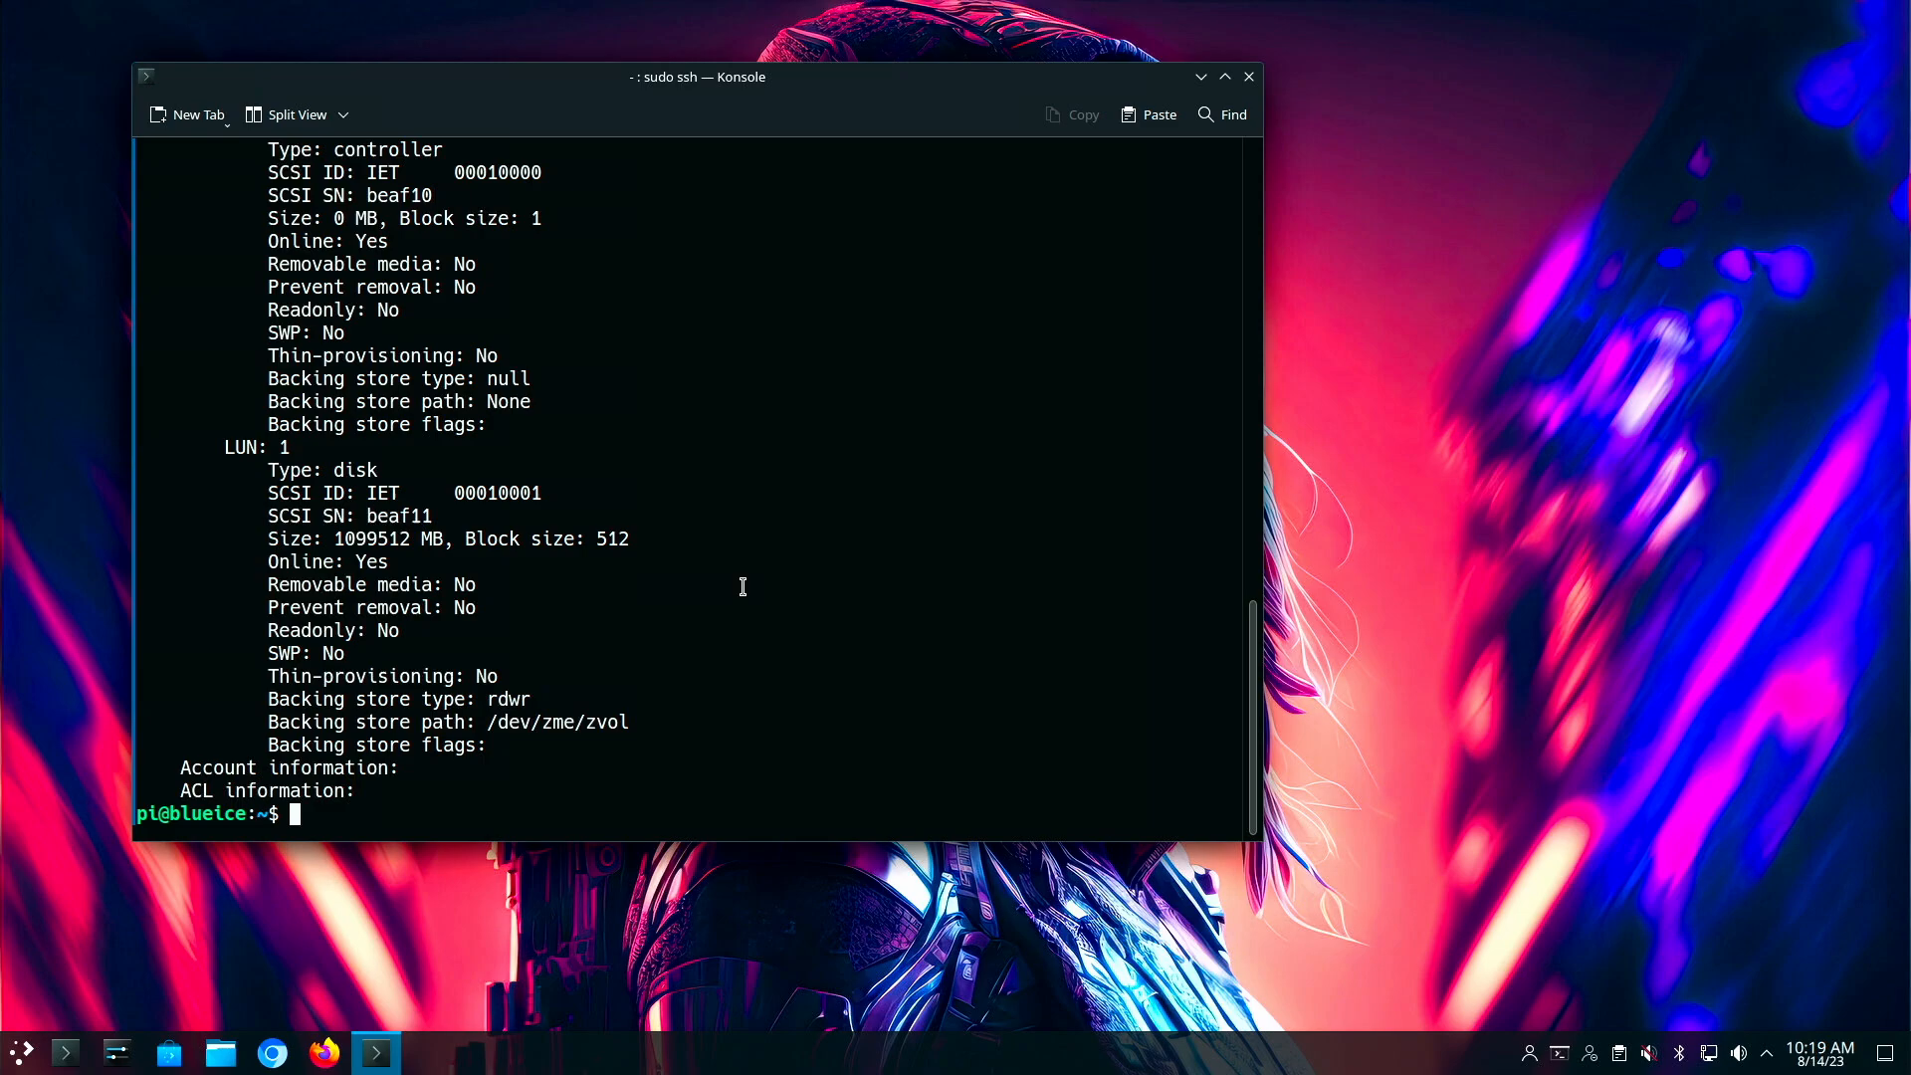
{"action": "key", "text": "Return"}
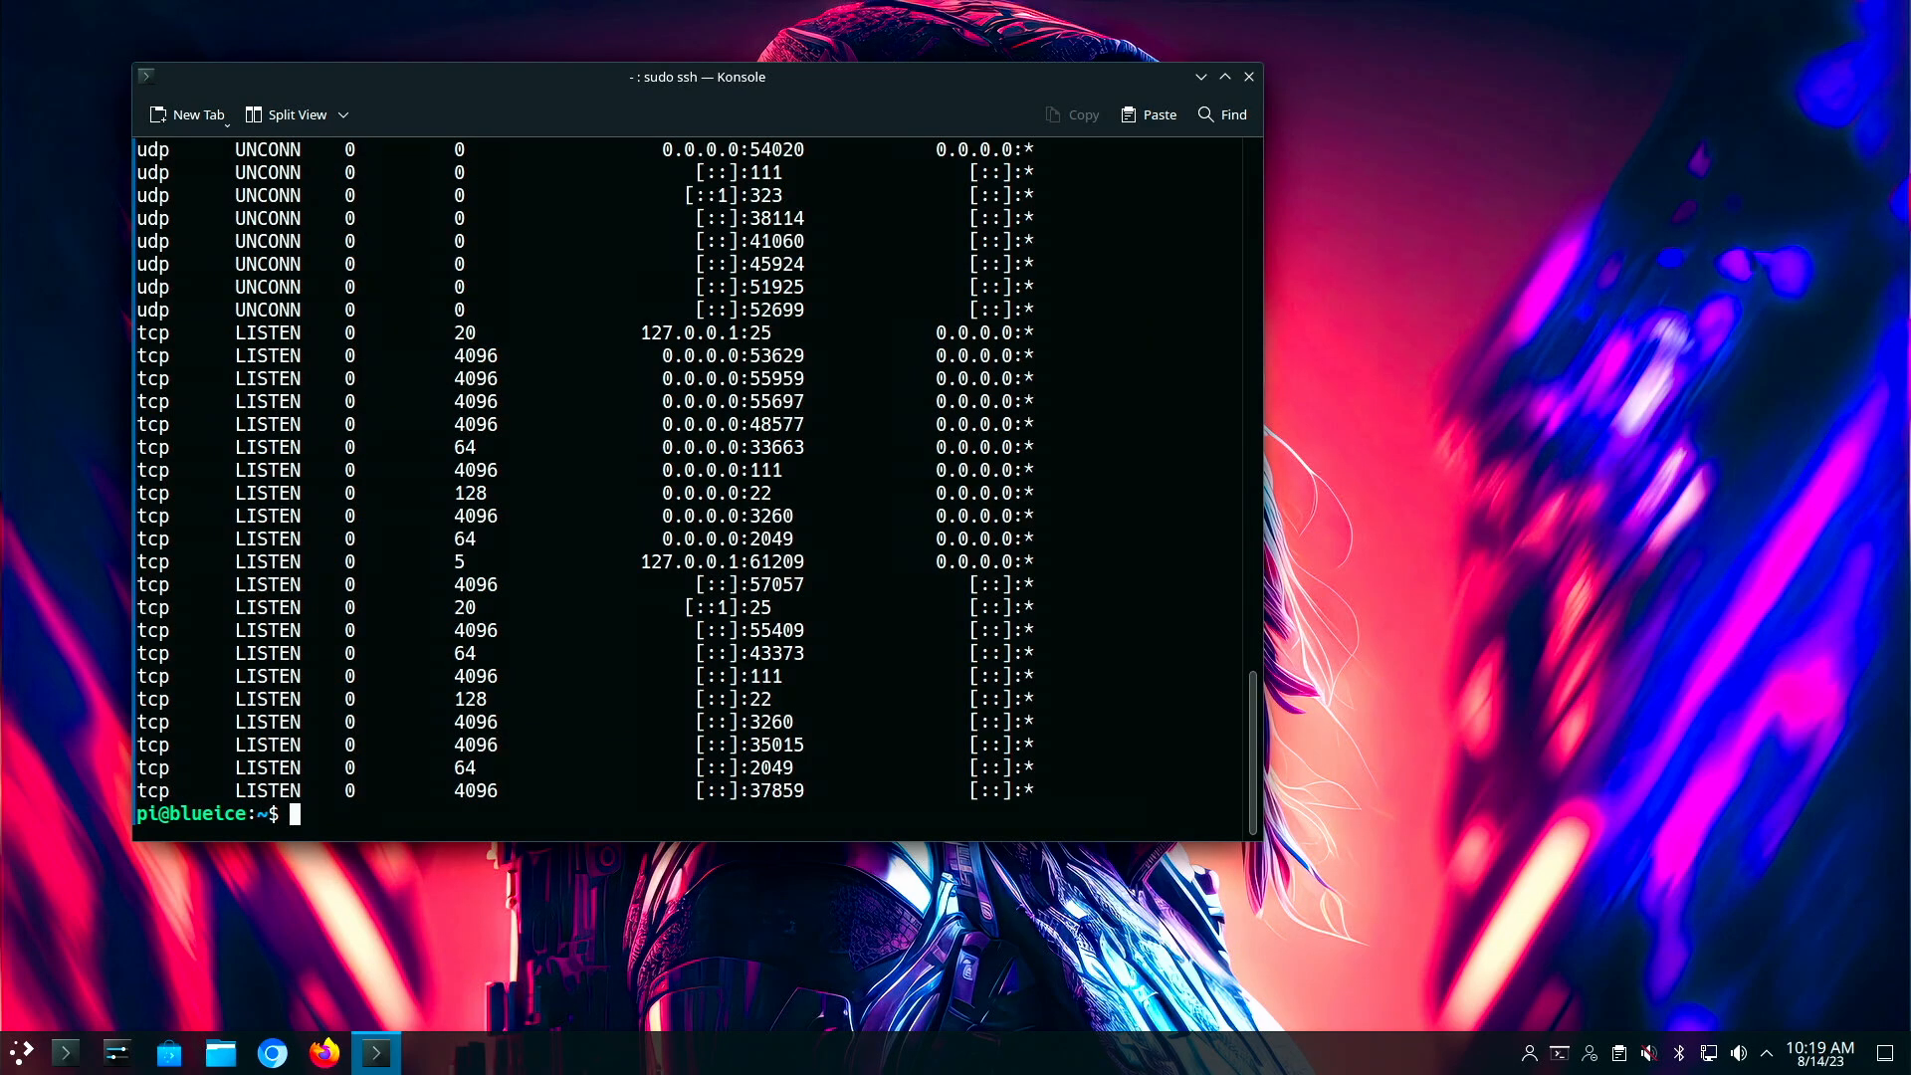
{"action": "type", "text": "ss -tulnp"}
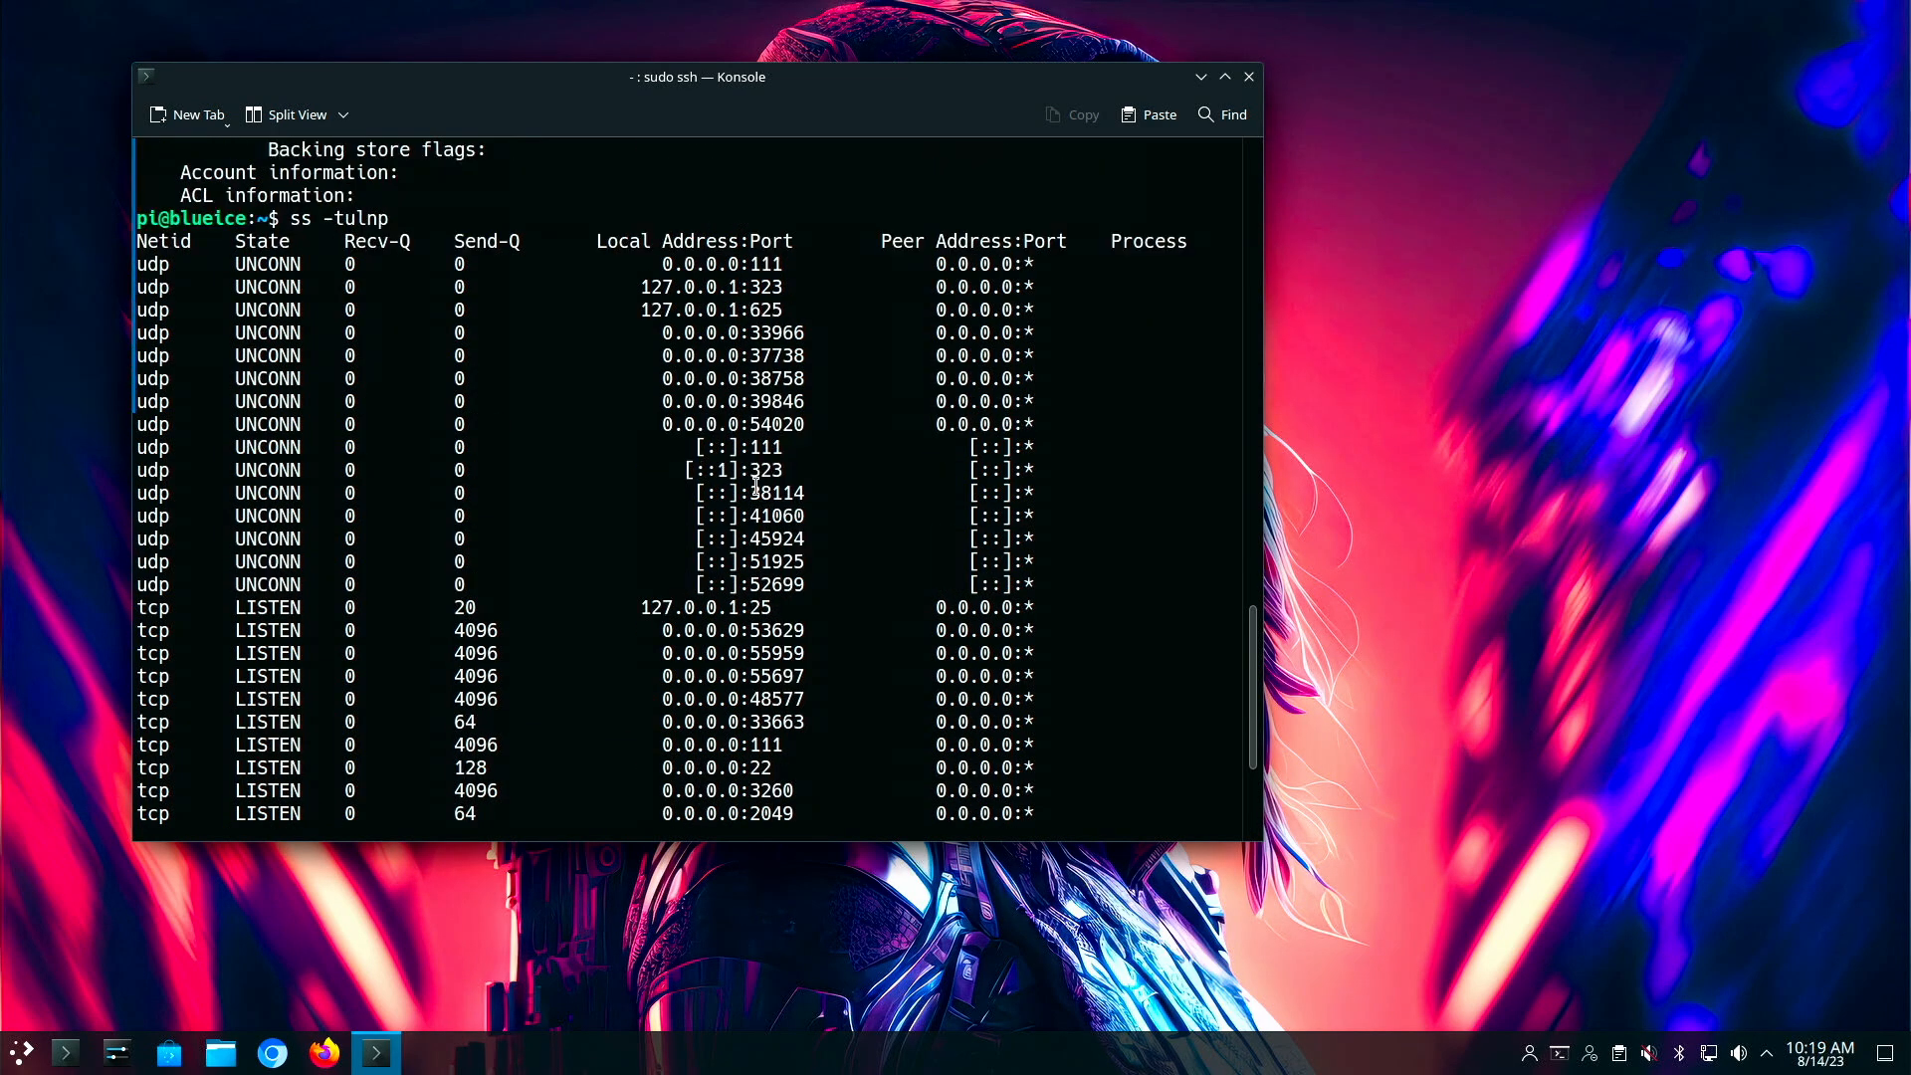
{"action": "scroll", "scroll_direction": "down", "scroll_amount": 3}
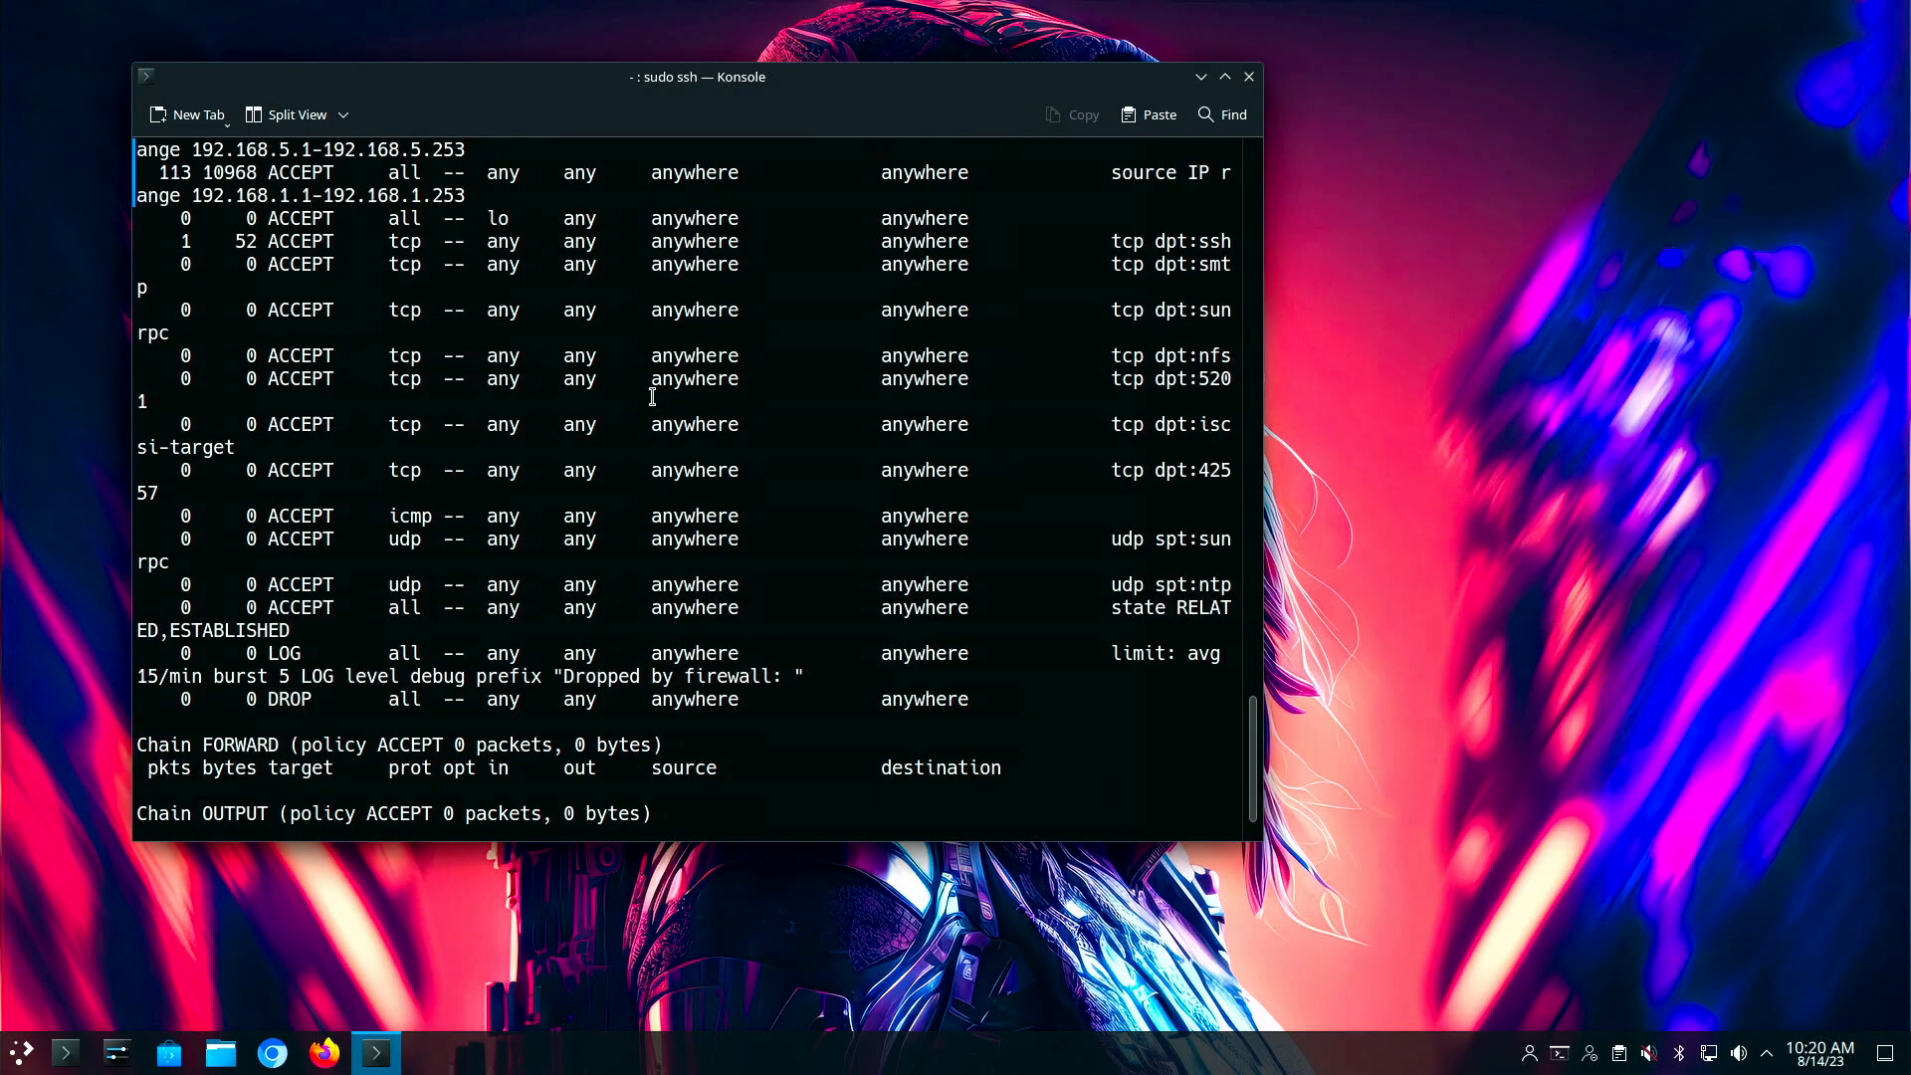
{"action": "mouse_move", "coordinate": [565, 473]}
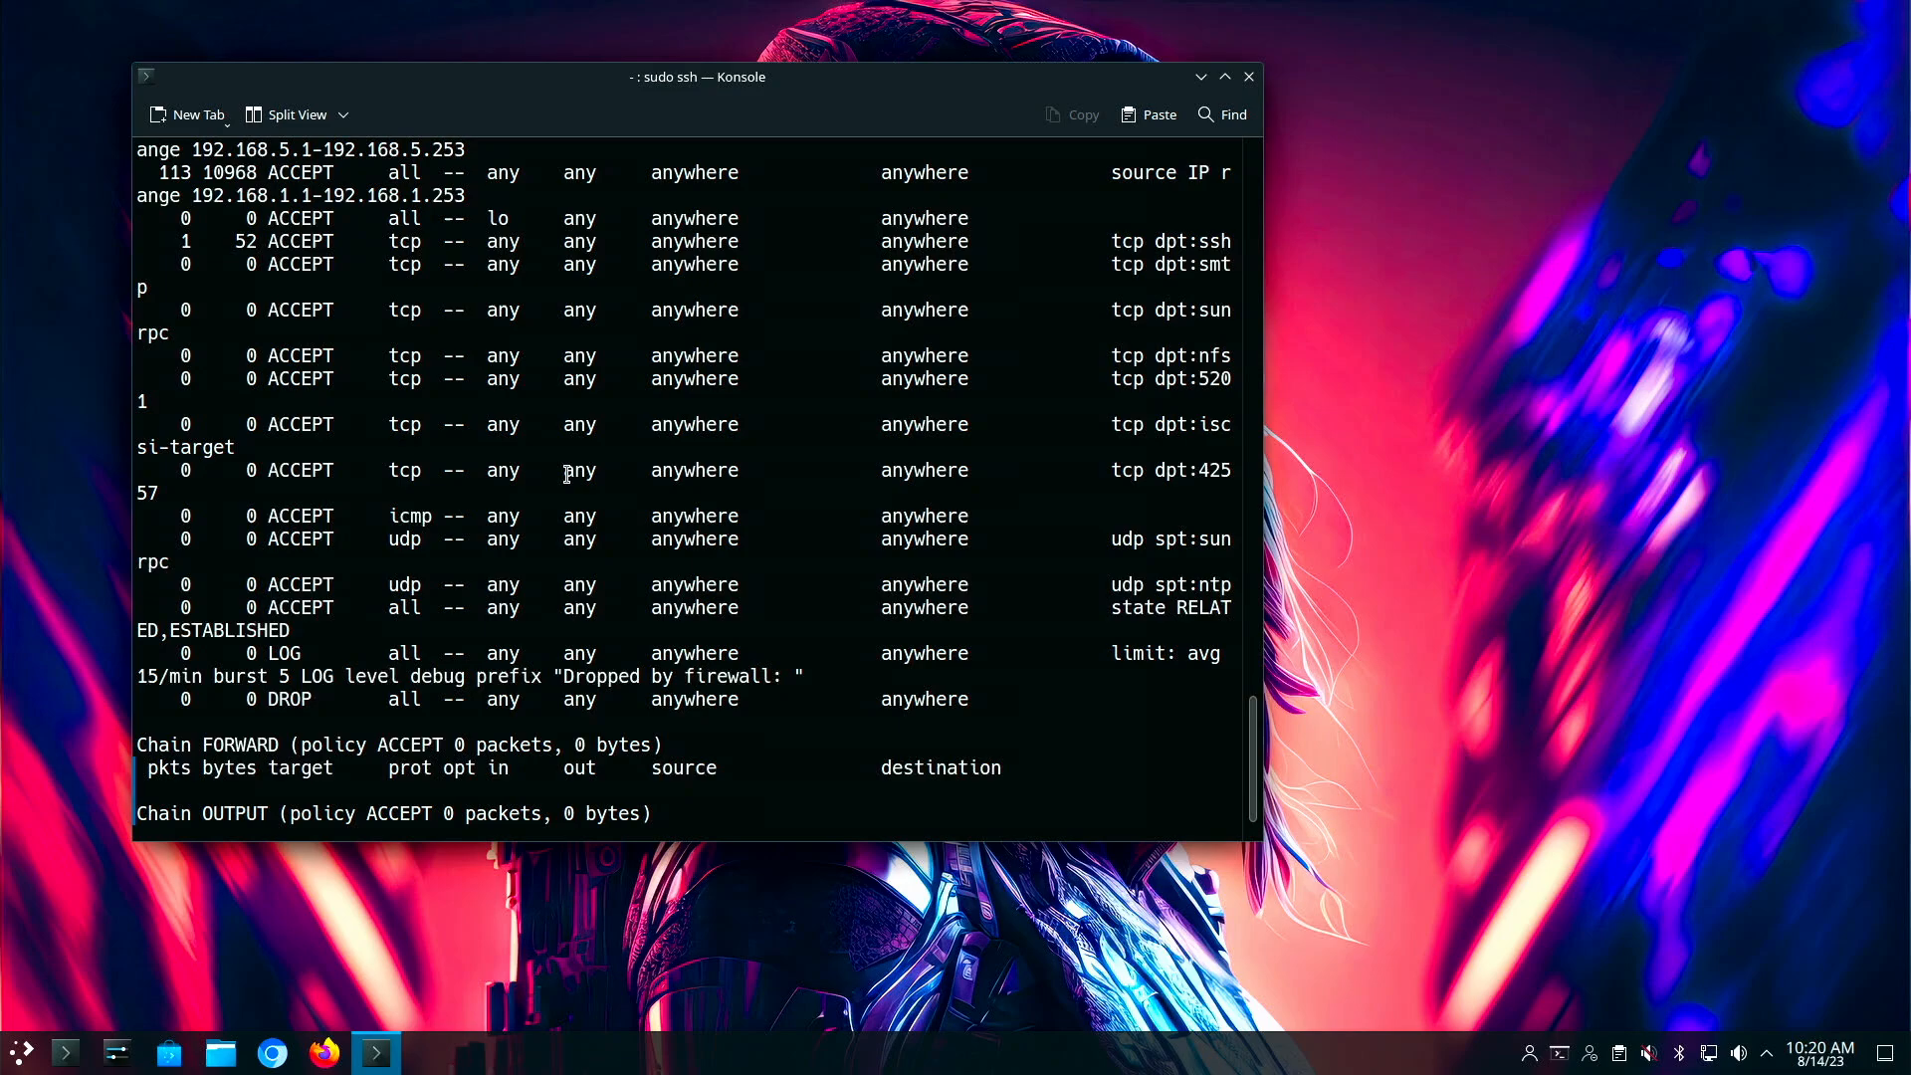
{"action": "mouse_move", "coordinate": [745, 472]}
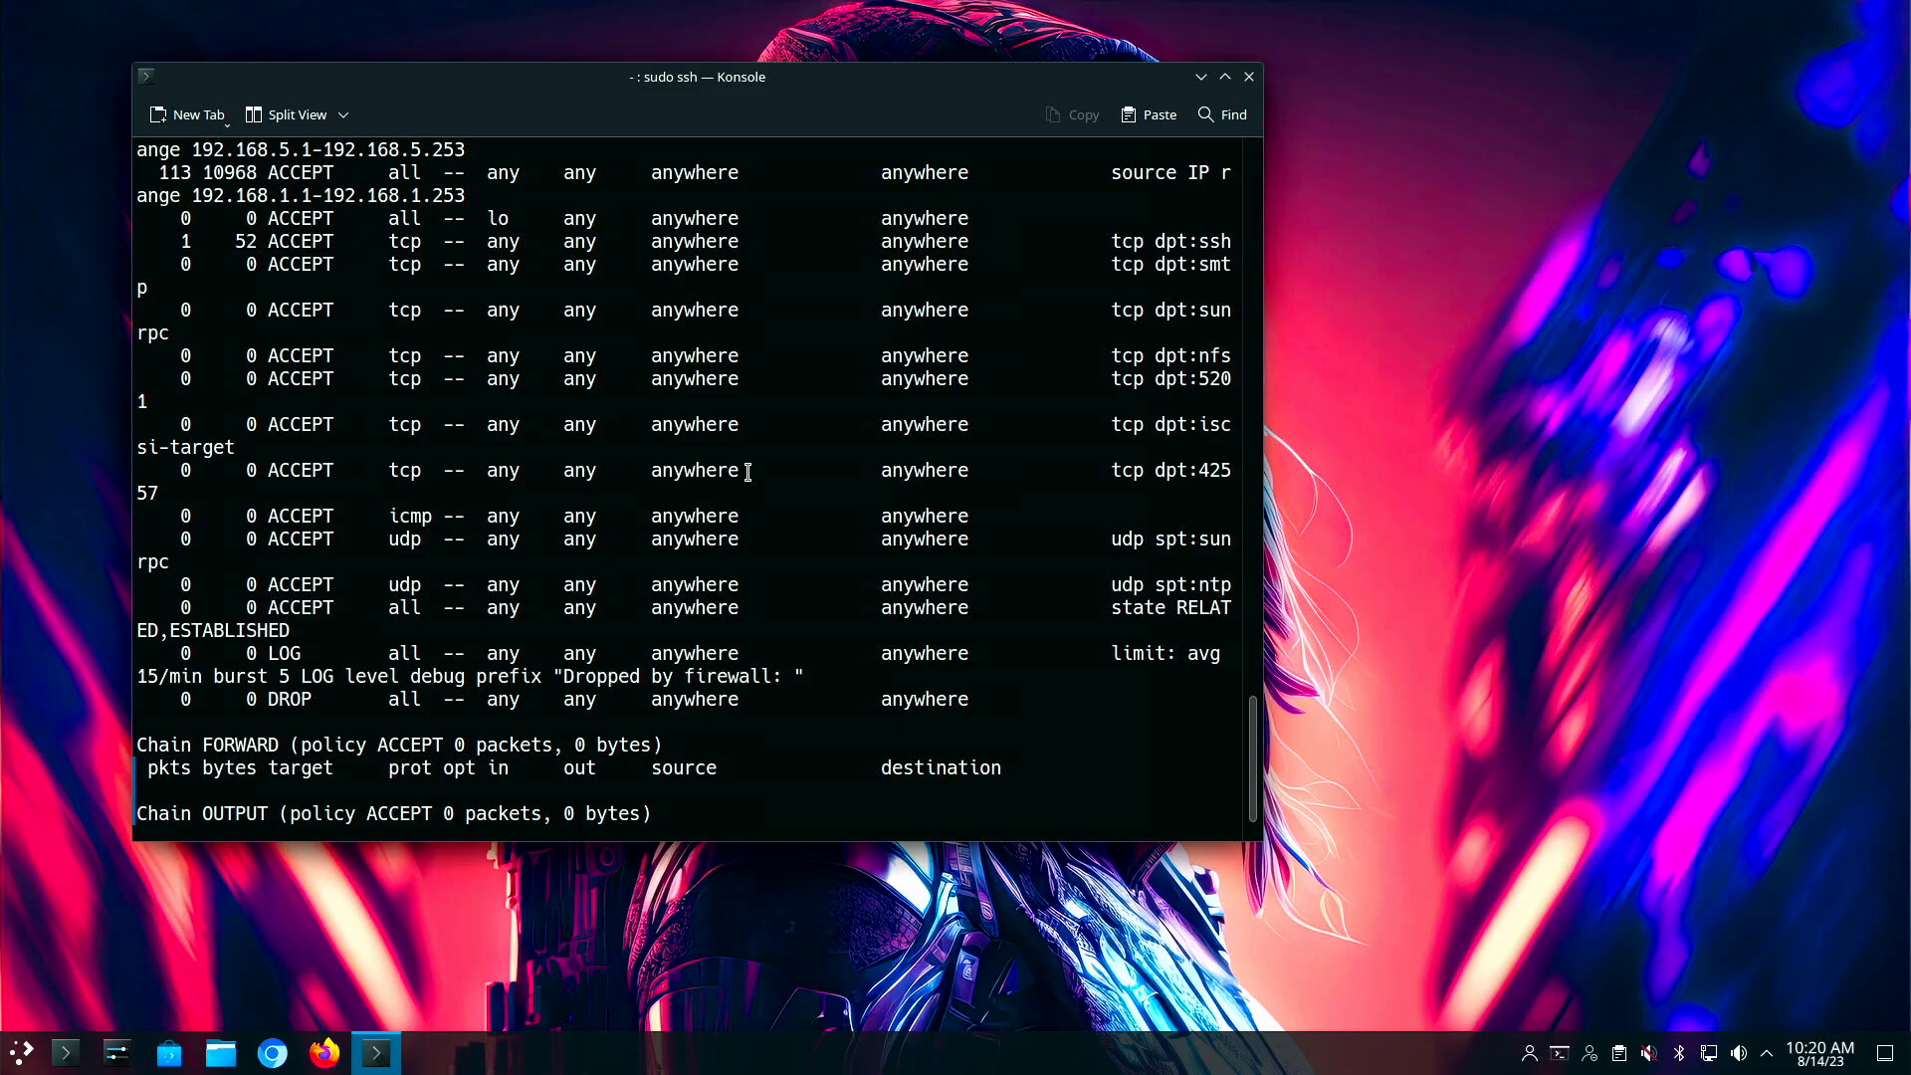
- Dump the running tgt configuration into /etc/tgt/targets.conf with 'tgt-admin --dump | sudo tee'
{"action": "type", "text": "sudo tg"}
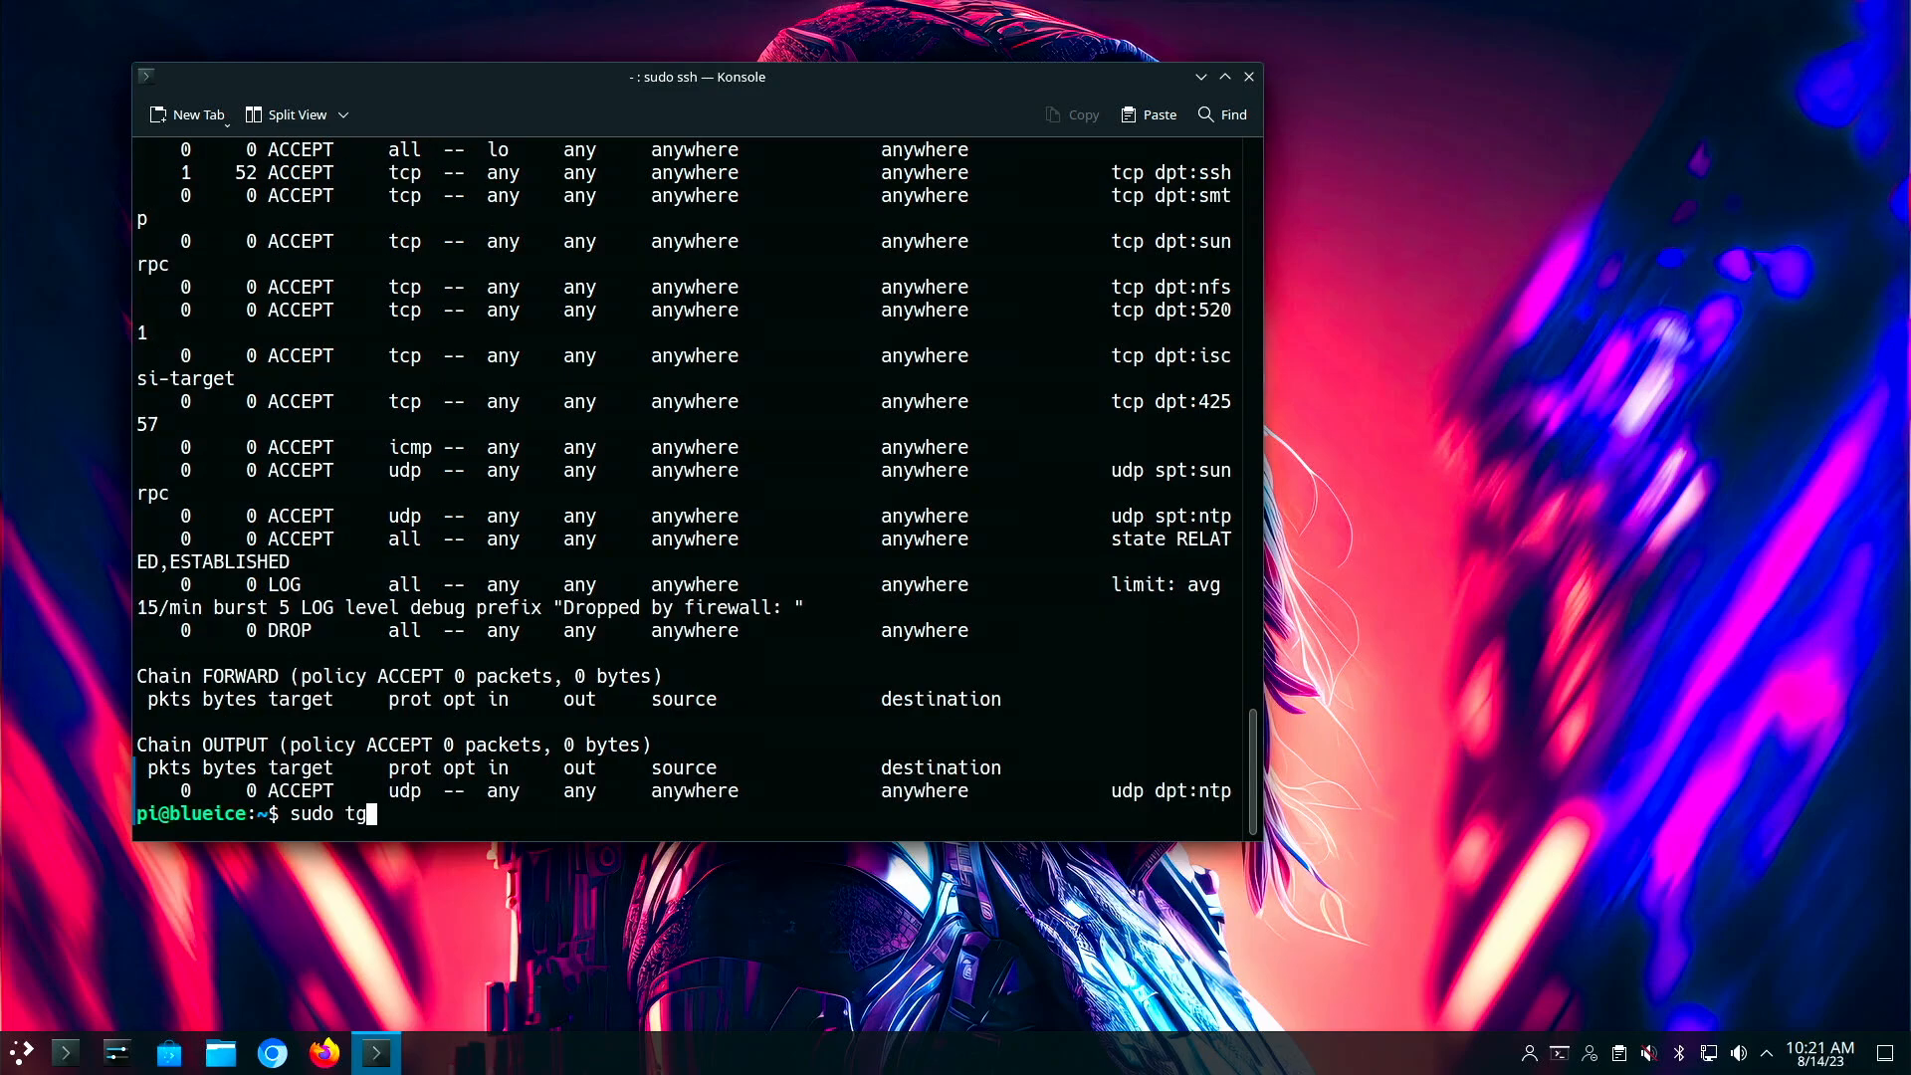
{"action": "type", "text": "t"}
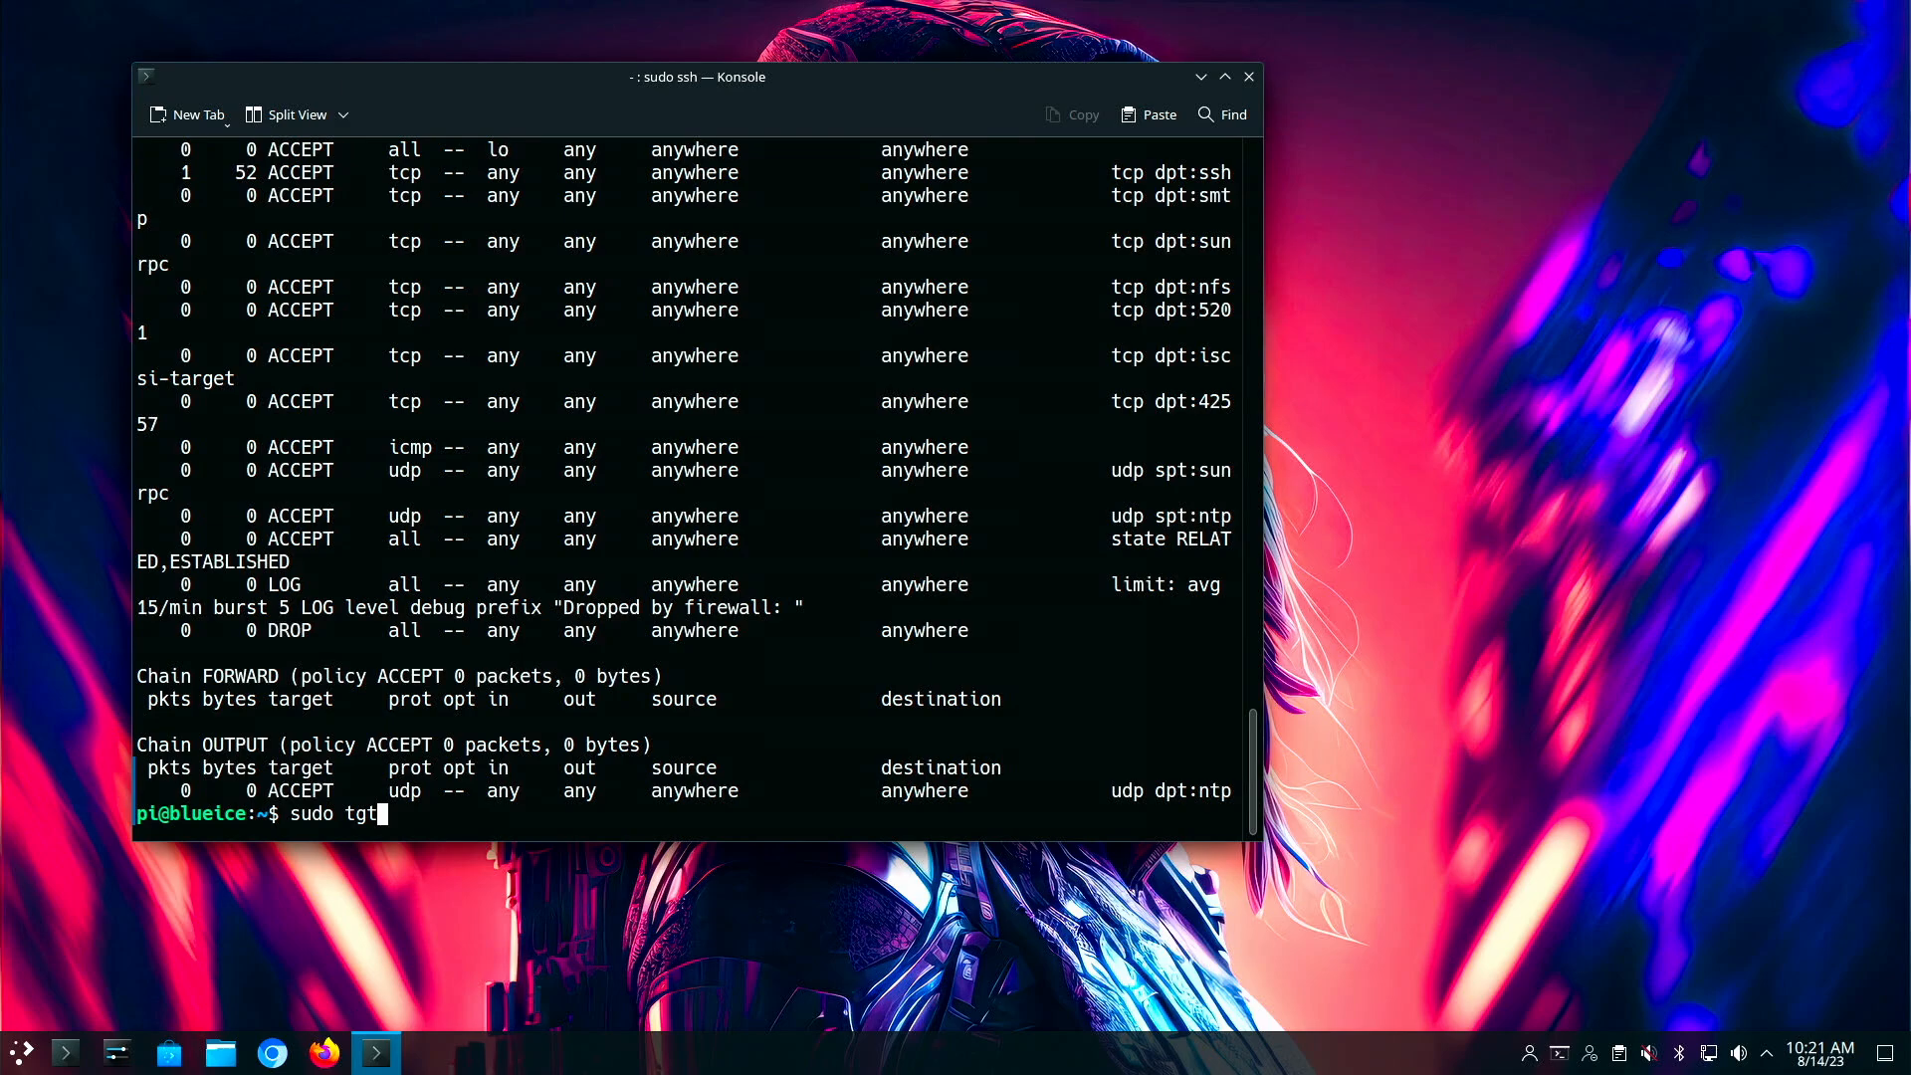
{"action": "type", "text": "-ad"}
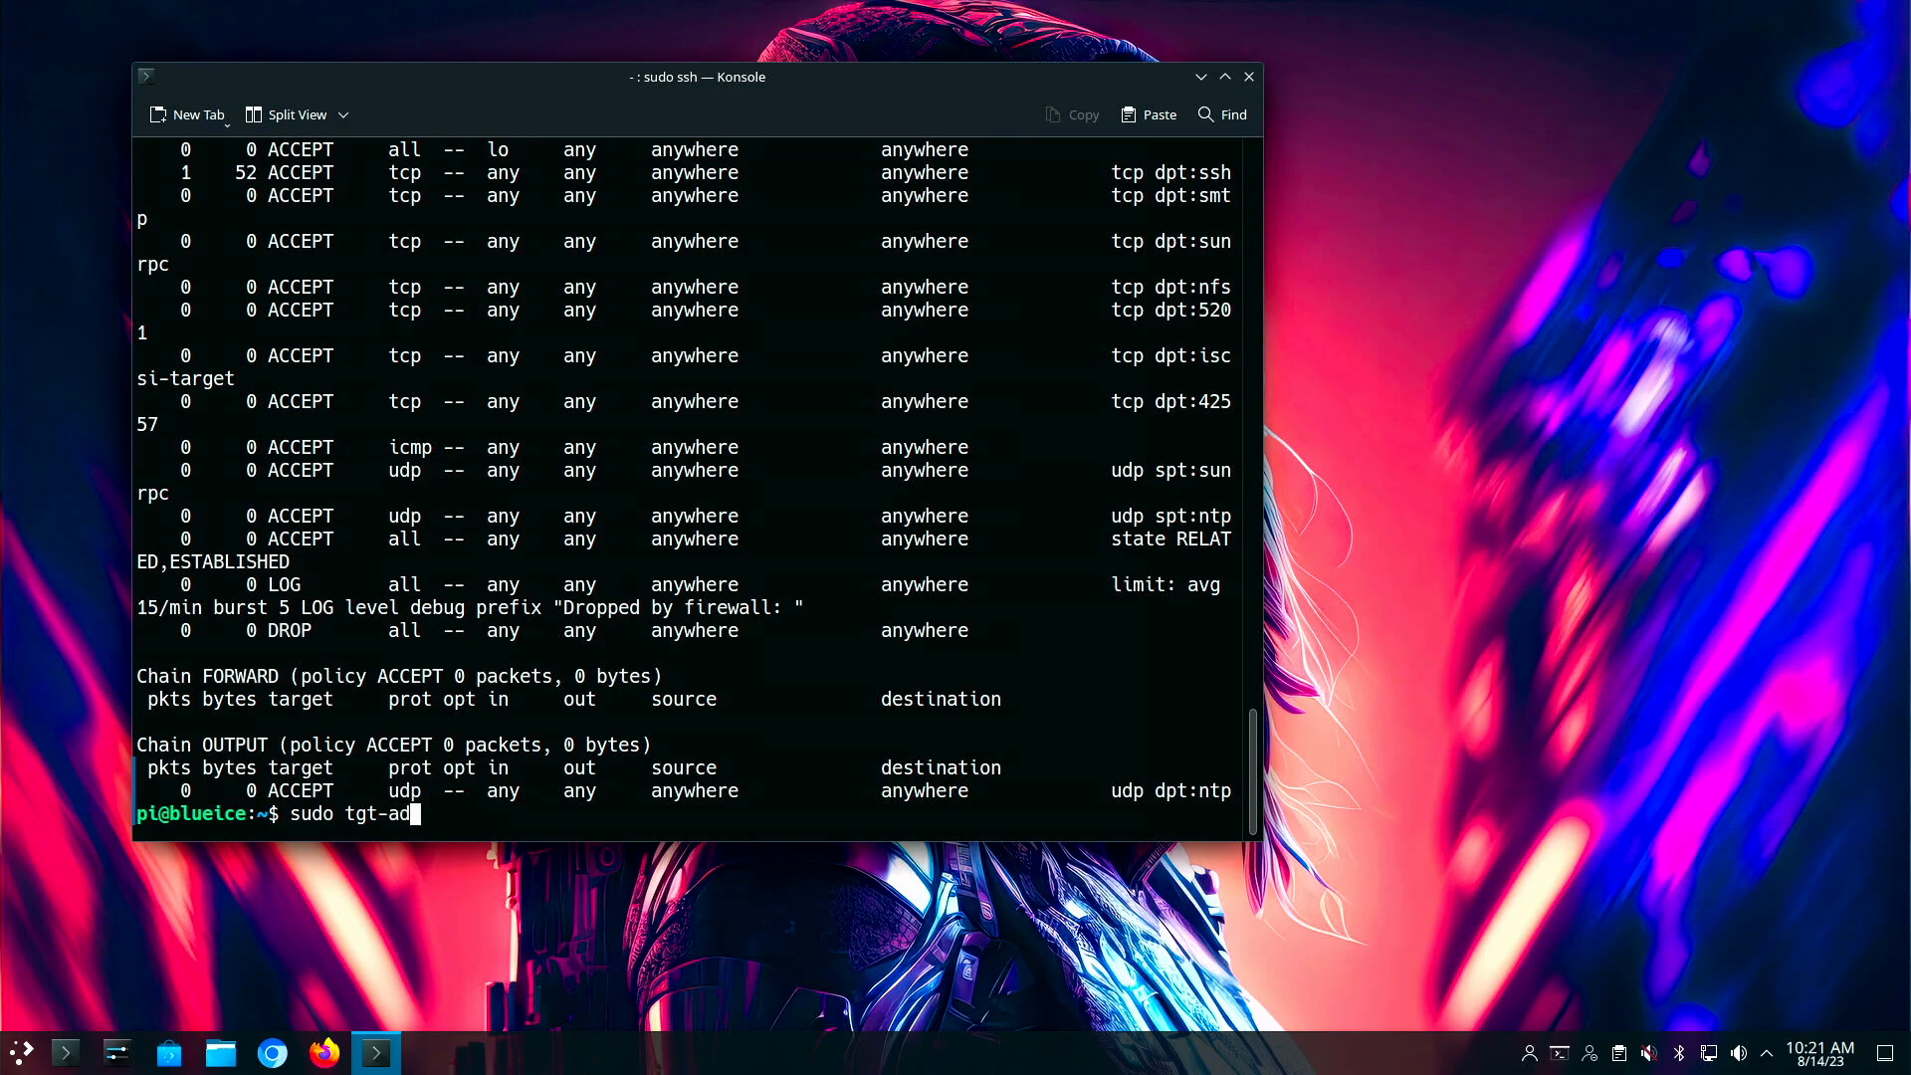
{"action": "type", "text": "min"}
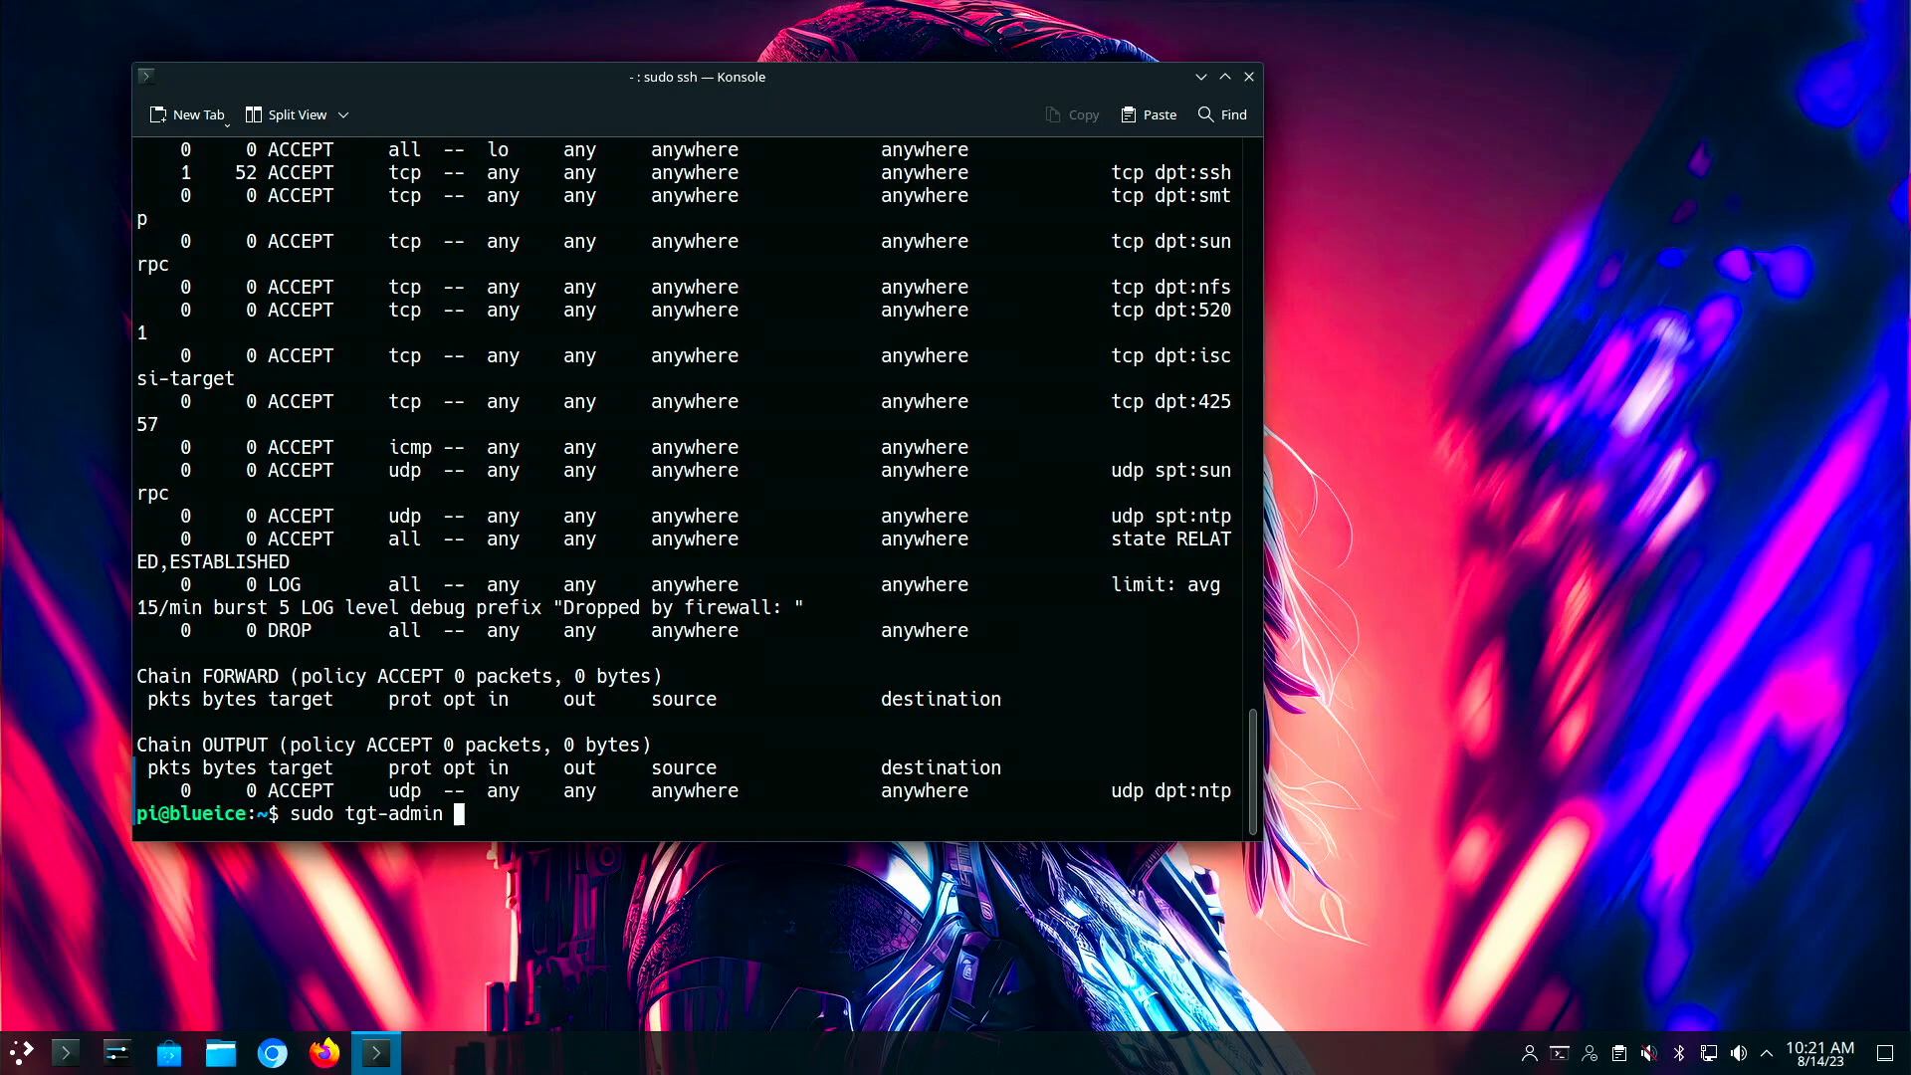
{"action": "type", "text": "--dump |"}
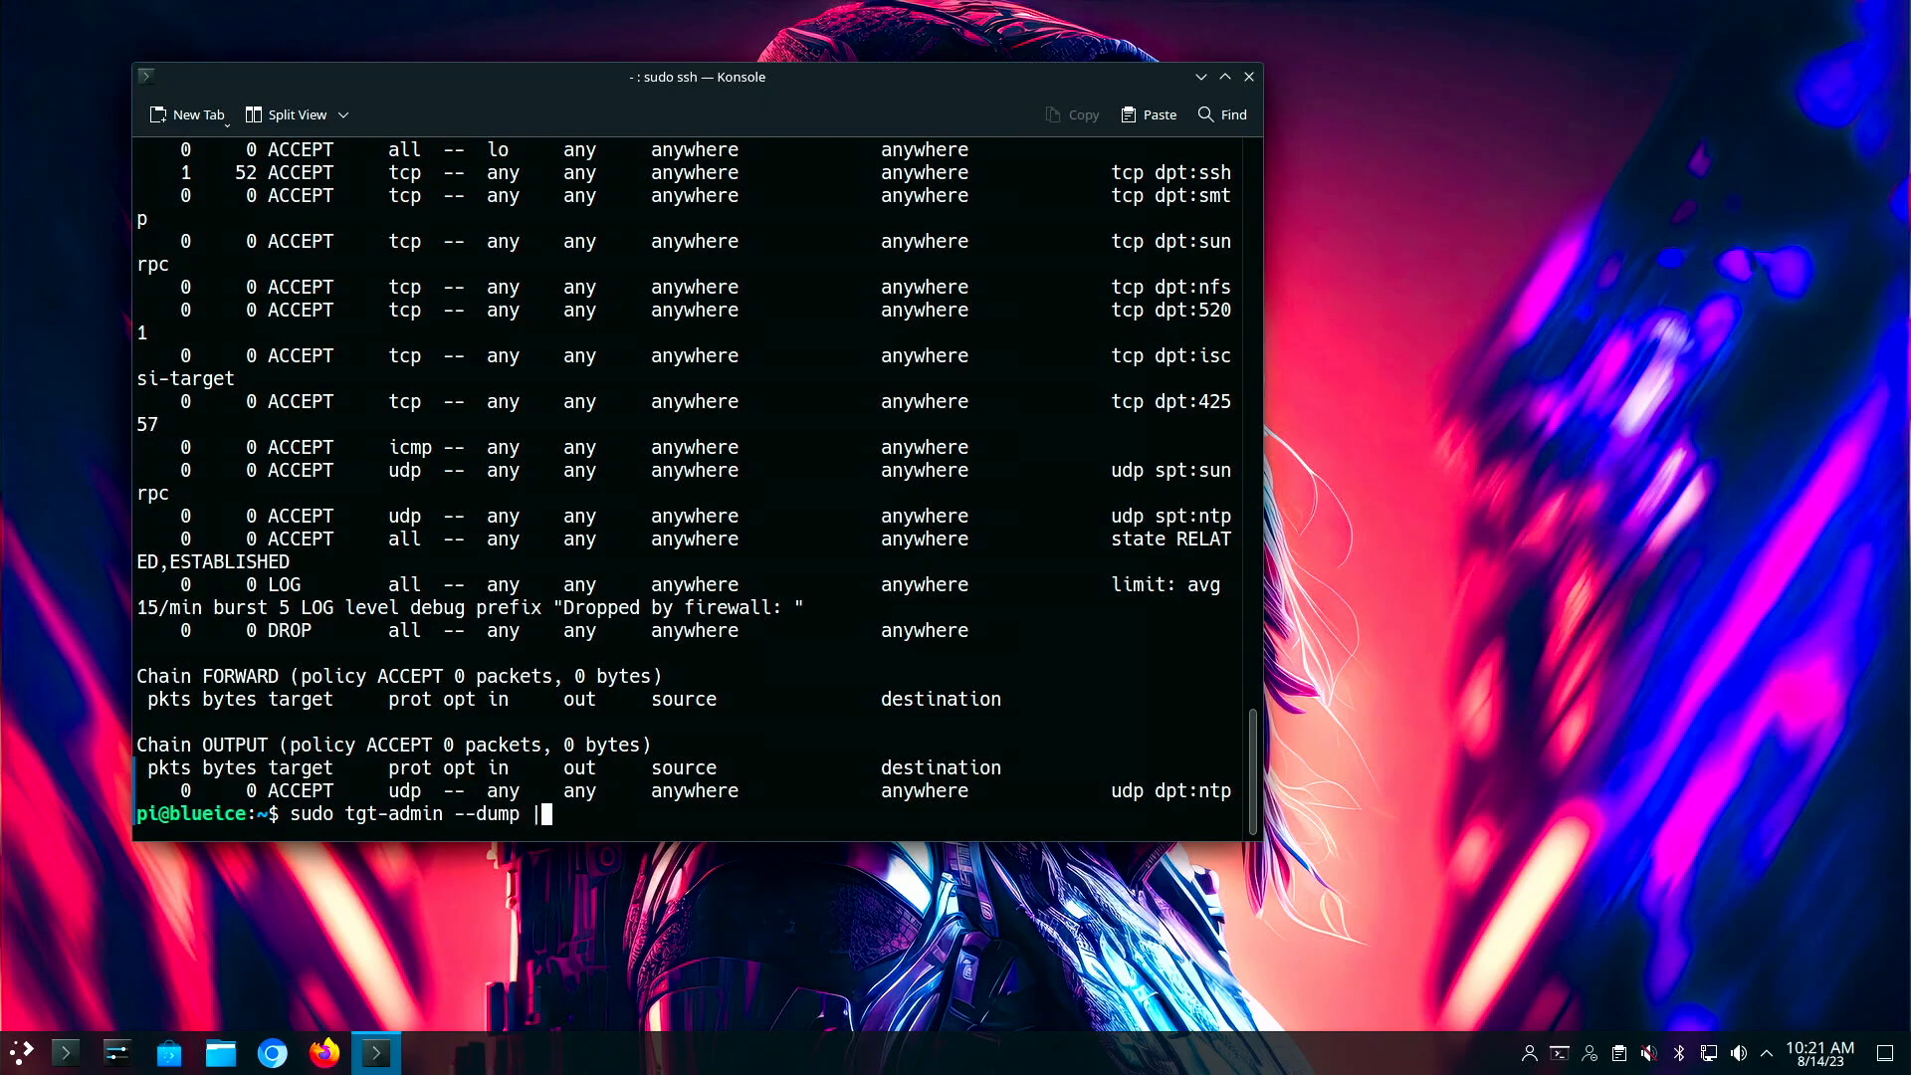
{"action": "type", "text": "sudo tee"}
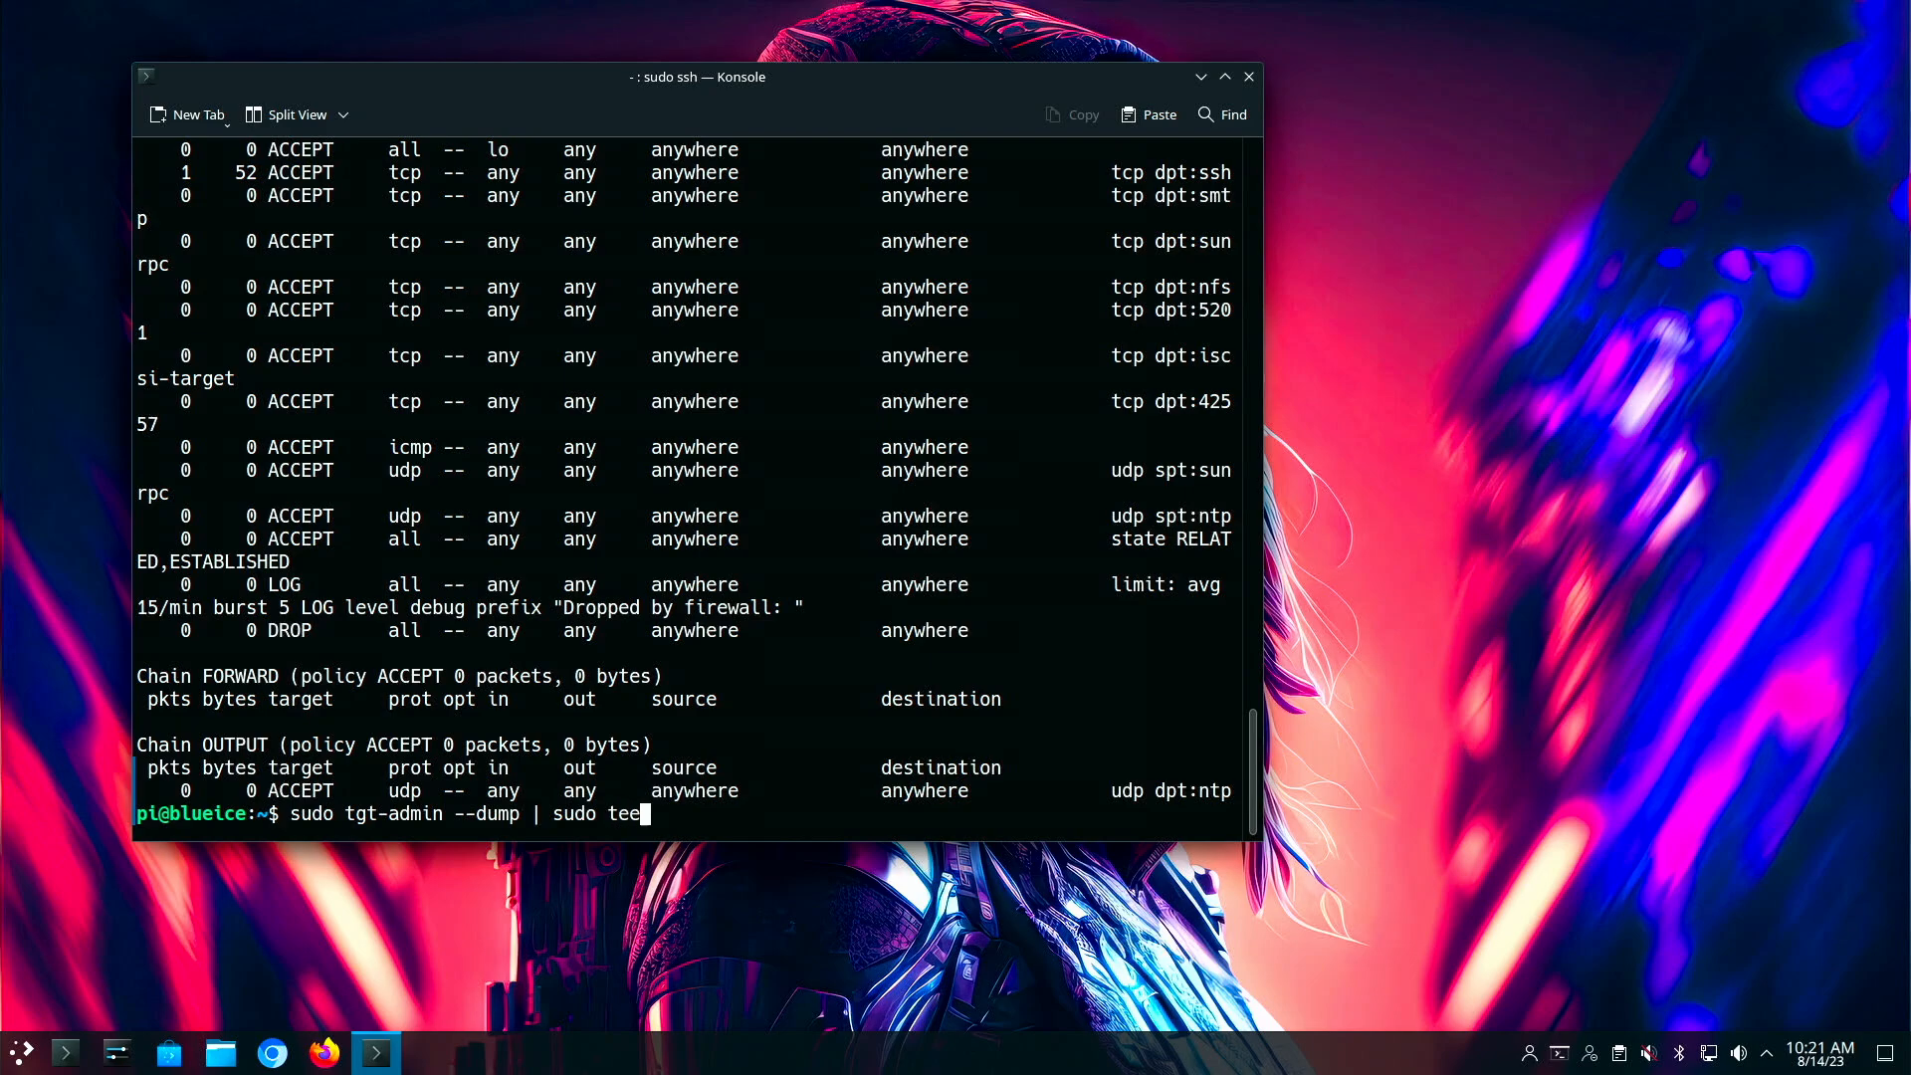
{"action": "type", "text": "/etc"}
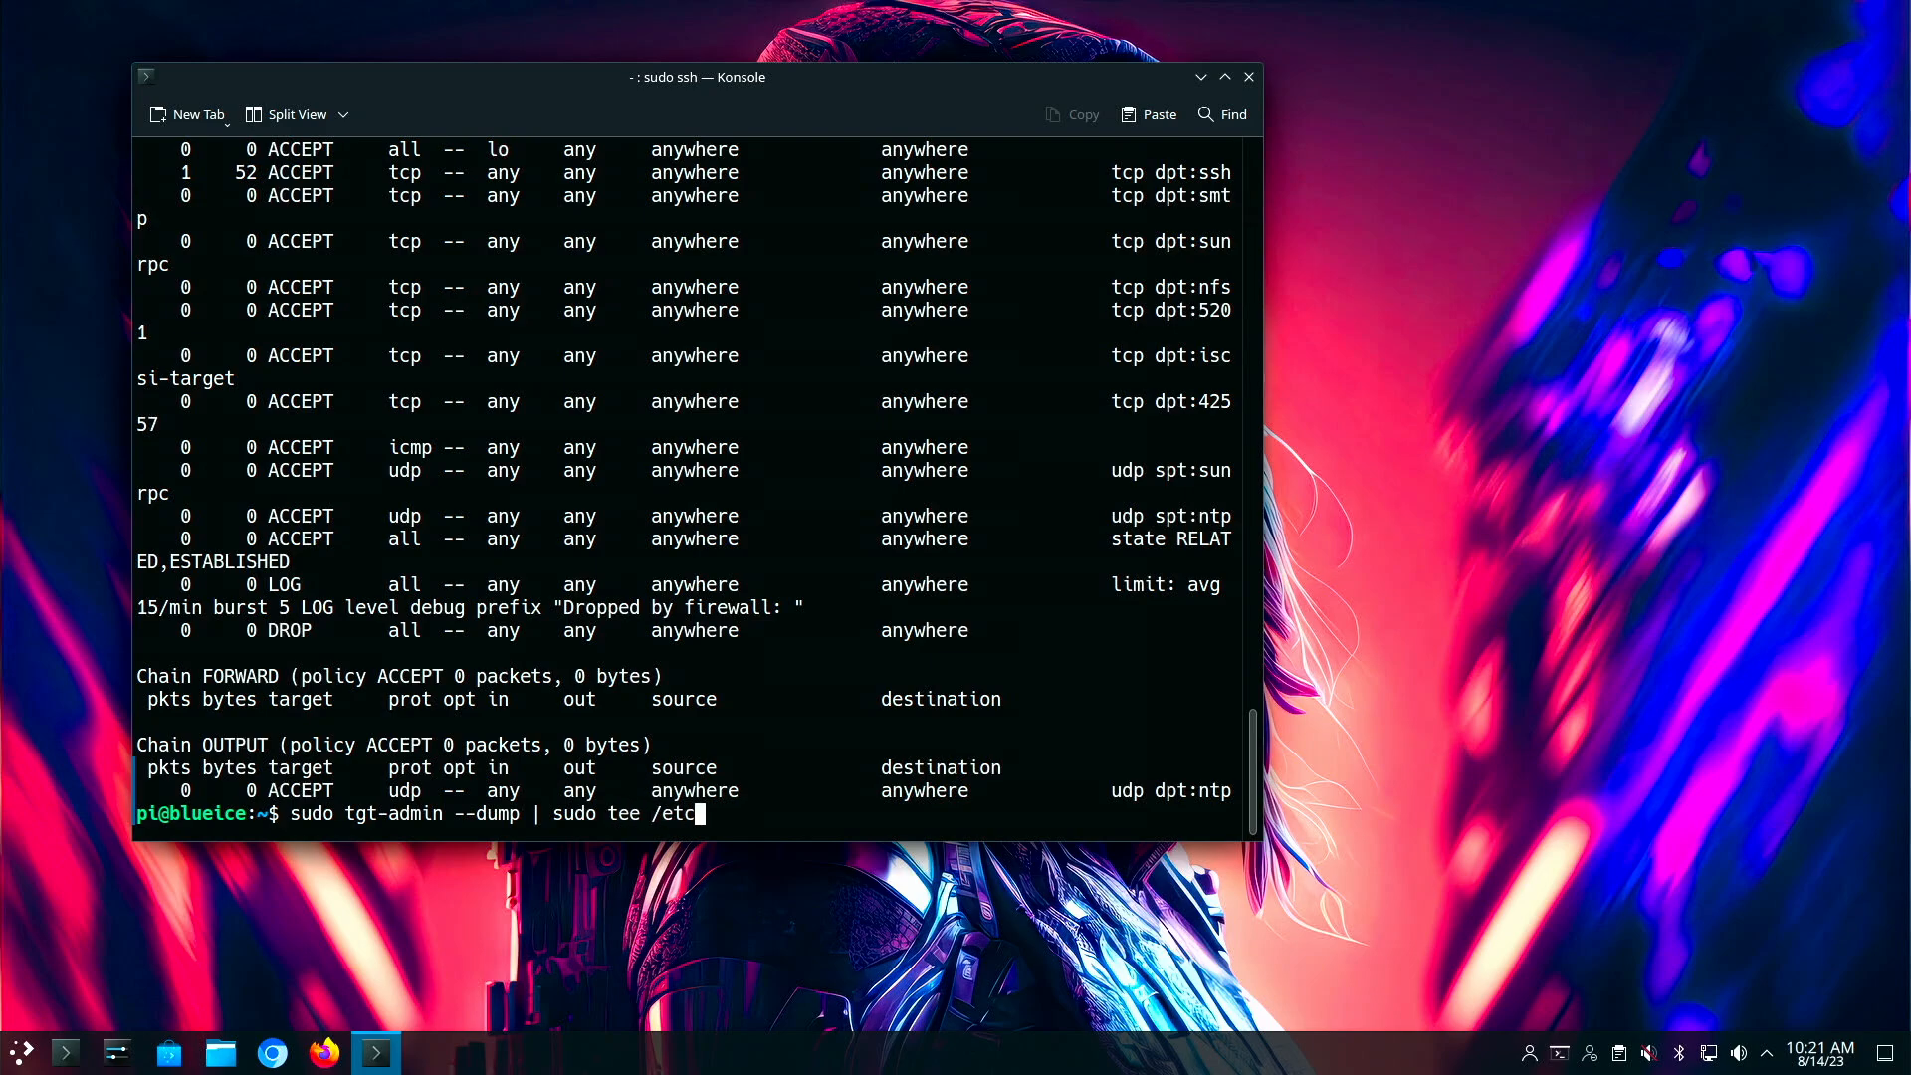
{"action": "type", "text": "tgt/"}
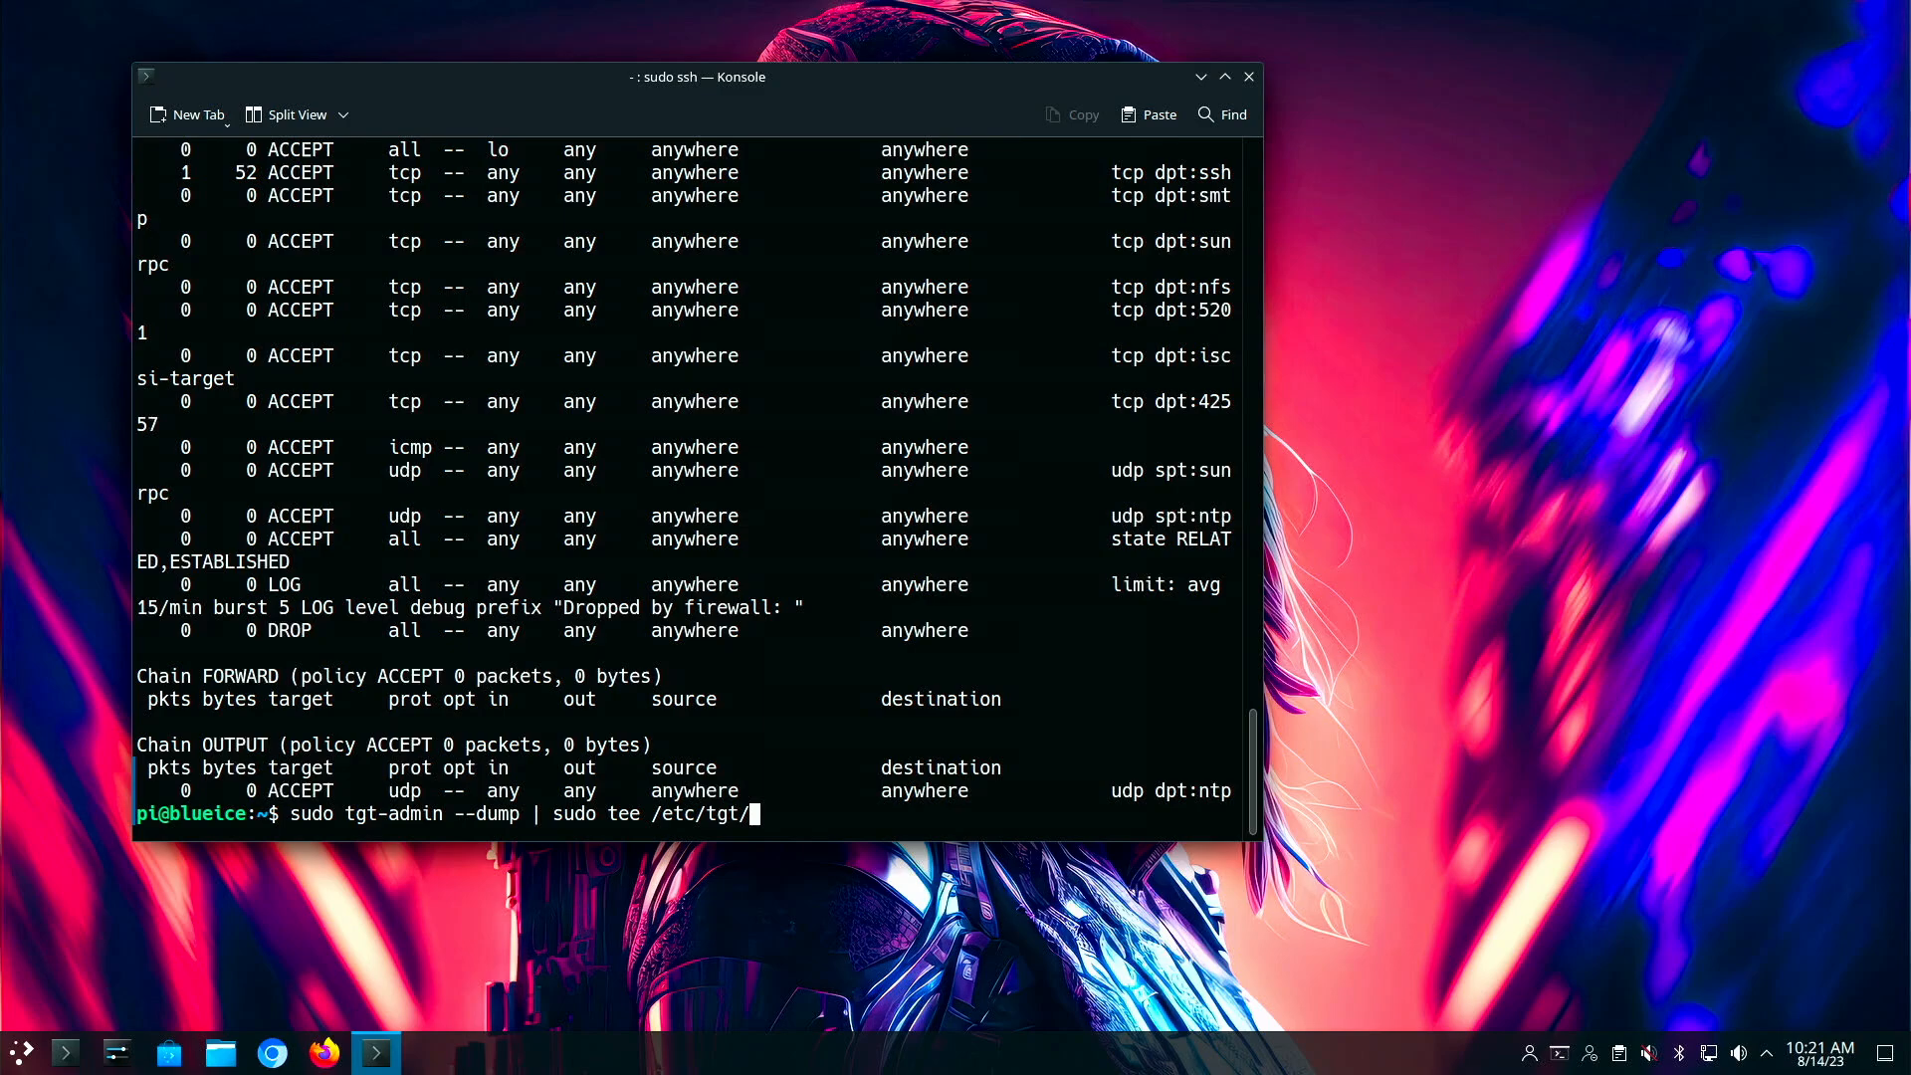
{"action": "type", "text": "targe"}
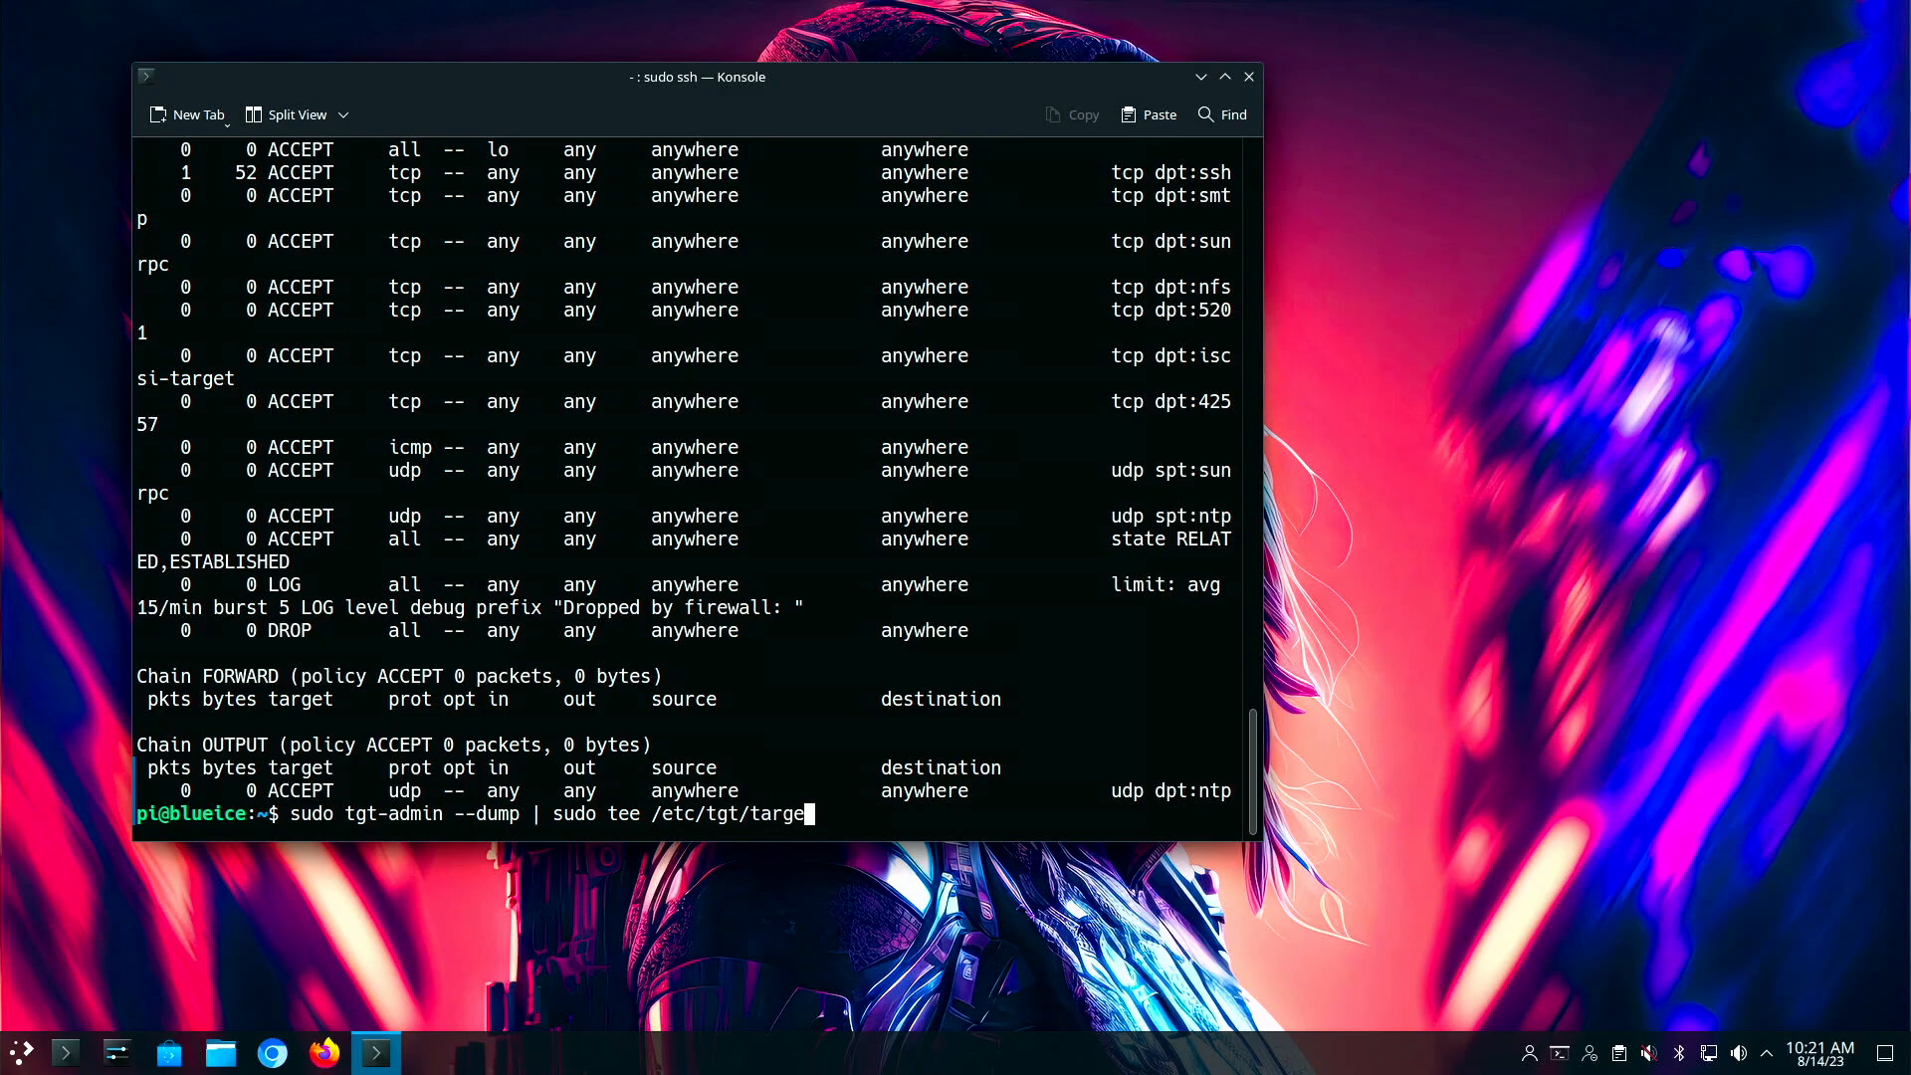
{"action": "type", "text": "ts.conf"}
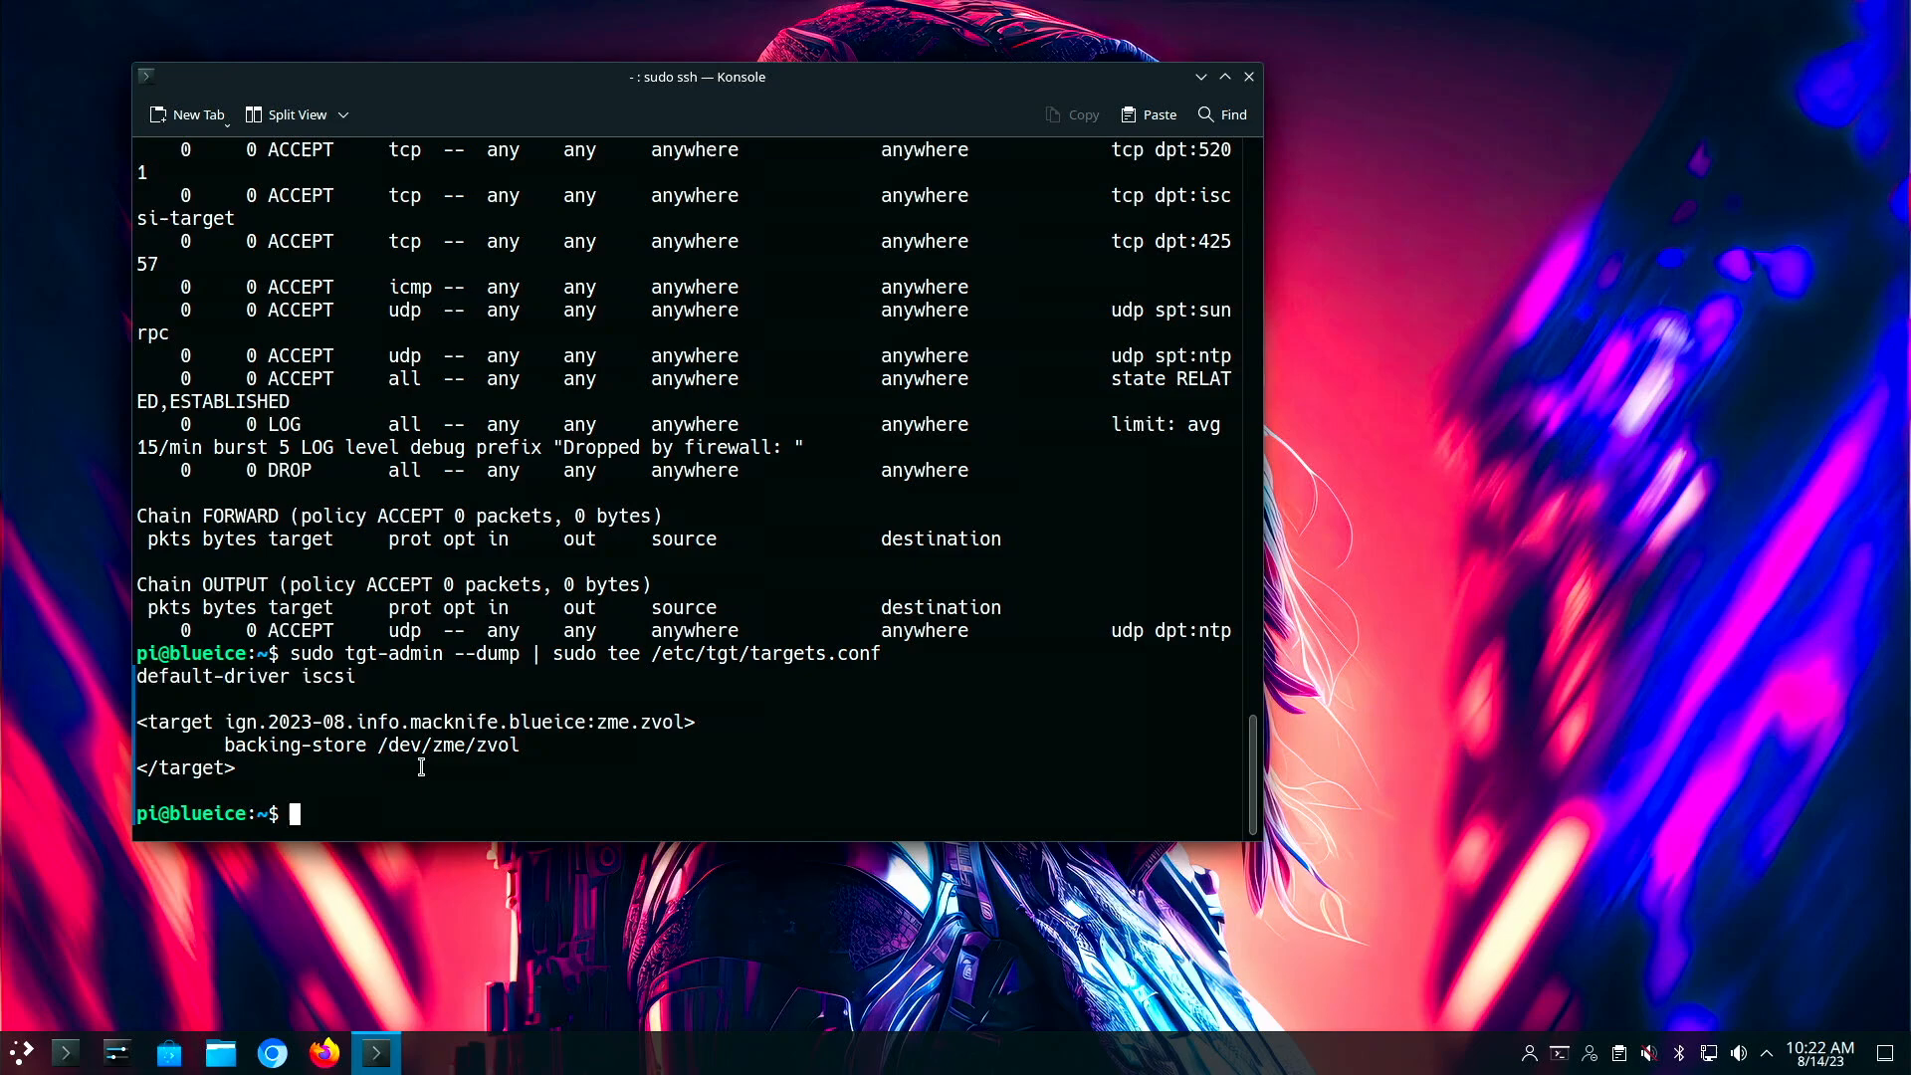
- Change to /etc/tgt, view targets.conf with more, and list the folder
{"action": "type", "text": "c"}
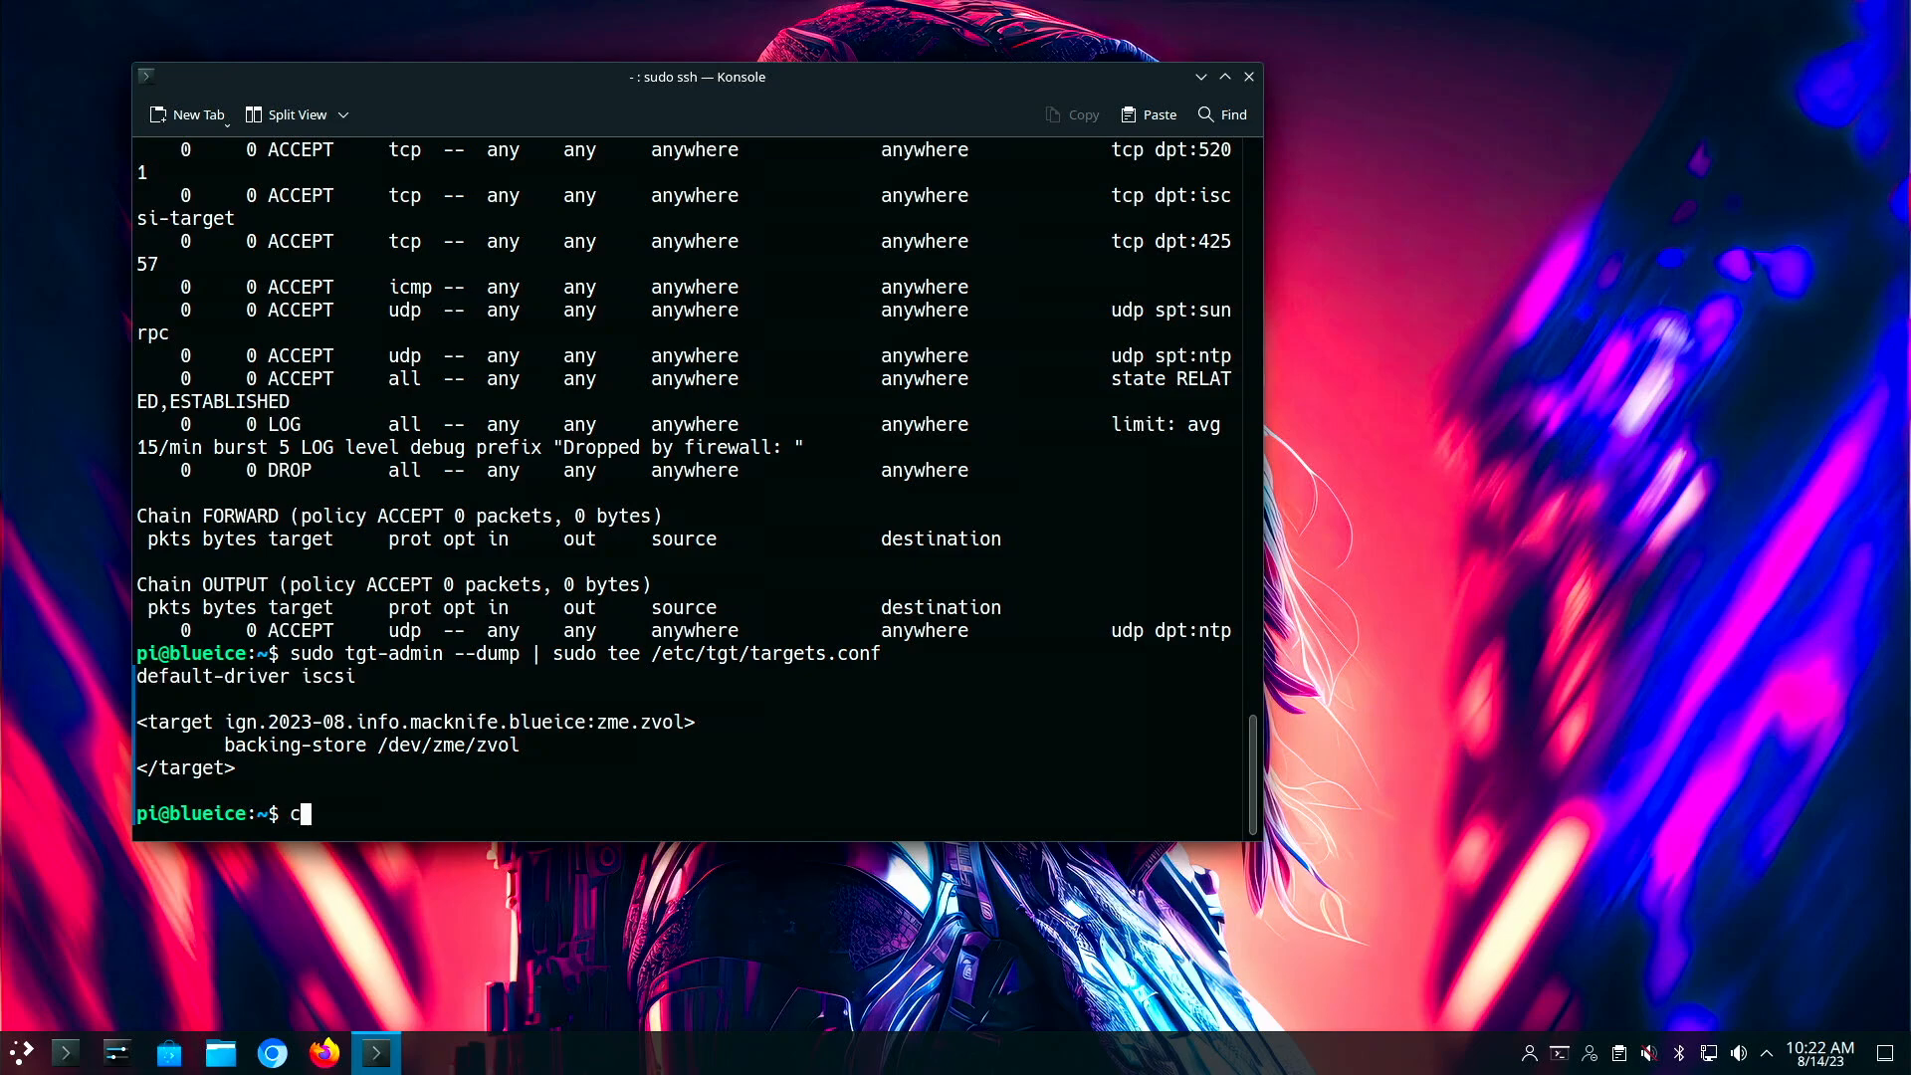
{"action": "type", "text": "d /etc/"}
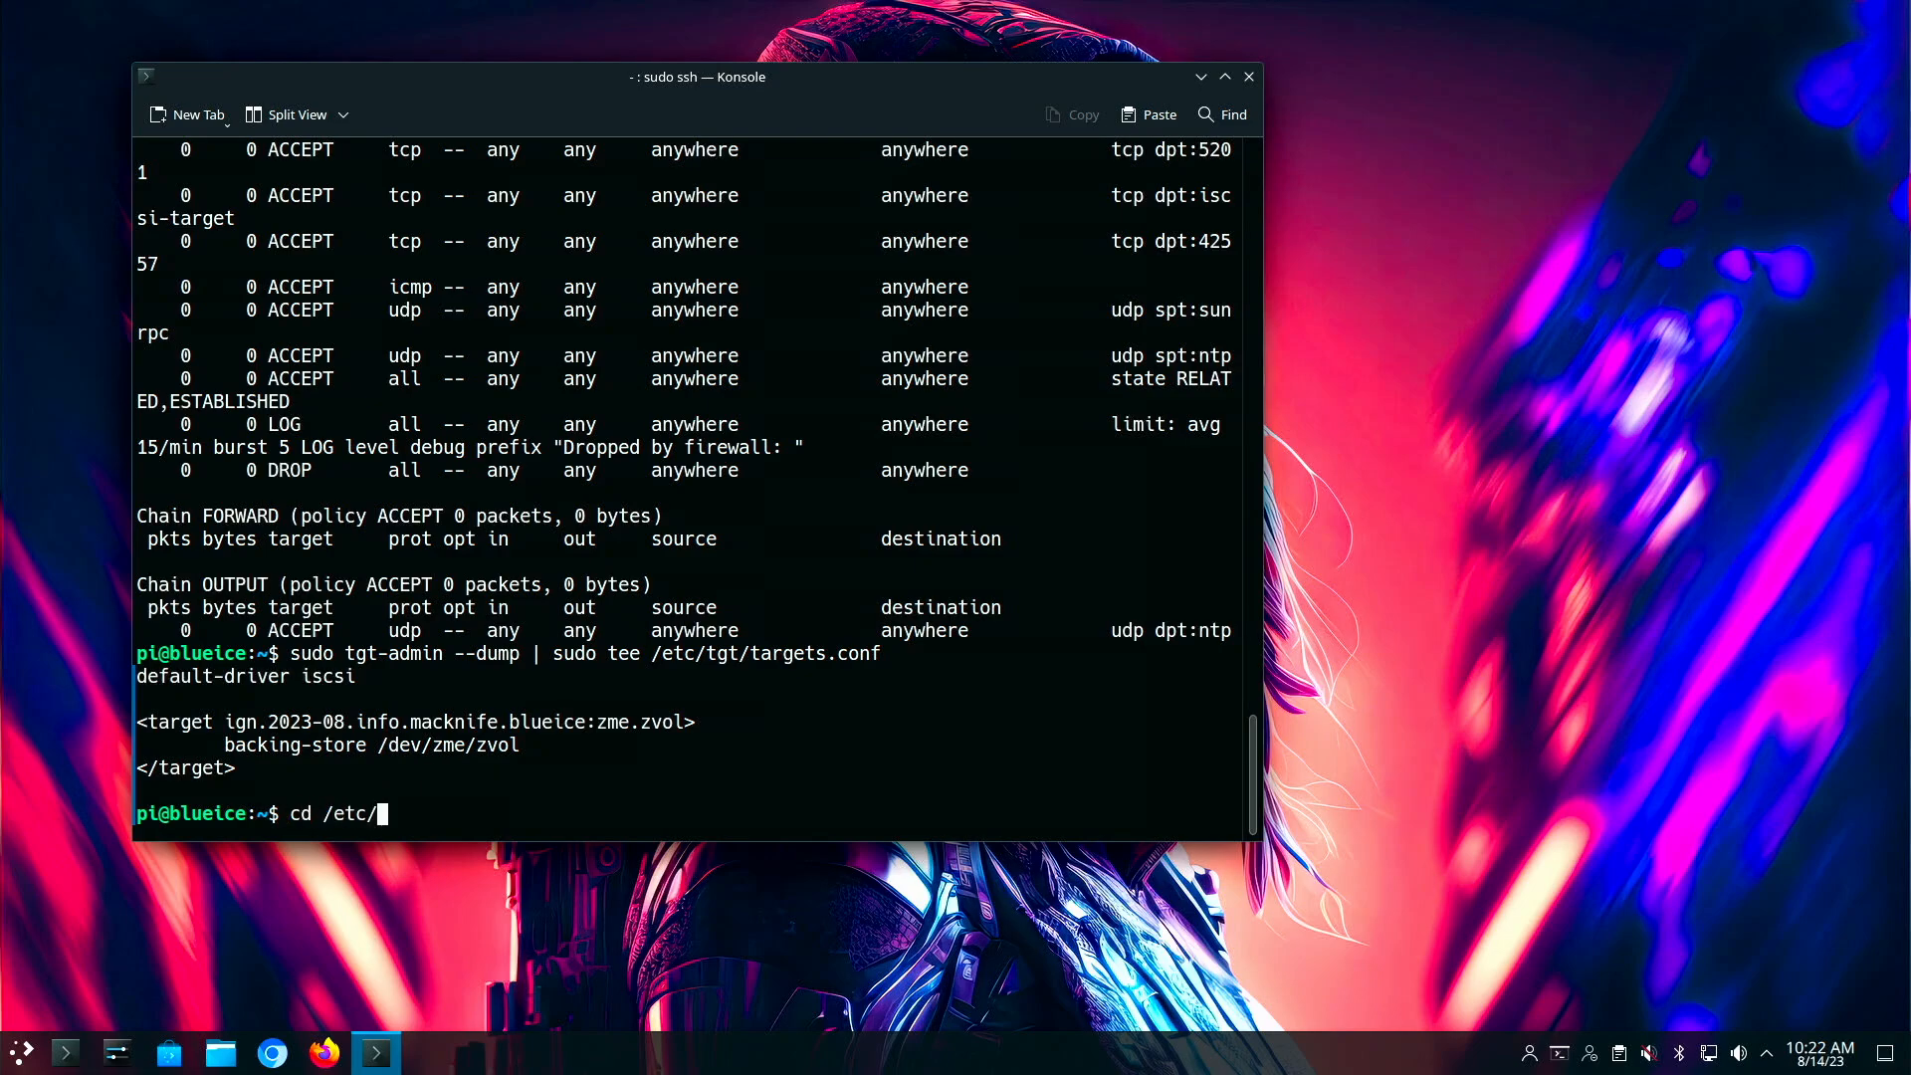
{"action": "type", "text": "tgt"}
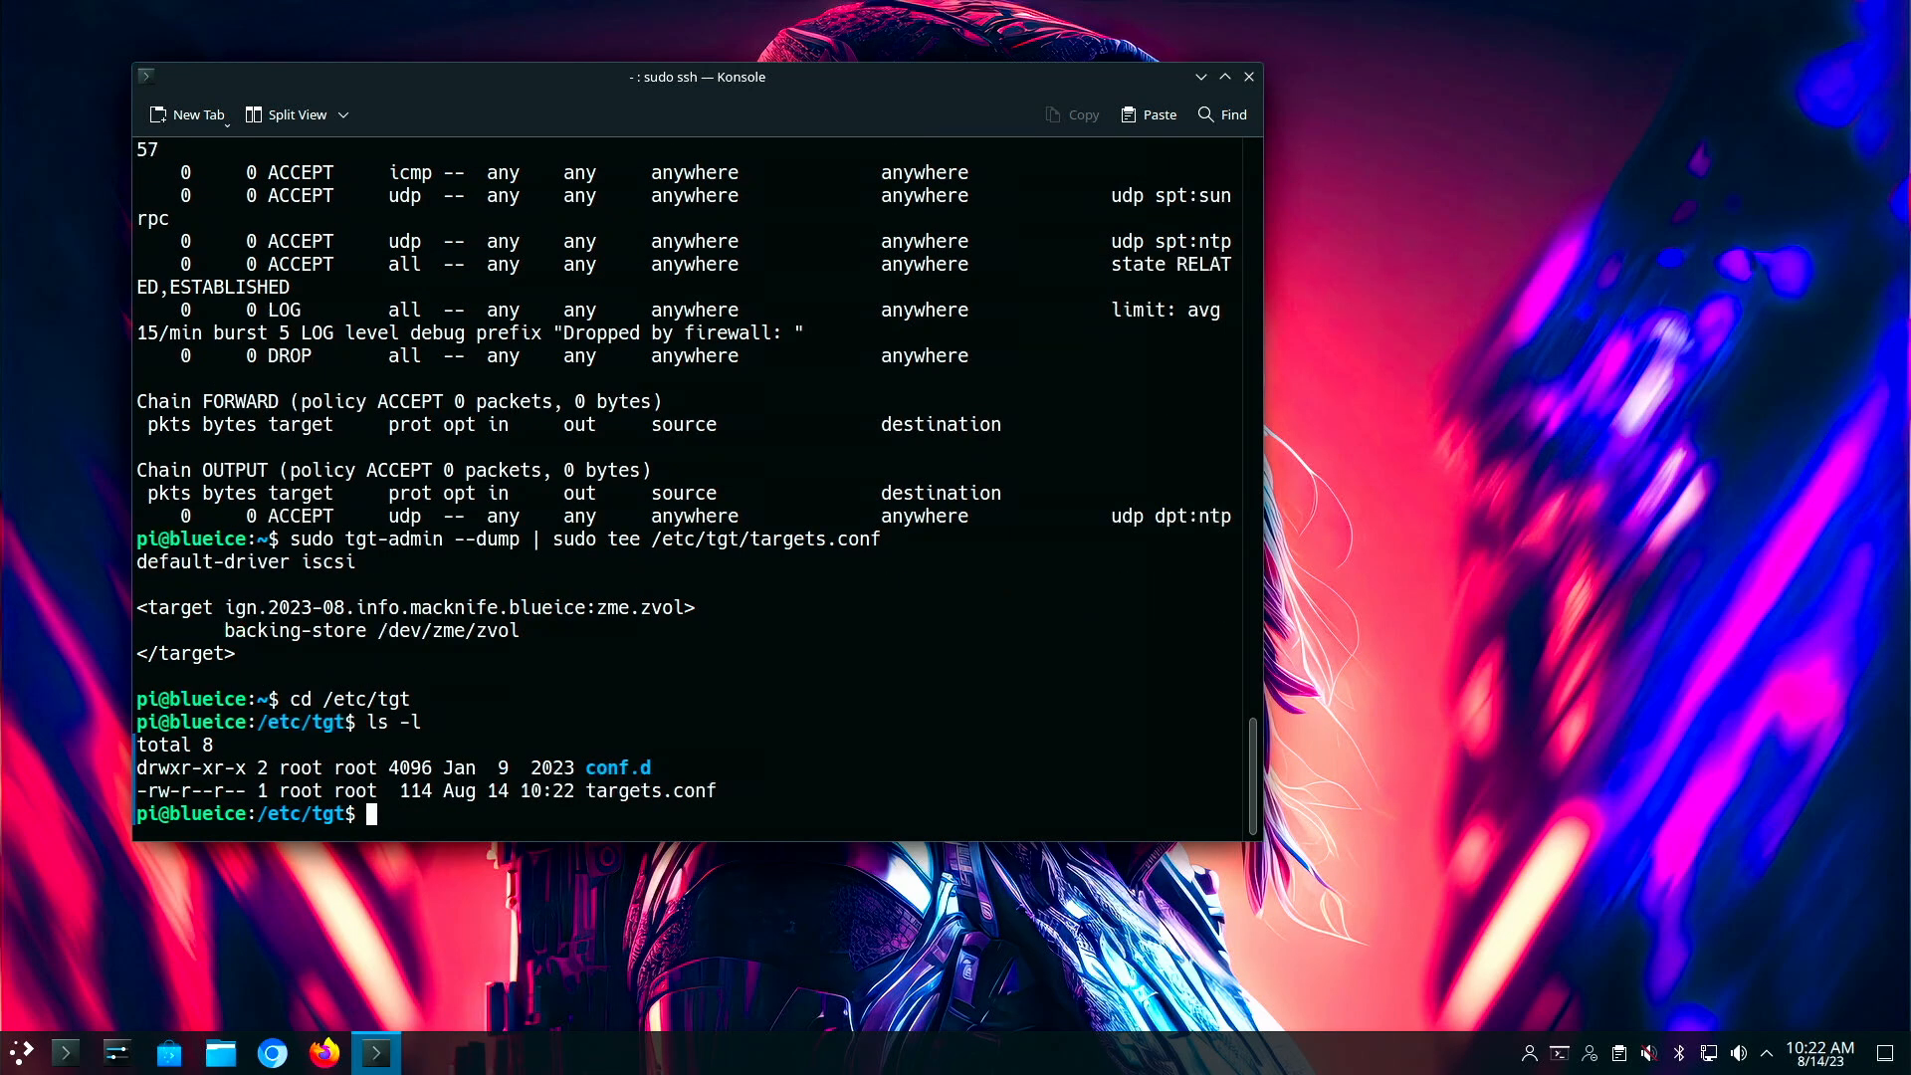
{"action": "type", "text": "moe"}
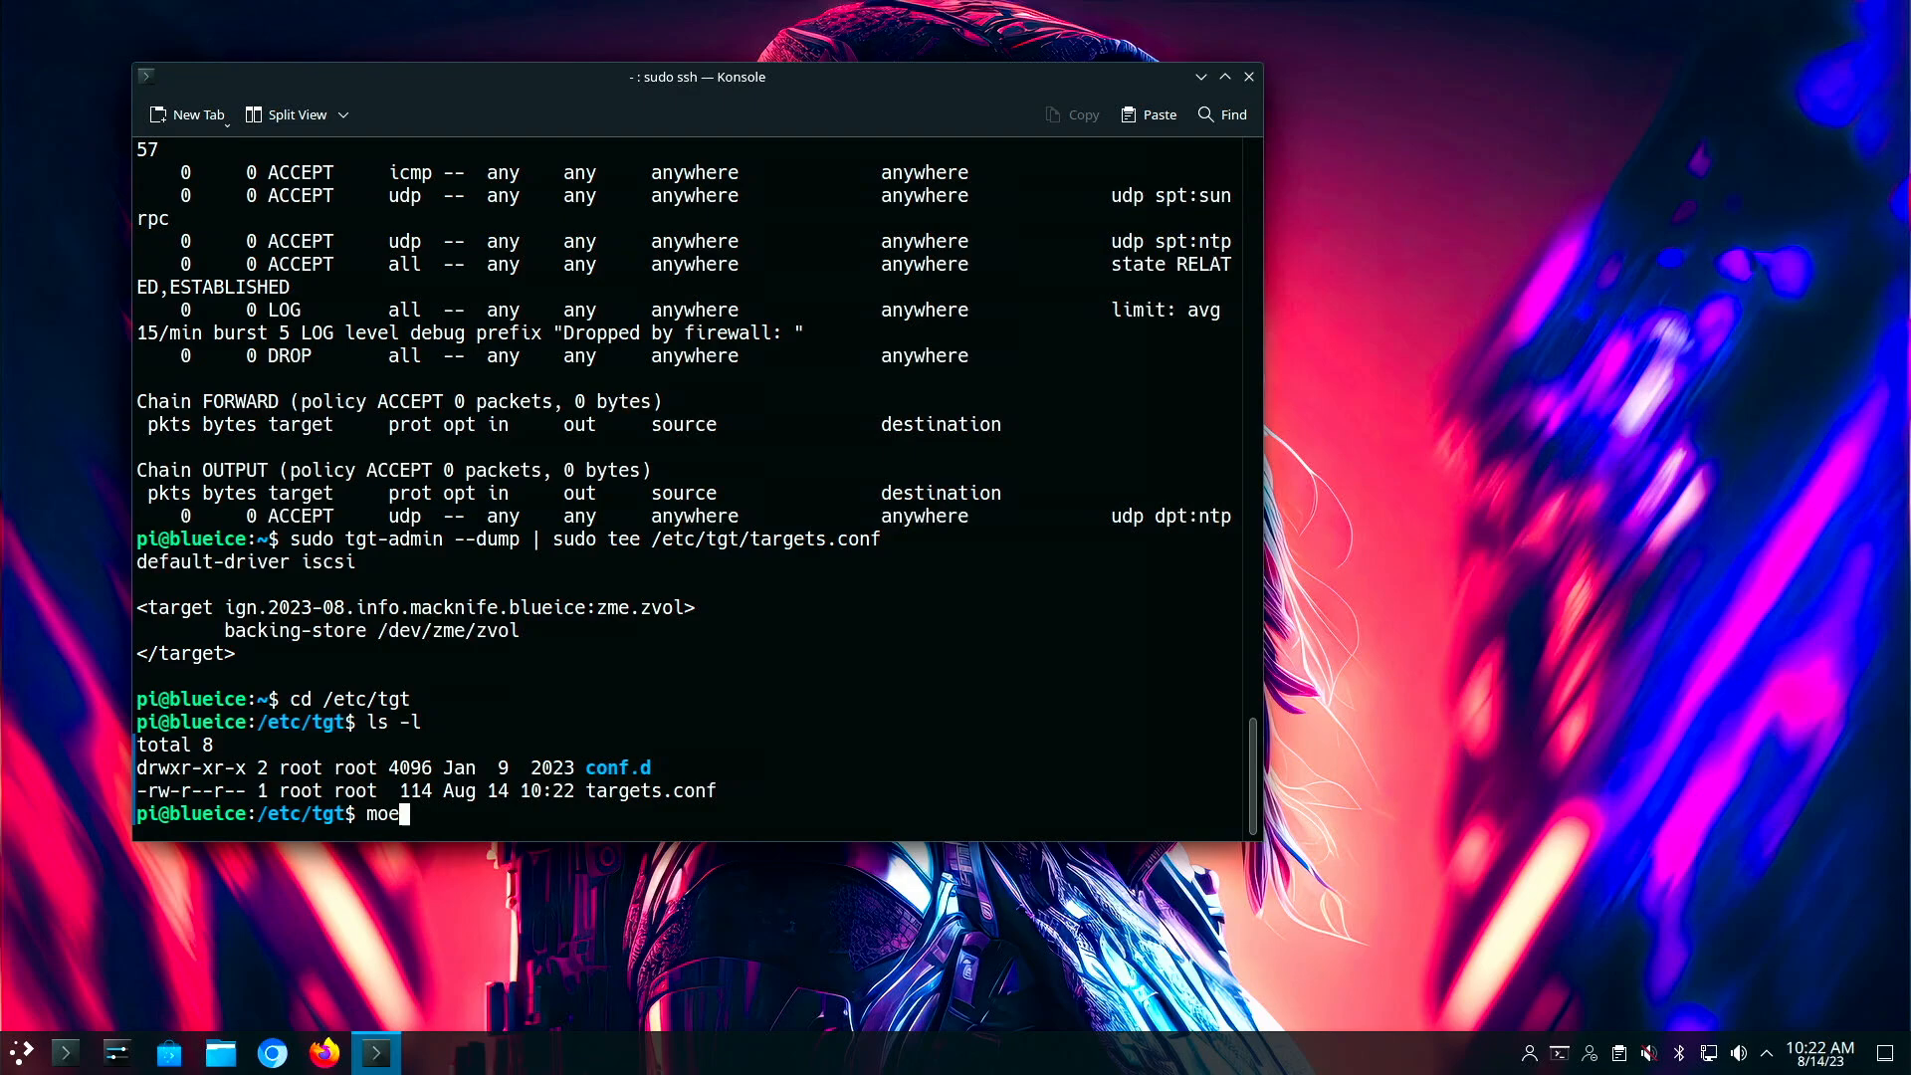
{"action": "type", "text": "more tar"}
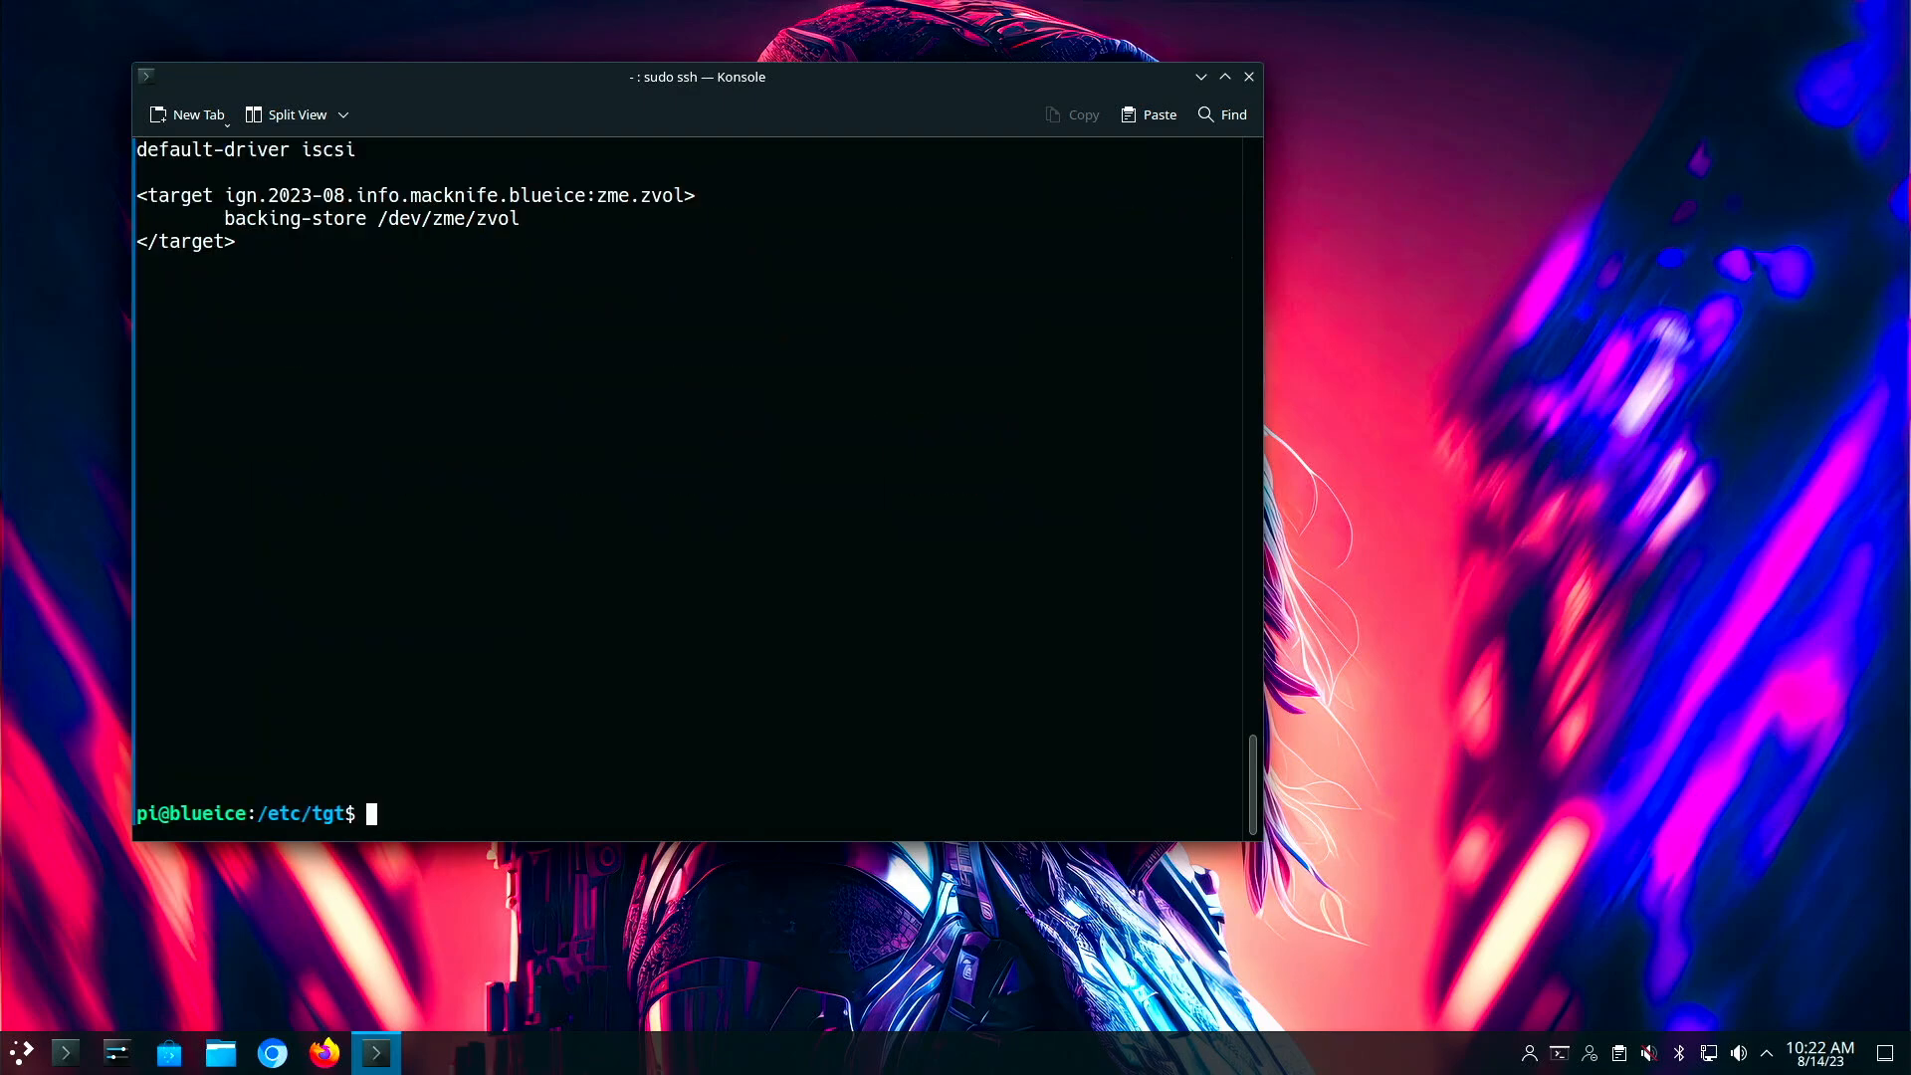
{"action": "type", "text": "ls"}
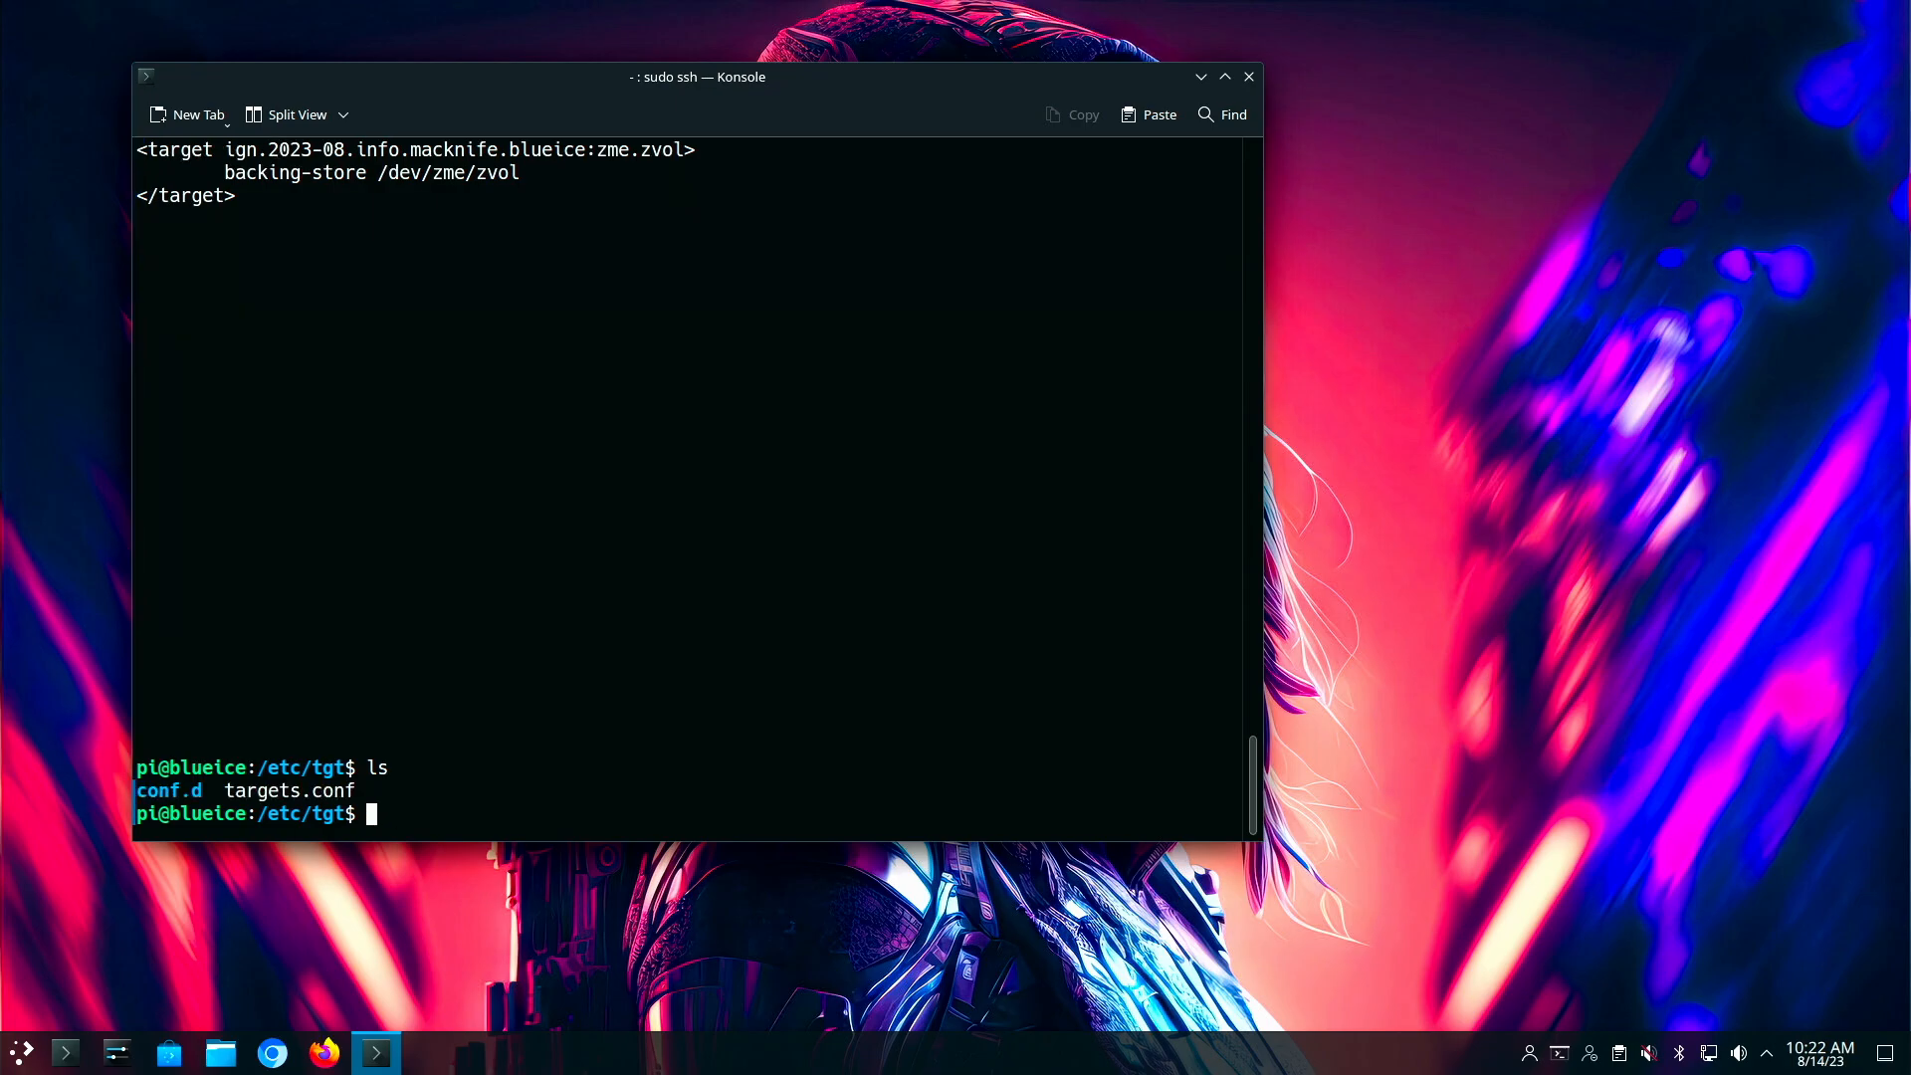
{"action": "mouse_move", "coordinate": [265, 657]}
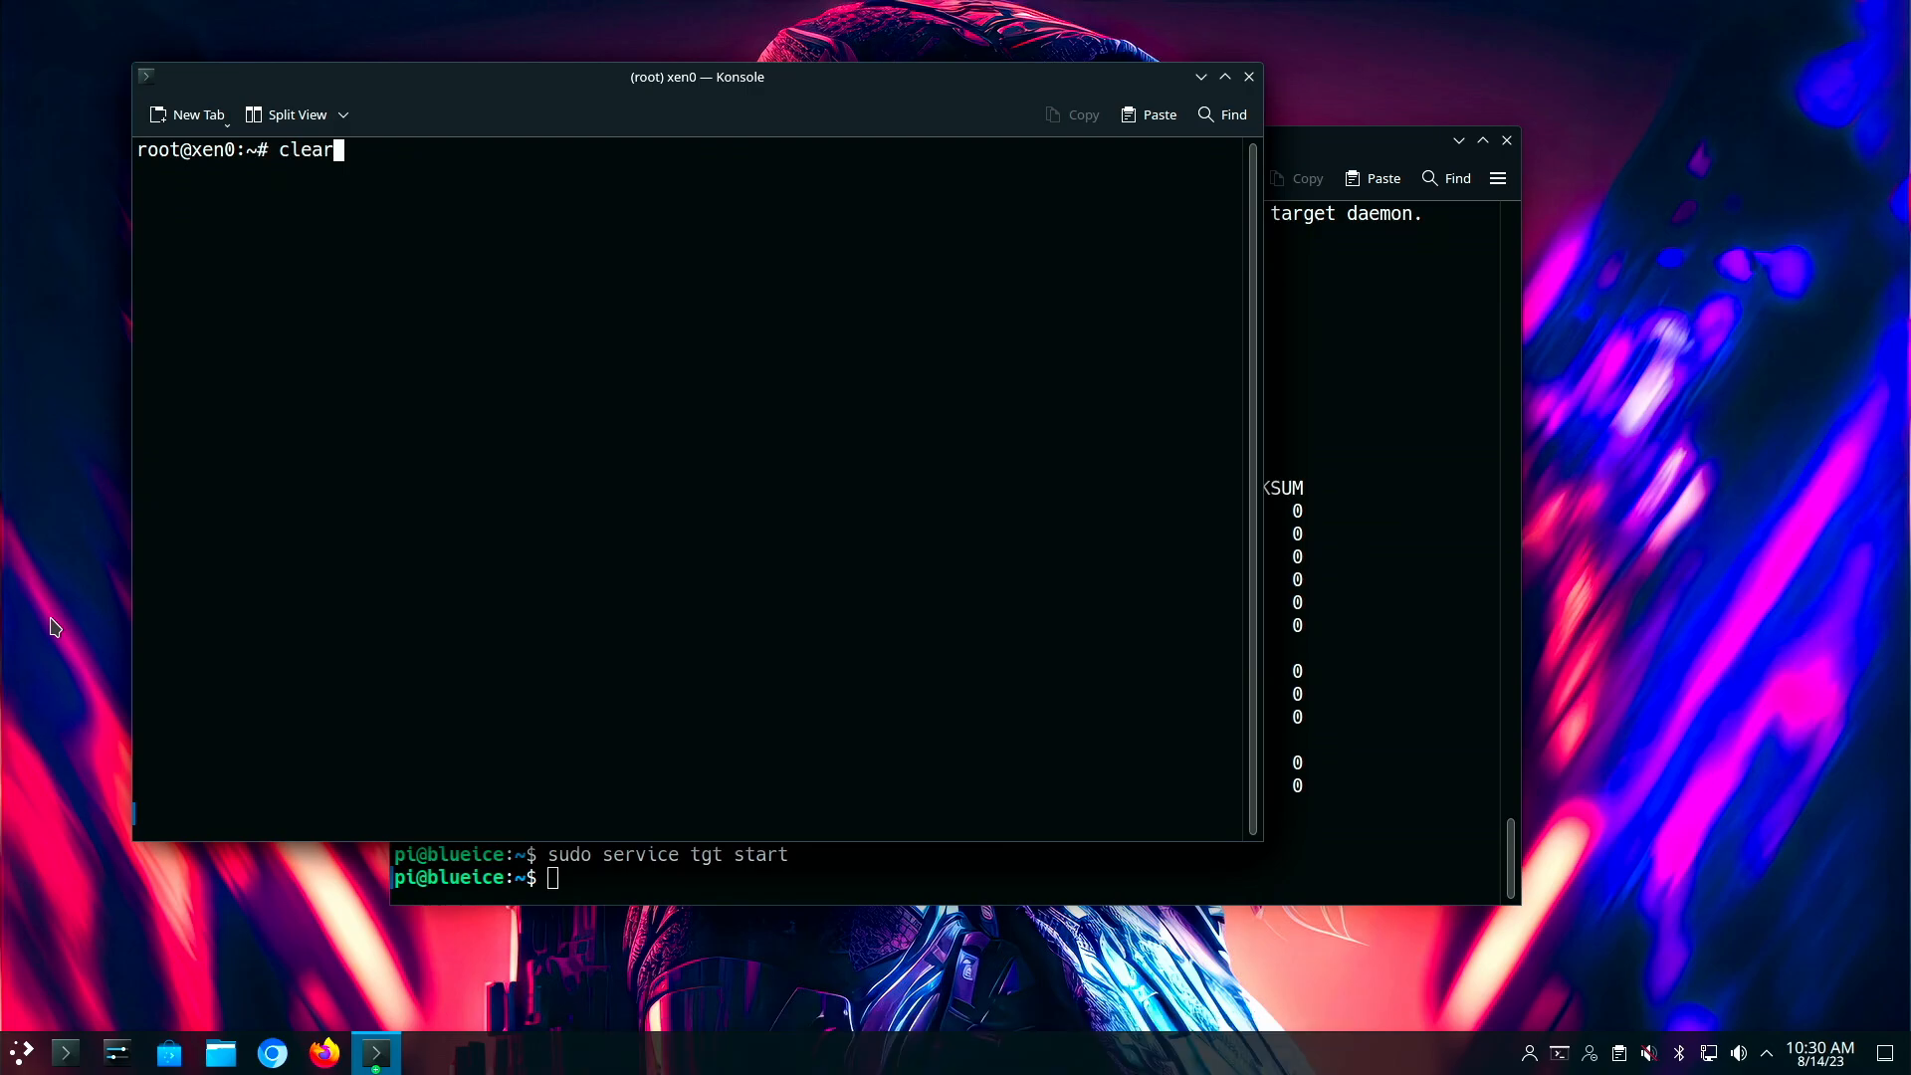
- Clear the terminal and run iscsiadm sendtargets discovery against portal 192.168.1.30
{"action": "key", "text": "BackSpace"}
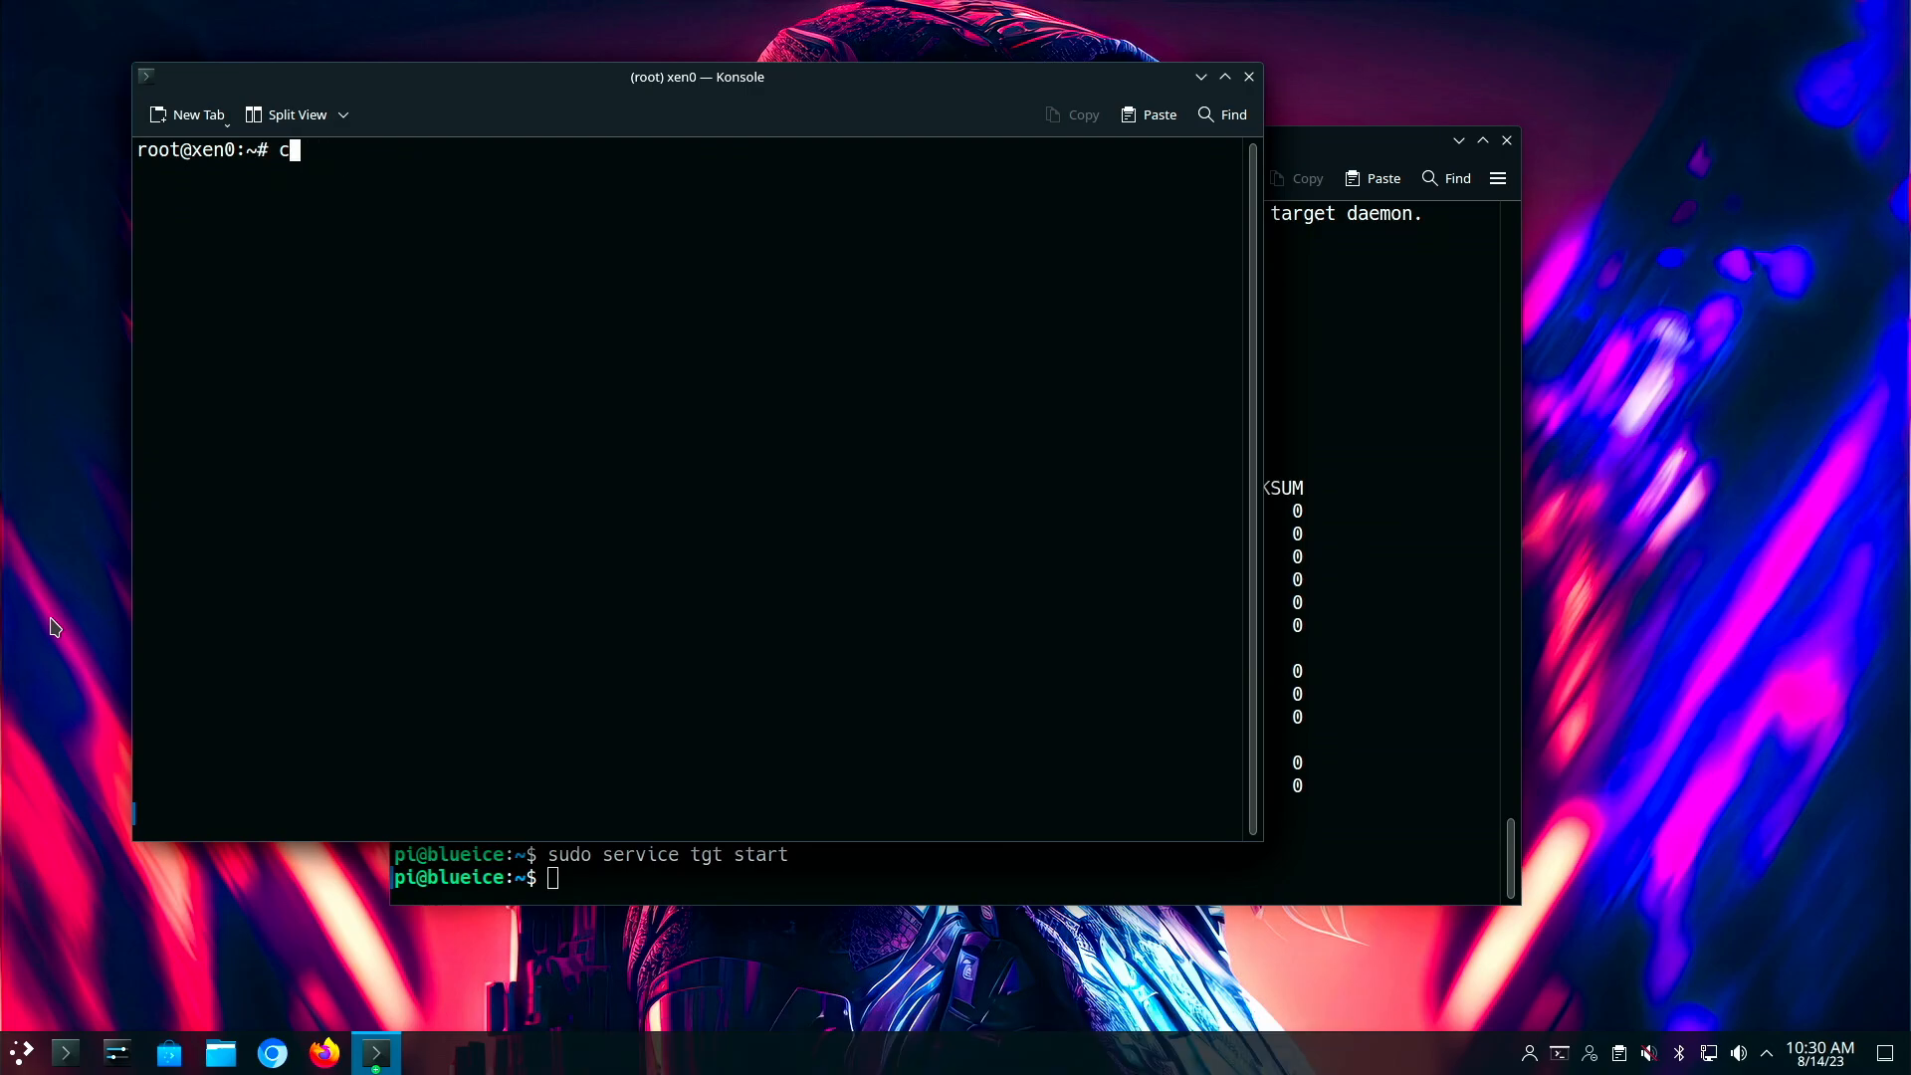
{"action": "type", "text": "iscsiadm --mode discovery --type sendtargets --portal 192.168.1.30"}
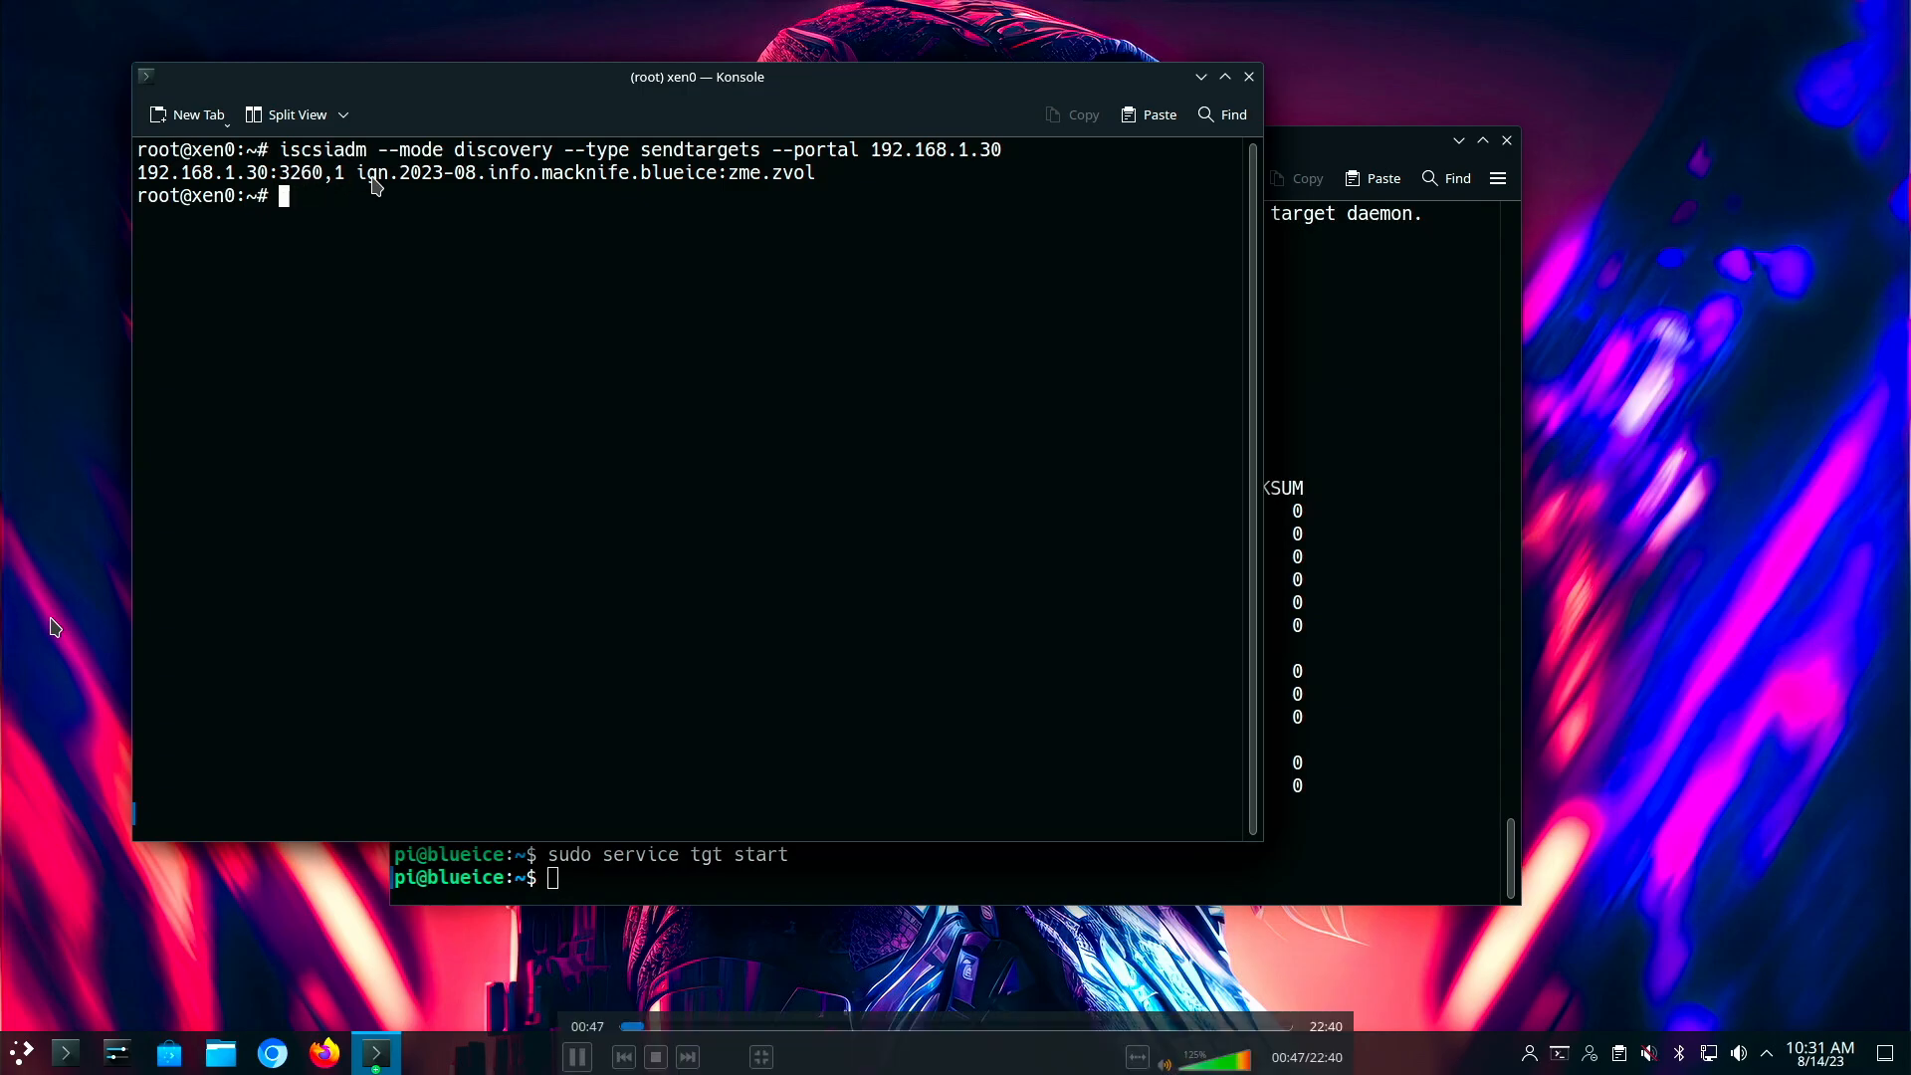
{"action": "mouse_move", "coordinate": [645, 180]}
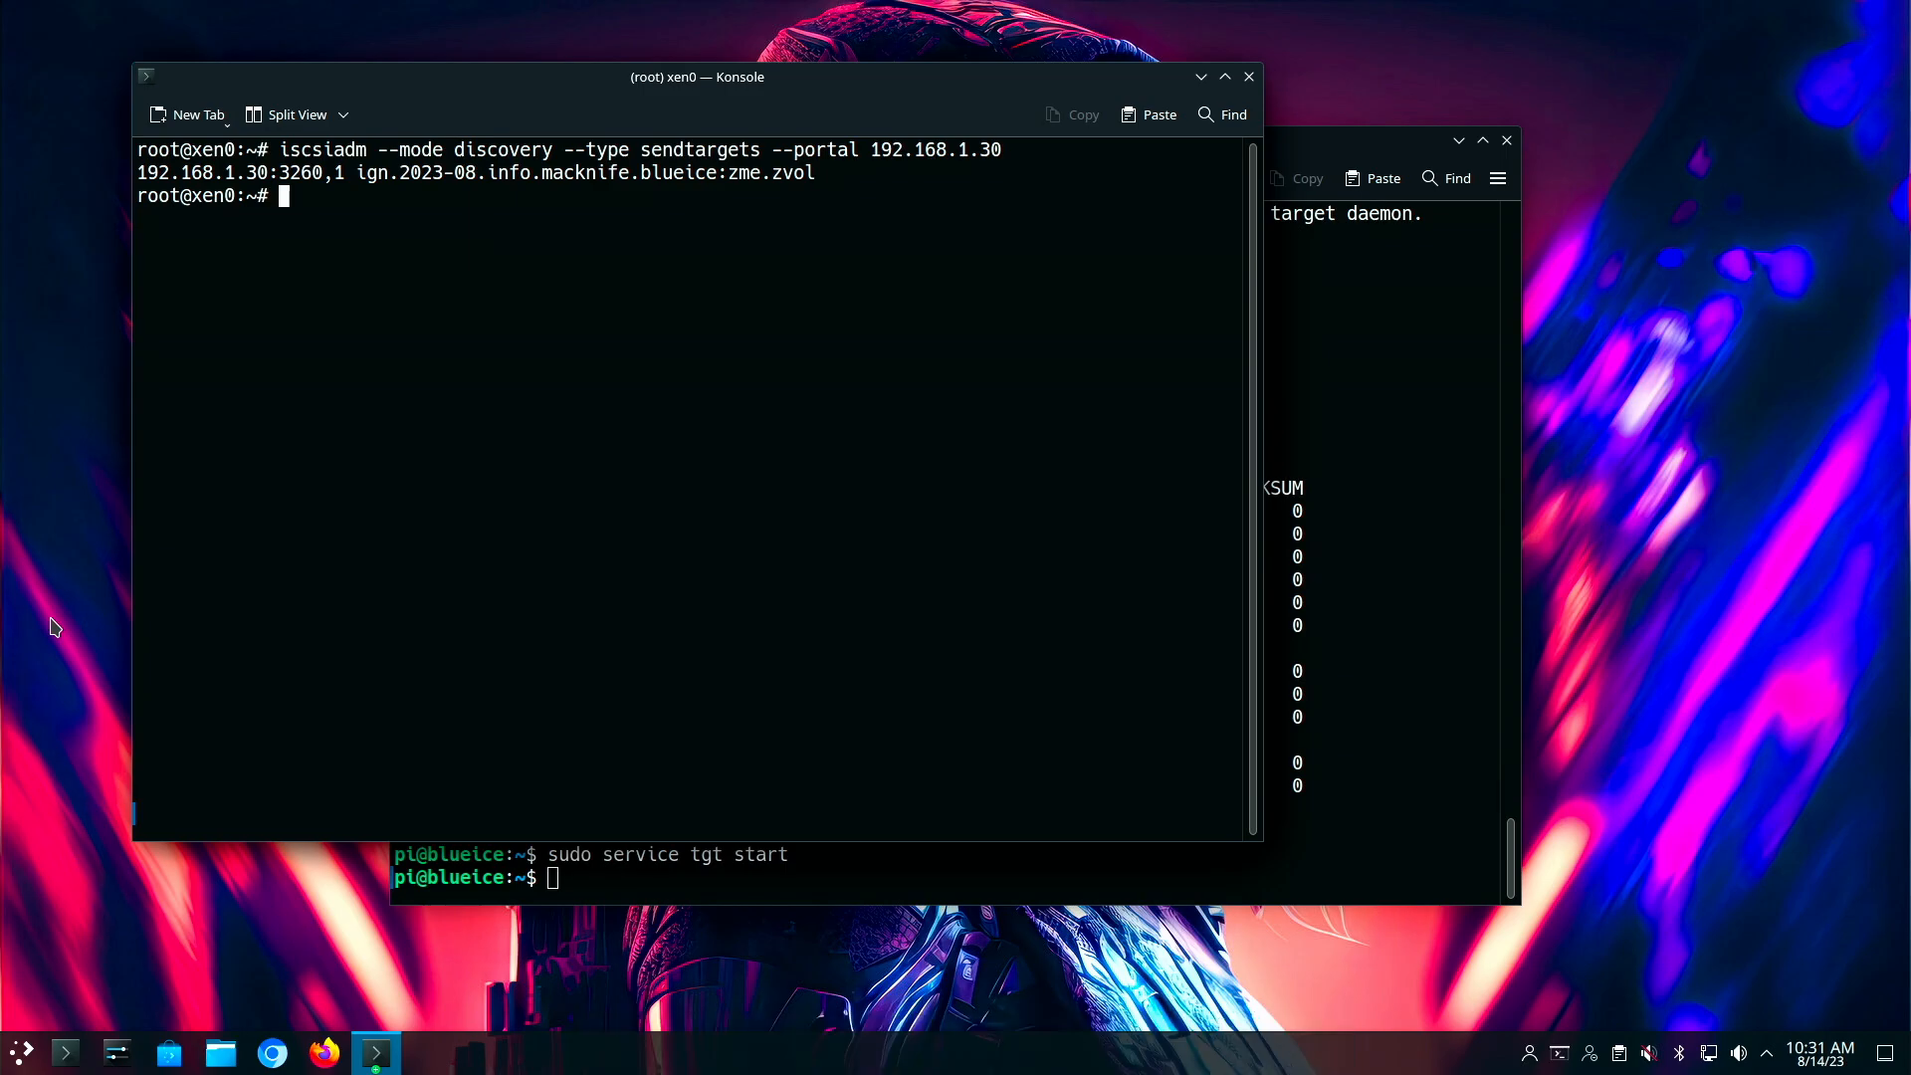
{"action": "mouse_move", "coordinate": [191, 482]}
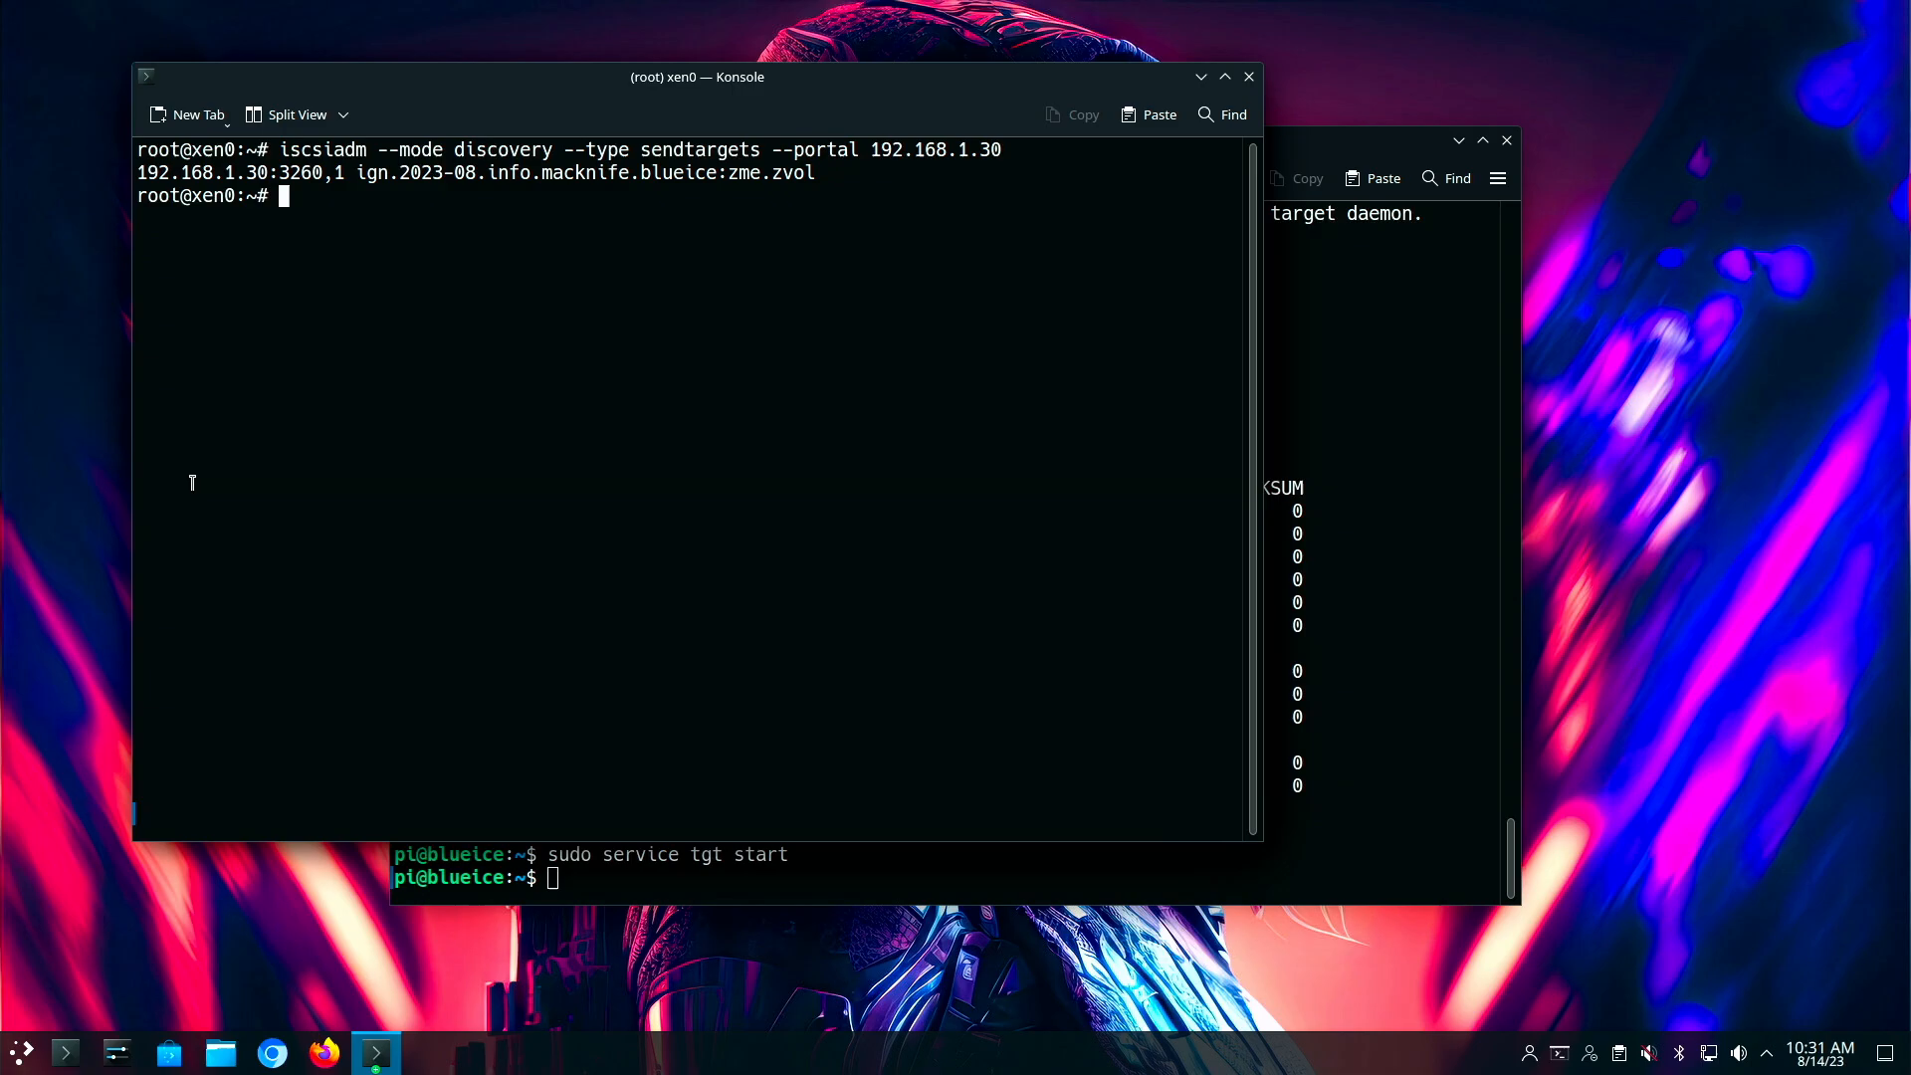
{"action": "mouse_move", "coordinate": [428, 275]}
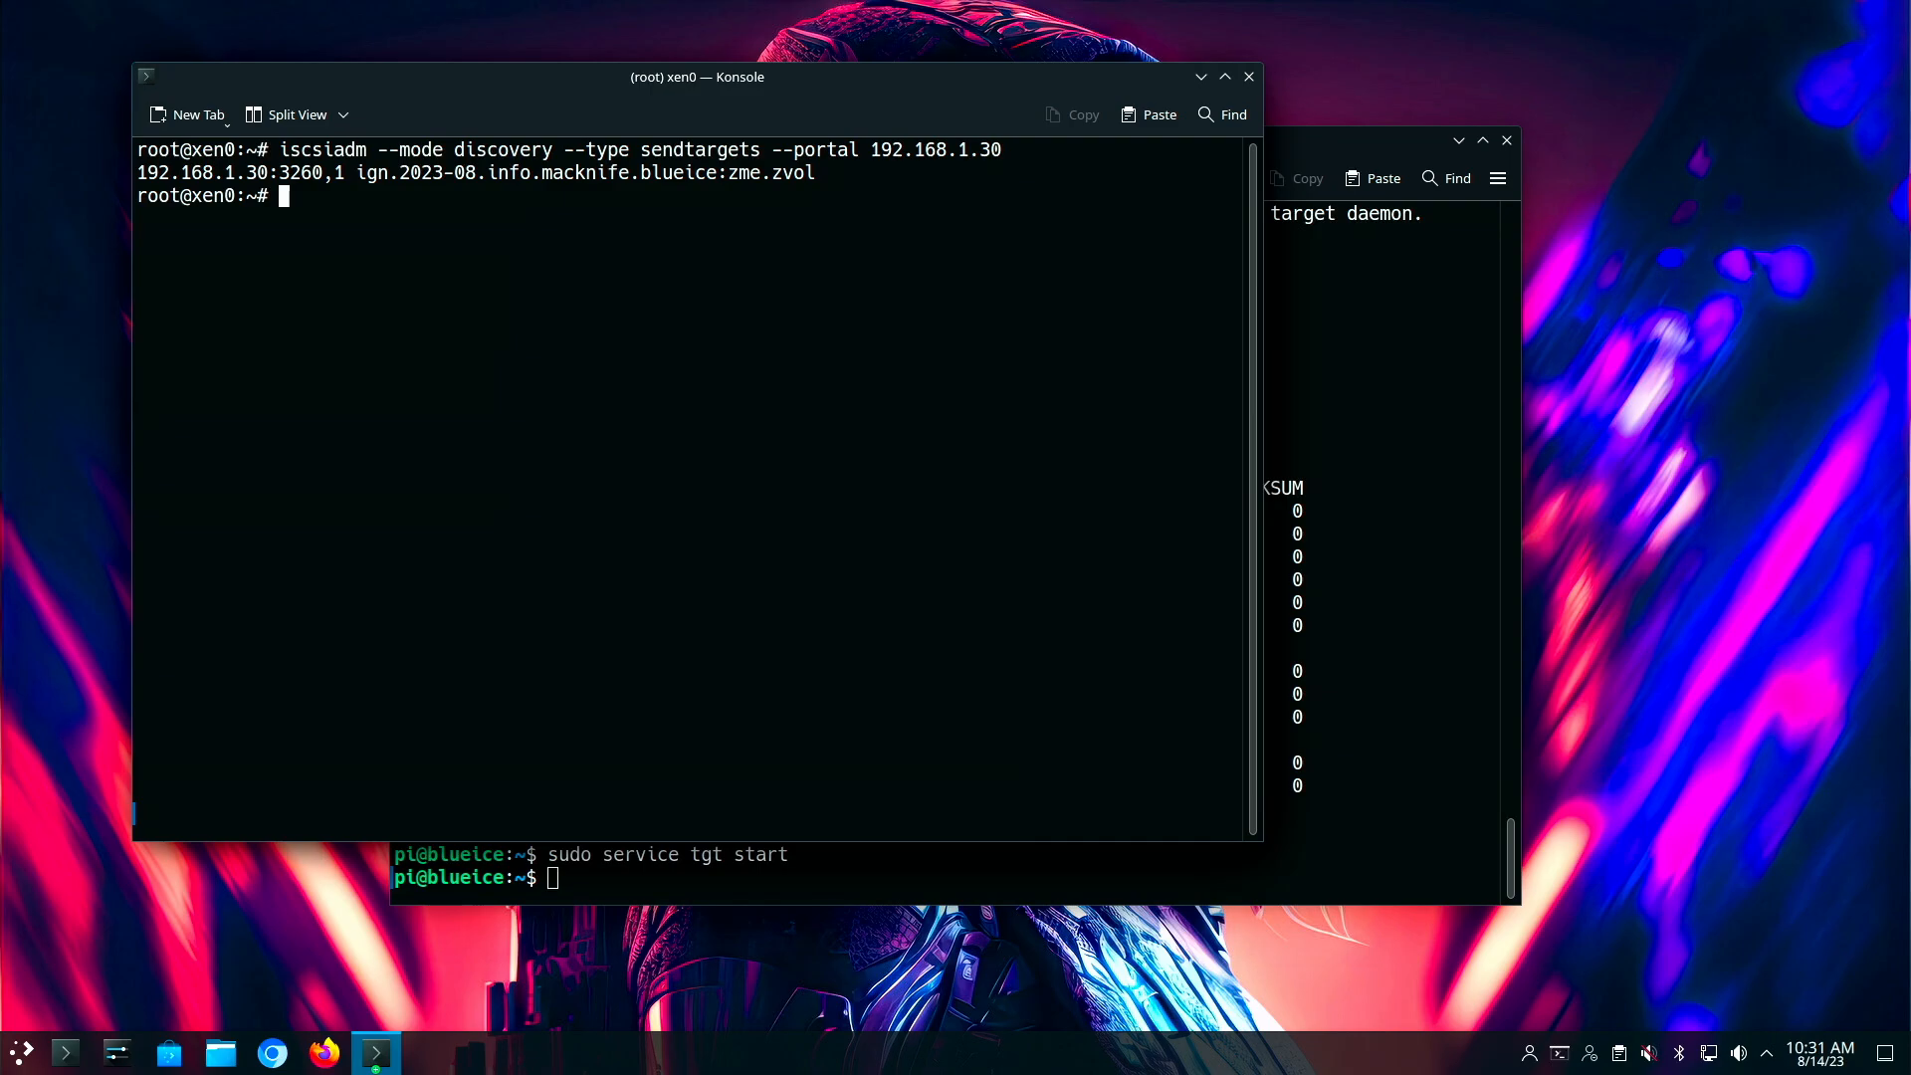
{"action": "type", "text": "cd /"}
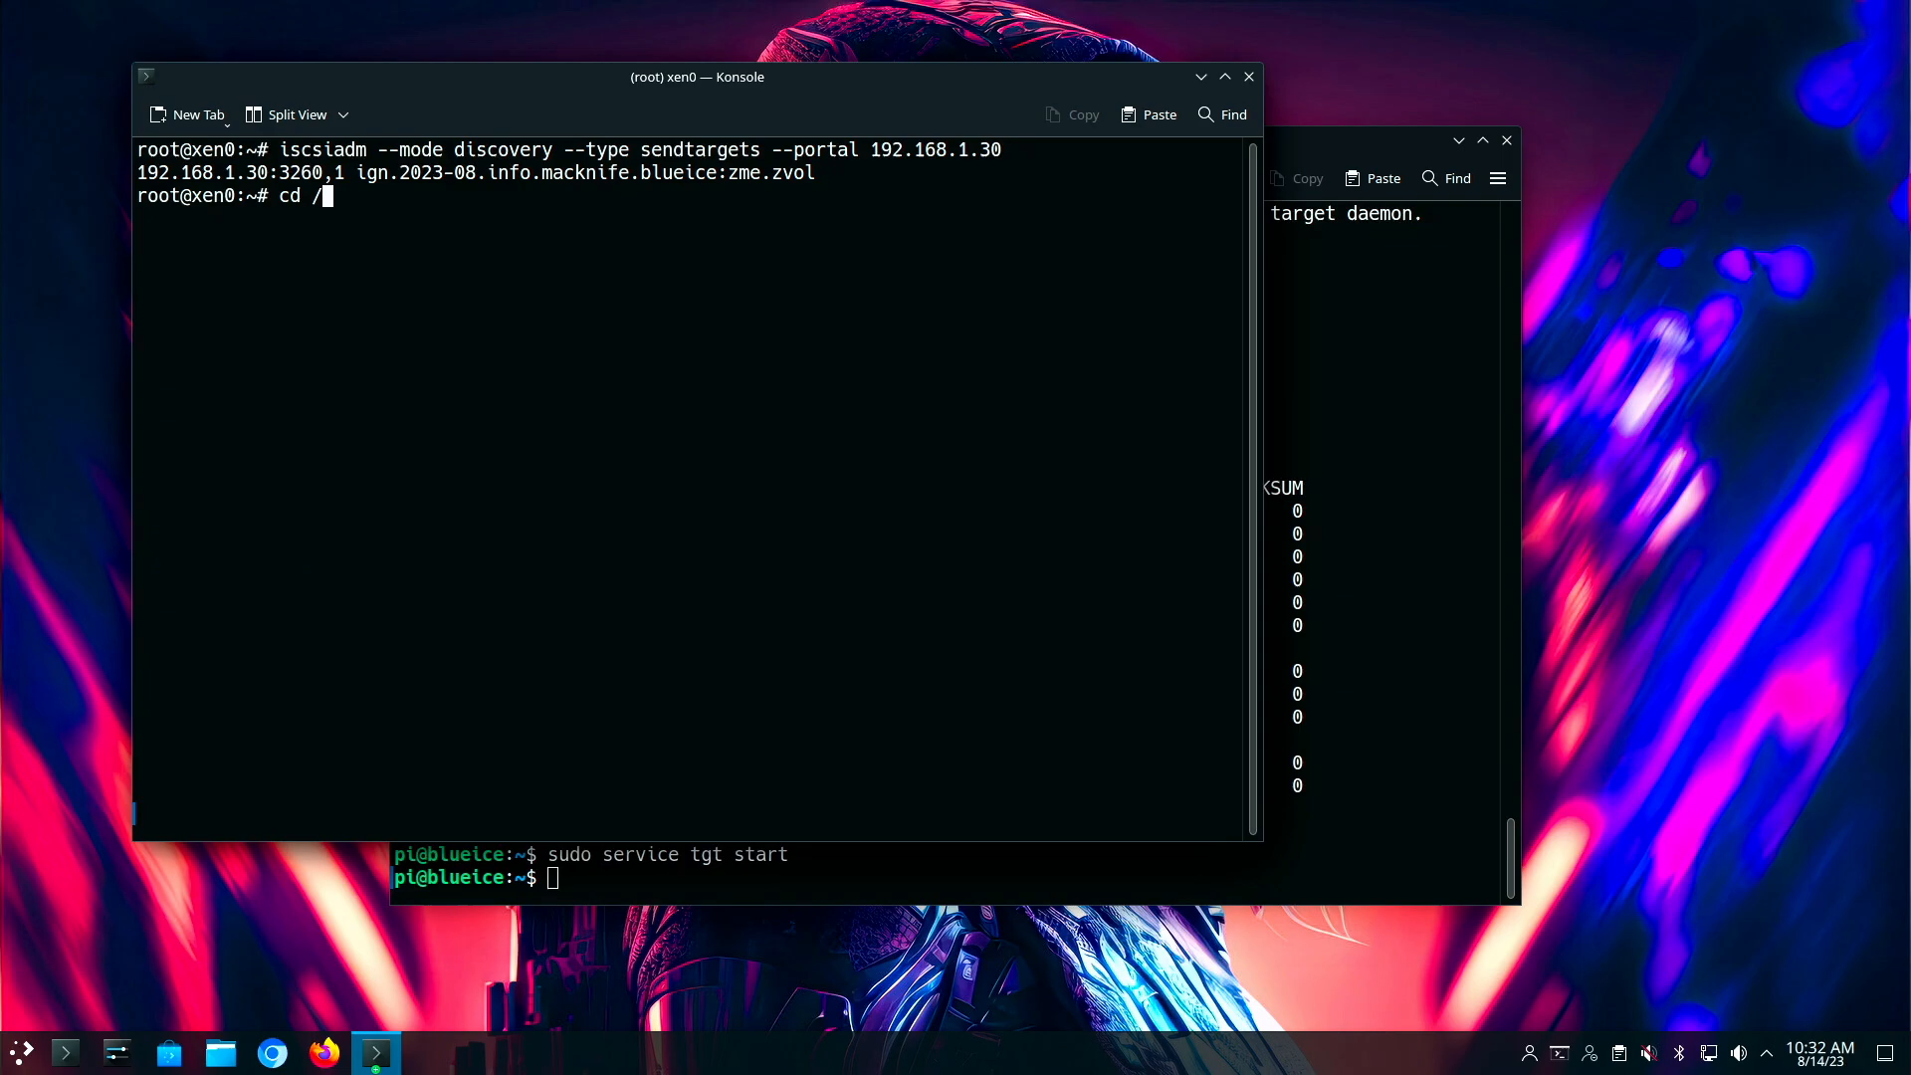
- In /etc/pve, copy the zme.zvol target name and open storage.cfg in vi
{"action": "type", "text": "etc/pve"}
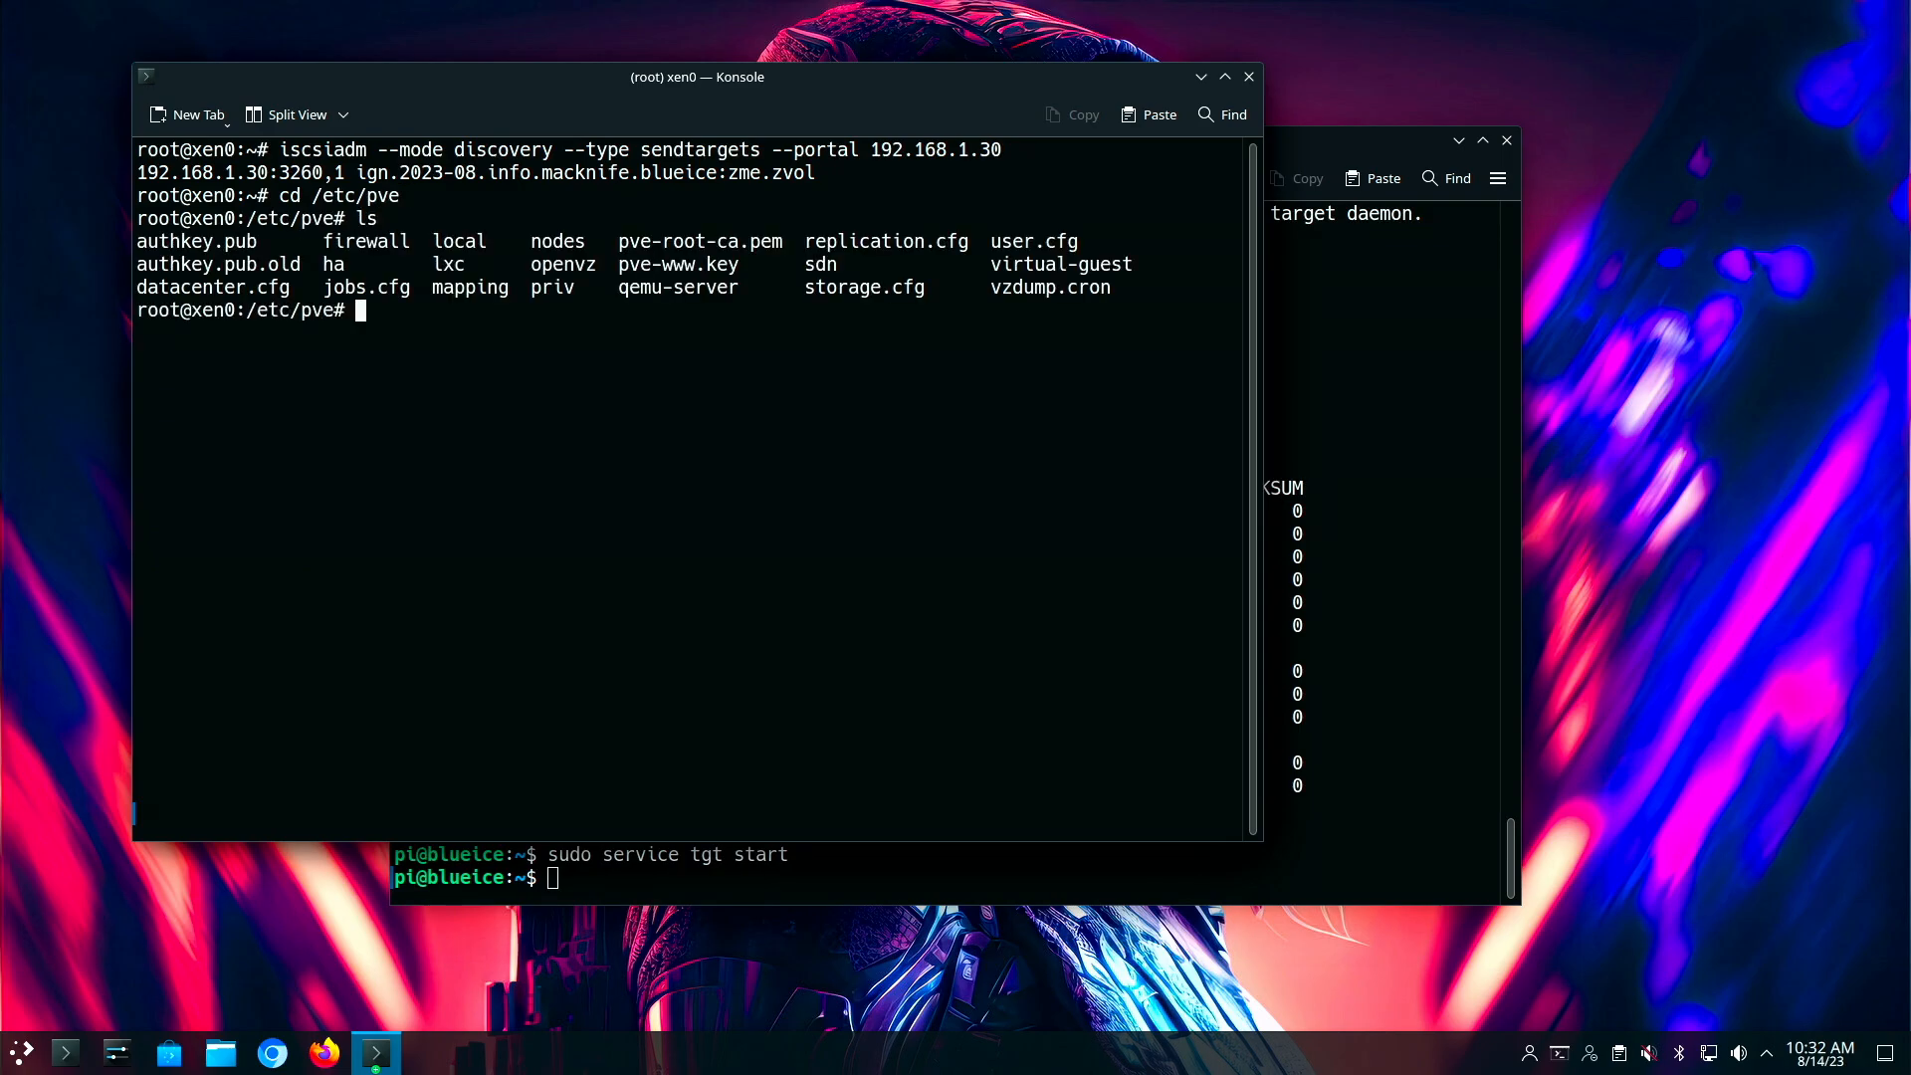
{"action": "type", "text": "vi s"}
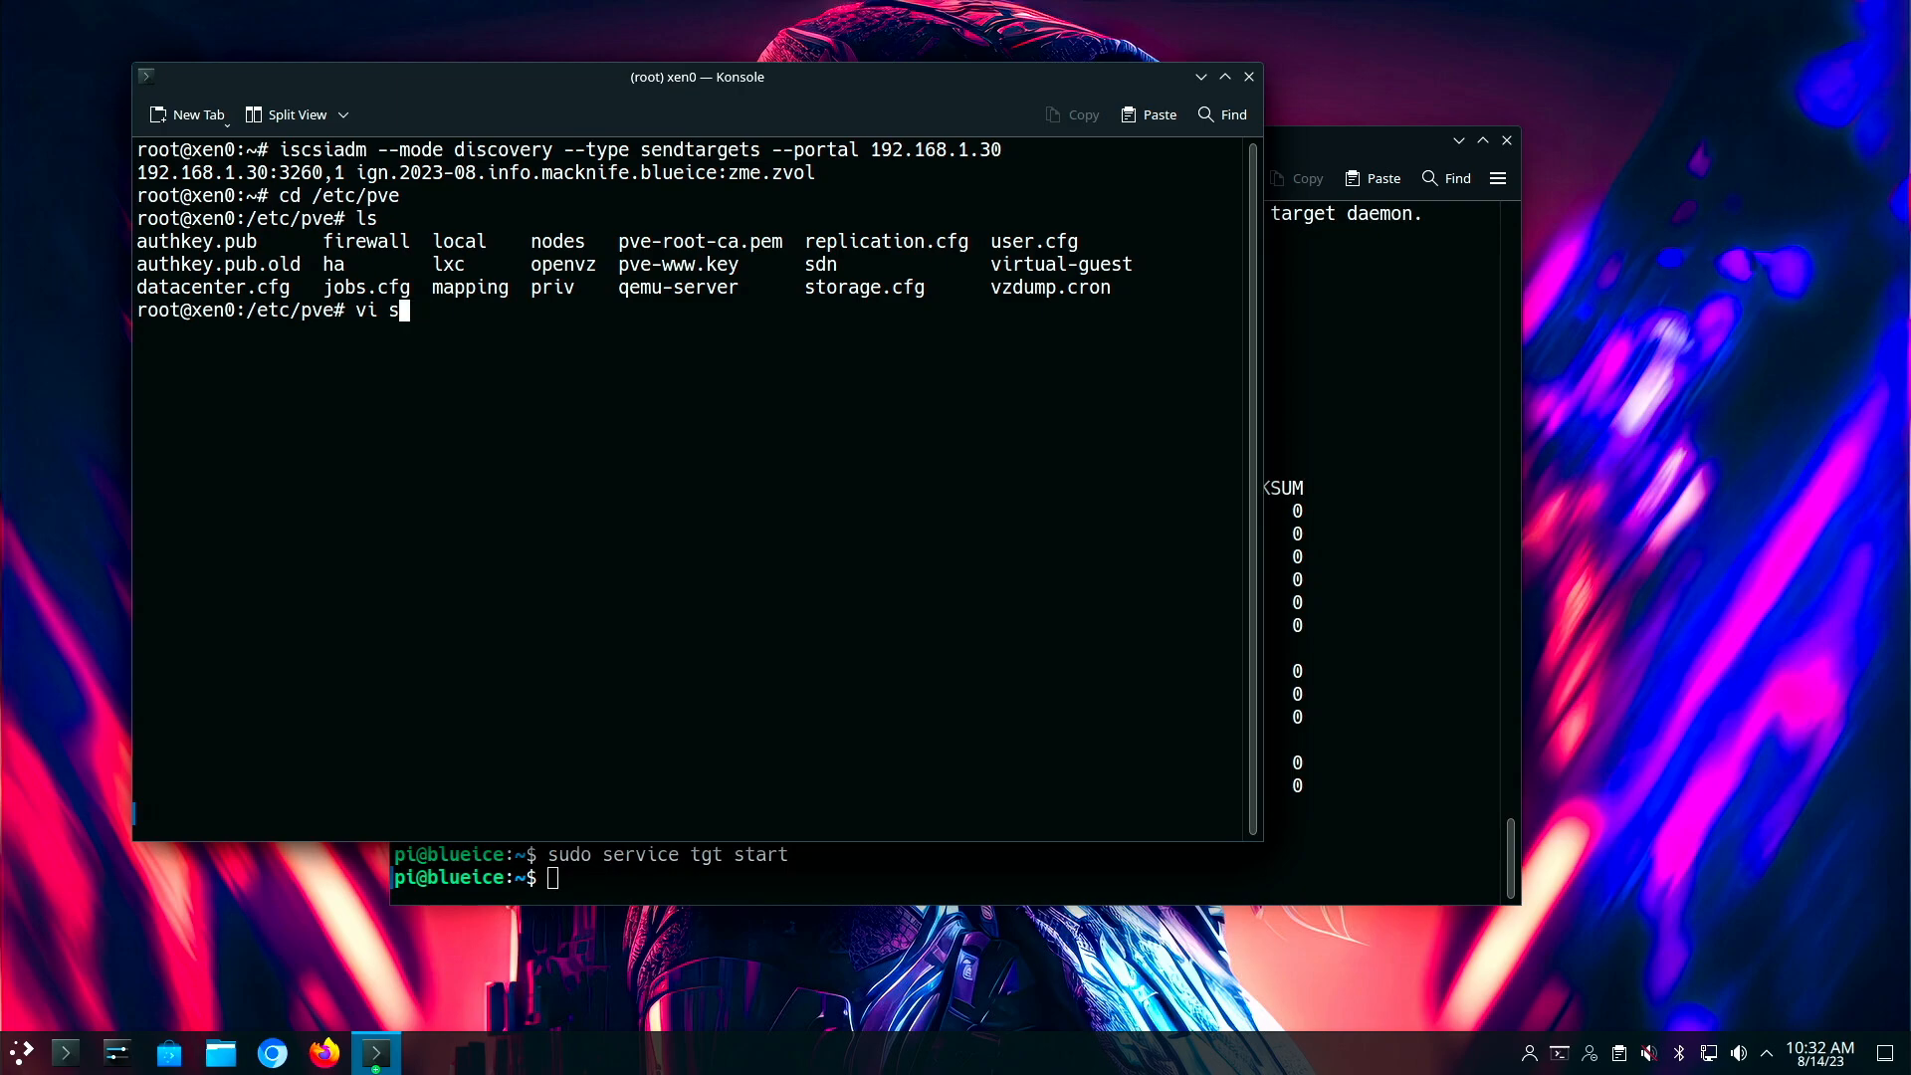
{"action": "type", "text": "torae"}
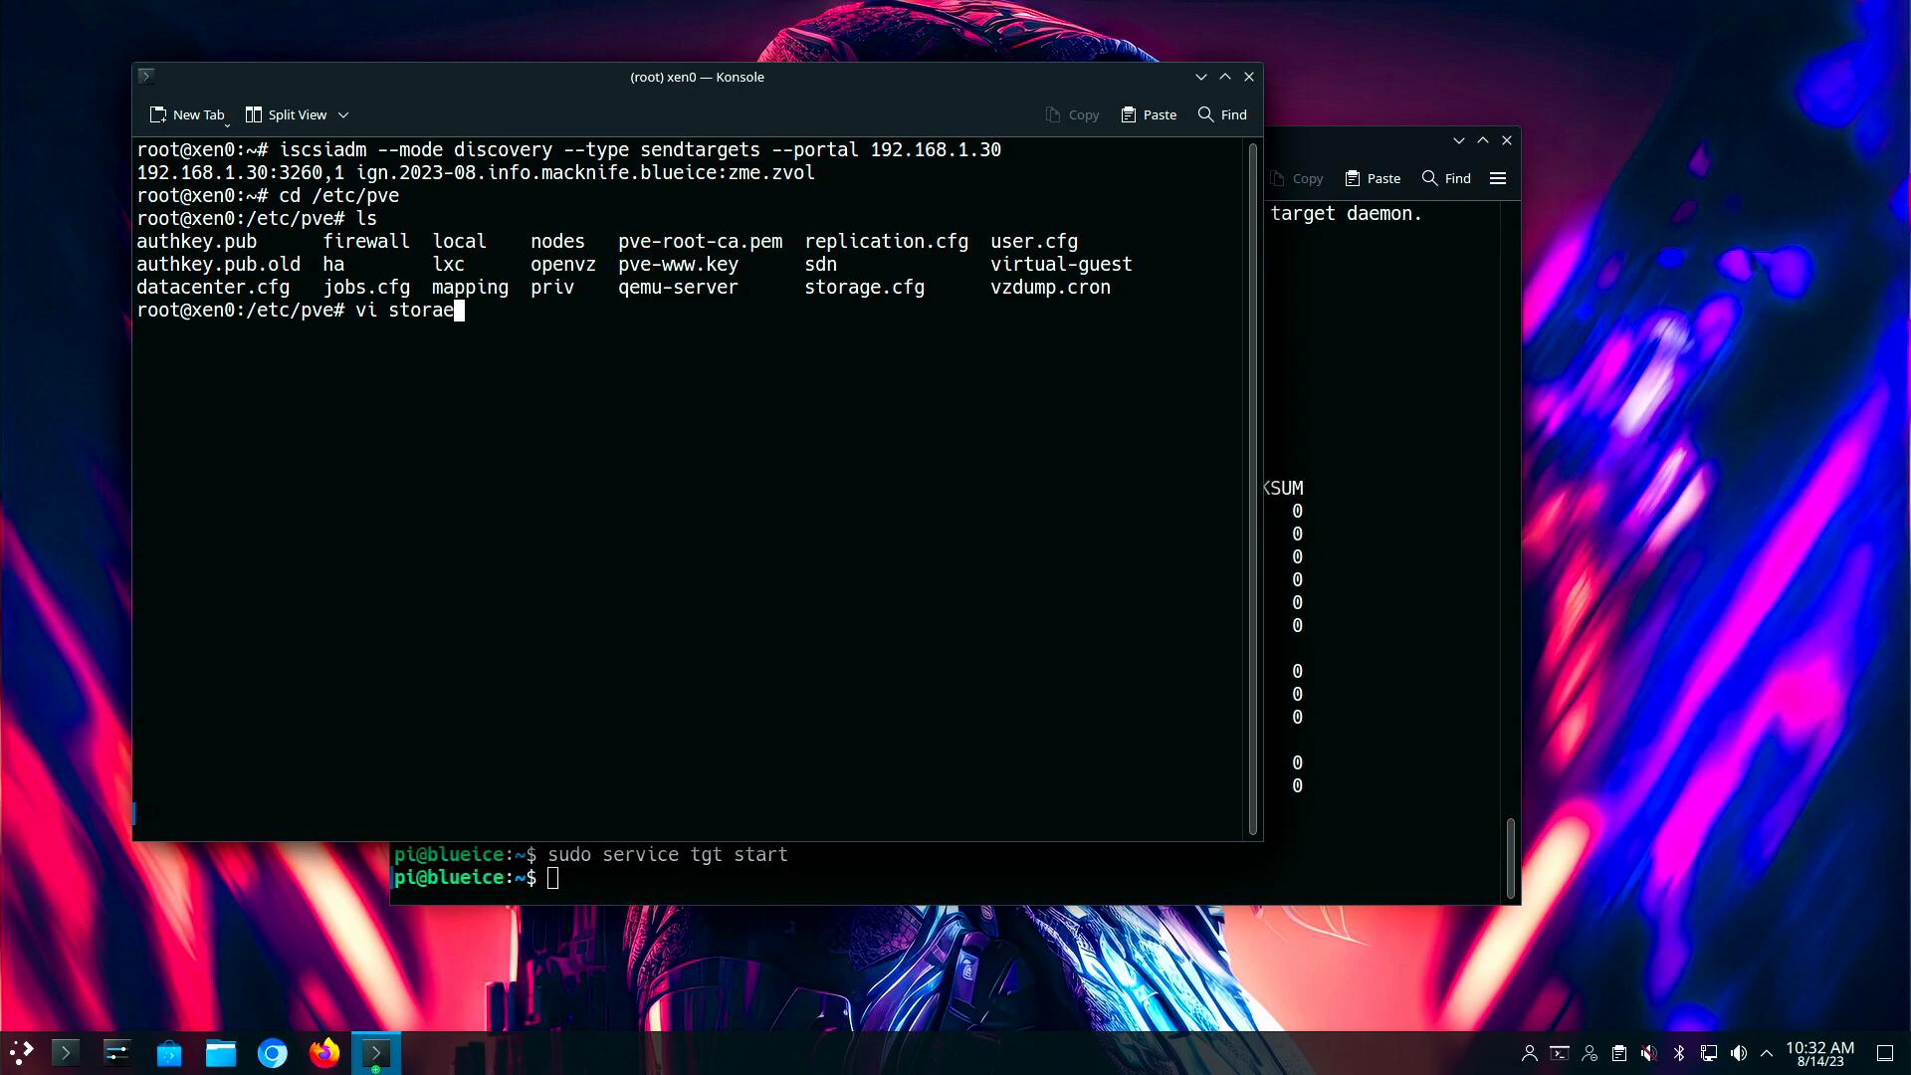
{"action": "type", "text": "fg"}
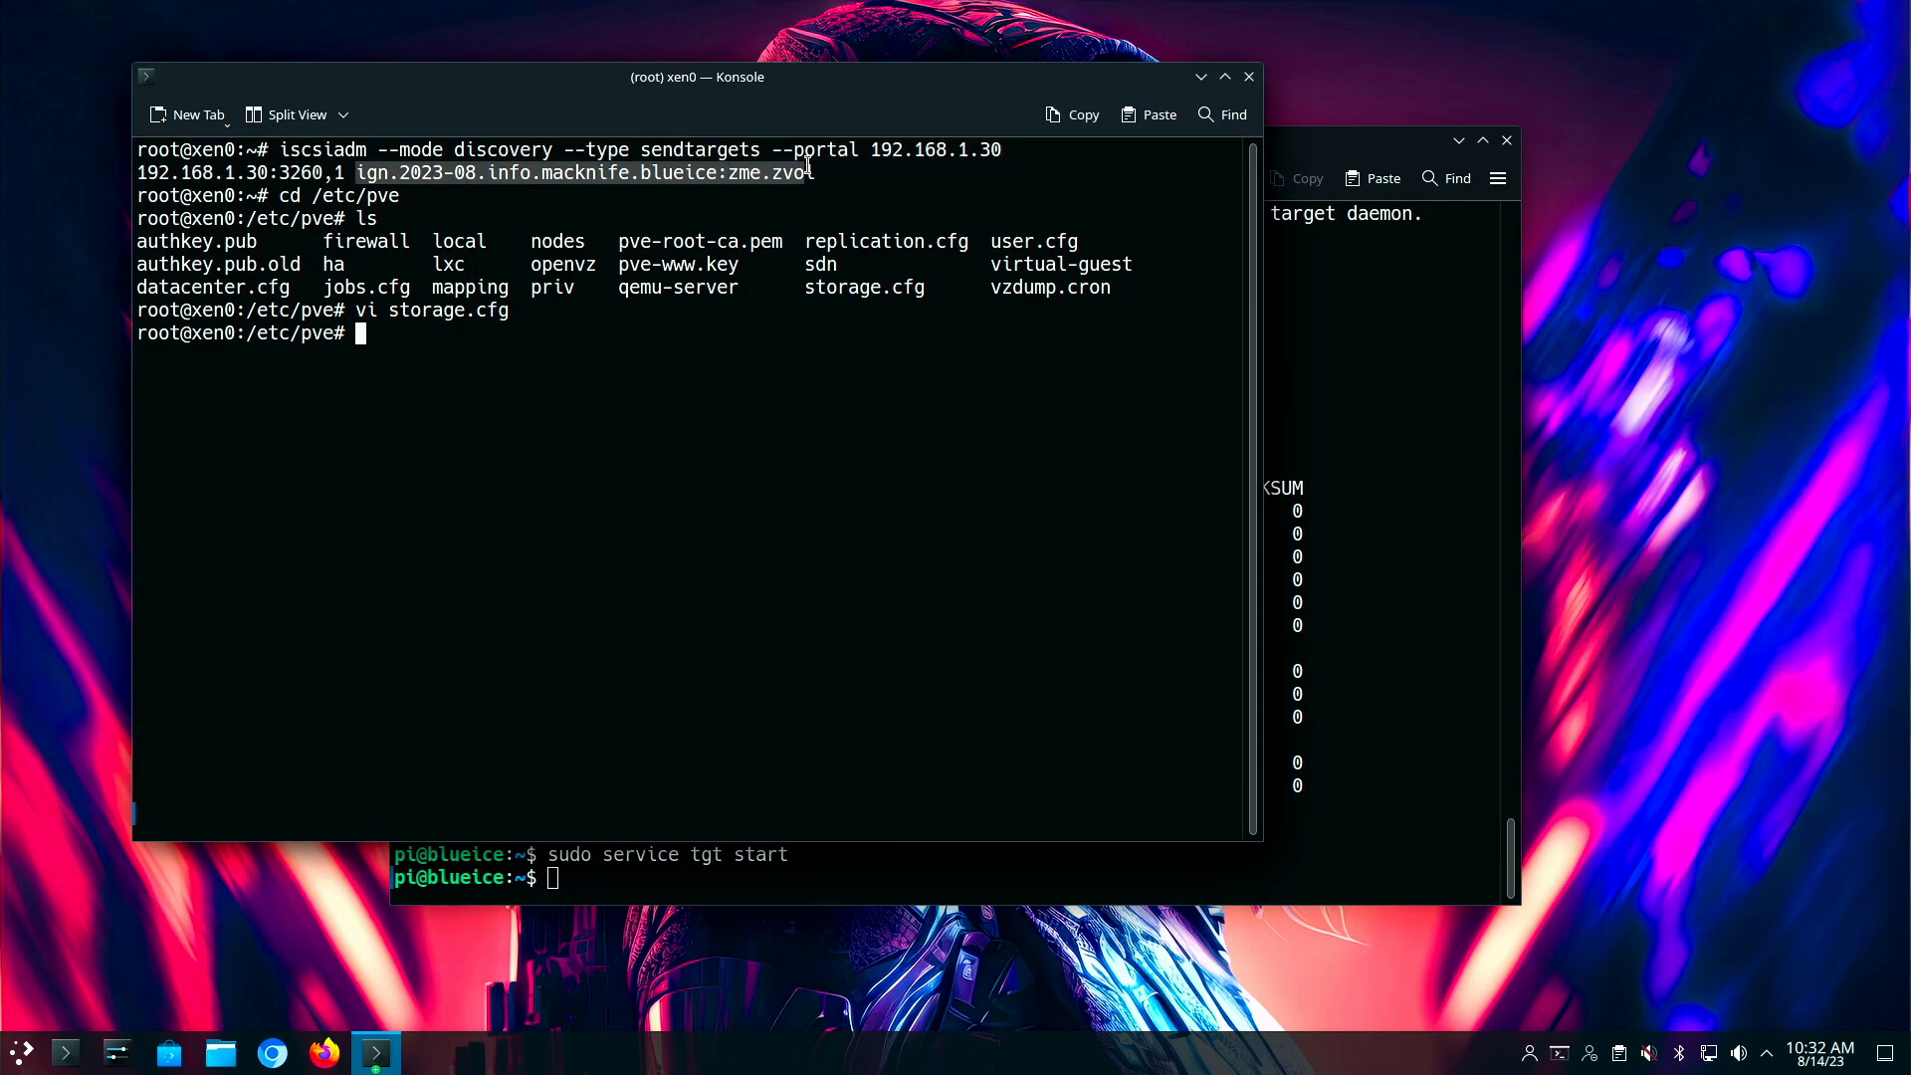
{"action": "right_click", "coordinate": [792, 170]}
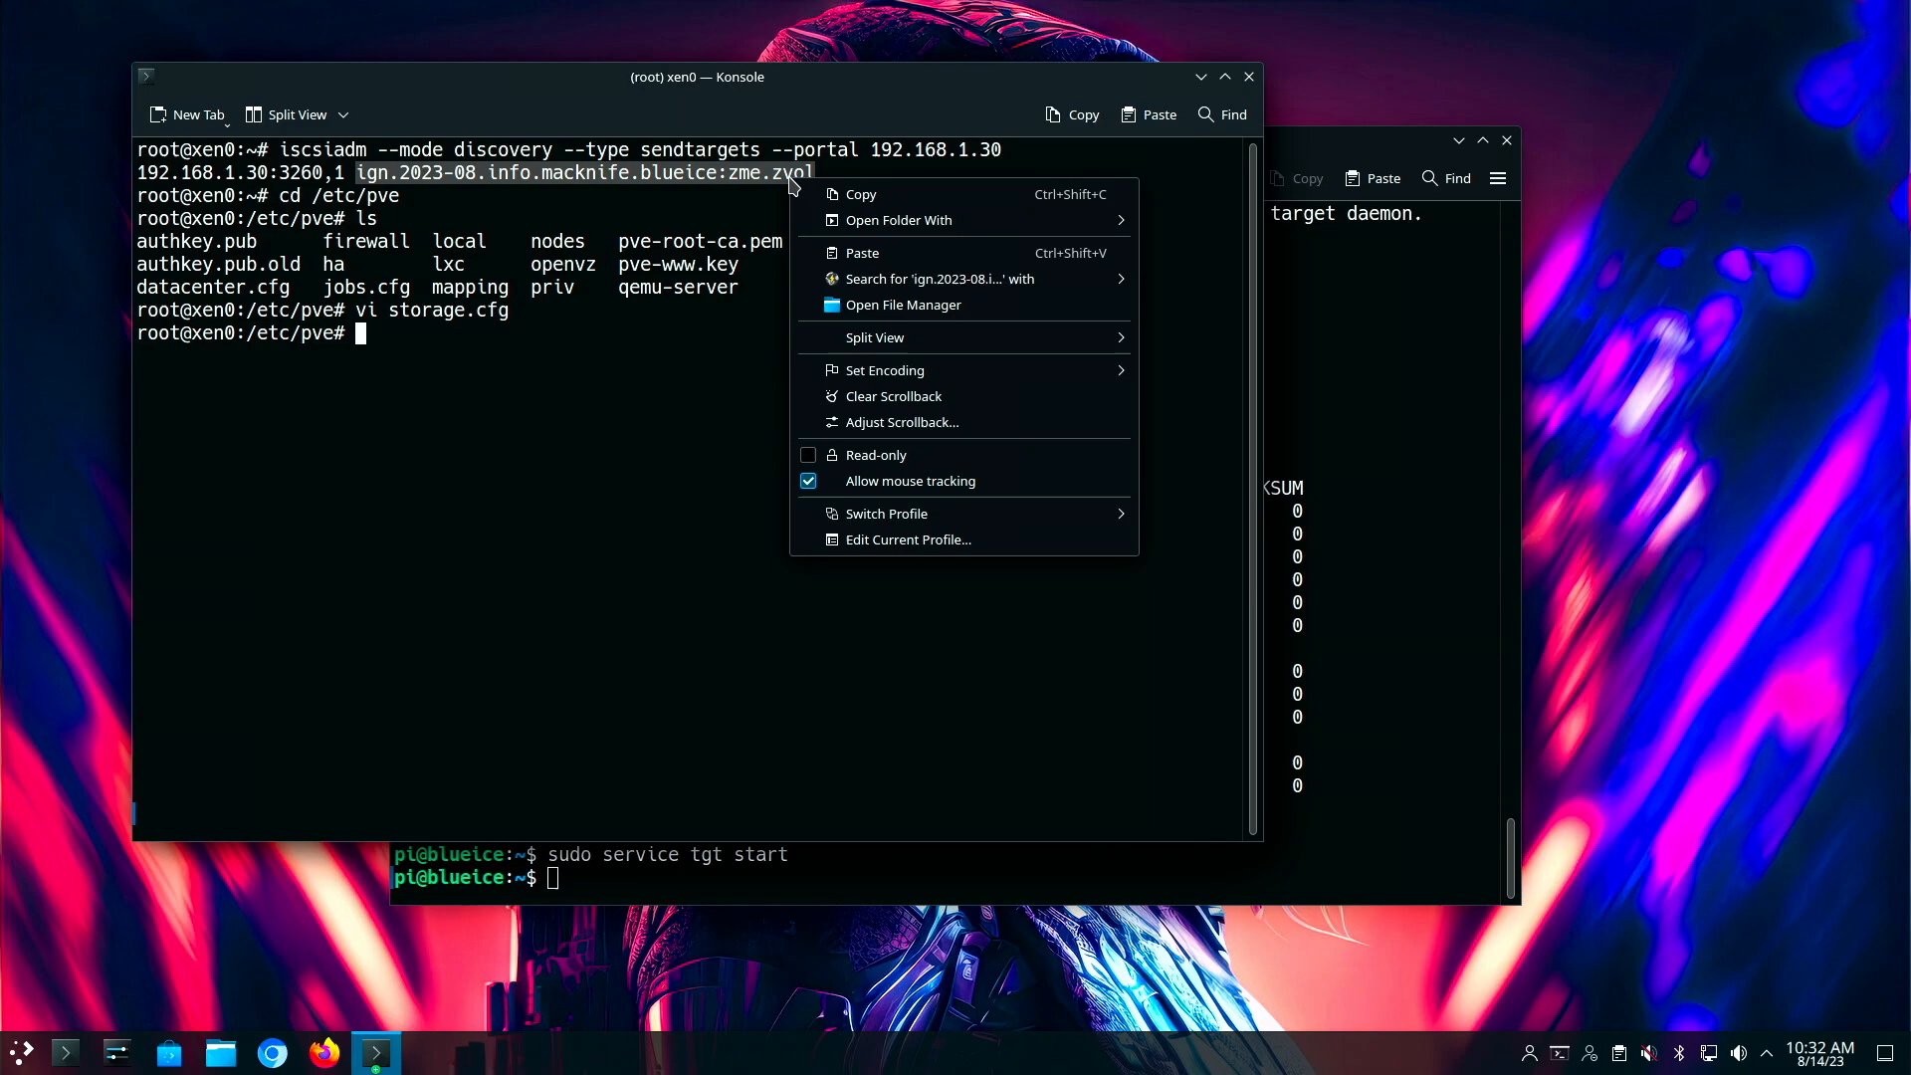
{"action": "left_click", "coordinate": [651, 343]}
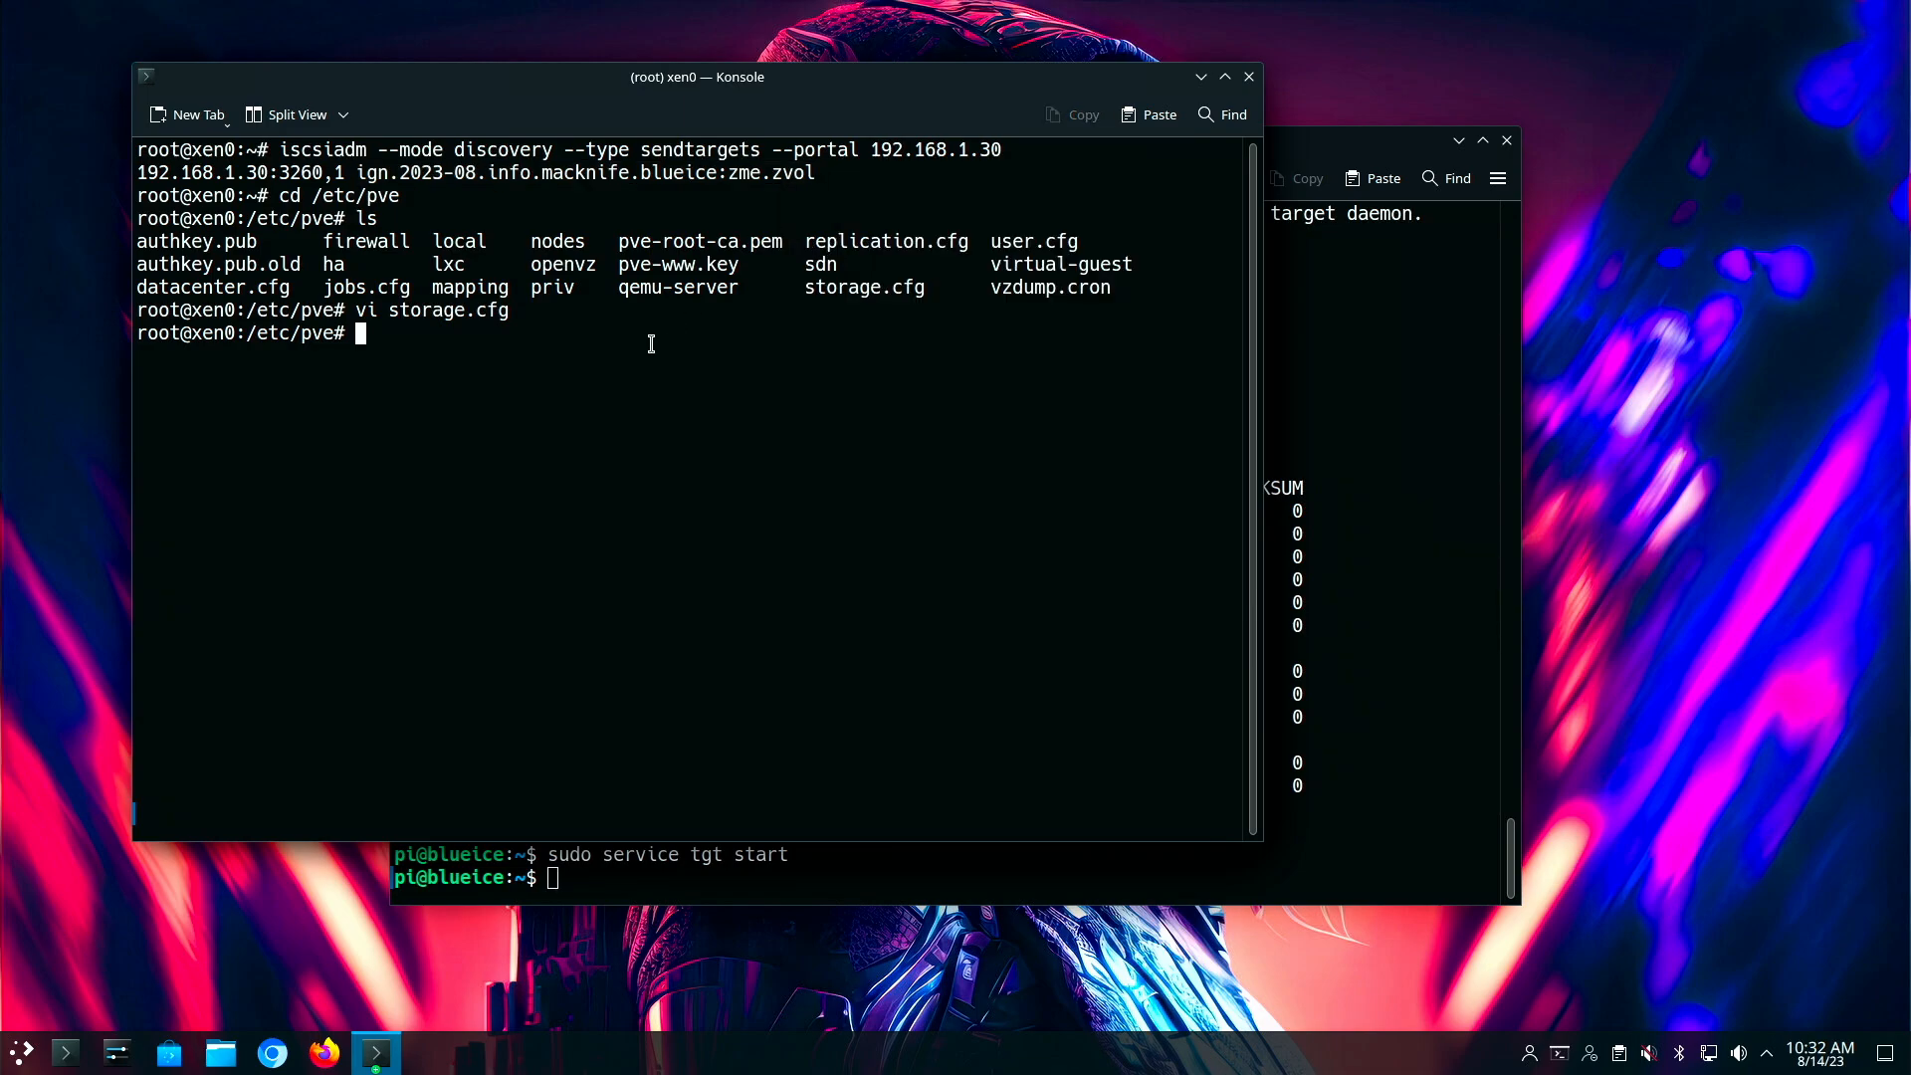
{"action": "key", "text": "Return"}
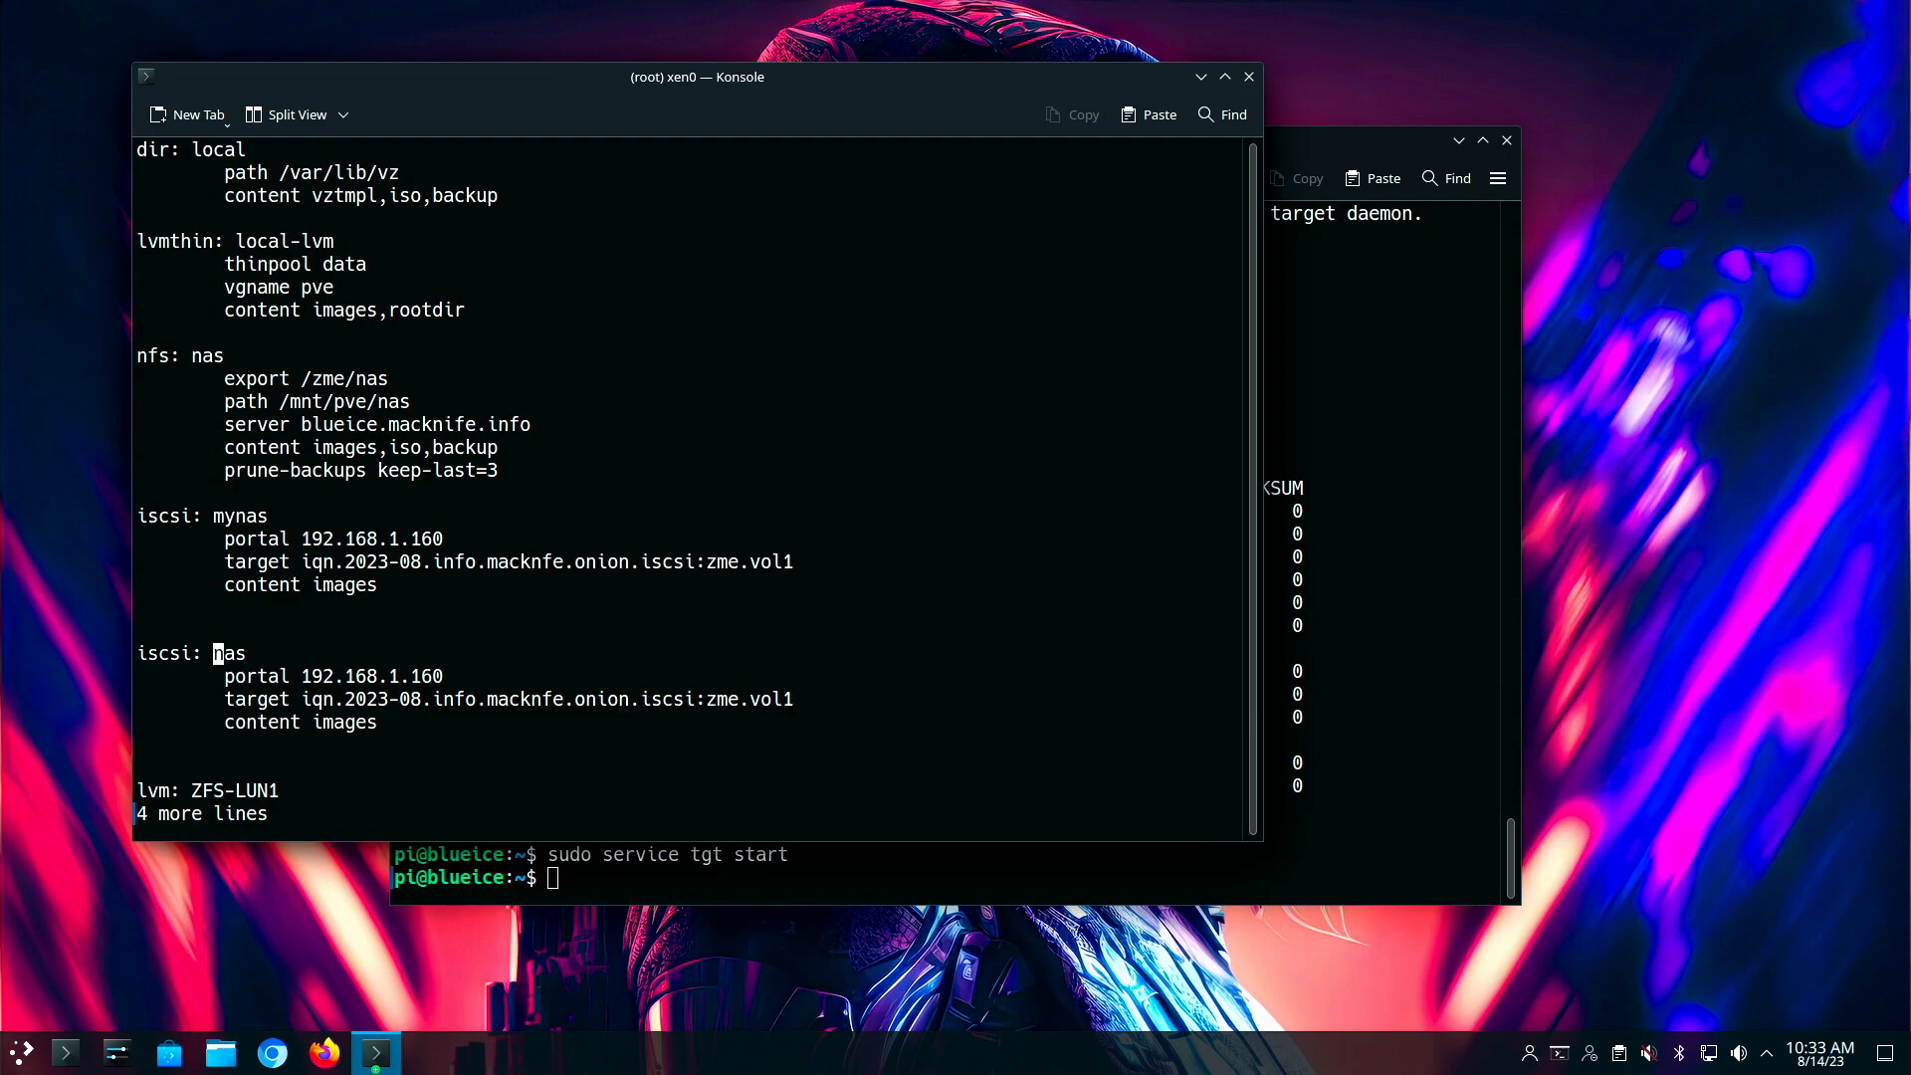
- Edit the iSCSI entry to znas with the zme.zvol target iqn and content none
{"action": "type", "text": "z"}
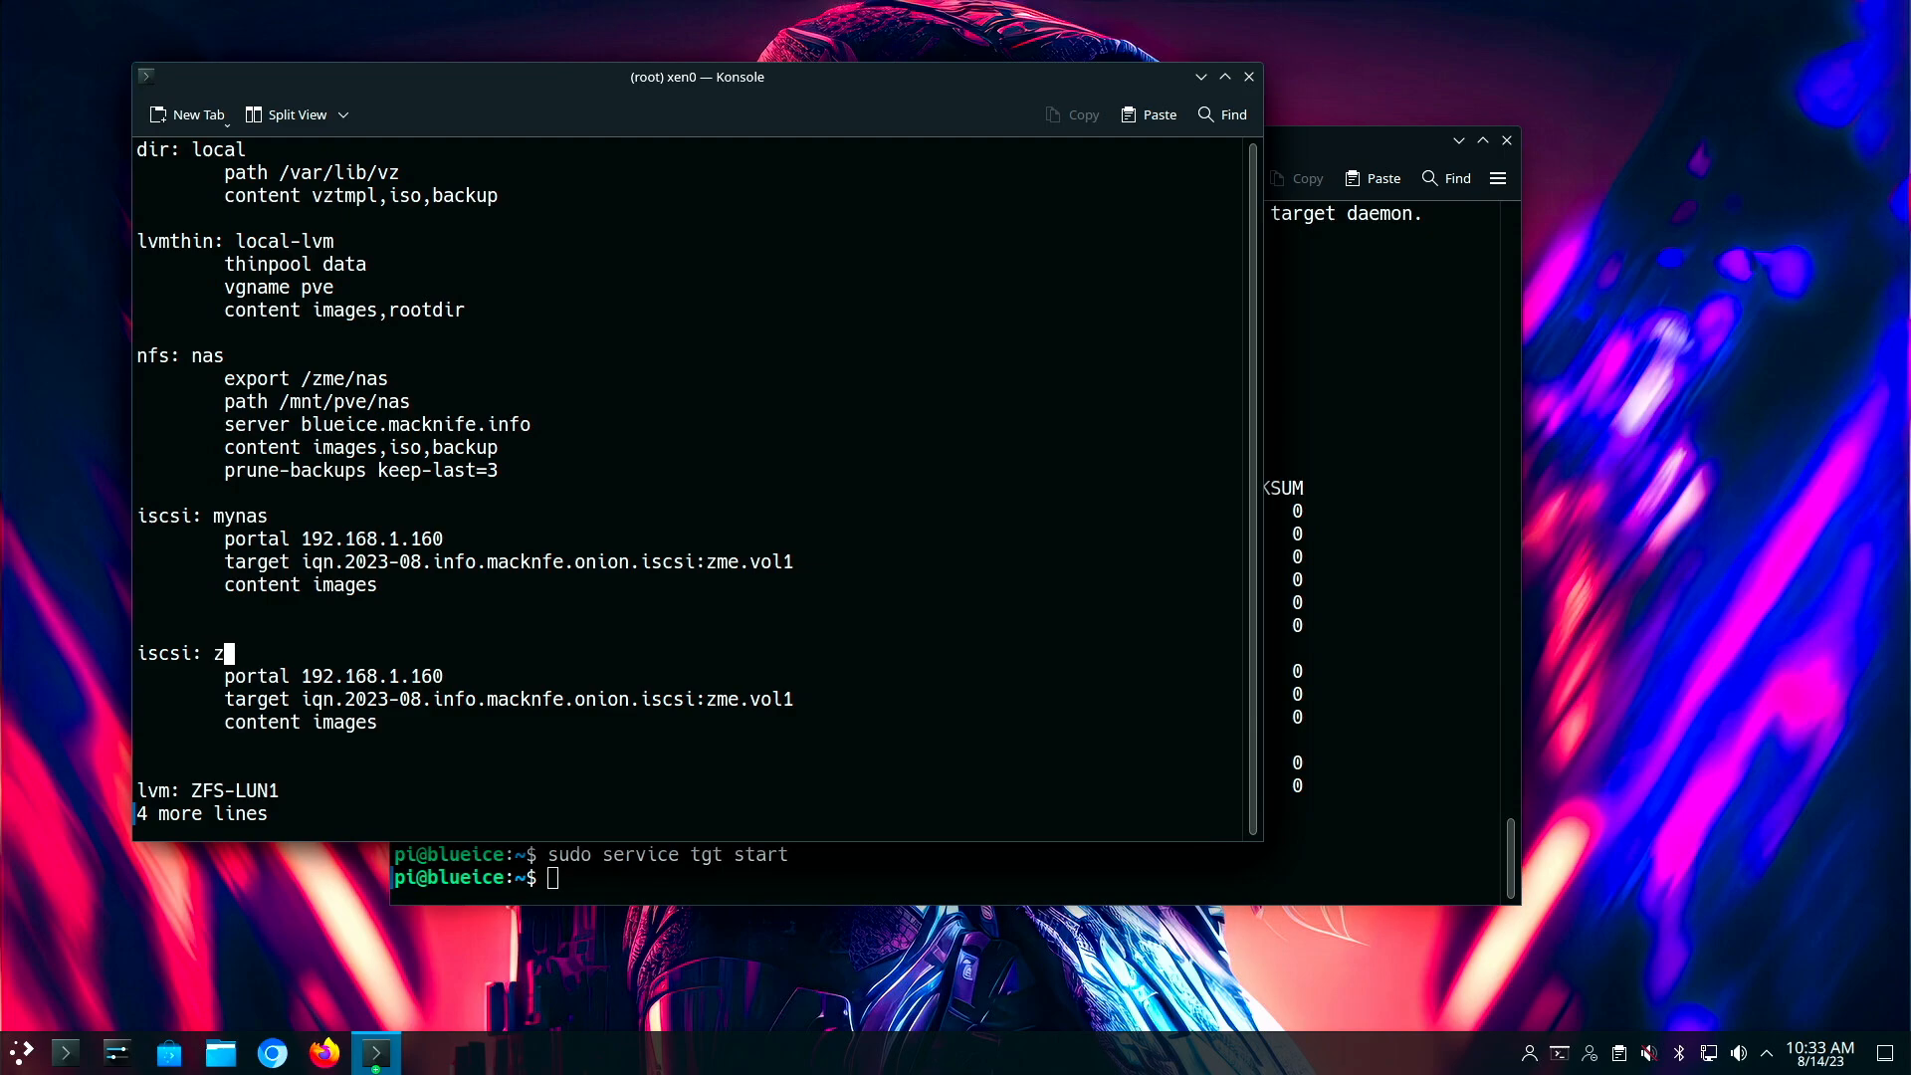
{"action": "type", "text": "nas"}
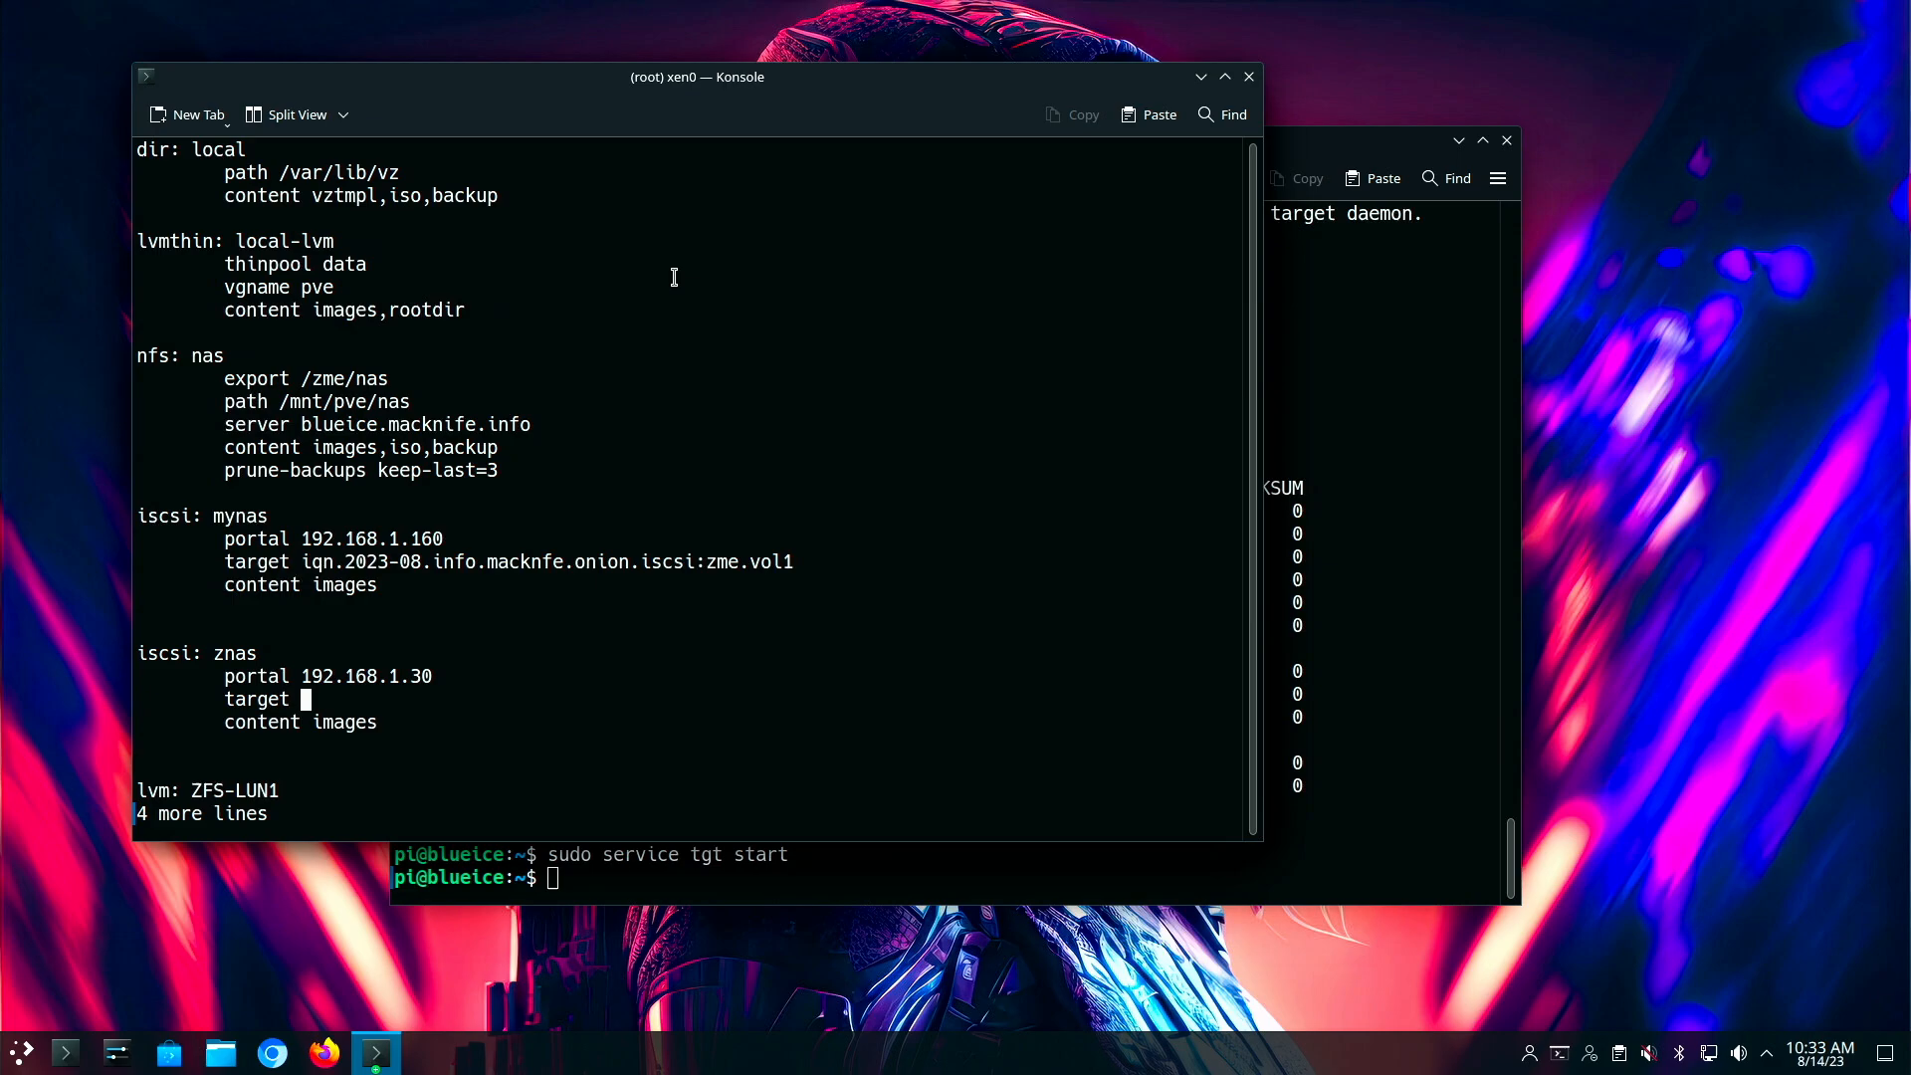
{"action": "mouse_move", "coordinate": [378, 685]}
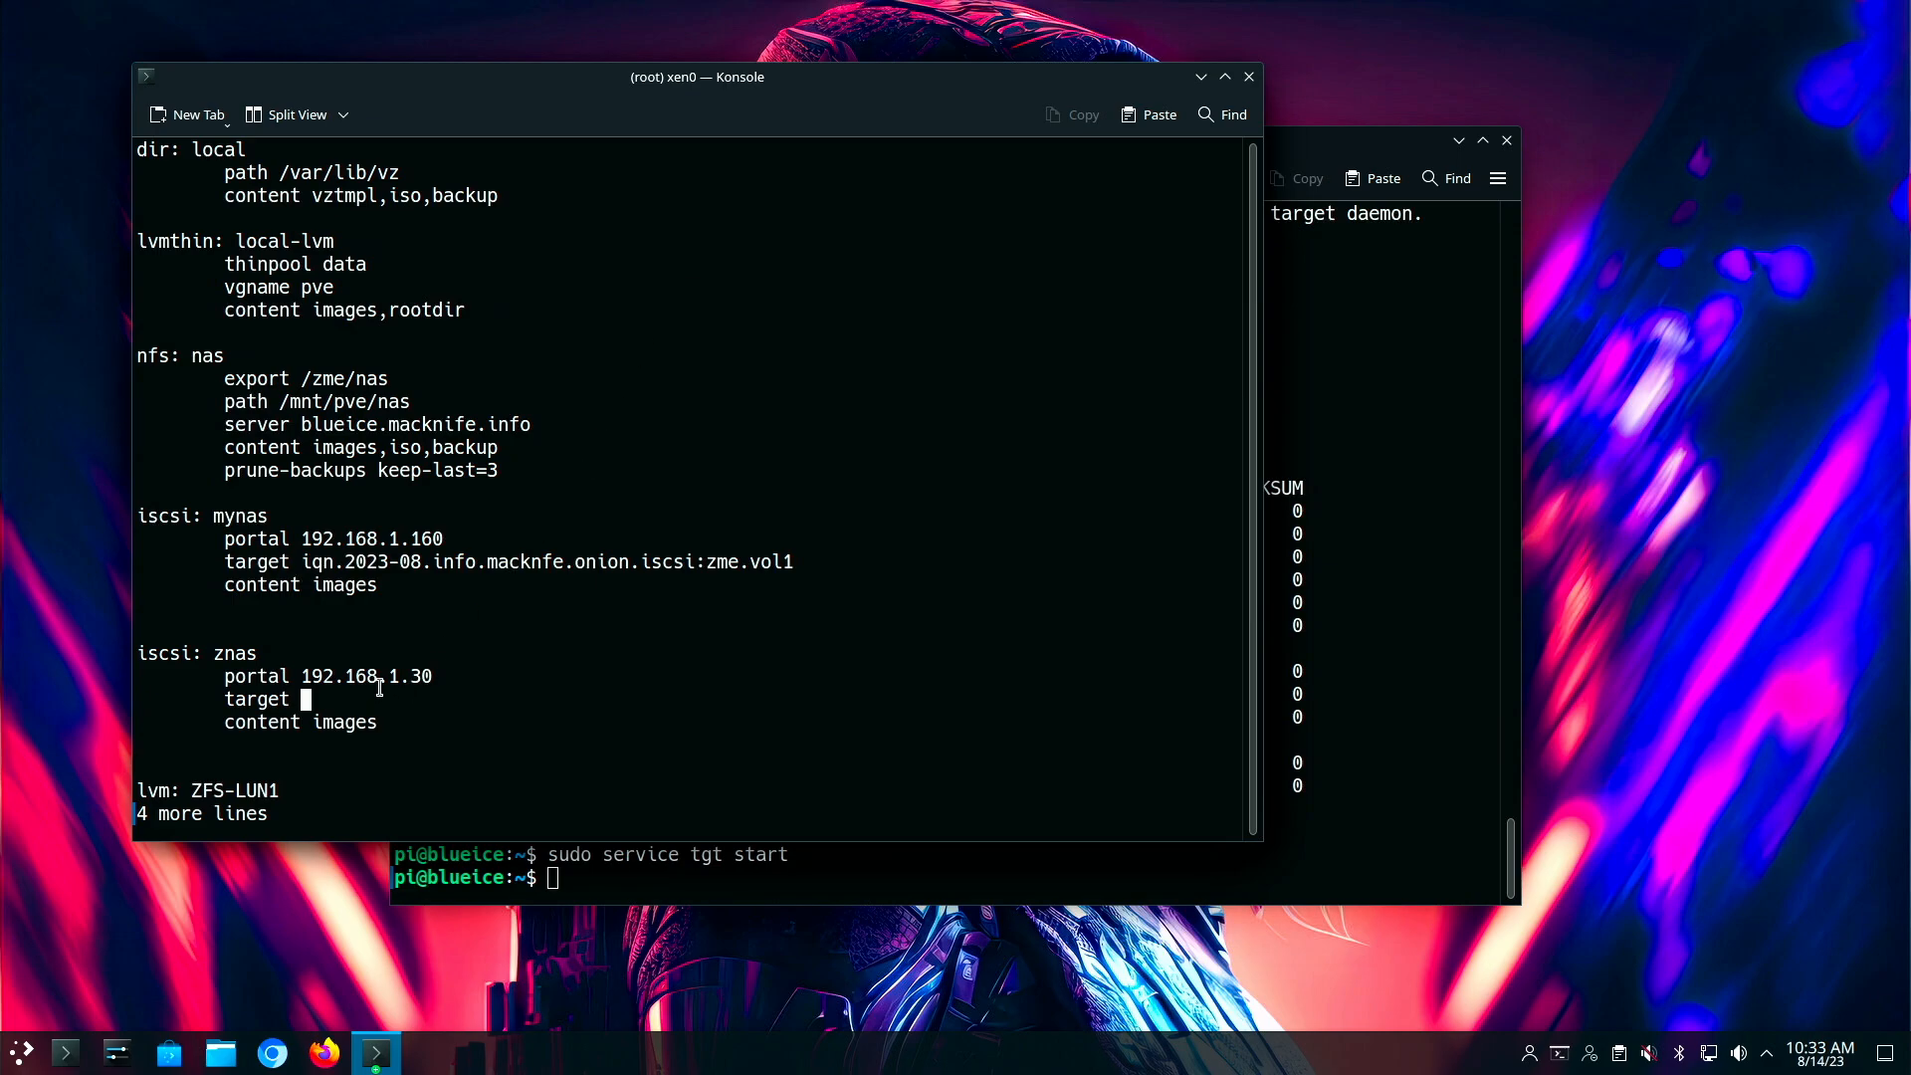
{"action": "type", "text": "ign.2023-08.info.macknife.blueice:zme.zvol"}
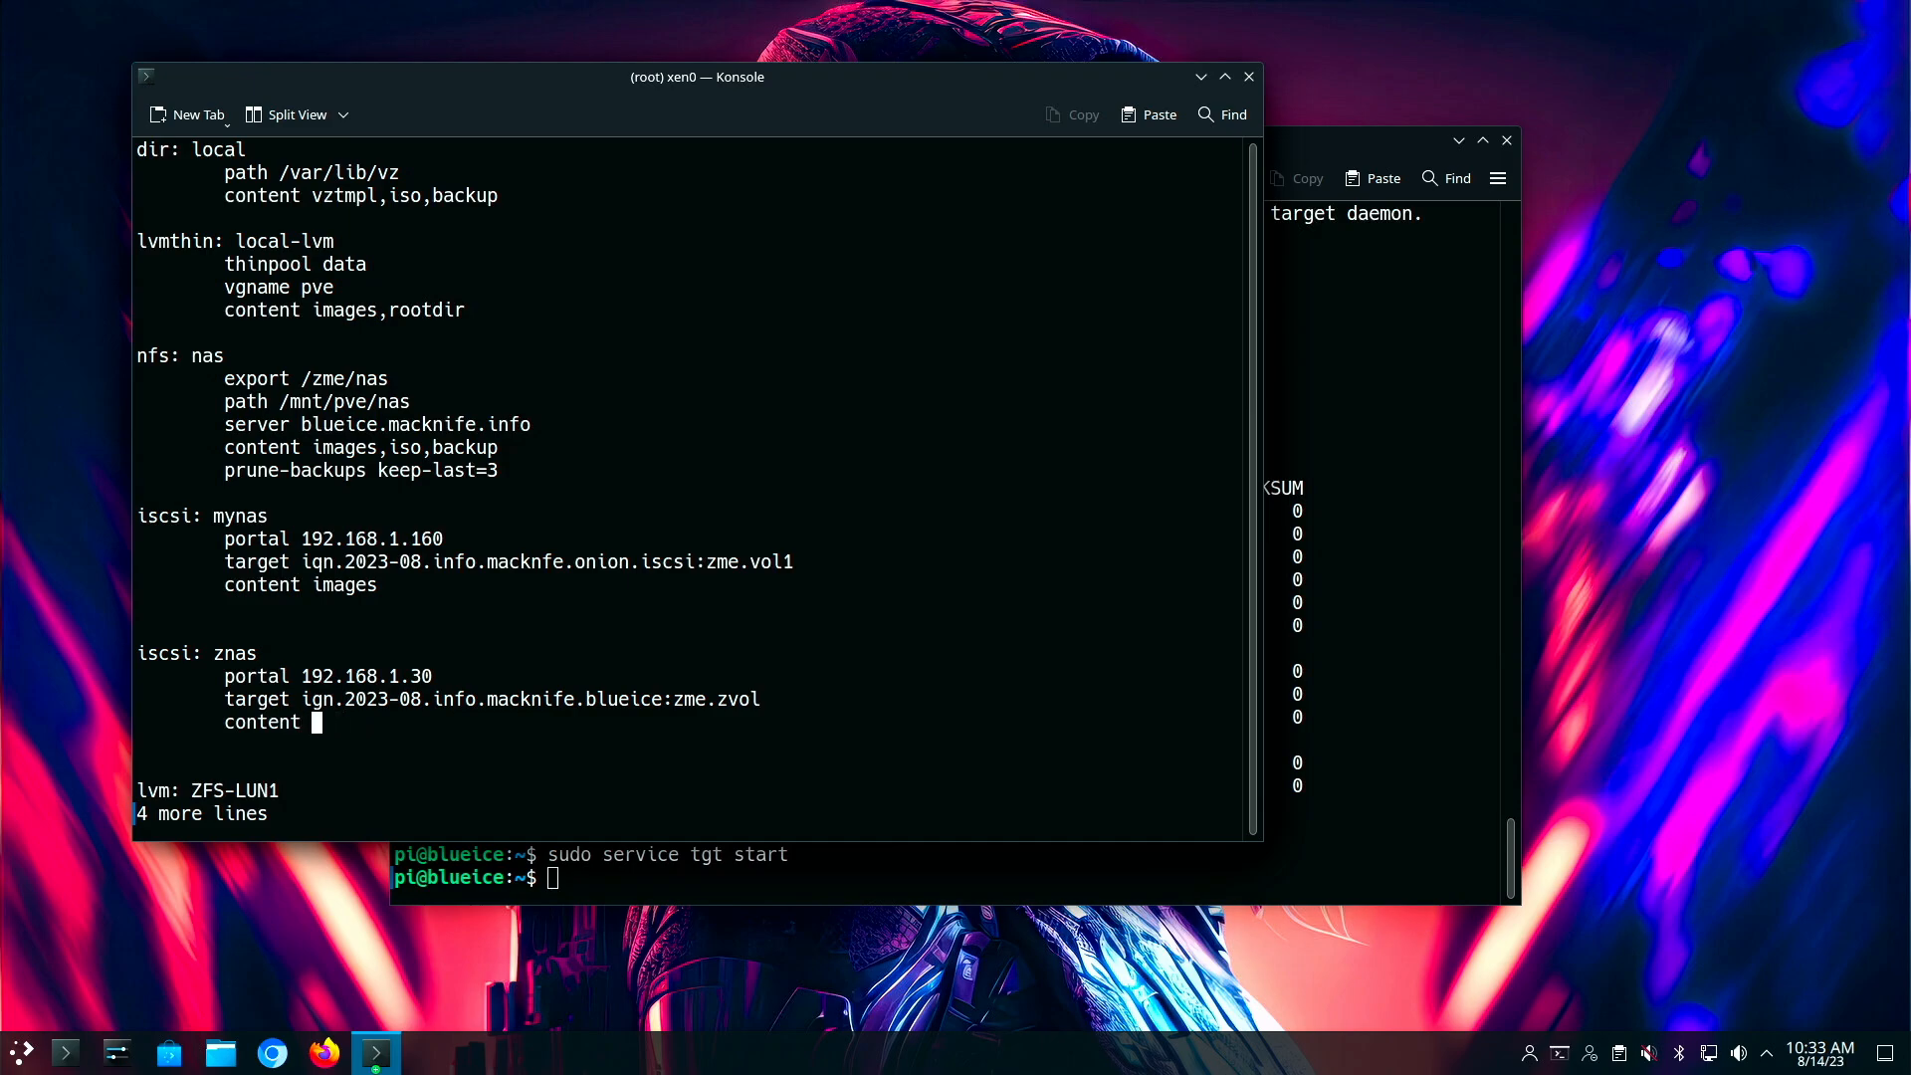
{"action": "type", "text": "none"}
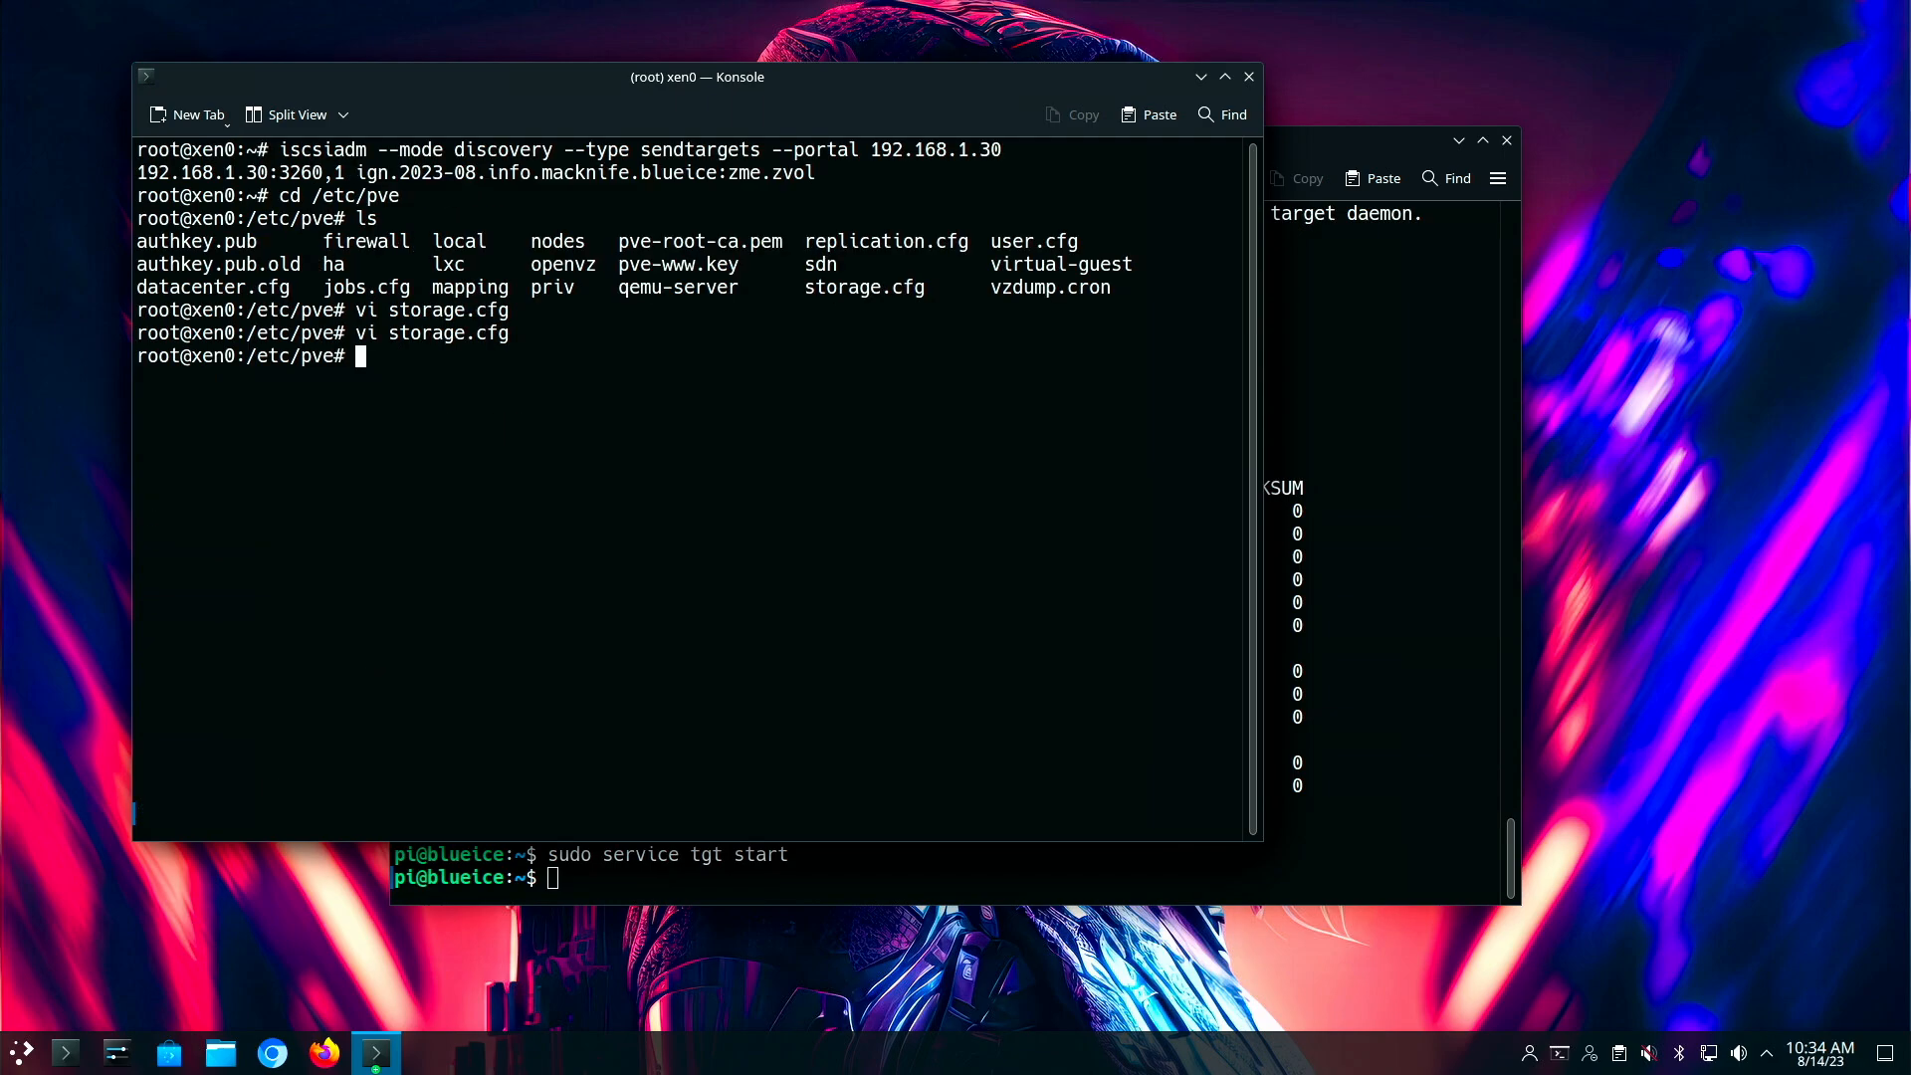
- Expand xen0 and check the znas (xen0) storage's Summary and Permissions for enabled, active status
{"action": "left_click", "coordinate": [322, 1052]}
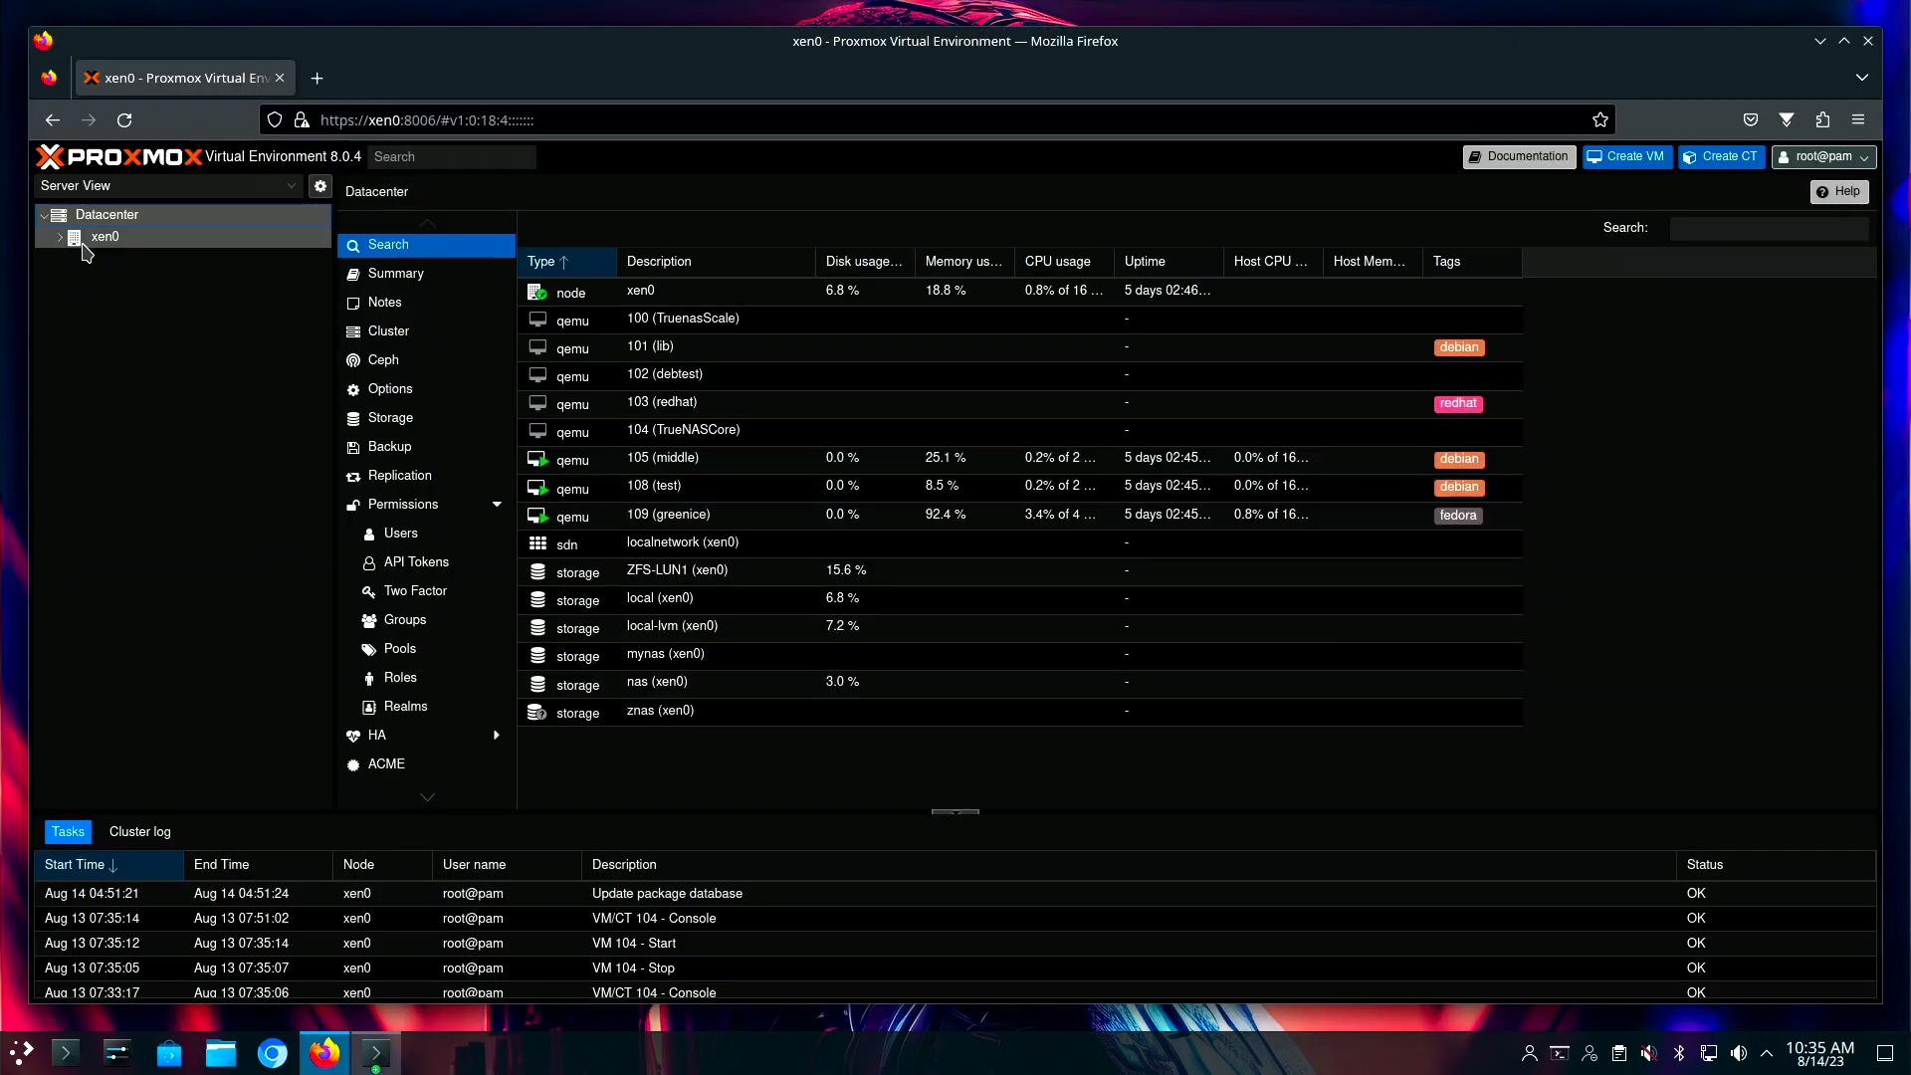
{"action": "left_click", "coordinate": [105, 237]}
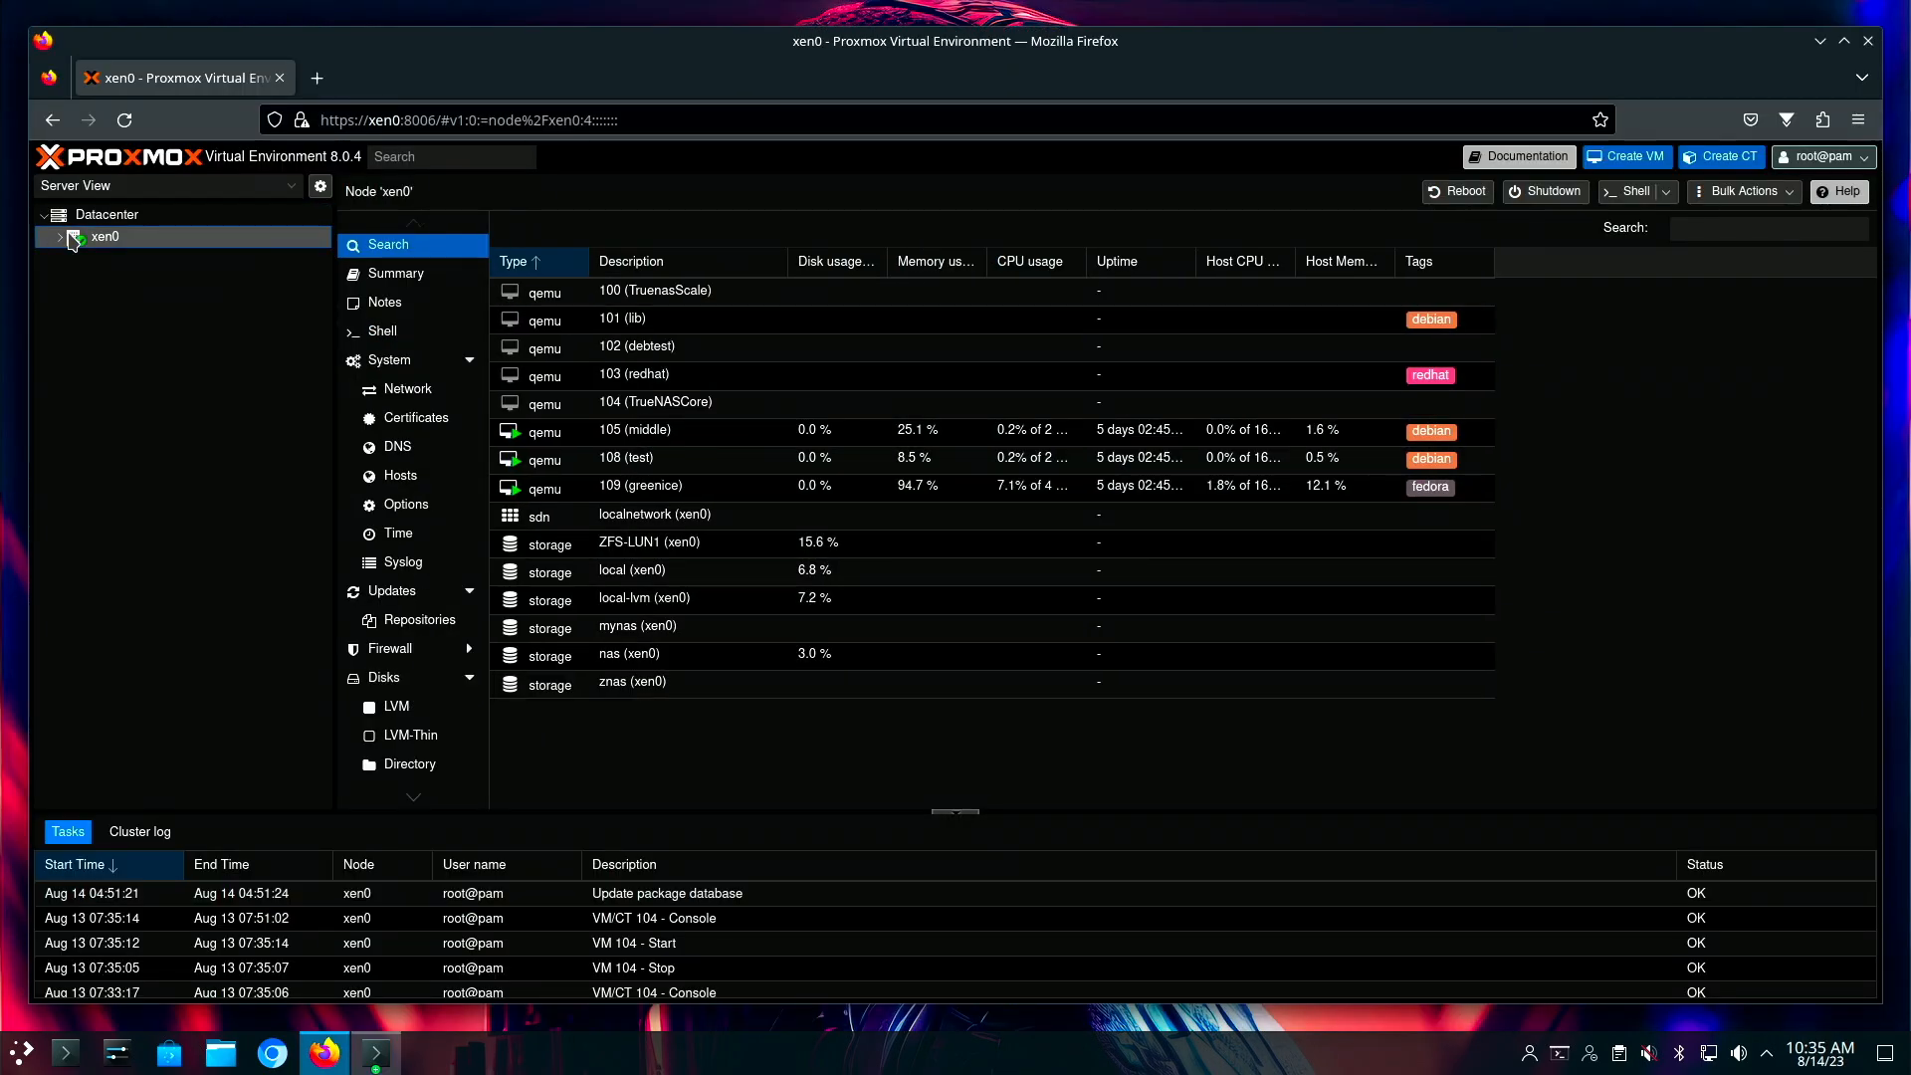
{"action": "left_click", "coordinate": [58, 237]}
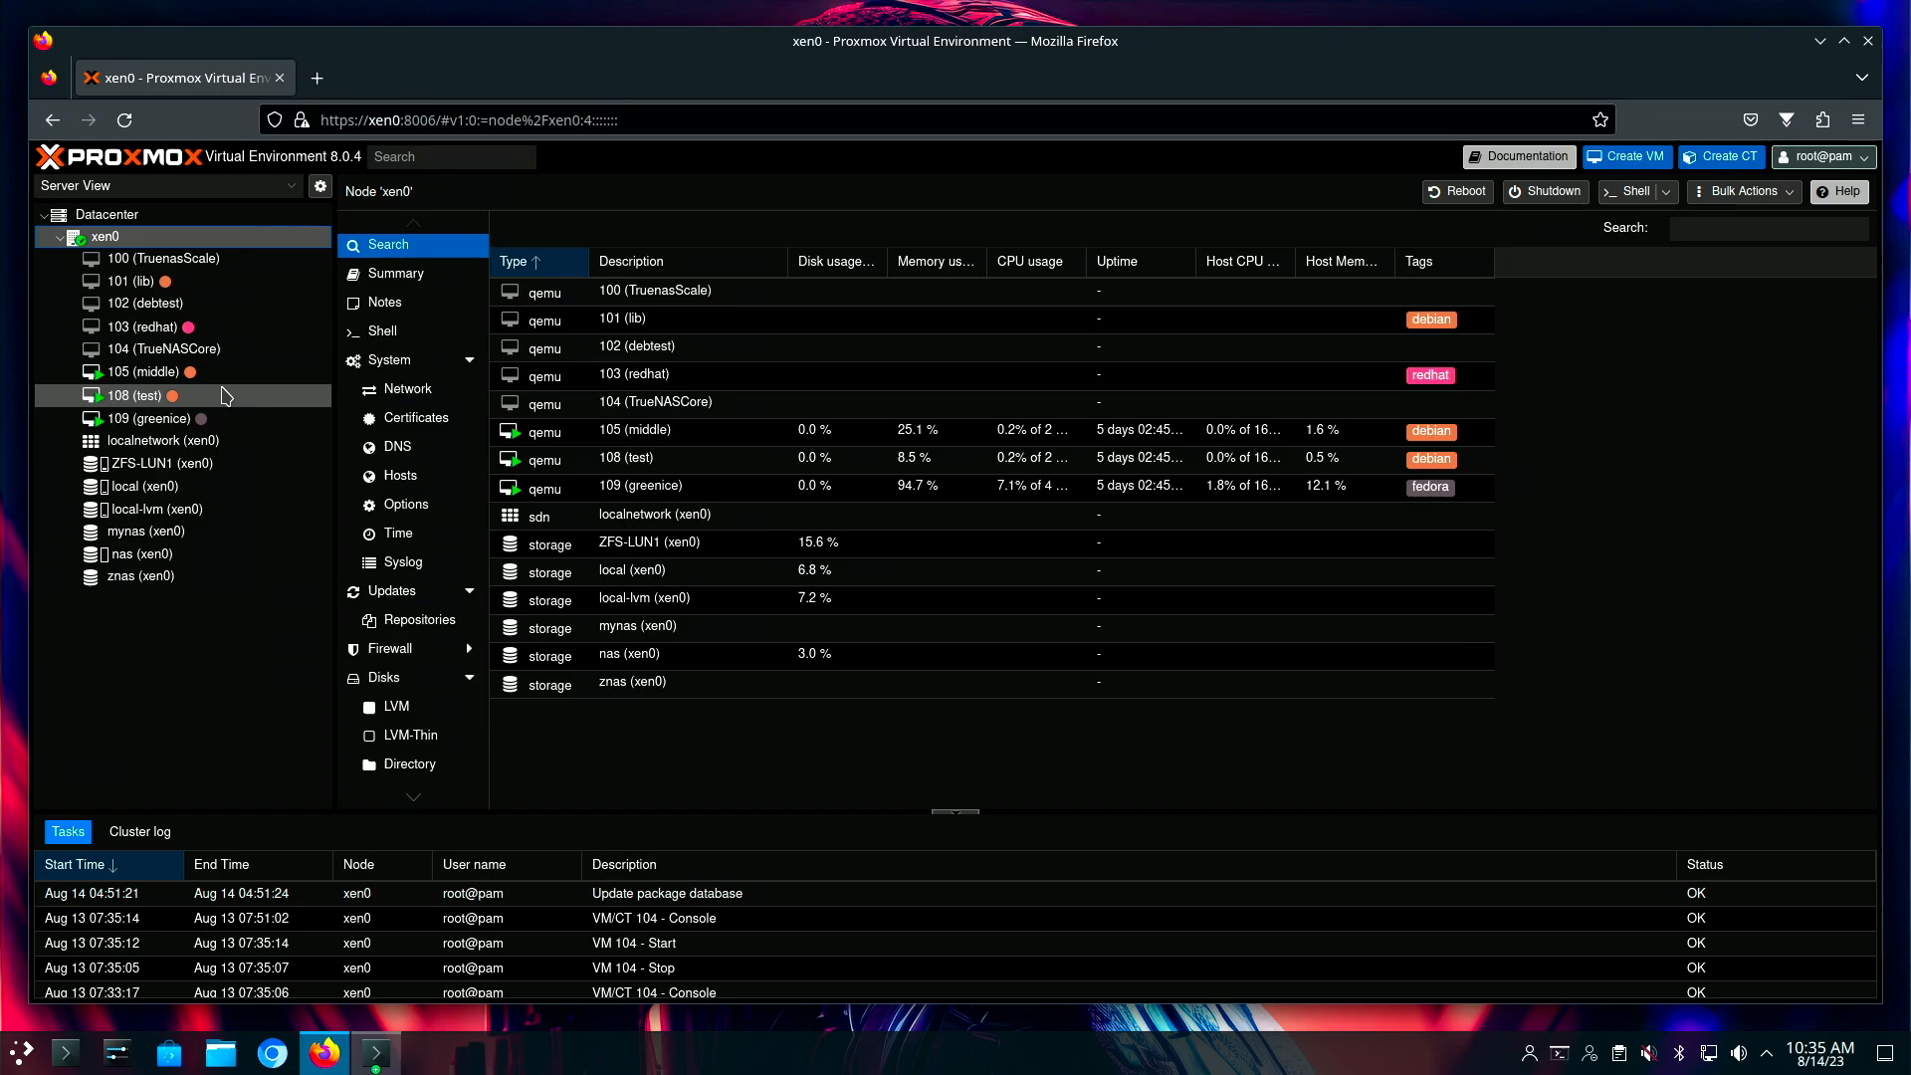
{"action": "left_click", "coordinate": [137, 575]}
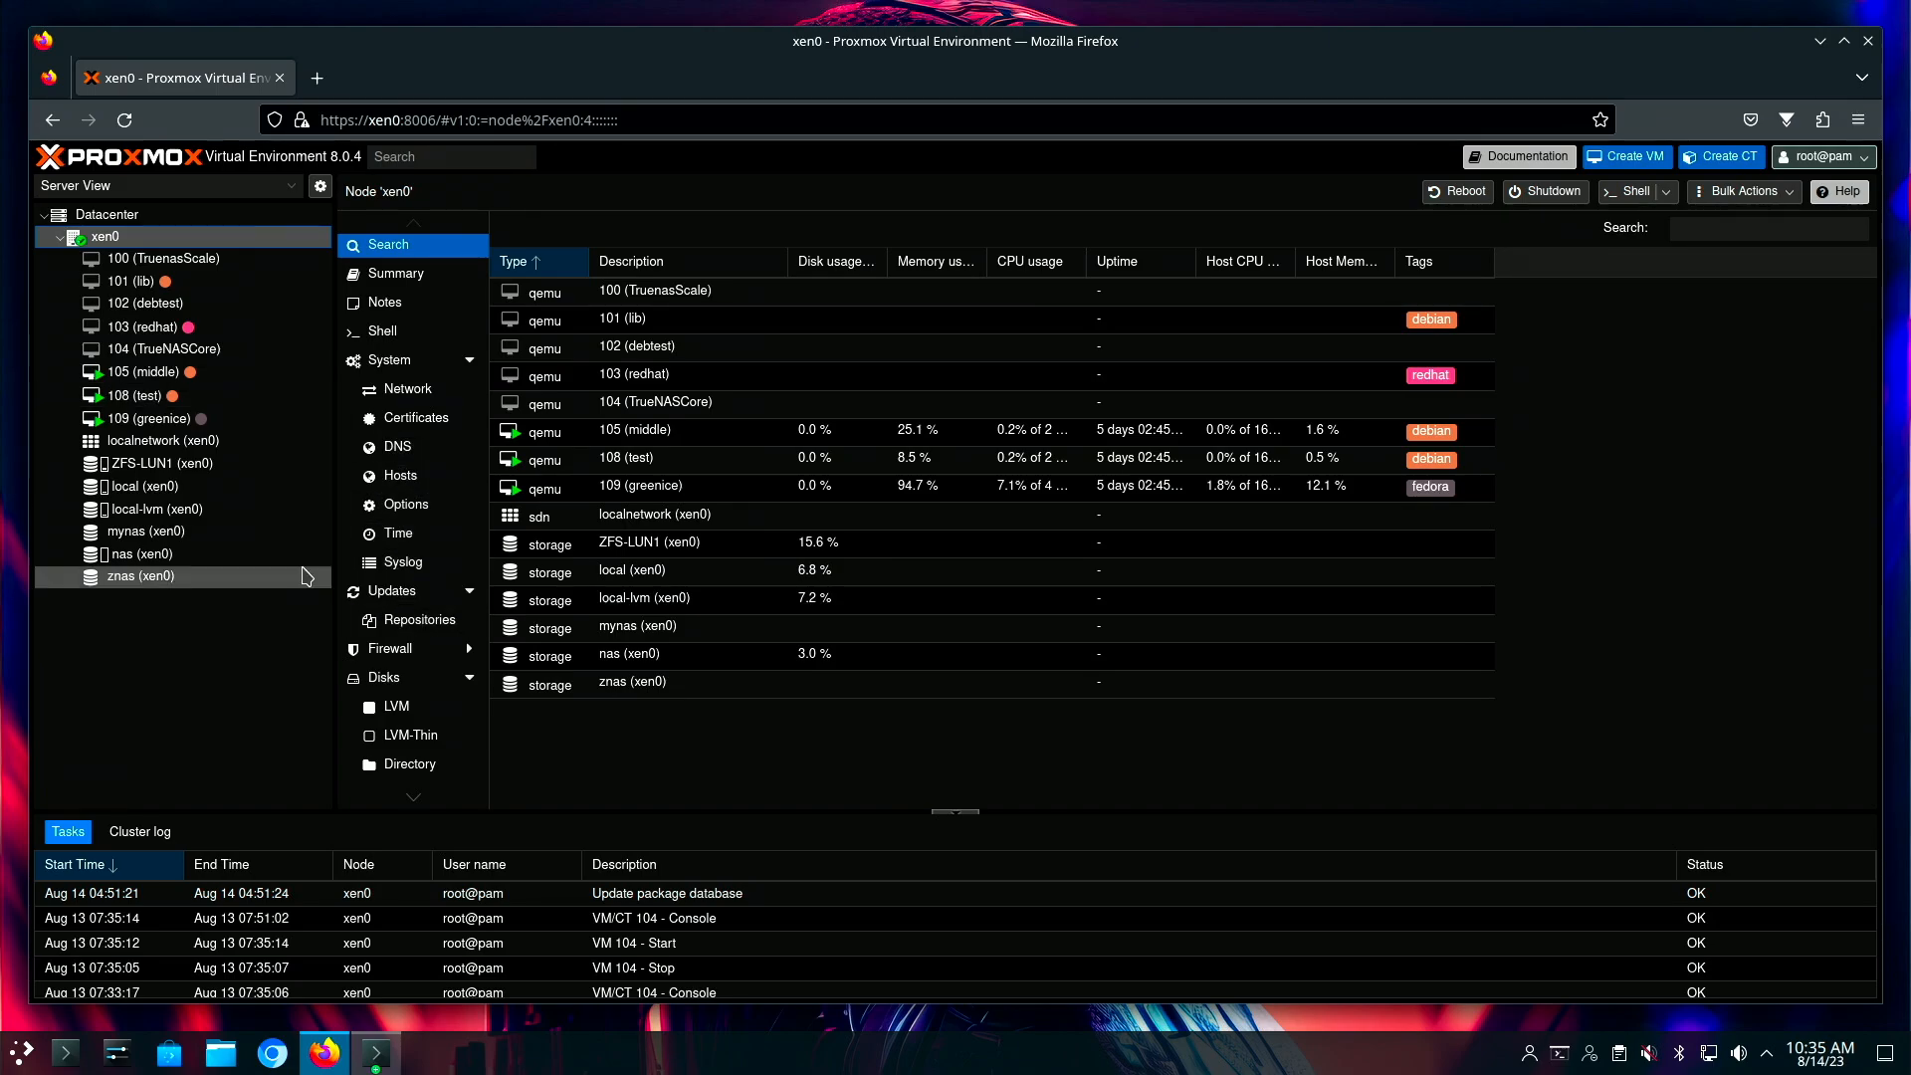
{"action": "mouse_move", "coordinate": [142, 487]}
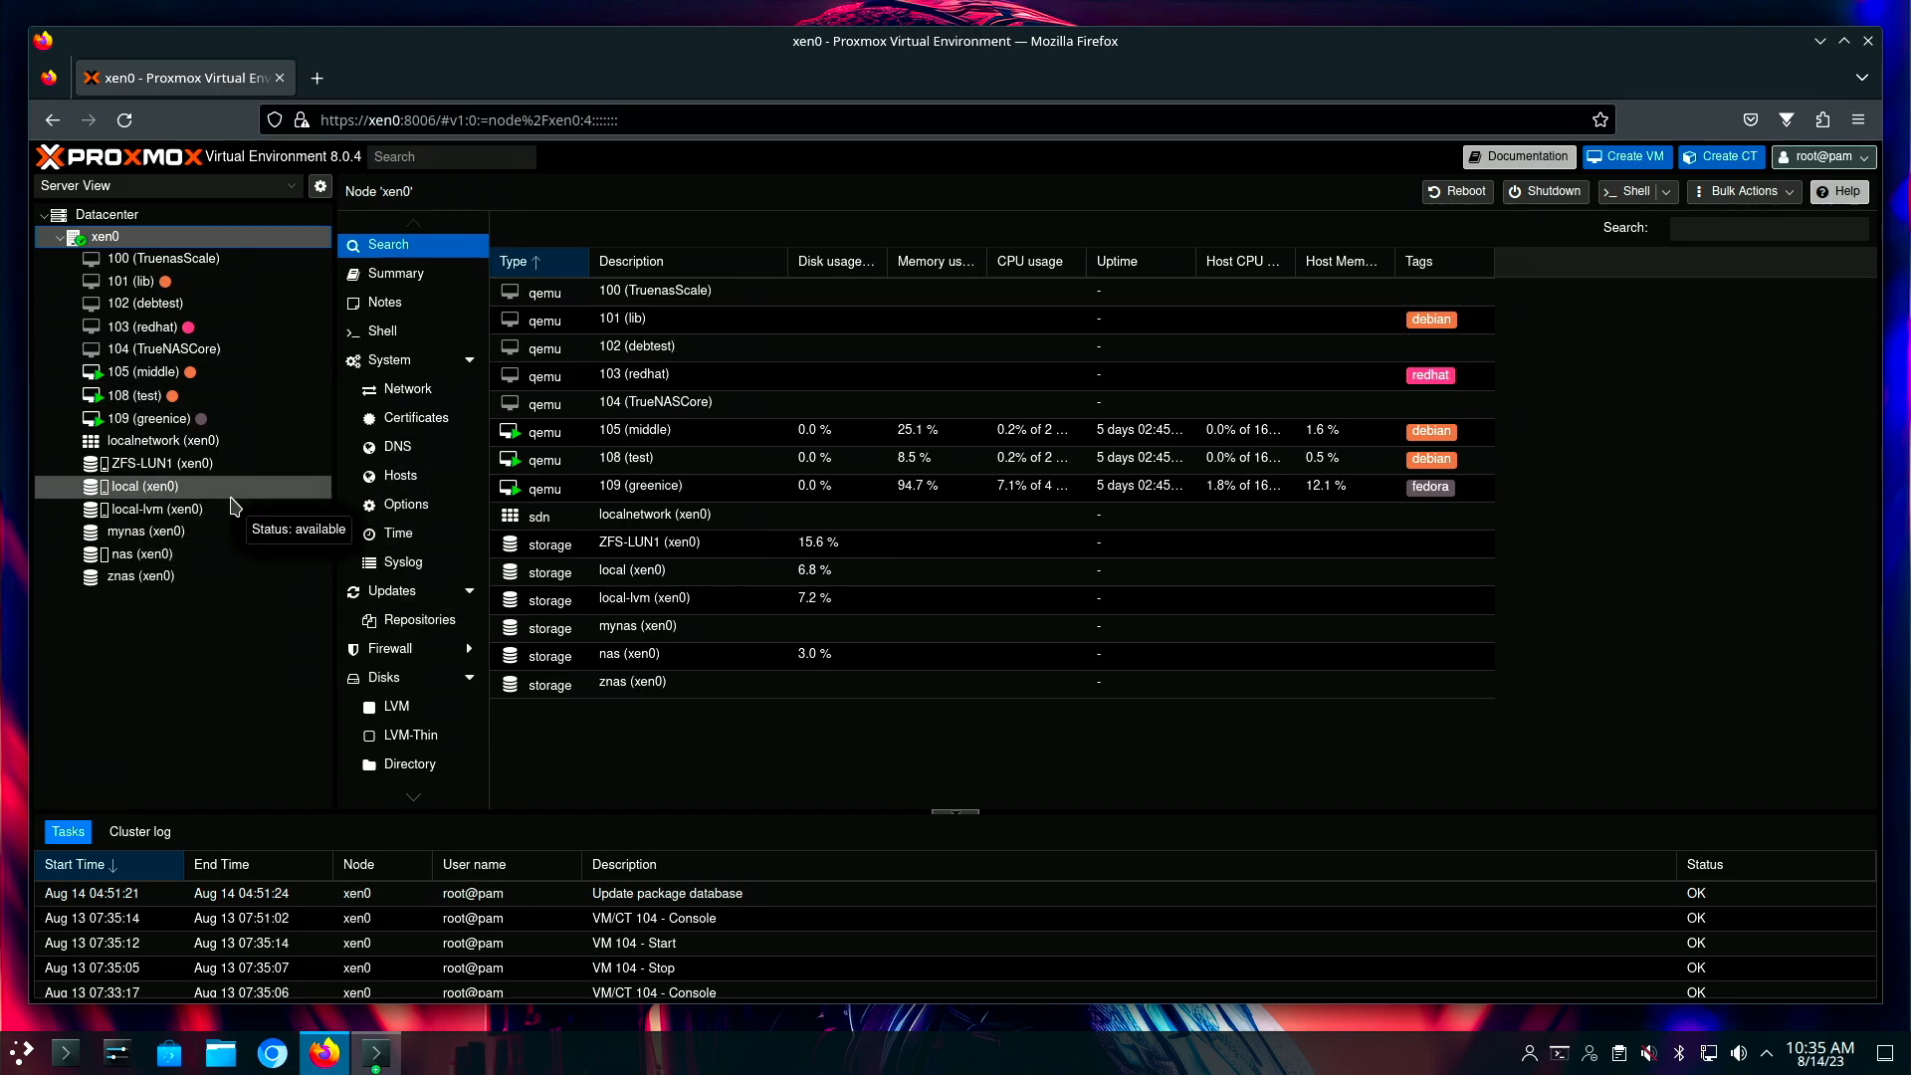
{"action": "left_click", "coordinate": [142, 575]}
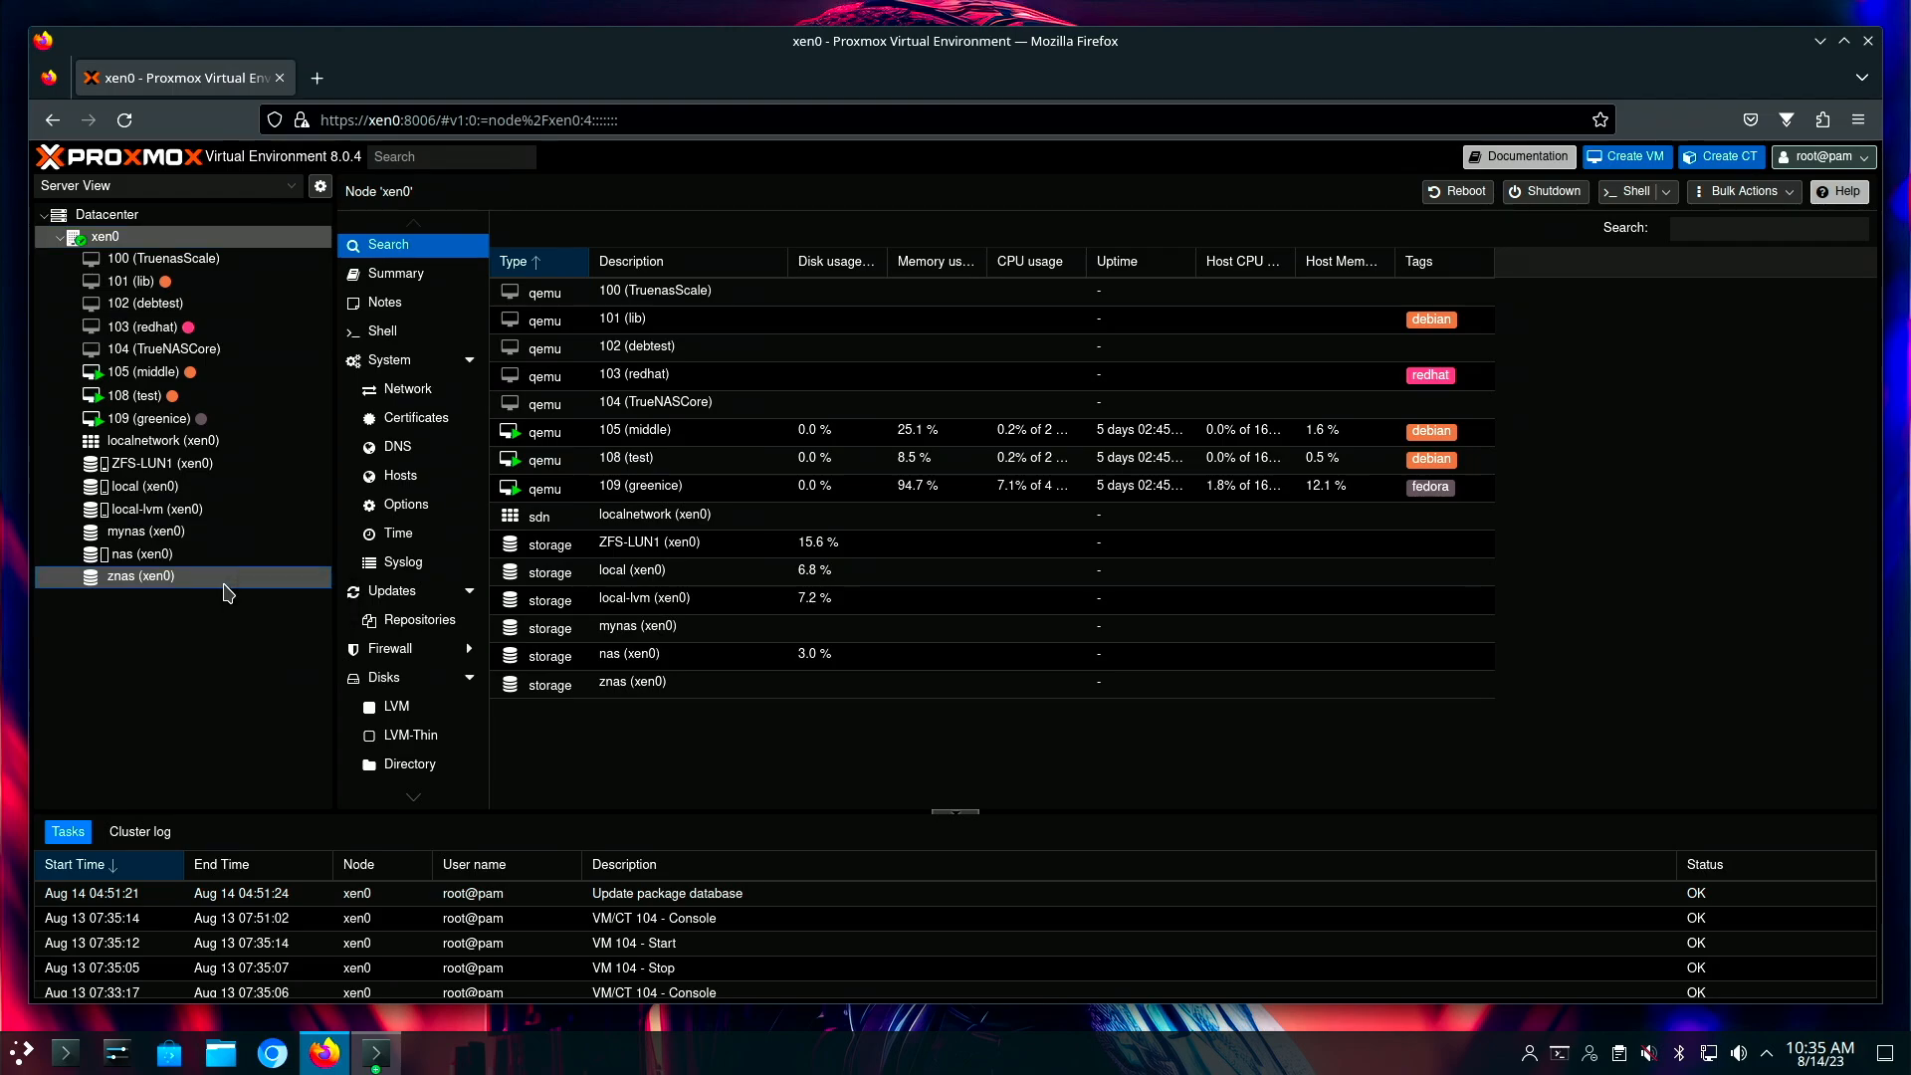
{"action": "left_click", "coordinate": [140, 575]}
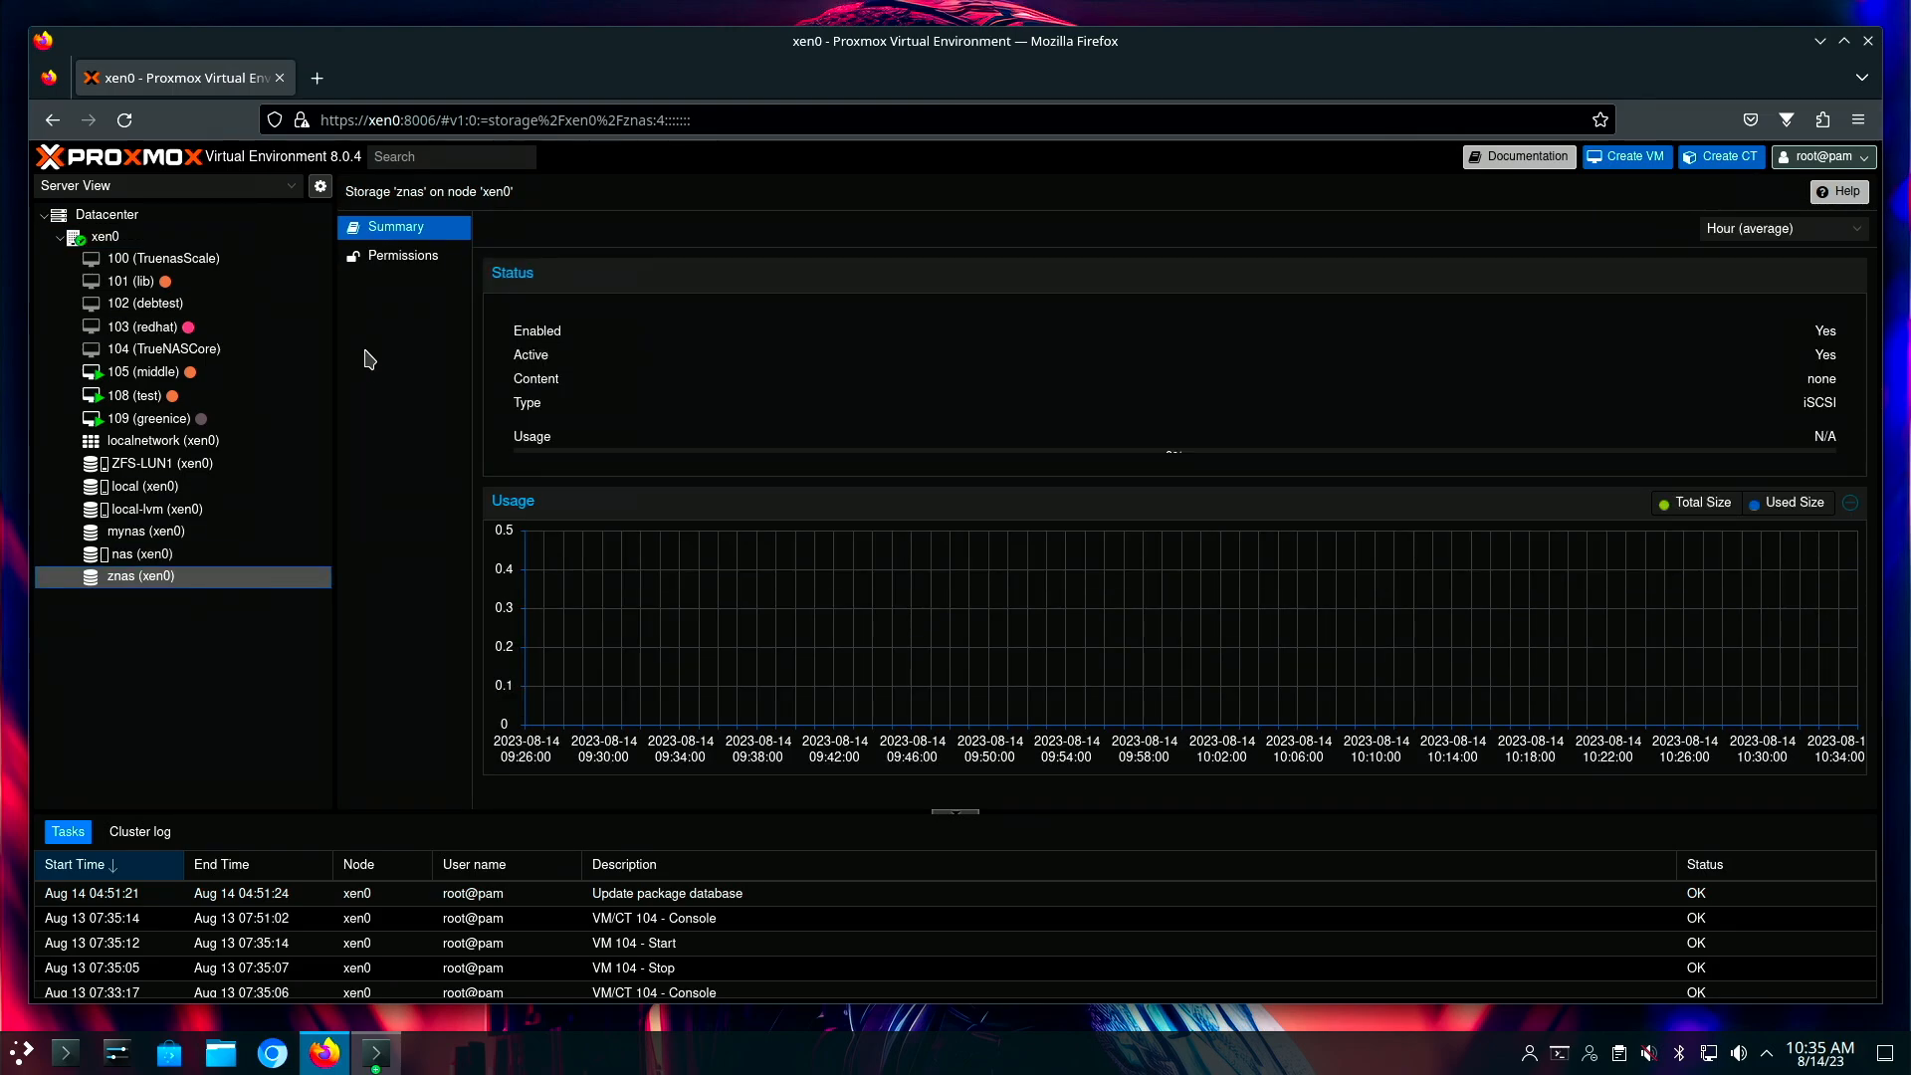
{"action": "left_click", "coordinate": [402, 254]}
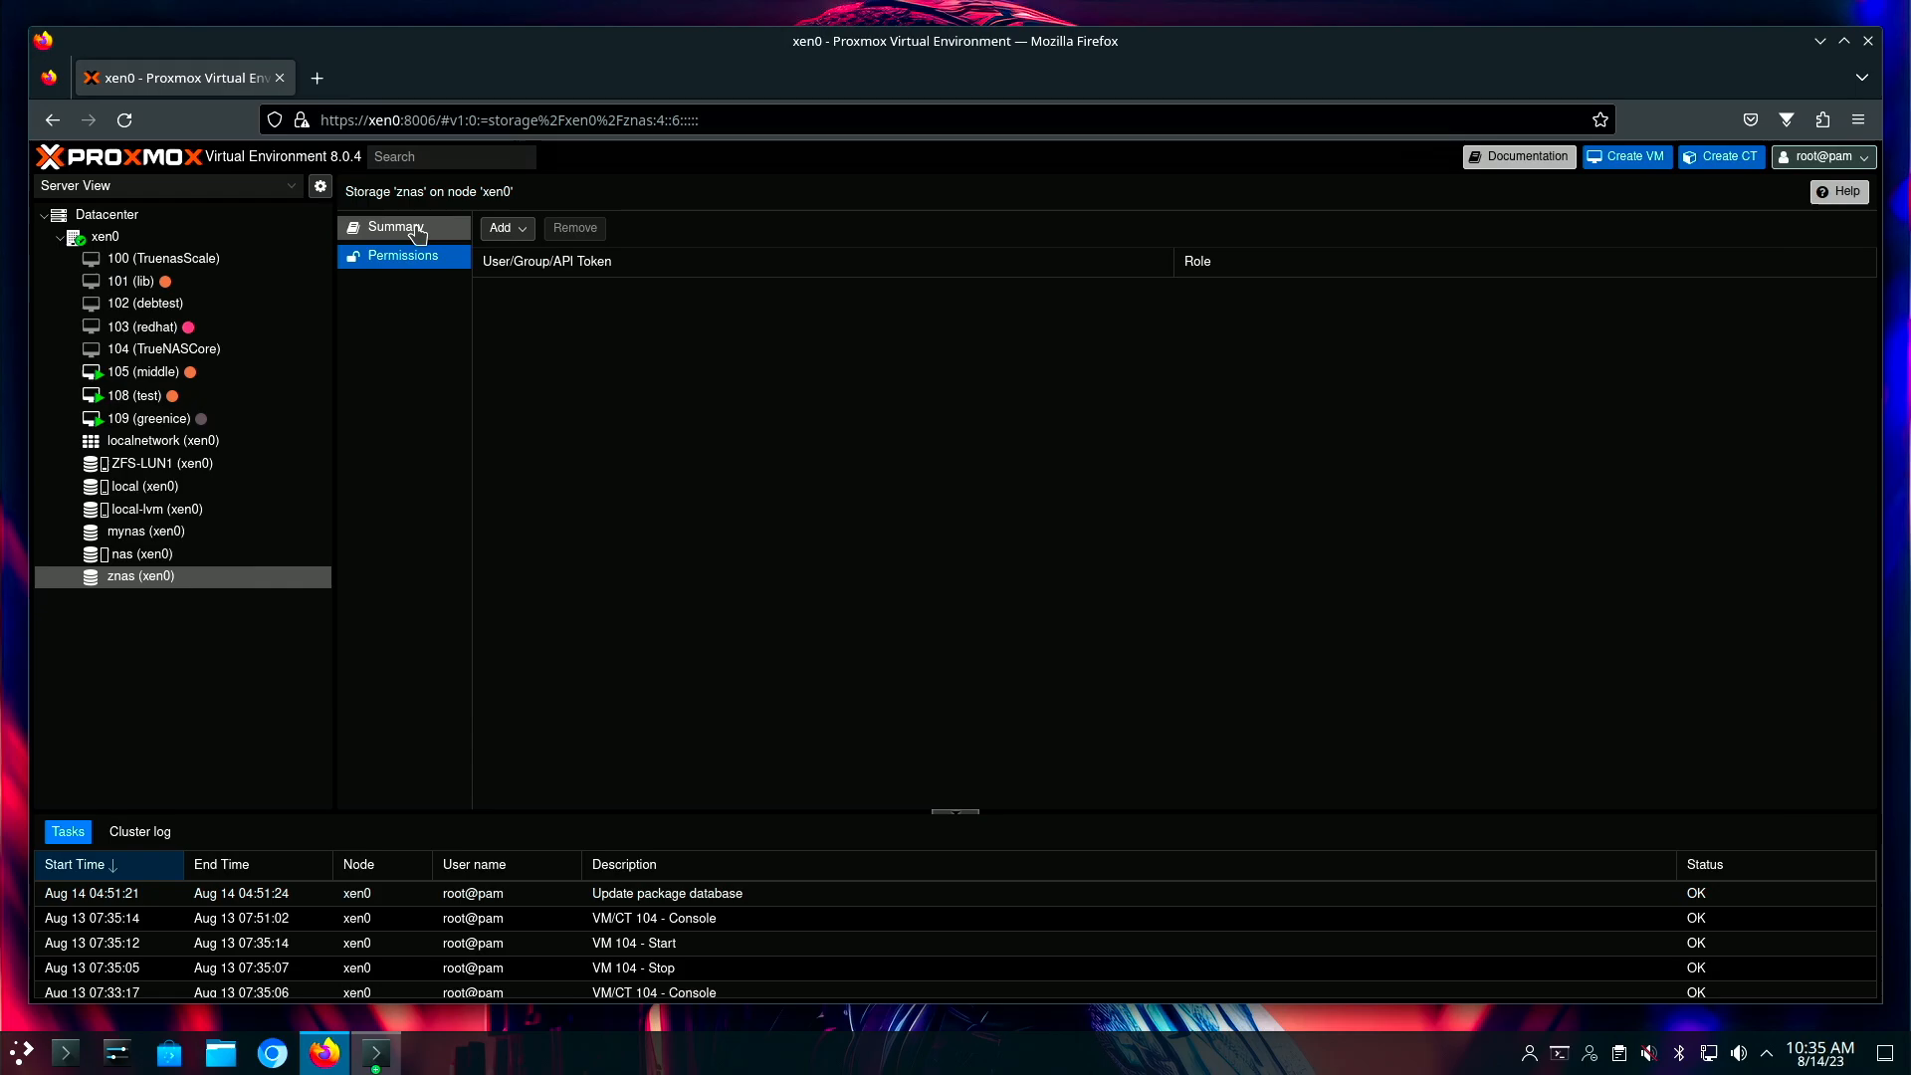
{"action": "left_click", "coordinate": [396, 227]}
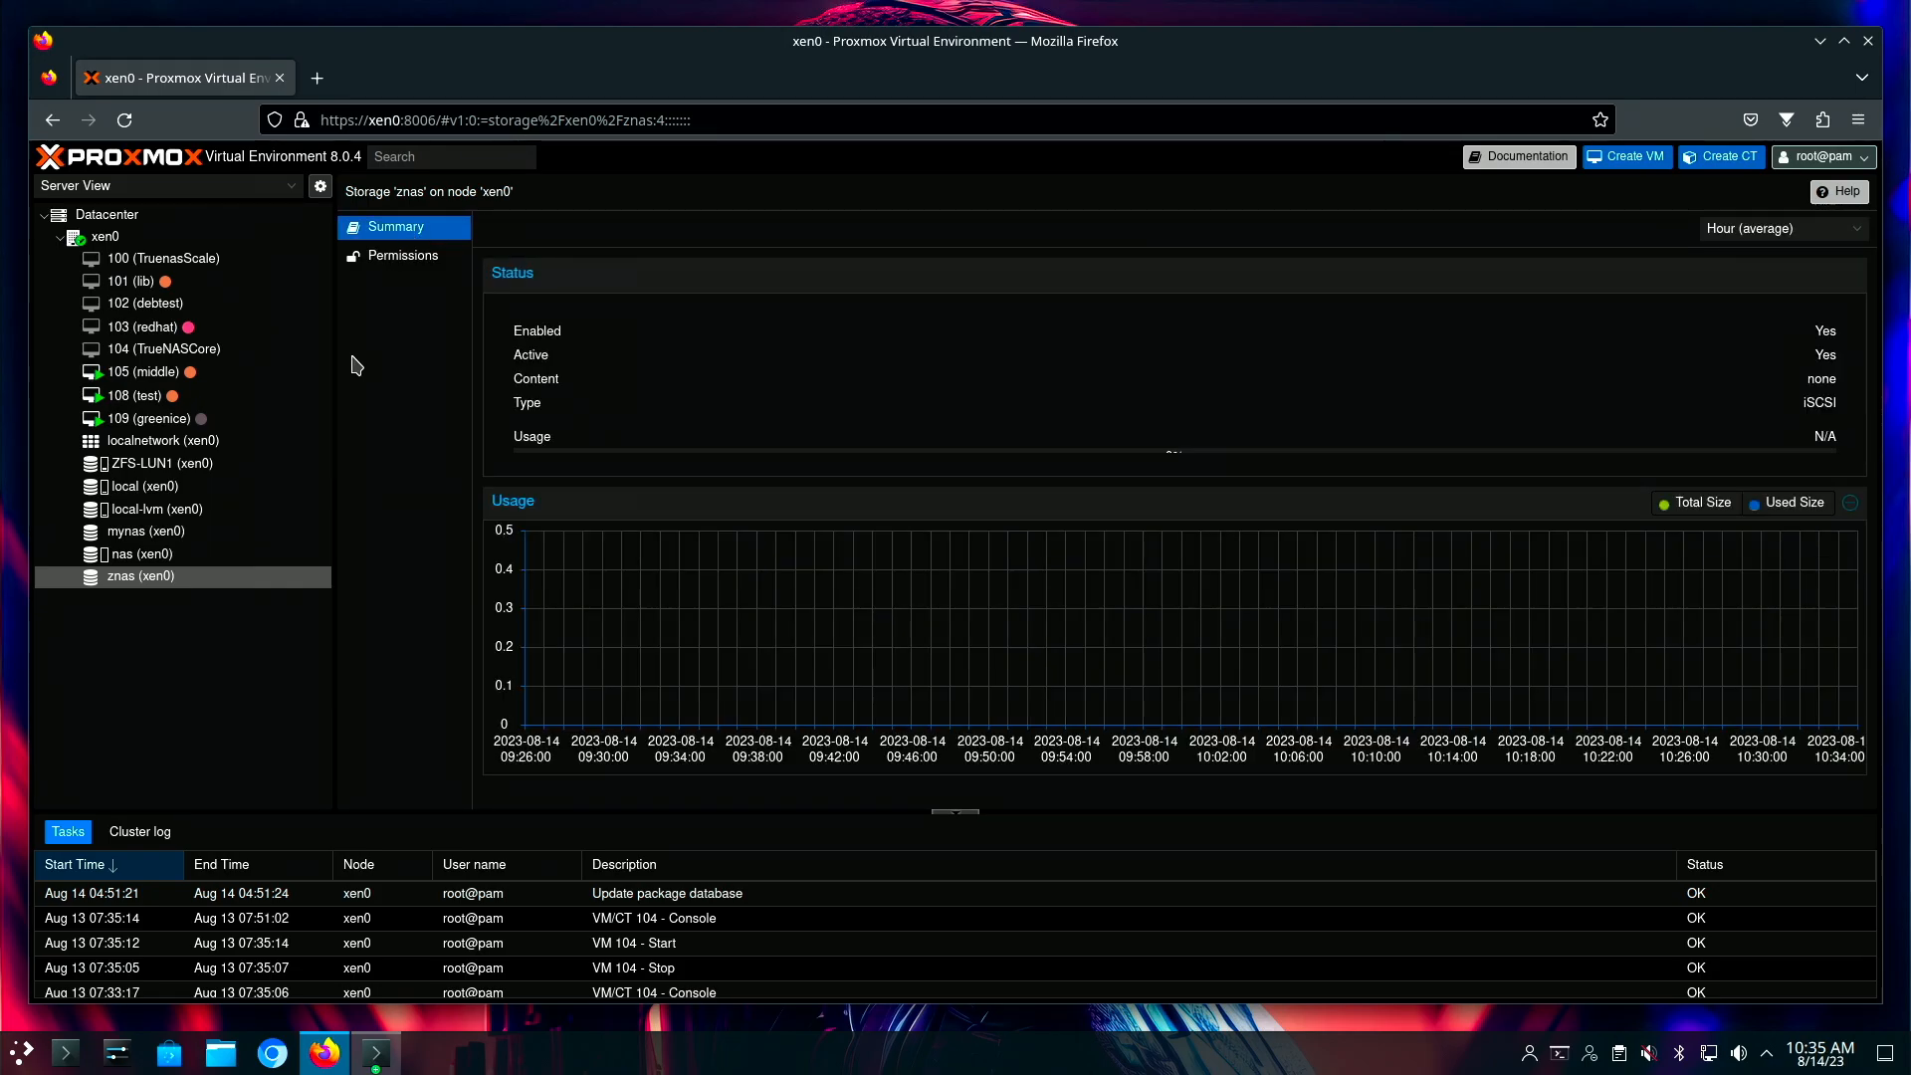
{"action": "mouse_move", "coordinate": [343, 381]}
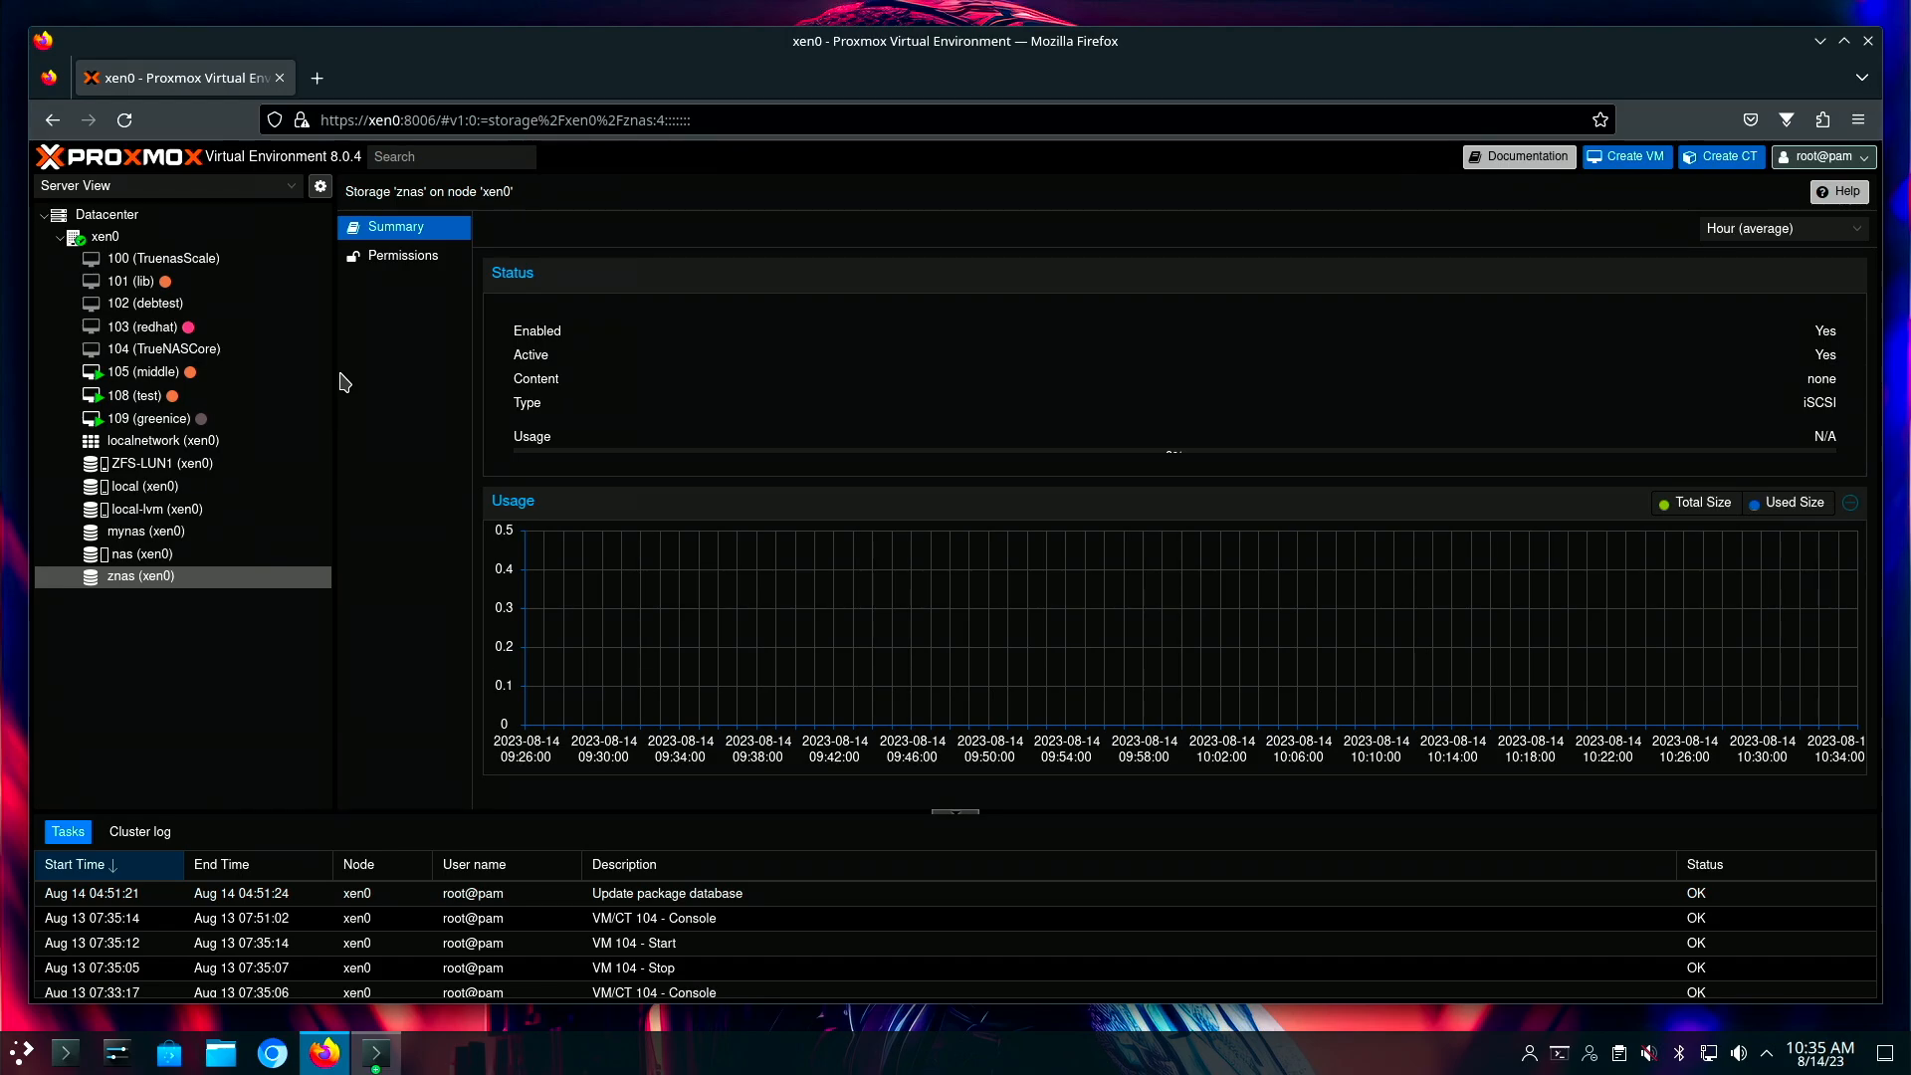
{"action": "mouse_move", "coordinate": [359, 381]}
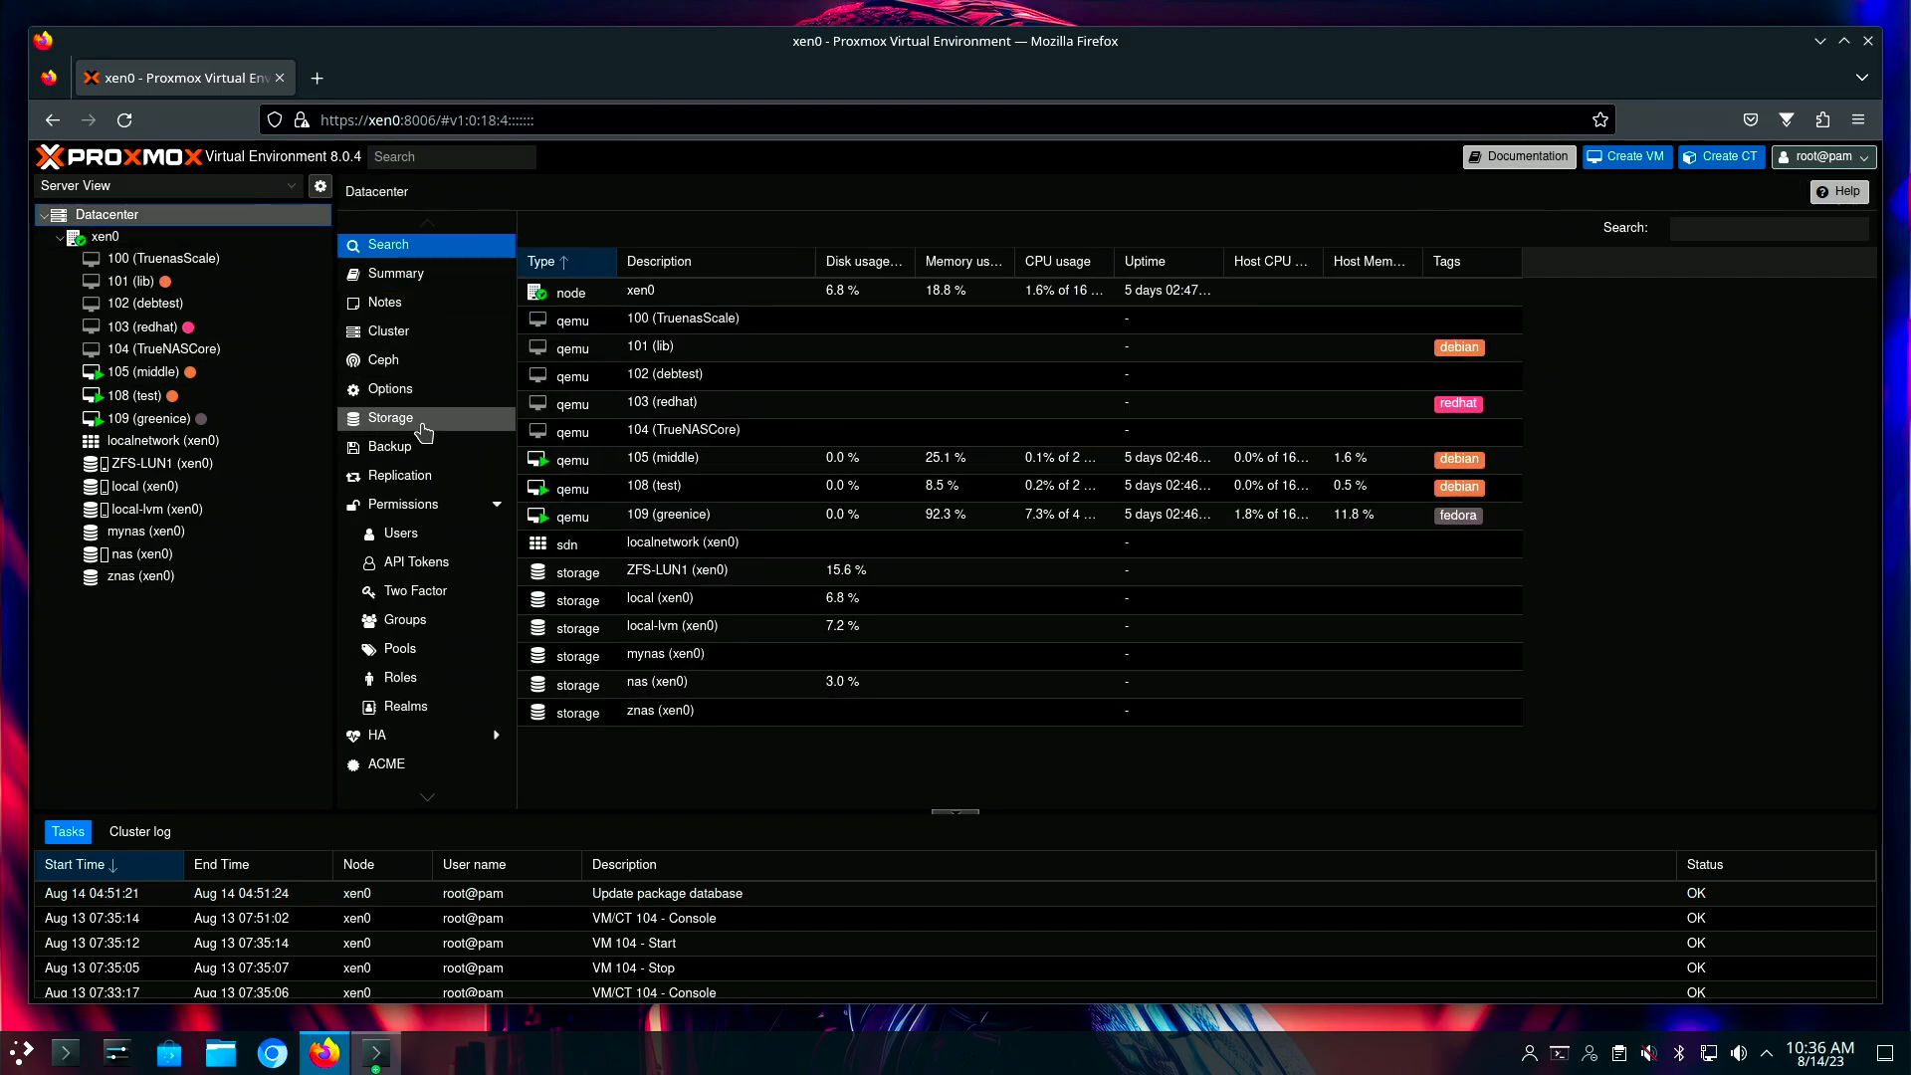
- Start adding an LVM storage in Datacenter storage with ID LBLUE-LUN1
{"action": "left_click", "coordinate": [392, 417]}
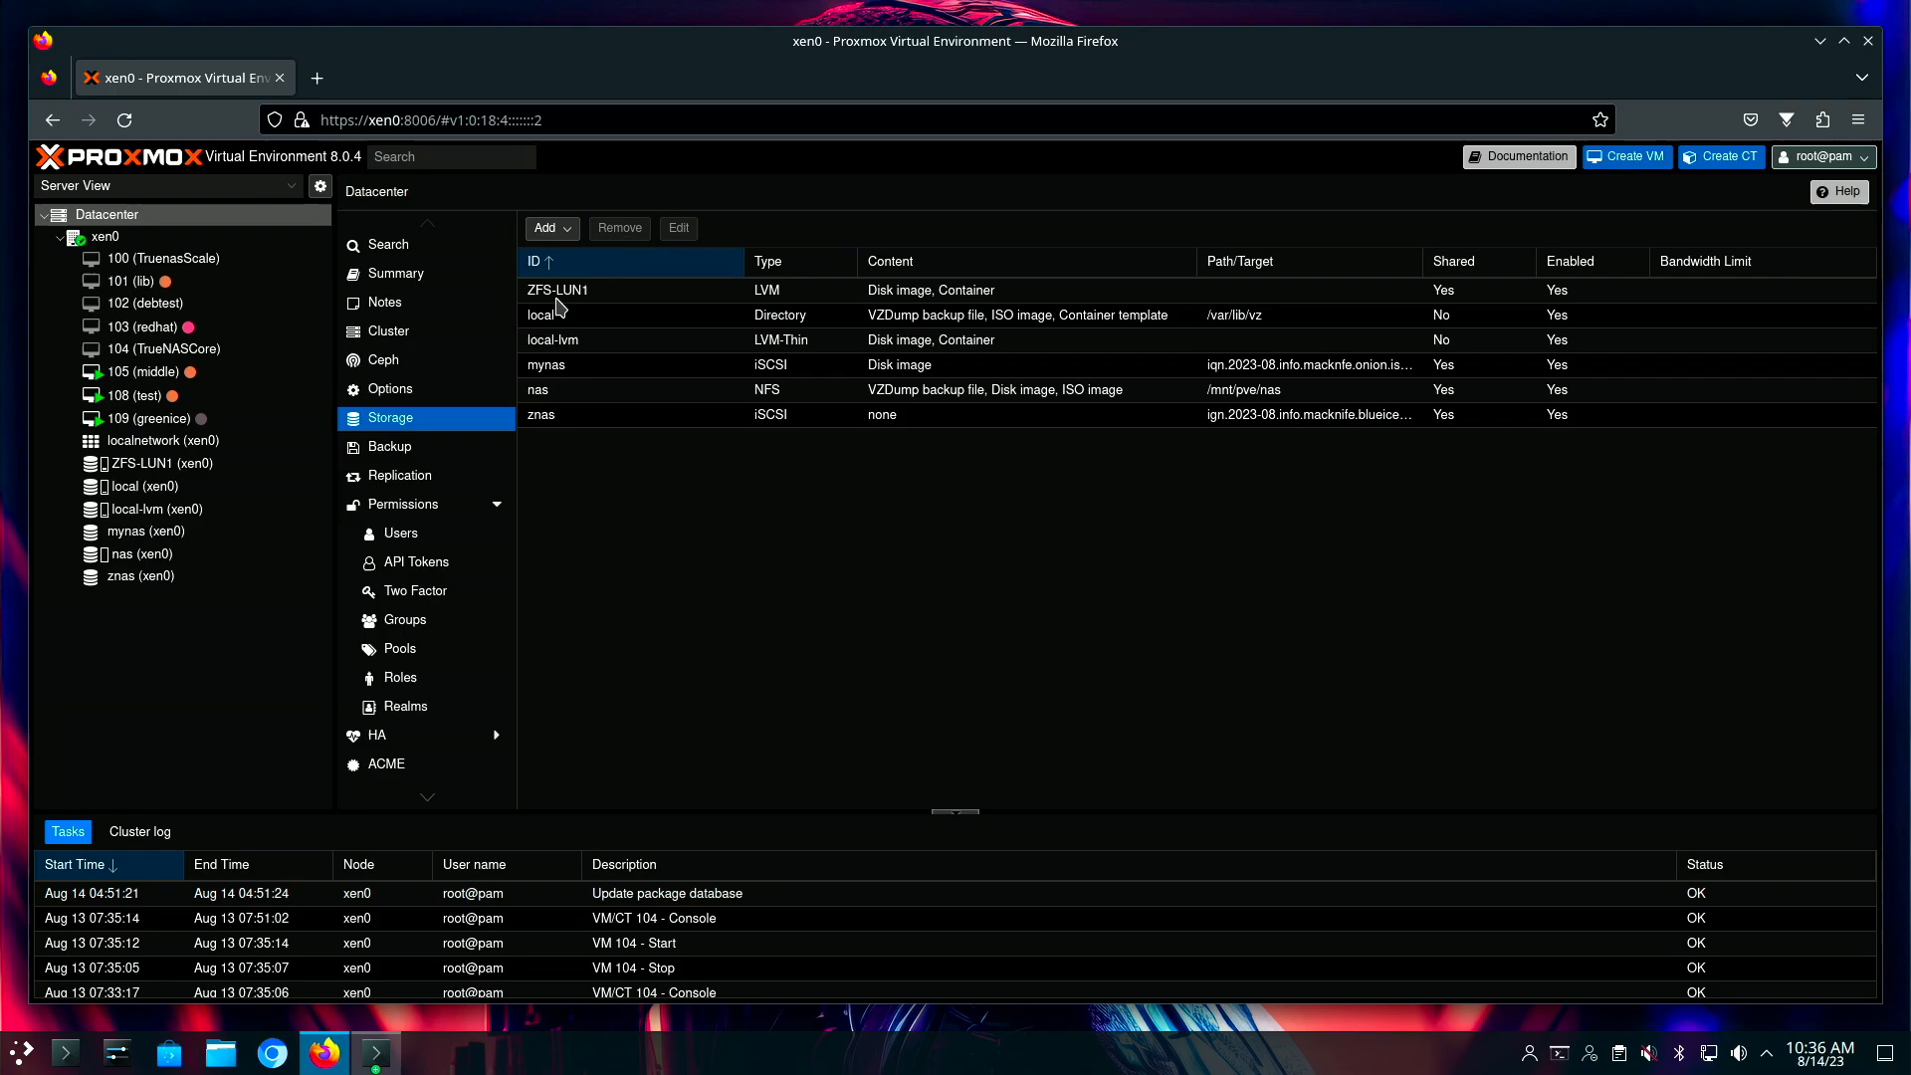
{"action": "left_click", "coordinate": [548, 228]}
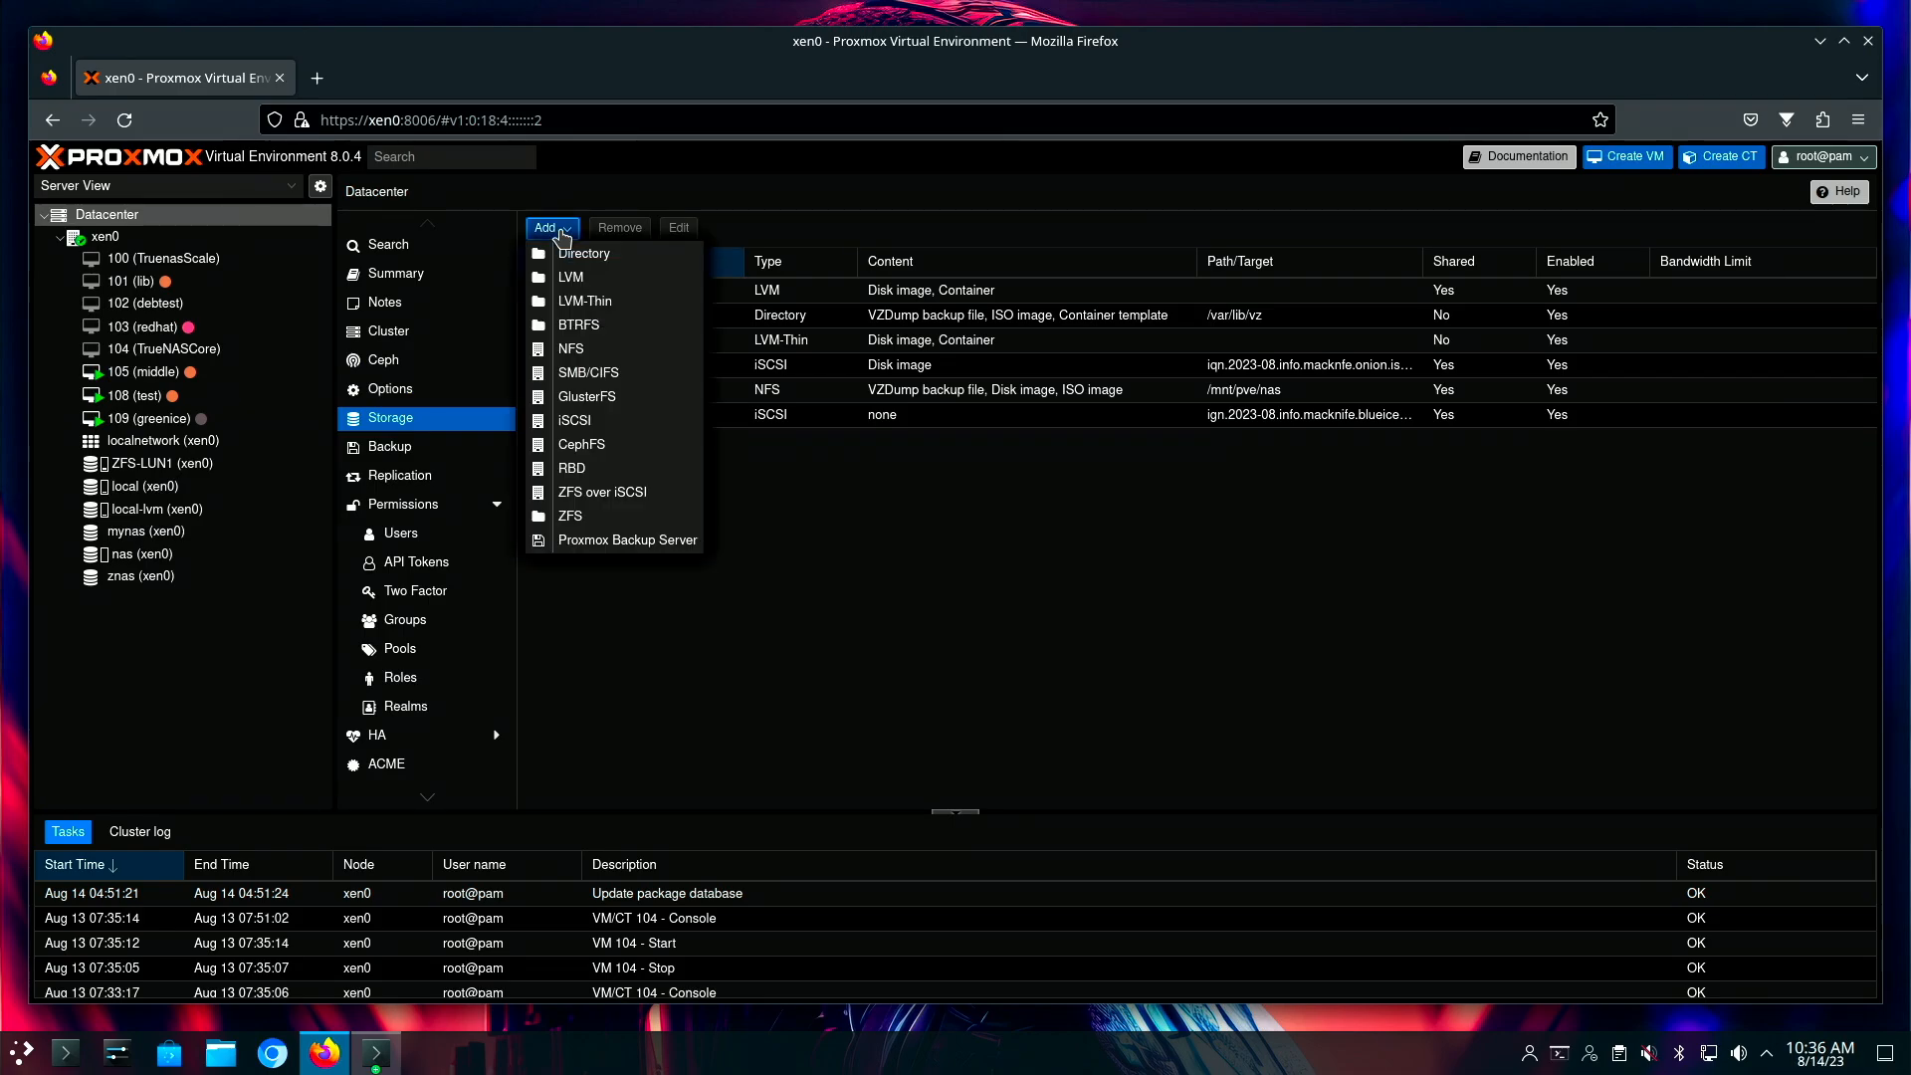
{"action": "mouse_move", "coordinate": [573, 277]}
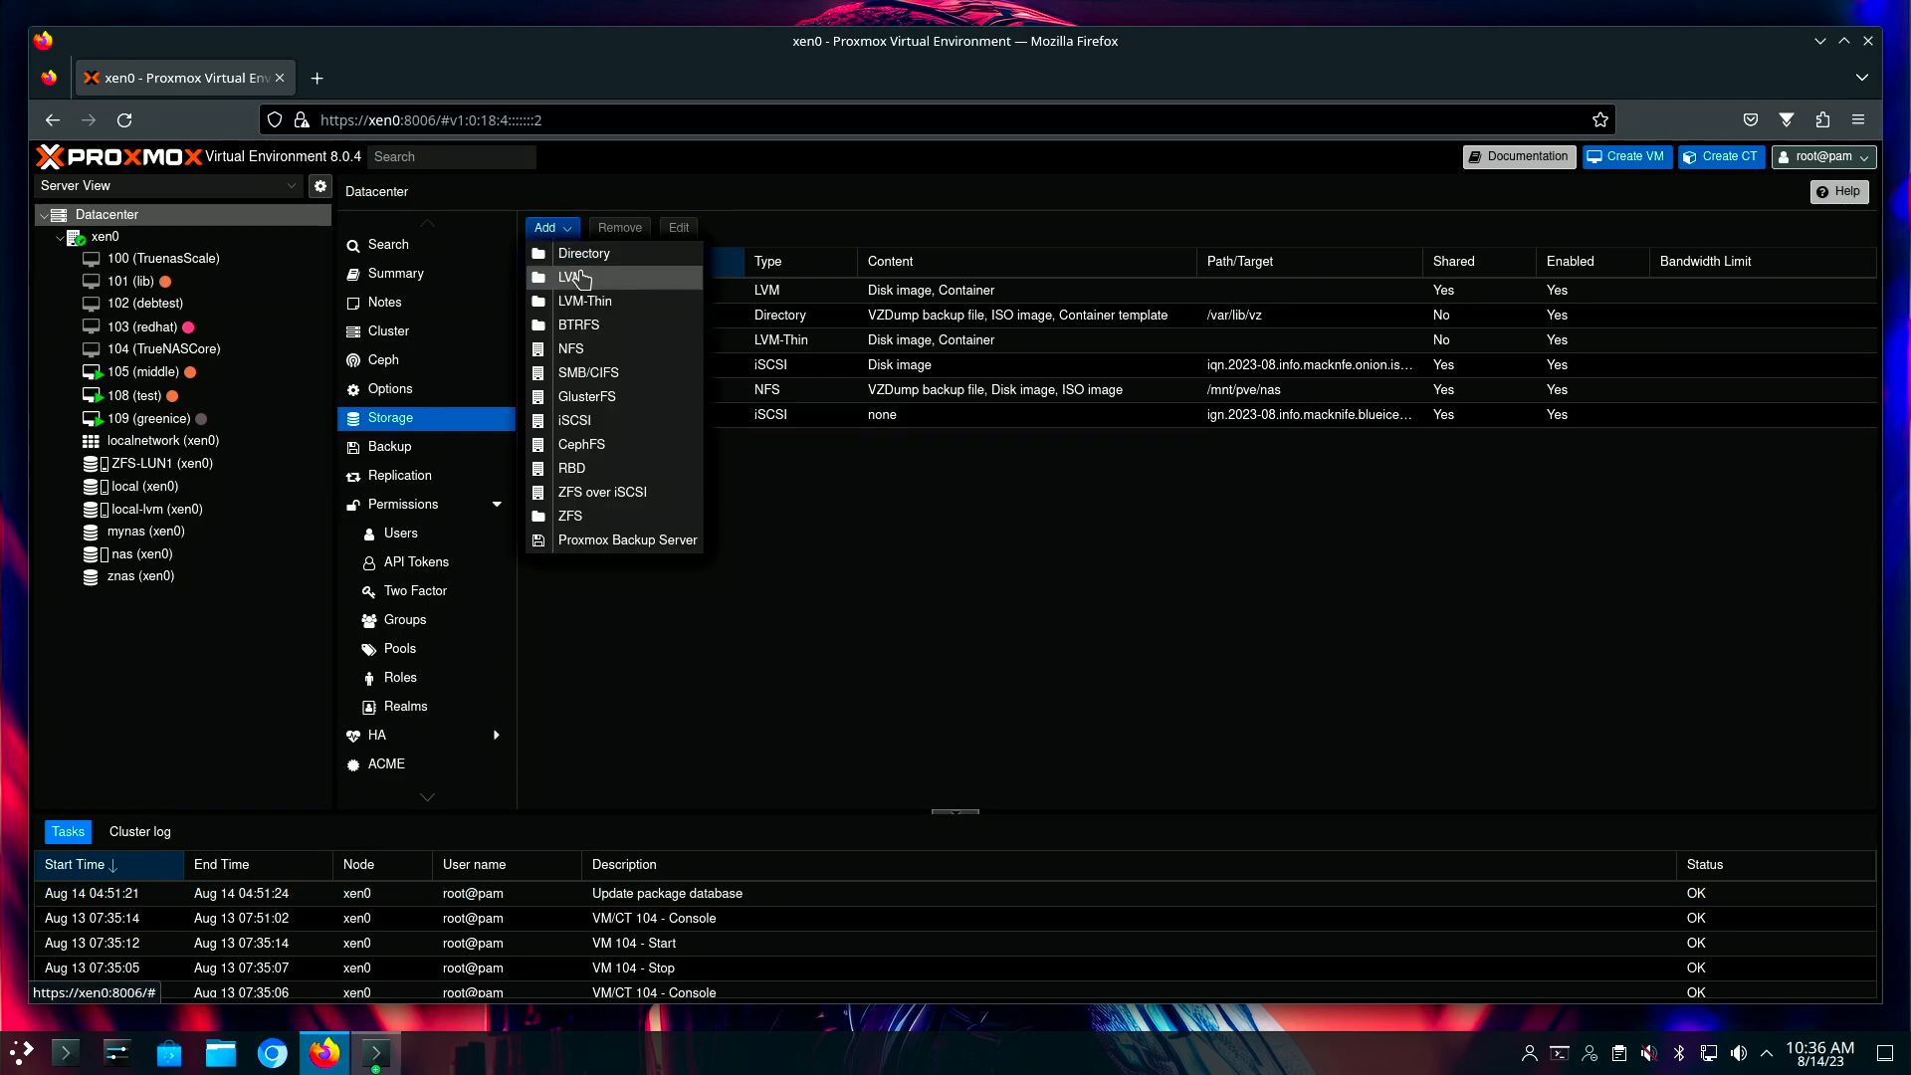
{"action": "left_click", "coordinate": [573, 277]}
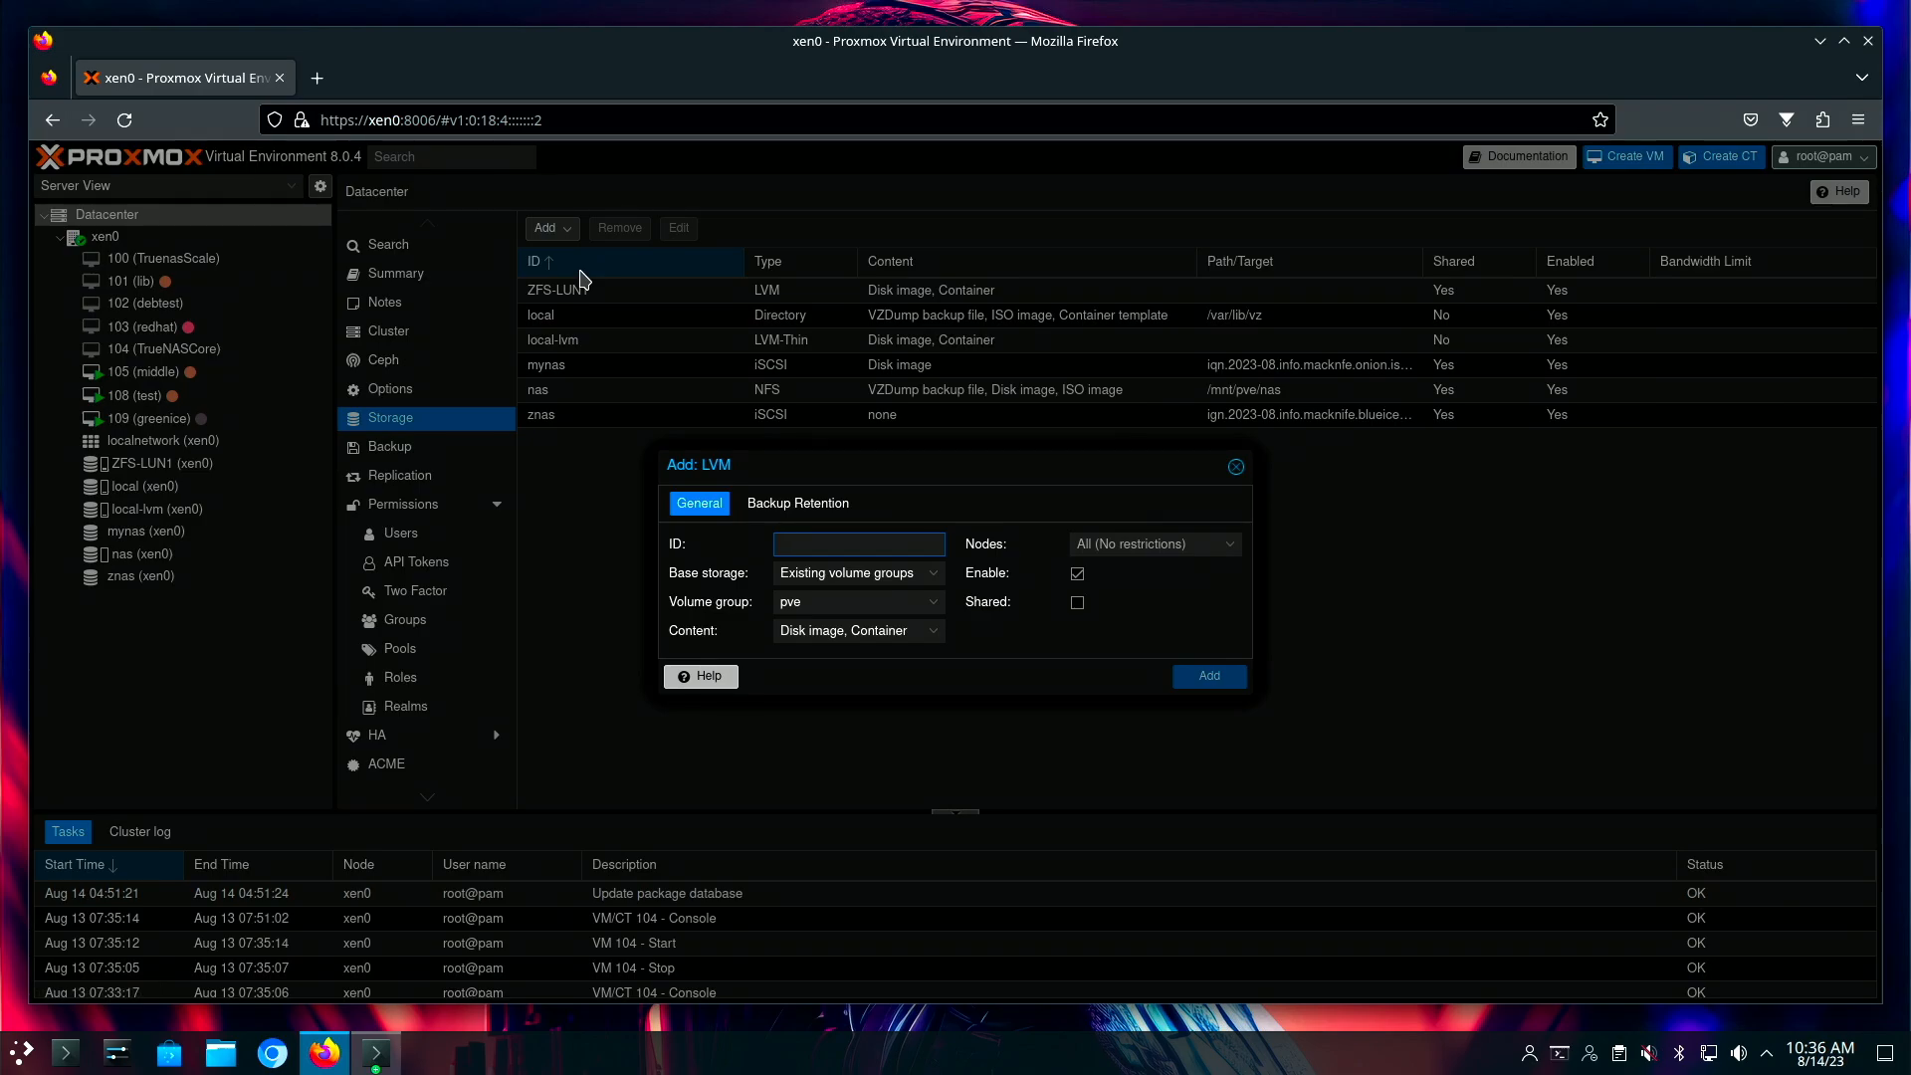
{"action": "left_click", "coordinate": [858, 544]}
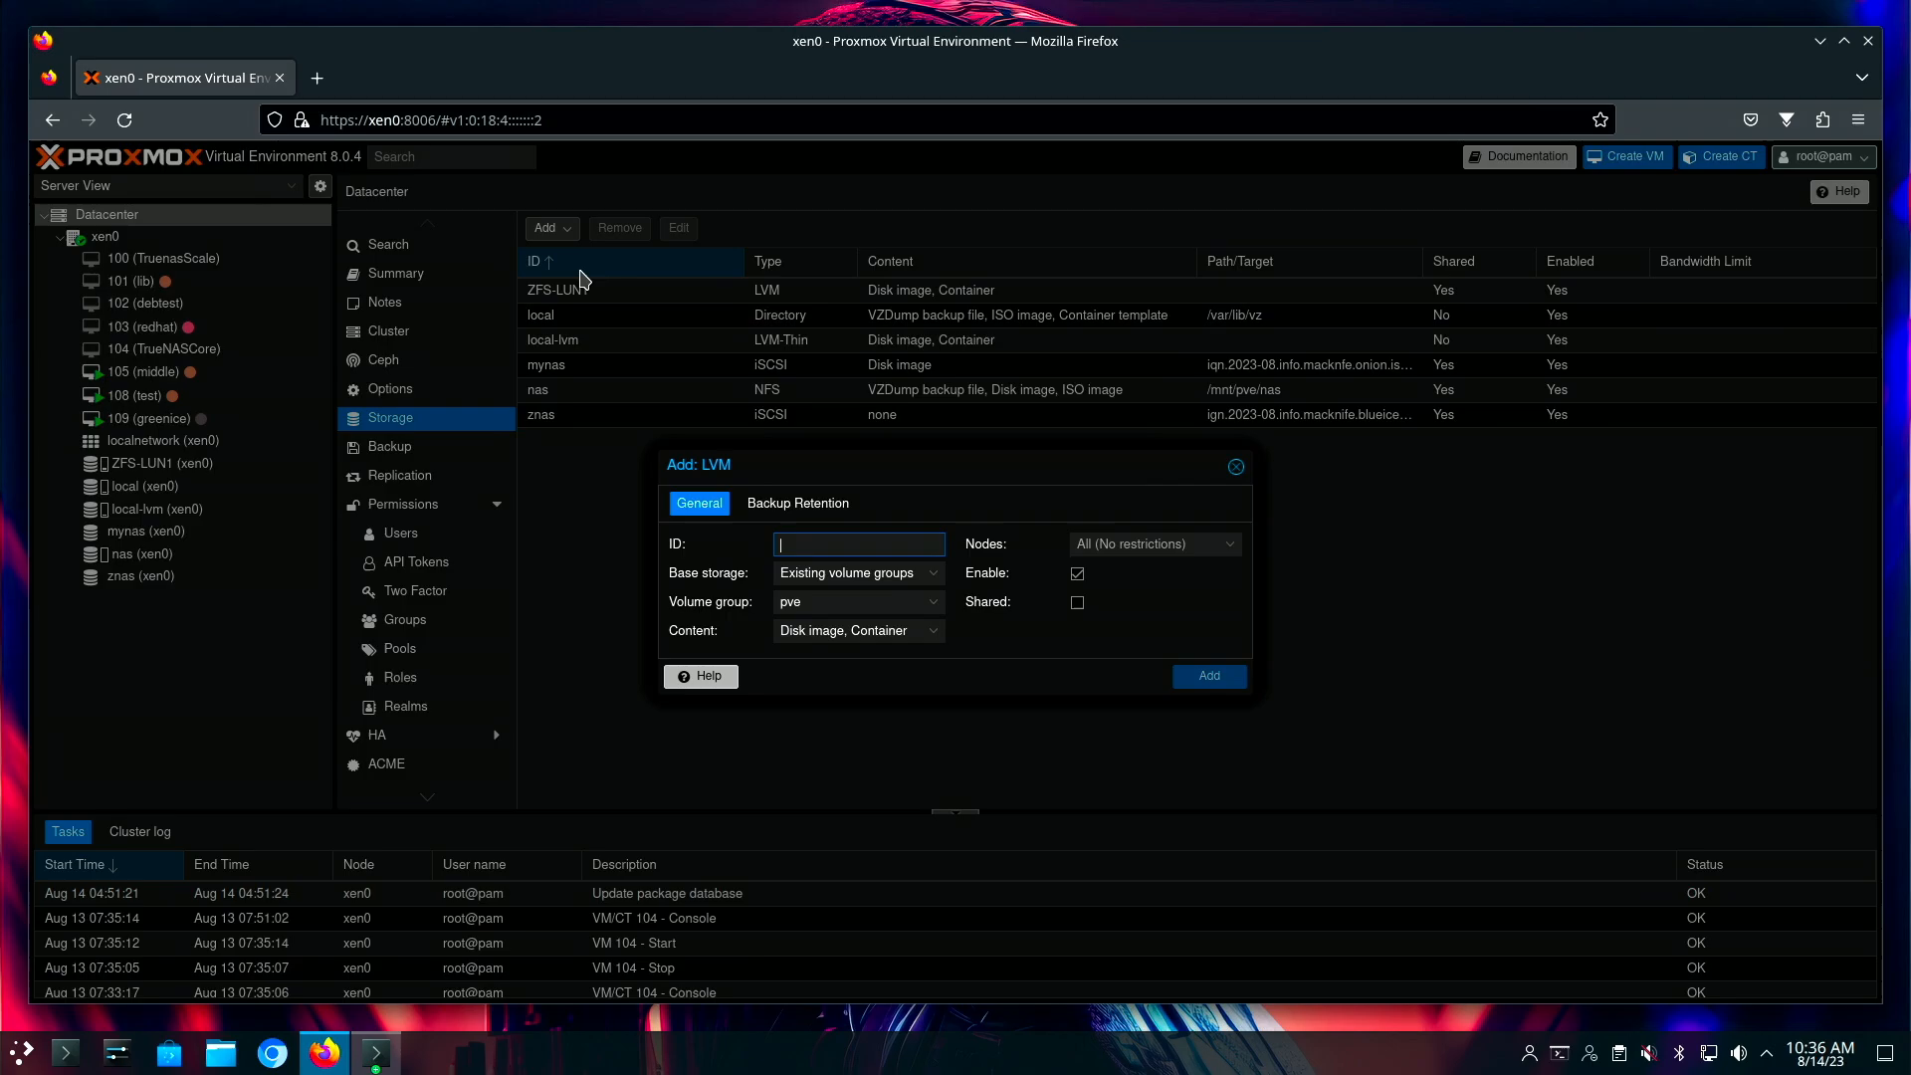
{"action": "type", "text": "ZBI"}
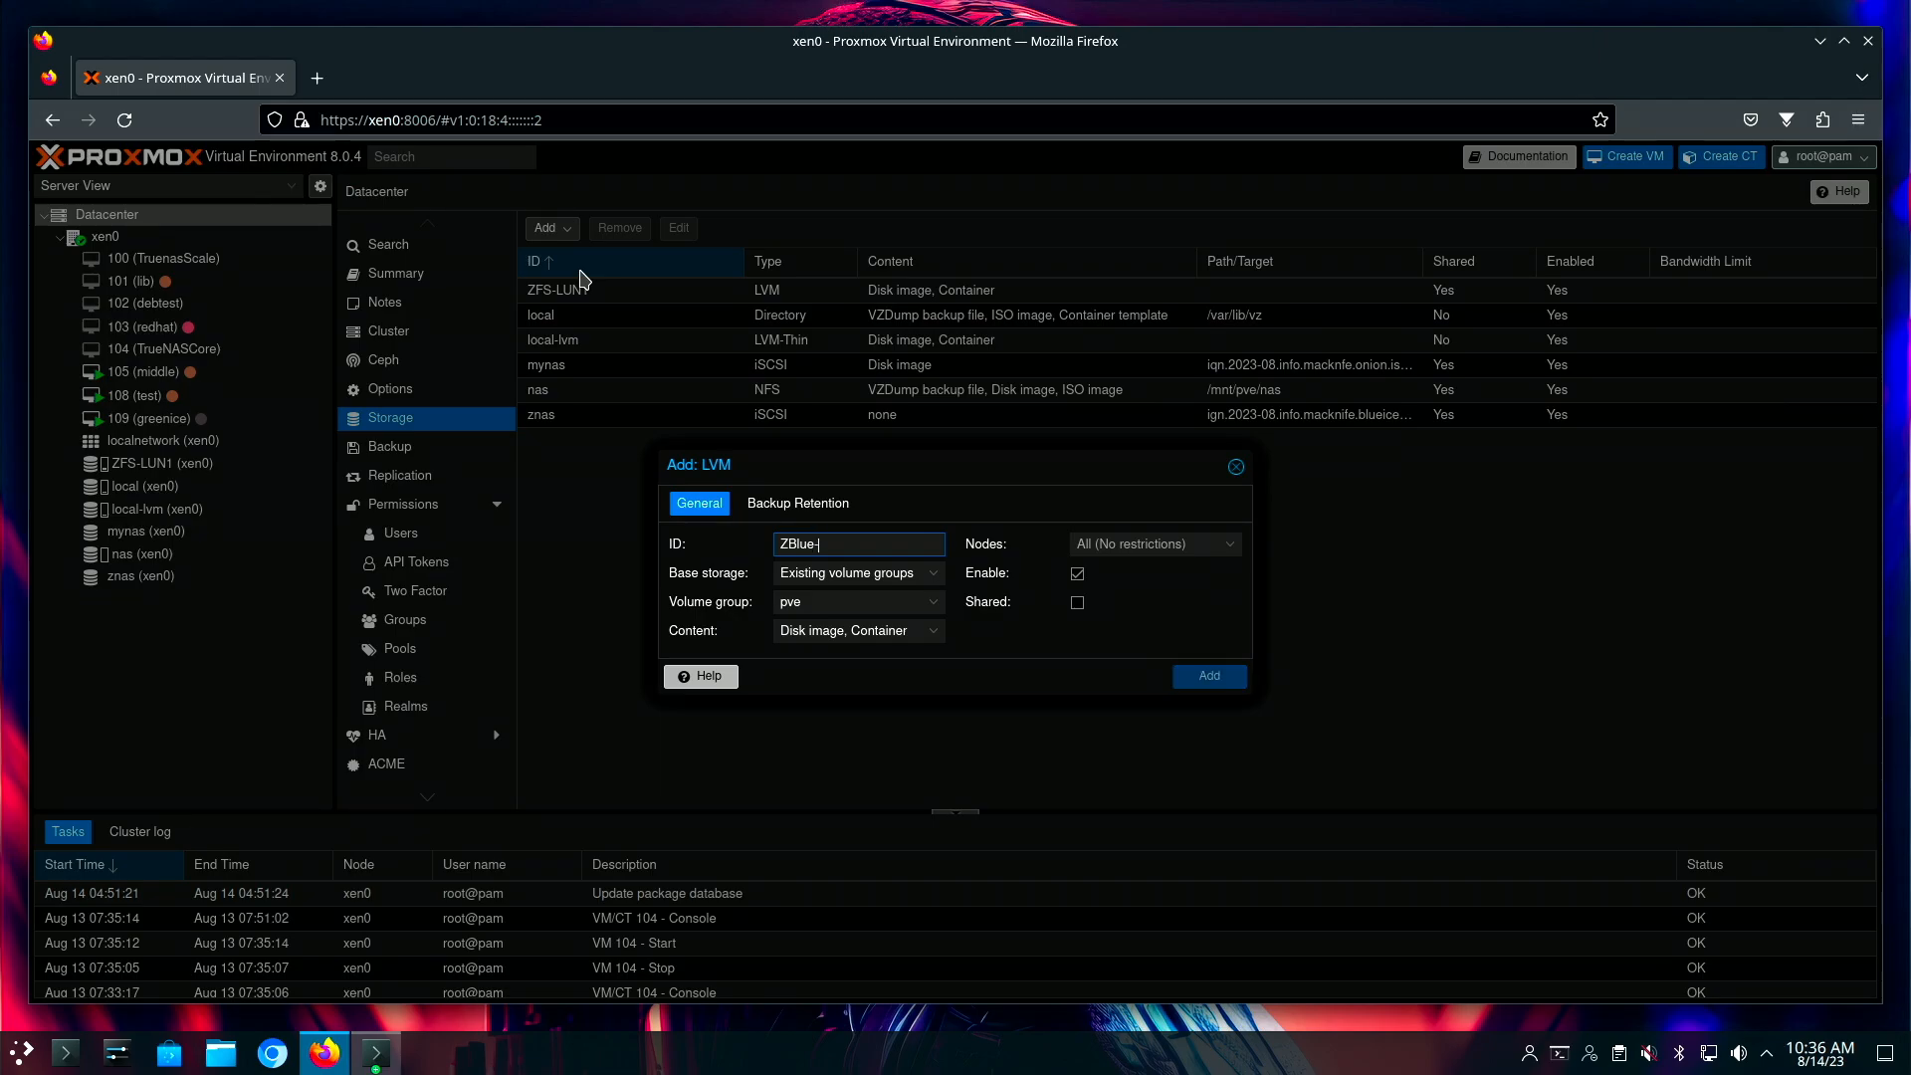
{"action": "type", "text": "-L"}
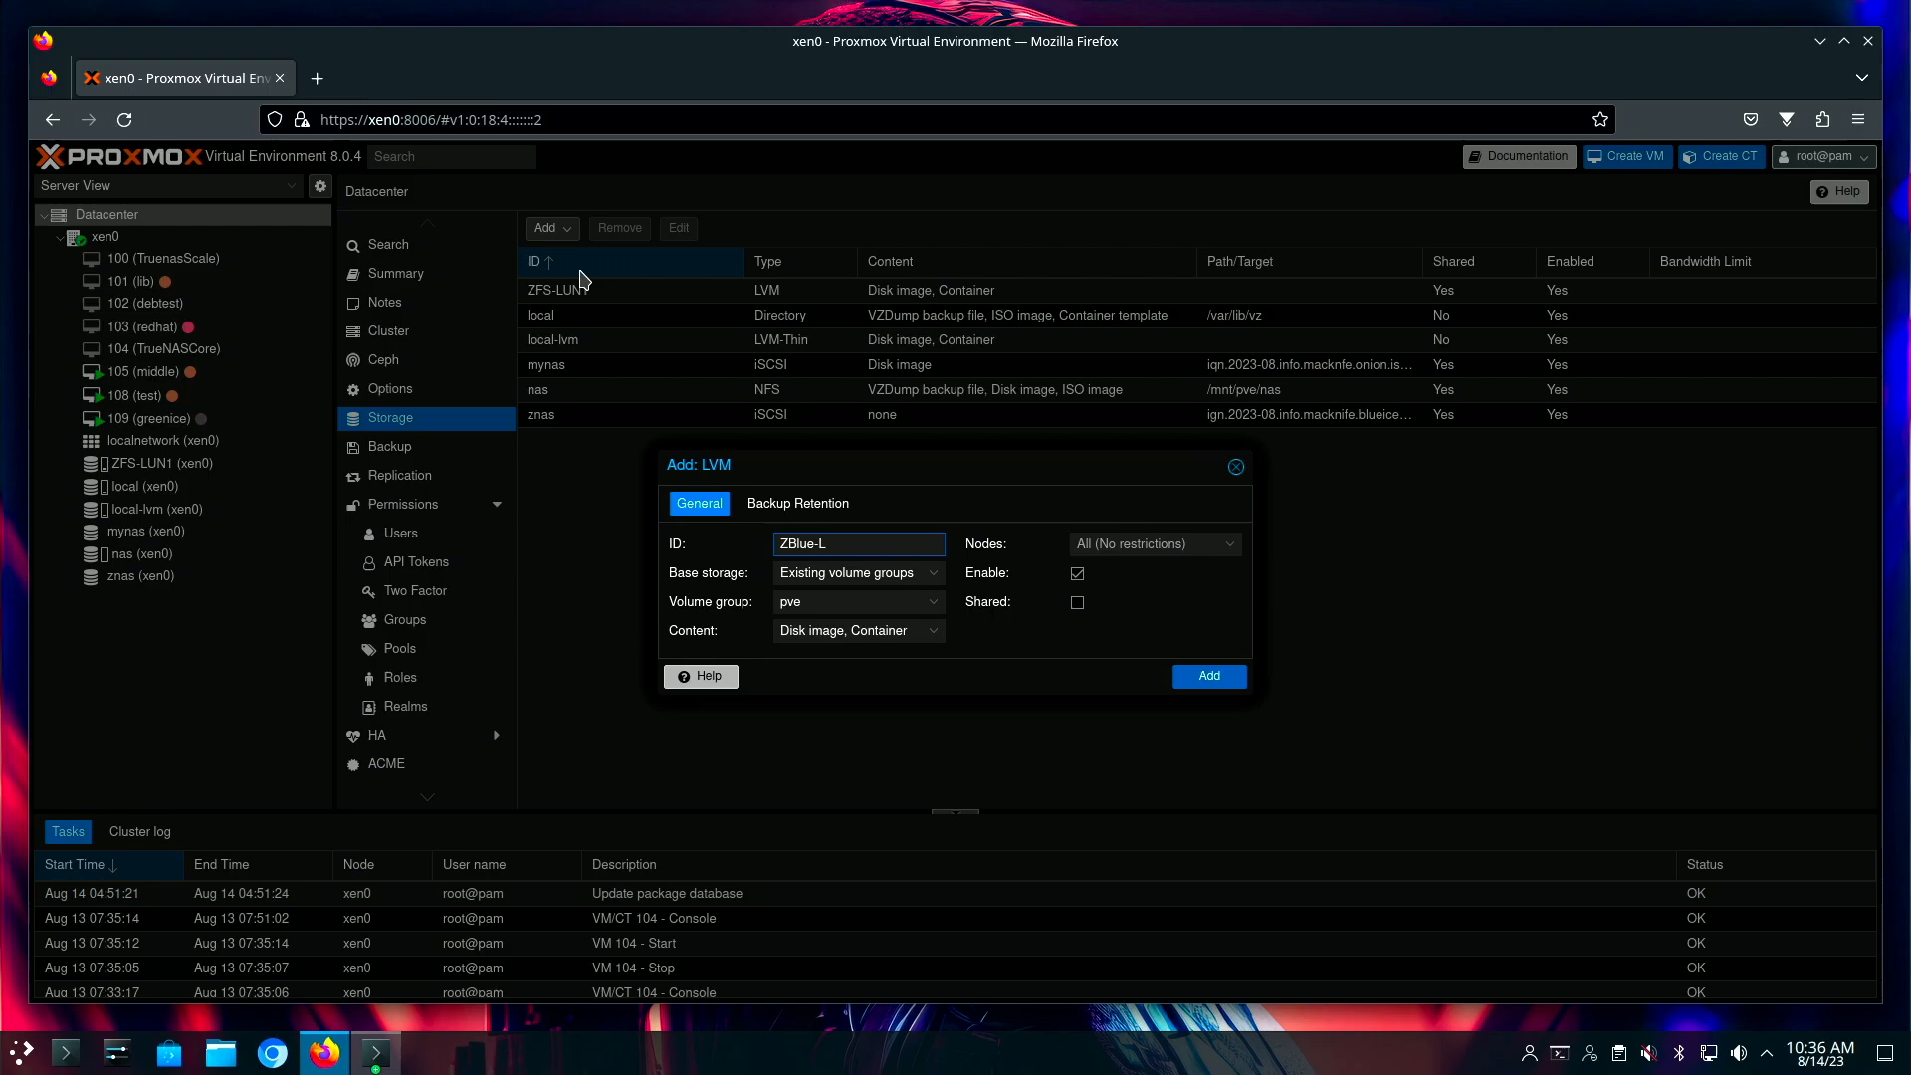
{"action": "mouse_move", "coordinate": [619, 261]}
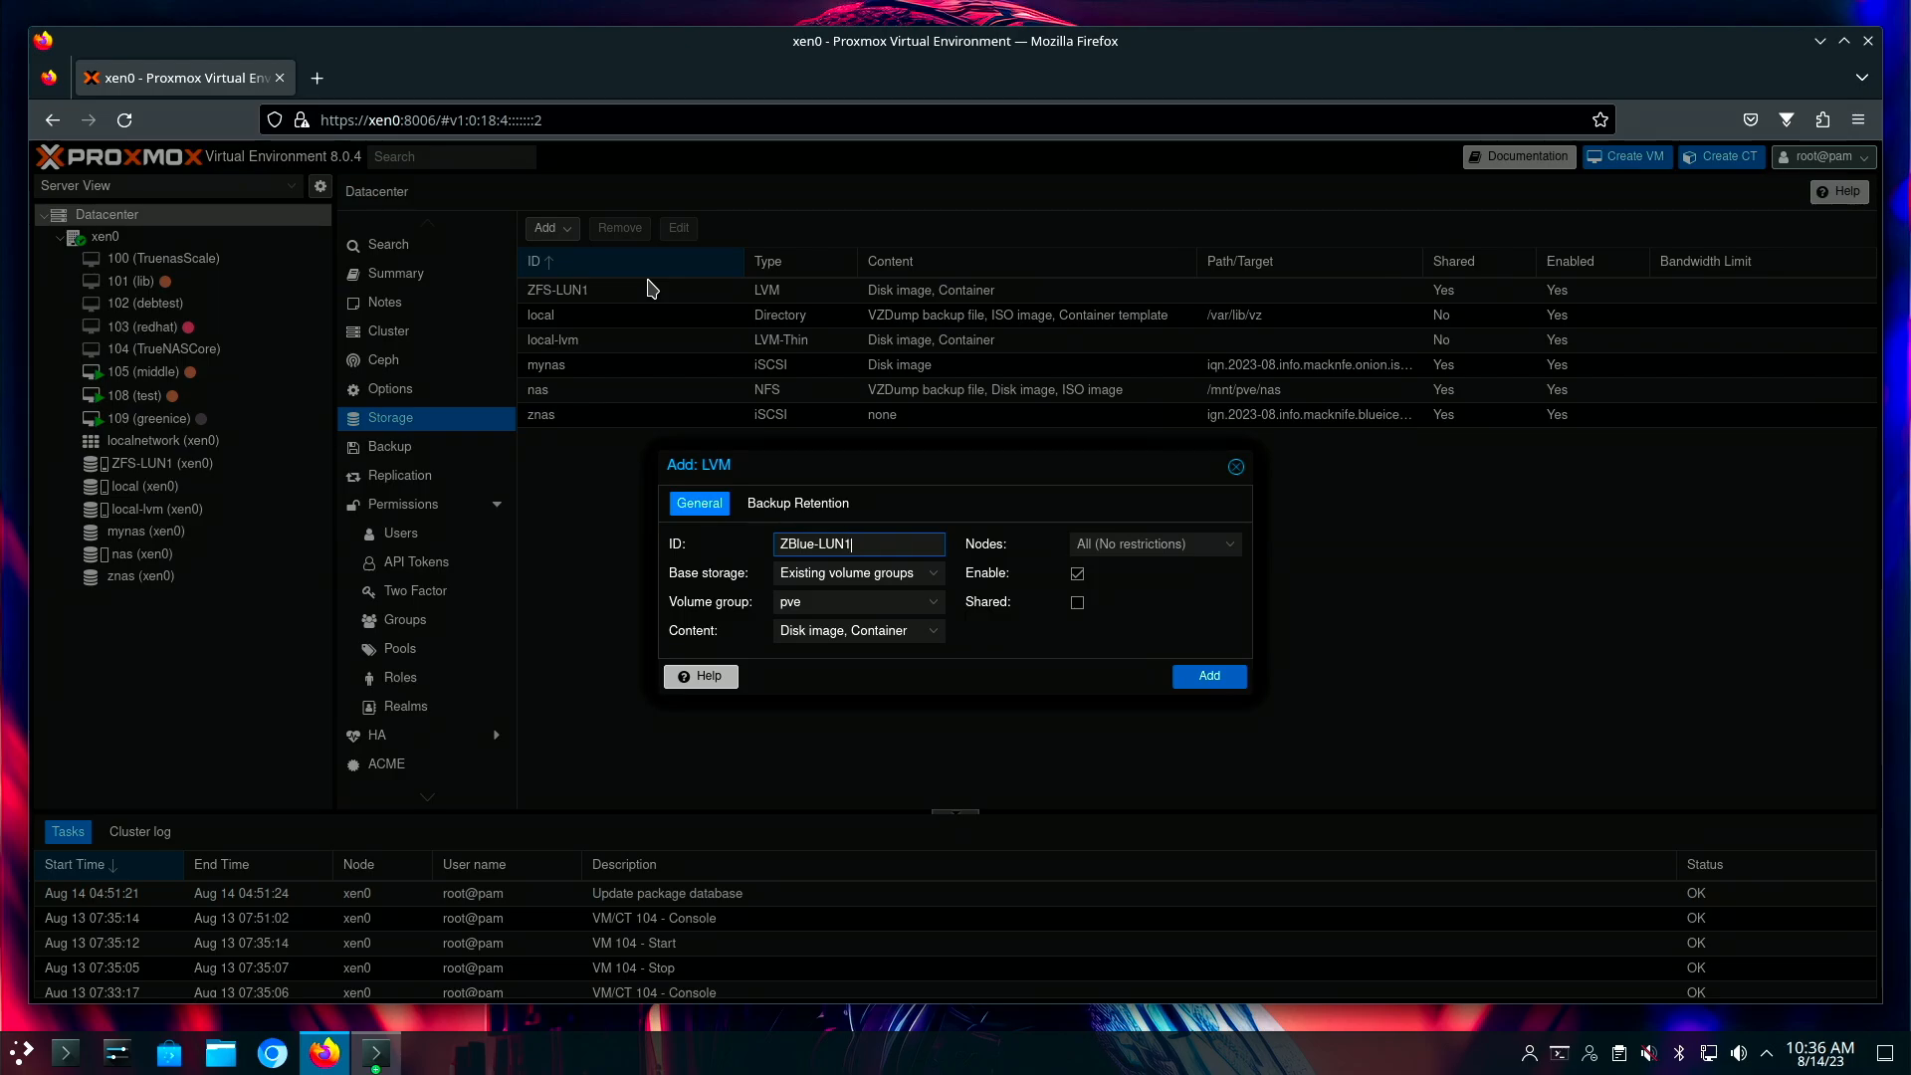
{"action": "mouse_move", "coordinate": [883, 598]}
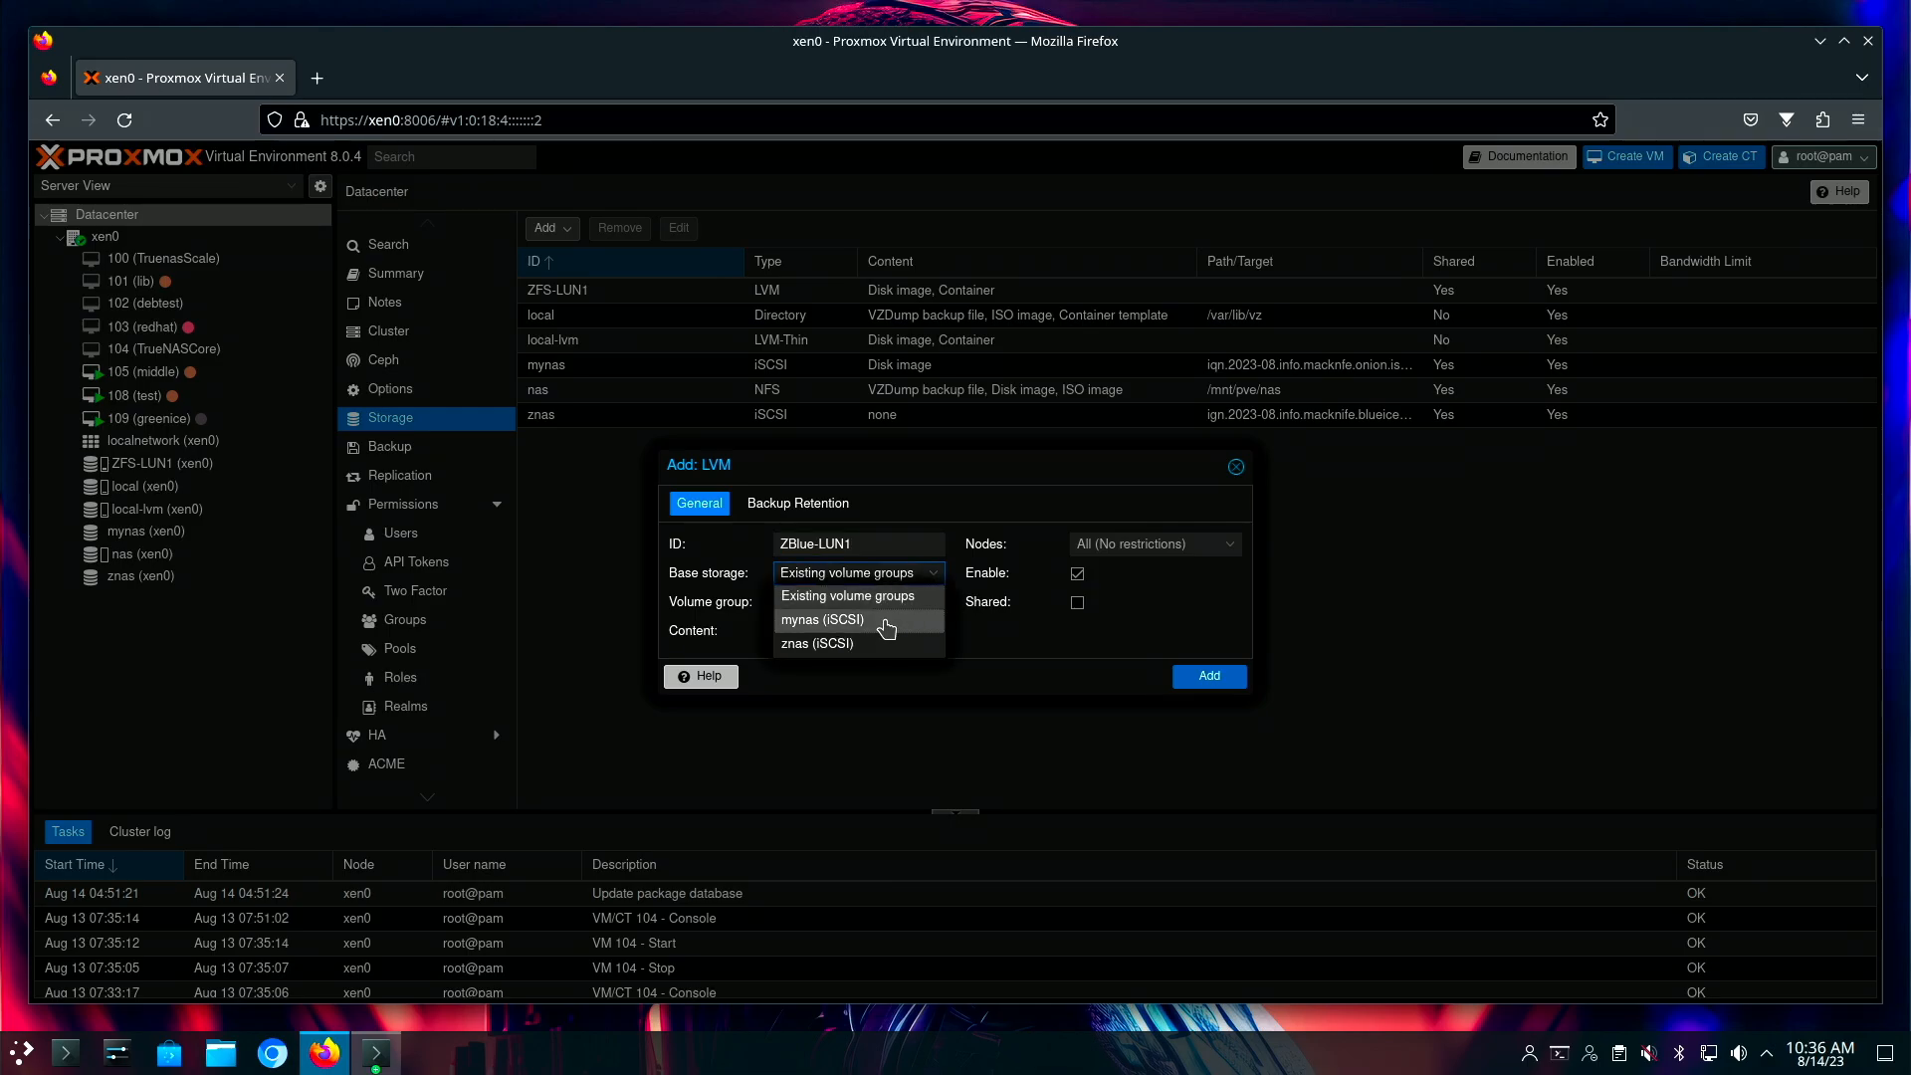
- Base it on znas LUN 1 (1.10 TB) with volume group lbluelun1, shared, and create it
{"action": "left_click", "coordinate": [815, 642]}
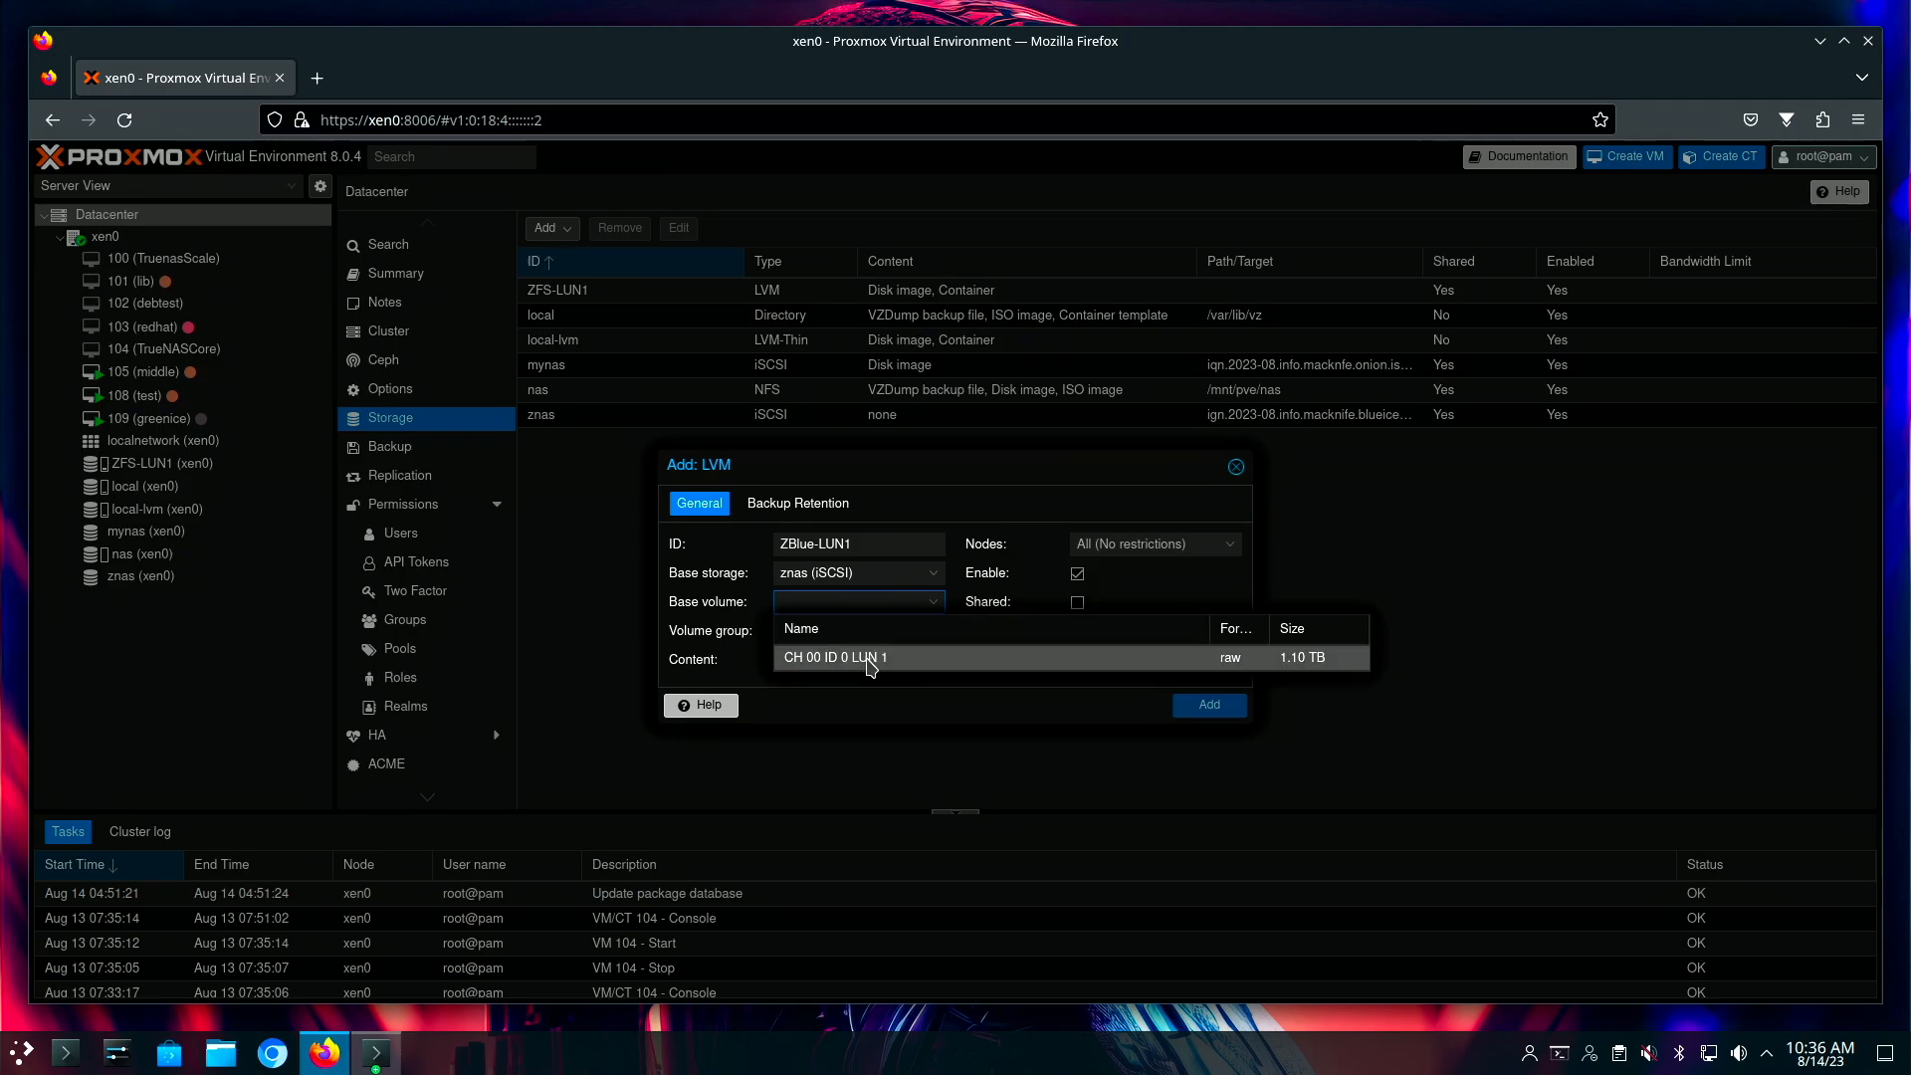
{"action": "left_click", "coordinate": [835, 657]}
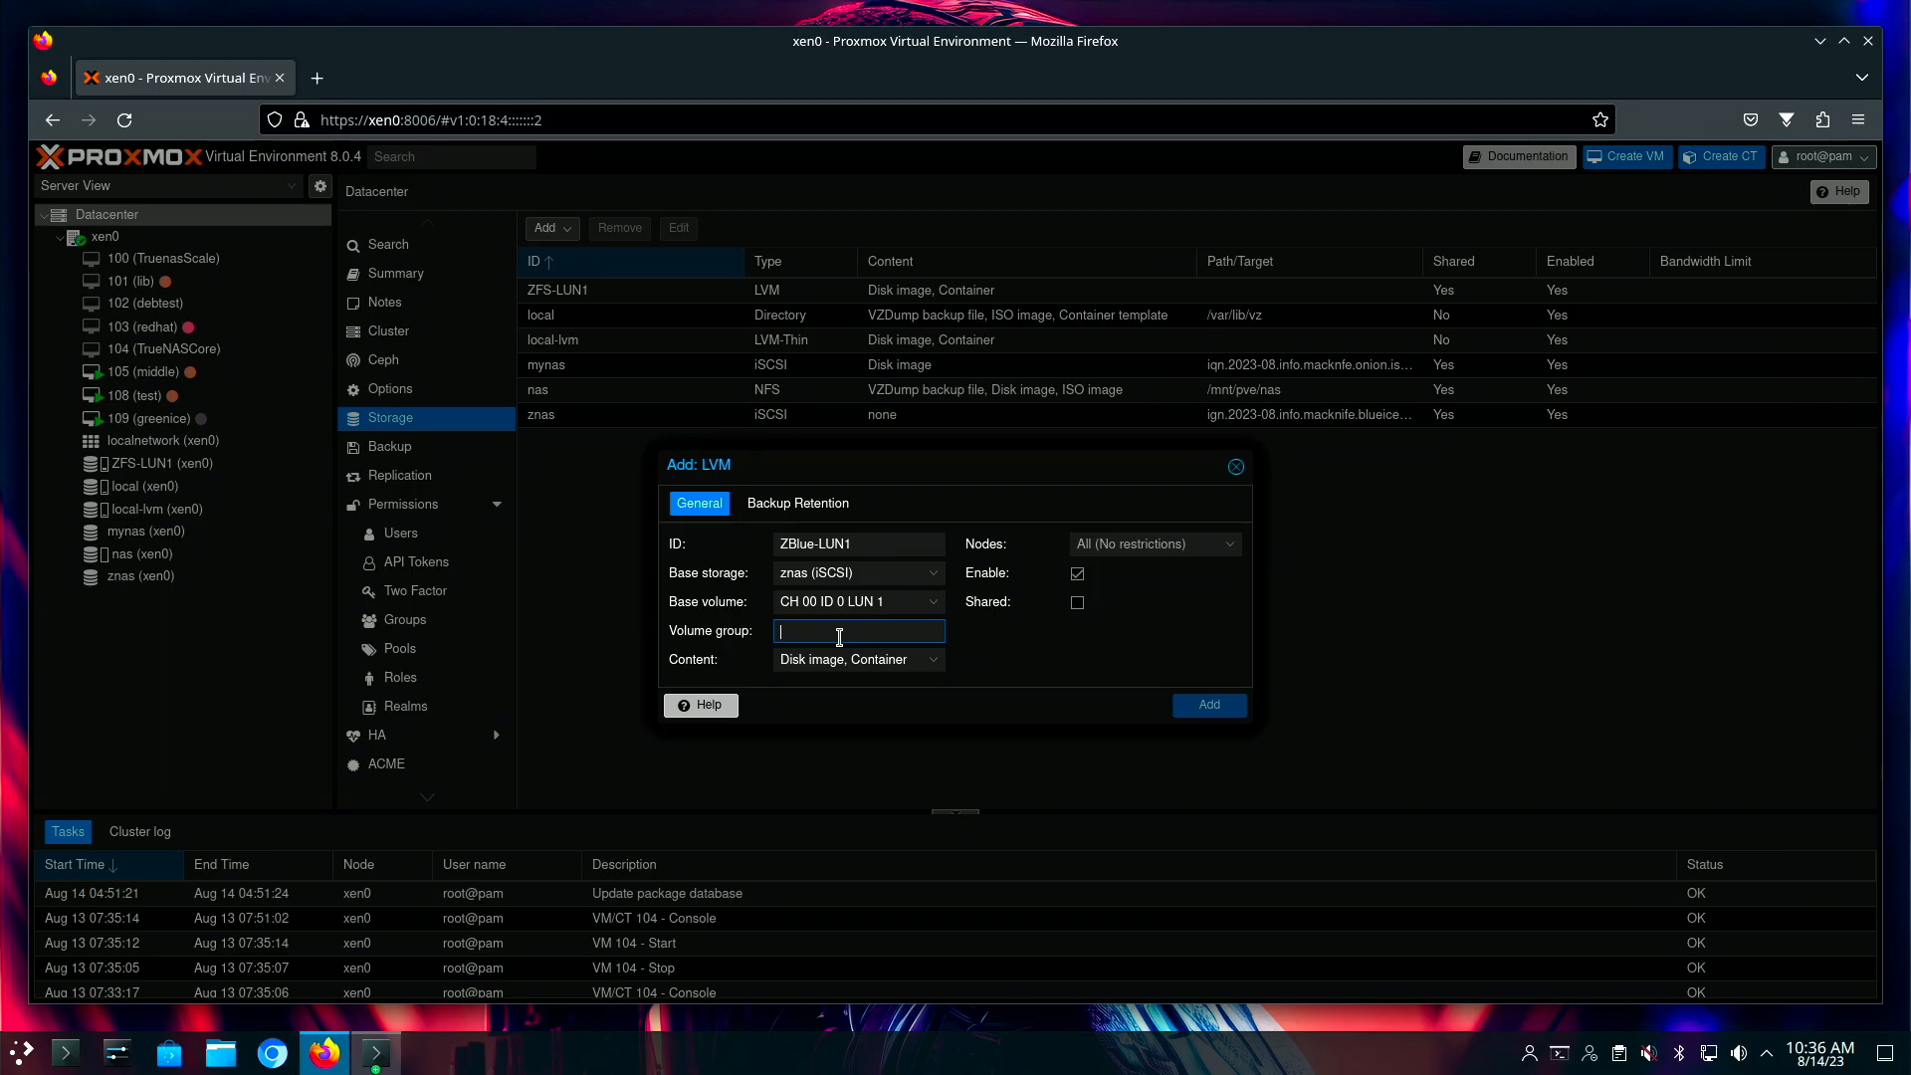
{"action": "type", "text": "lblue"}
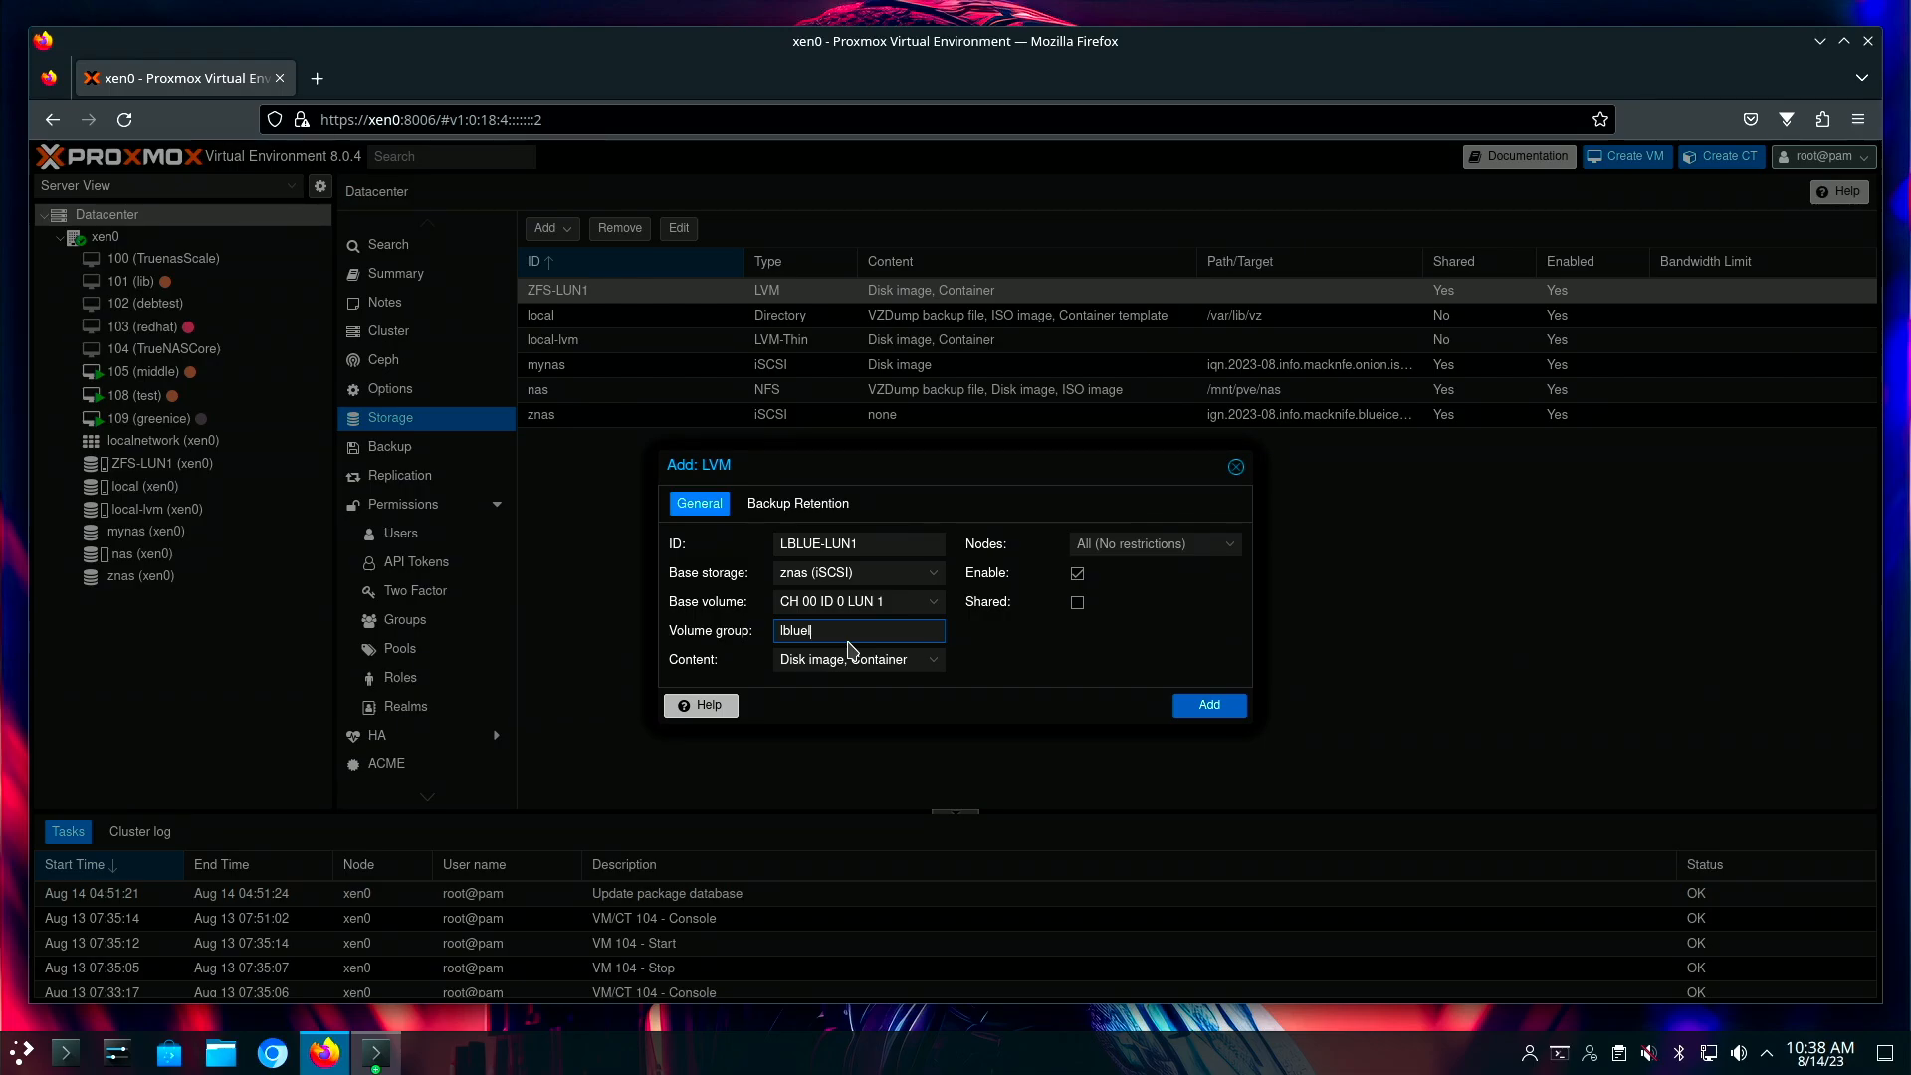
{"action": "type", "text": "lun1"}
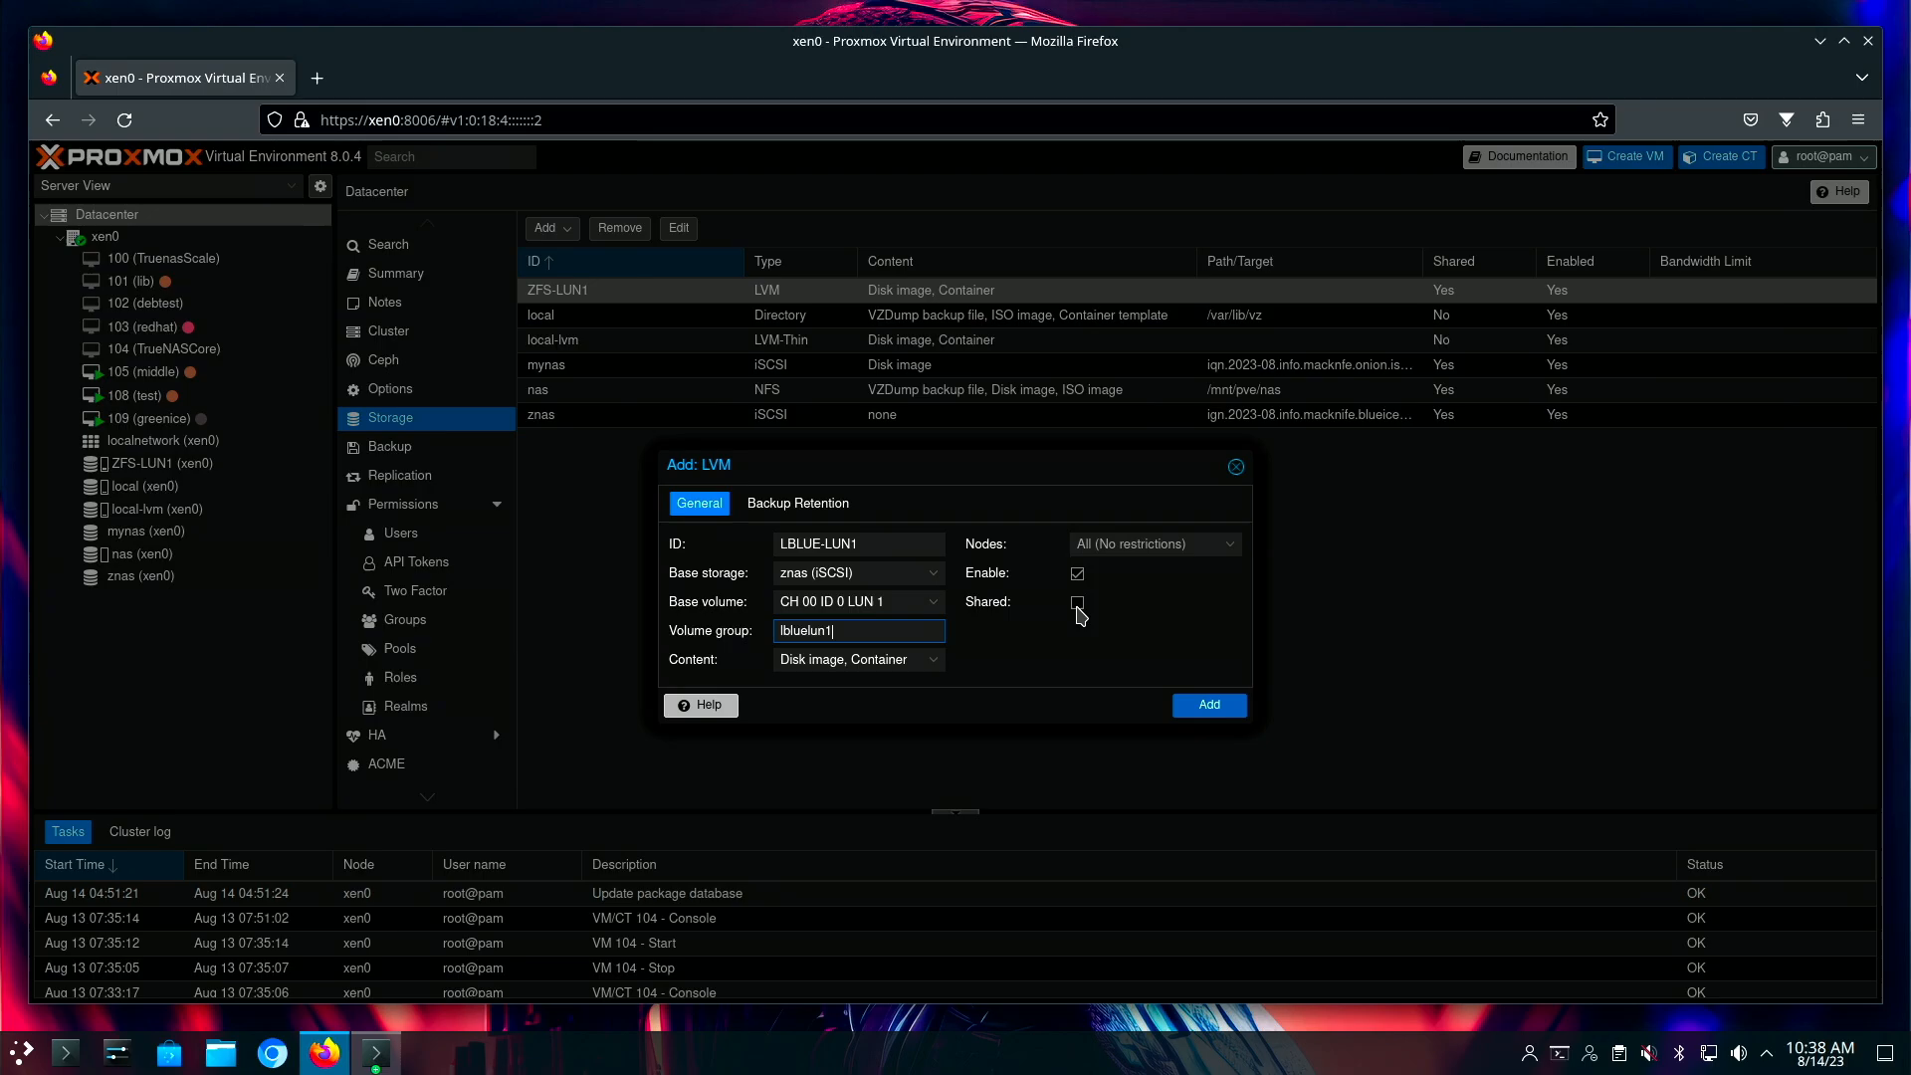
{"action": "left_click", "coordinate": [1077, 602]}
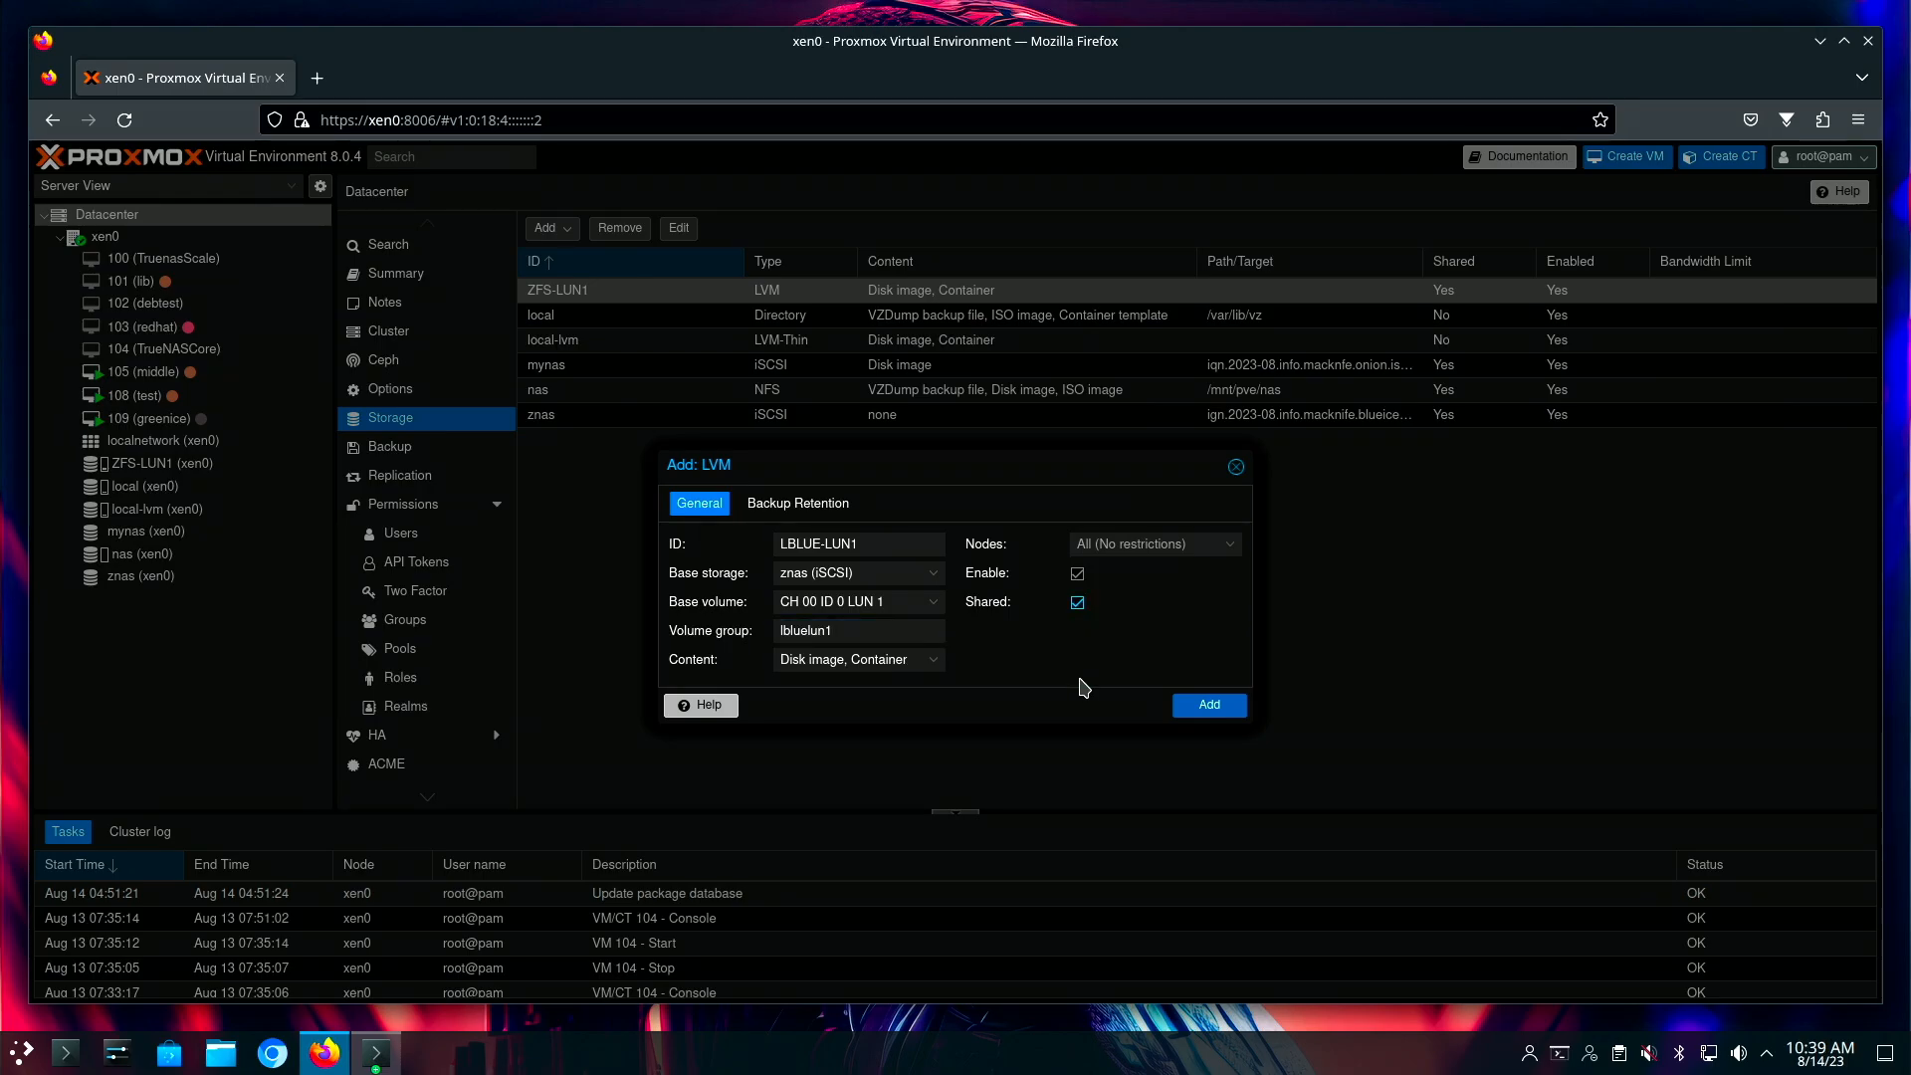
{"action": "mouse_move", "coordinate": [1170, 542]}
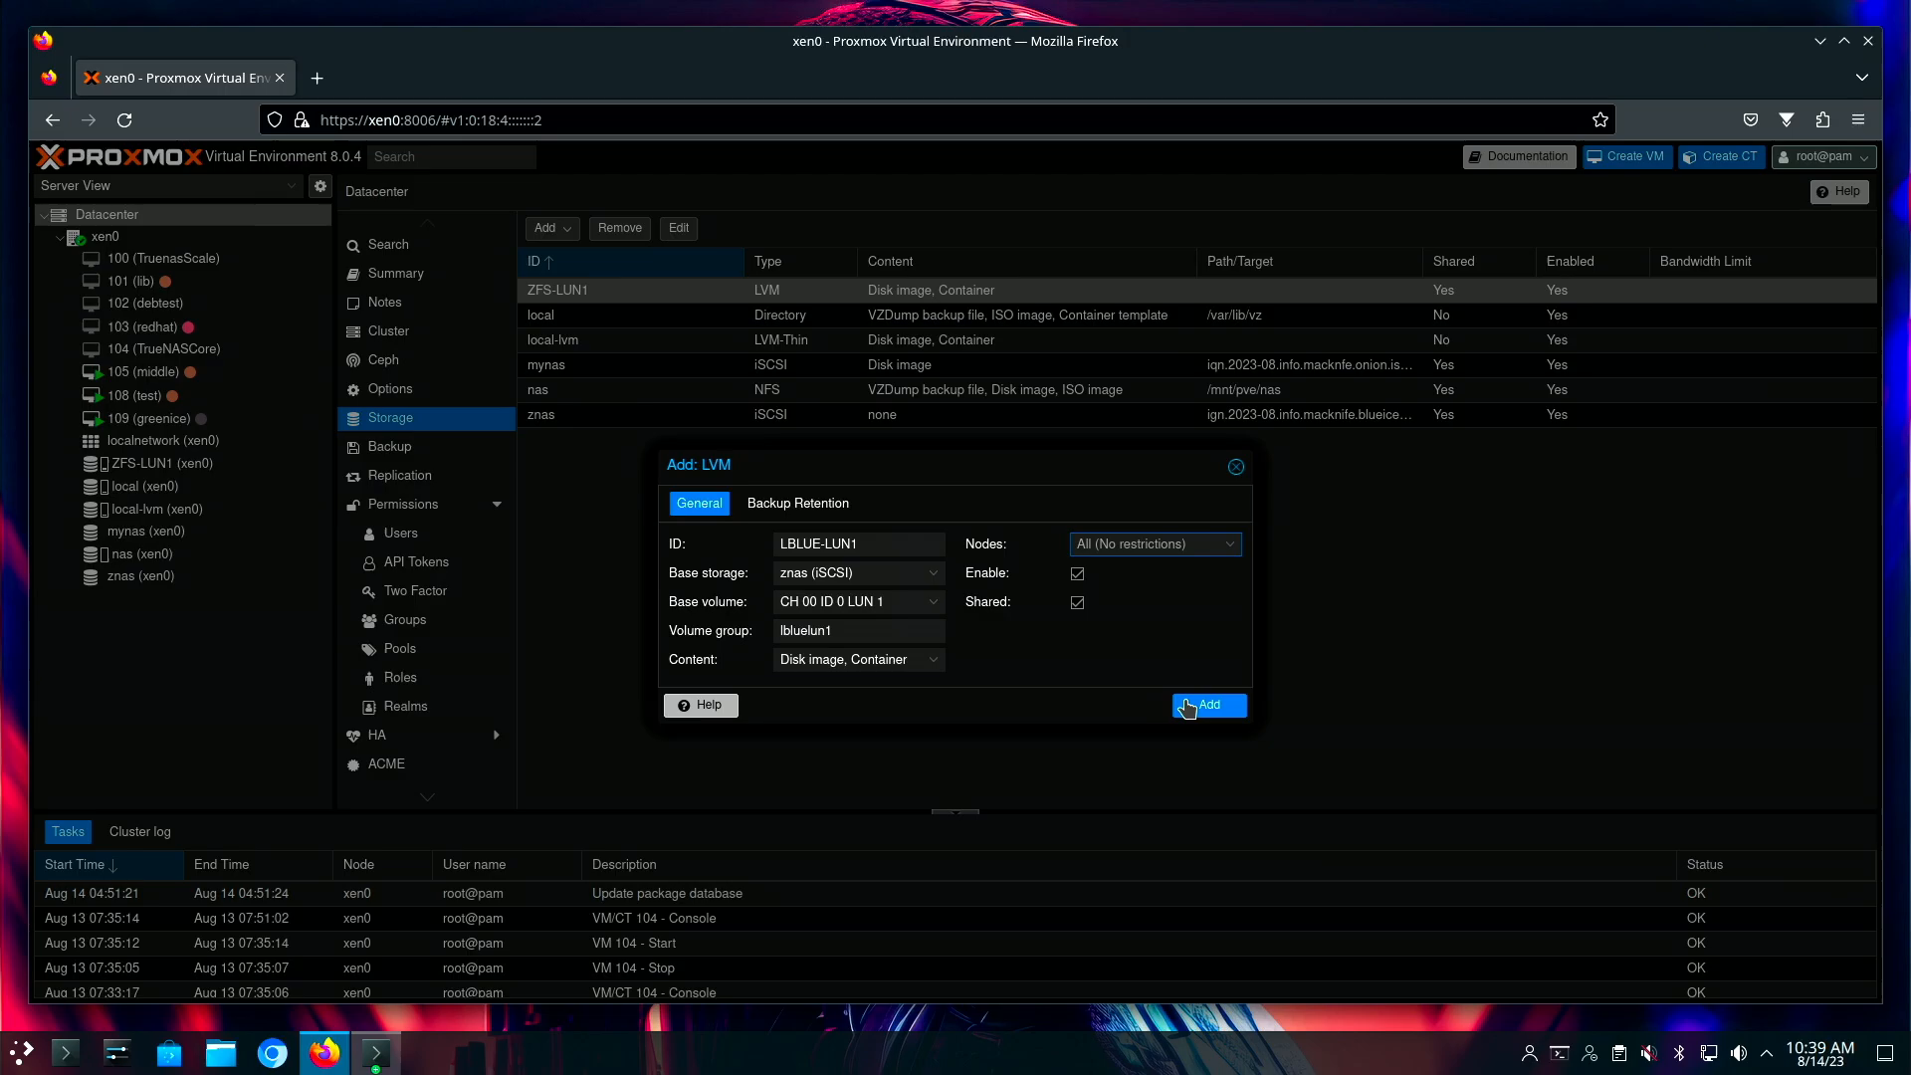
{"action": "mouse_move", "coordinate": [853, 668]}
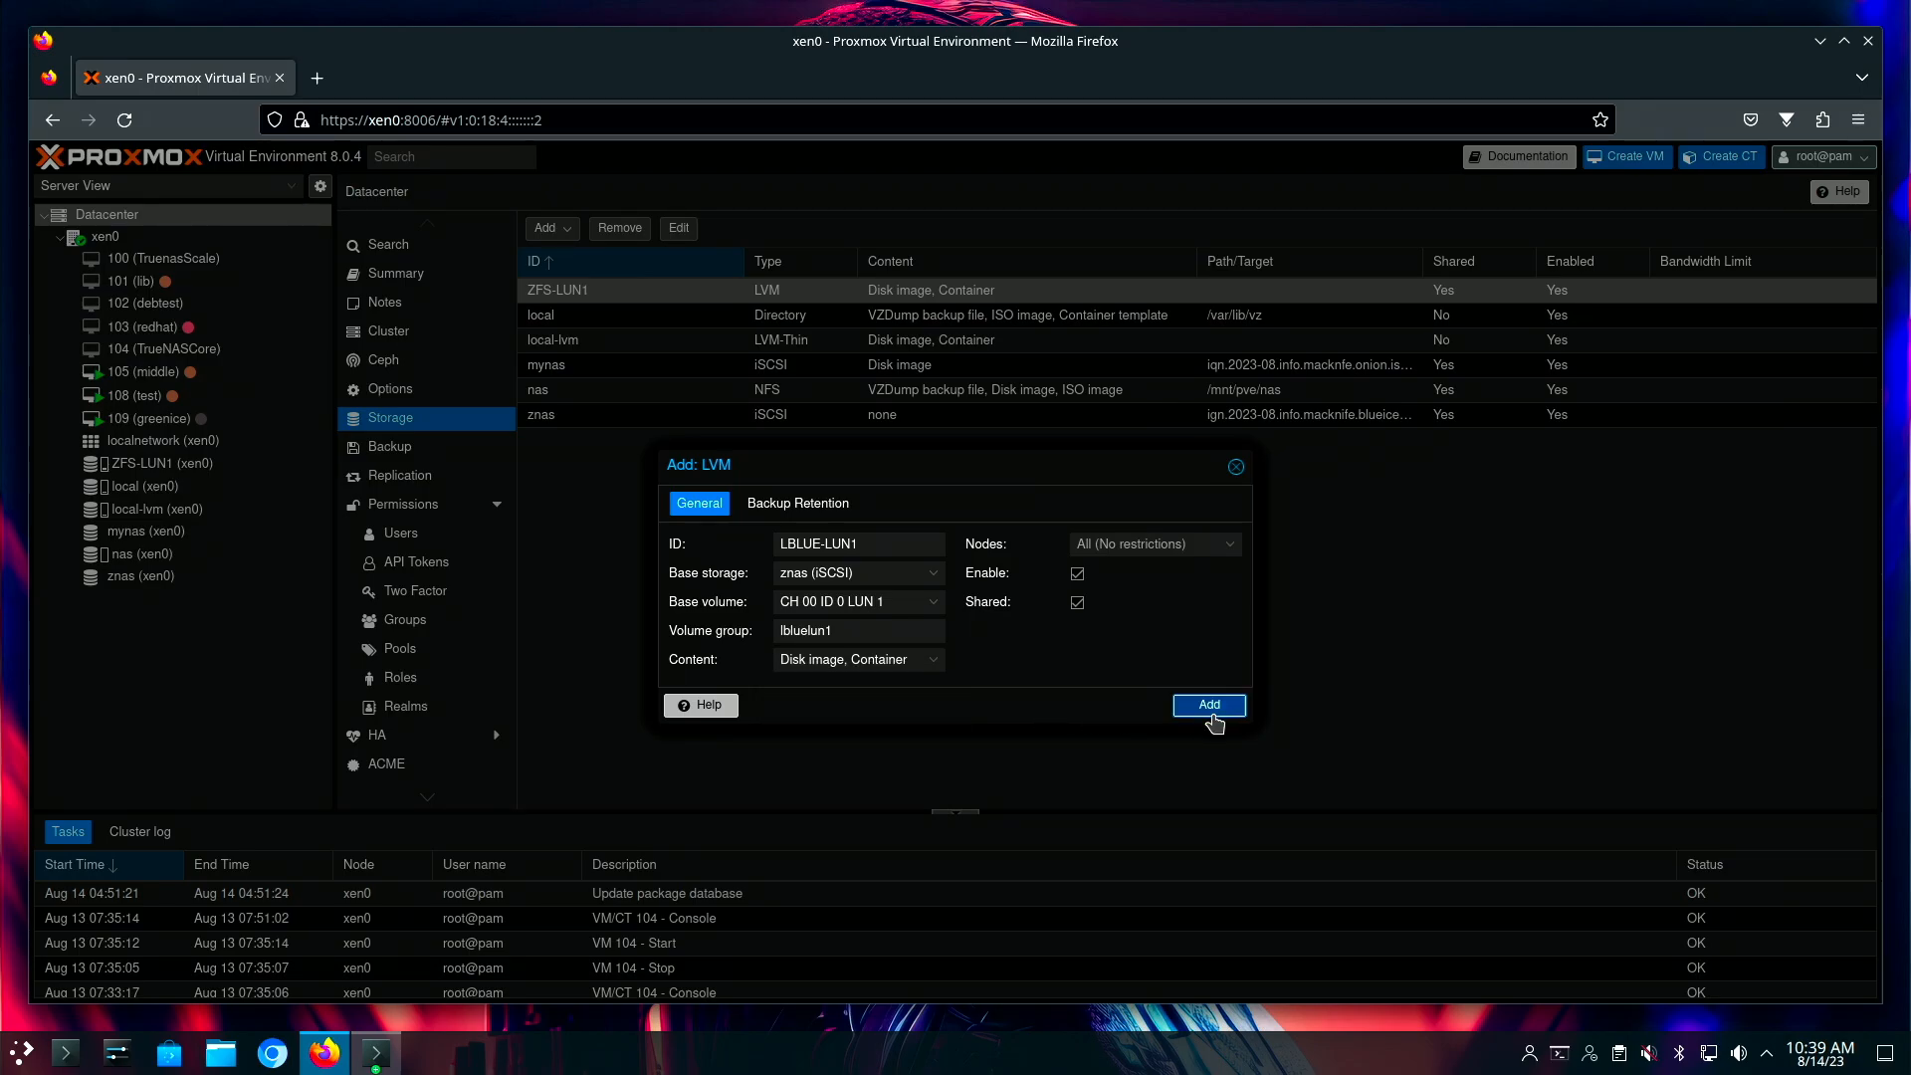
{"action": "left_click", "coordinate": [1207, 704]}
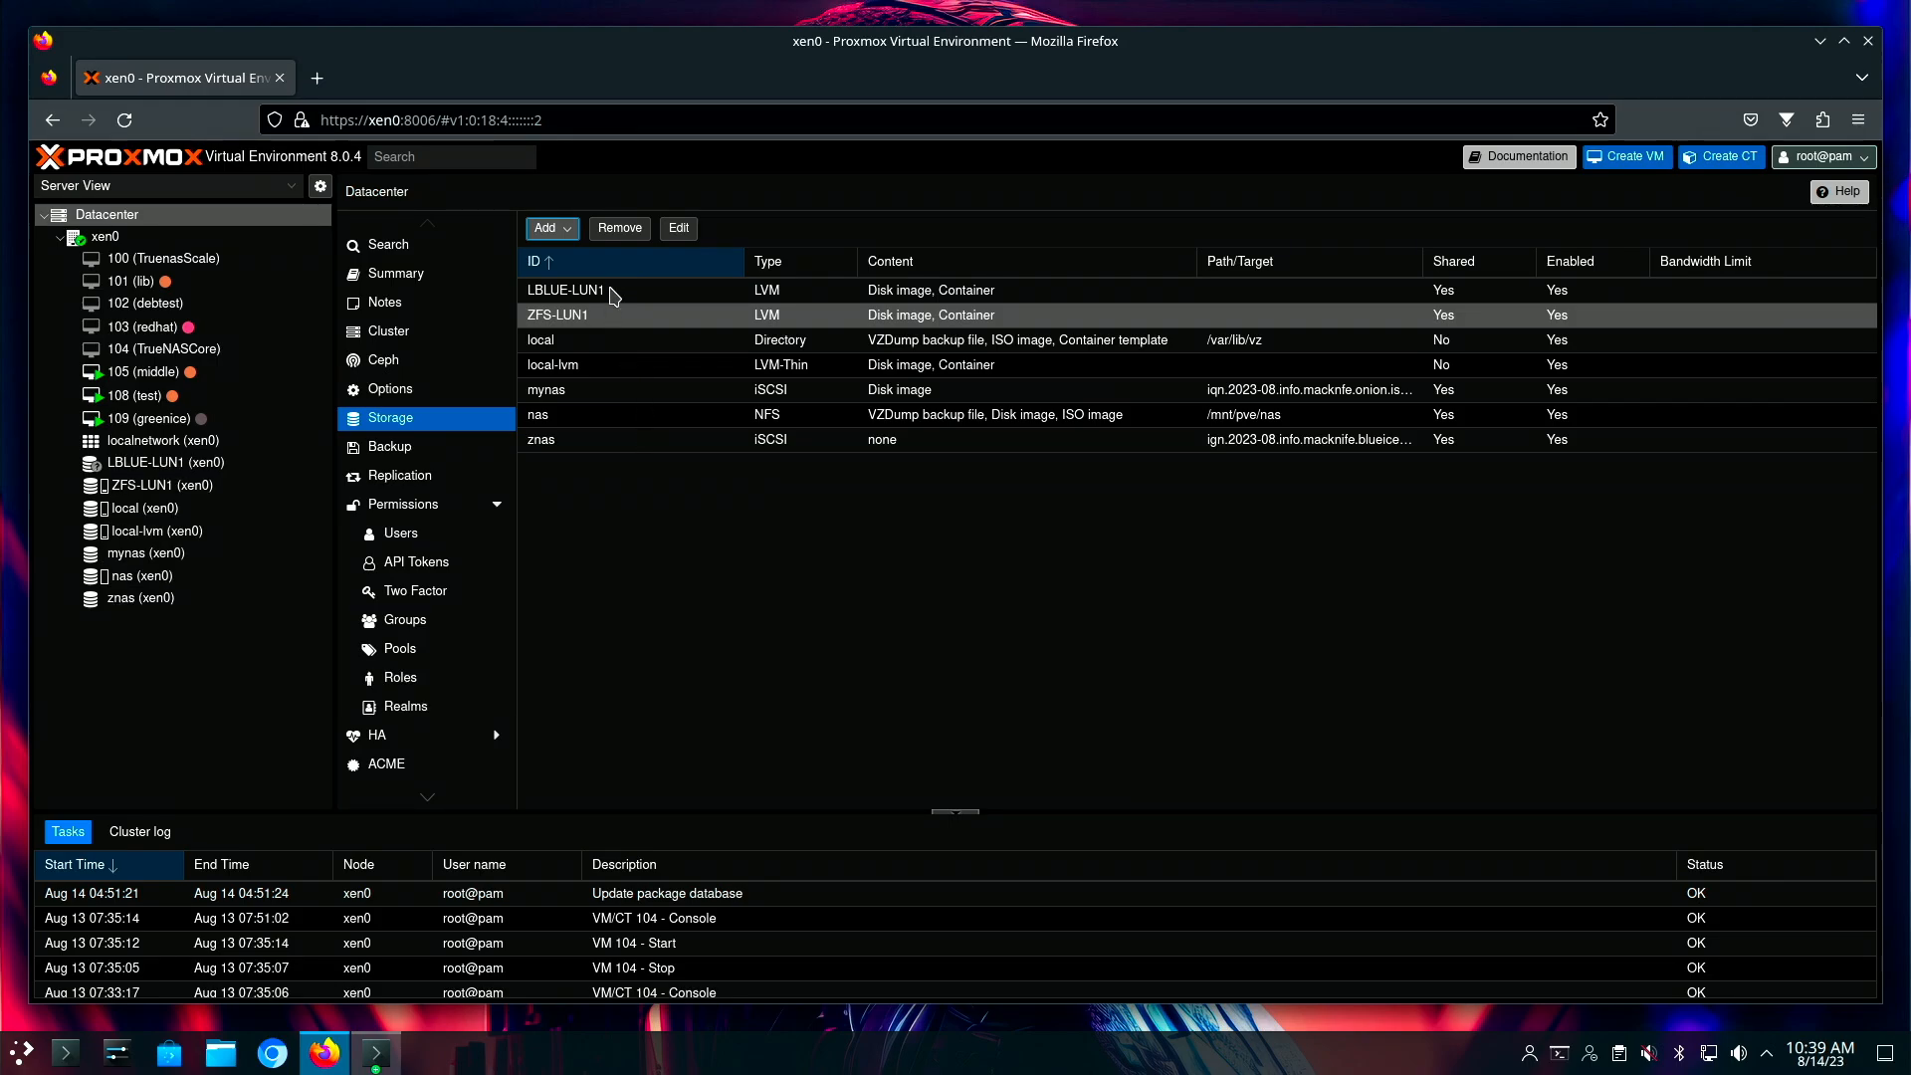
{"action": "right_click", "coordinate": [591, 297]}
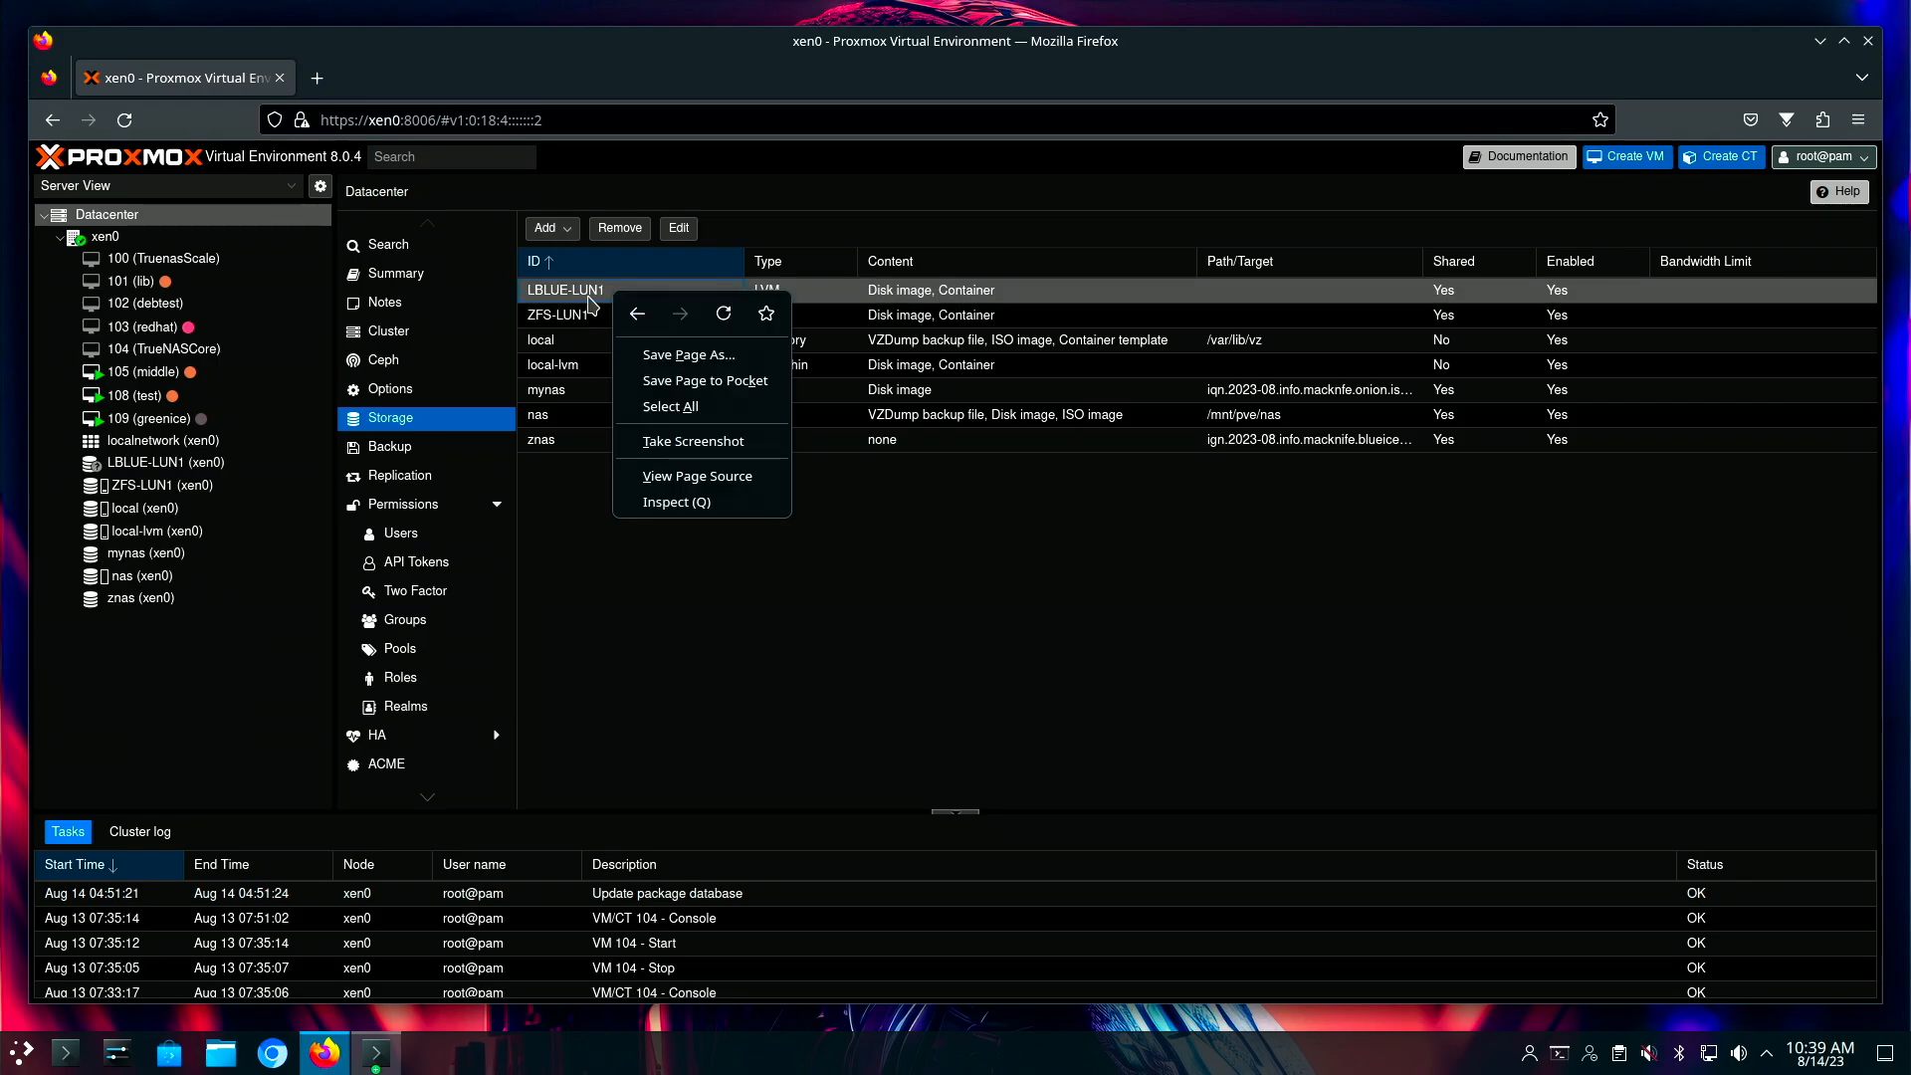
{"action": "left_click", "coordinate": [414, 420]}
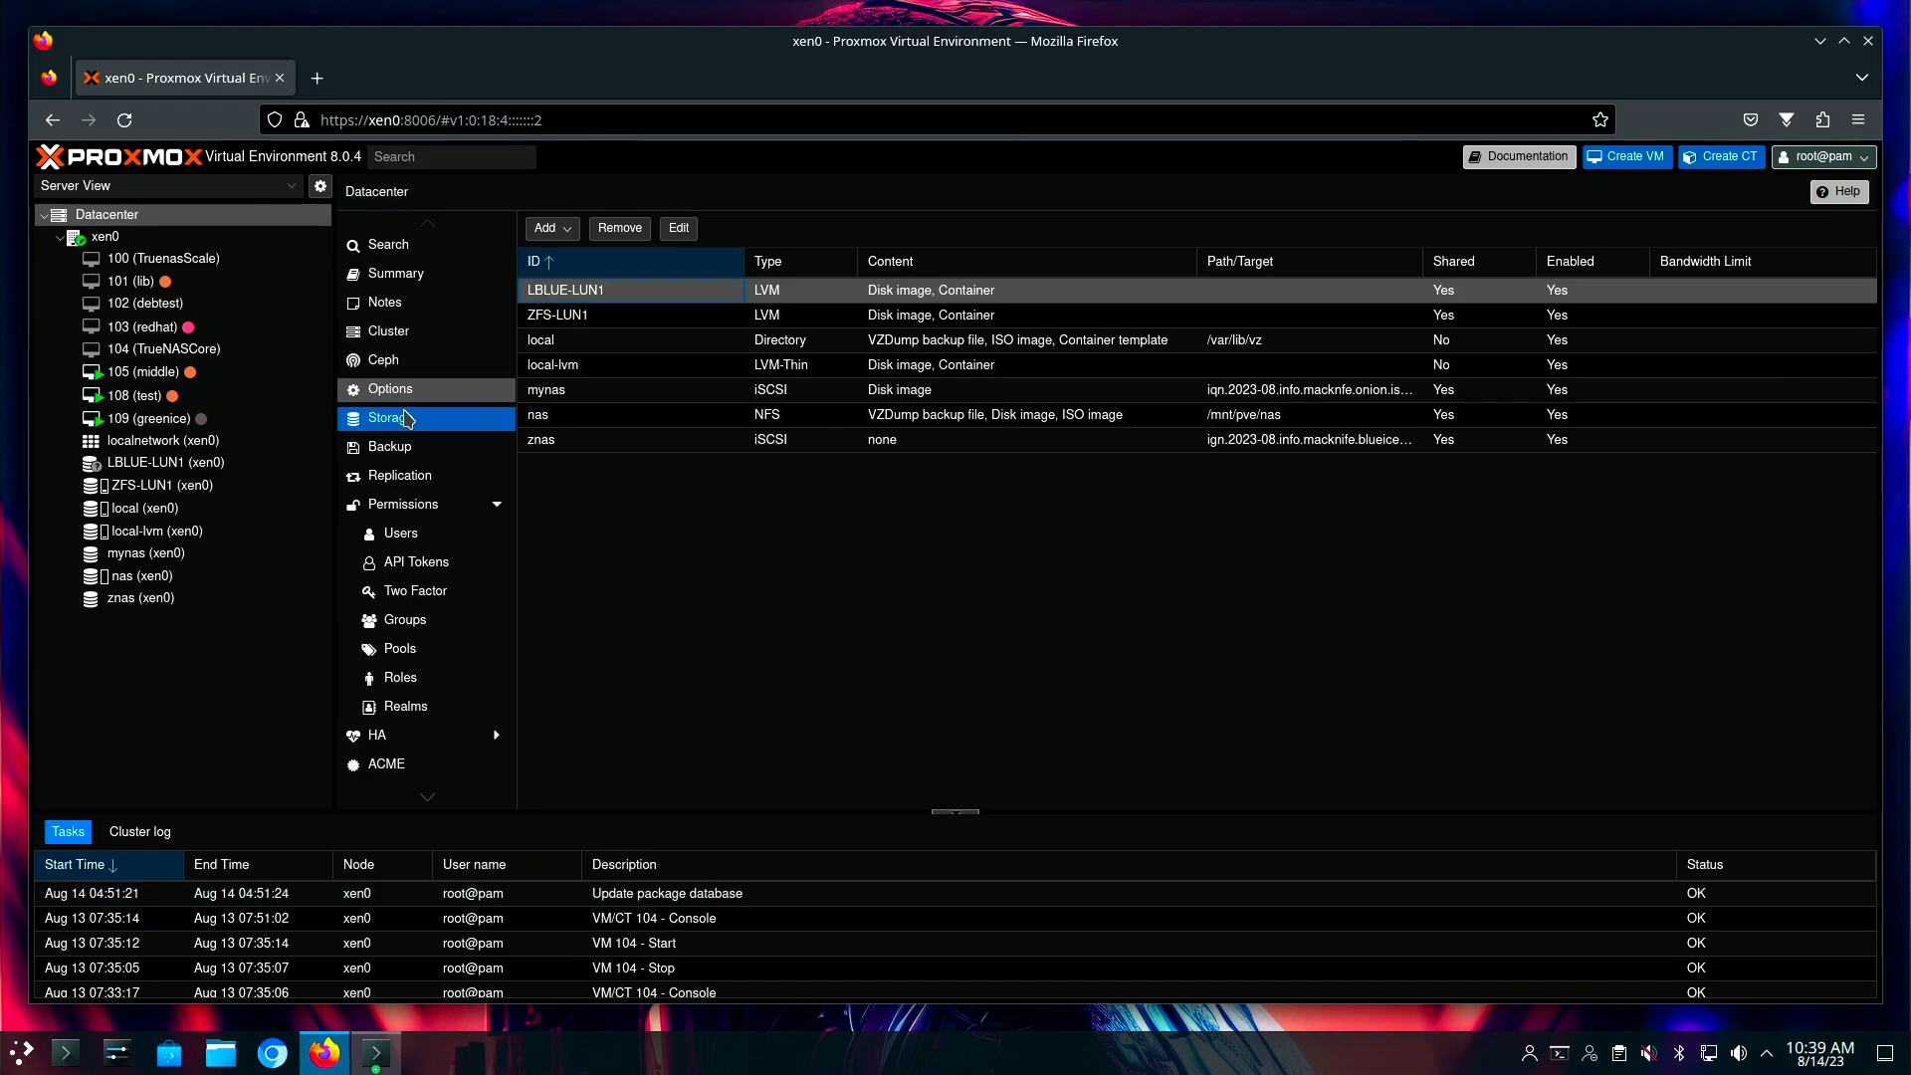
{"action": "mouse_move", "coordinate": [141, 578]}
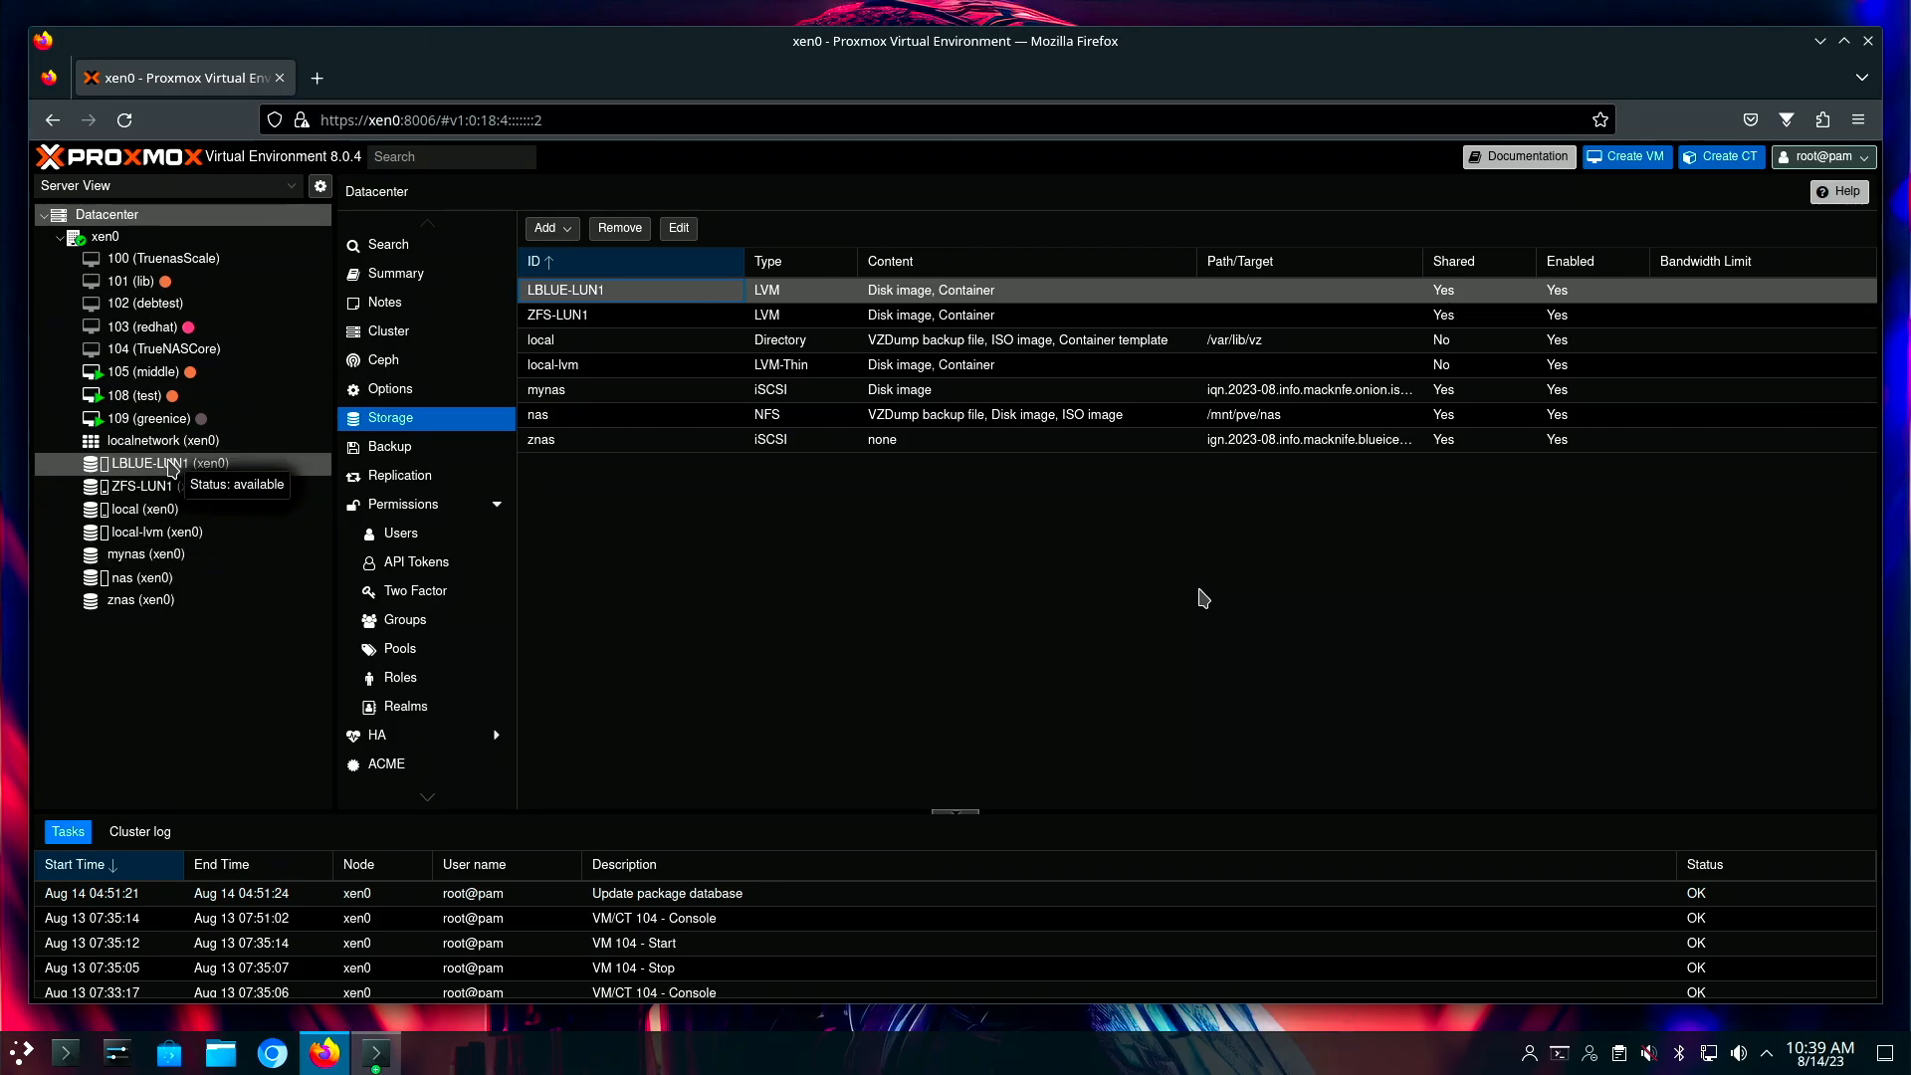
{"action": "left_click", "coordinate": [170, 463]}
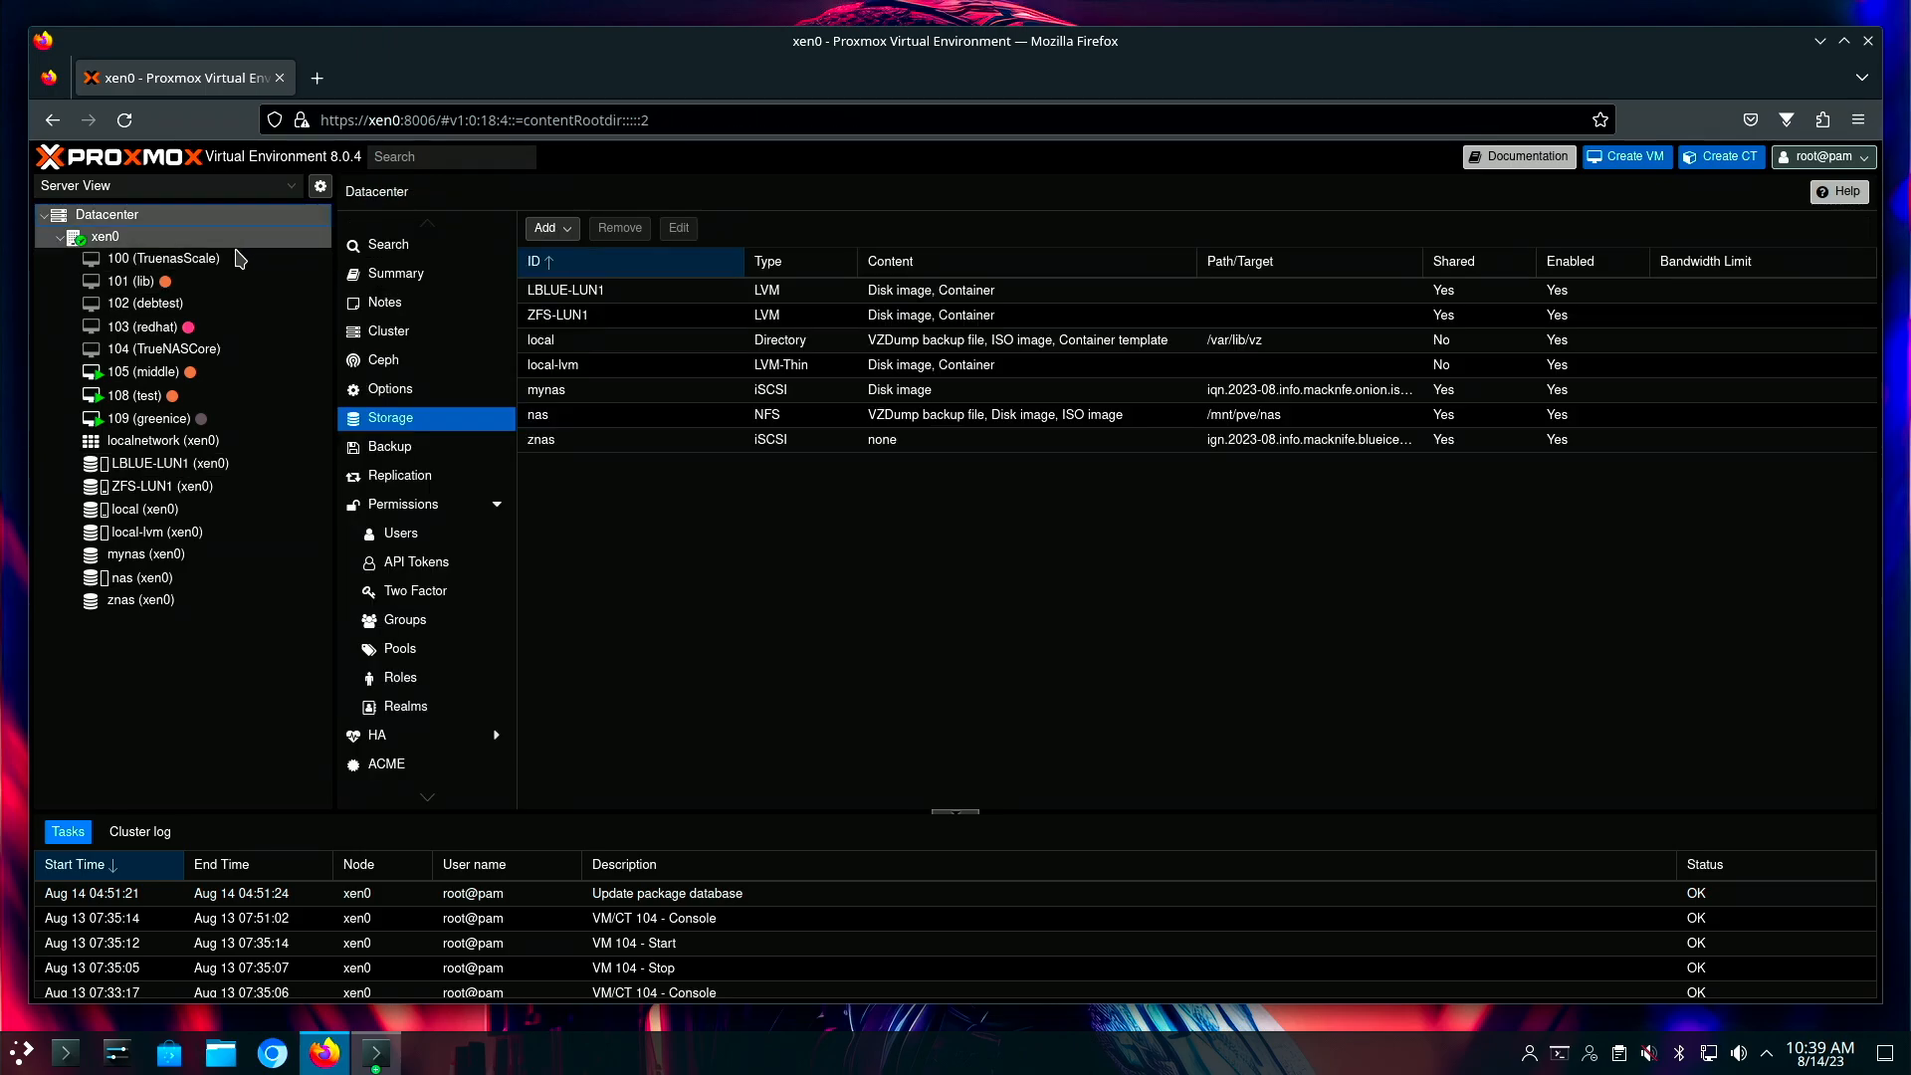
- Create VM debblue using debian-12.0.0-amd64-netinst.iso from nas and a 32 GiB LBLUE-LUN1 disk
{"action": "left_click", "coordinate": [1625, 156]}
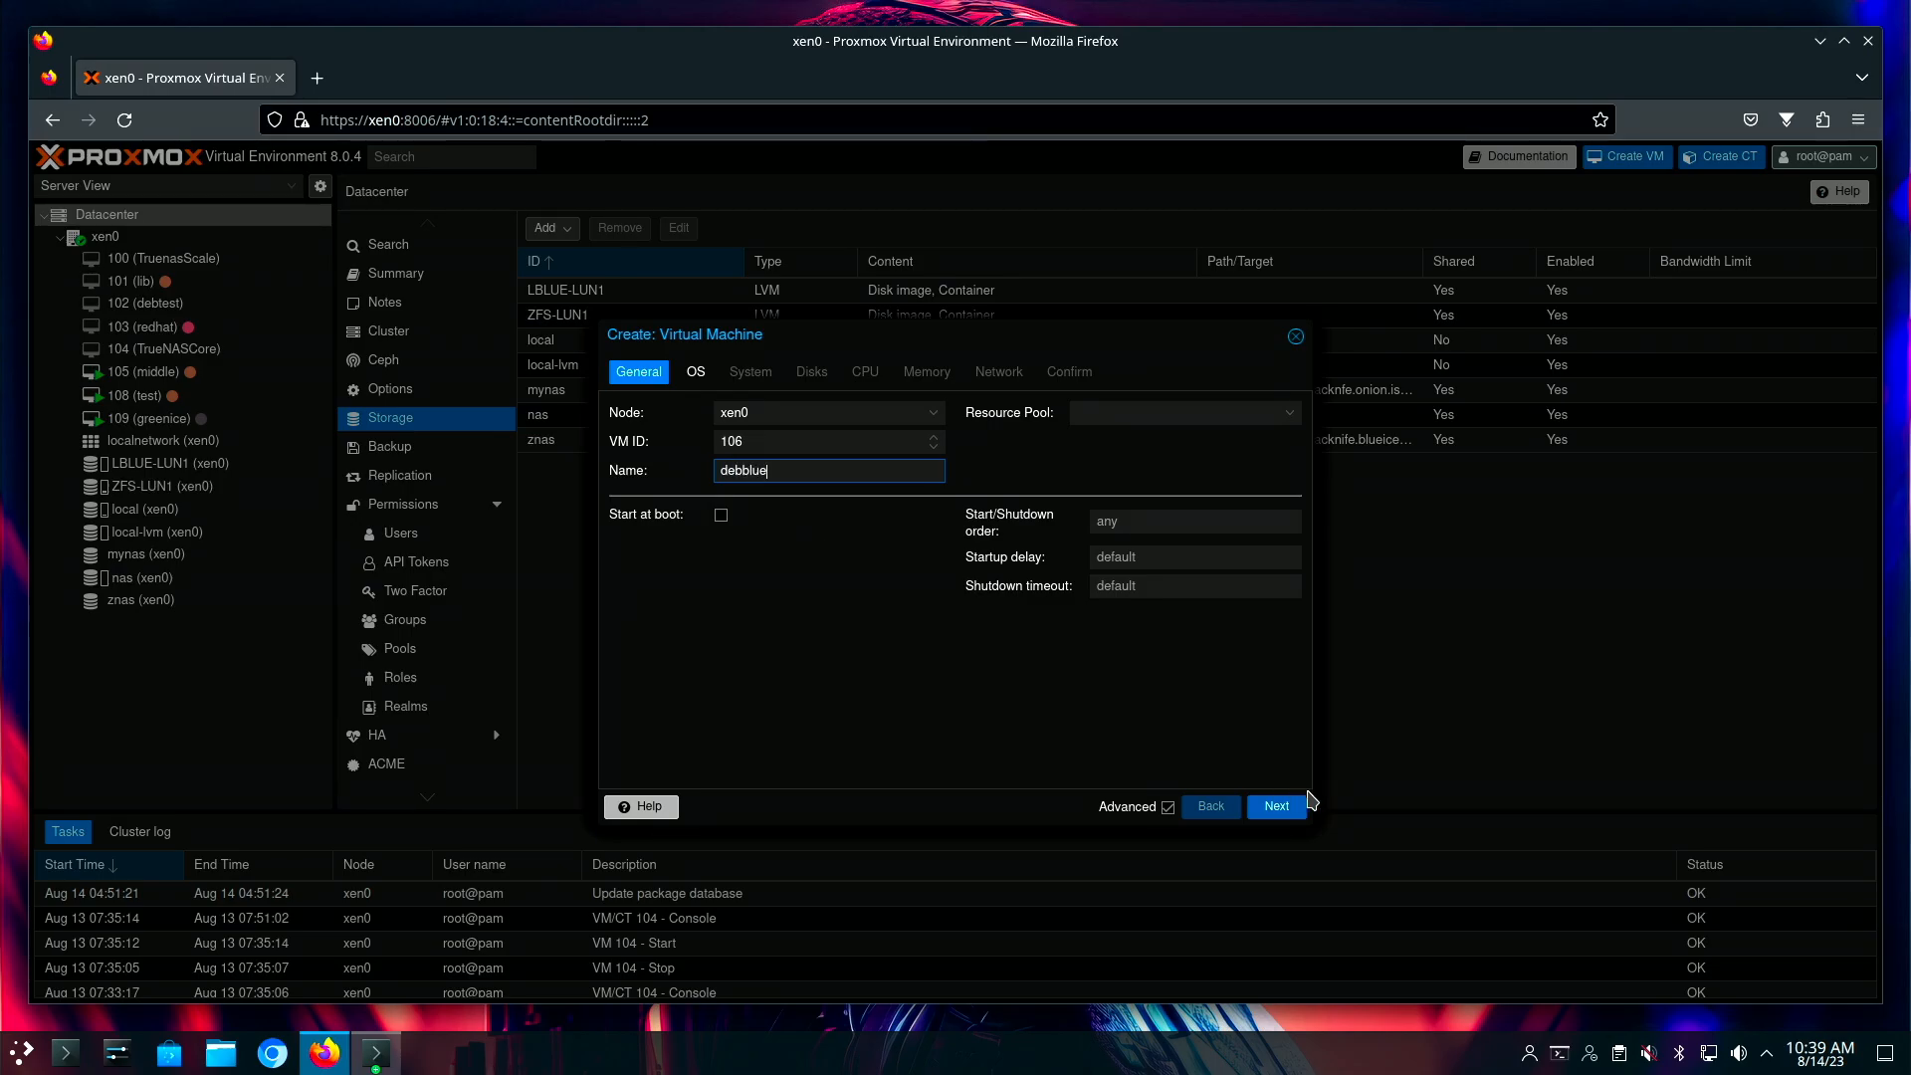
{"action": "left_click", "coordinate": [1276, 805]}
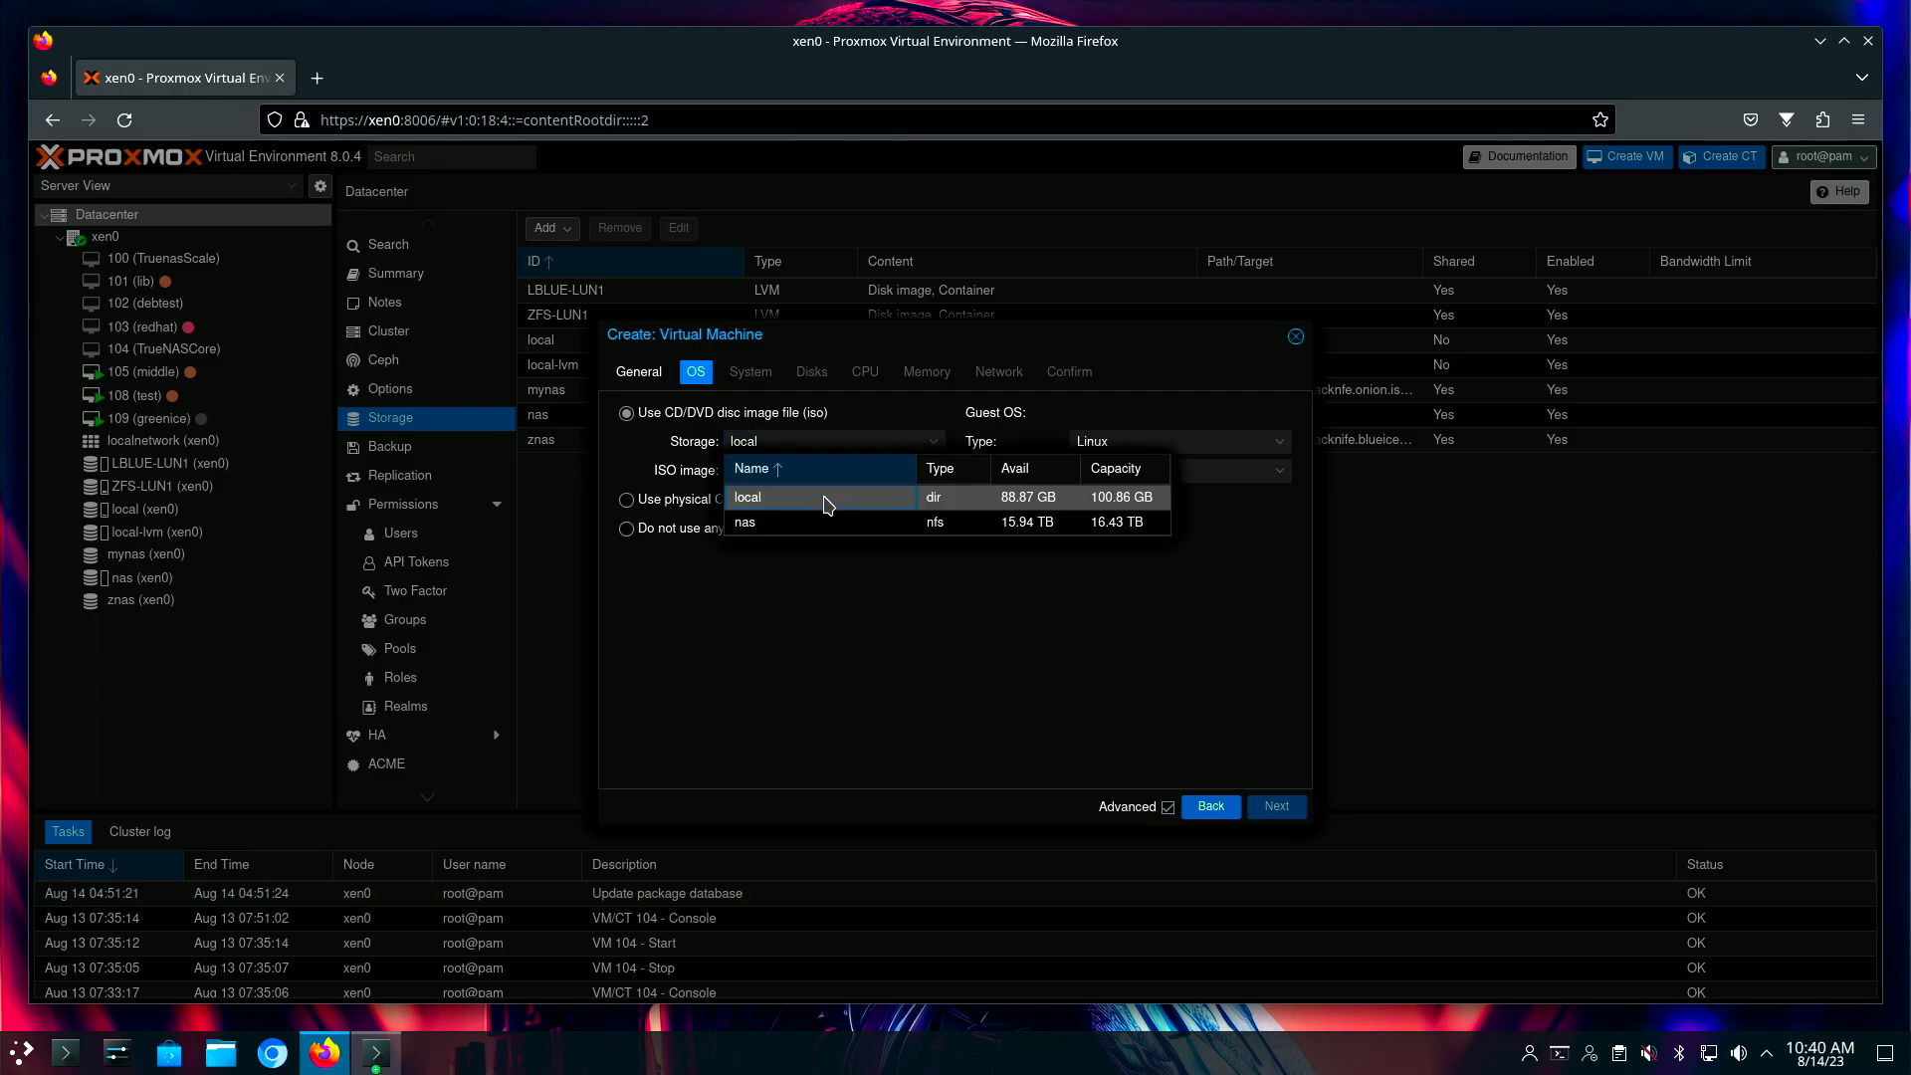
{"action": "left_click", "coordinate": [744, 521]}
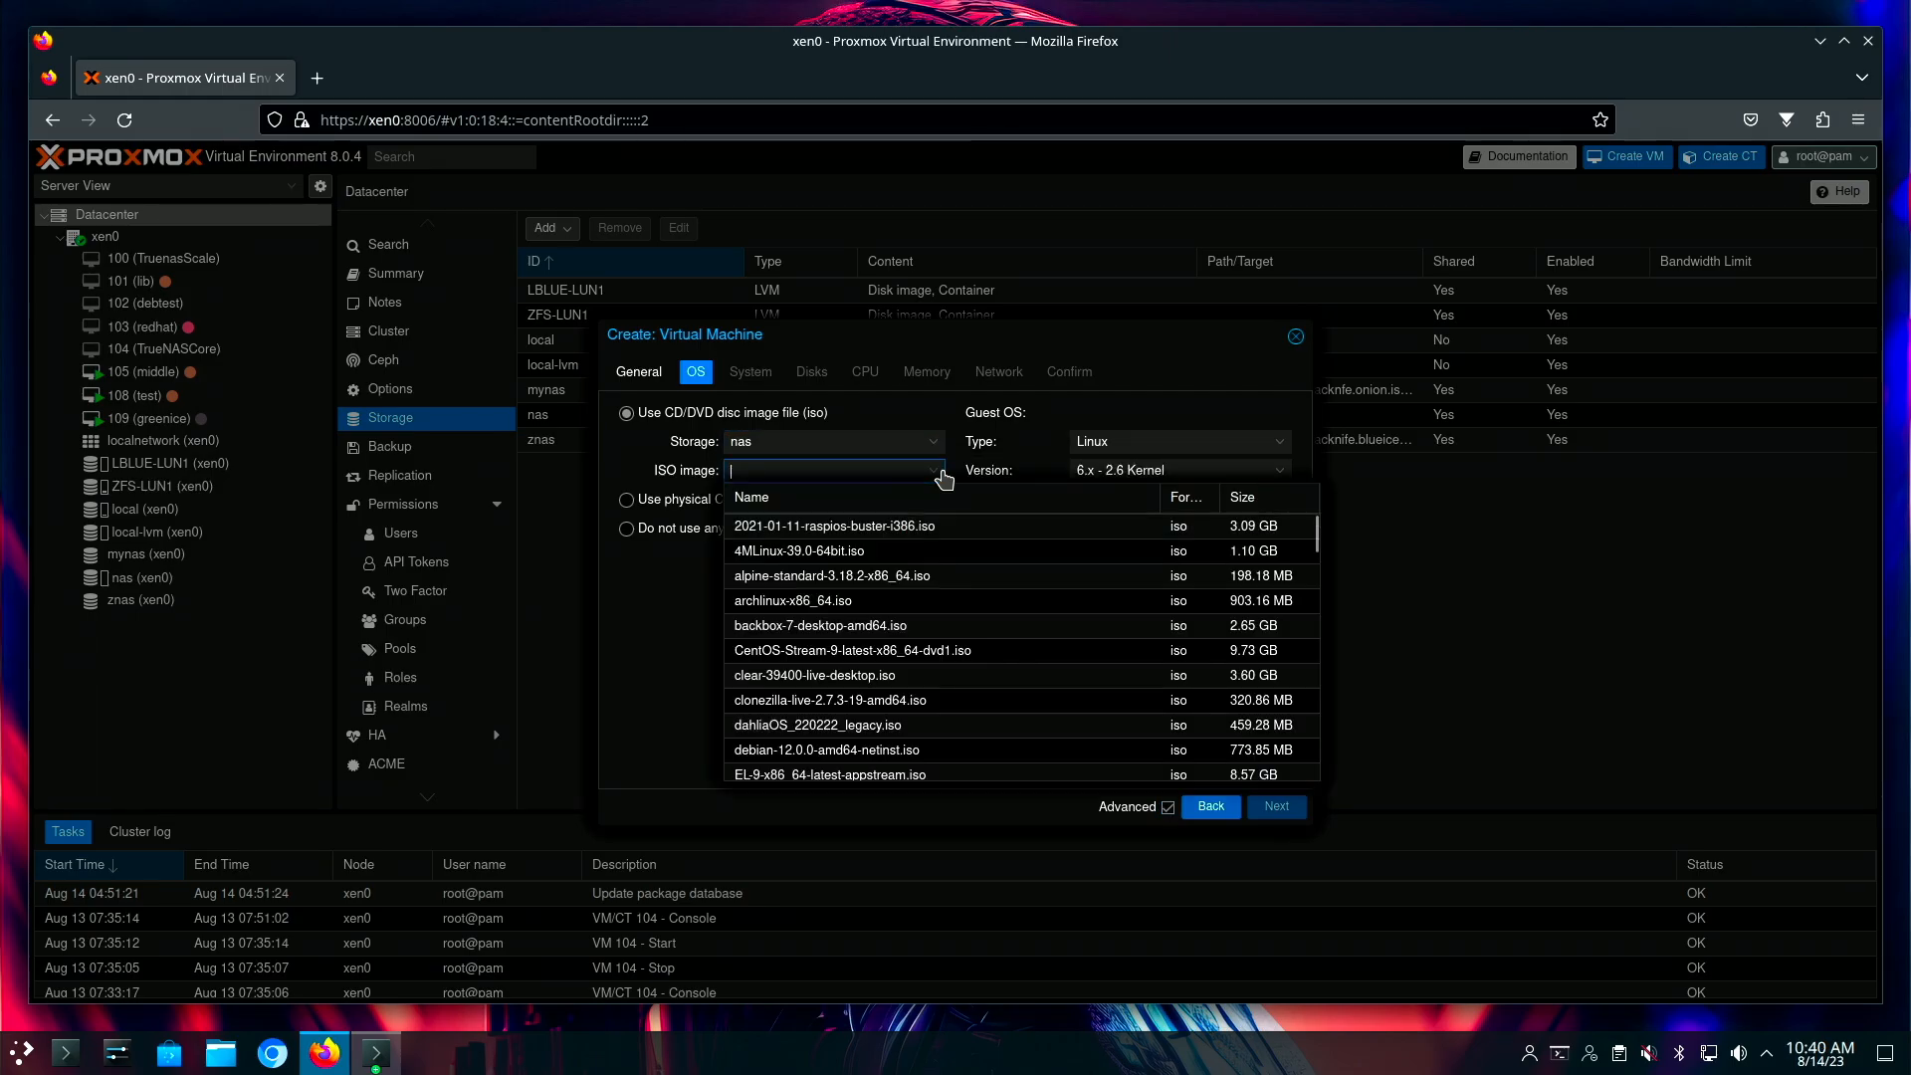
{"action": "left_click", "coordinate": [830, 749]}
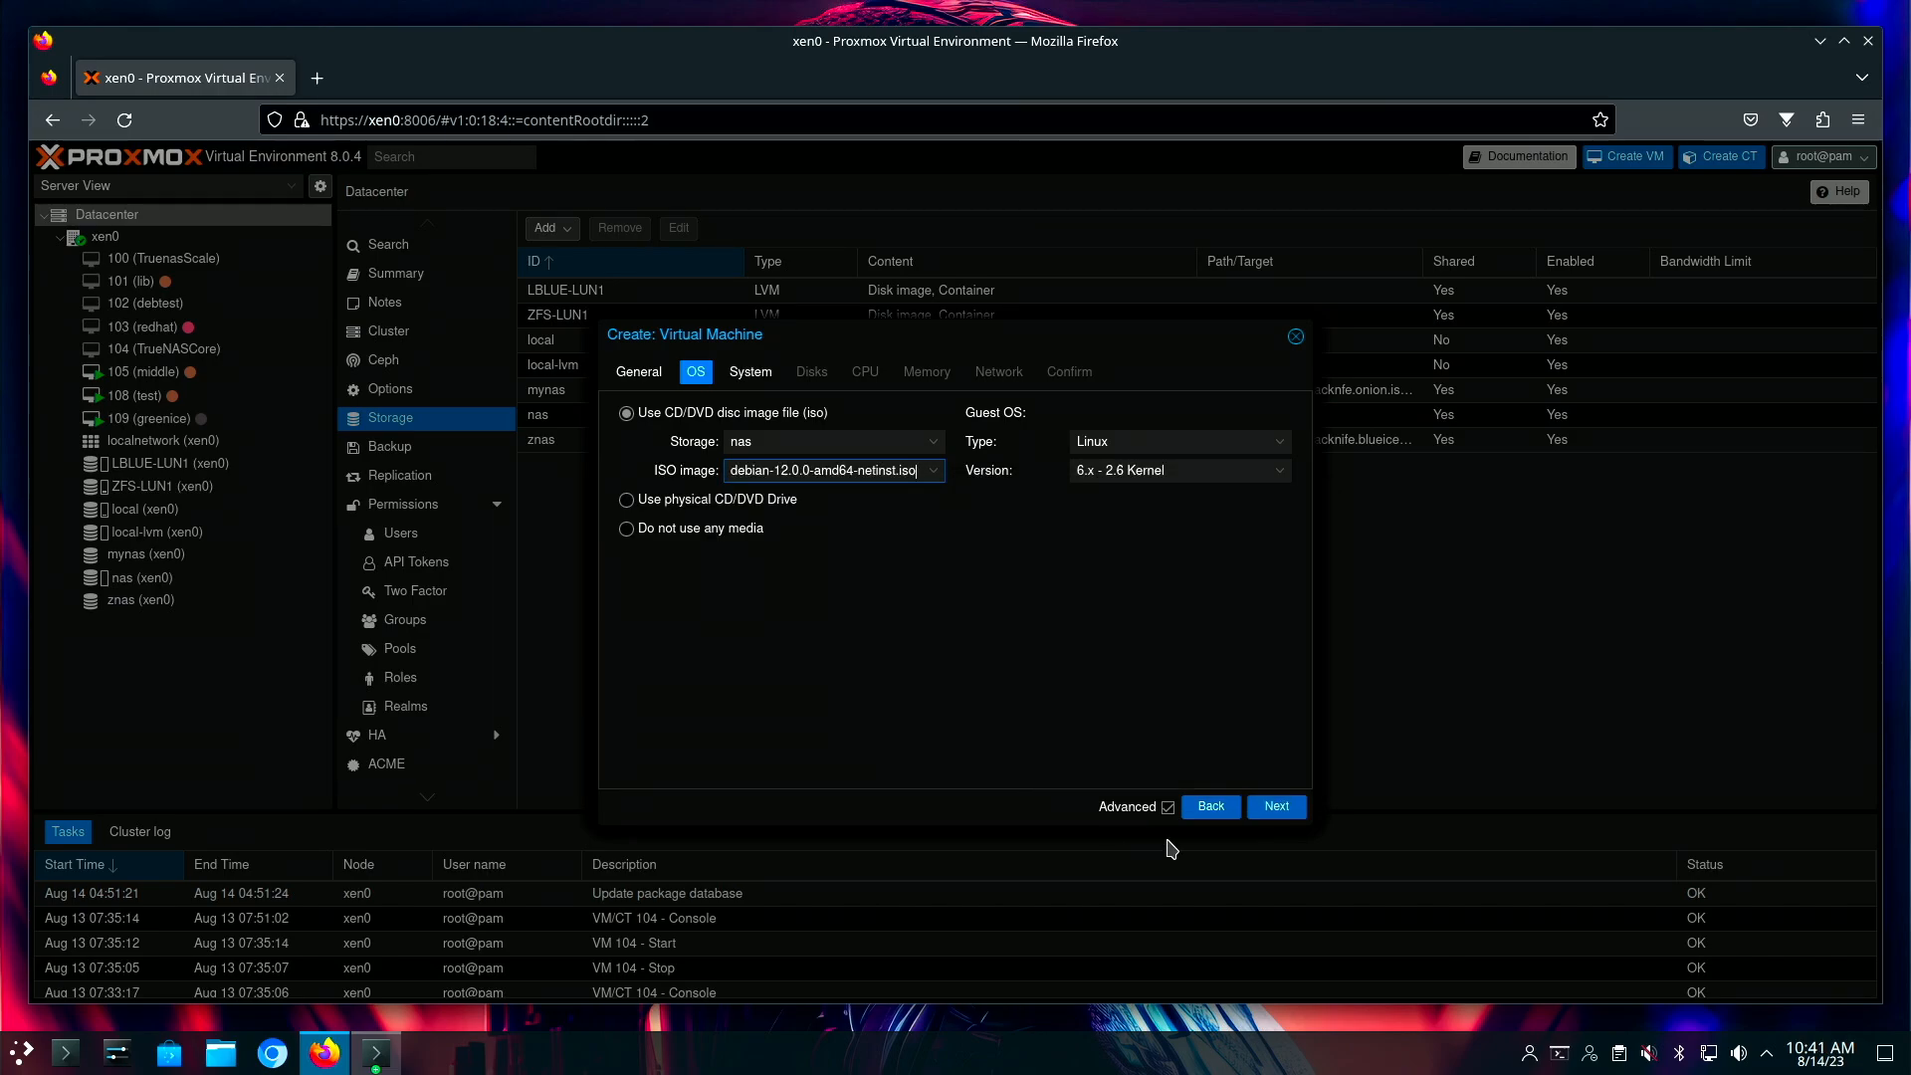
{"action": "left_click", "coordinate": [1275, 805]}
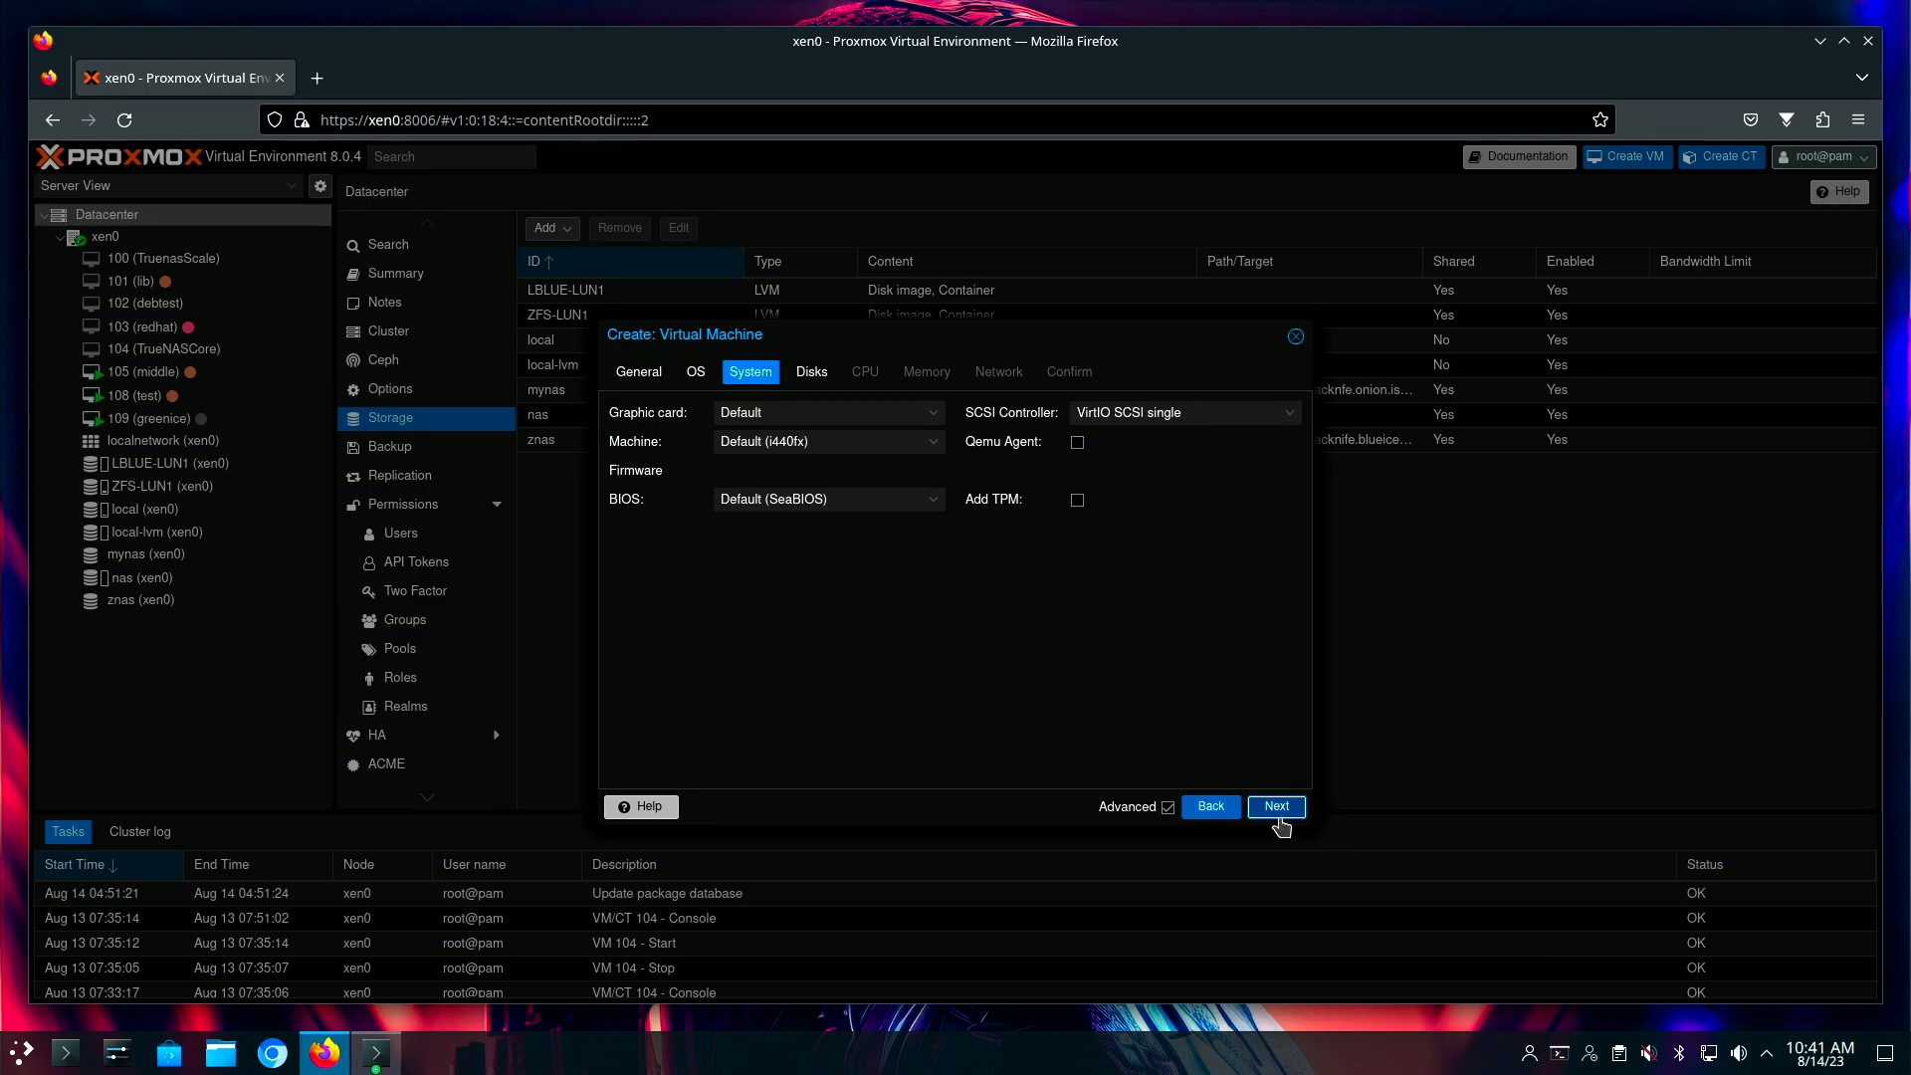
{"action": "left_click", "coordinate": [1275, 805]}
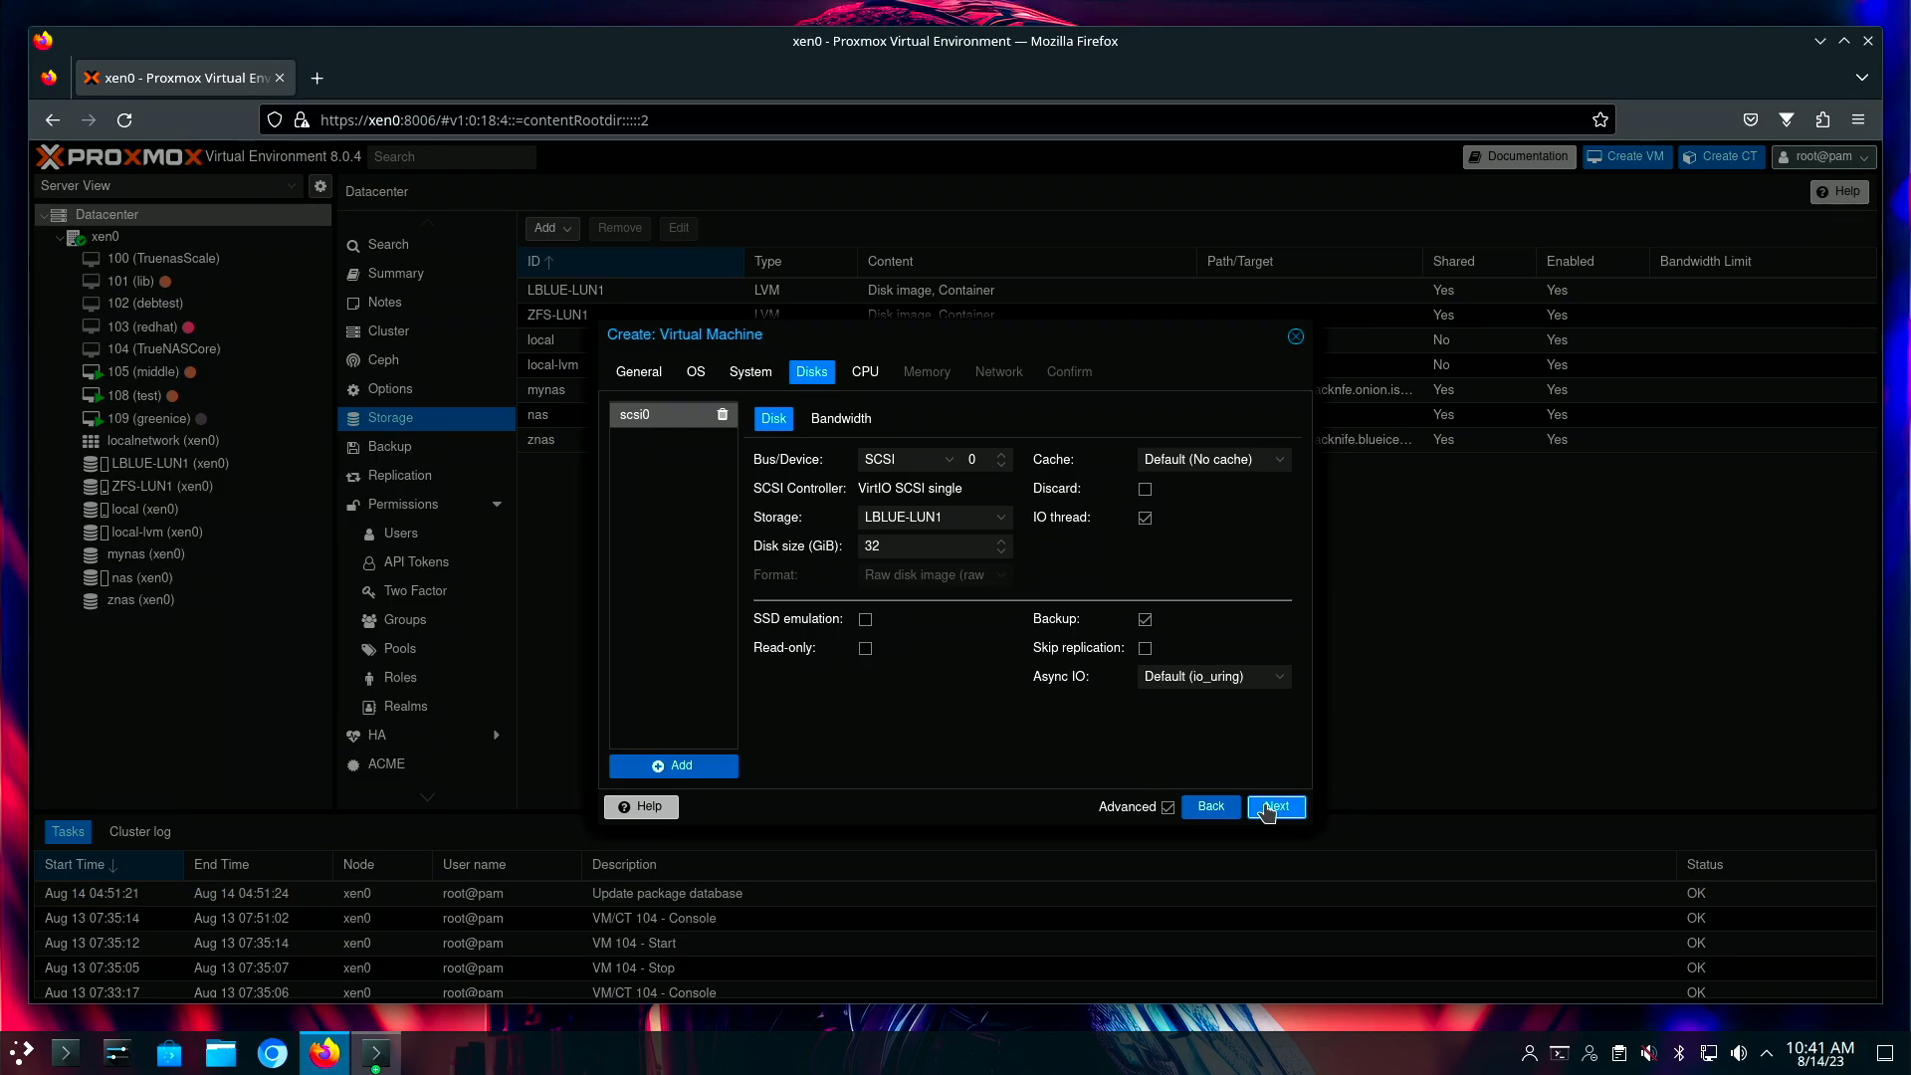
{"action": "left_click", "coordinate": [1275, 805]}
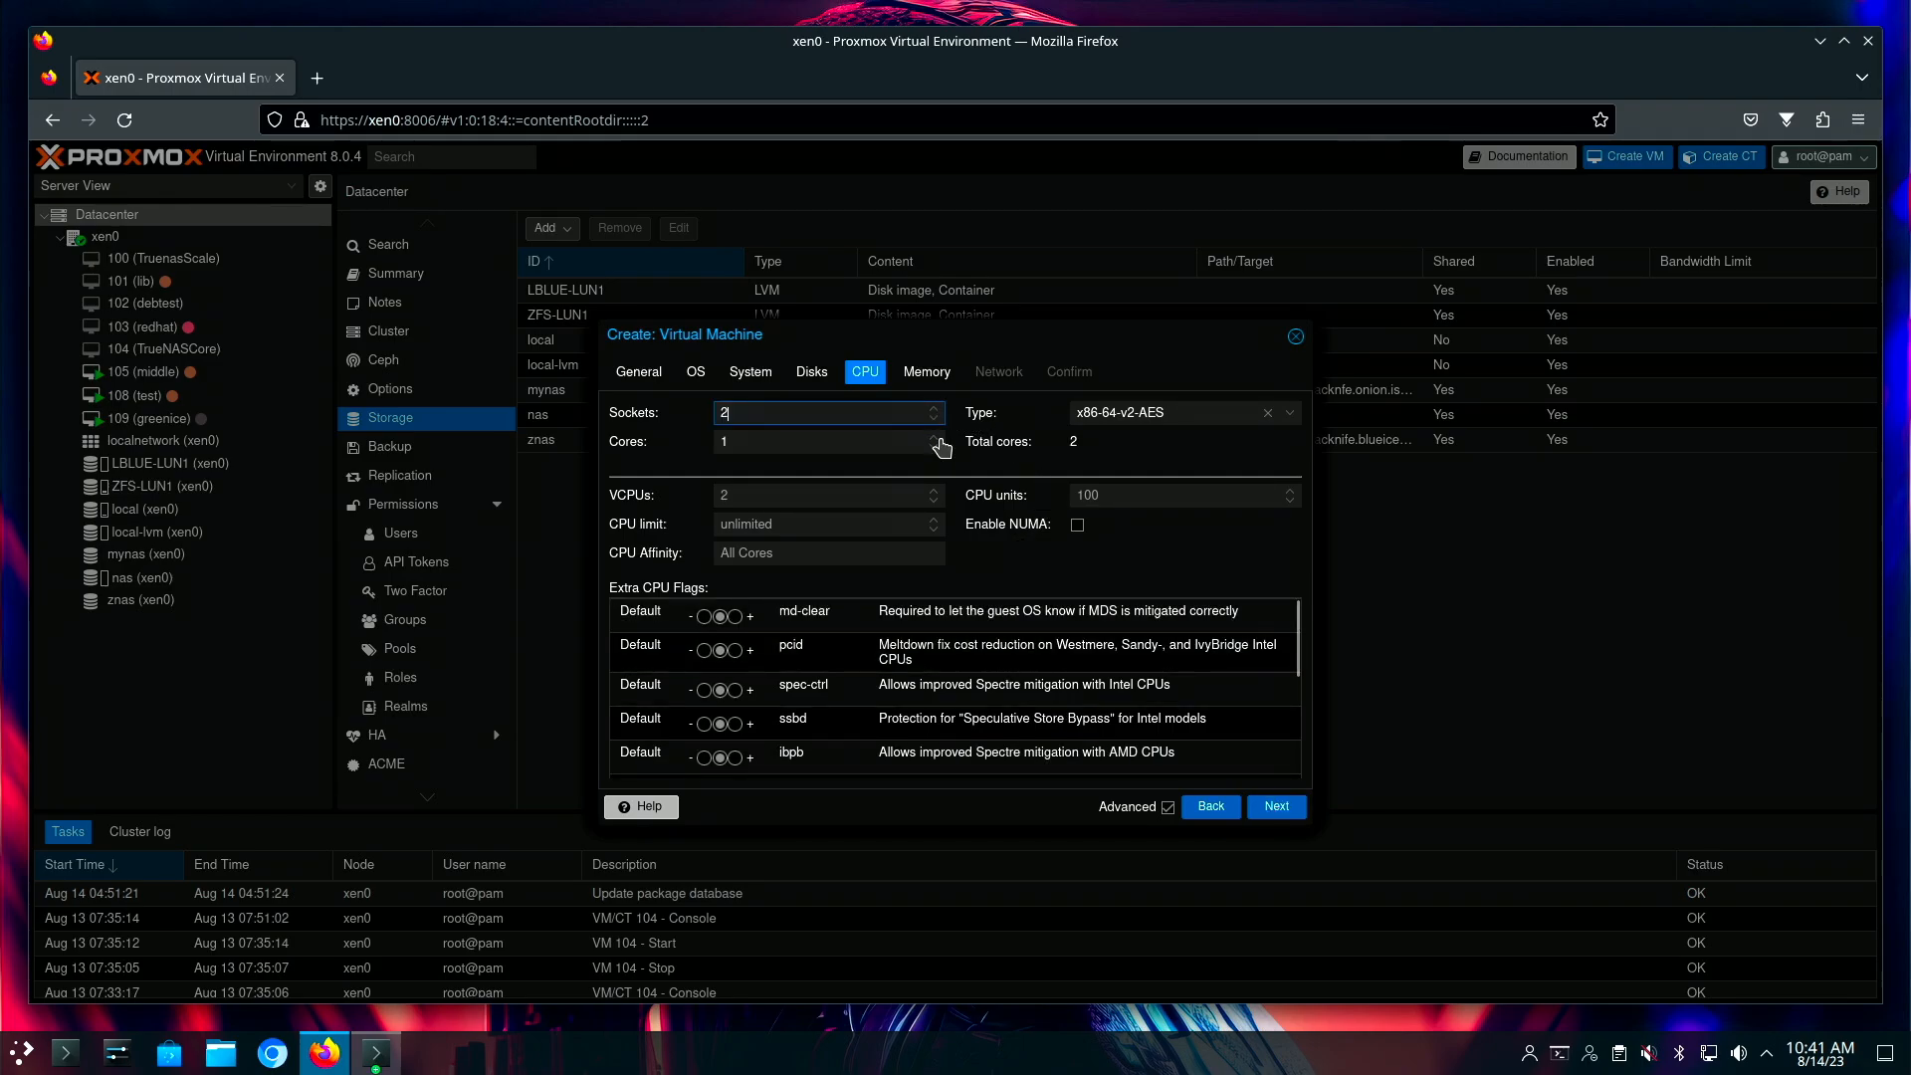
{"action": "left_click", "coordinate": [1276, 805]}
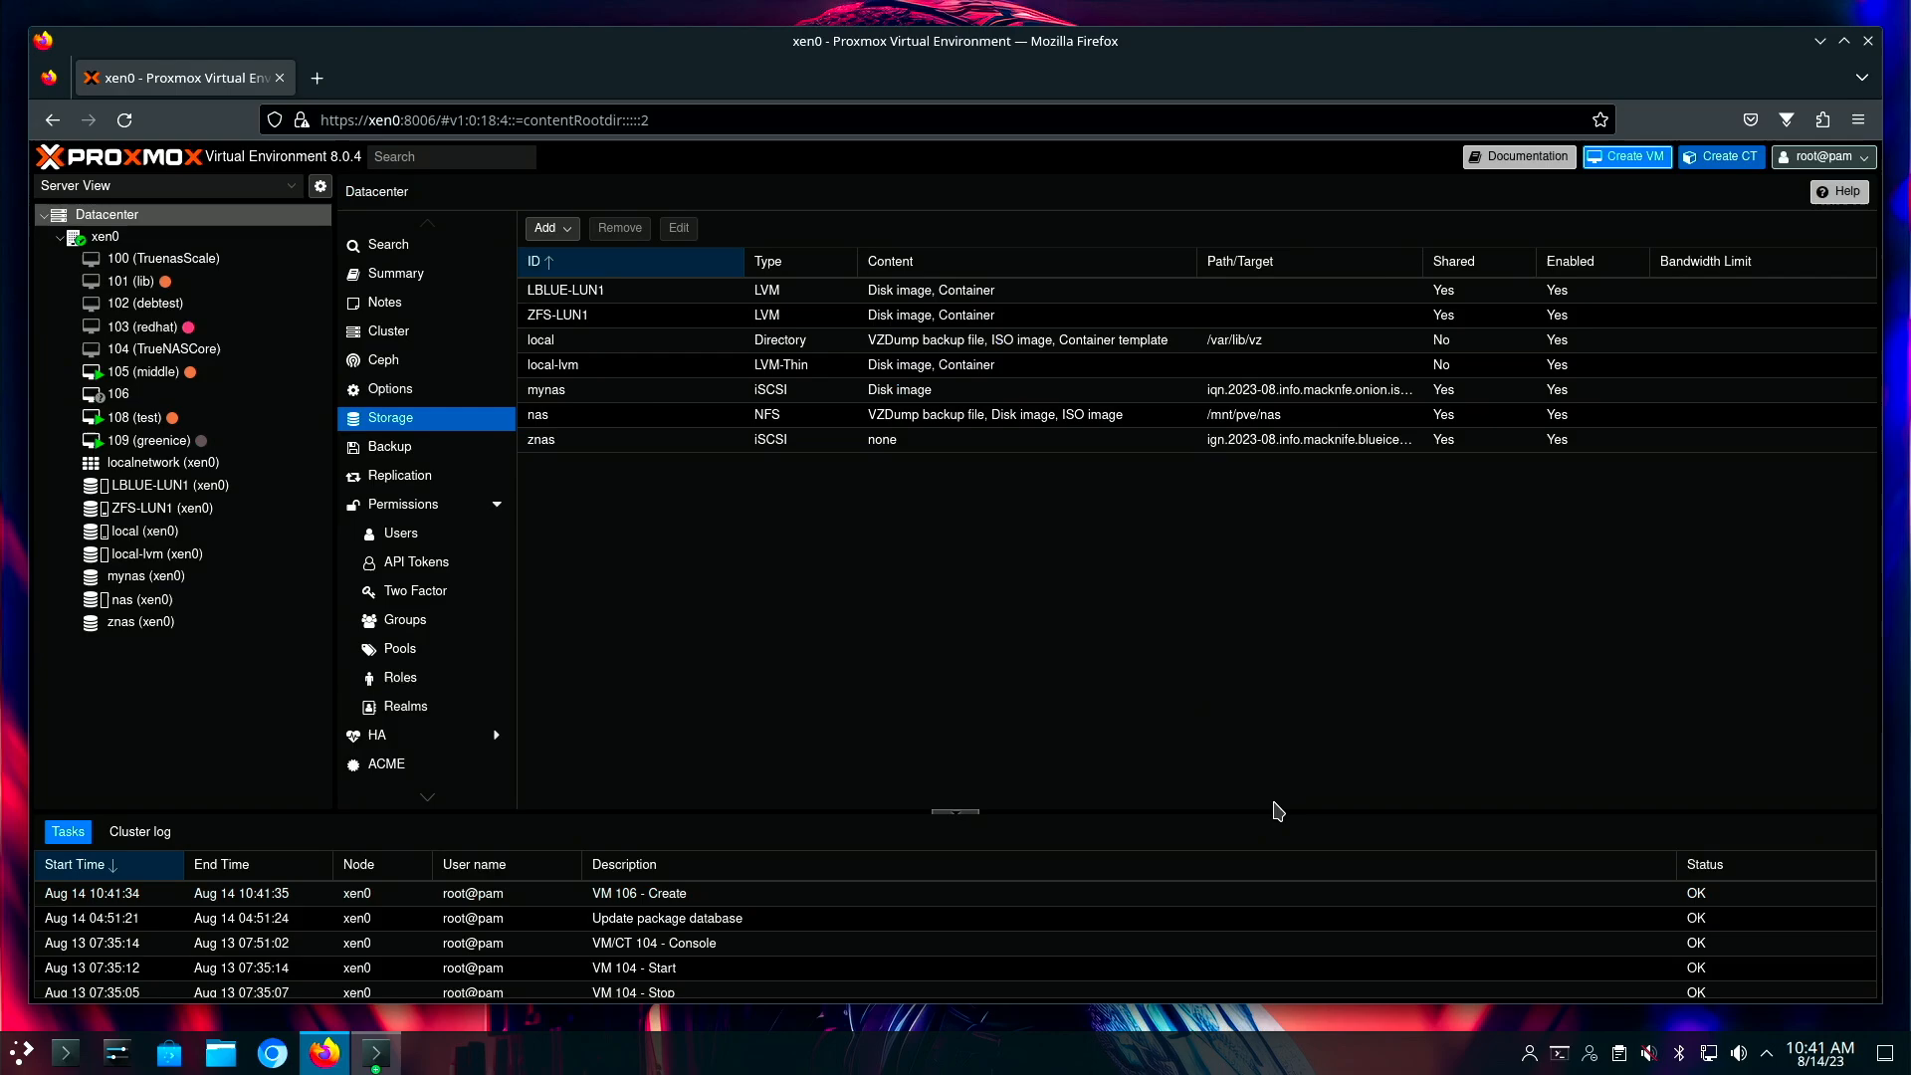
{"action": "mouse_move", "coordinate": [1679, 169]}
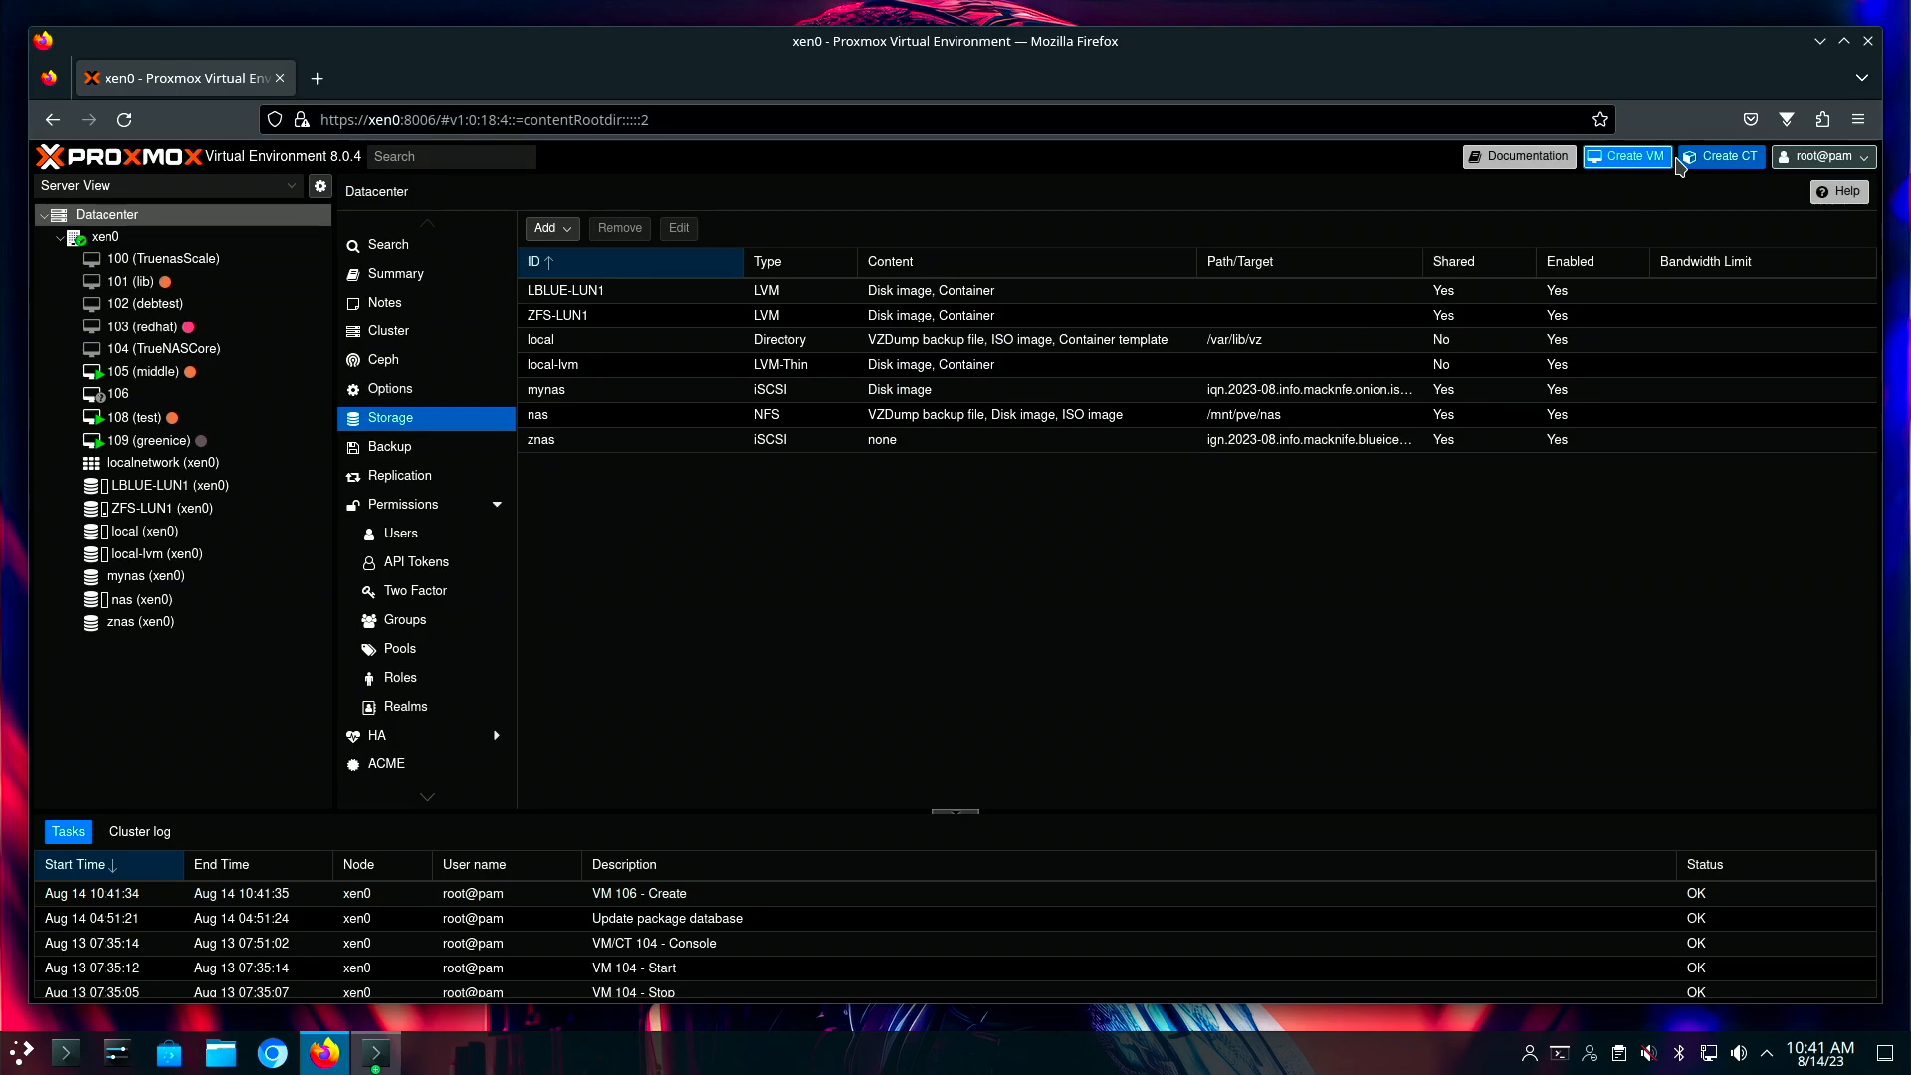
{"action": "mouse_move", "coordinate": [488, 445]}
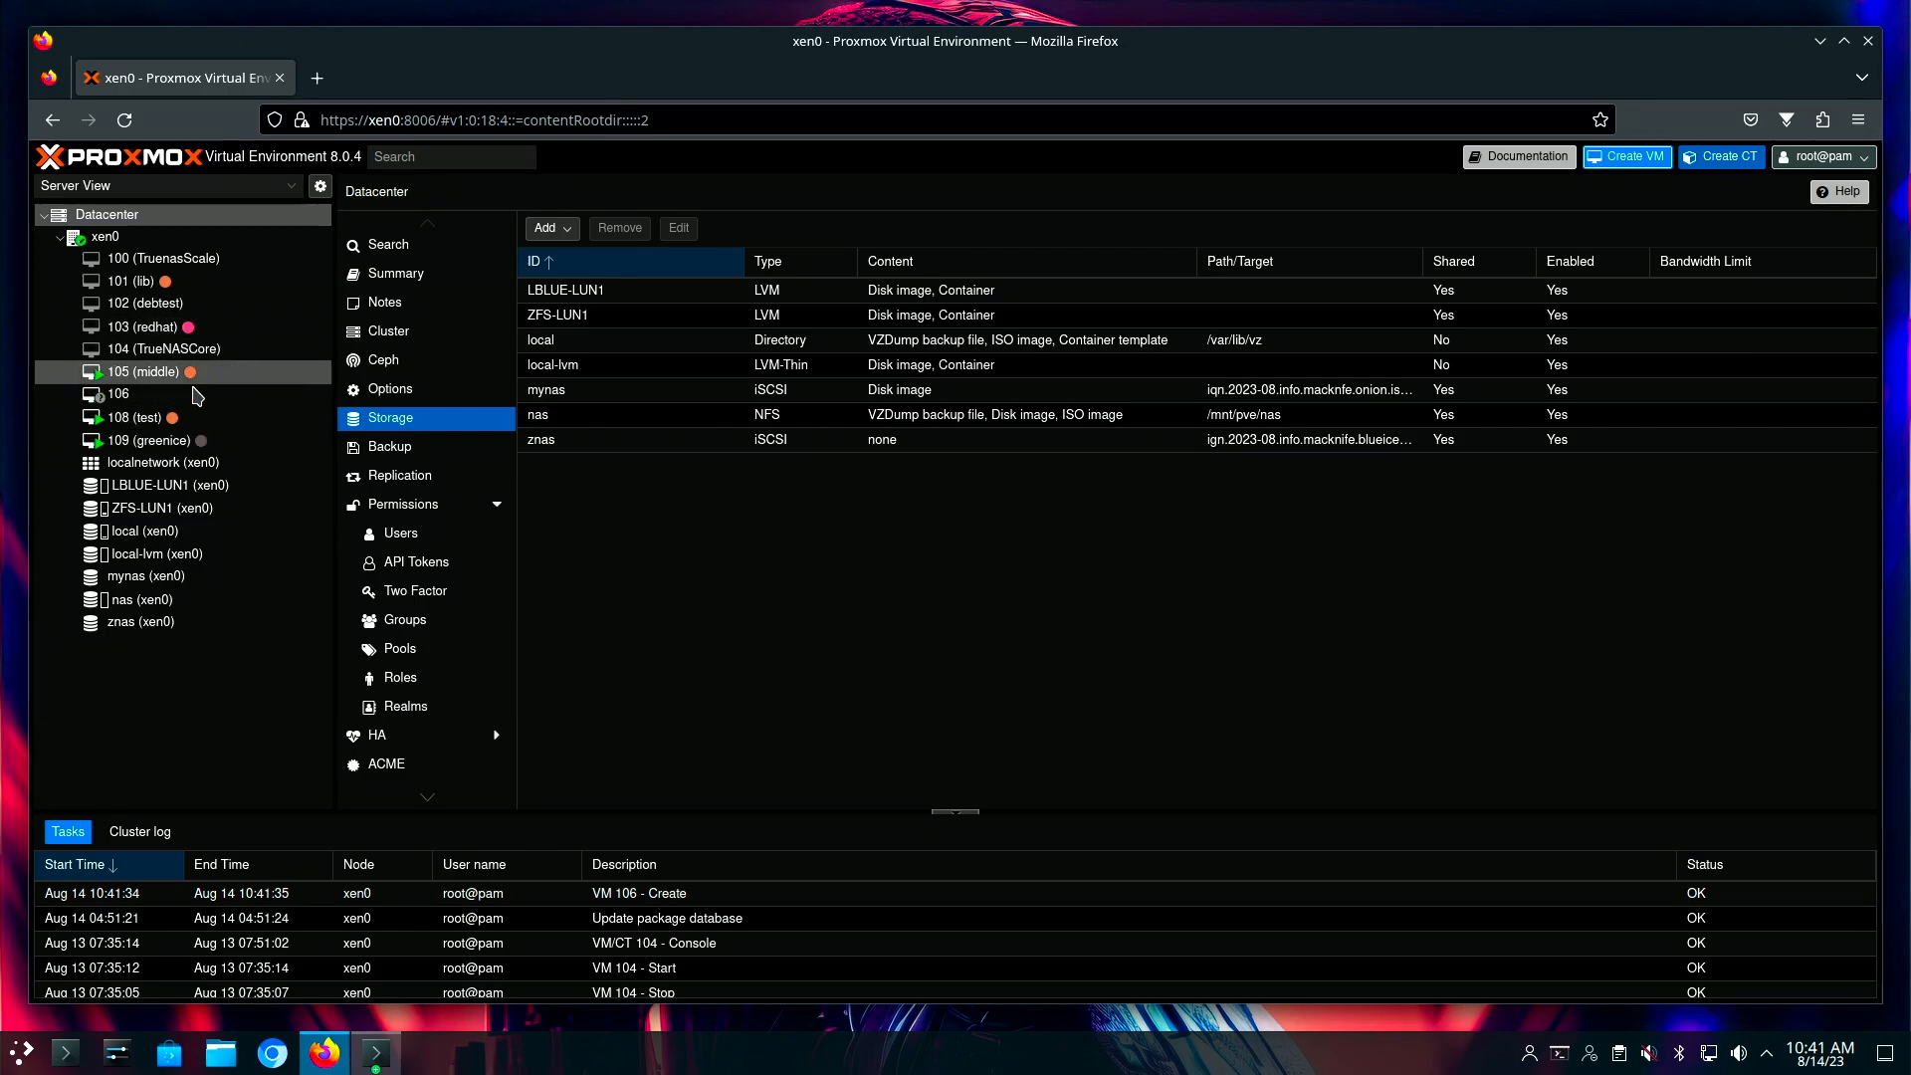
{"action": "mouse_move", "coordinate": [118, 394]}
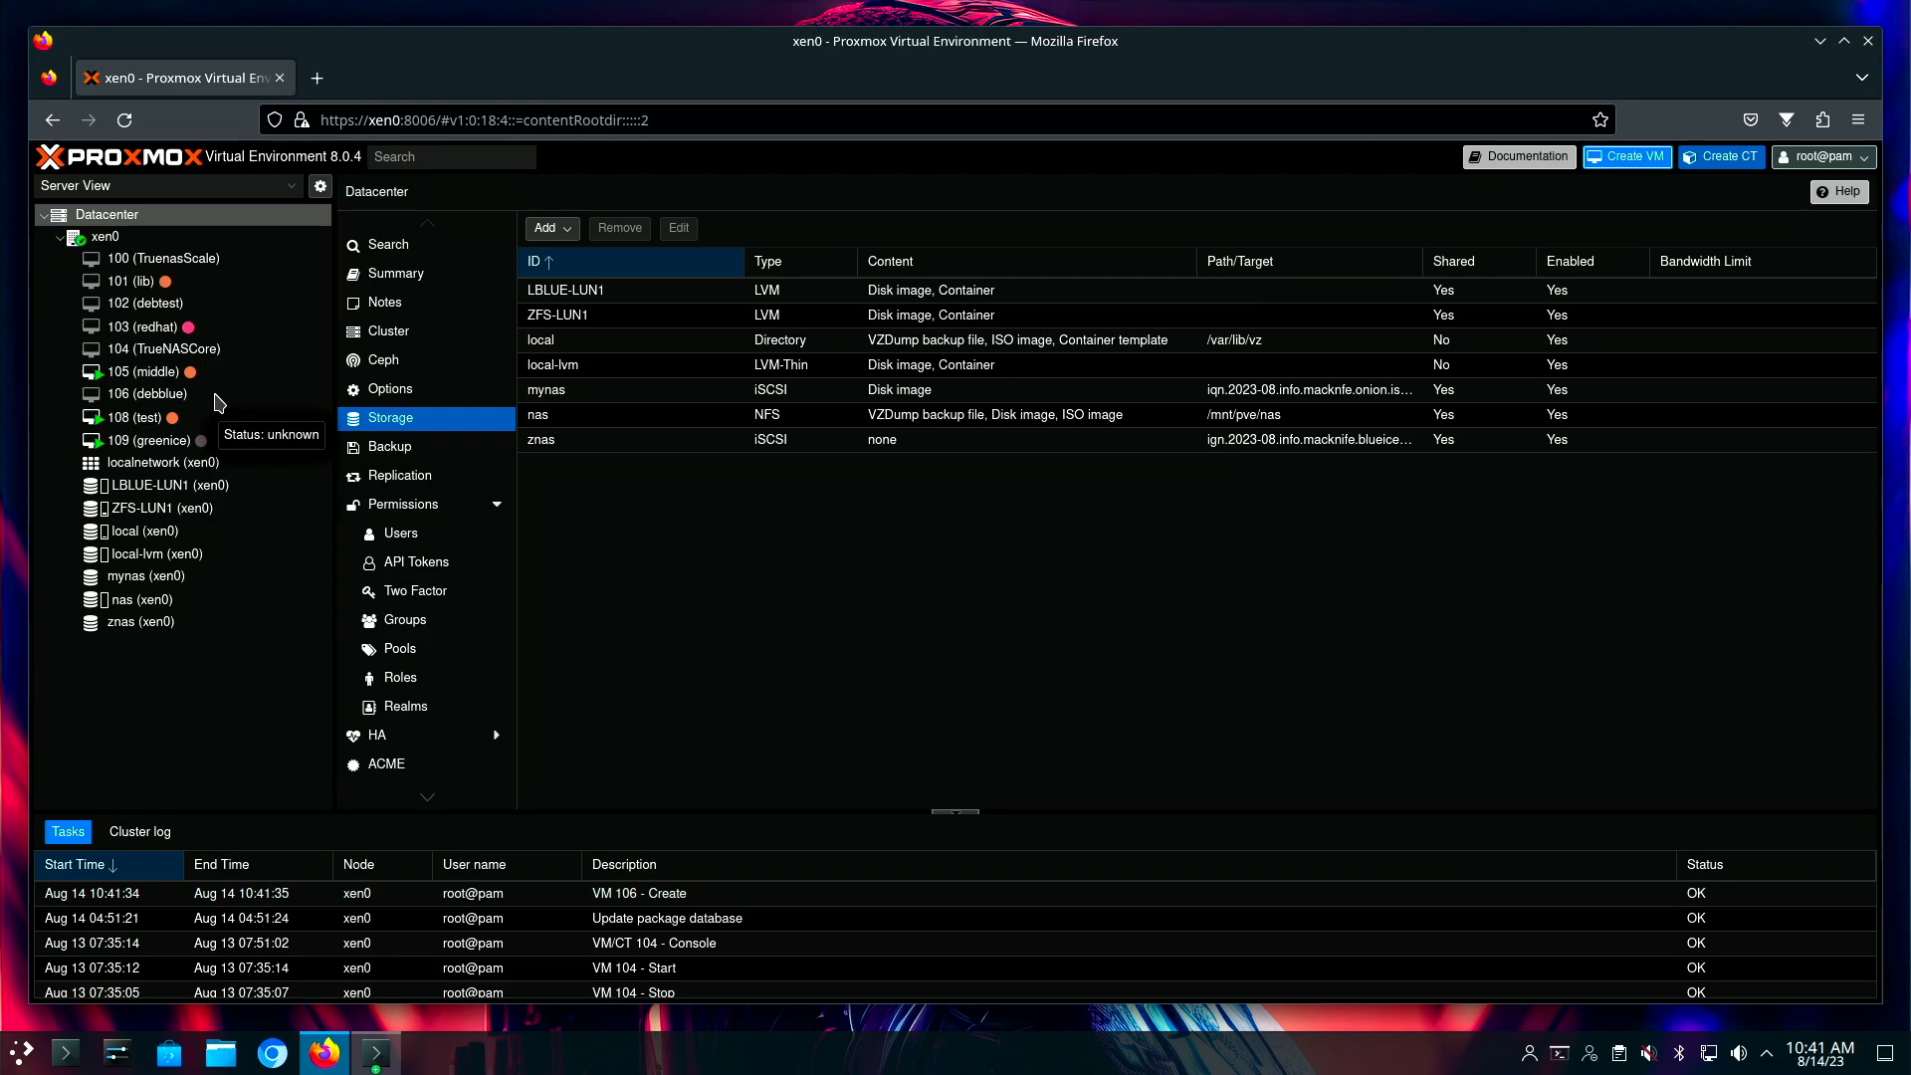
- Start VM 106 debblue from its summary and bring up its console
{"action": "left_click", "coordinate": [148, 395]}
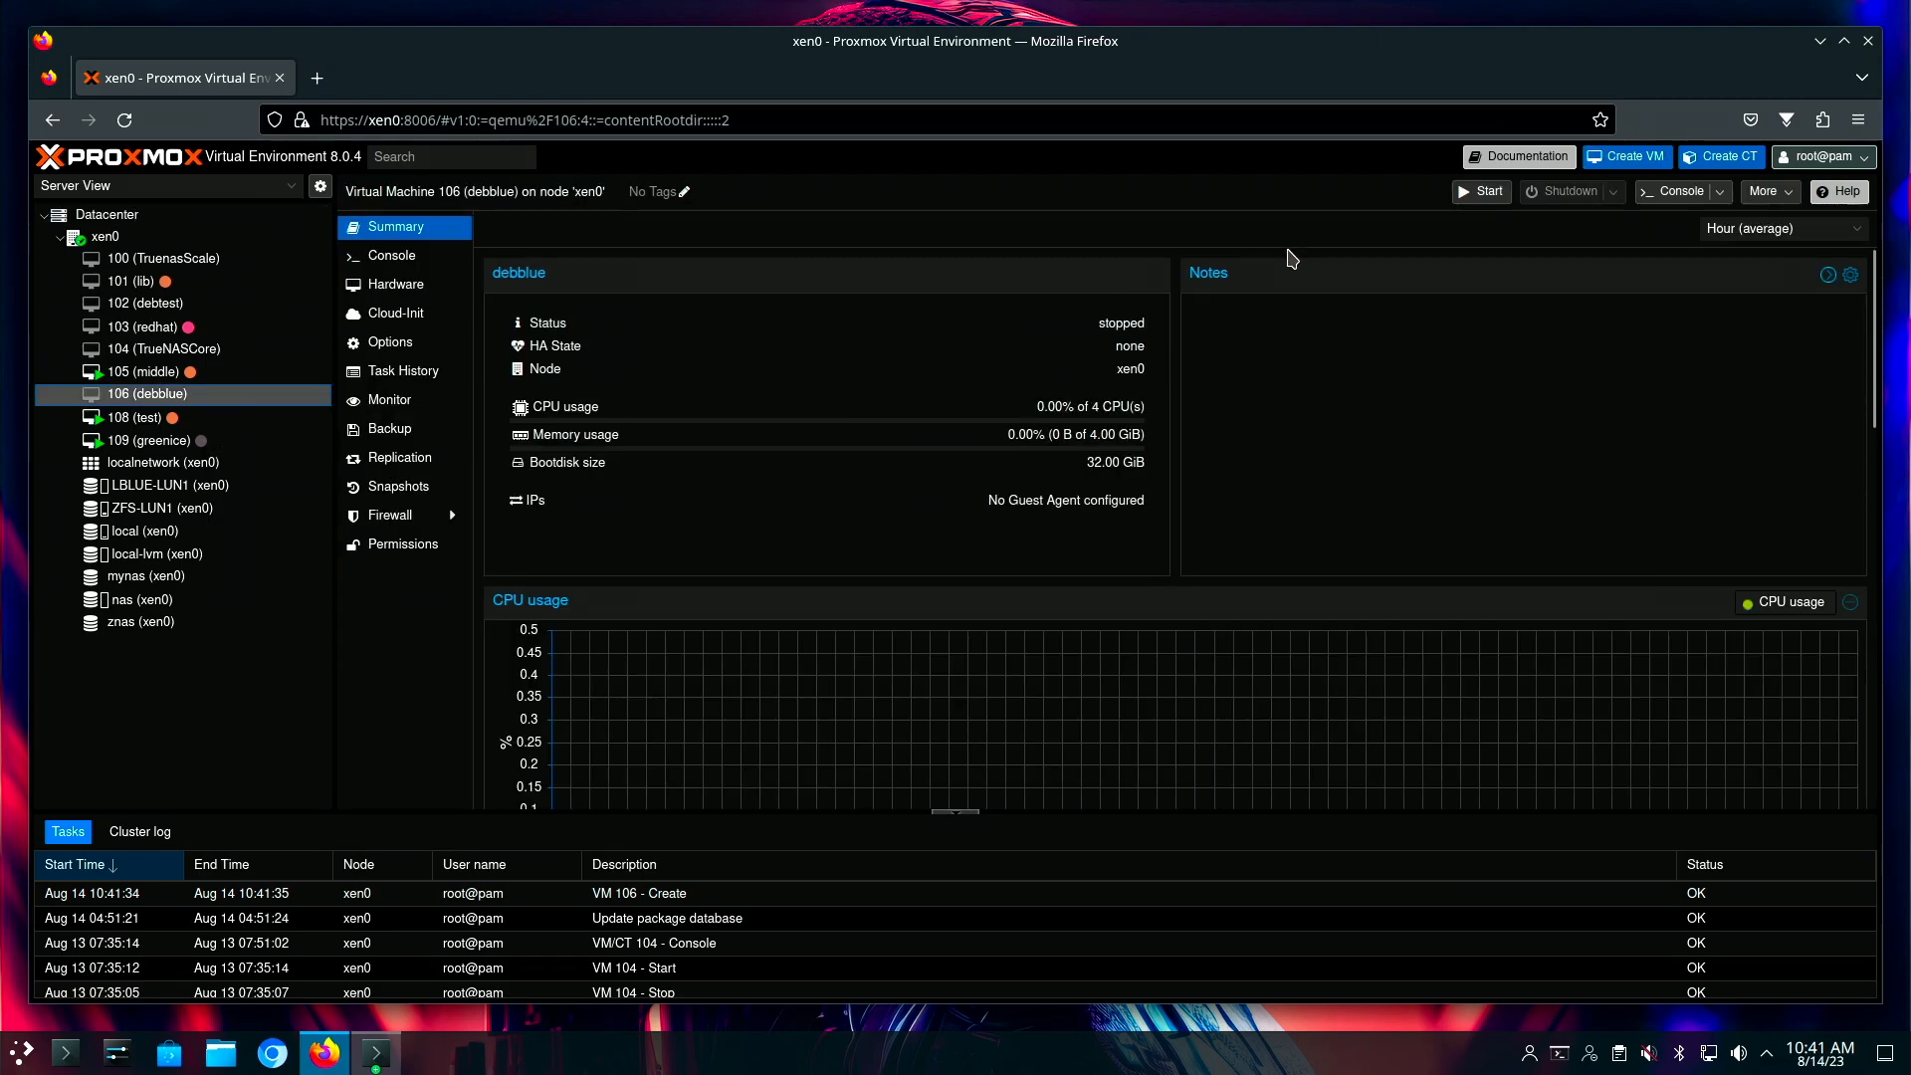
{"action": "left_click", "coordinate": [1481, 191]}
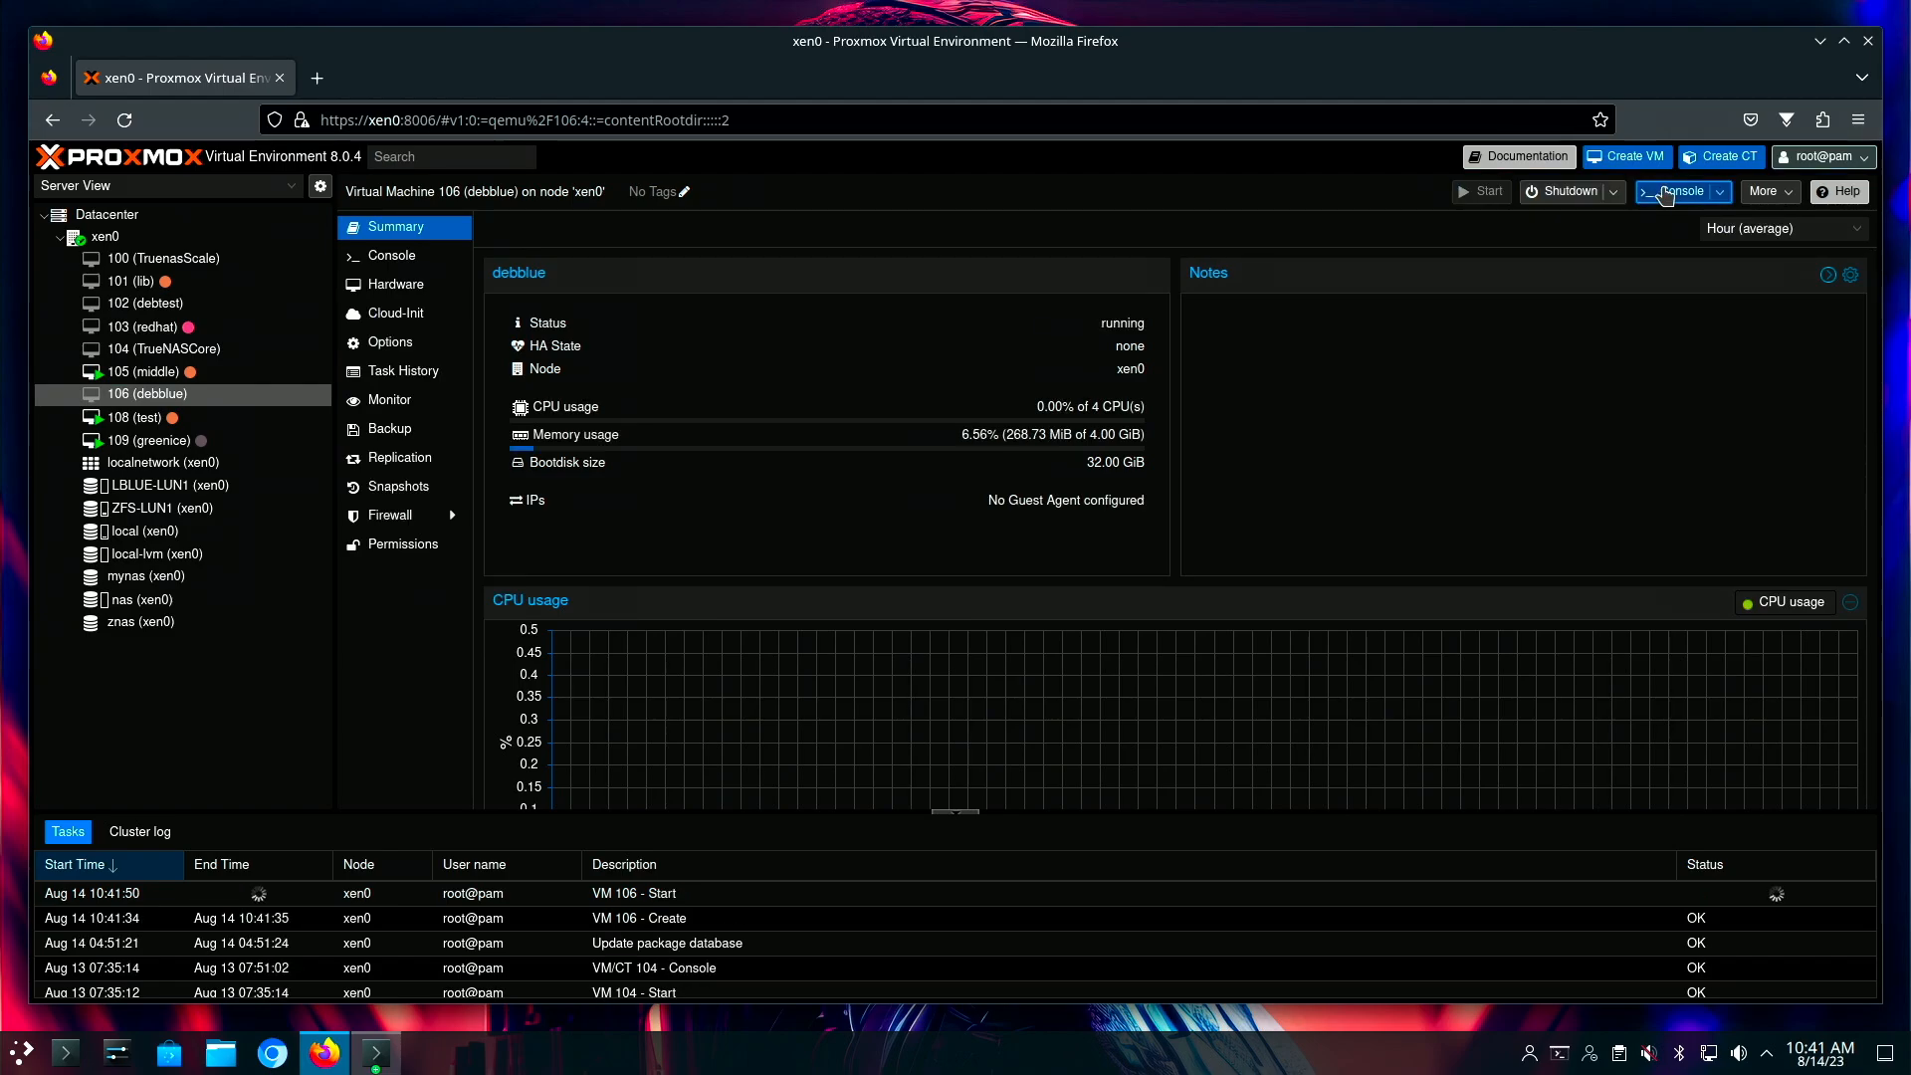
{"action": "left_click", "coordinate": [1679, 191]}
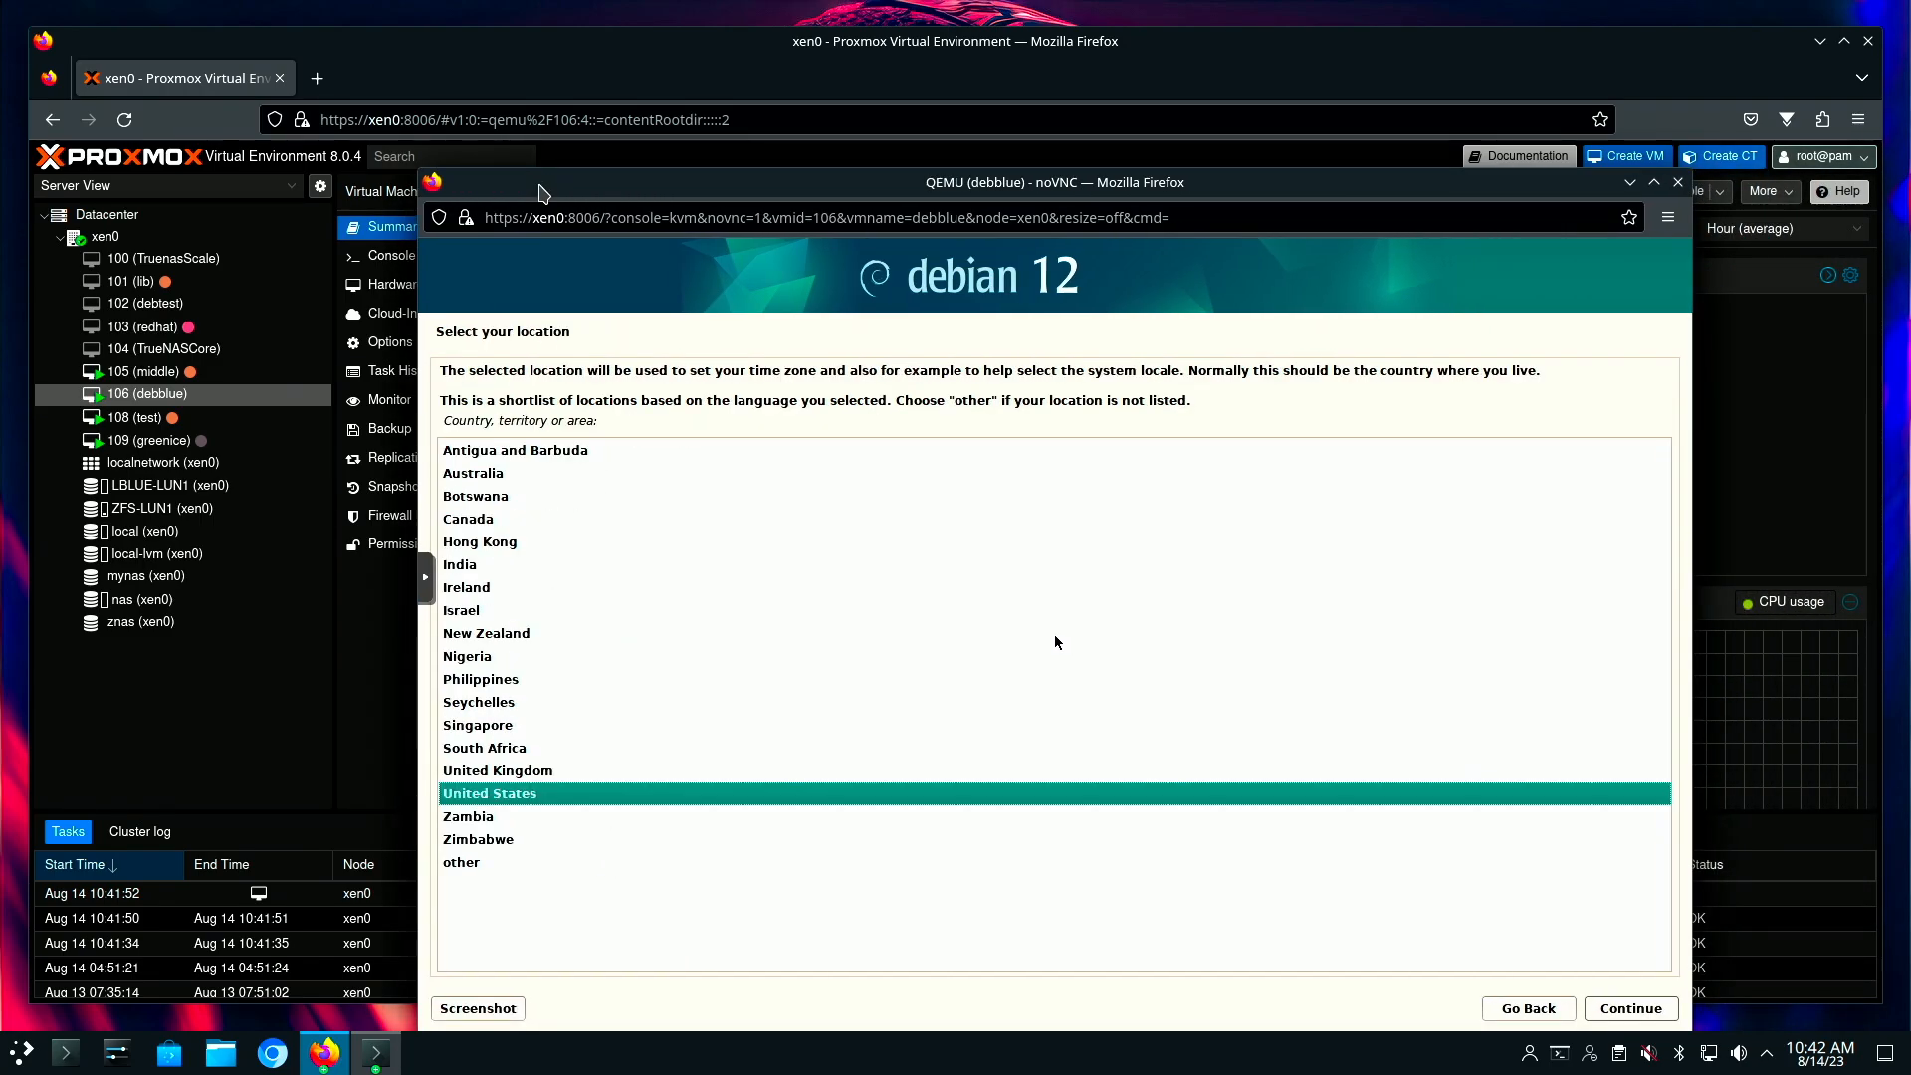
- Choose United States, leave the domain blank, and pass the root and user password steps
{"action": "left_click", "coordinate": [1629, 1008]}
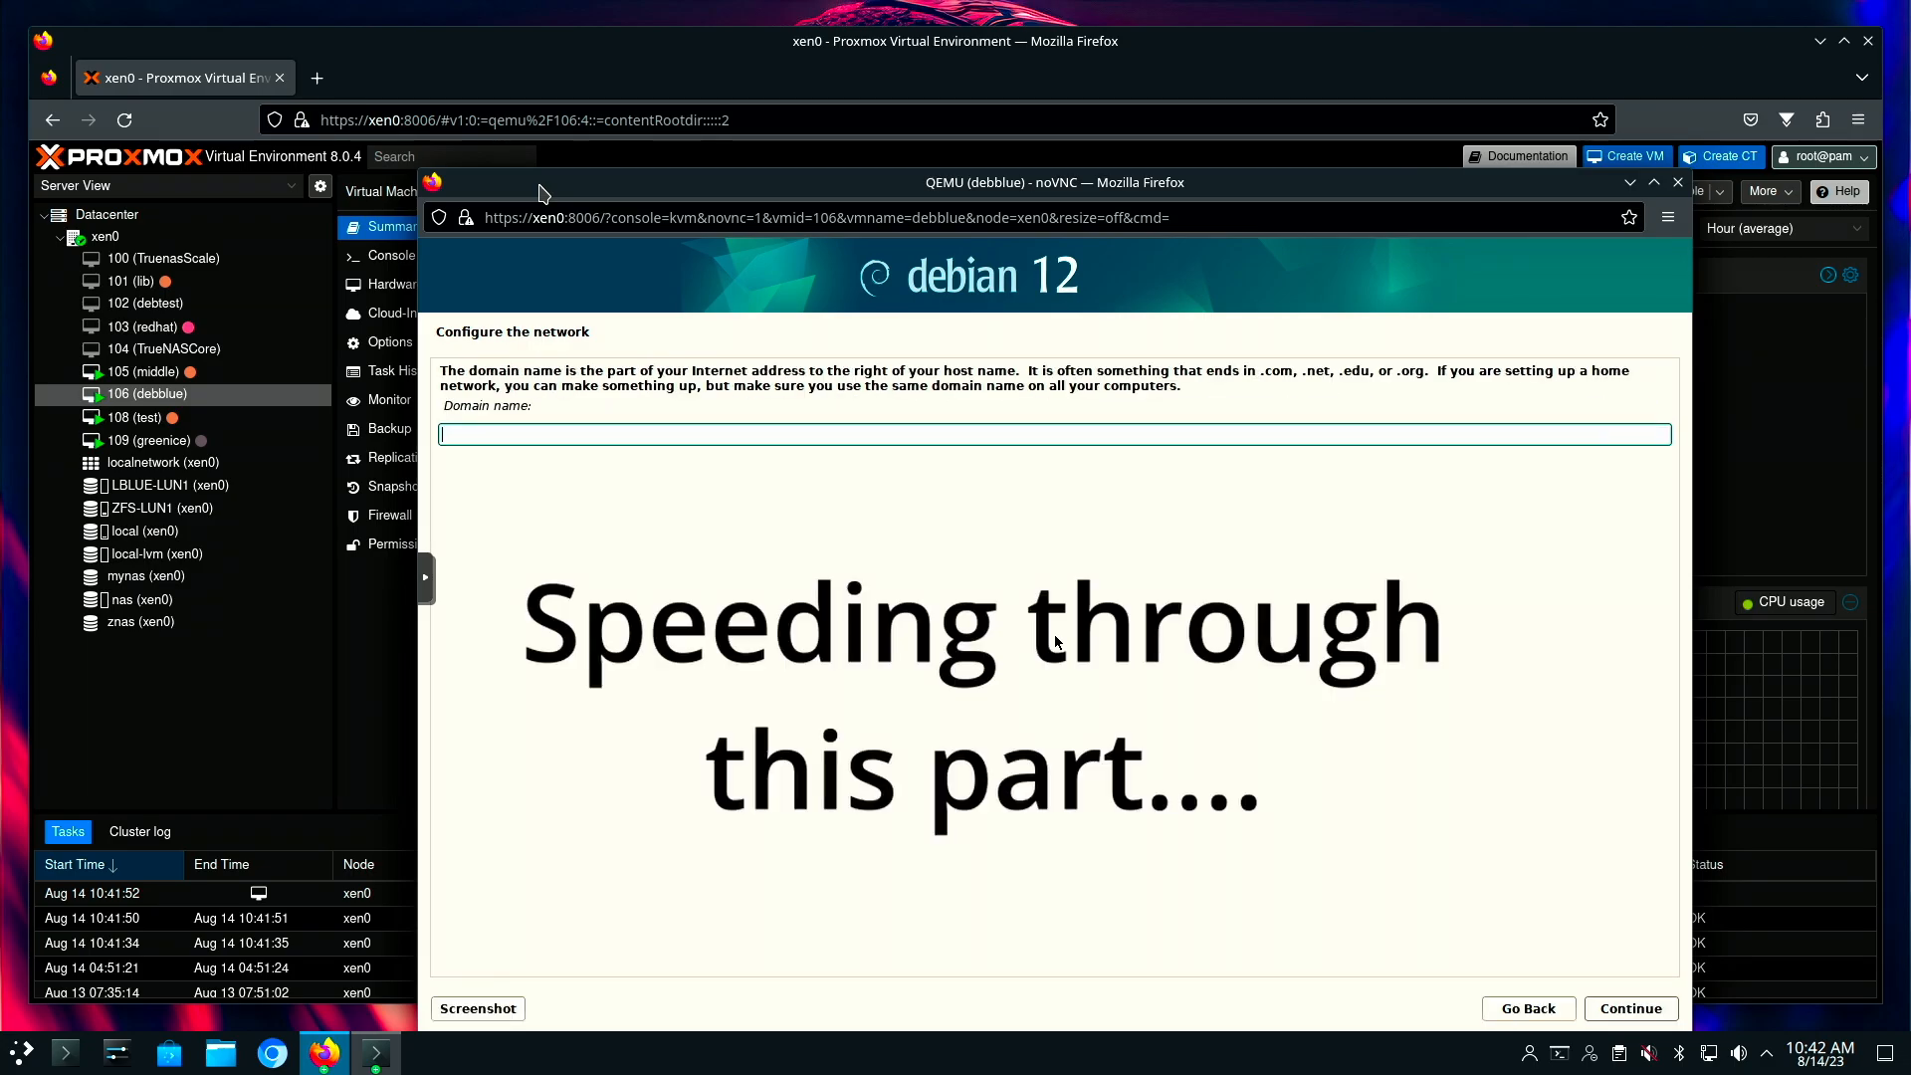
{"action": "left_click", "coordinate": [1629, 1008]}
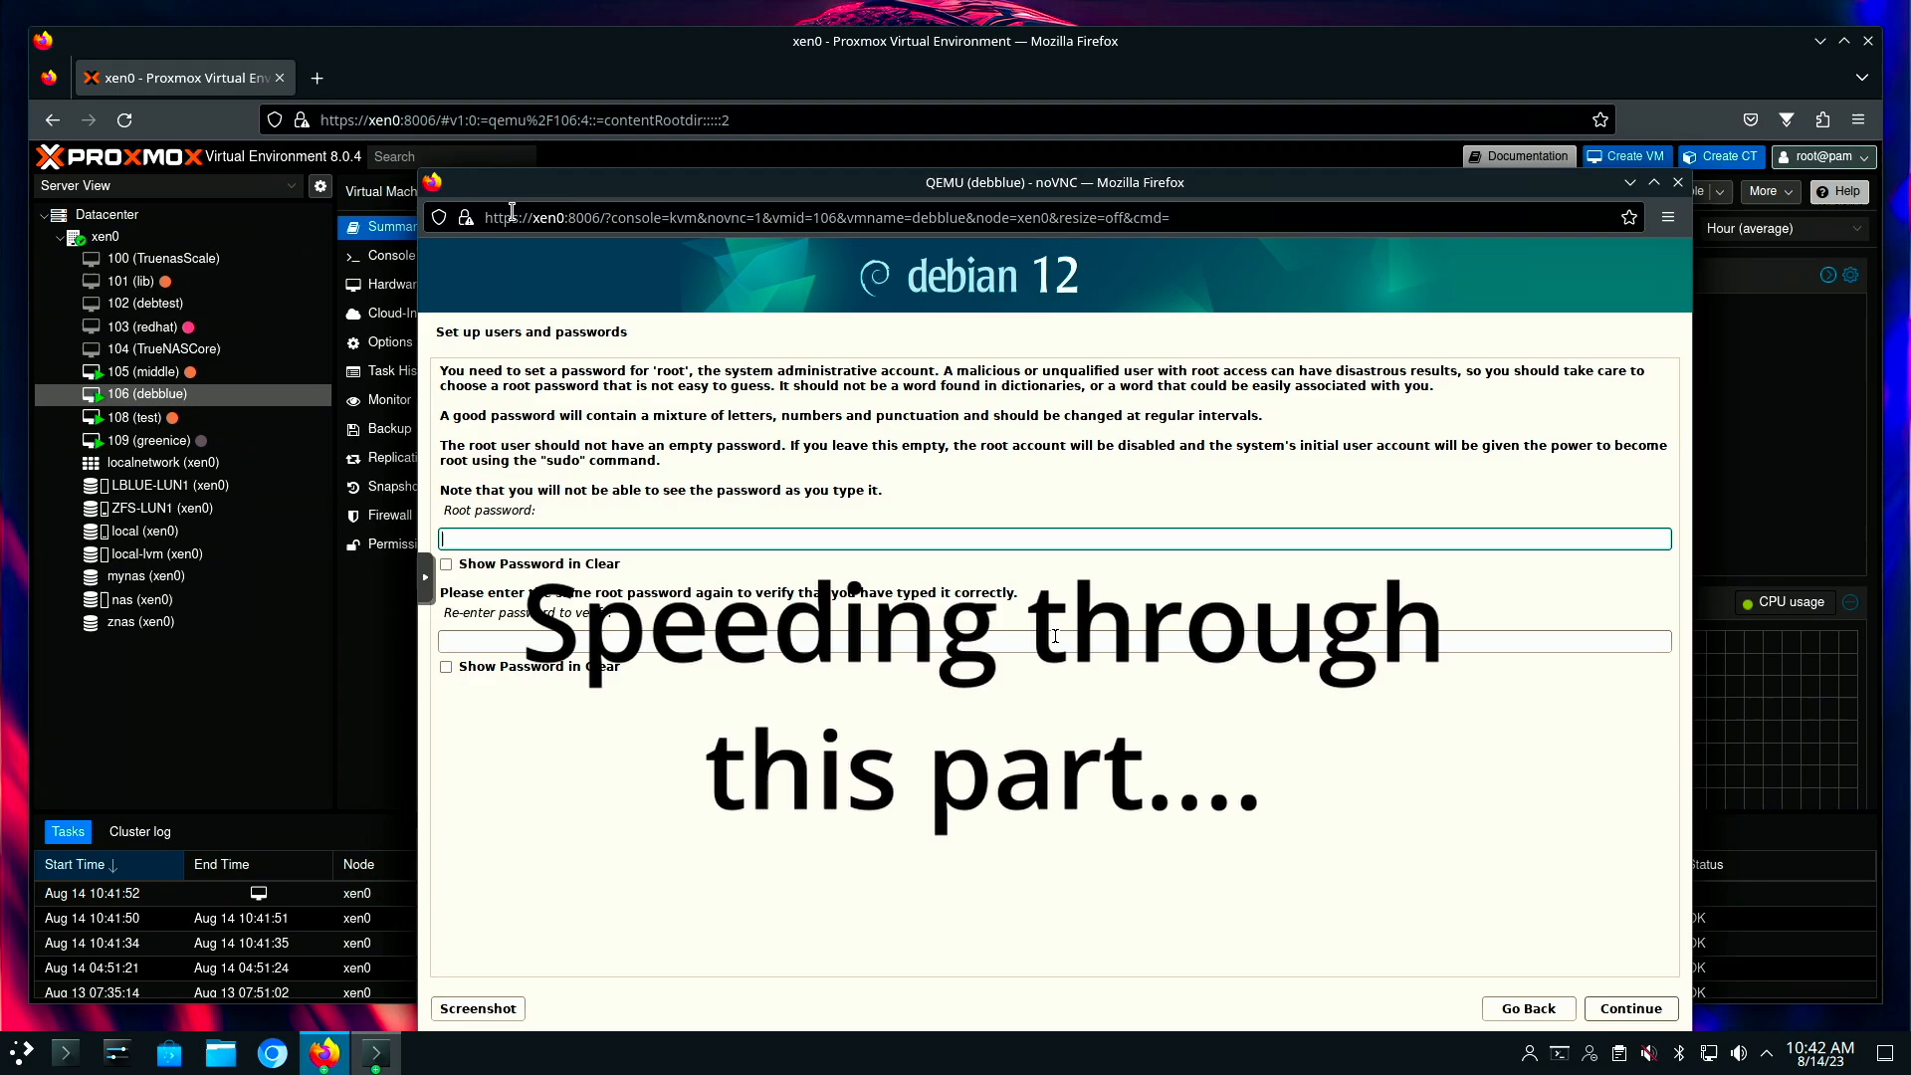
{"action": "left_click", "coordinate": [1629, 1008]}
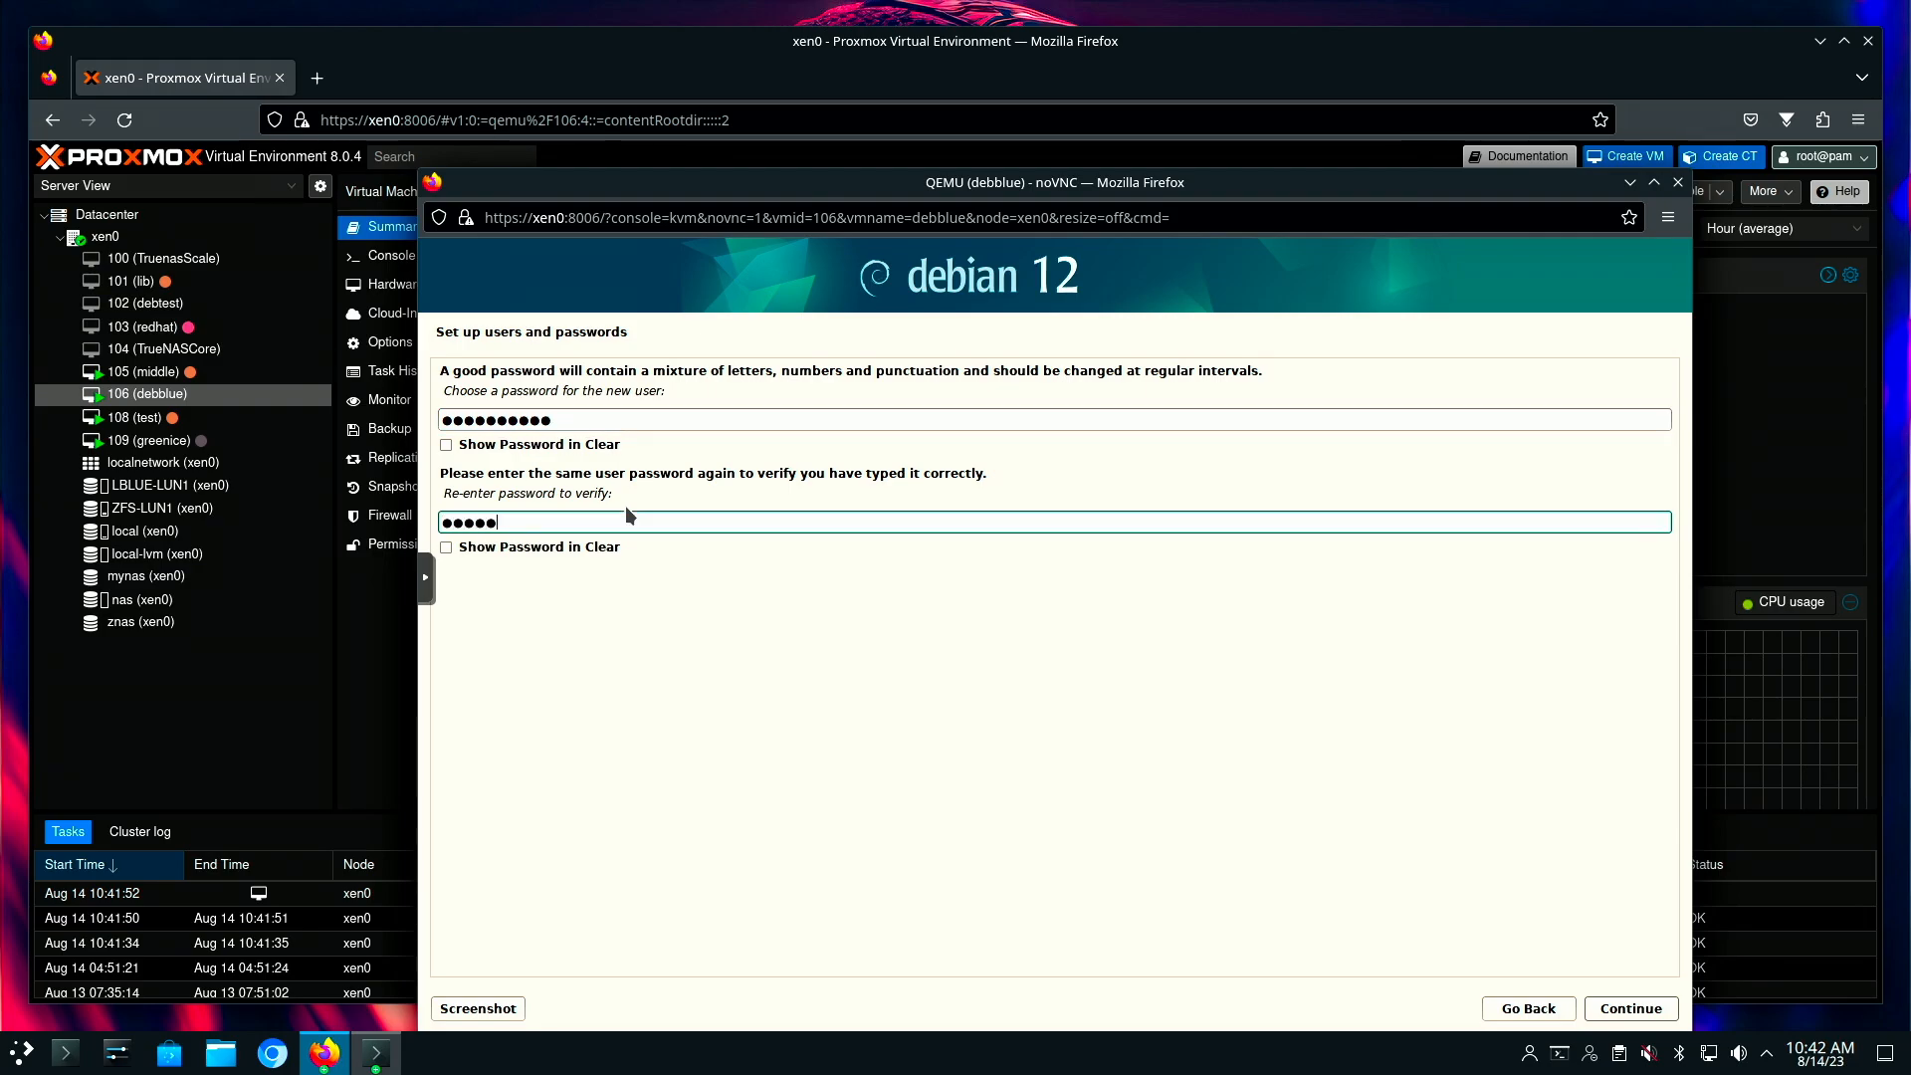
{"action": "left_click", "coordinate": [1630, 1008]}
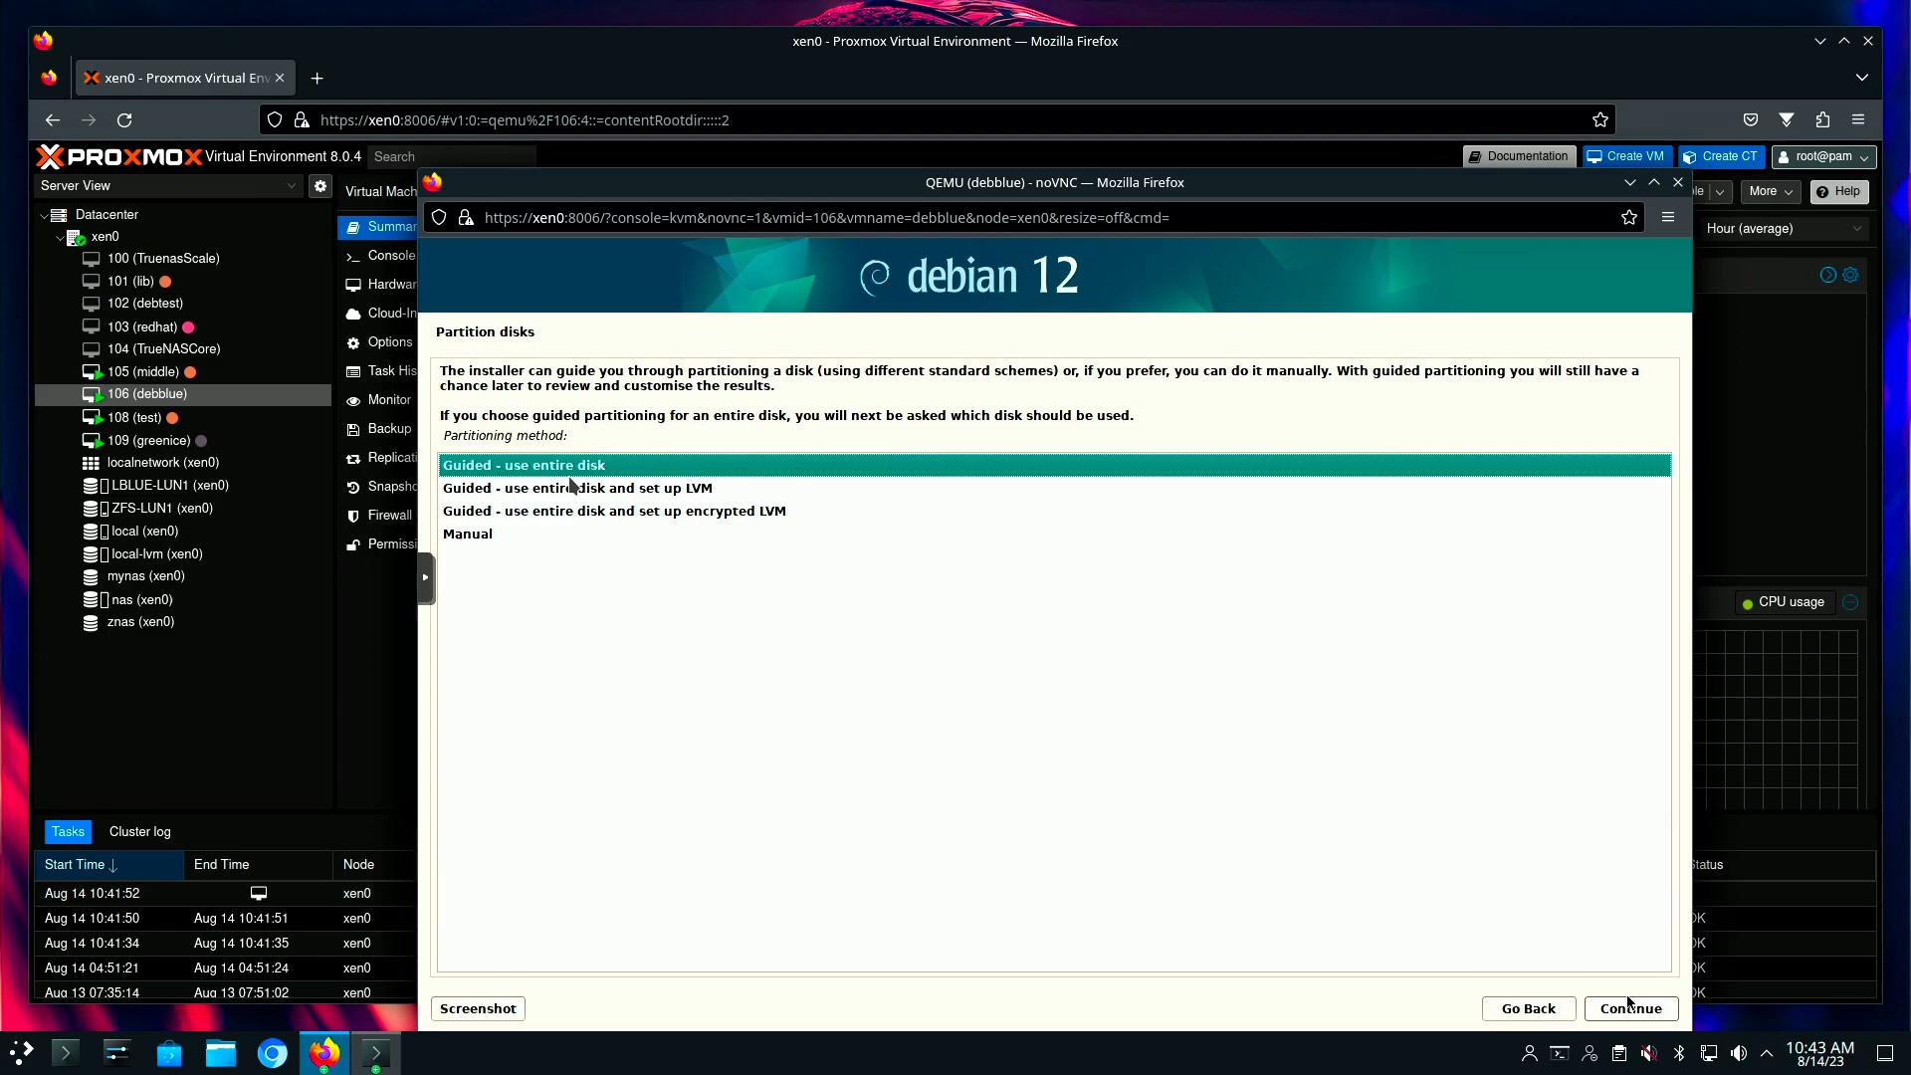
- Guided-partition the 34.4 GB QEMU disk with all files in one partition, retrying once
{"action": "left_click", "coordinate": [1629, 1008]}
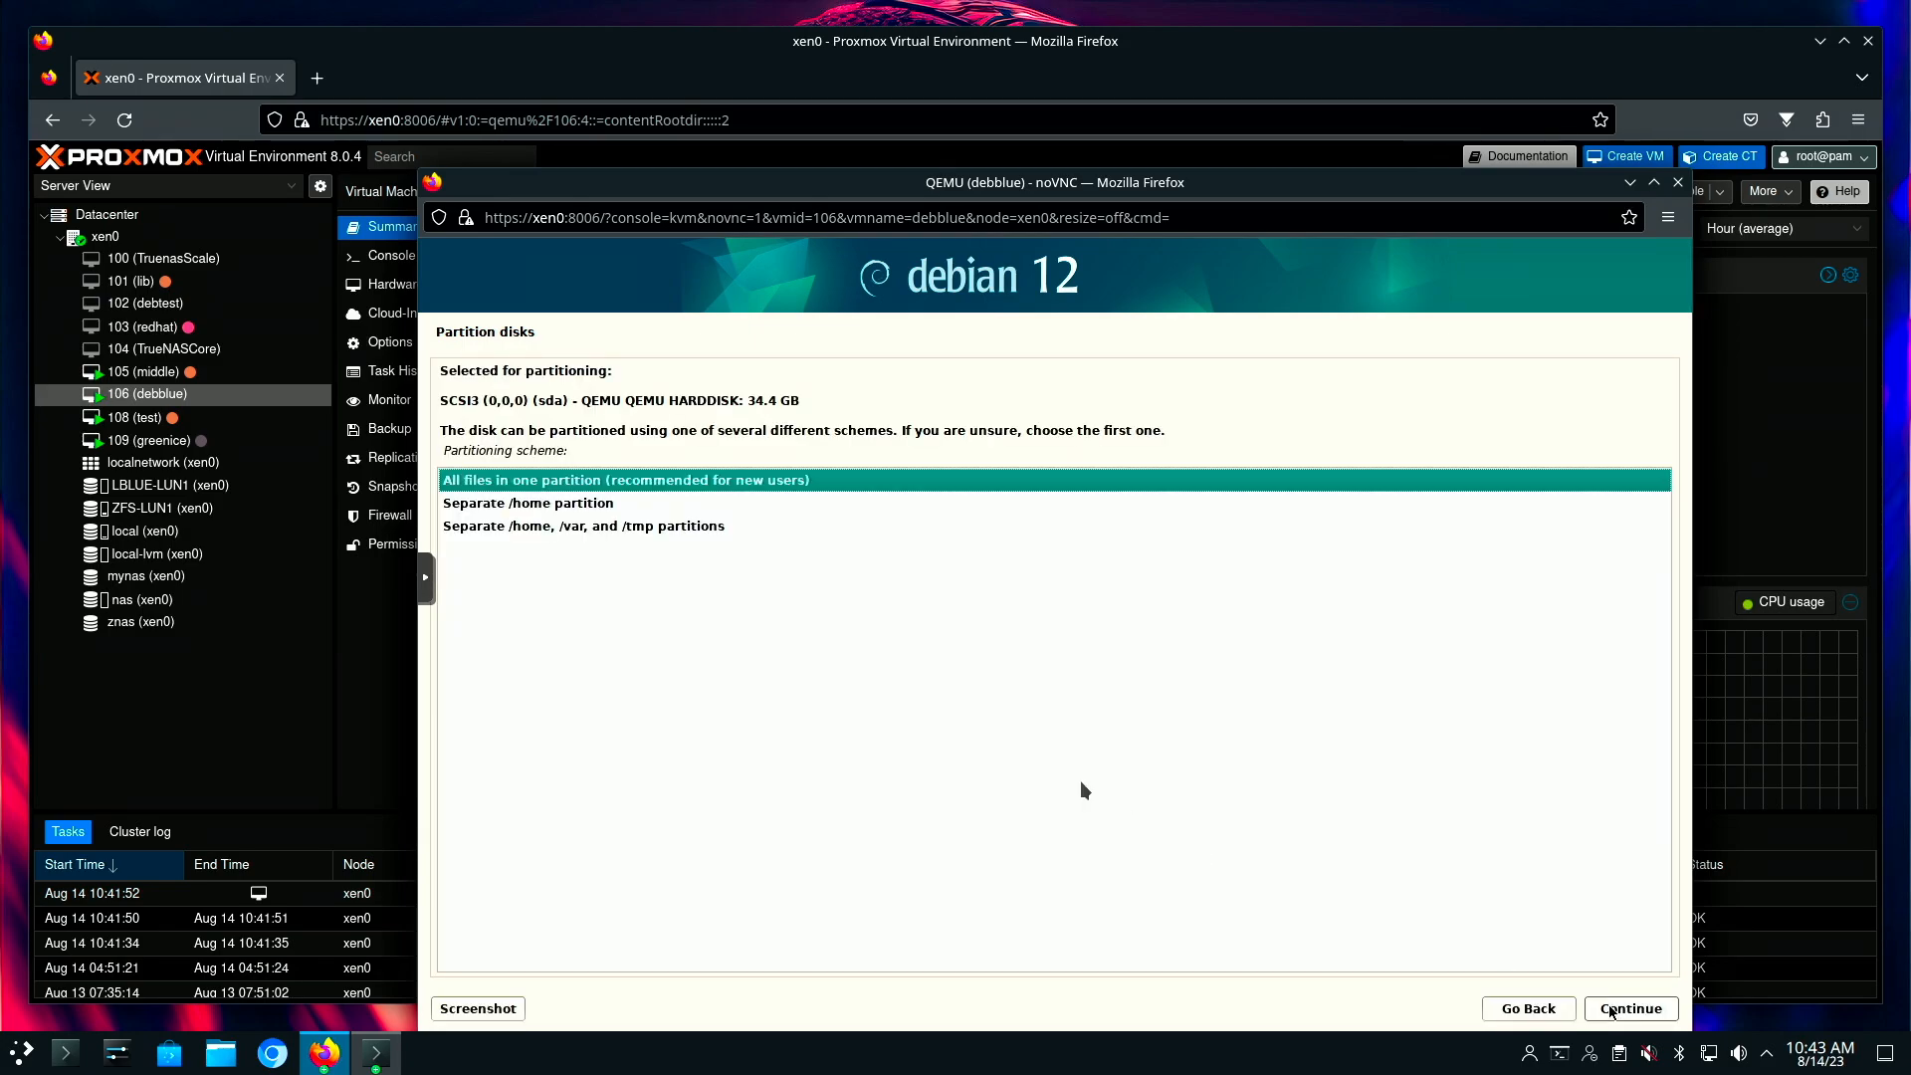
{"action": "left_click", "coordinate": [1629, 1008]}
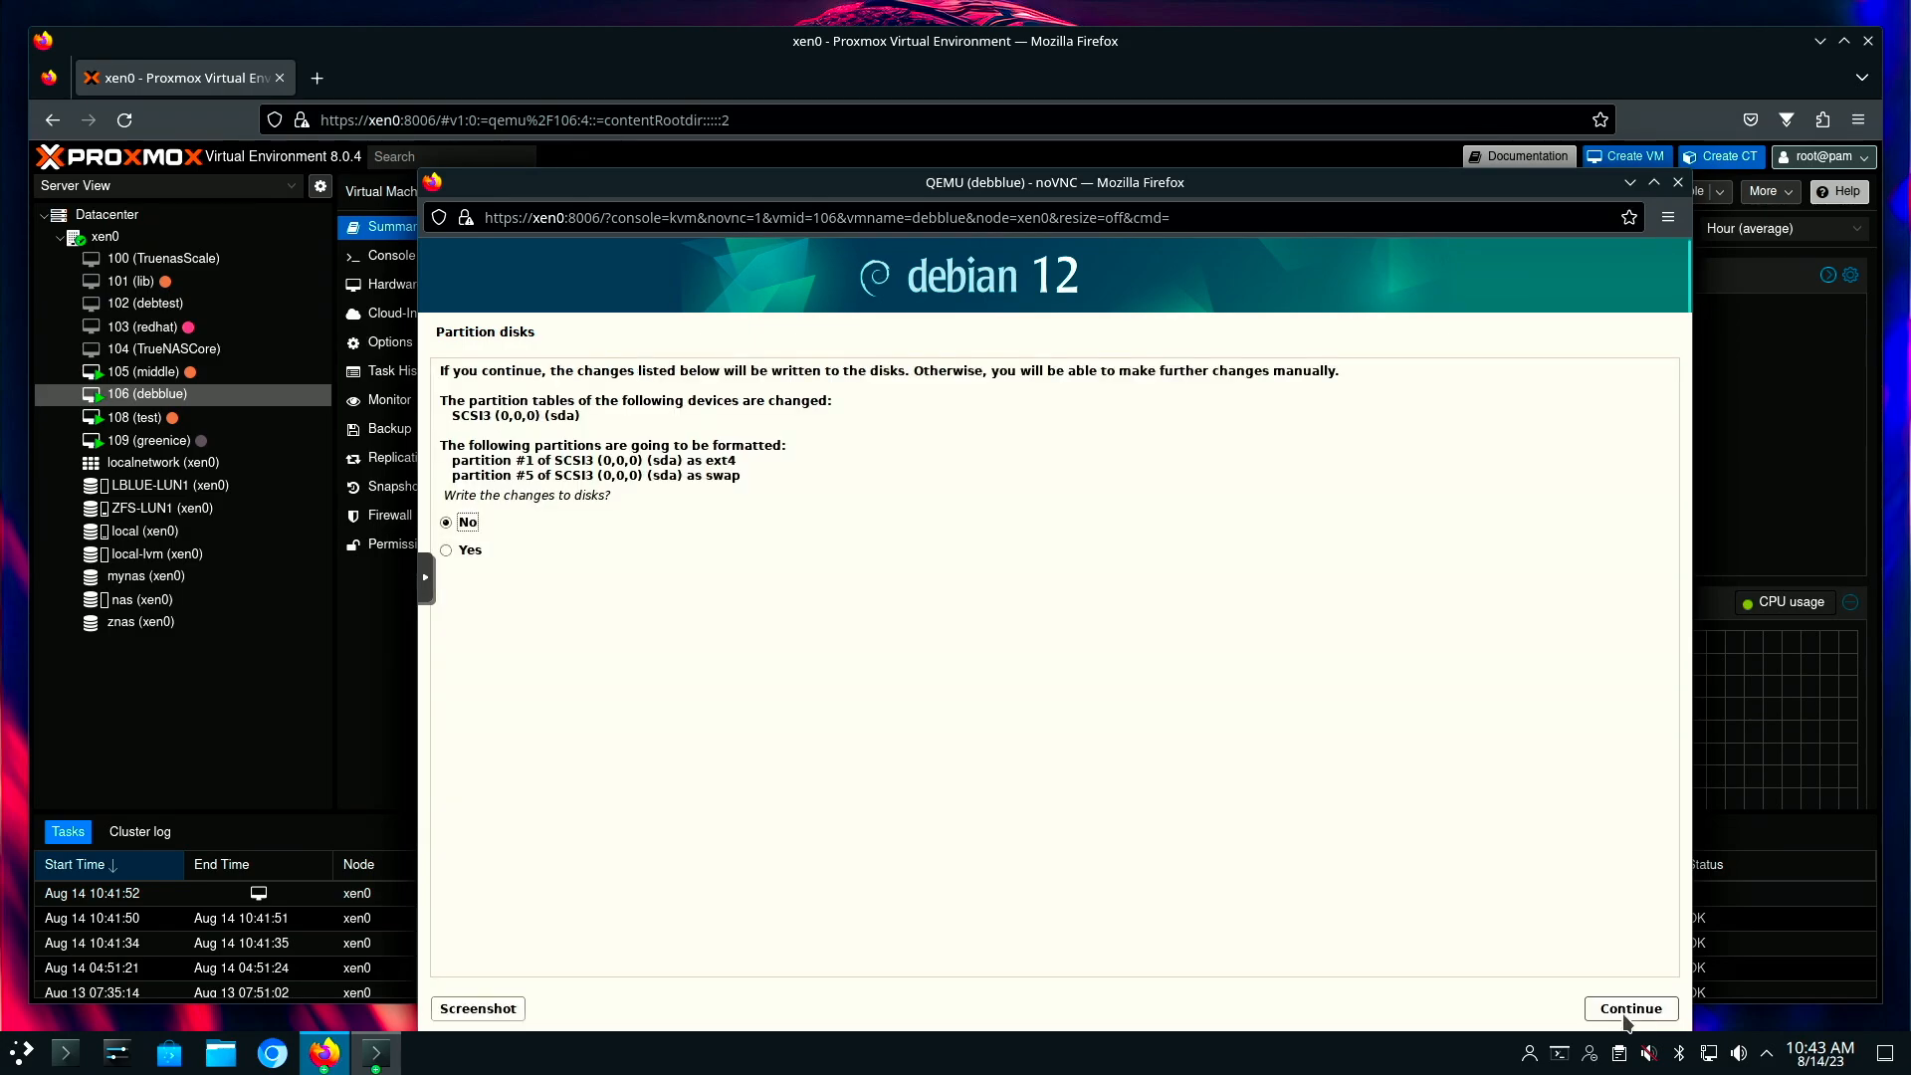
{"action": "left_click", "coordinate": [1629, 1008]}
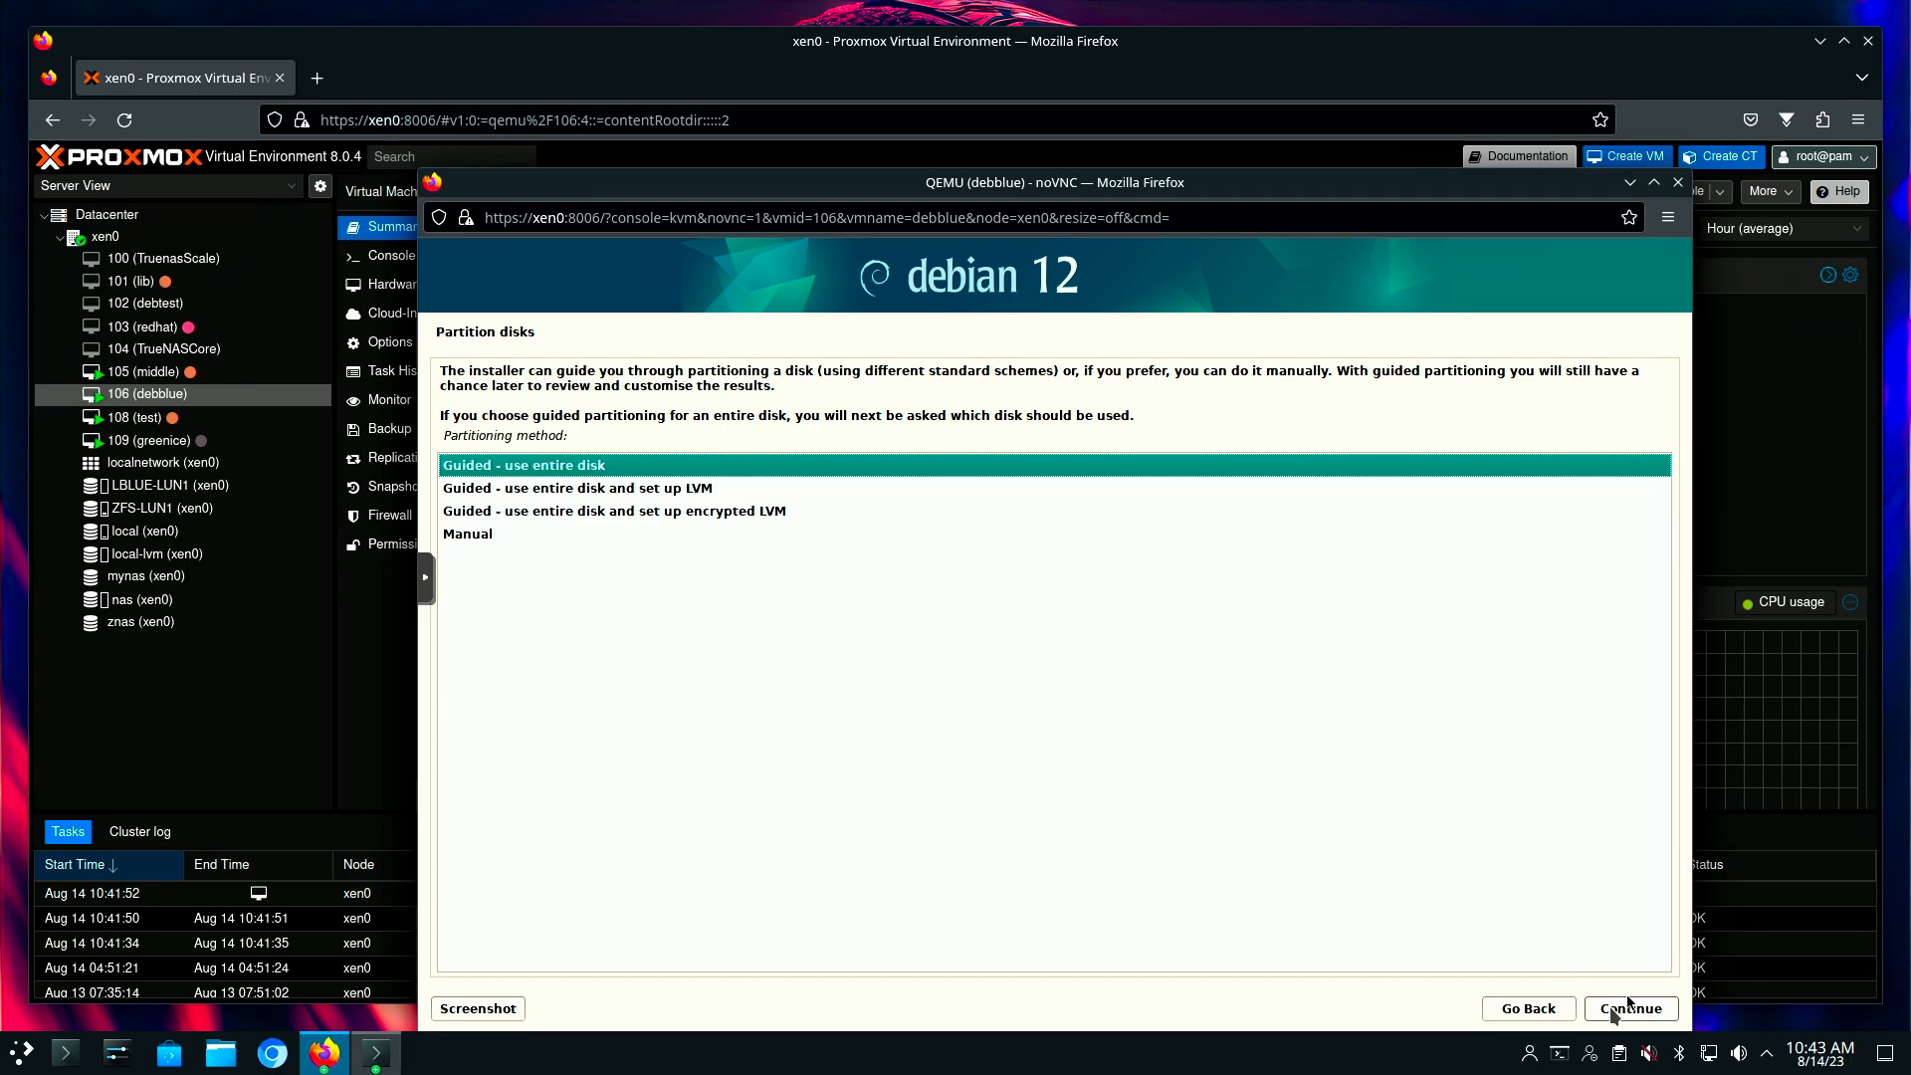
{"action": "left_click", "coordinate": [1630, 1008]}
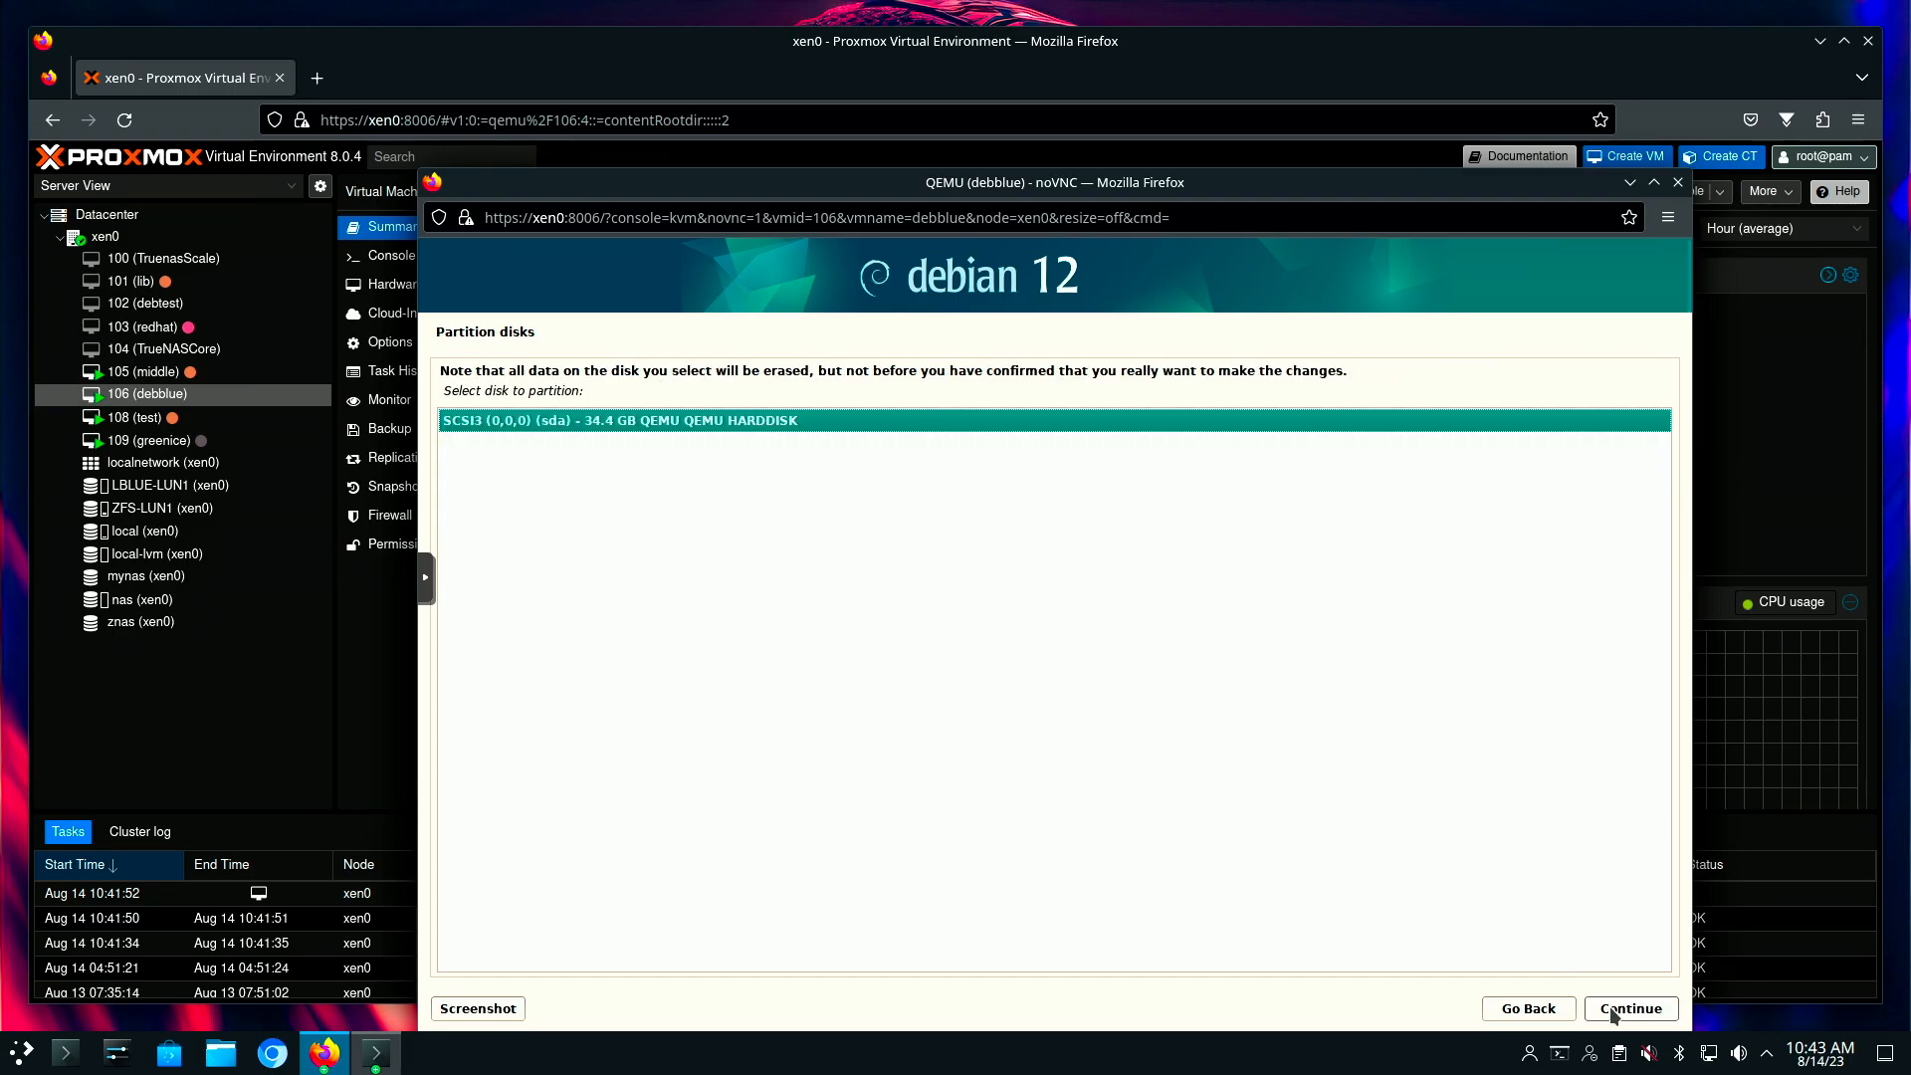
{"action": "left_click", "coordinate": [1630, 1009]}
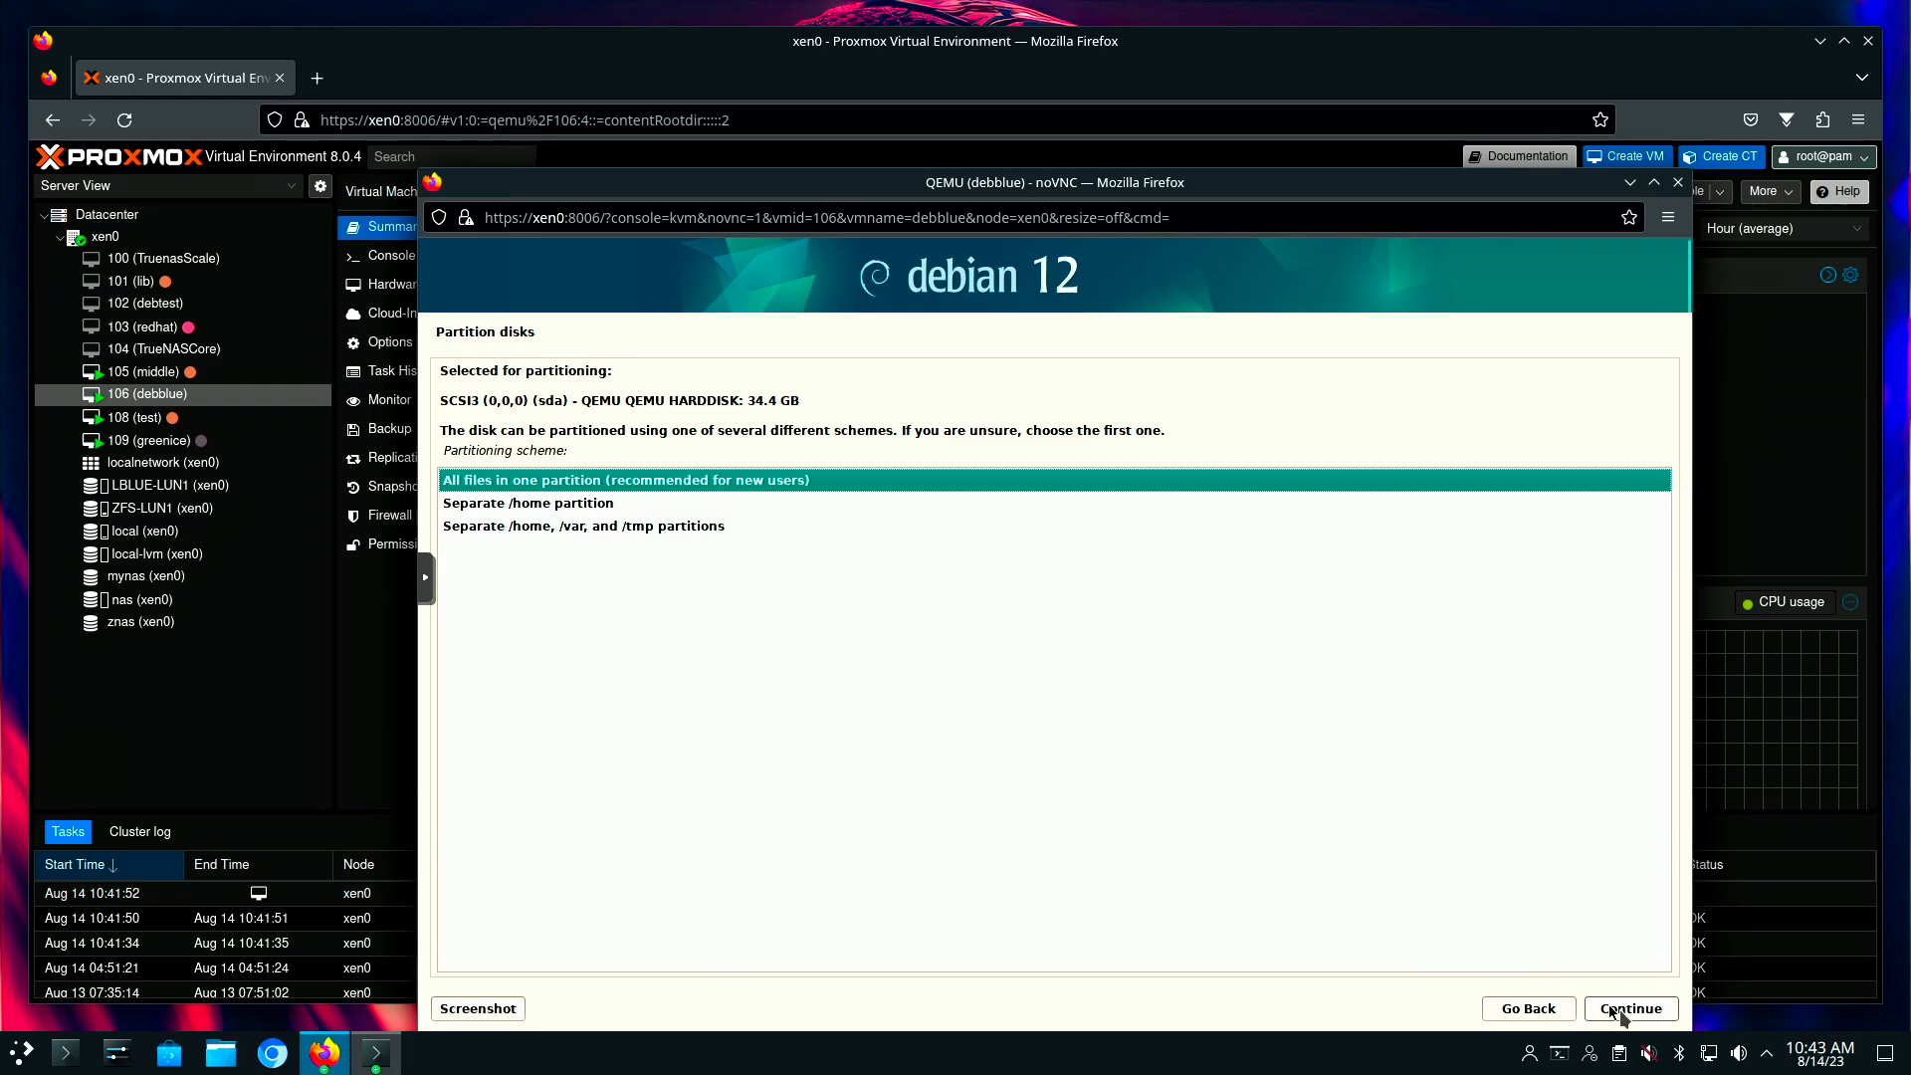
{"action": "left_click", "coordinate": [1629, 1009]}
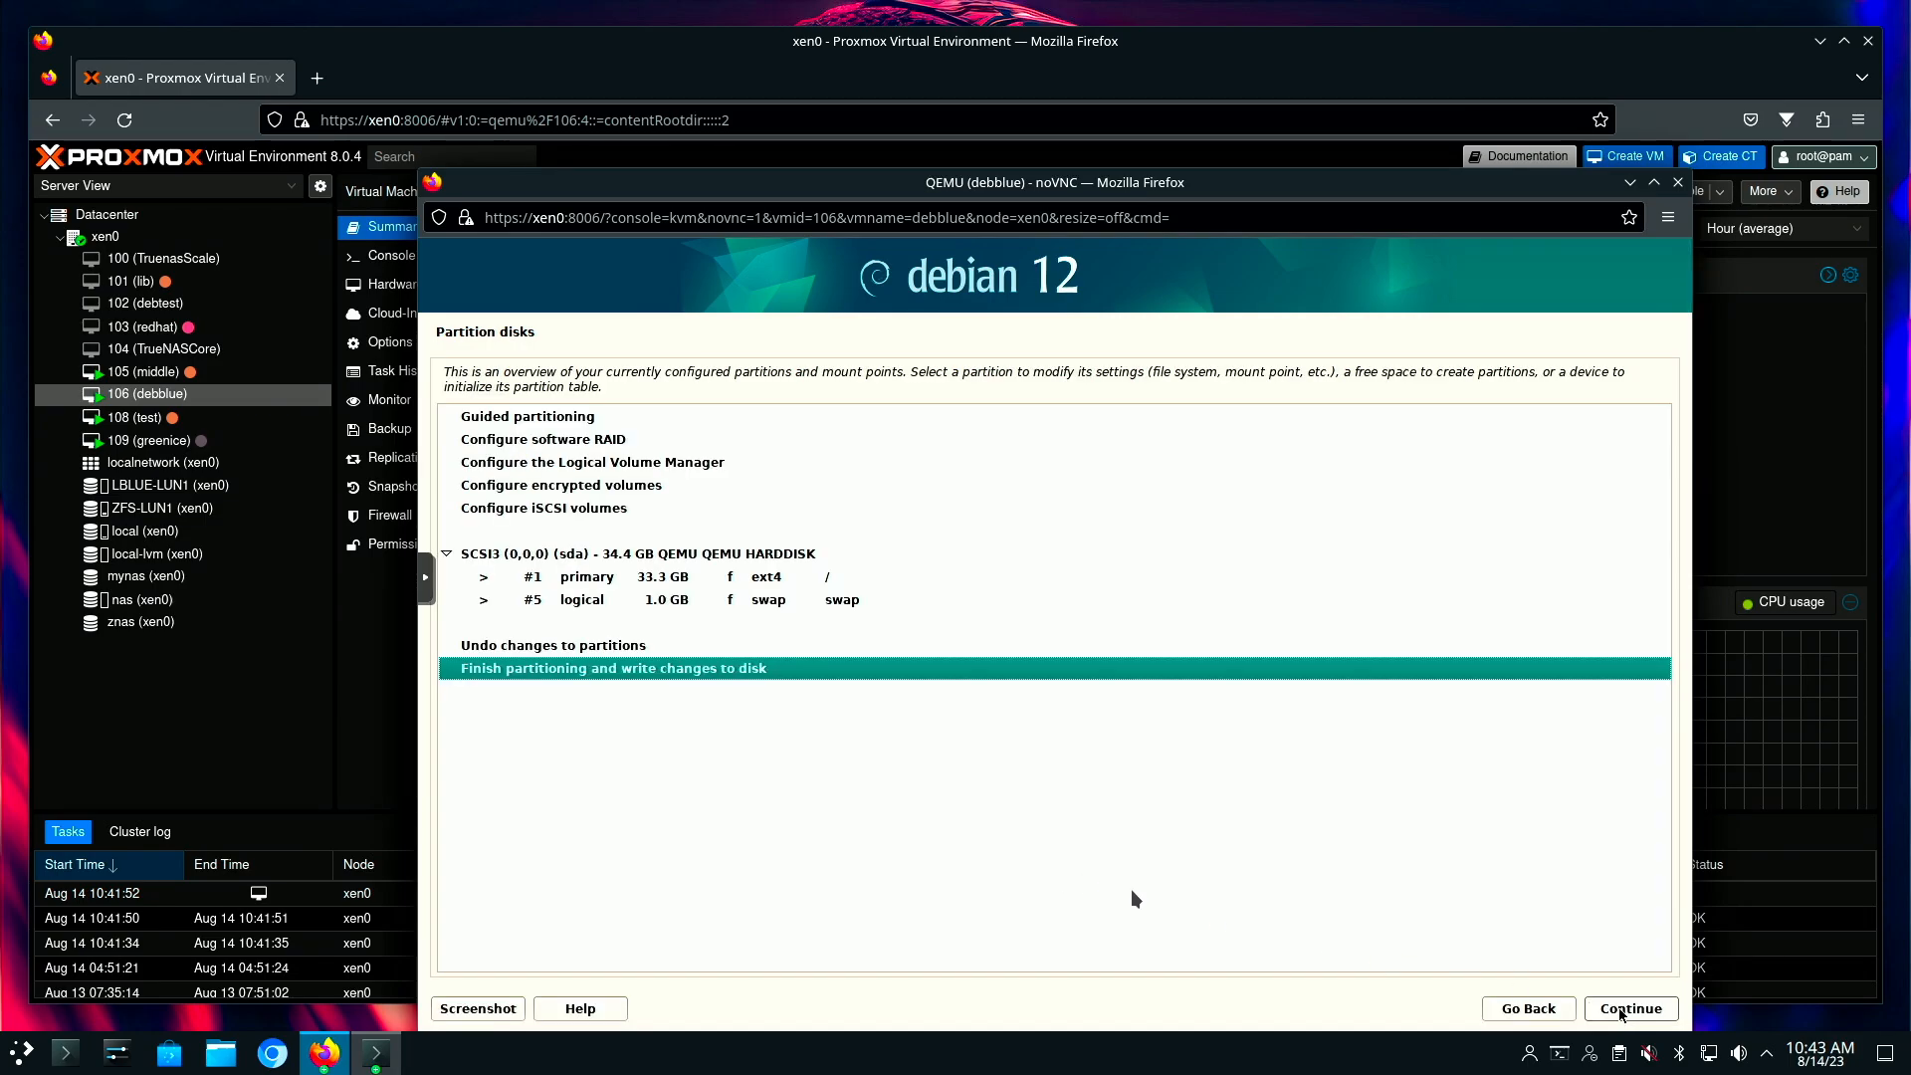
{"action": "left_click", "coordinate": [1630, 1008]}
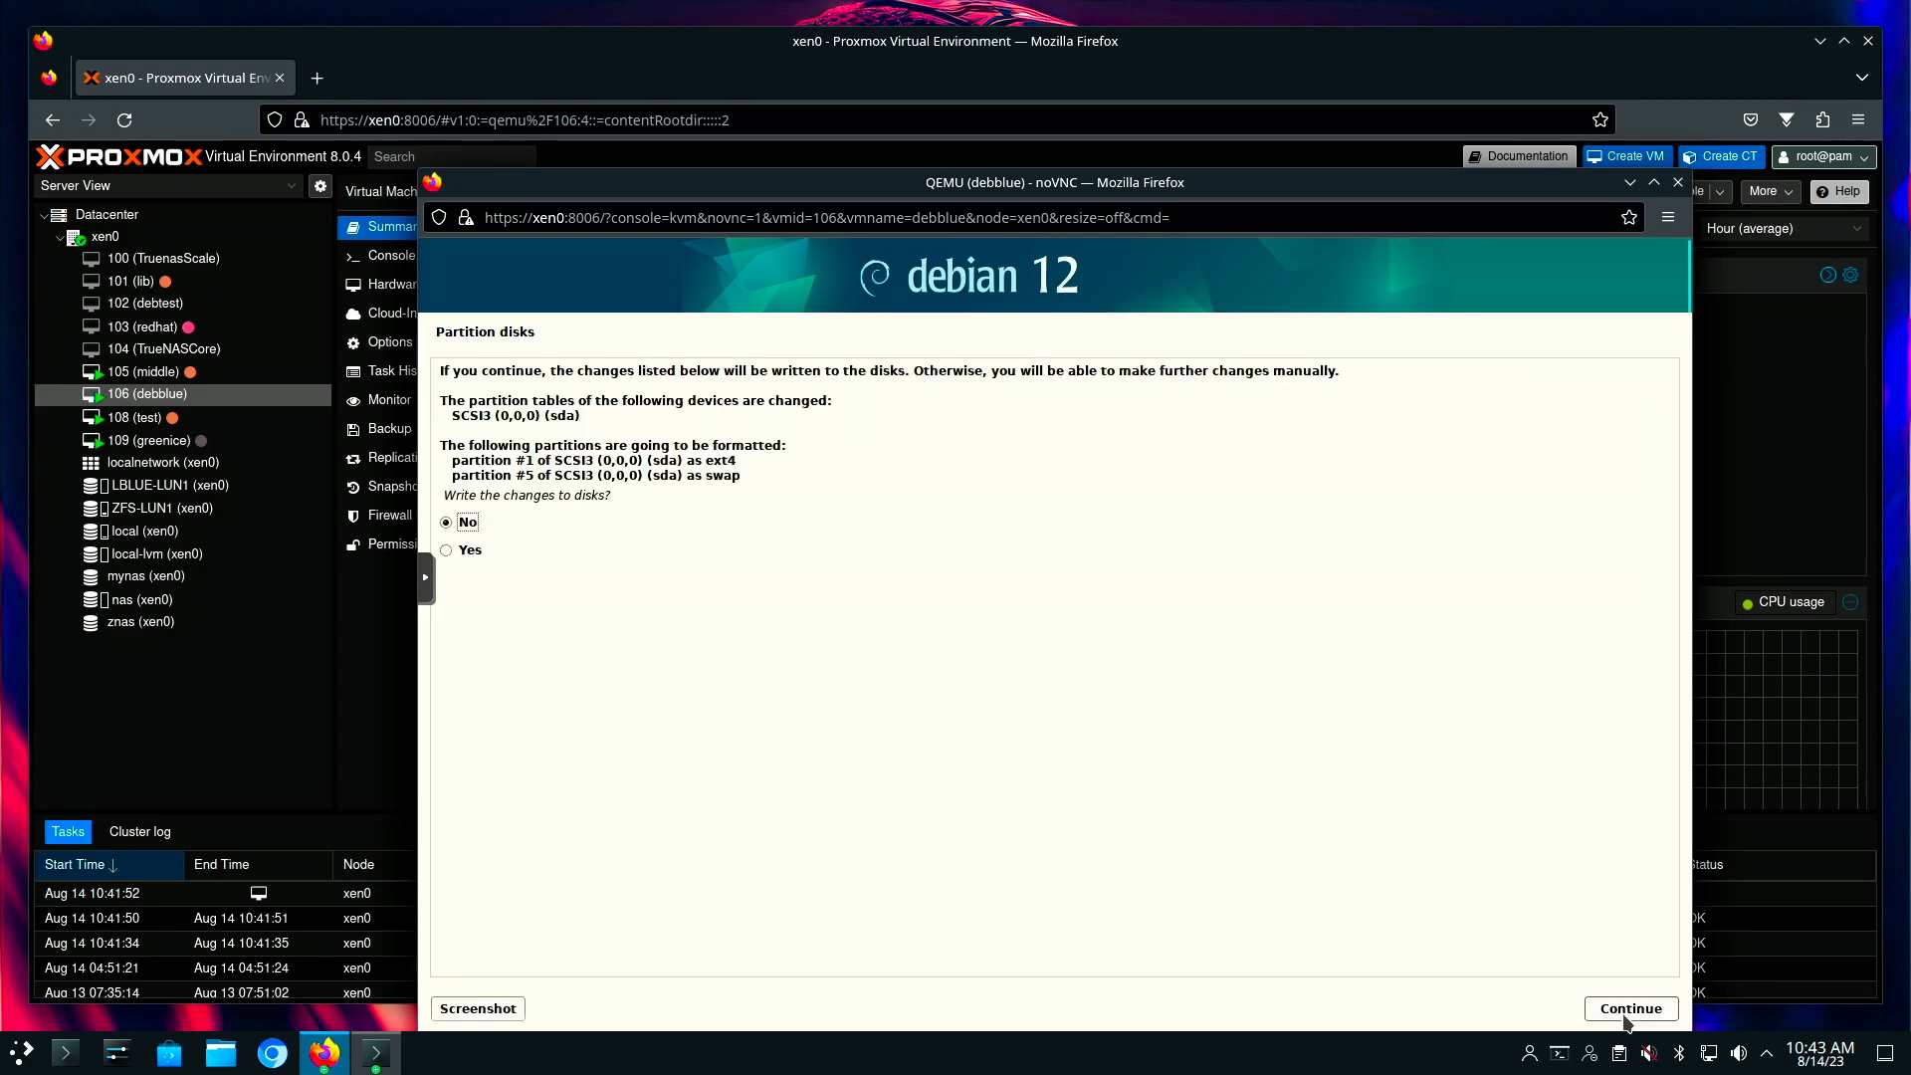
{"action": "mouse_move", "coordinate": [467, 561]}
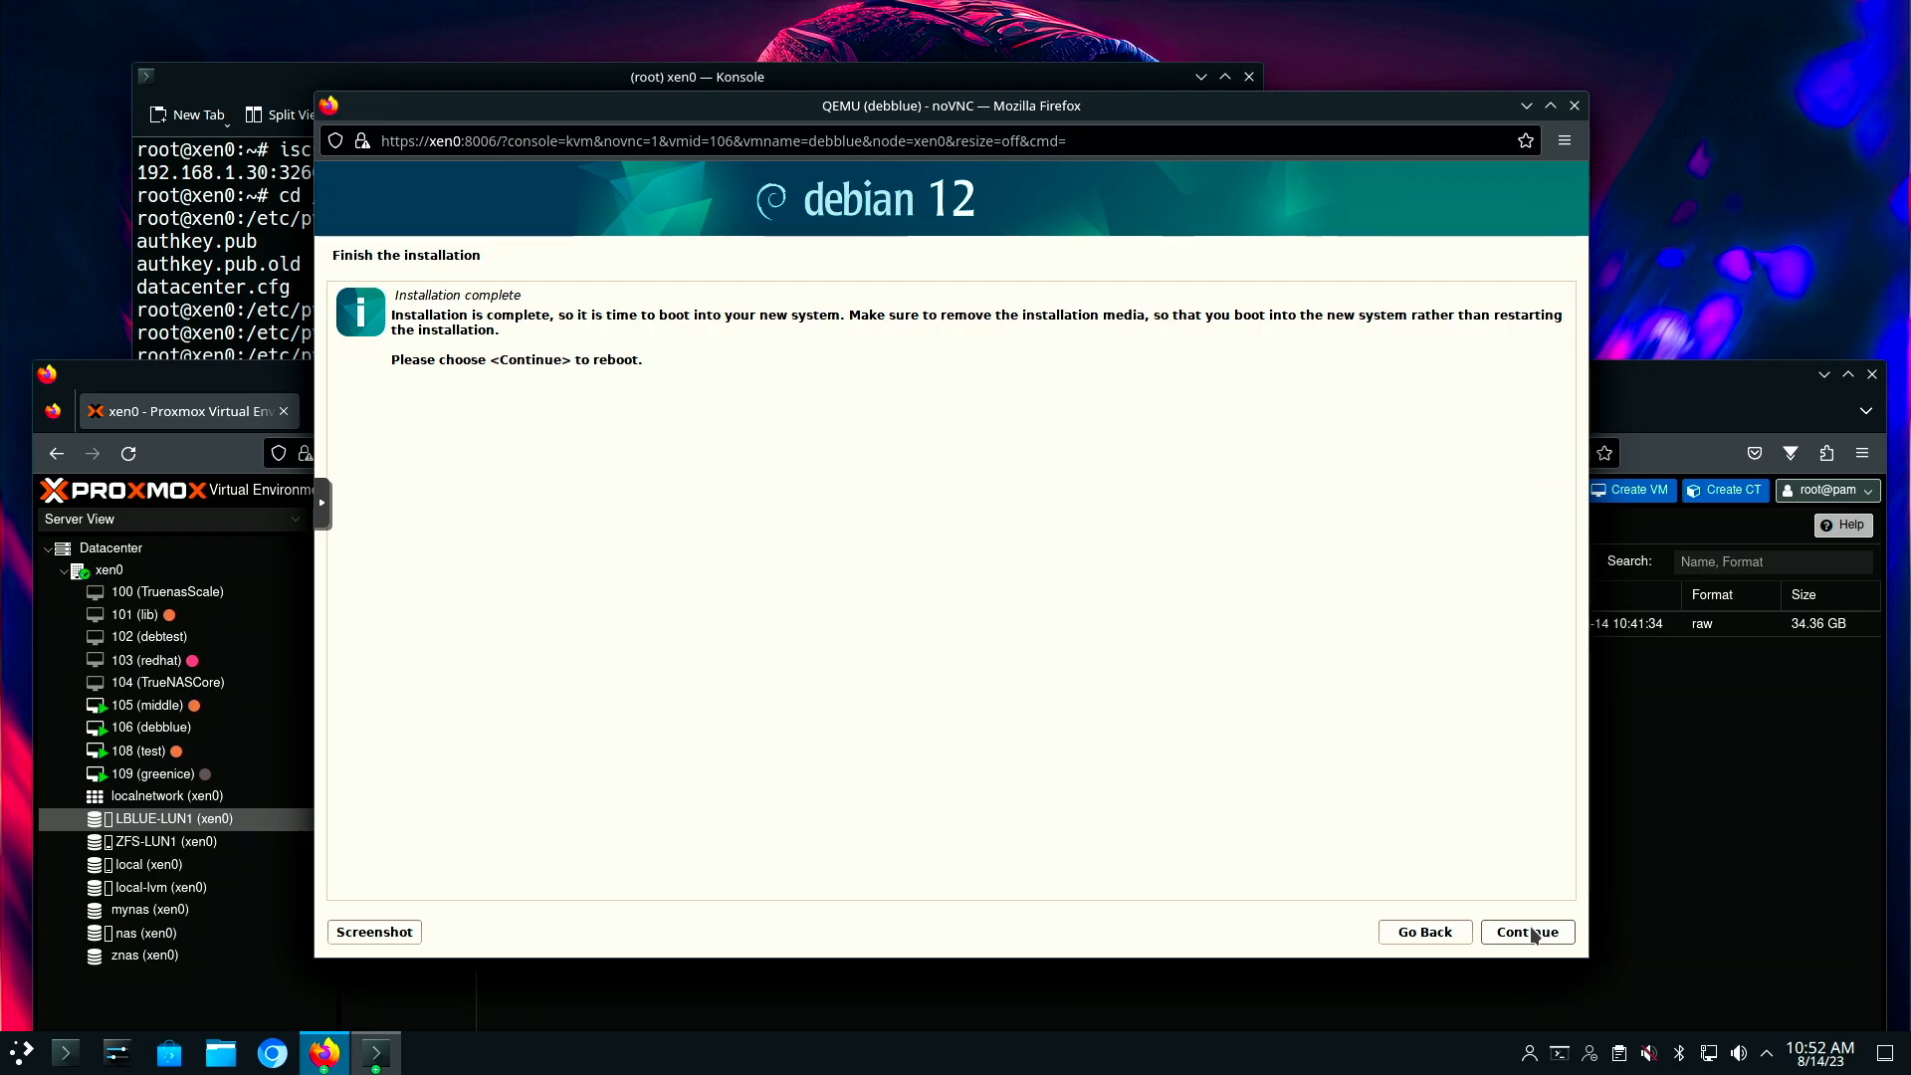
- Reboot into the installed Debian system and log in to the desktop as djware
{"action": "left_click", "coordinate": [1525, 932]}
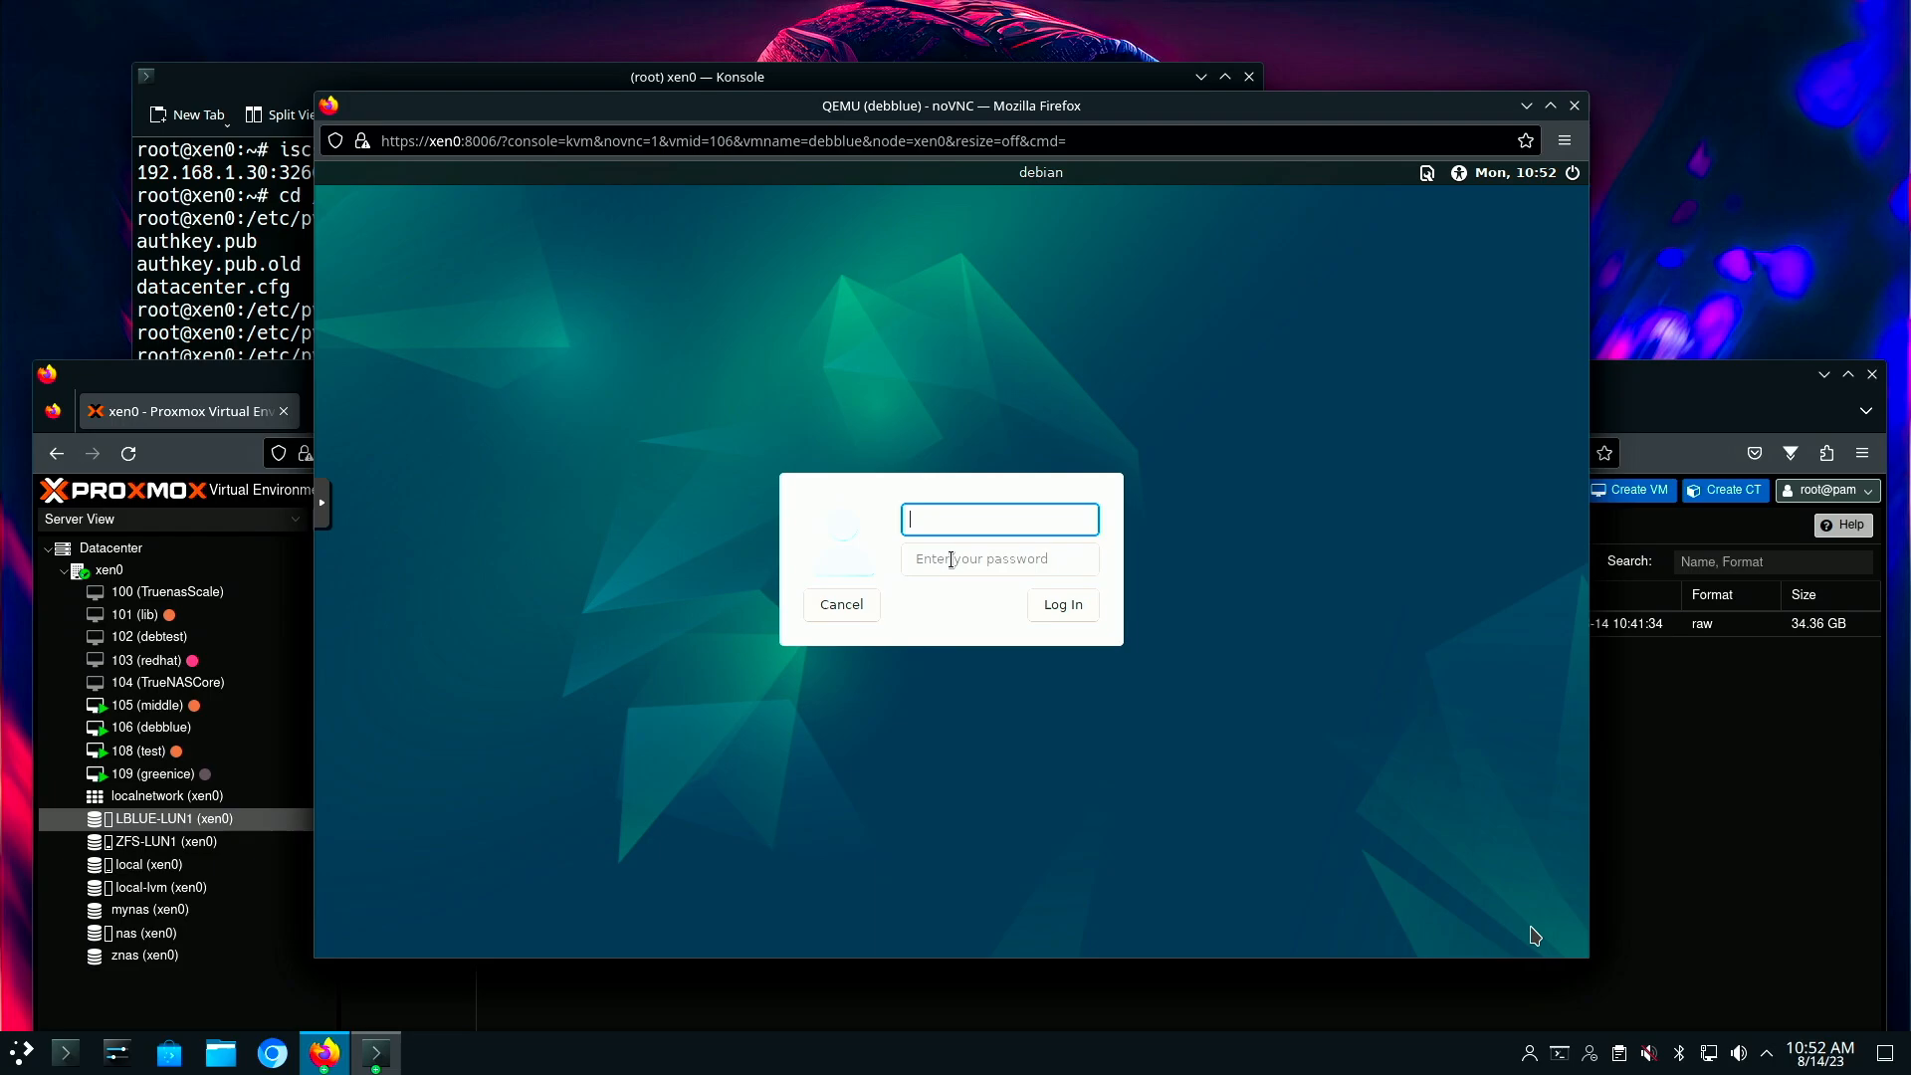
{"action": "type", "text": "d"}
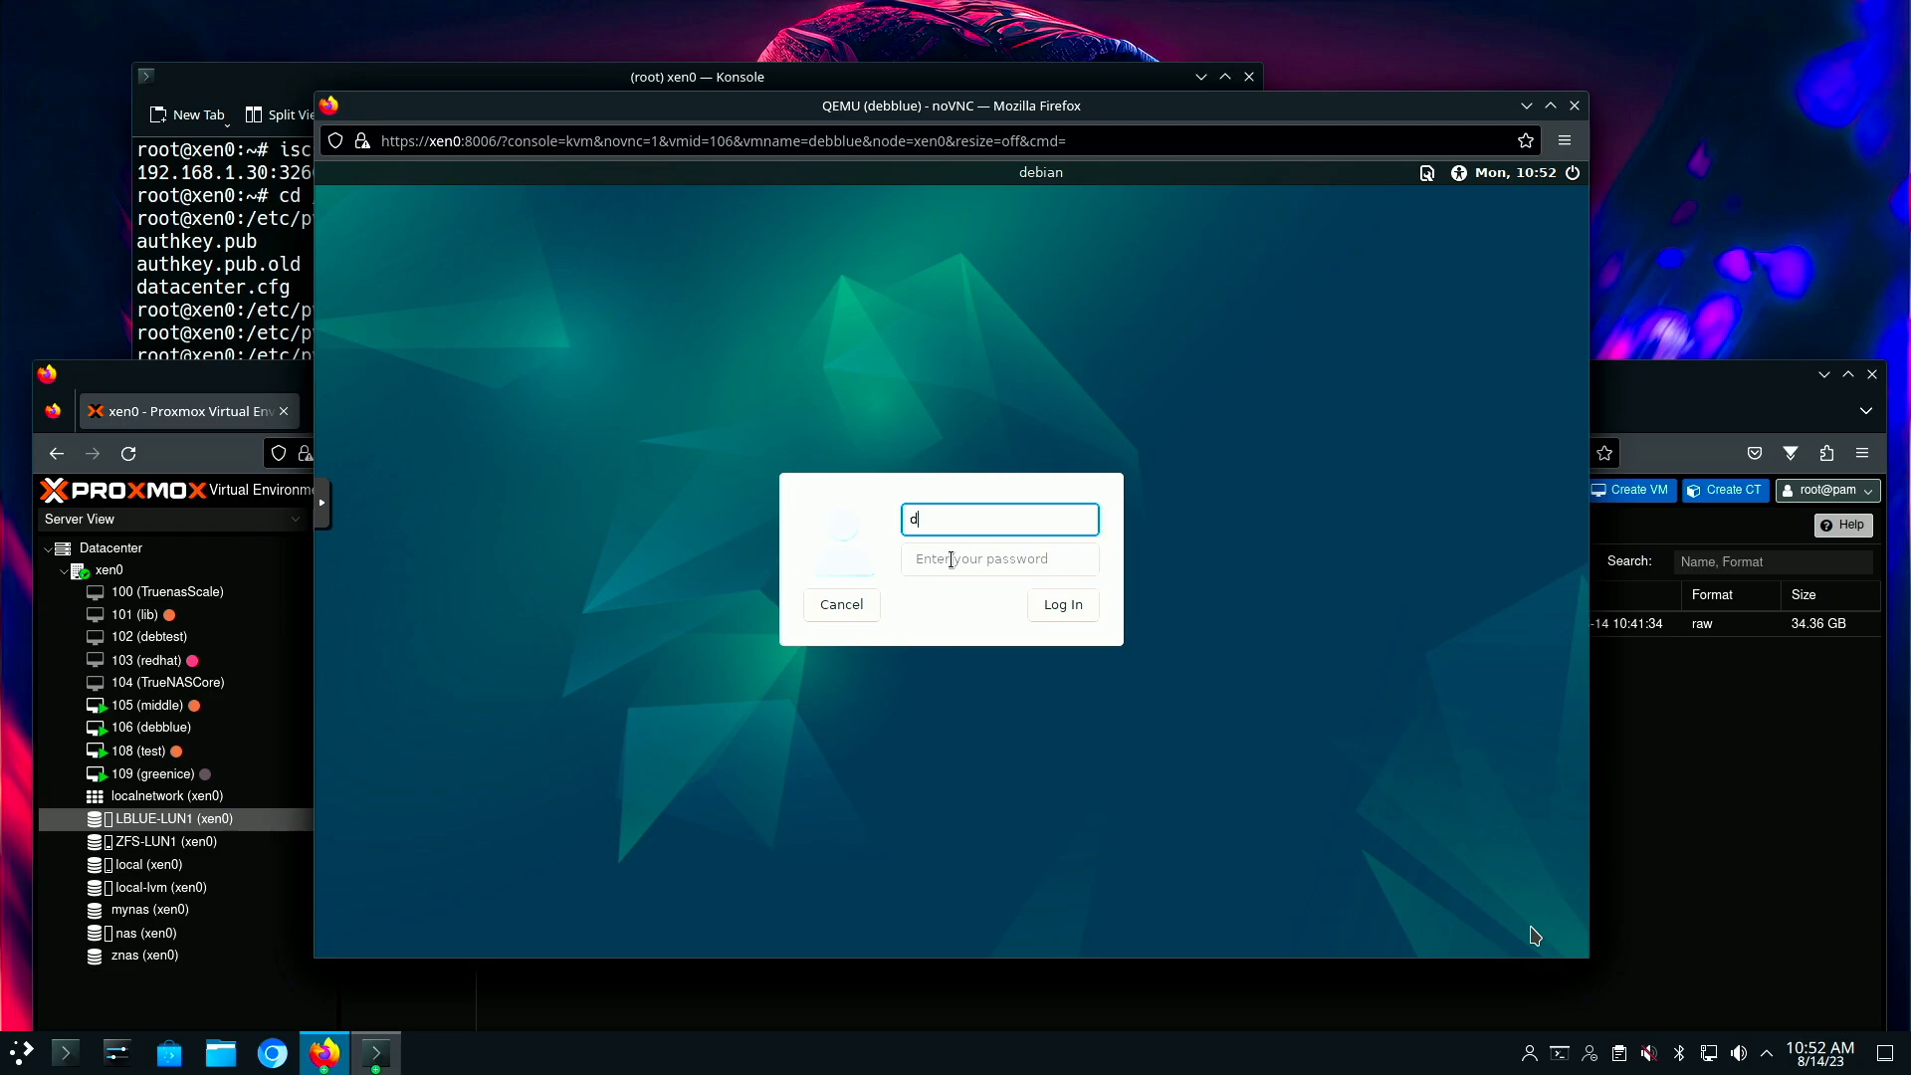
{"action": "type", "text": "jware"}
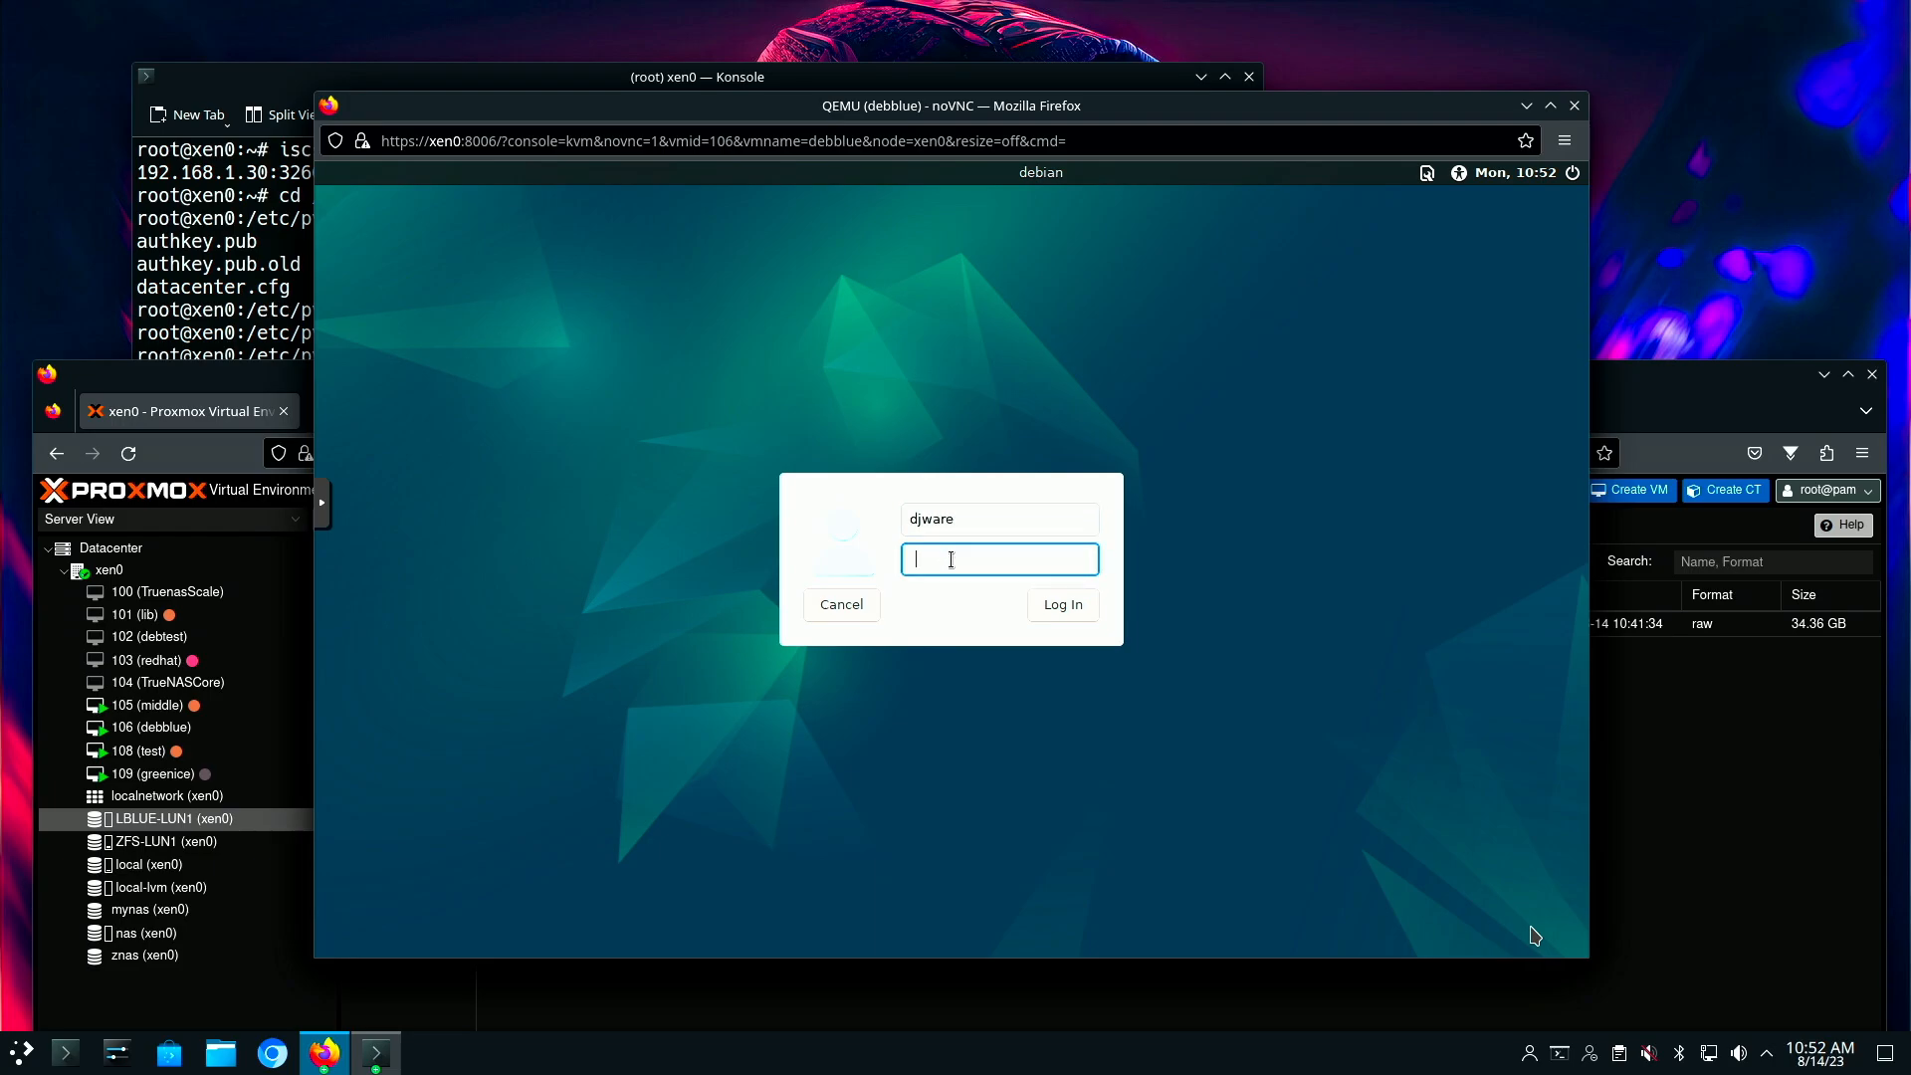
{"action": "type", "text": "password"}
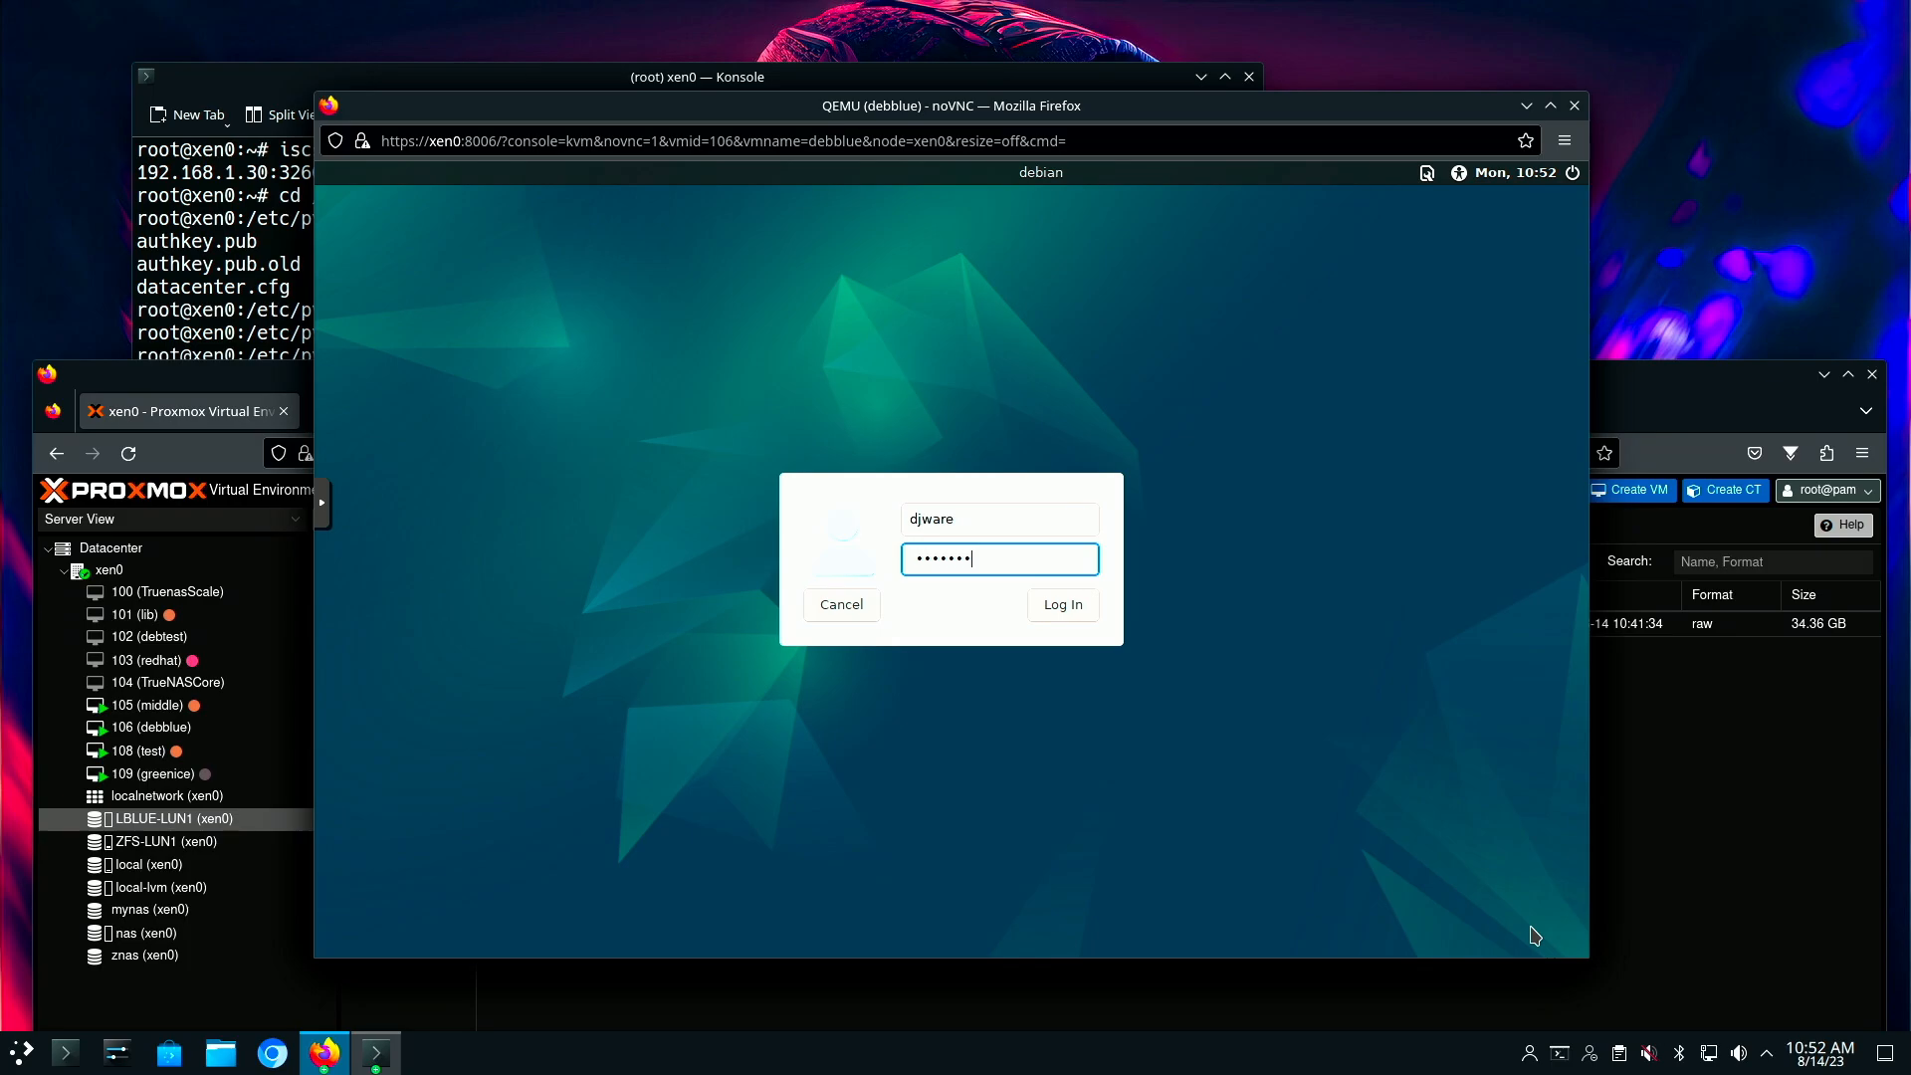
{"action": "left_click", "coordinate": [1060, 605]}
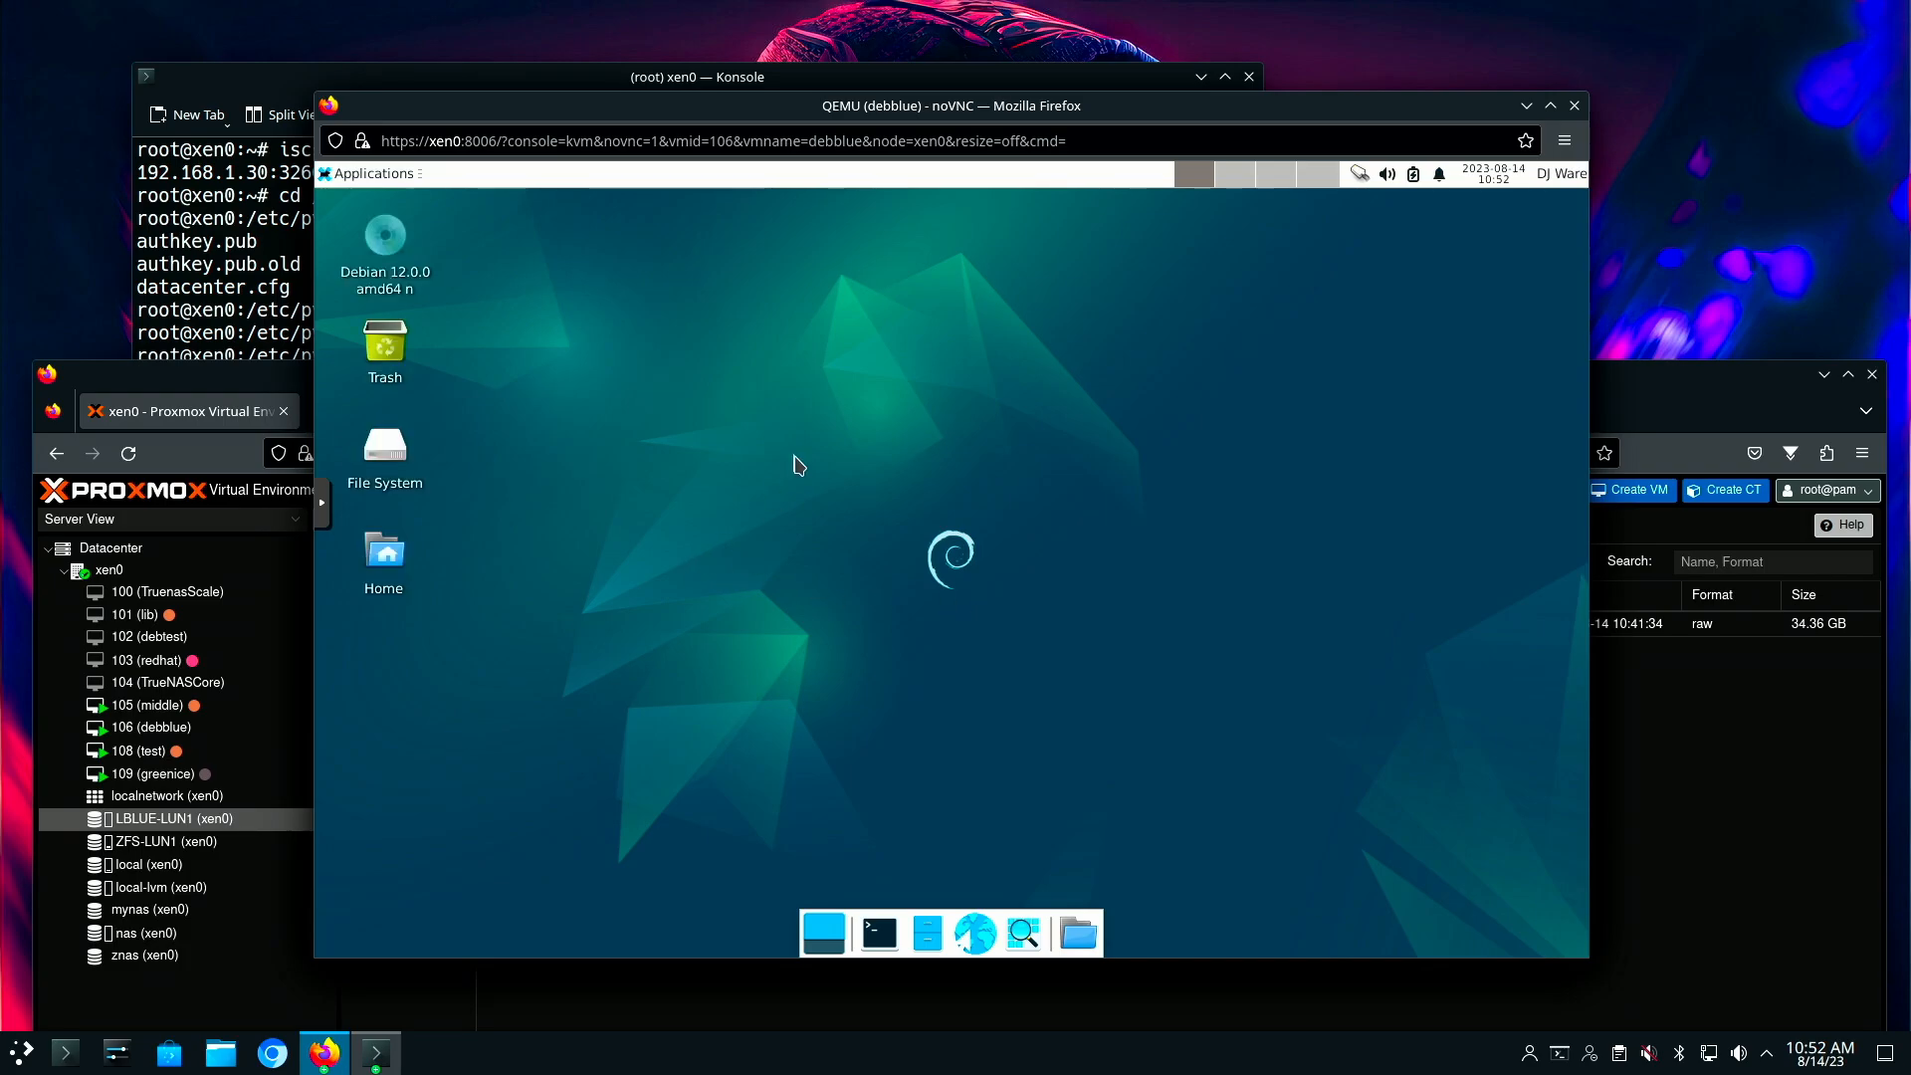
{"action": "mouse_move", "coordinate": [402, 414]}
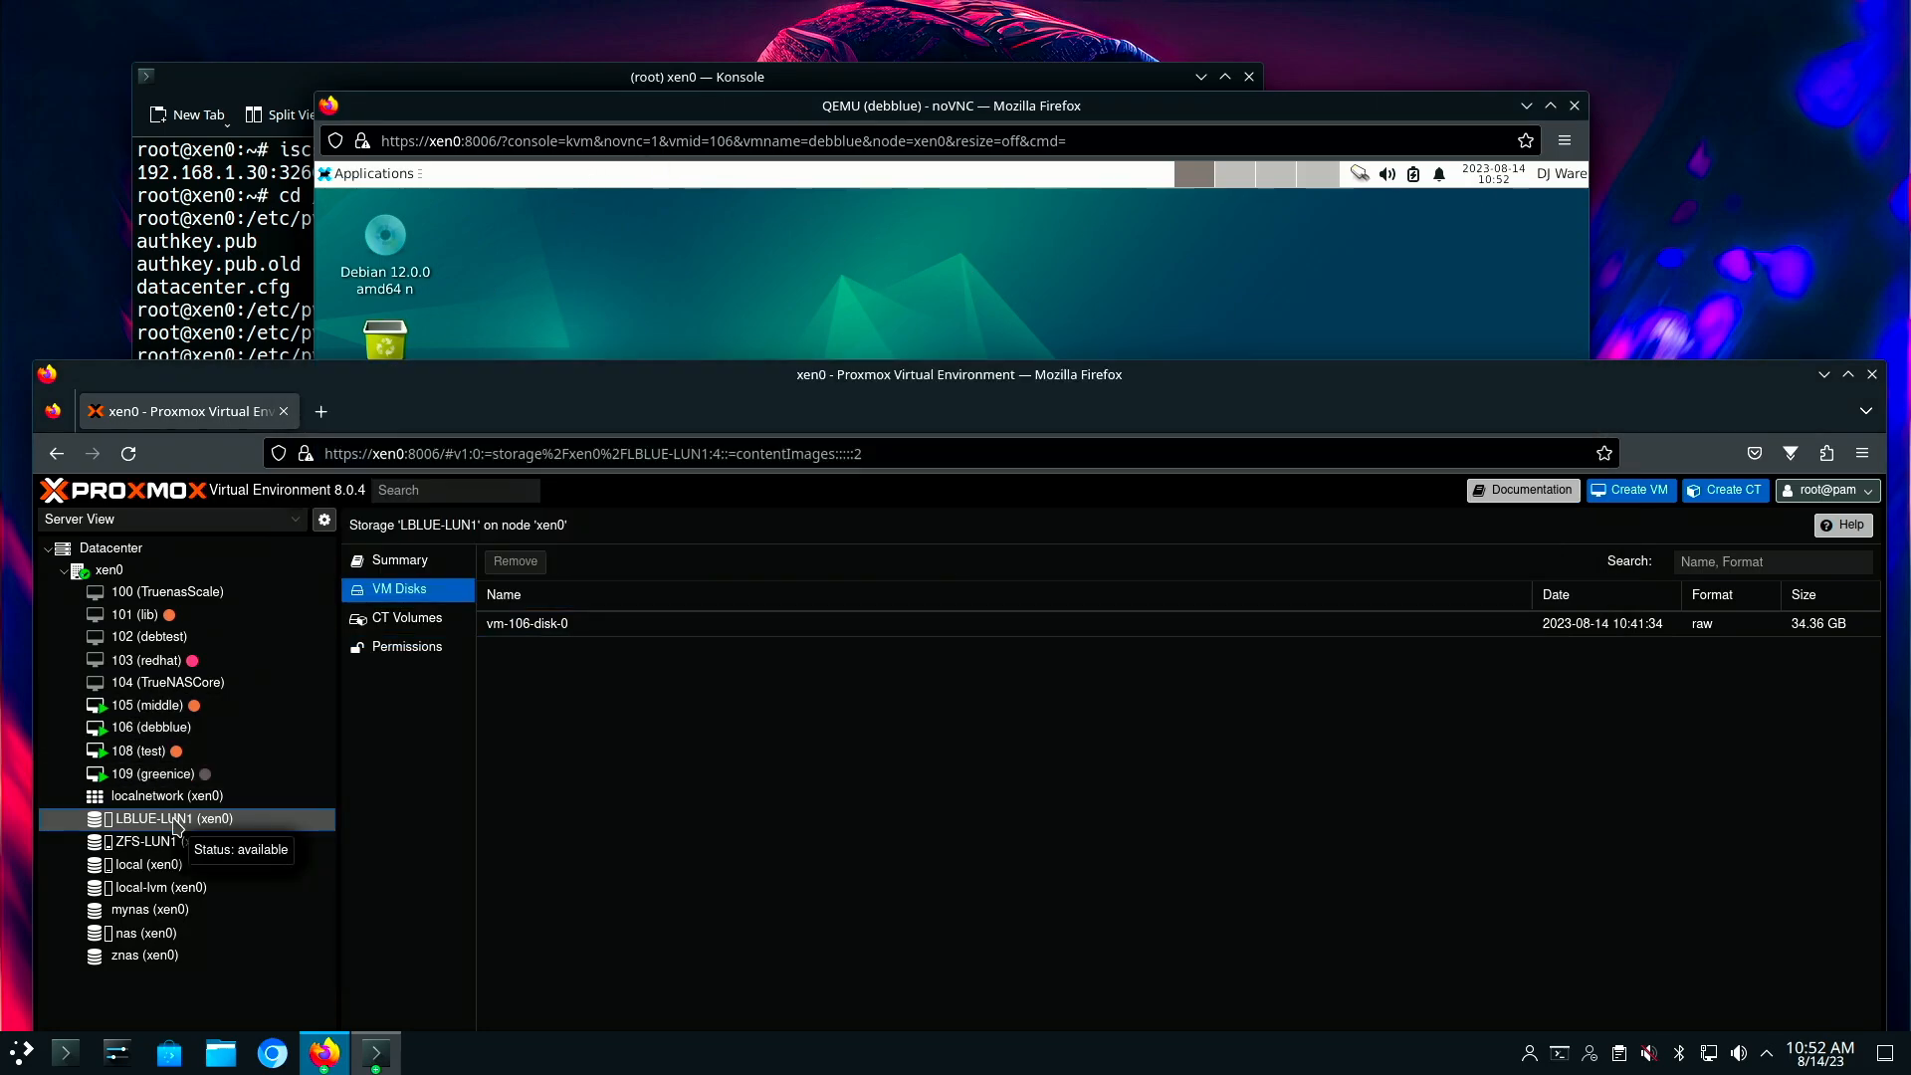
- Select the LBLUE-LUN1 storage to view its usage summary (34.36 GB of 1.10 TB)
{"action": "left_click", "coordinate": [402, 559]}
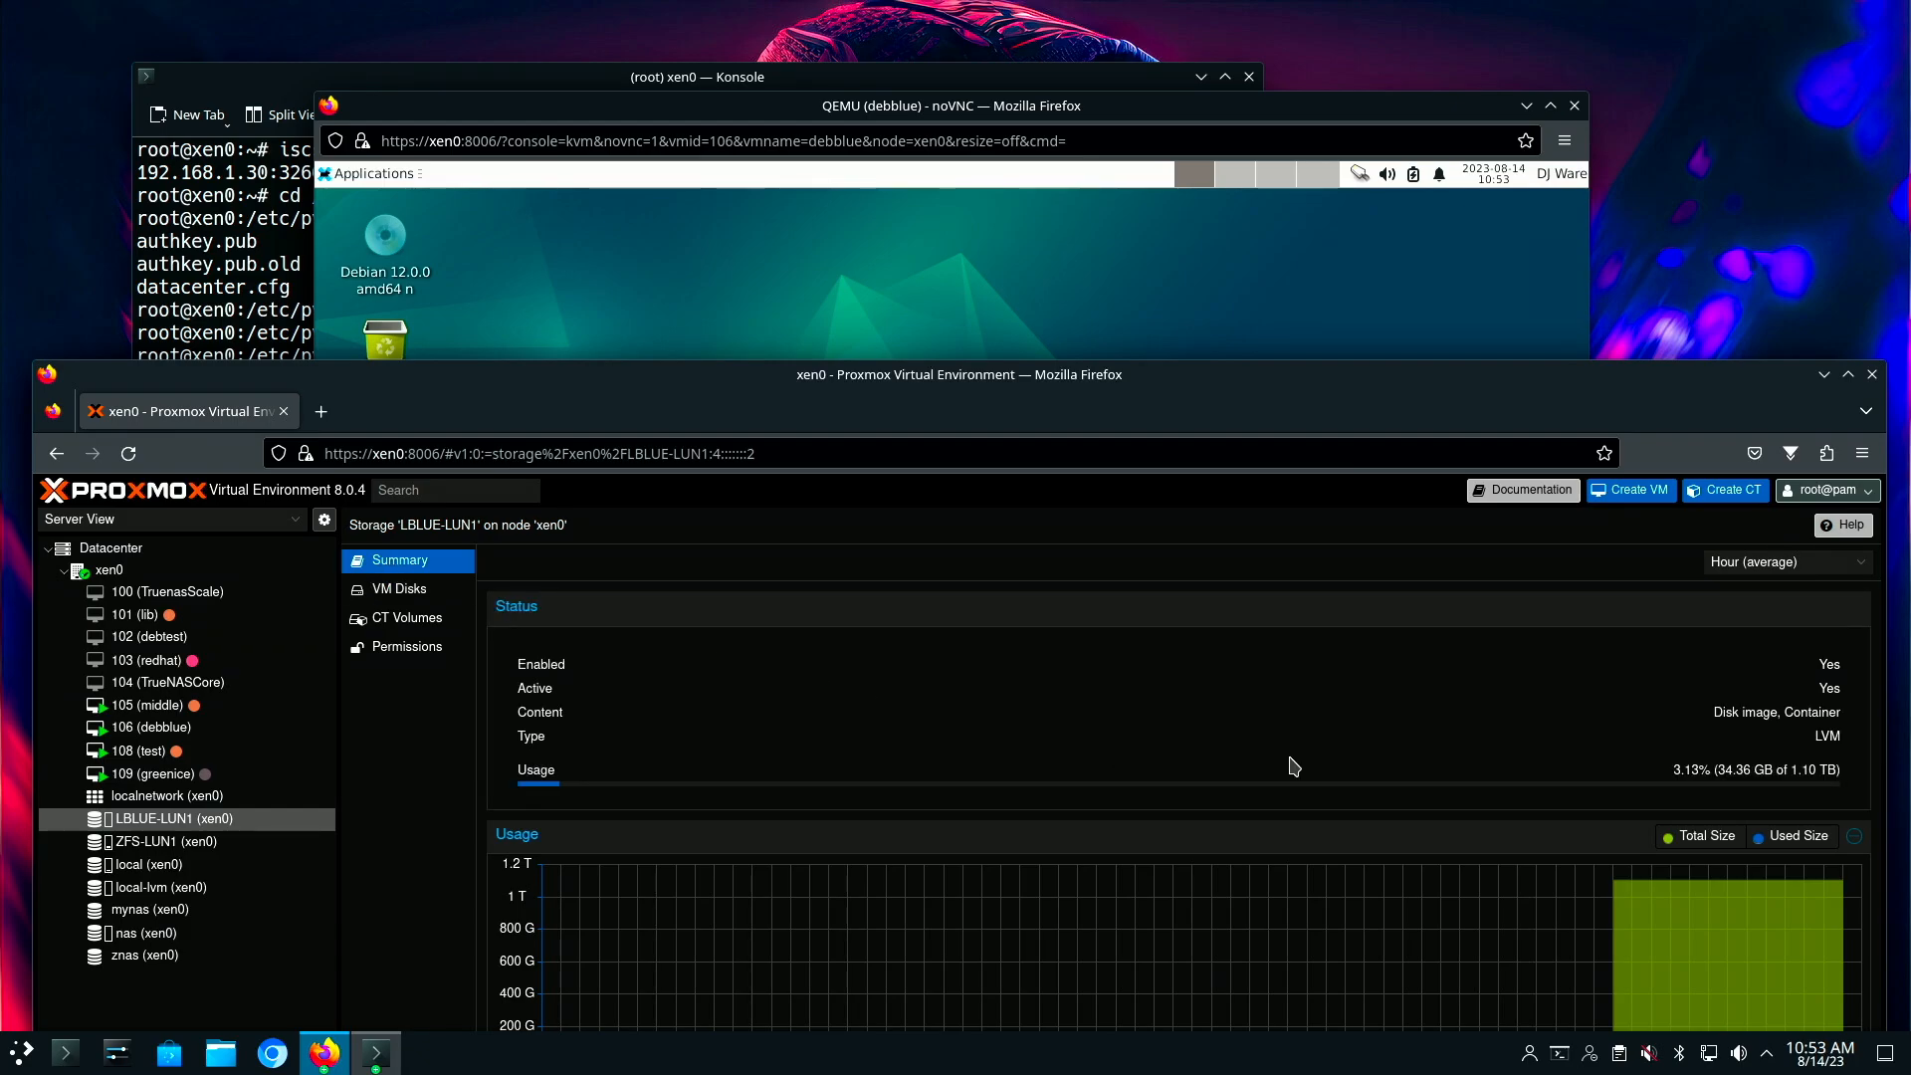
{"action": "mouse_move", "coordinate": [1504, 394]}
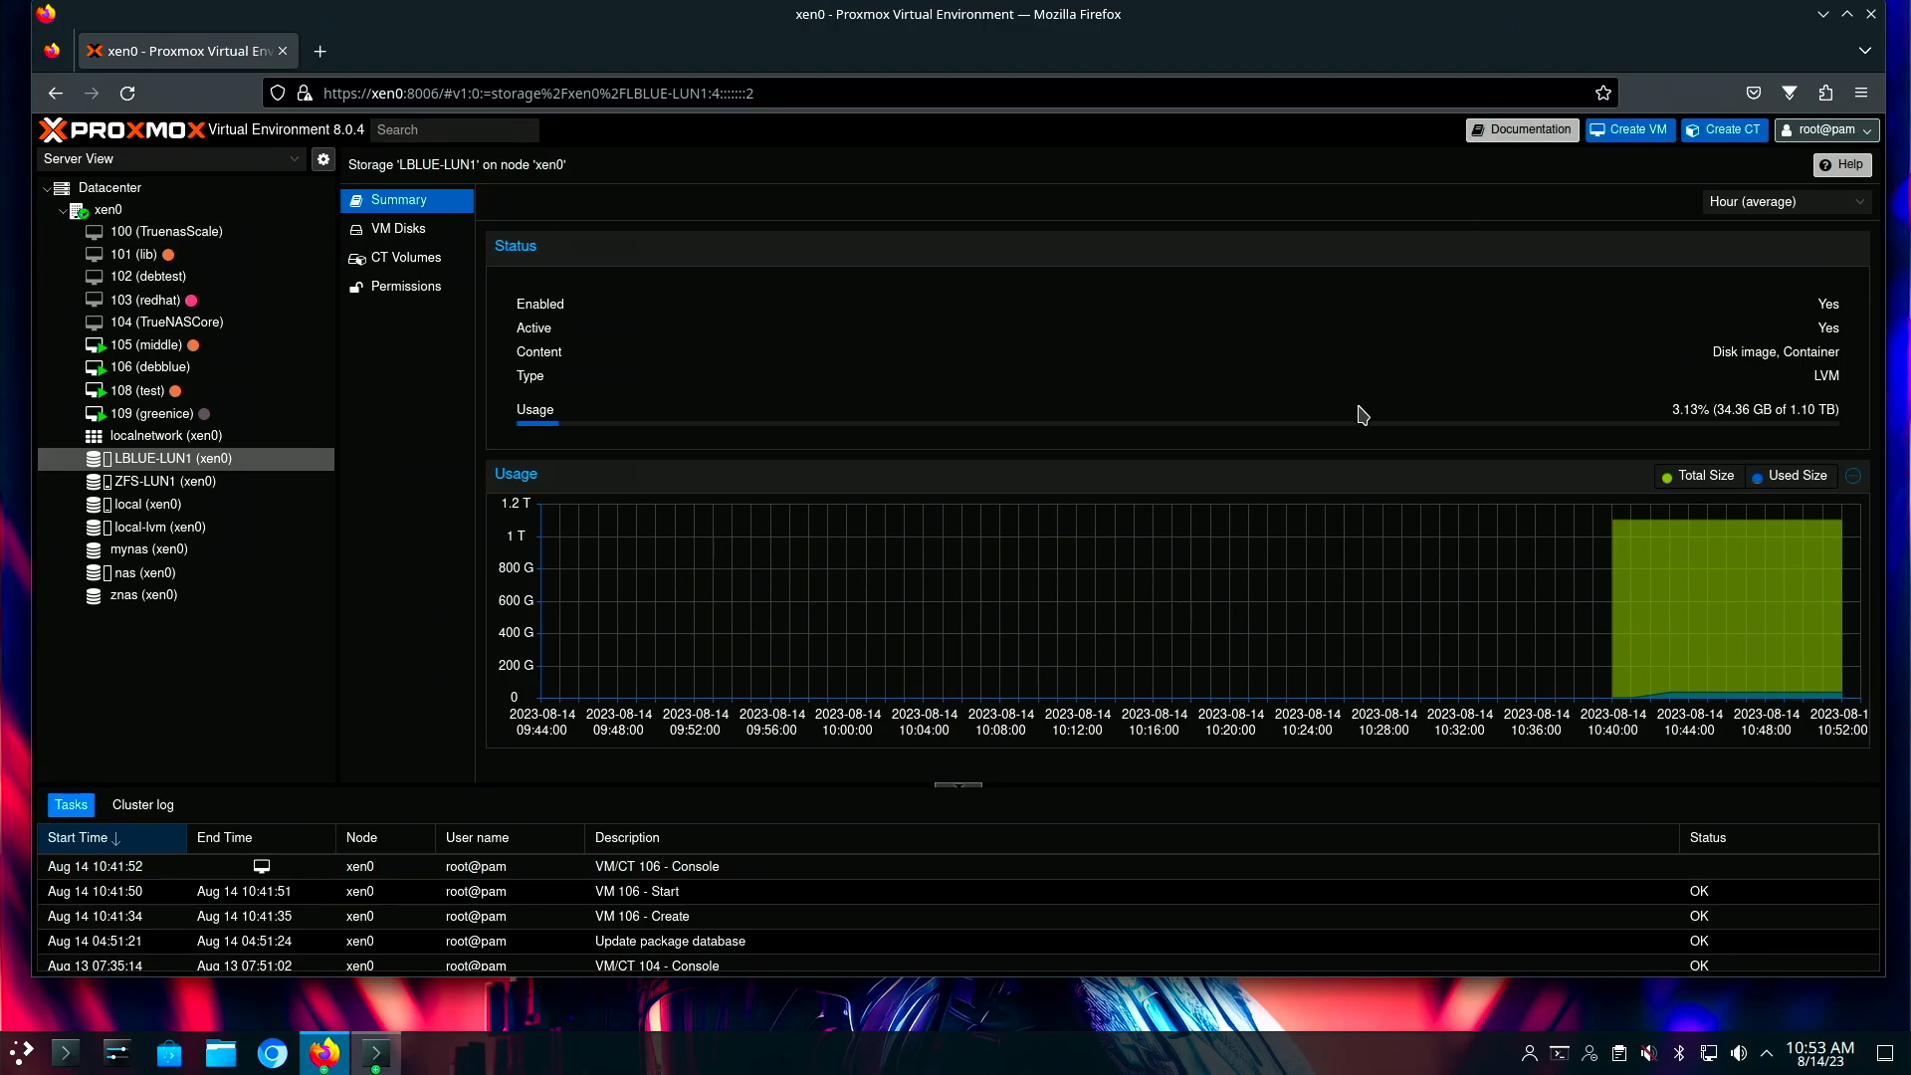
{"action": "mouse_move", "coordinate": [1339, 789]}
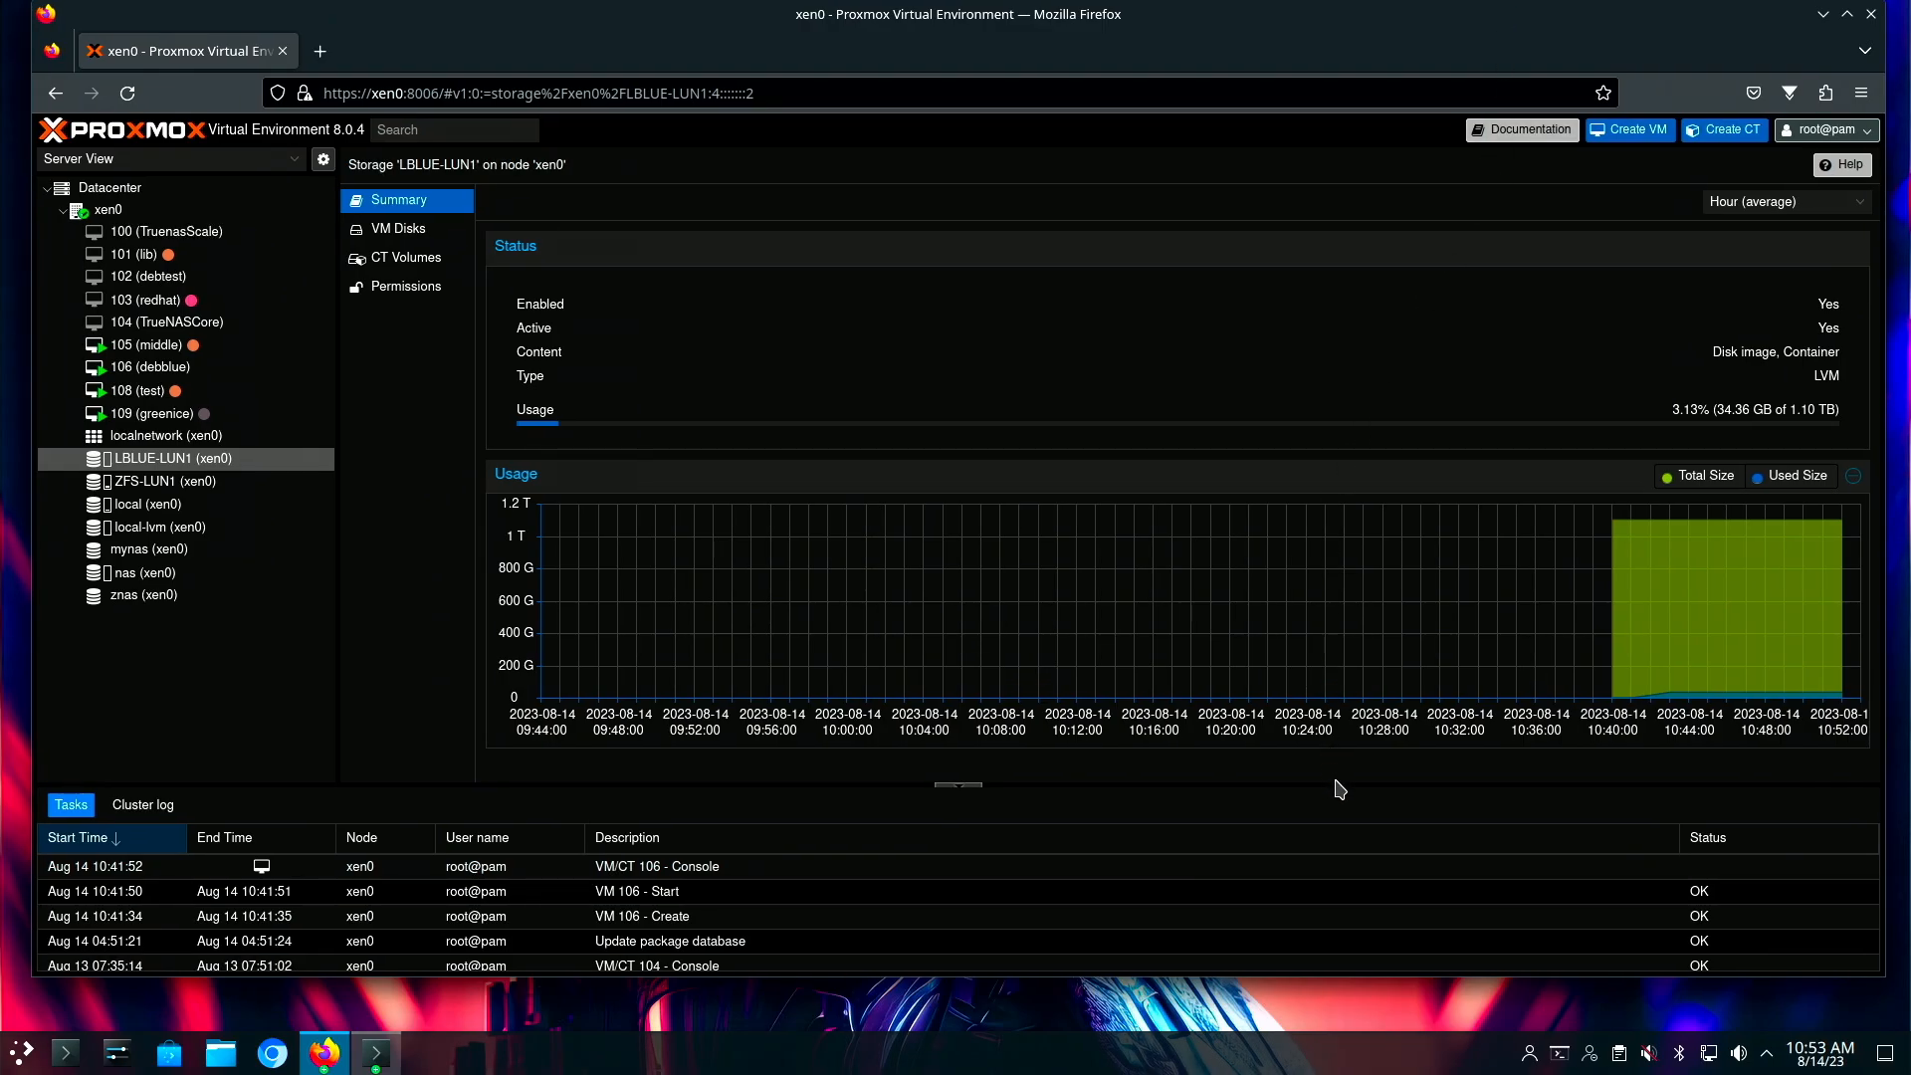
{"action": "mouse_move", "coordinate": [1317, 744]}
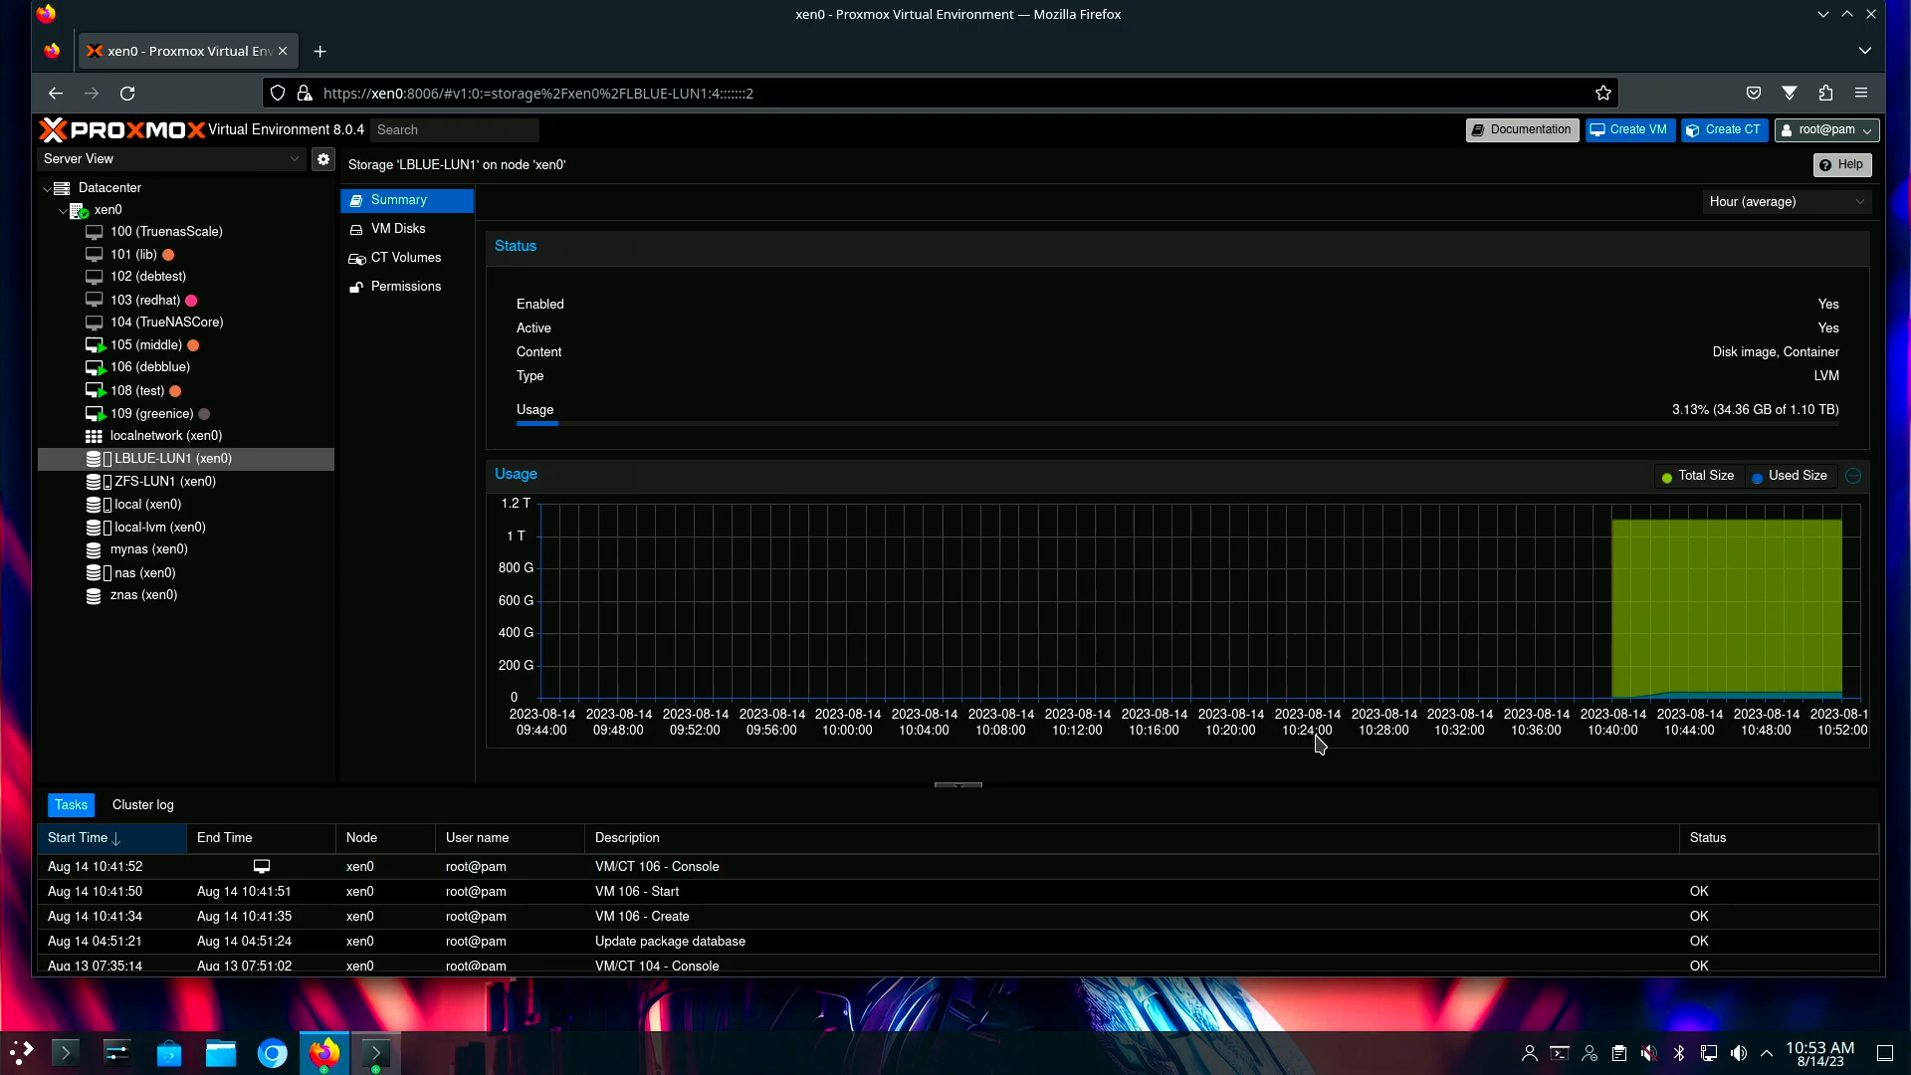
{"action": "mouse_move", "coordinate": [1151, 644]}
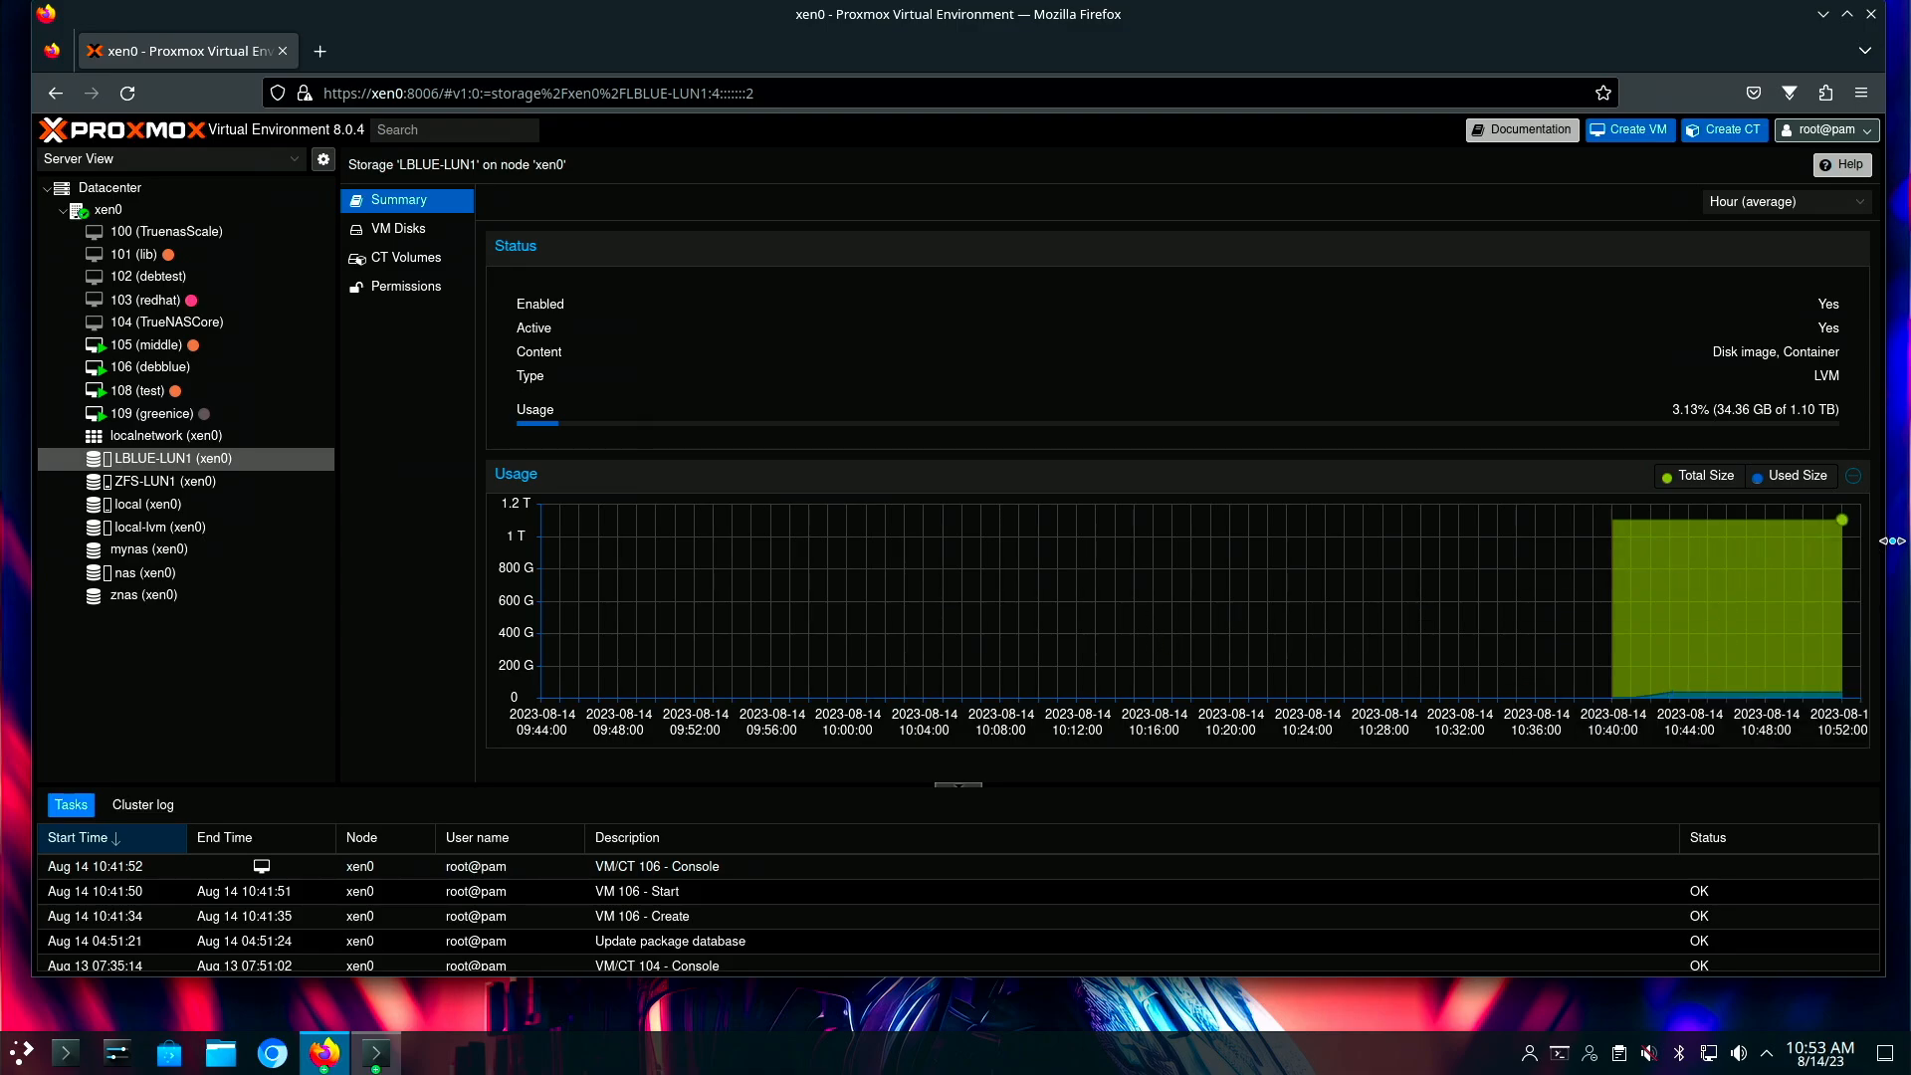
{"action": "mouse_move", "coordinate": [1797, 704]}
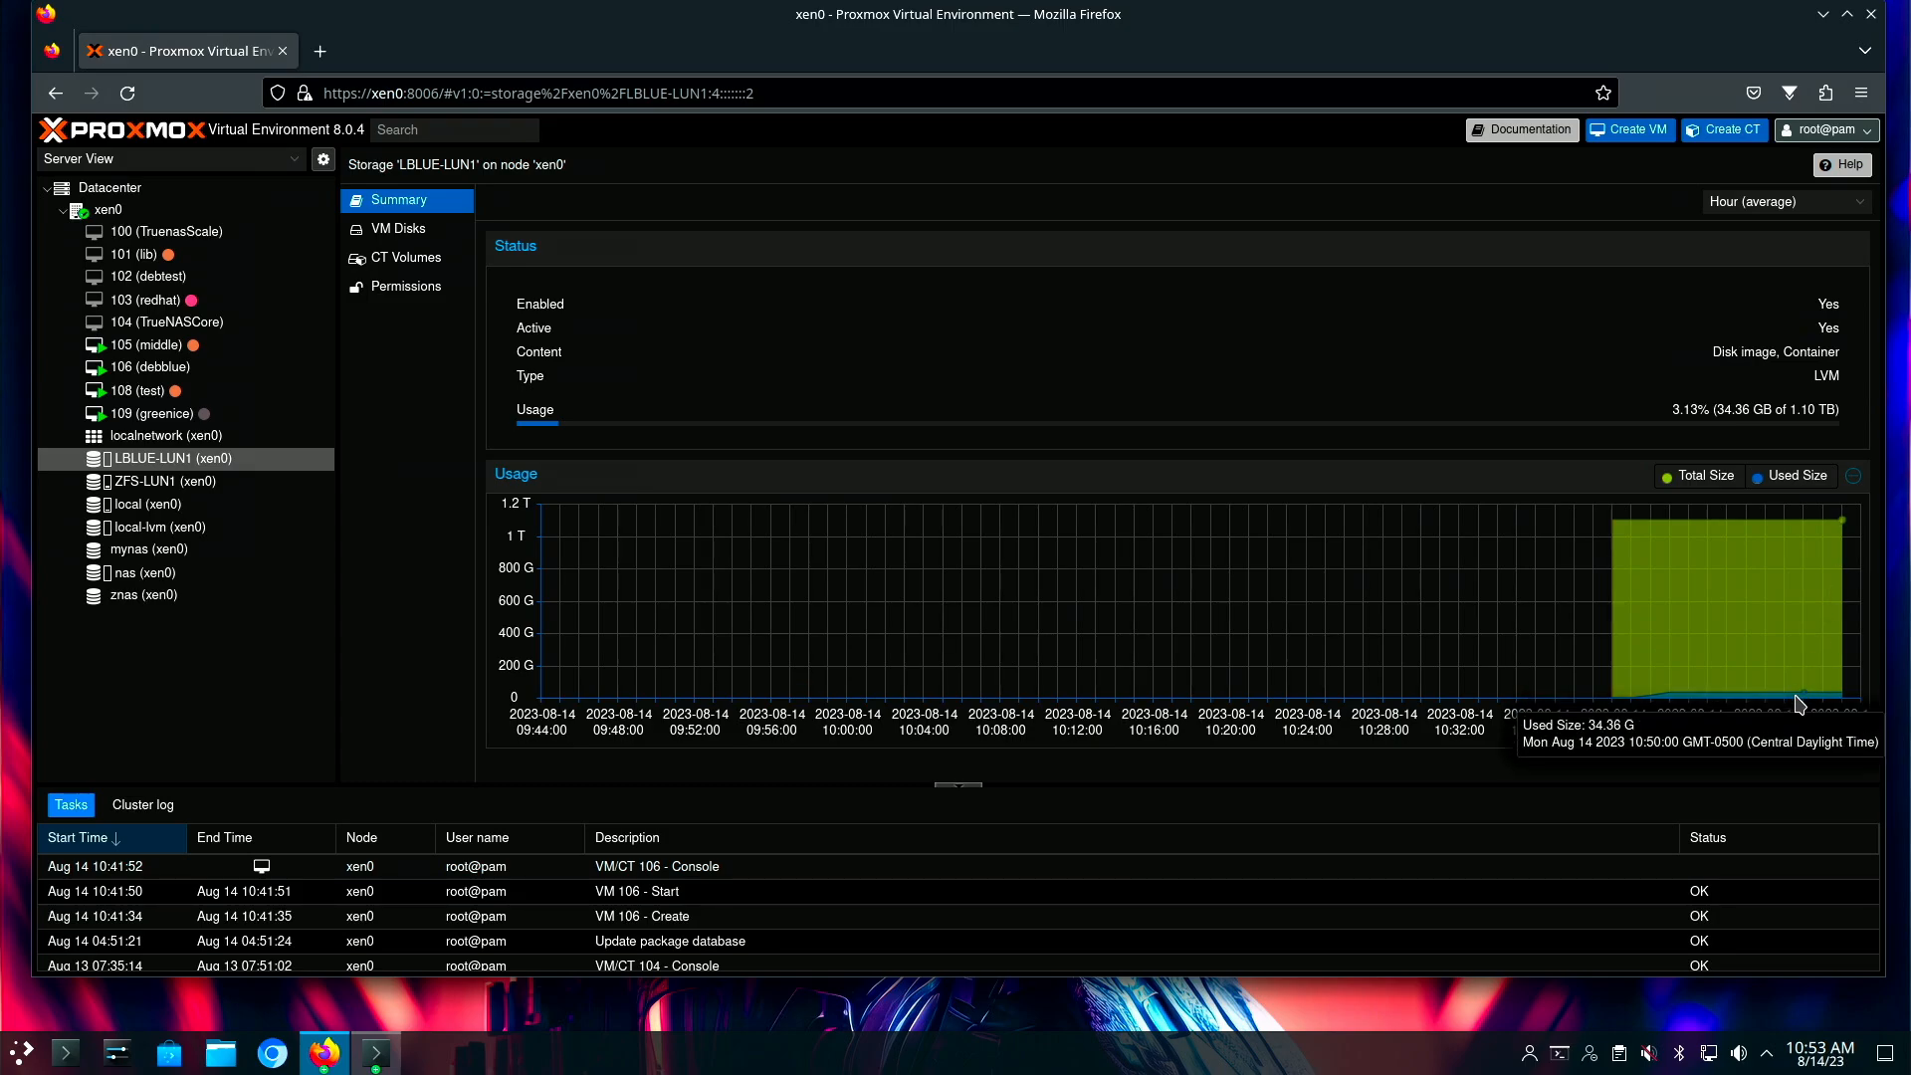
{"action": "mouse_move", "coordinate": [1785, 695]}
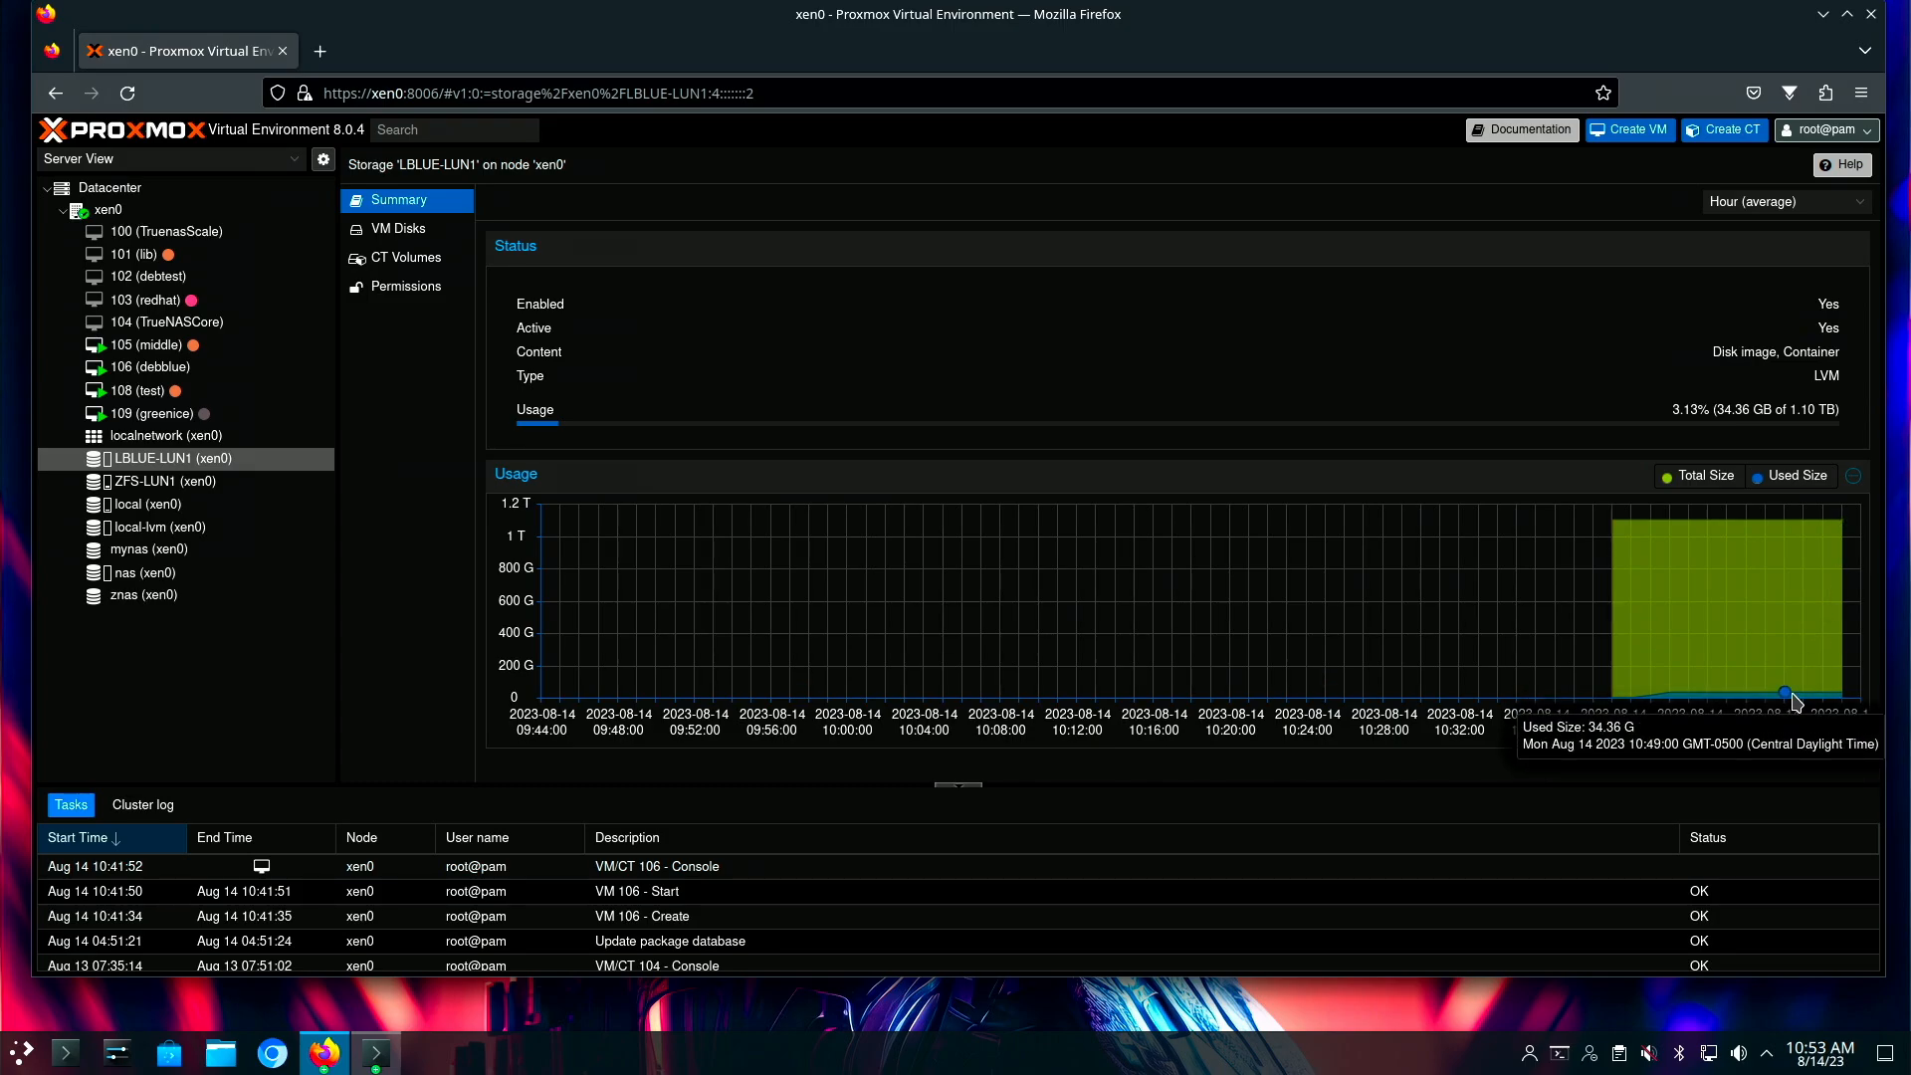